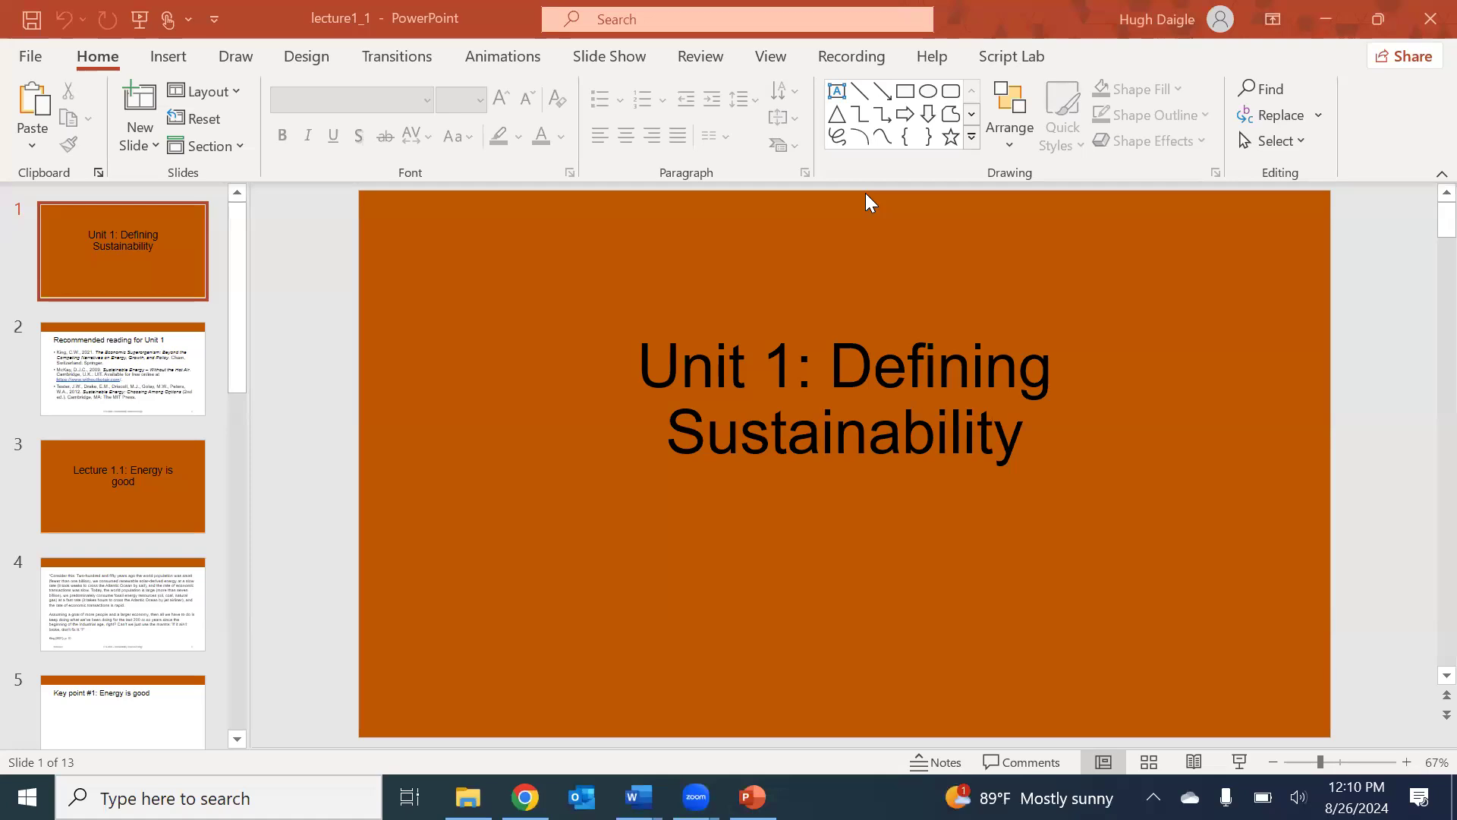
mouse_move(766, 18)
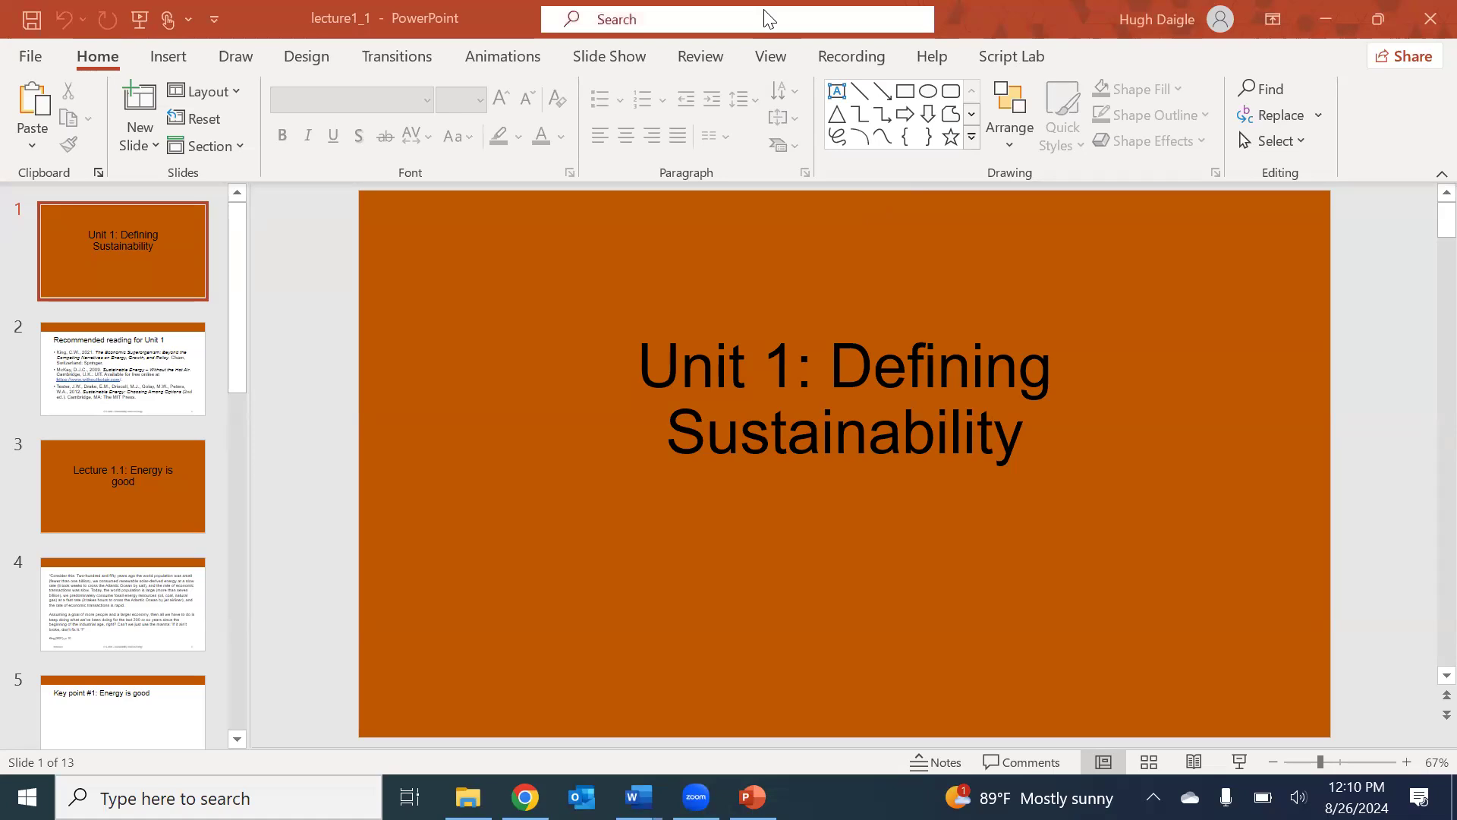
mouse_move(1094, 55)
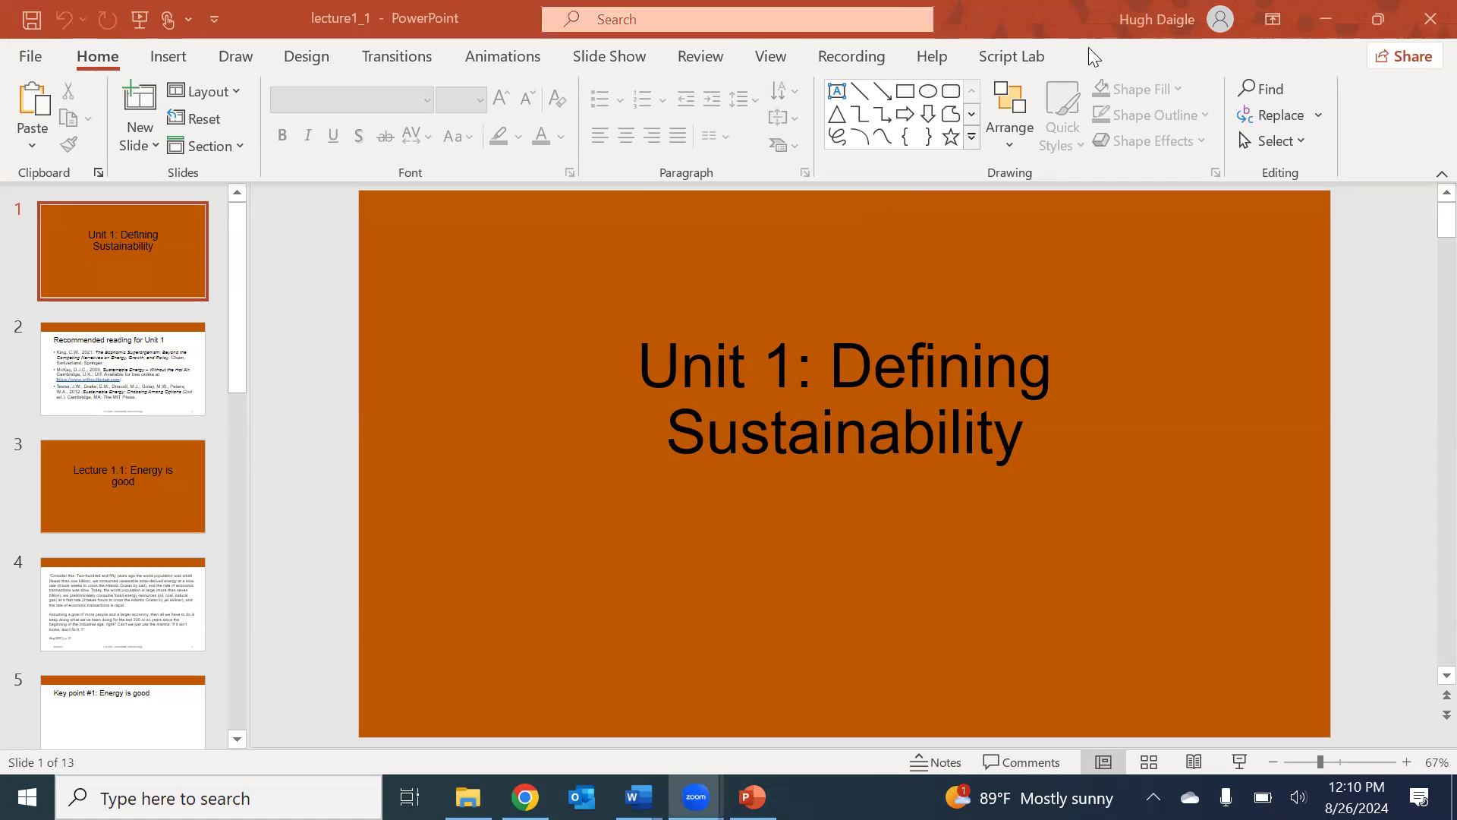
mouse_move(1244, 757)
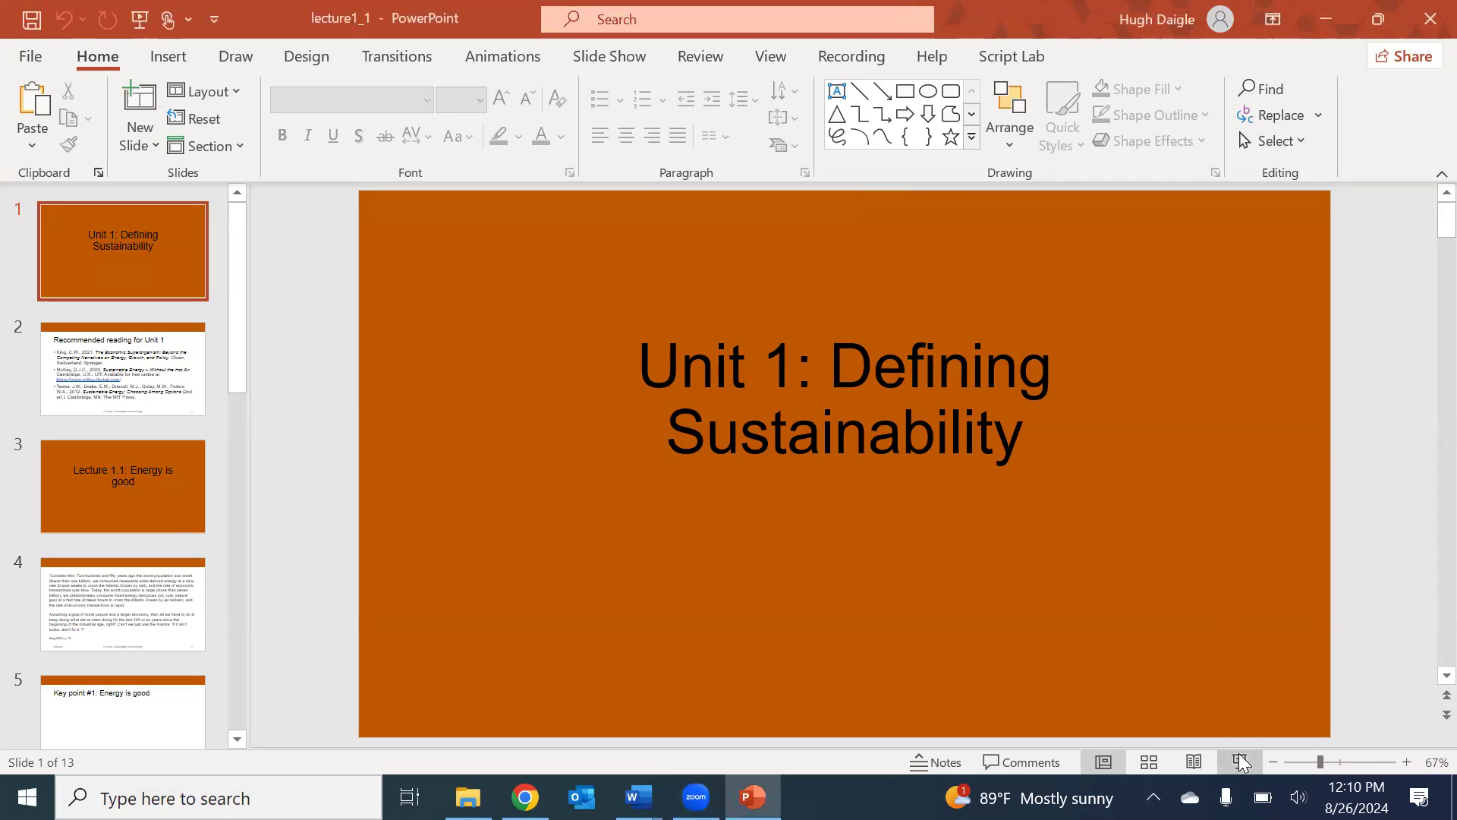
Step: Launch the lecture1_1 deck in Presenter View from the Unit 1 title slide
click(1239, 762)
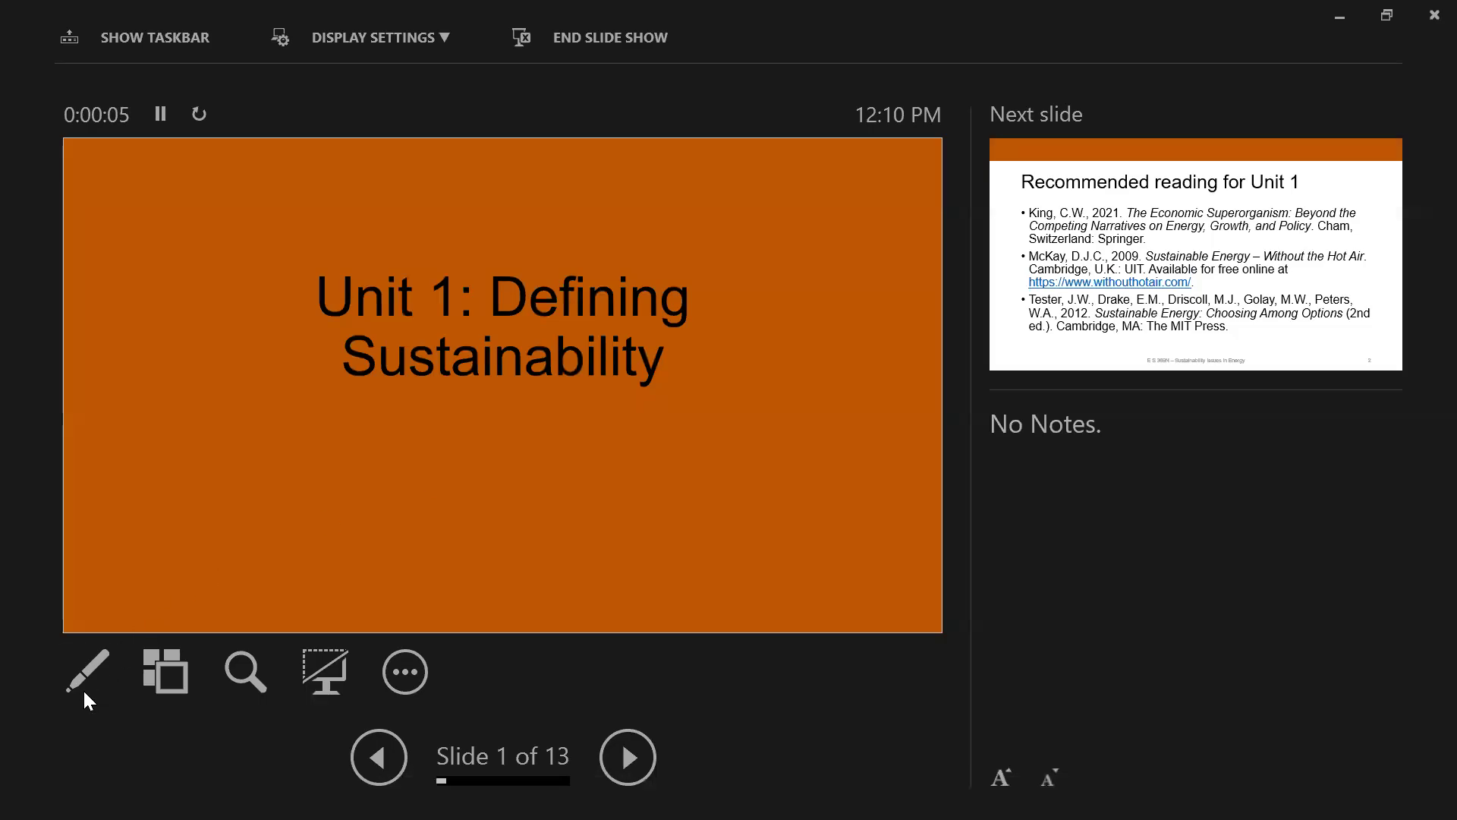
Step: Advance to slide 2, the Recommended reading for Unit 1 list
click(86, 671)
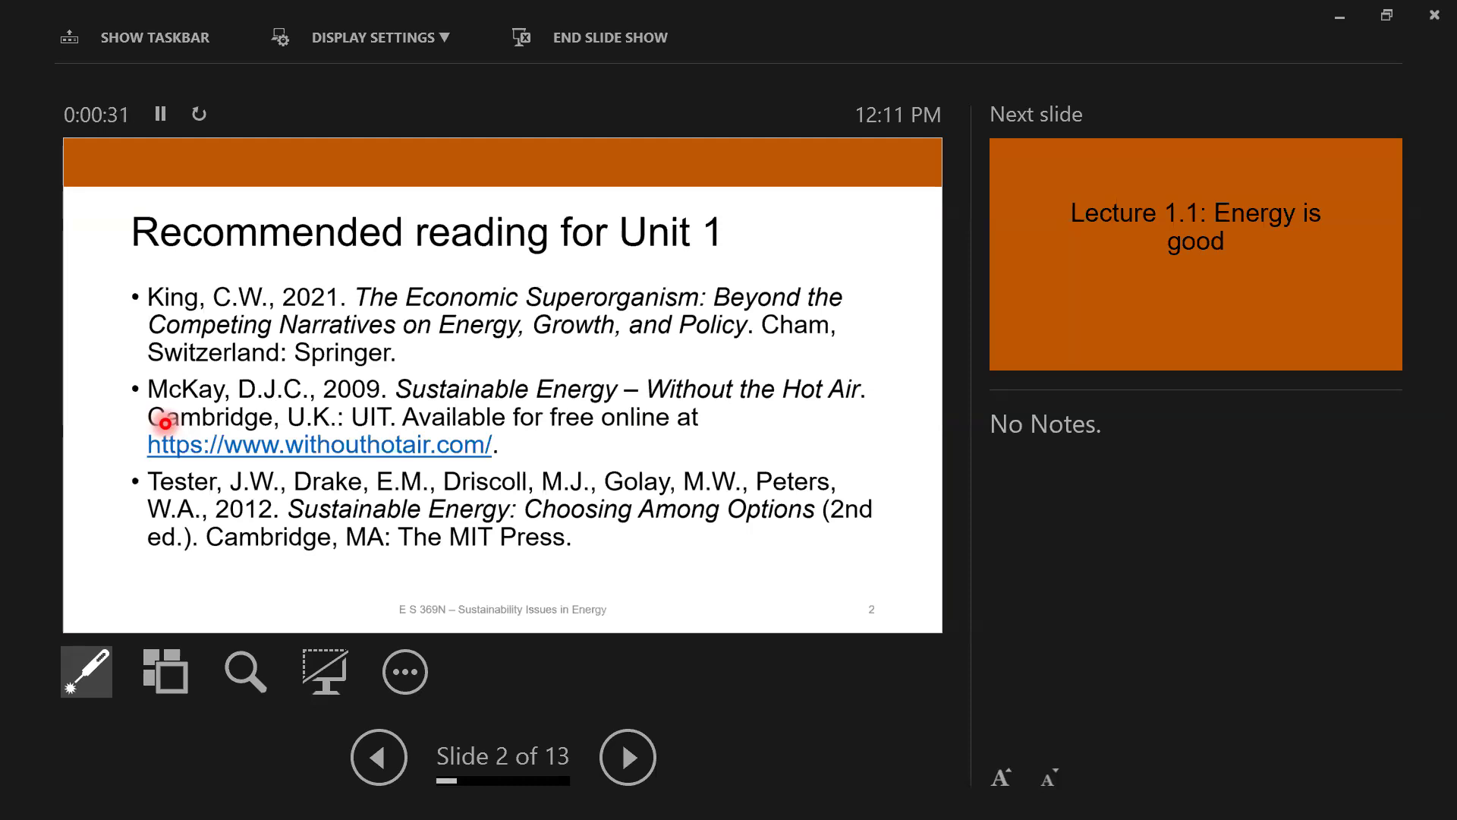
mouse_move(144, 264)
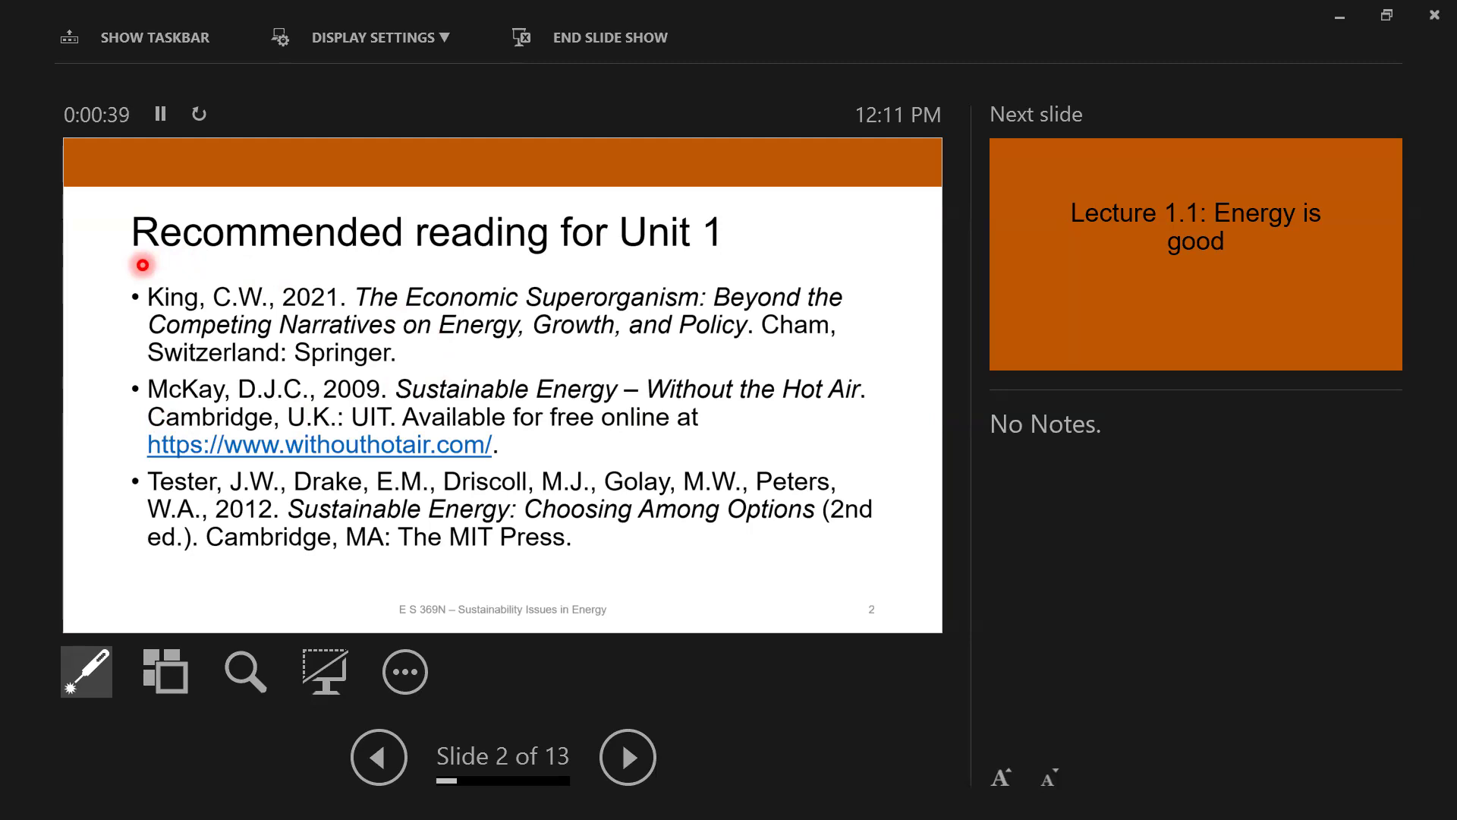
mouse_move(90, 294)
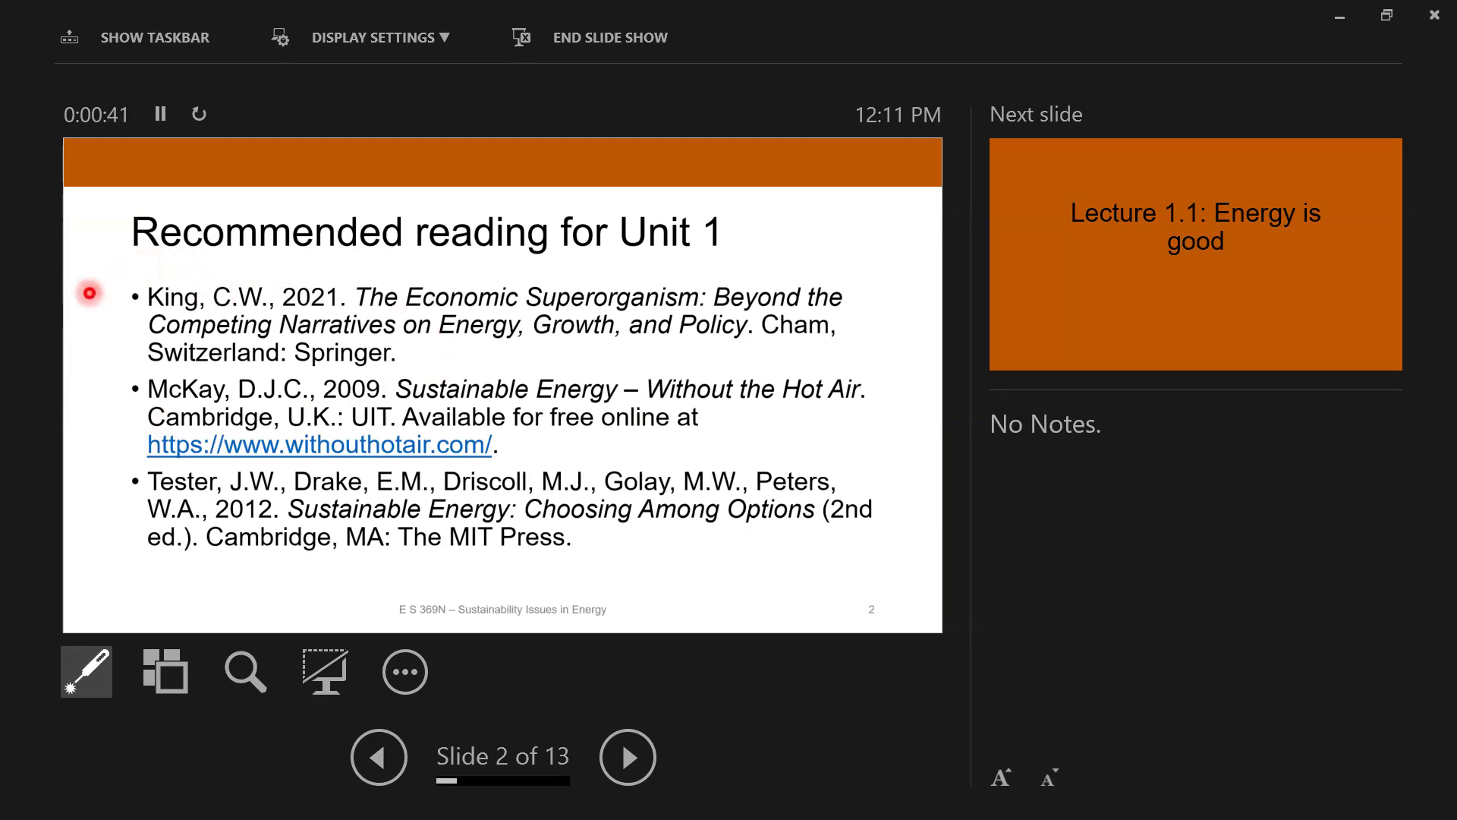
mouse_move(138, 336)
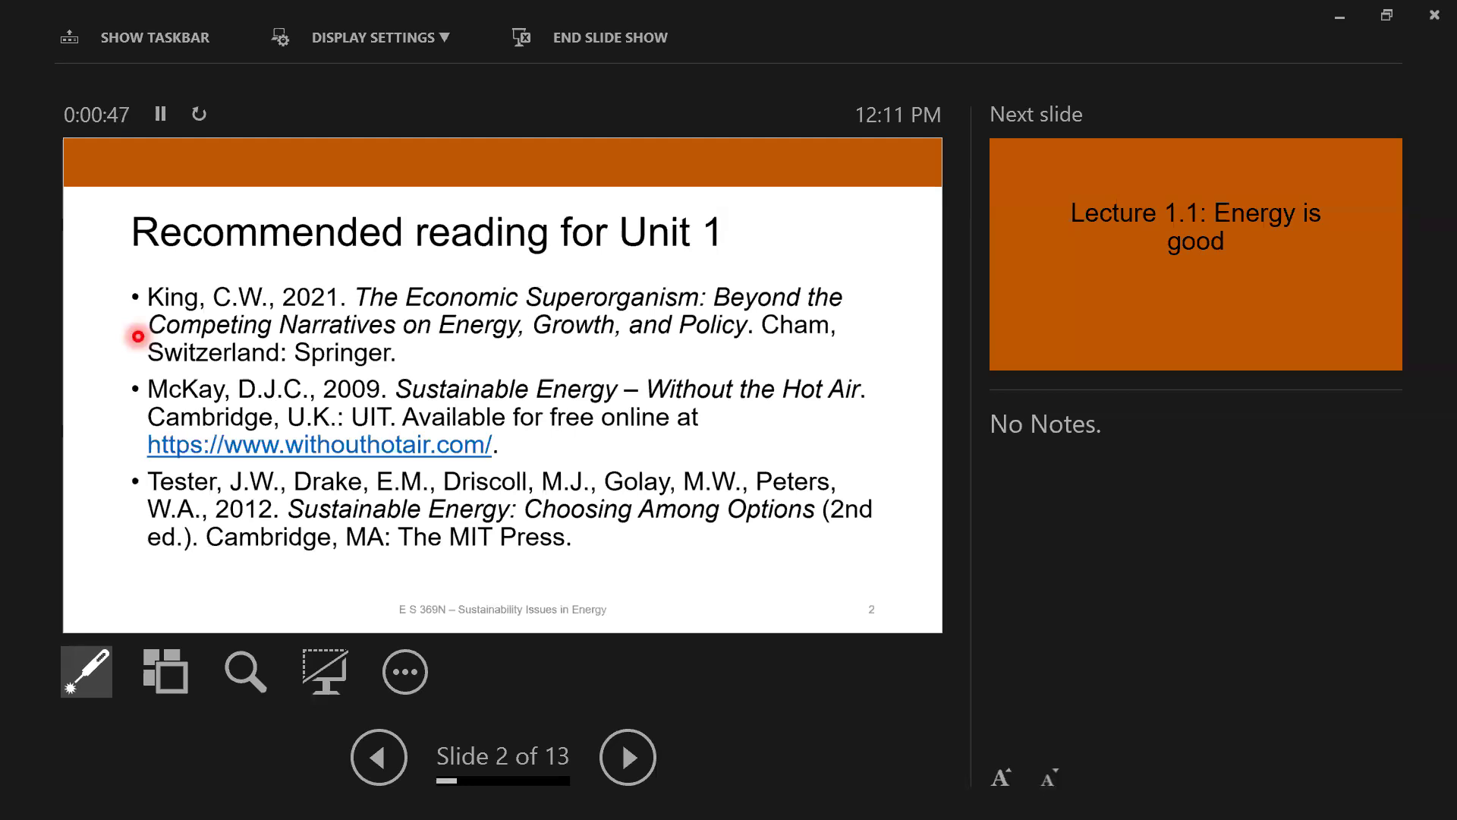
mouse_move(598, 467)
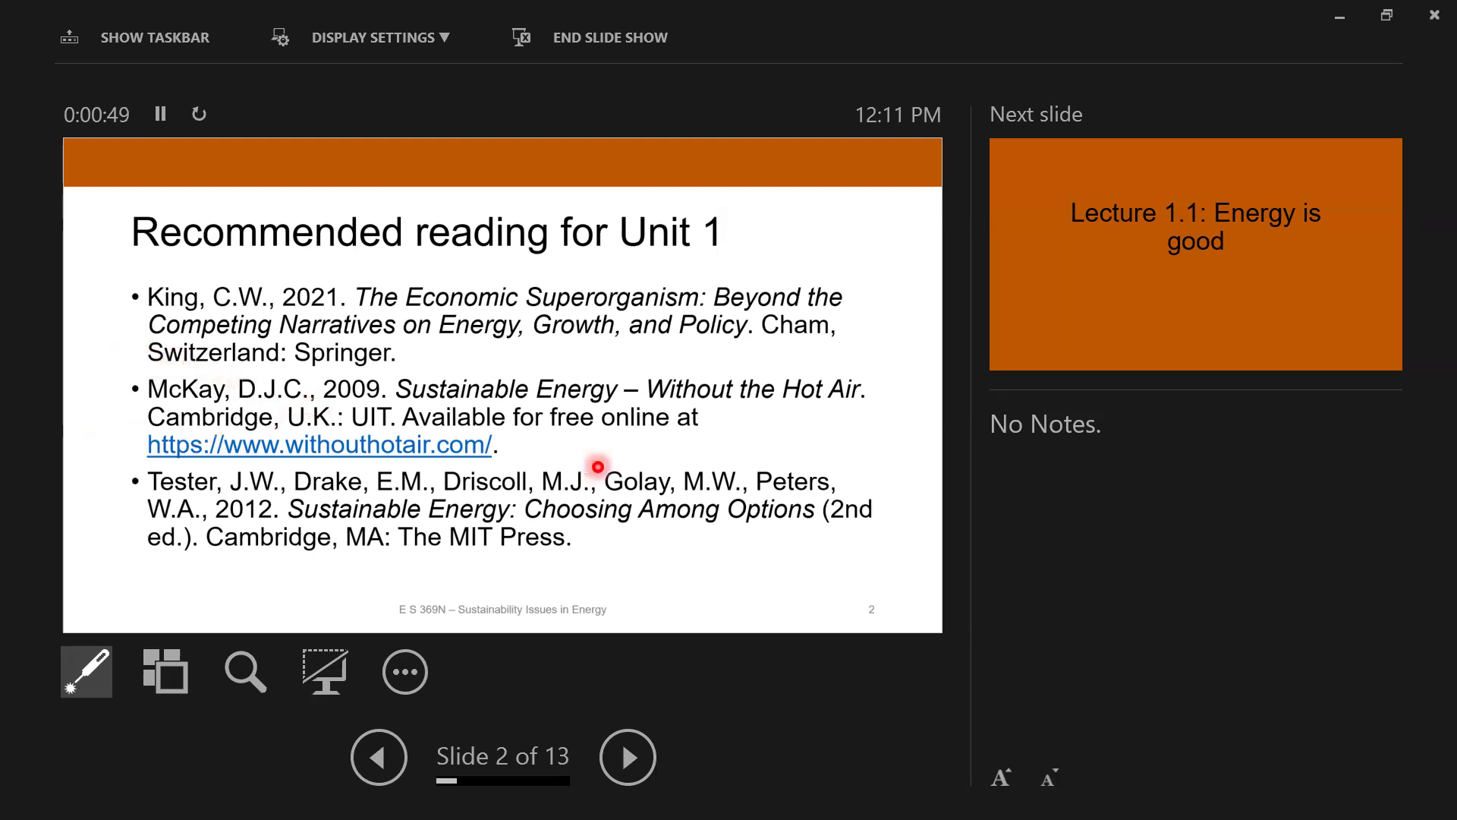
mouse_move(448, 361)
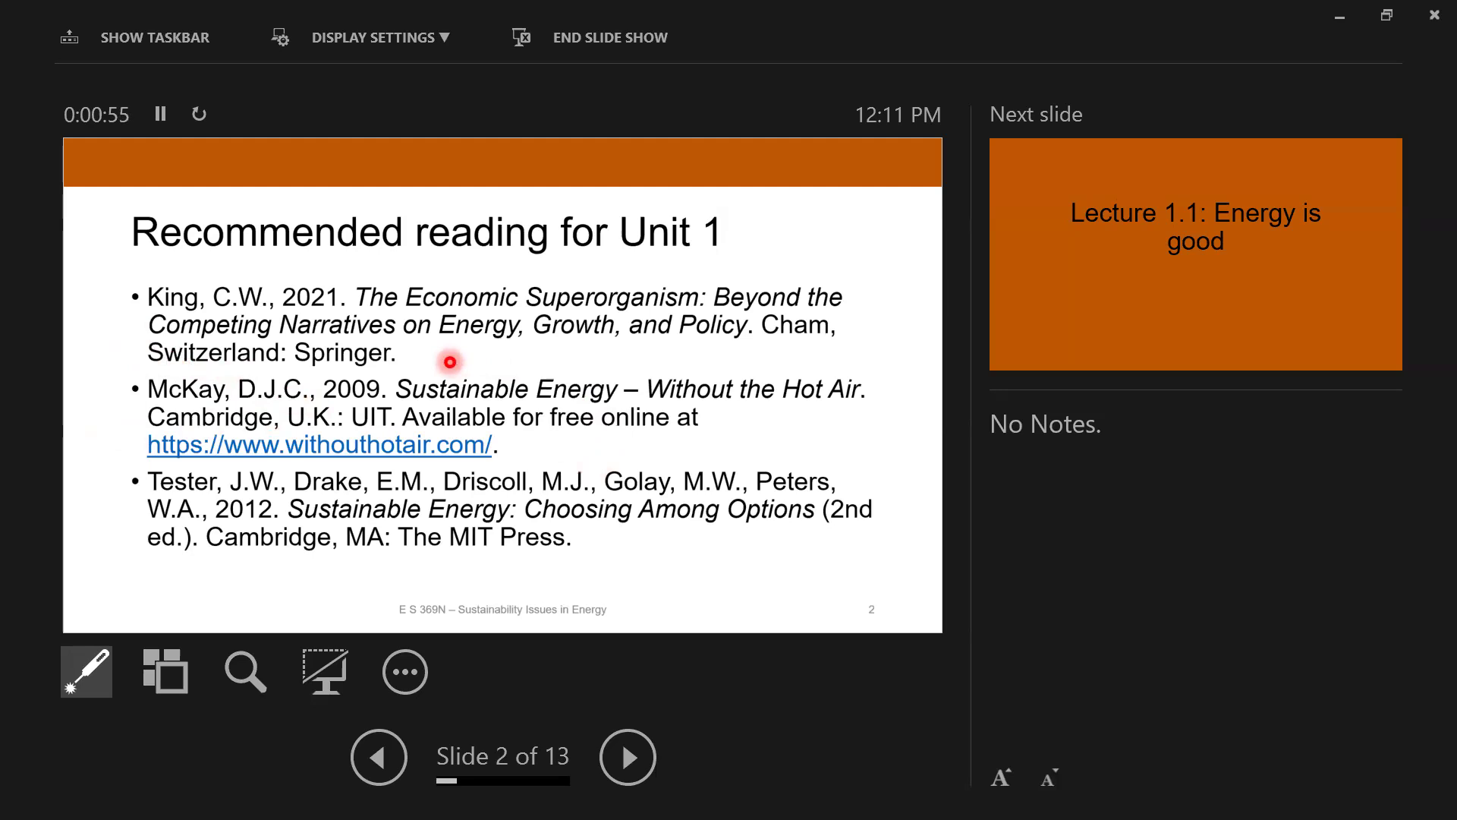
mouse_move(547, 459)
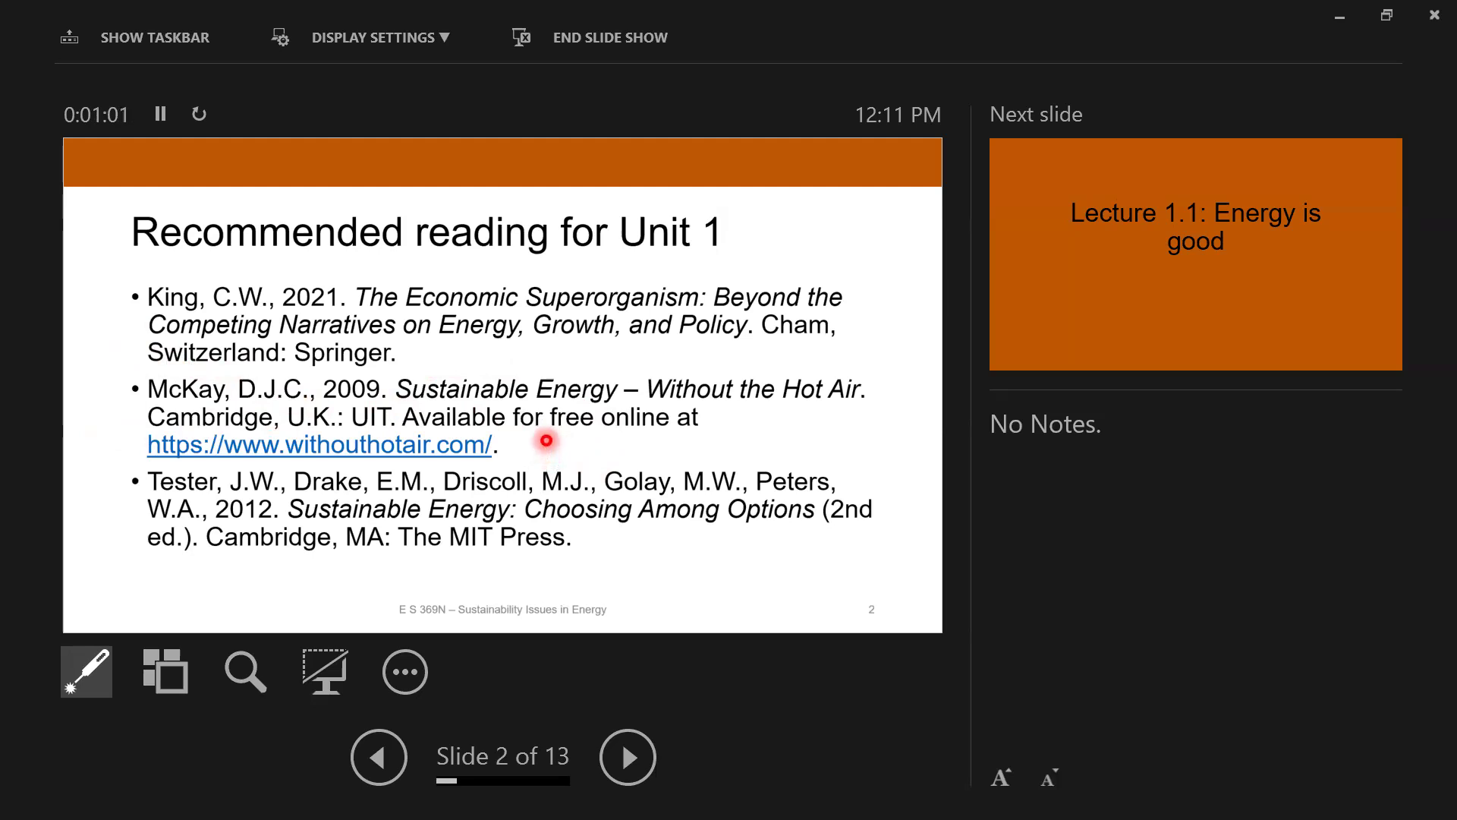
mouse_move(486, 455)
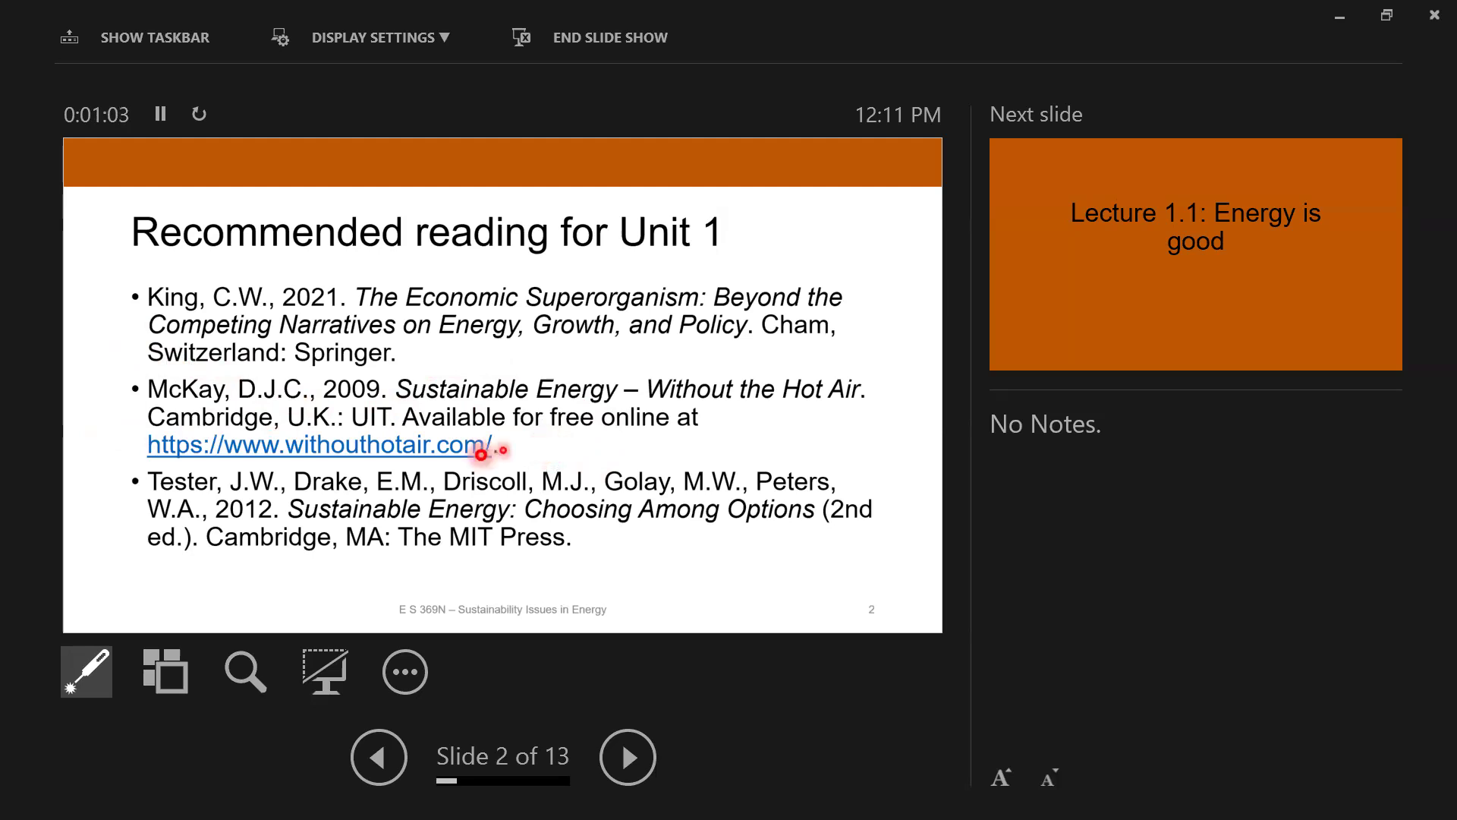
mouse_move(530, 588)
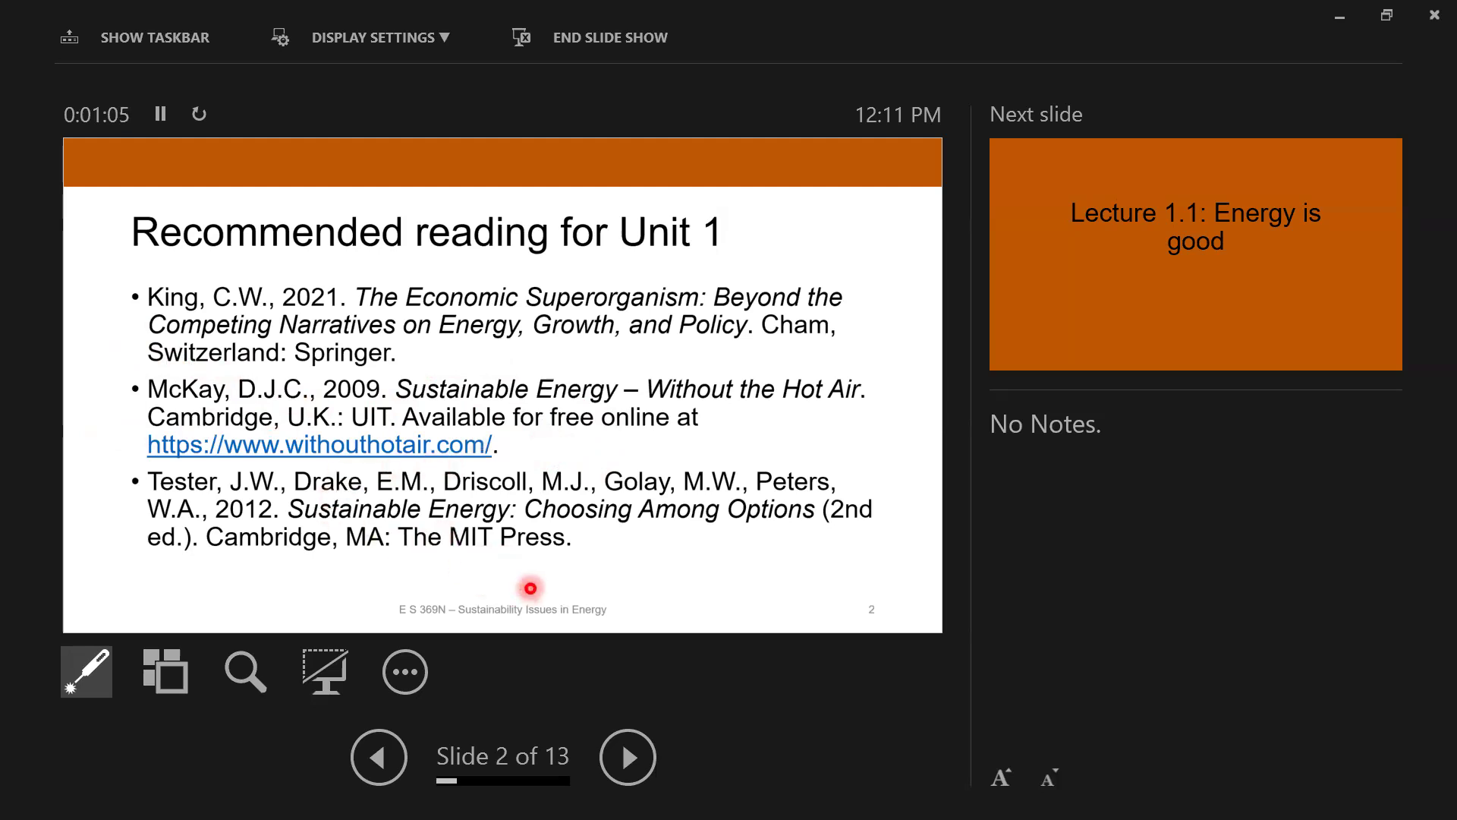
mouse_move(645, 535)
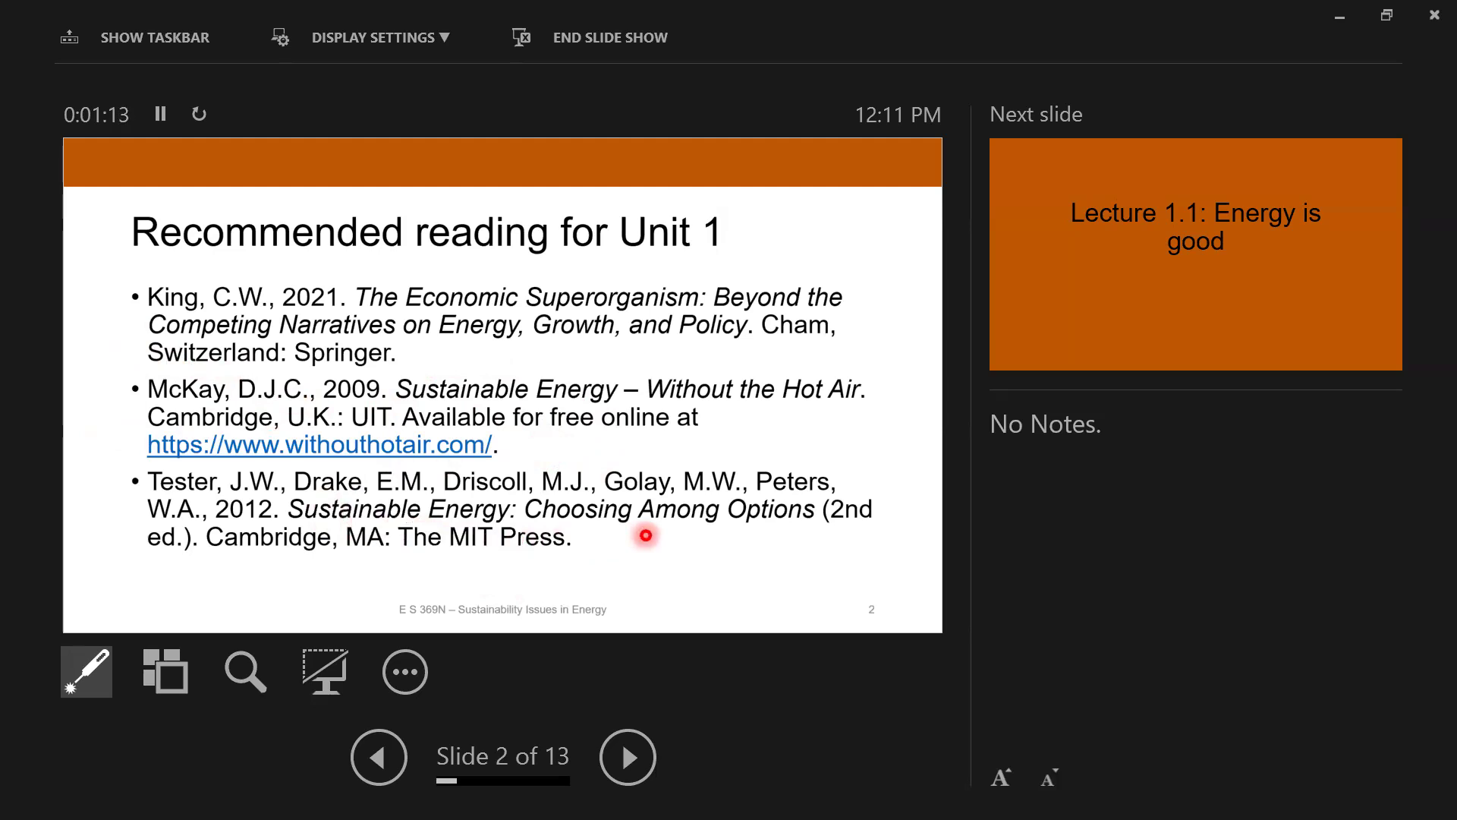
Step: Go forward to slide 3, the 'Lecture 1.1: Energy is good' section title
click(626, 756)
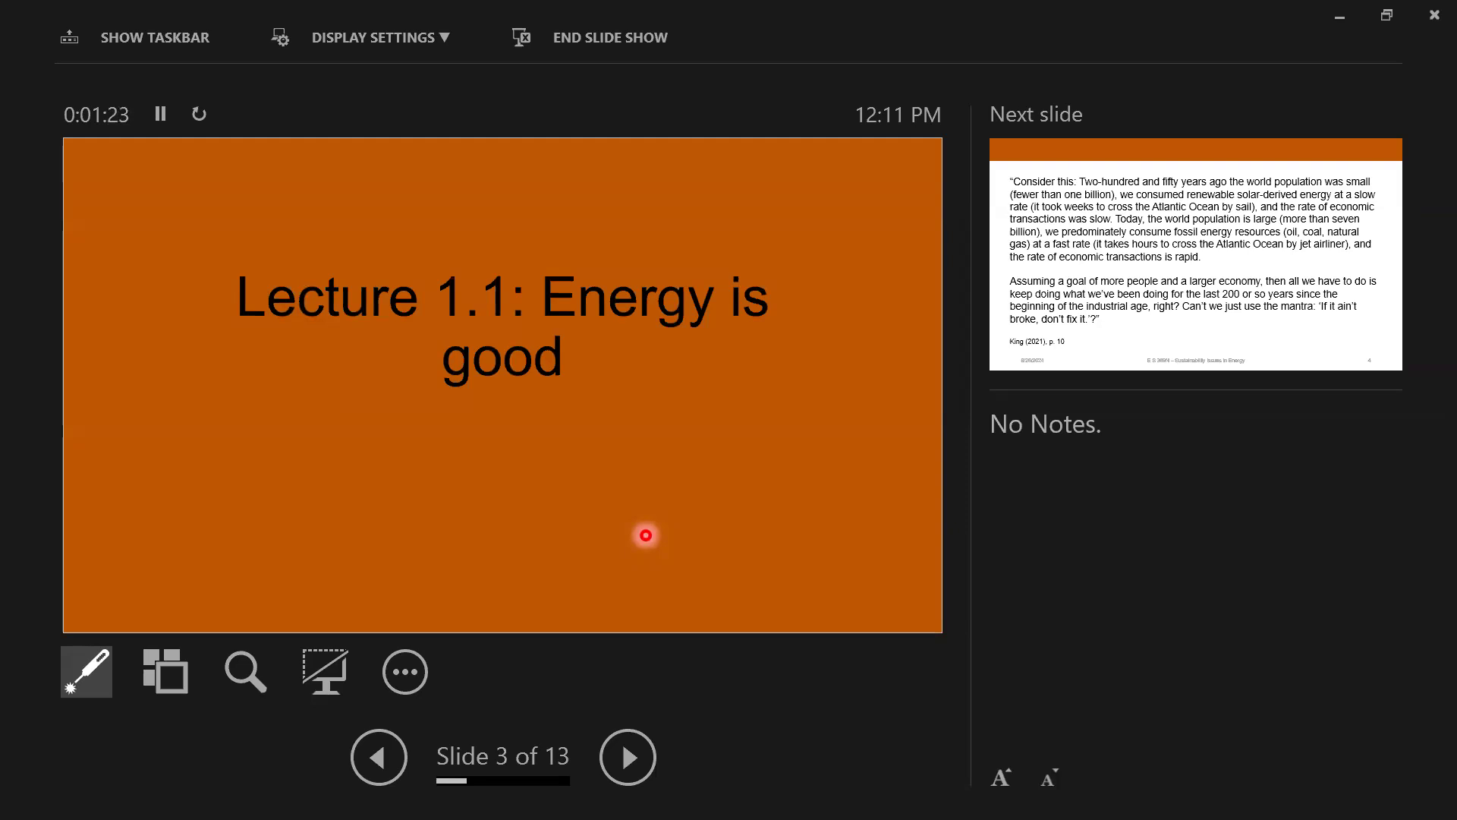
Step: Go forward to slide 4 with the King (2021) population and energy quotation
click(627, 756)
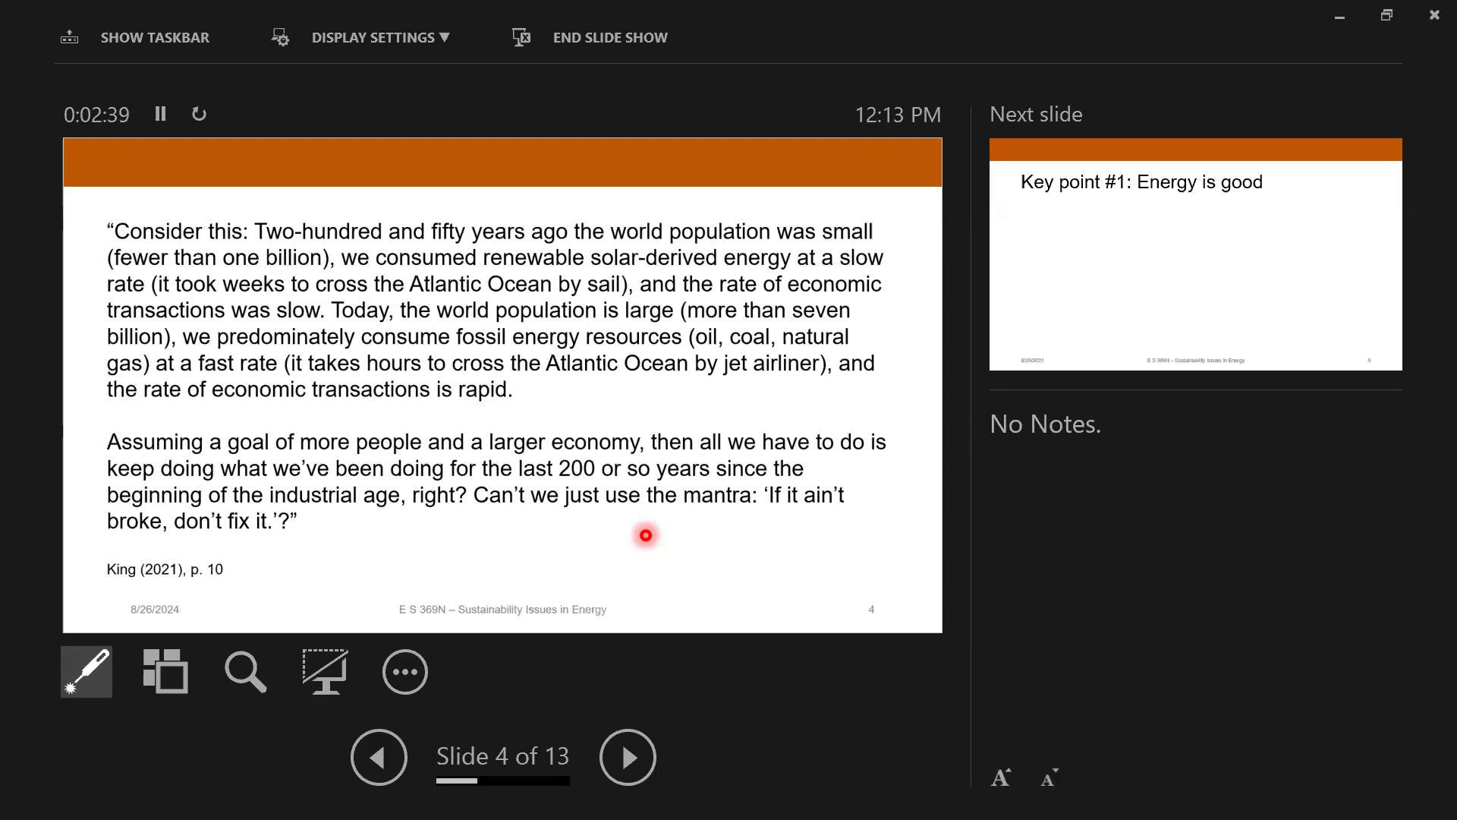
Step: Go forward to slide 5, 'Key point #1: Energy is good'
click(626, 756)
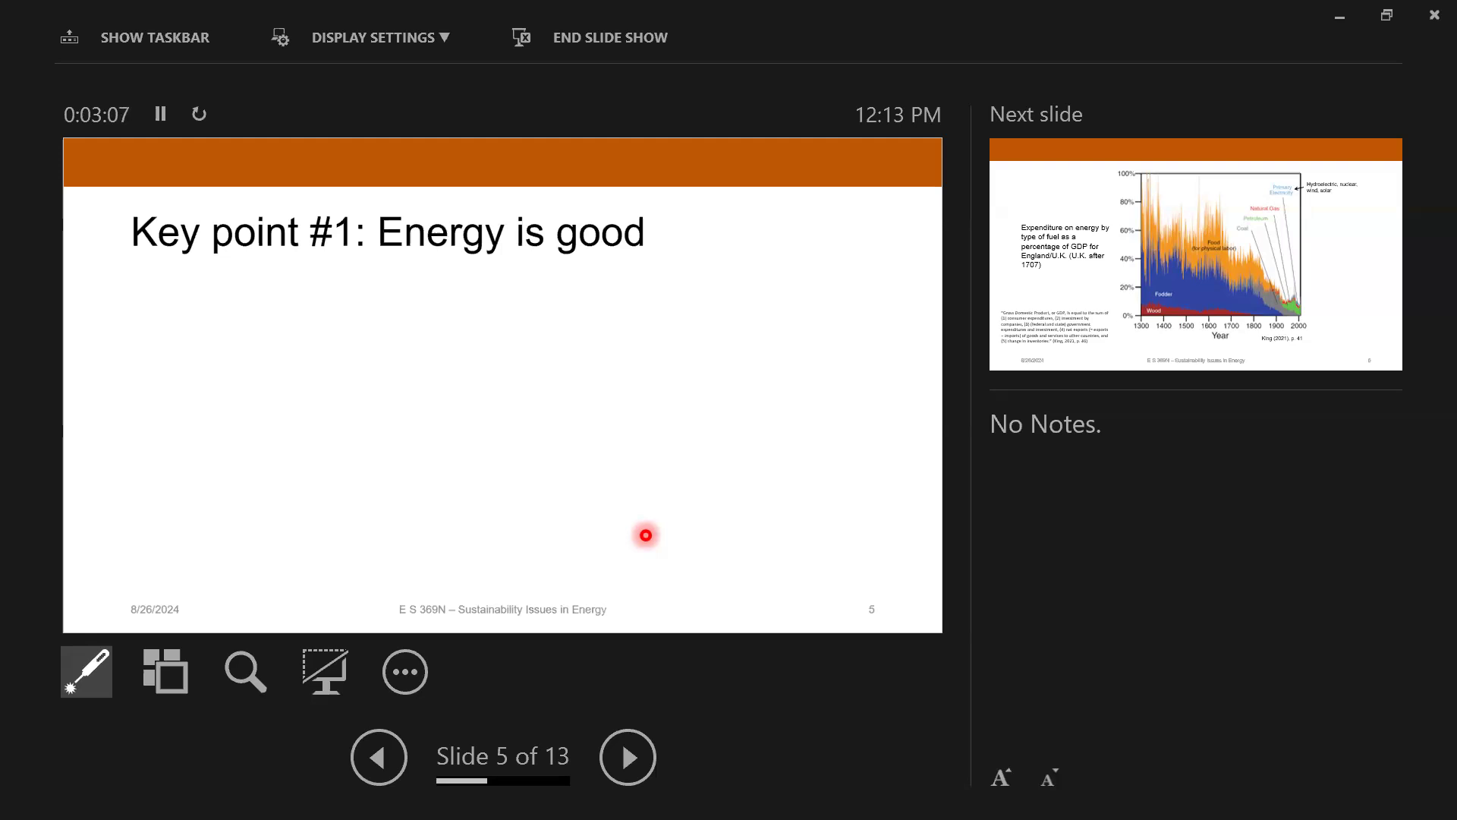
Step: Go forward to slide 6, the England/U.K. fuel expenditure as % of GDP chart
click(628, 756)
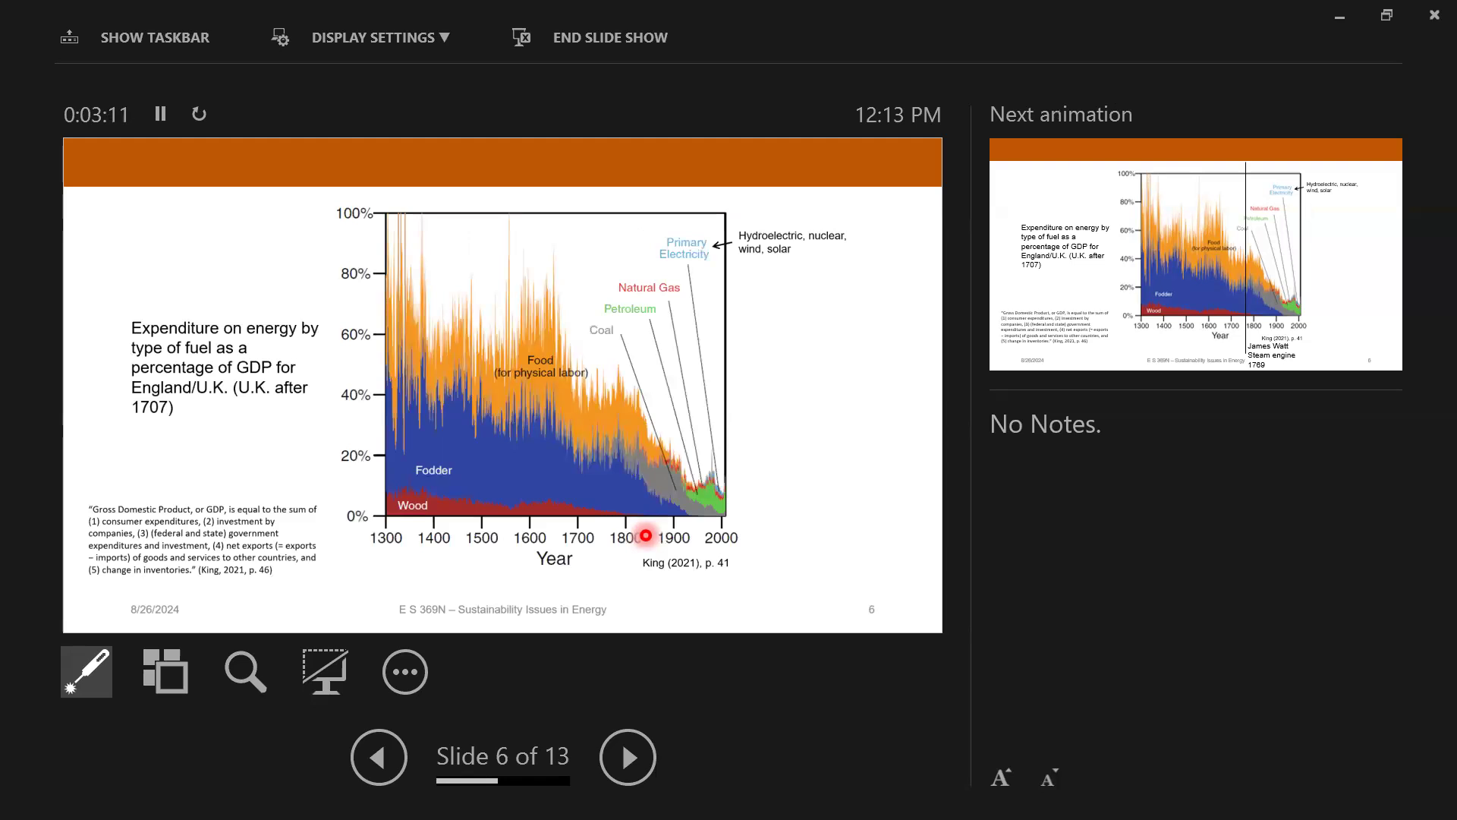
mouse_move(577, 469)
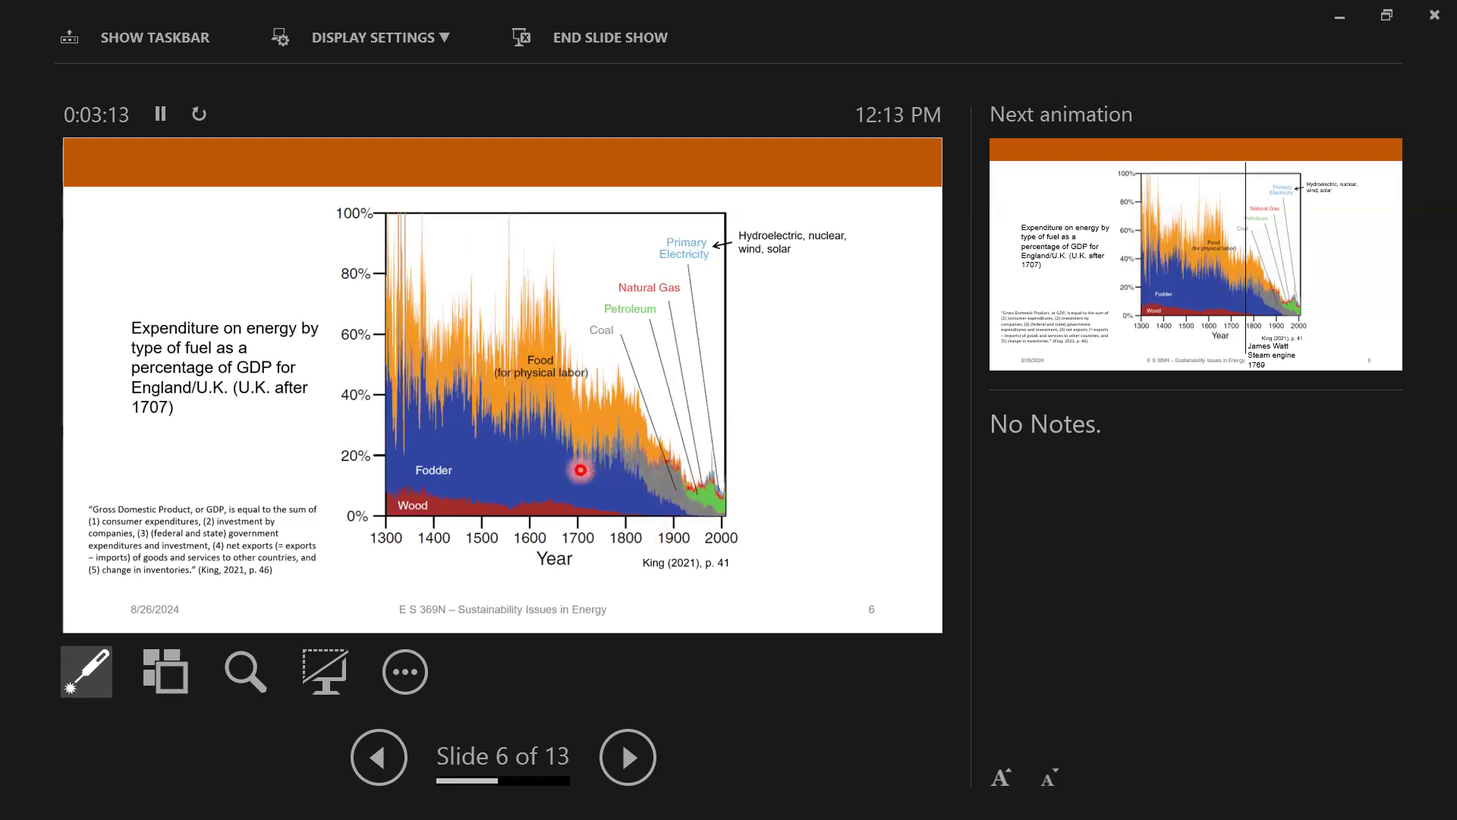
mouse_move(418, 491)
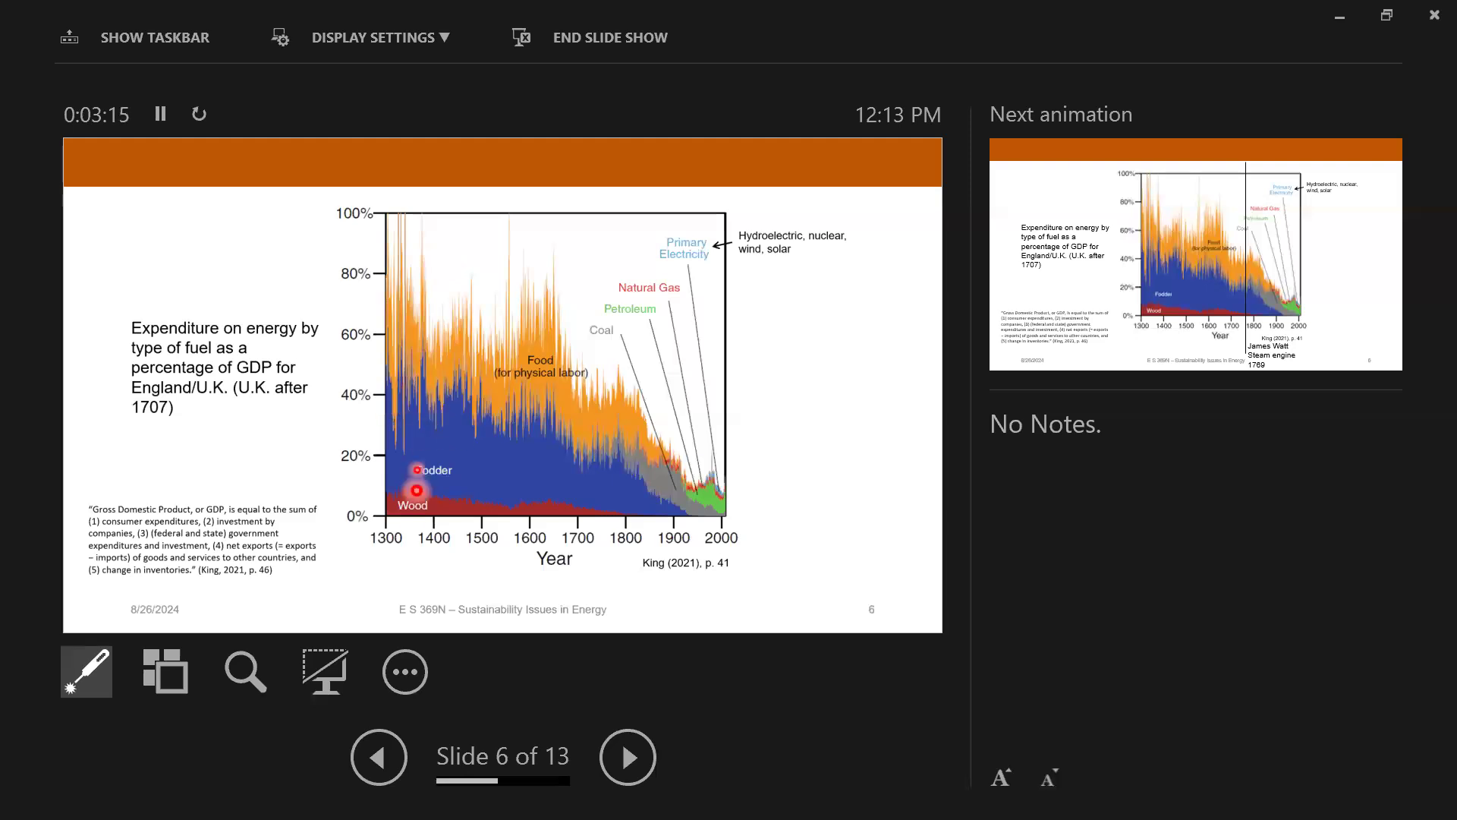
mouse_move(249, 256)
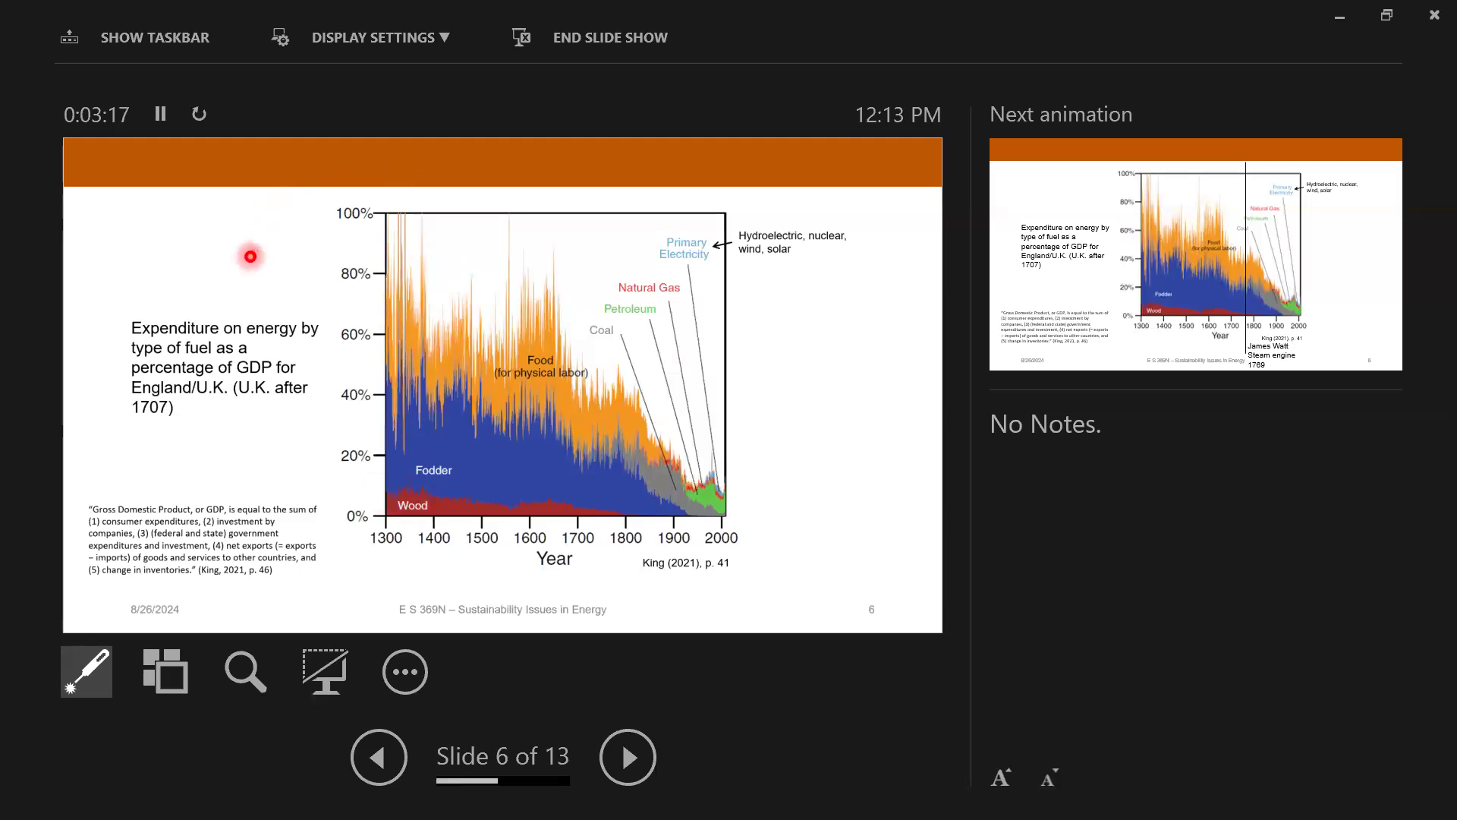
mouse_move(98, 404)
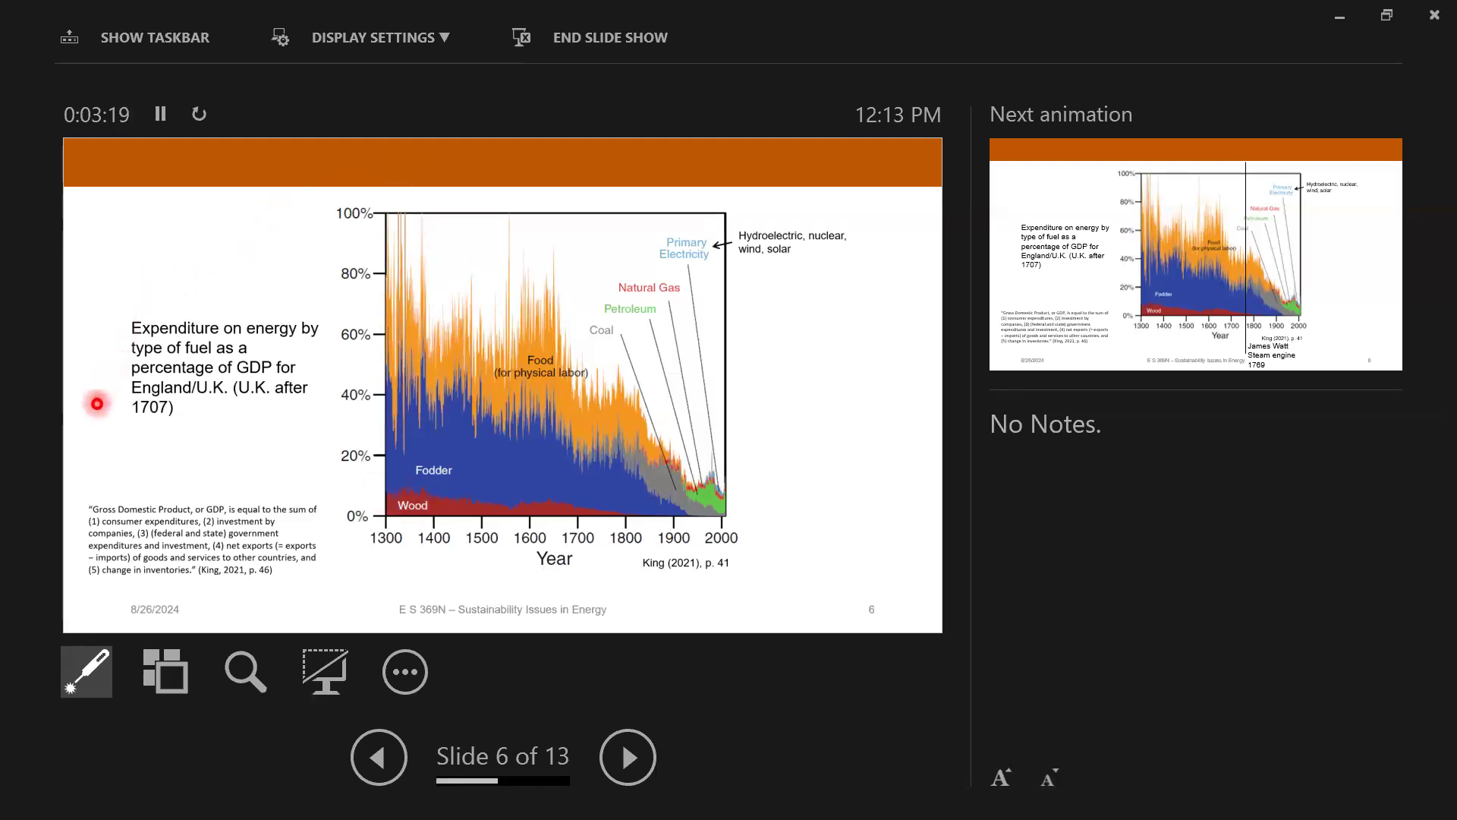
mouse_move(129, 464)
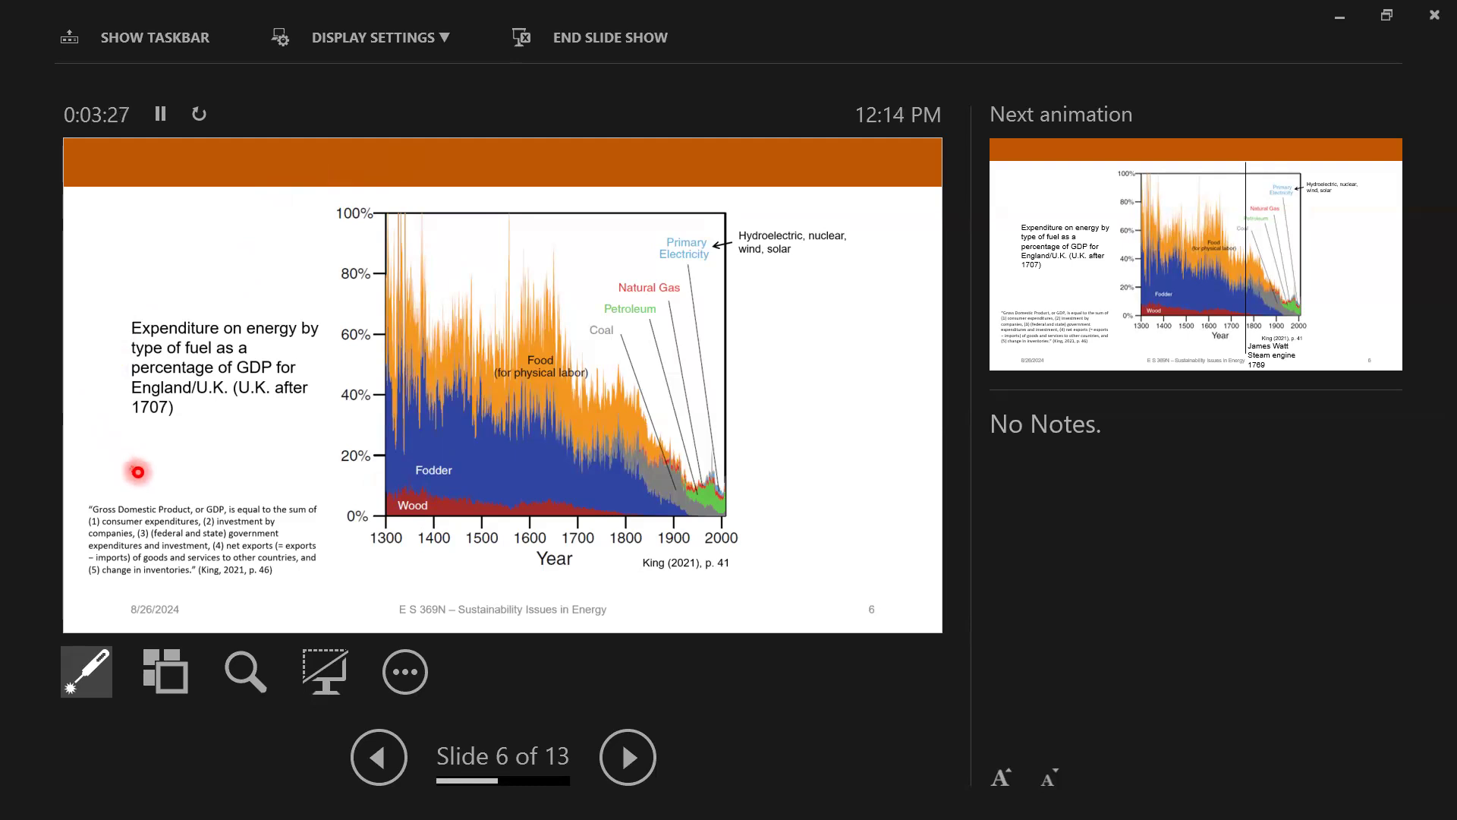
mouse_move(240, 493)
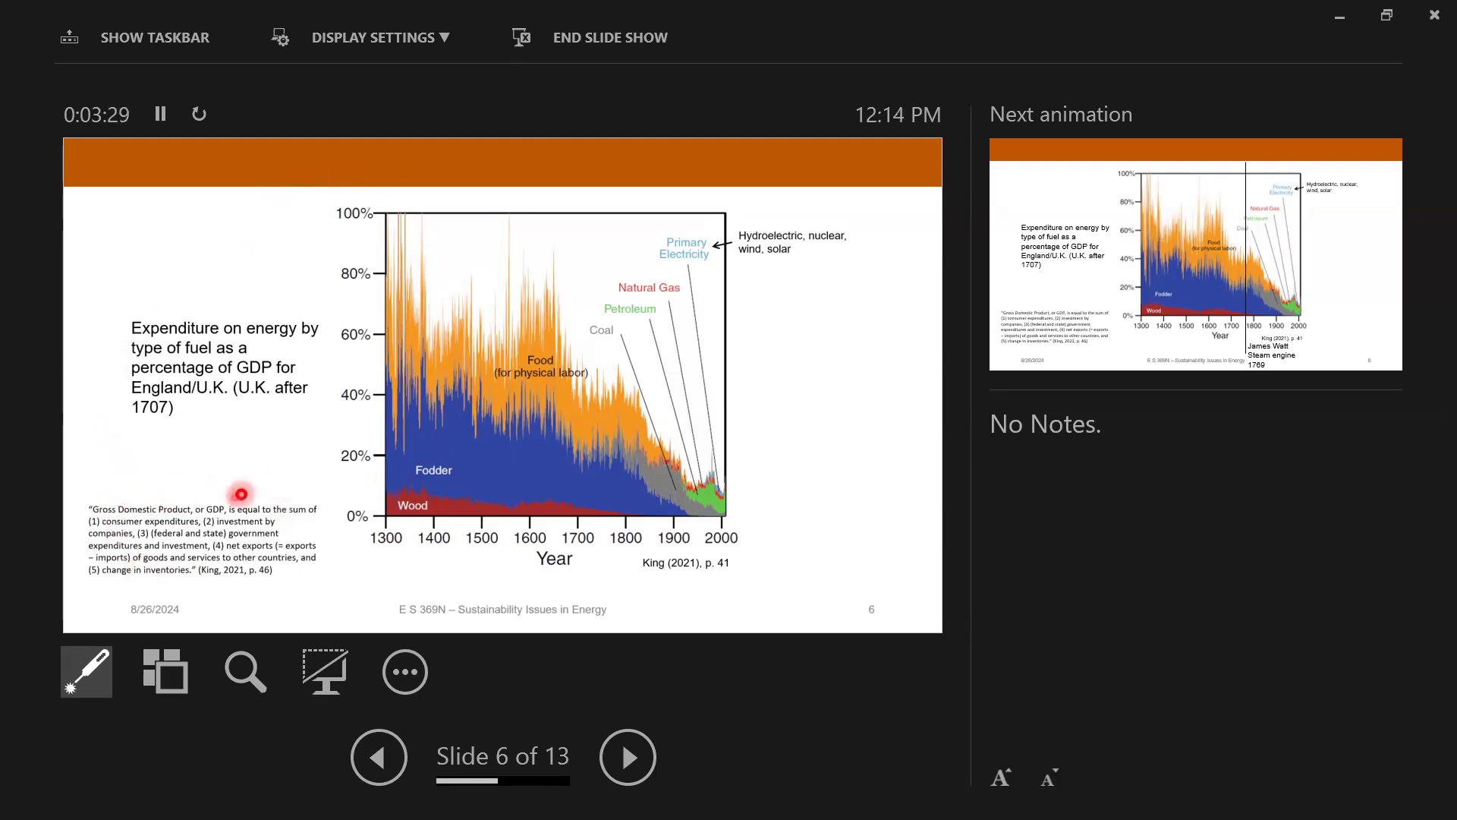
mouse_move(198, 470)
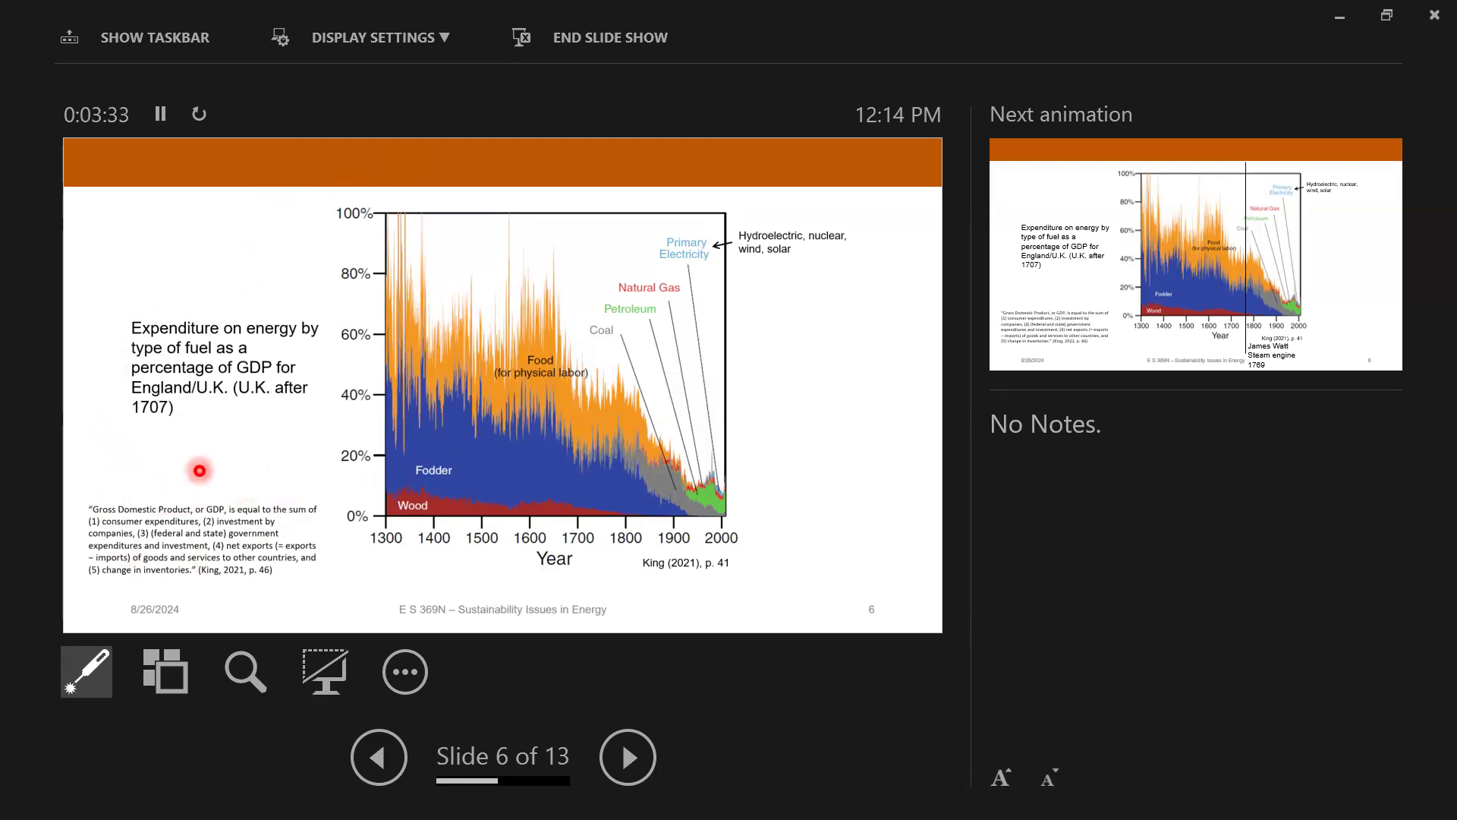
mouse_move(278, 474)
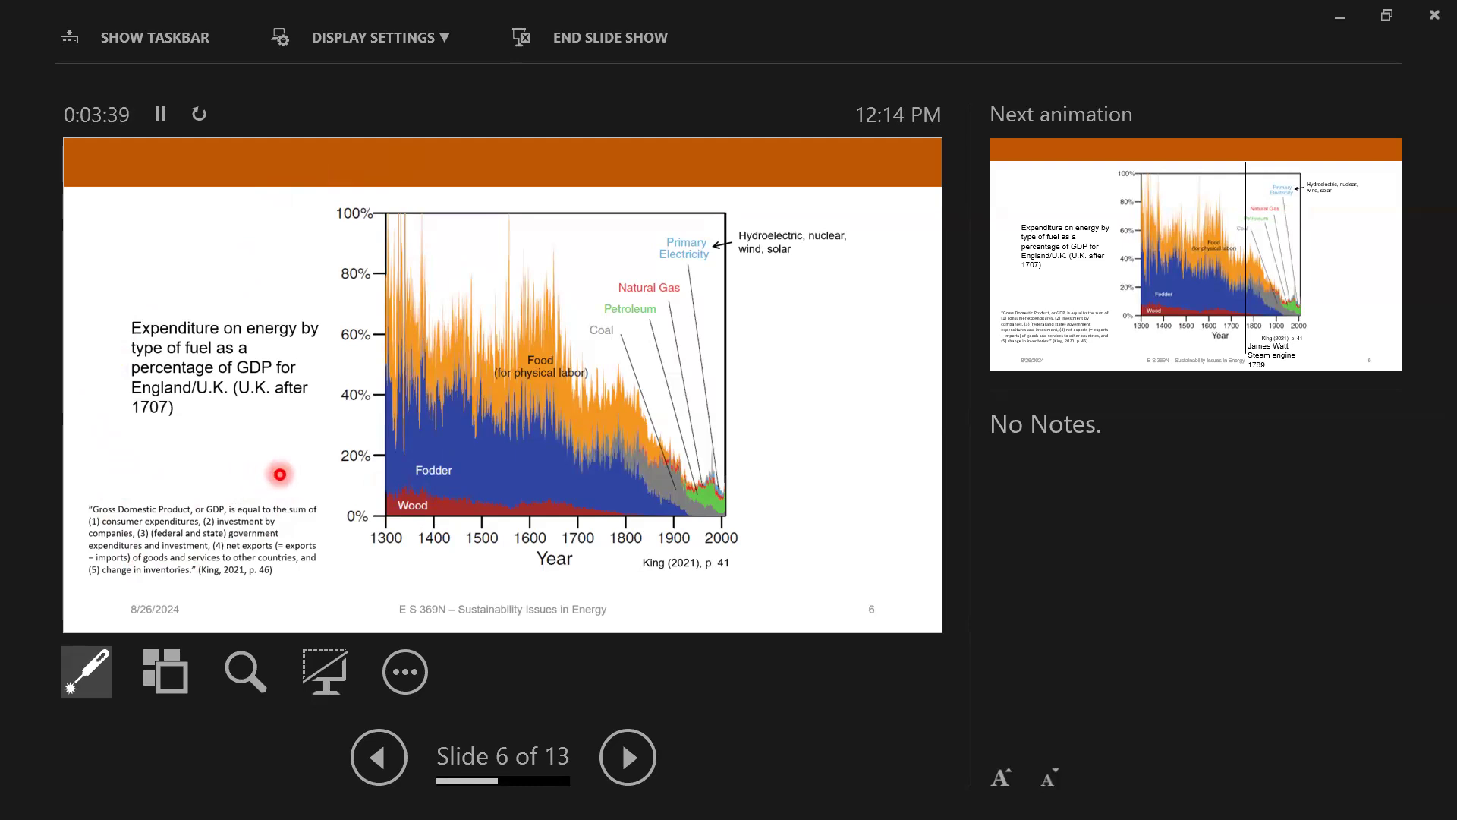
mouse_move(182, 349)
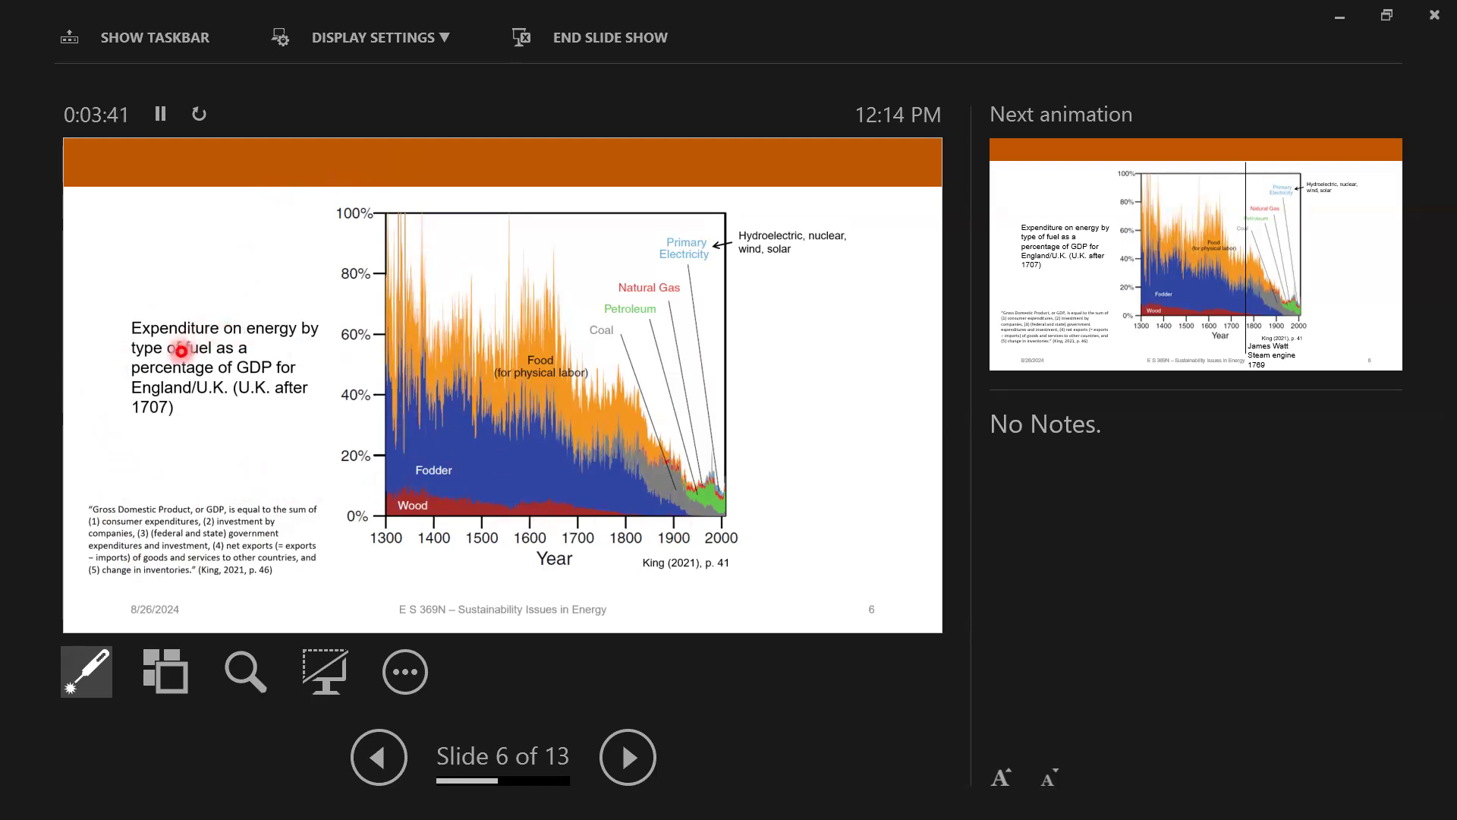
mouse_move(212, 417)
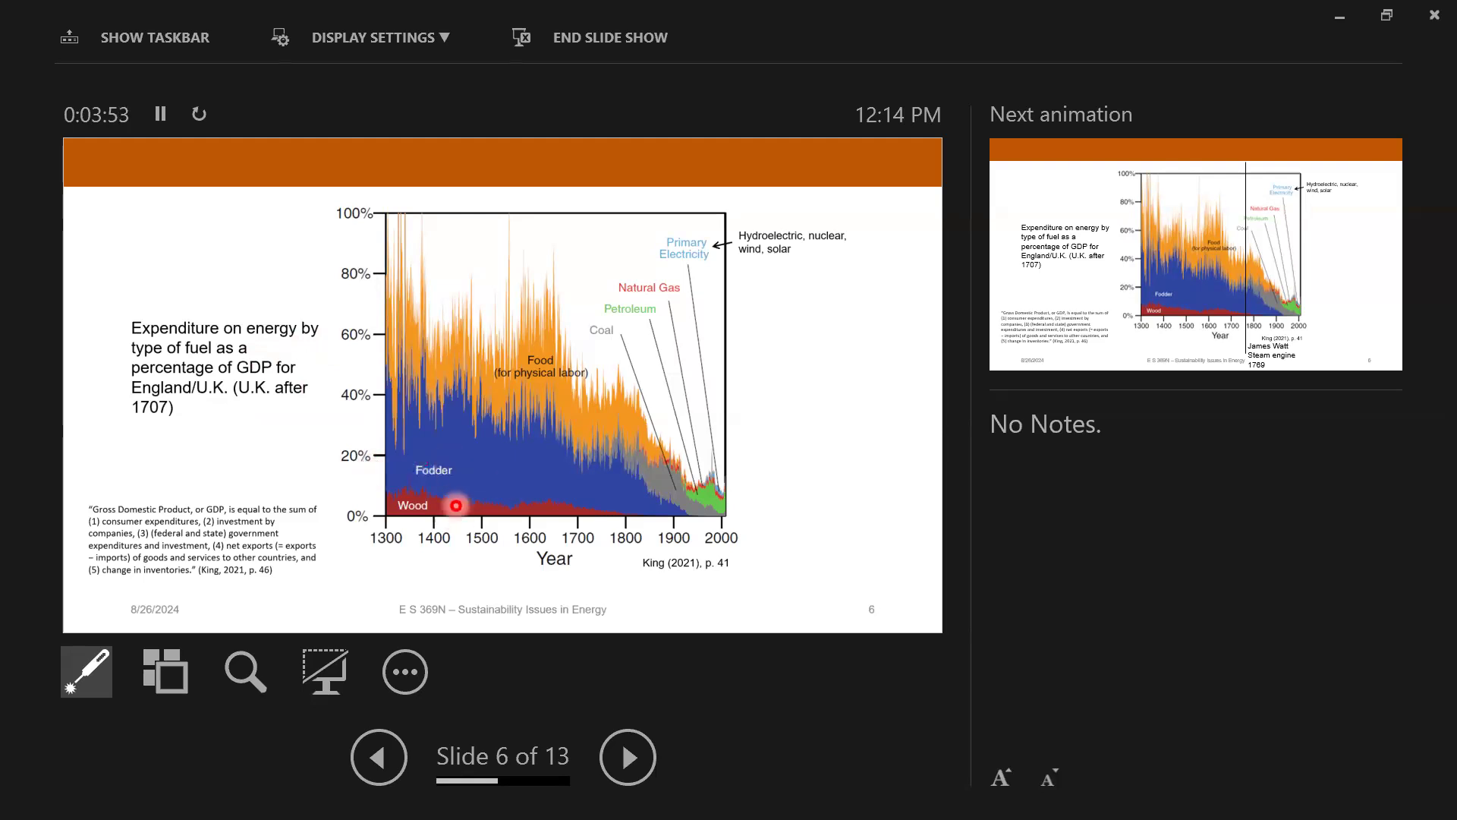
mouse_move(431, 237)
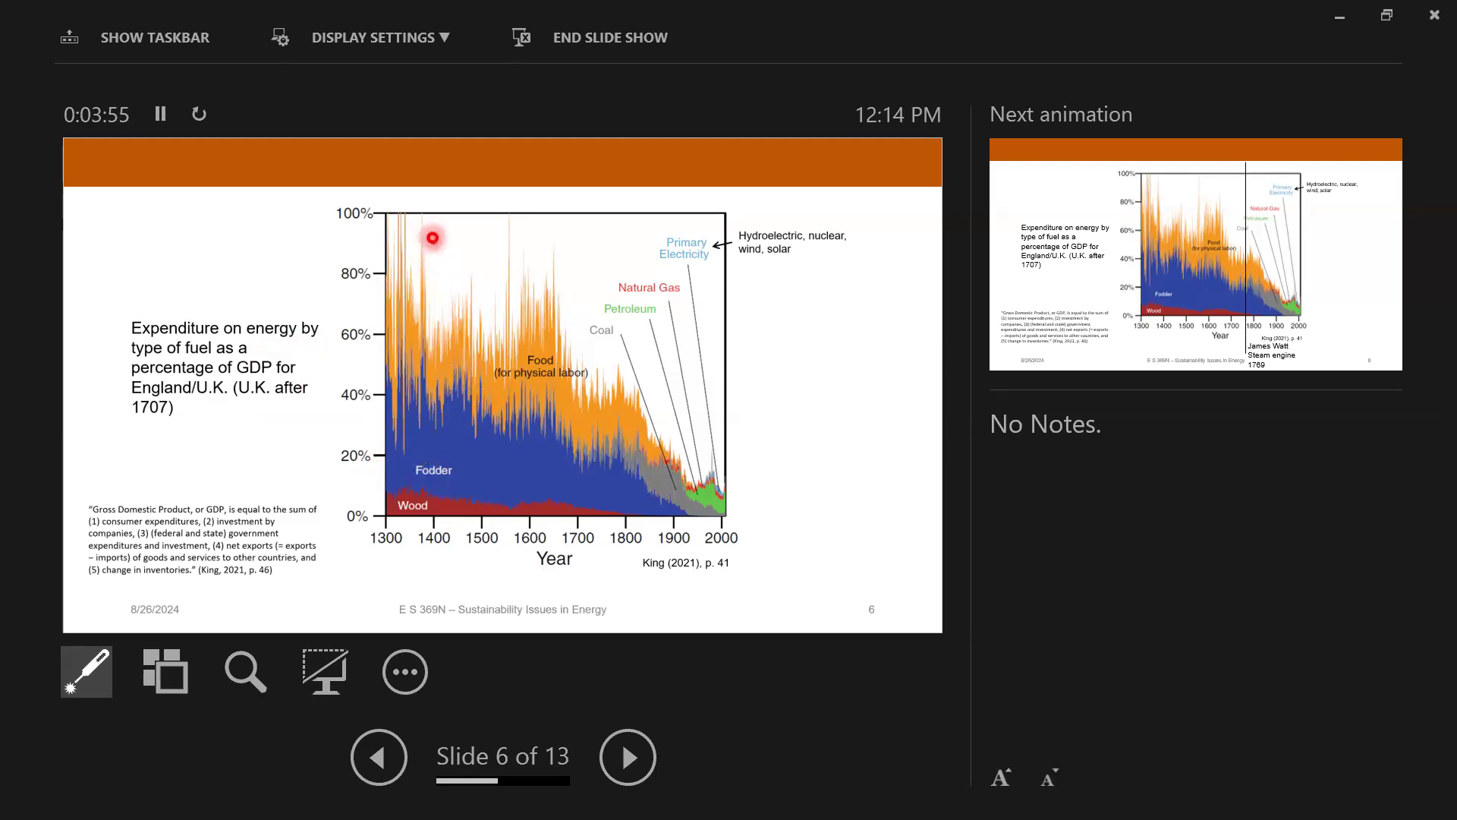
mouse_move(391, 215)
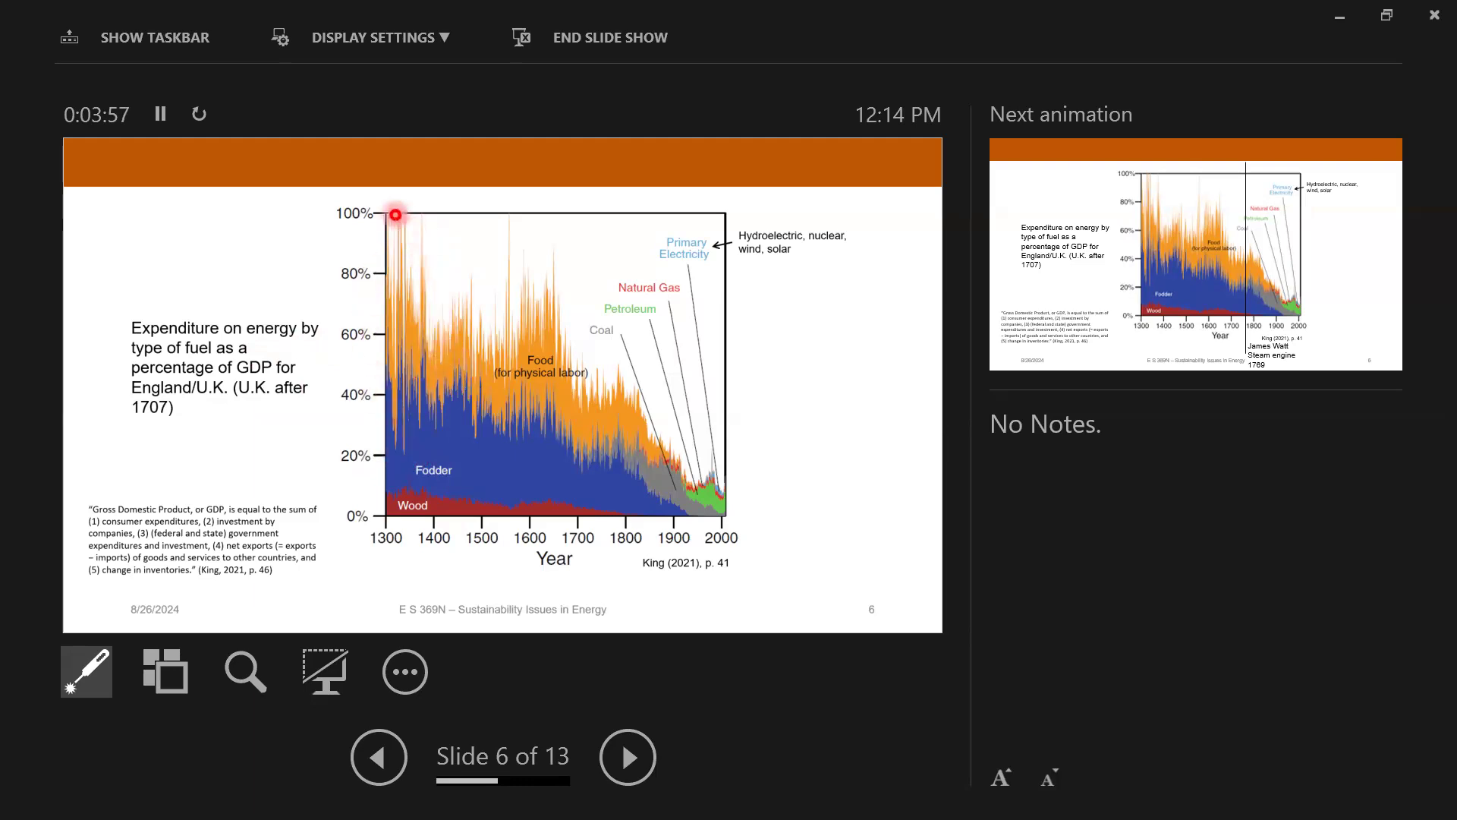
mouse_move(363, 360)
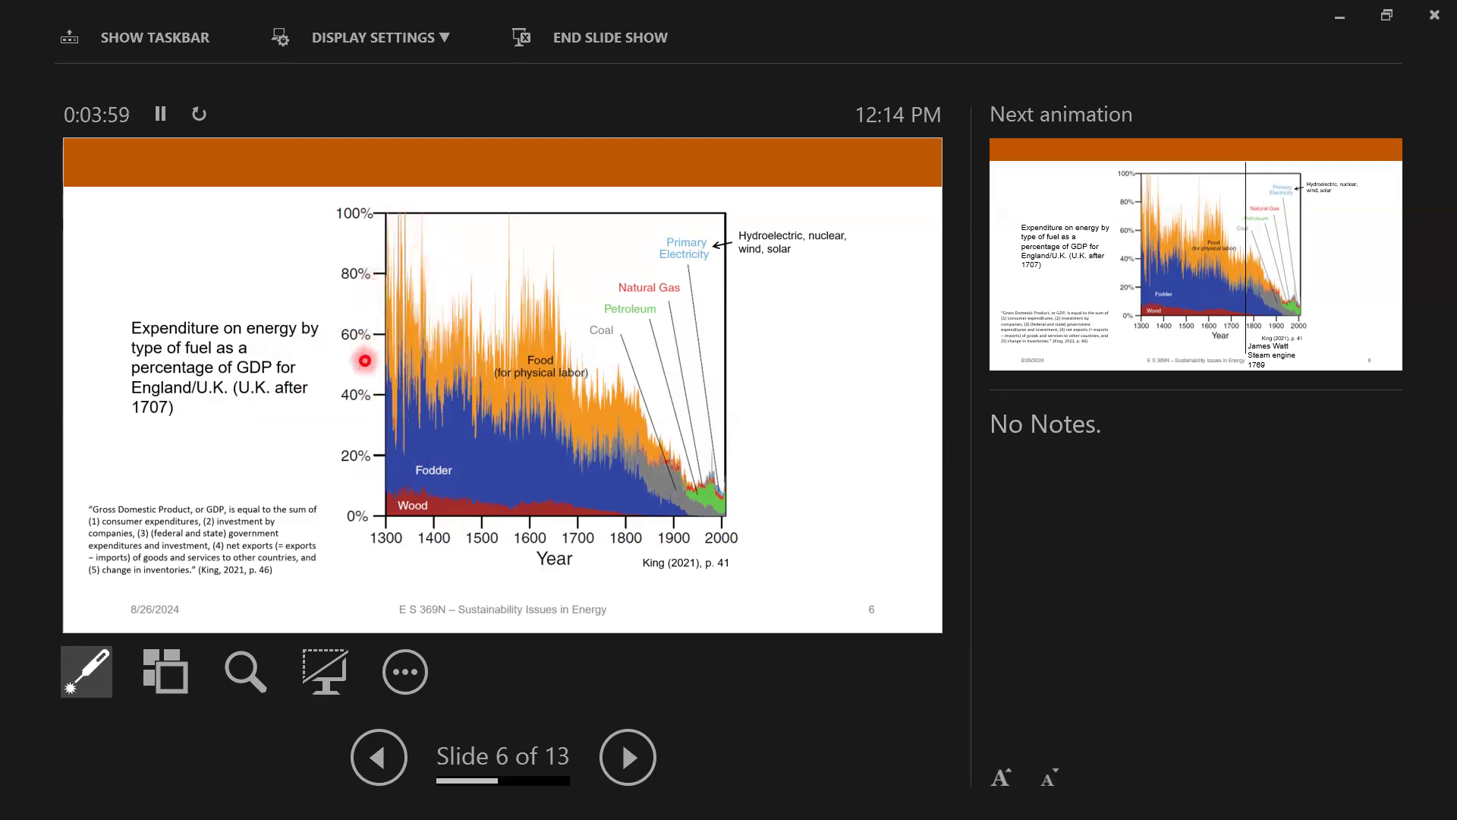
mouse_move(398, 229)
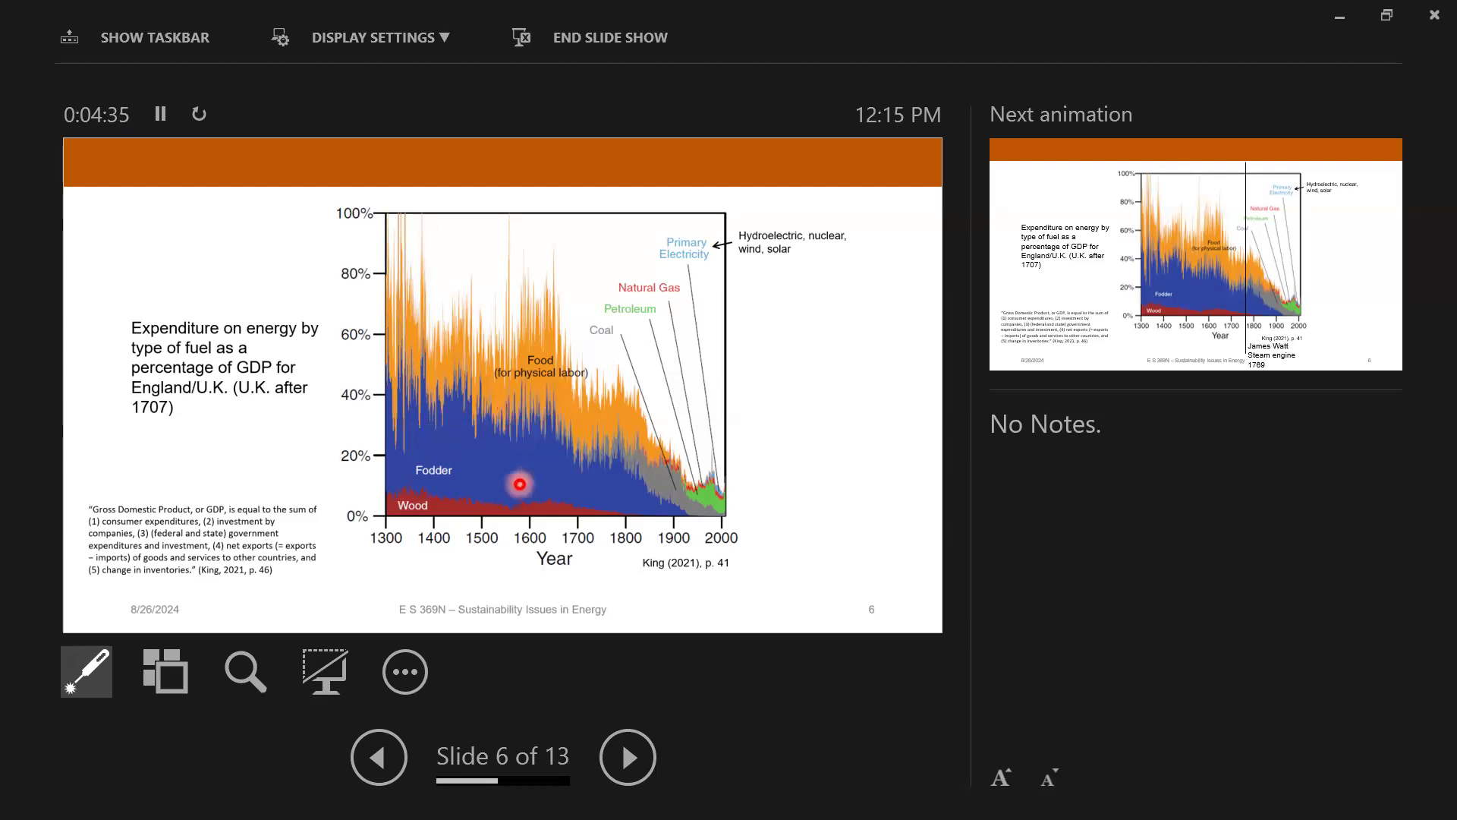
mouse_move(600, 537)
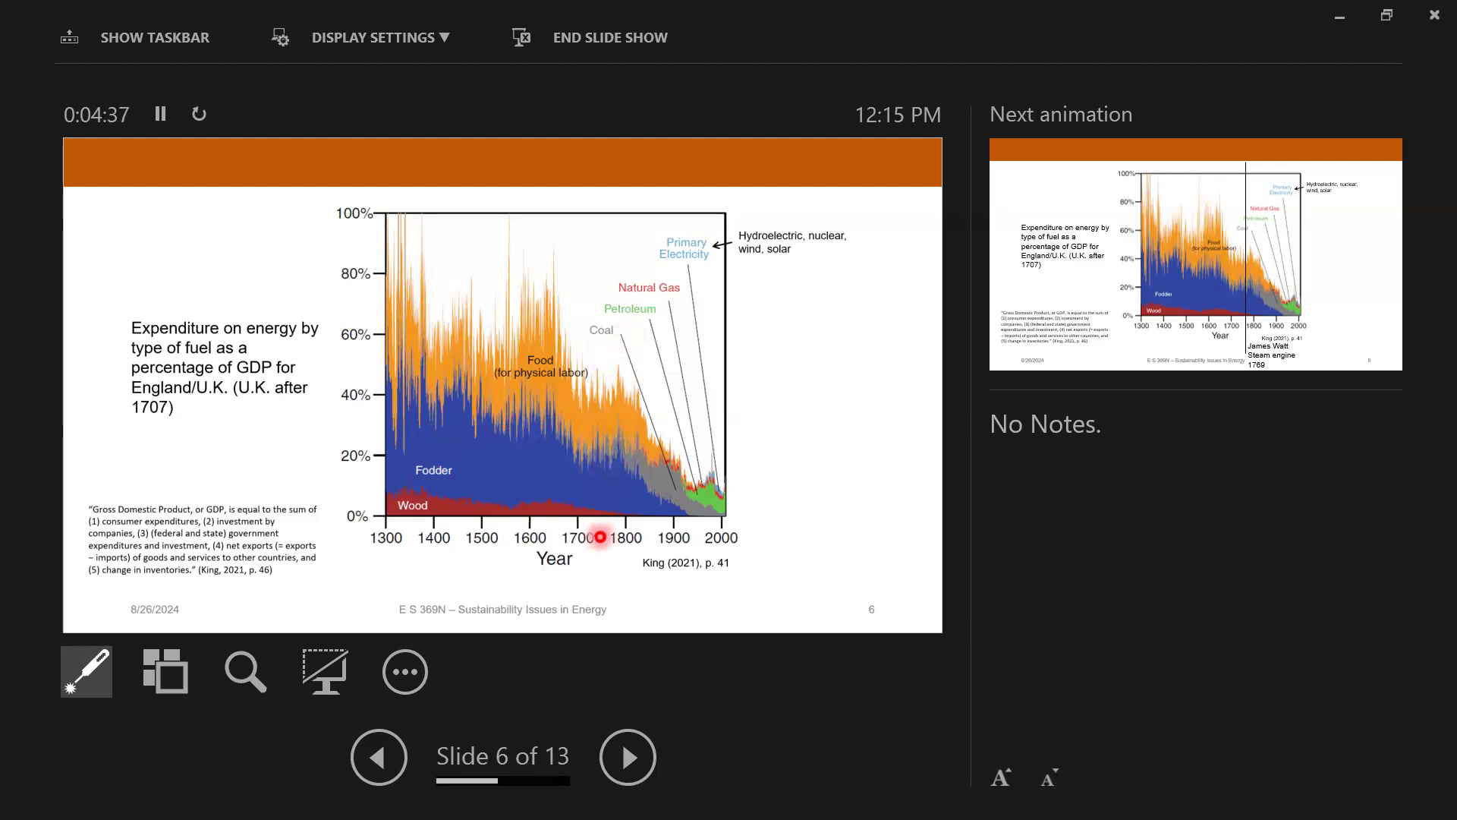
mouse_move(596, 420)
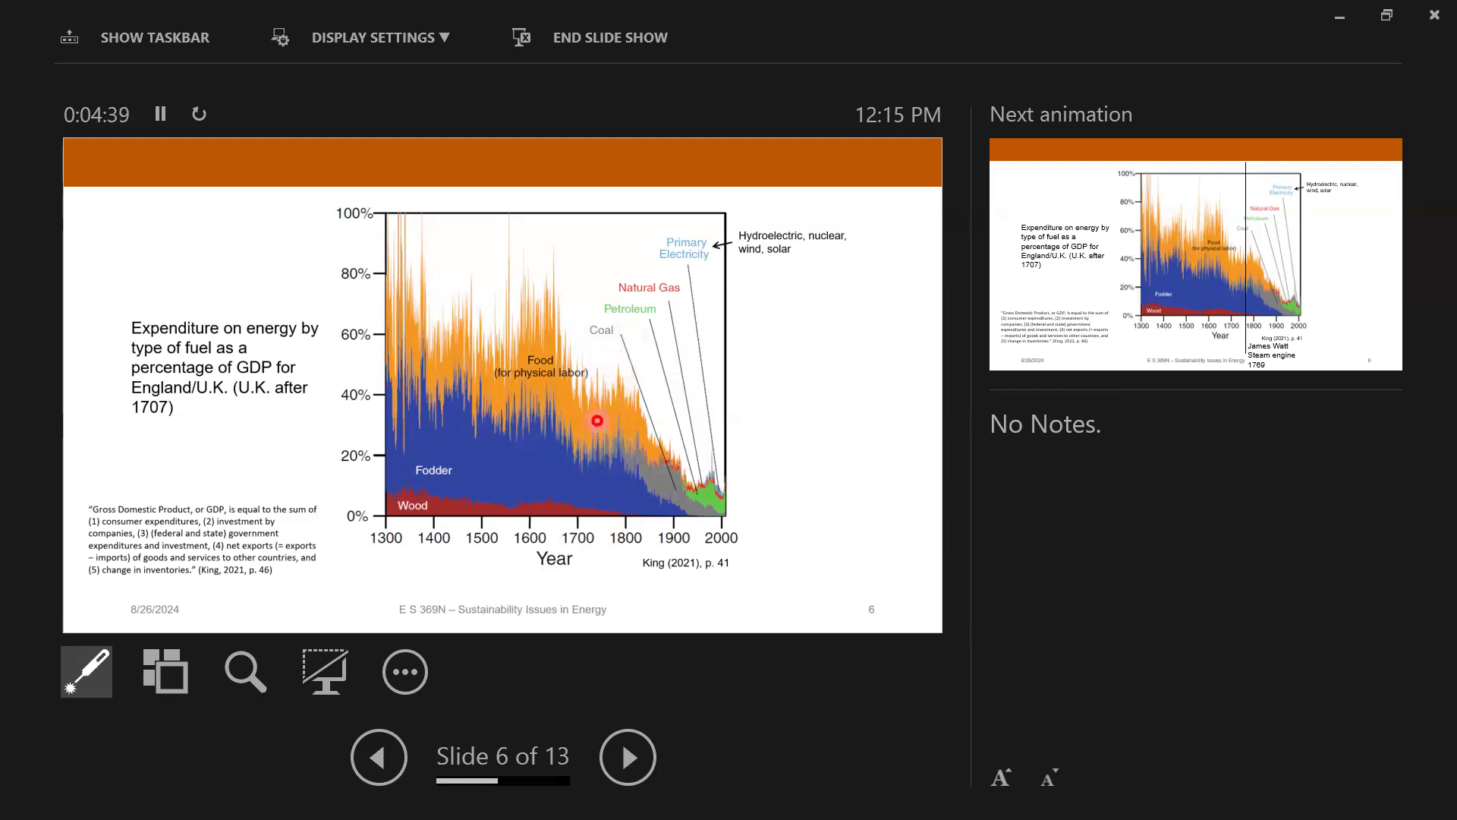
mouse_move(637, 407)
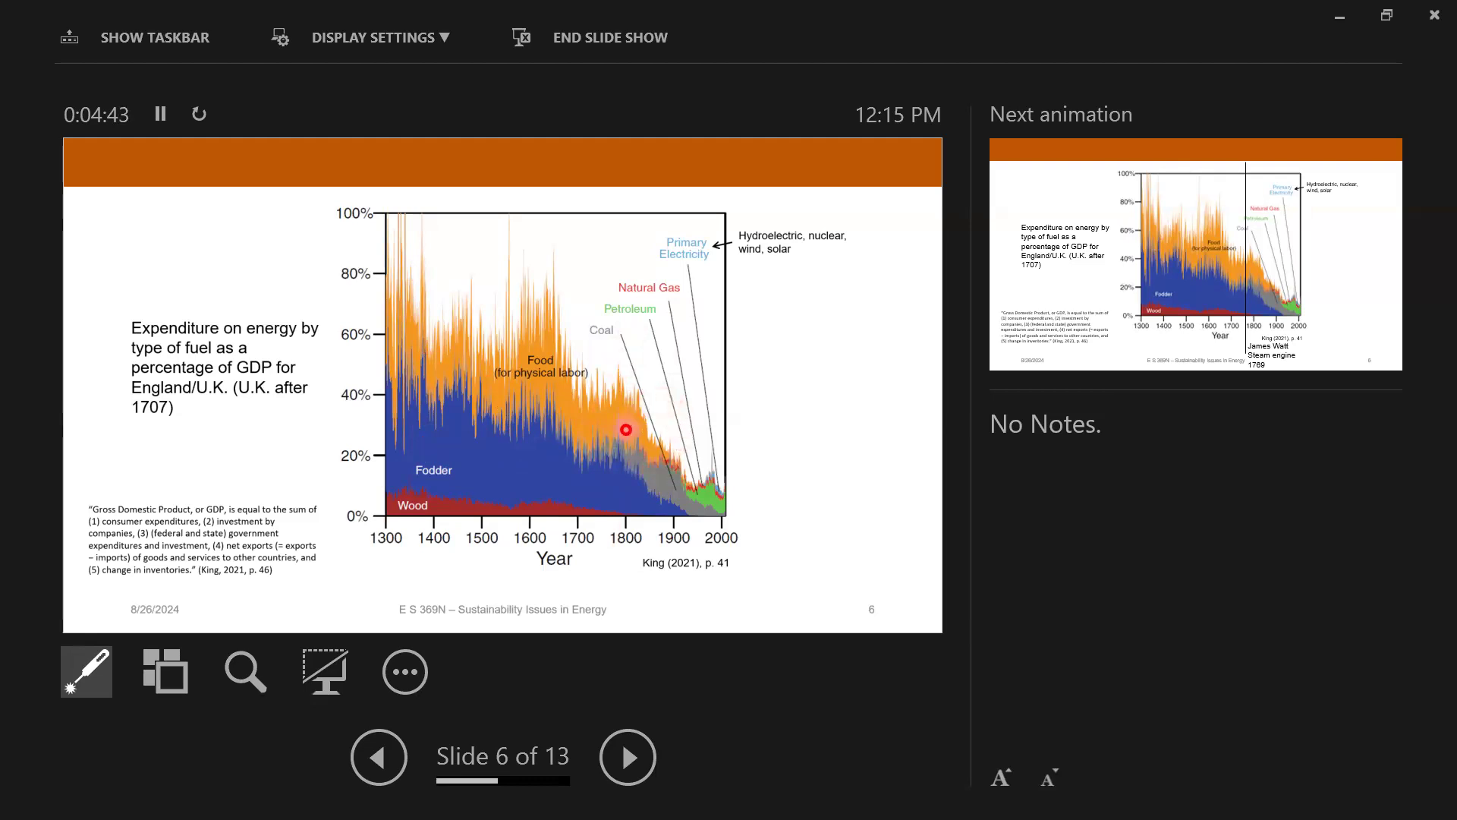
mouse_move(616, 340)
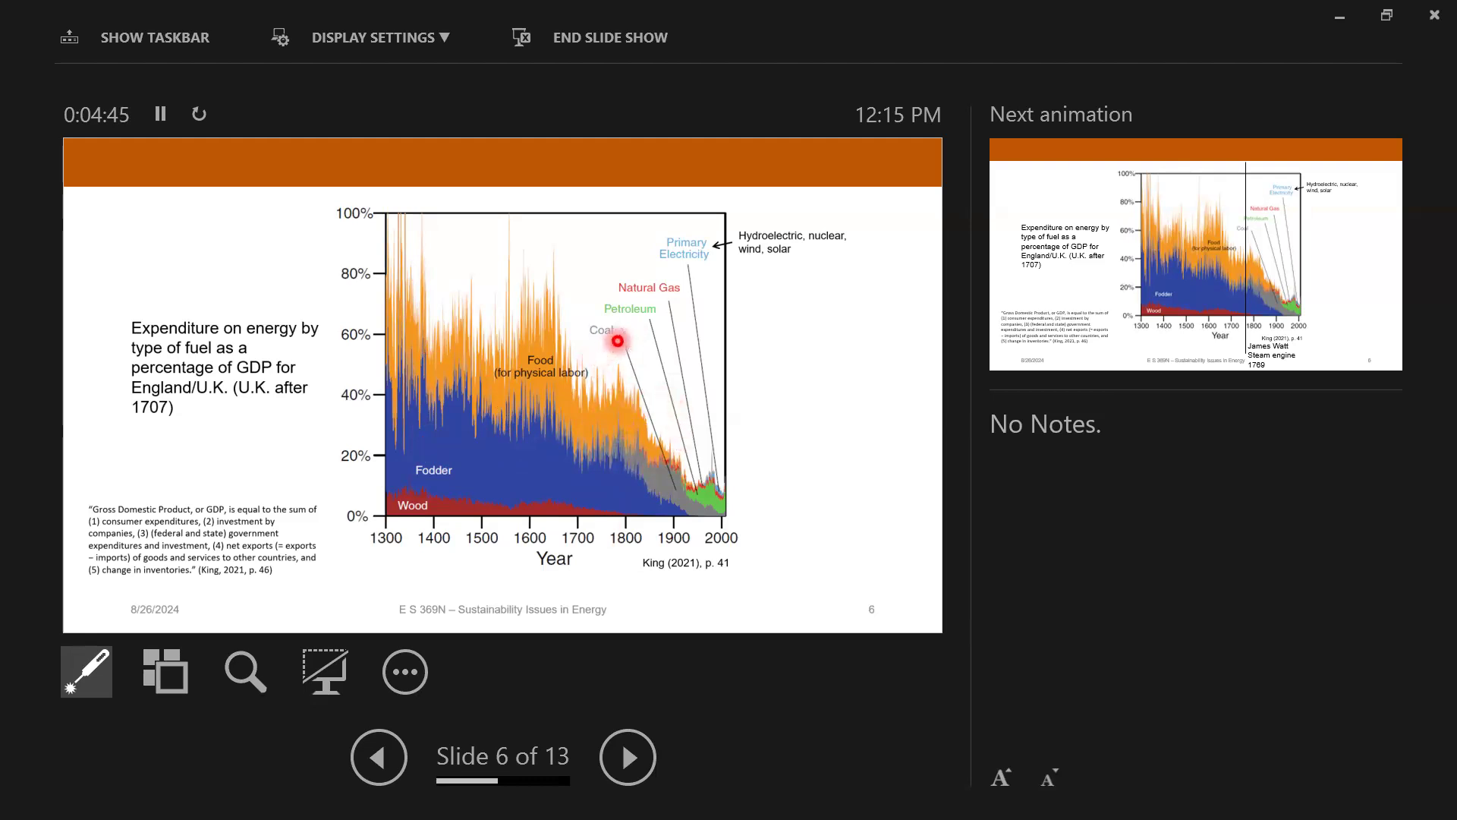
mouse_move(656, 302)
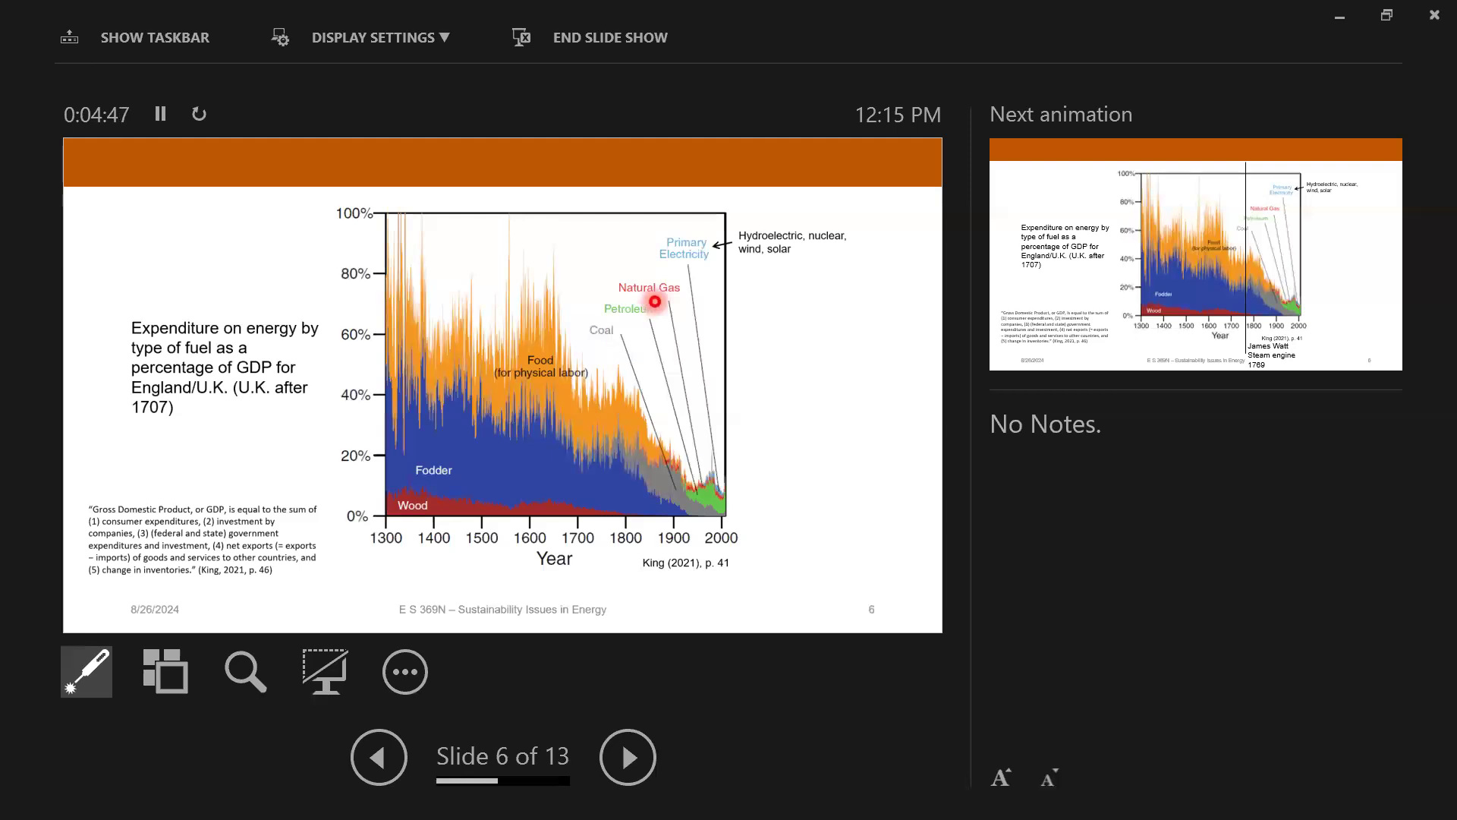
mouse_move(630, 347)
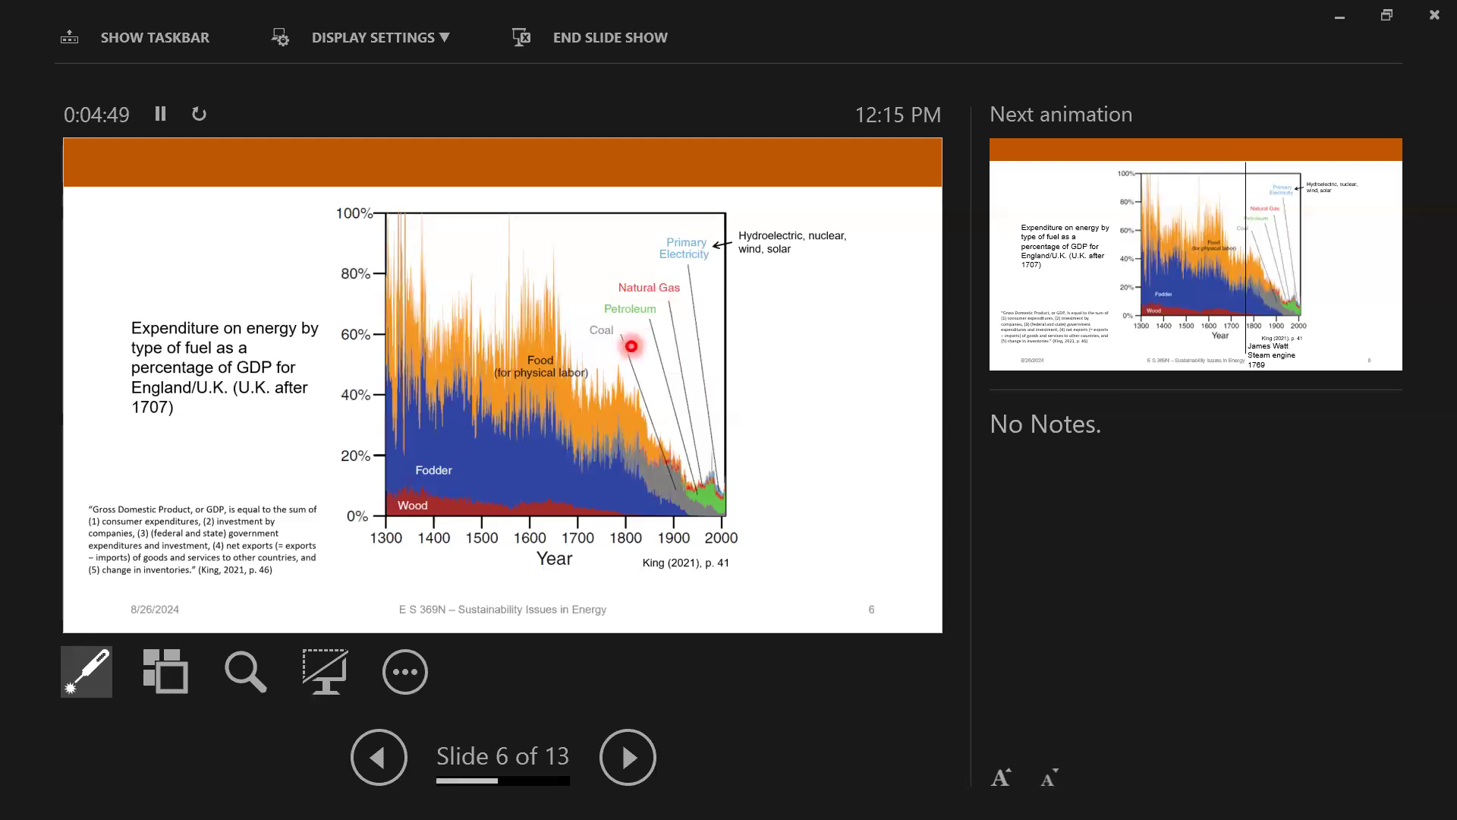
mouse_move(599, 403)
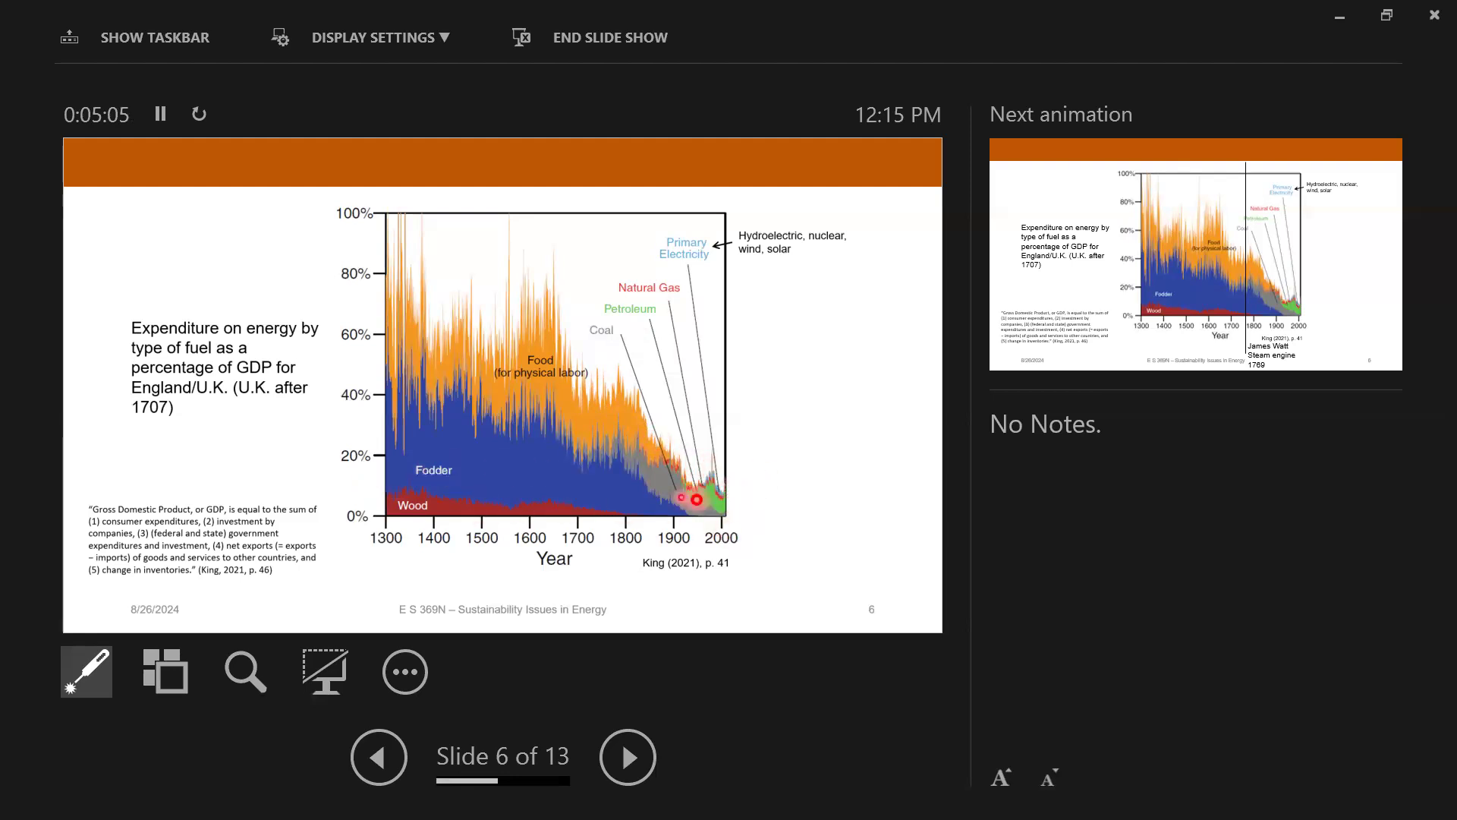
mouse_move(750, 496)
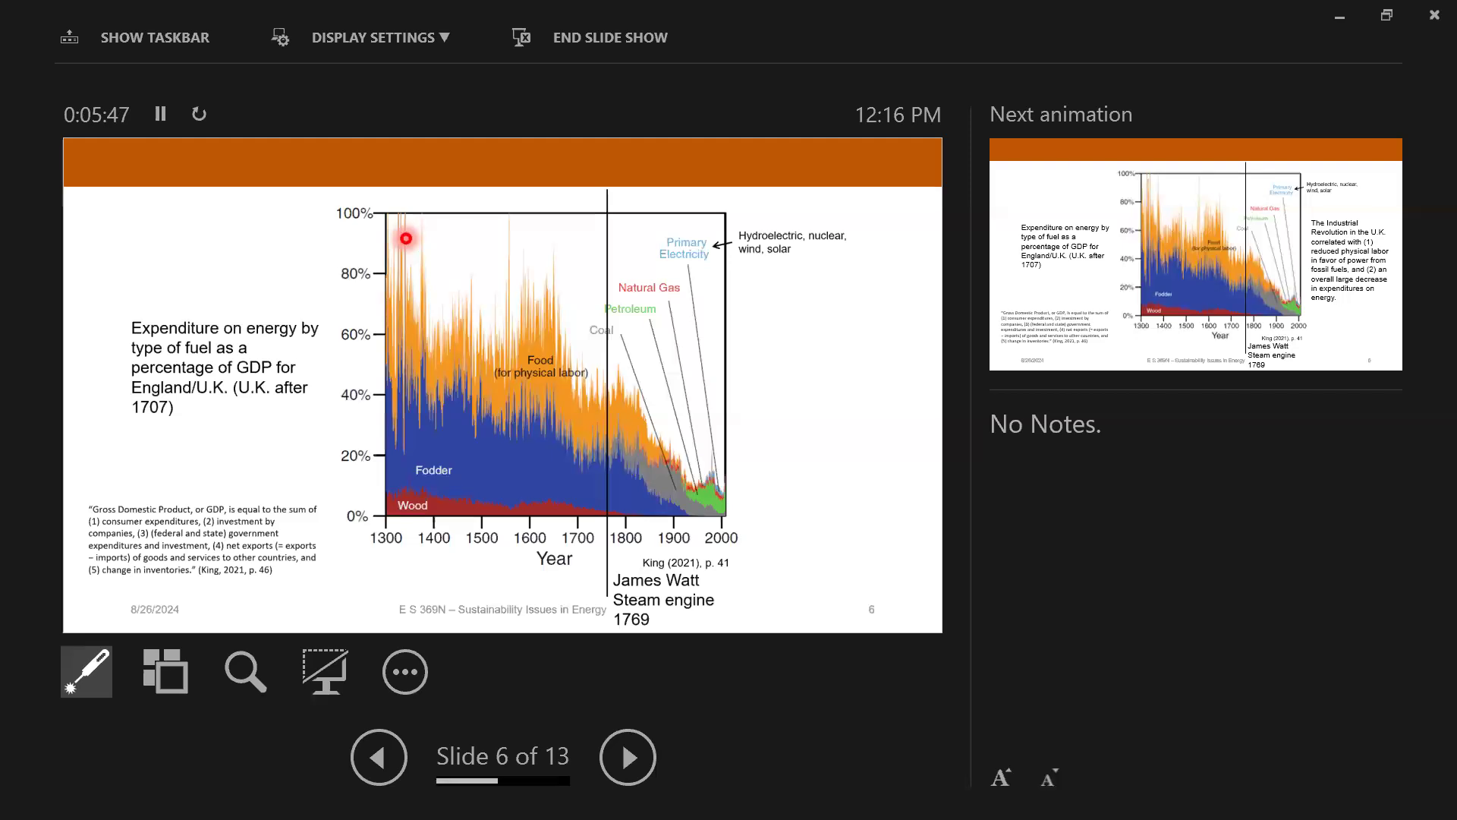
mouse_move(624, 419)
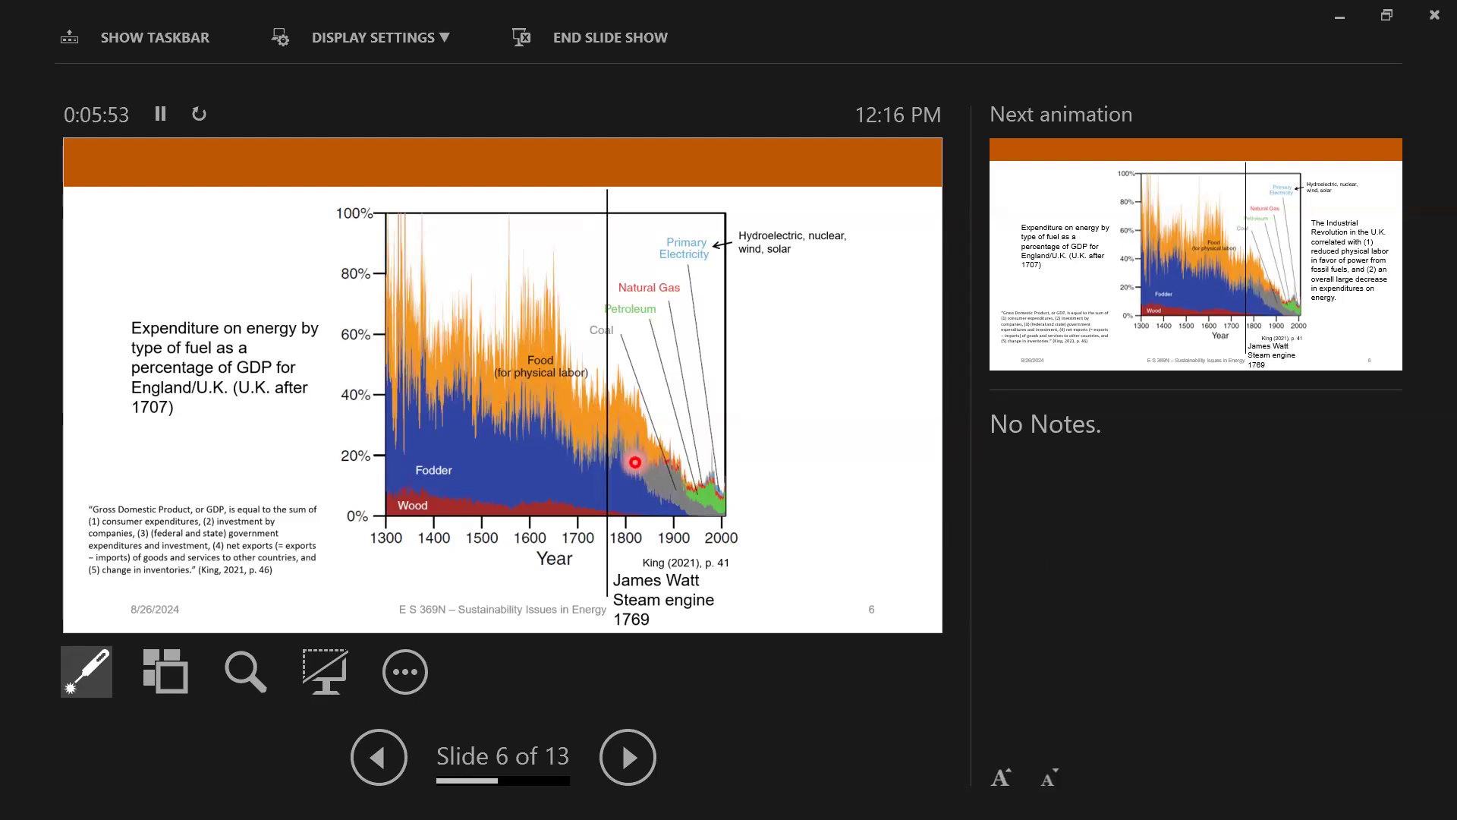
mouse_move(676, 489)
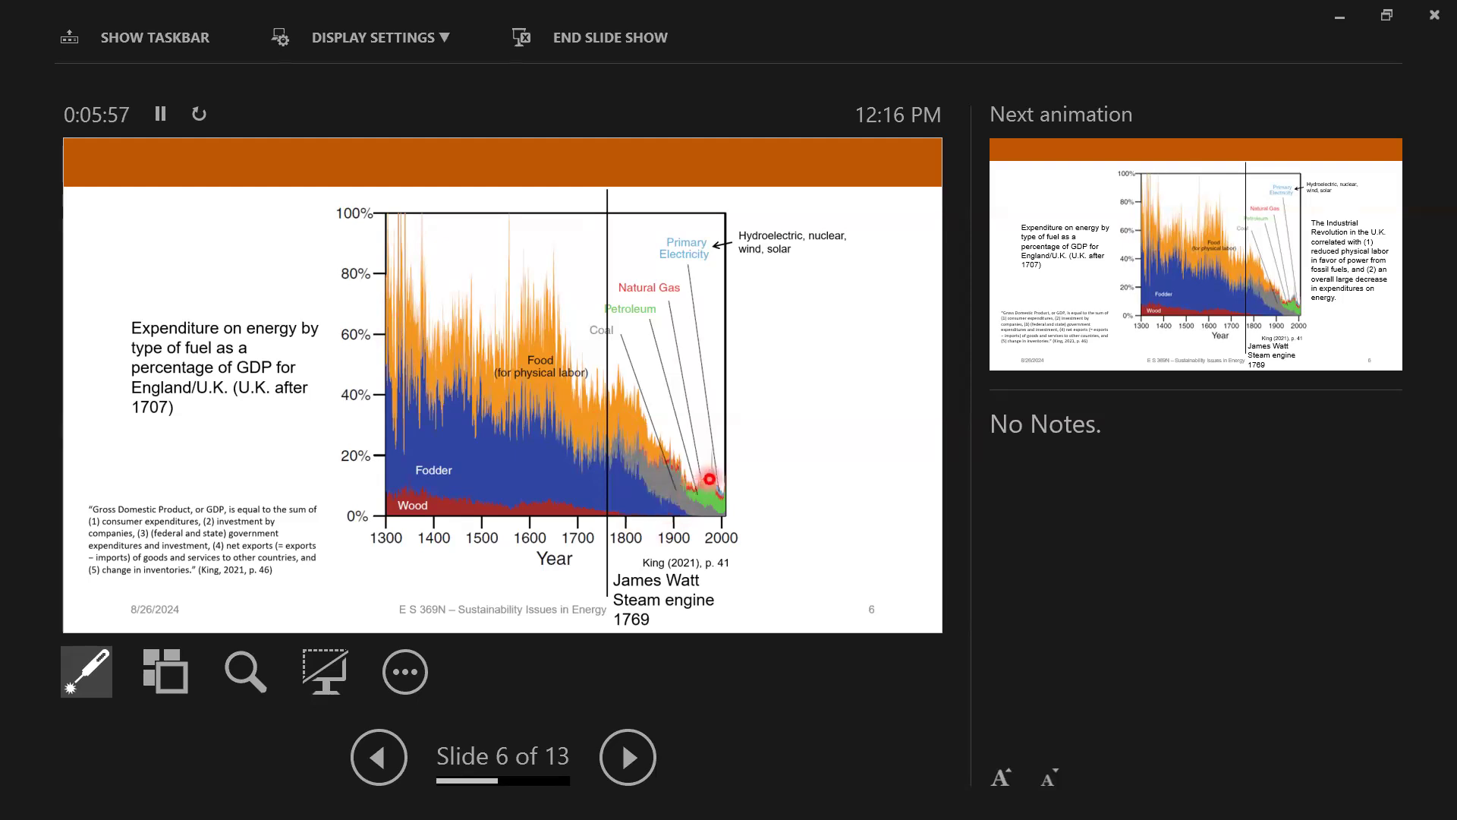
mouse_move(719, 499)
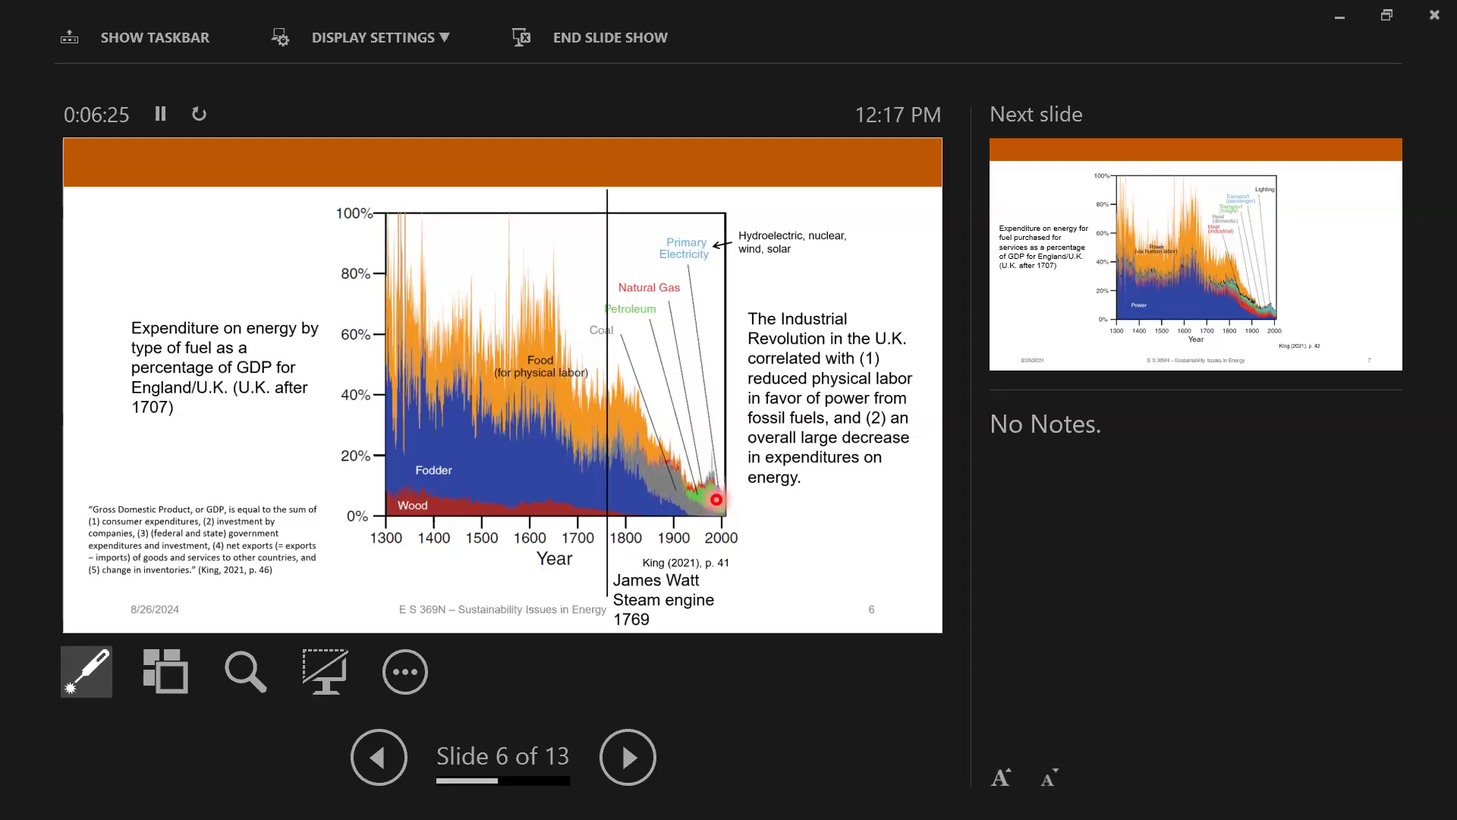
mouse_move(683, 404)
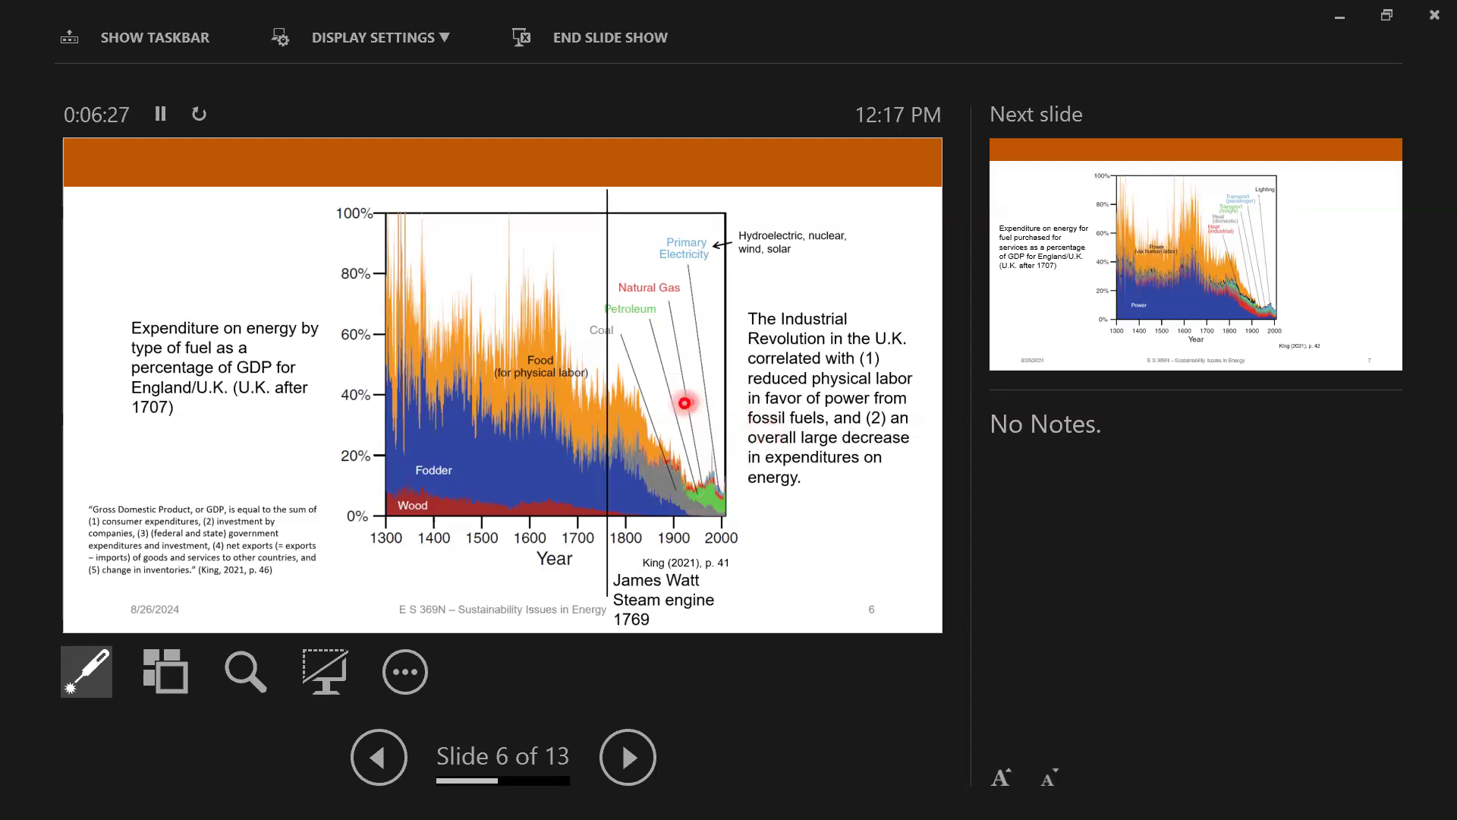
mouse_move(821, 479)
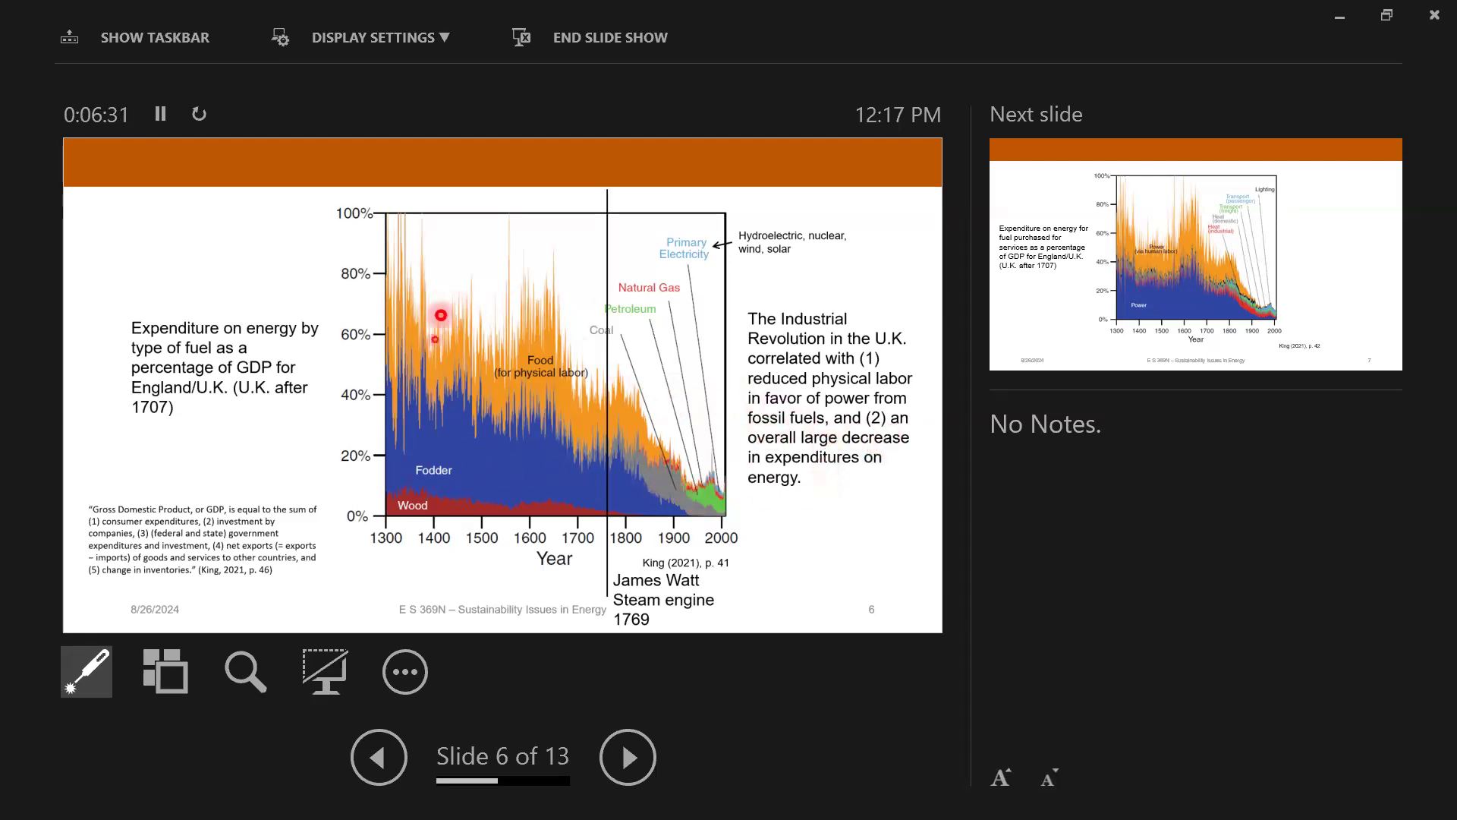
mouse_move(368, 258)
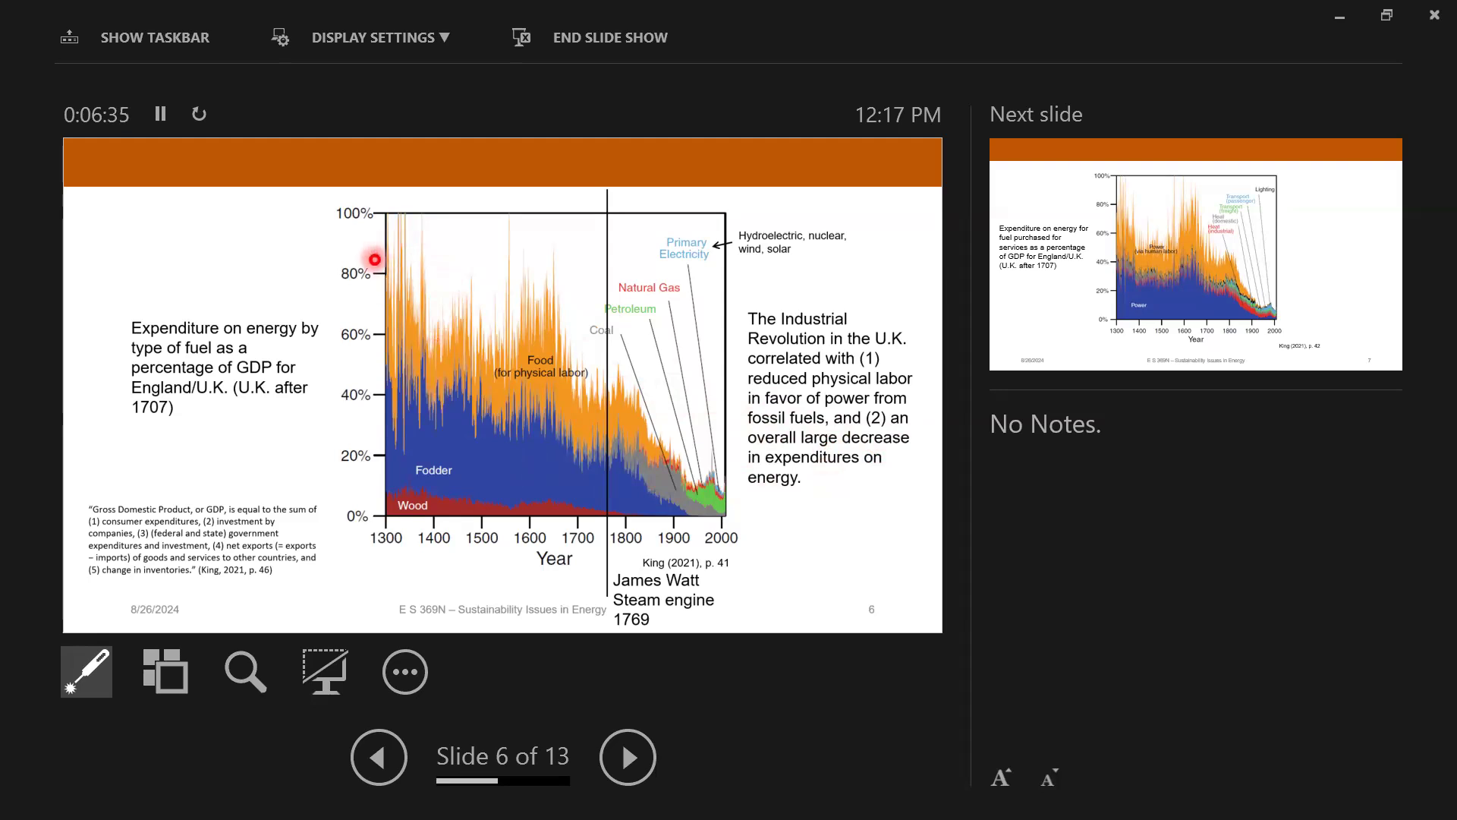
mouse_move(326, 274)
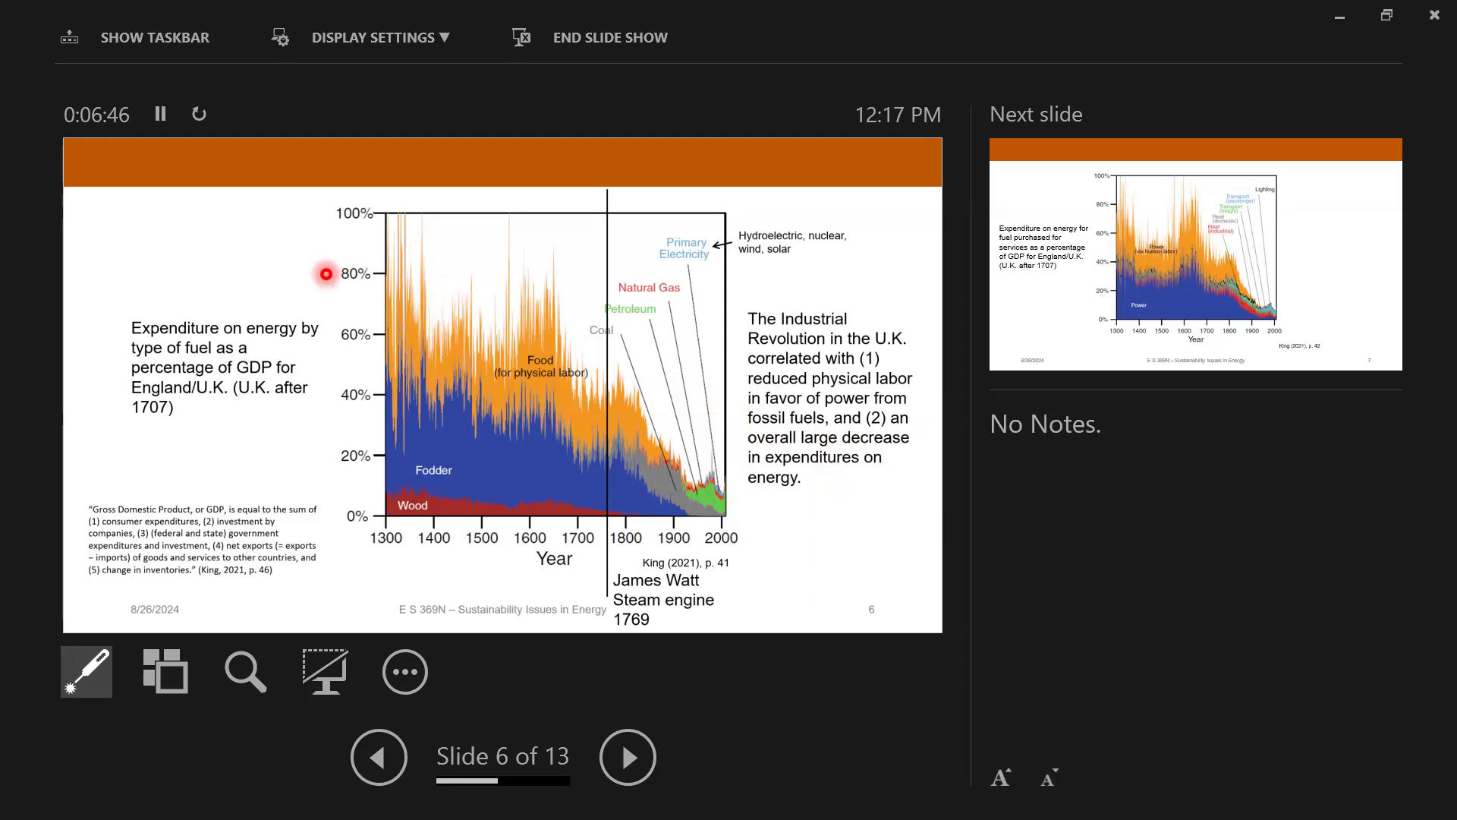
Step: Go forward to slide 7 on fuel-for-services spending by power, heat, transport and lighting
click(628, 756)
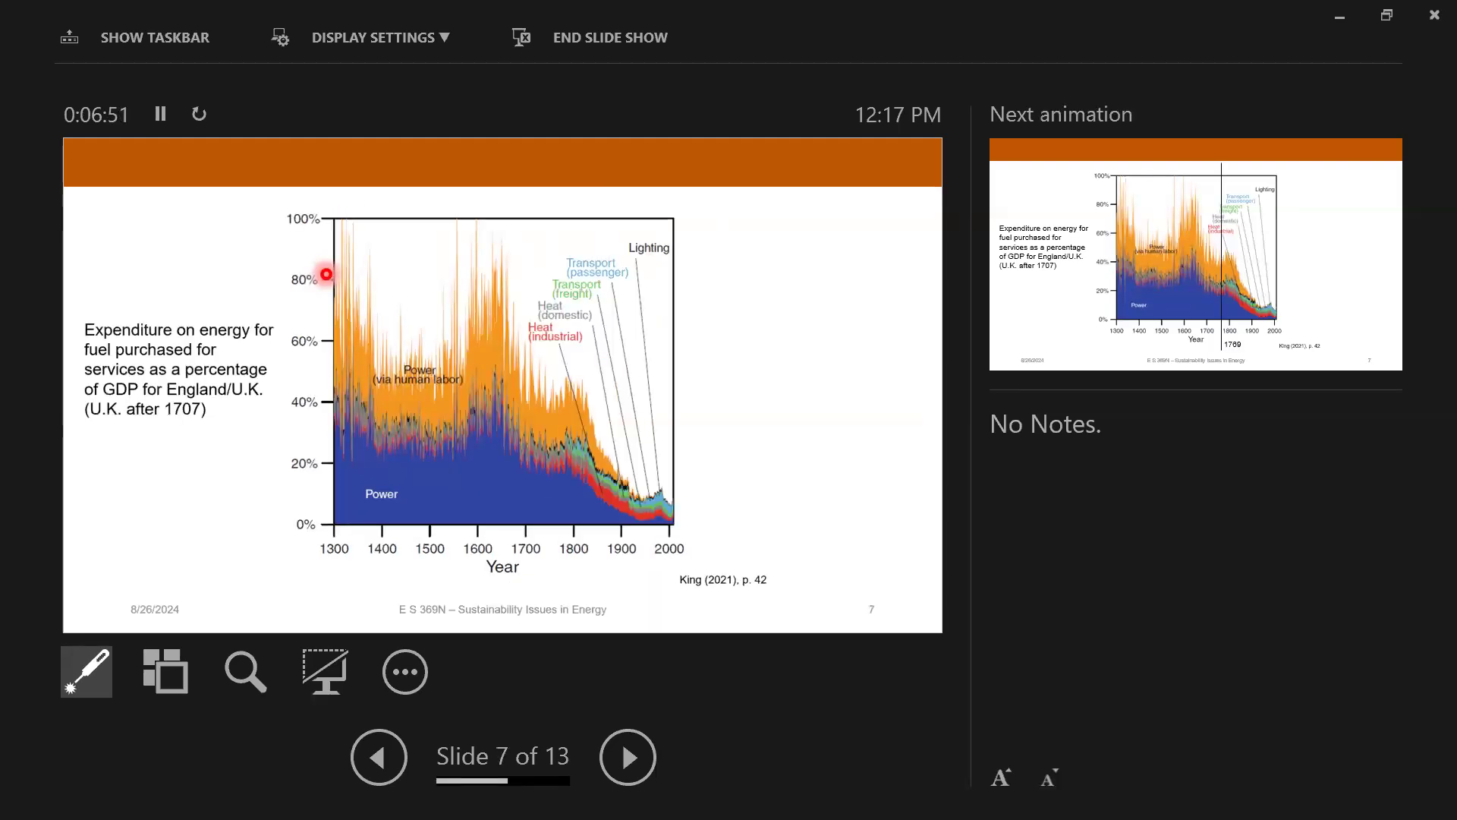
mouse_move(296, 197)
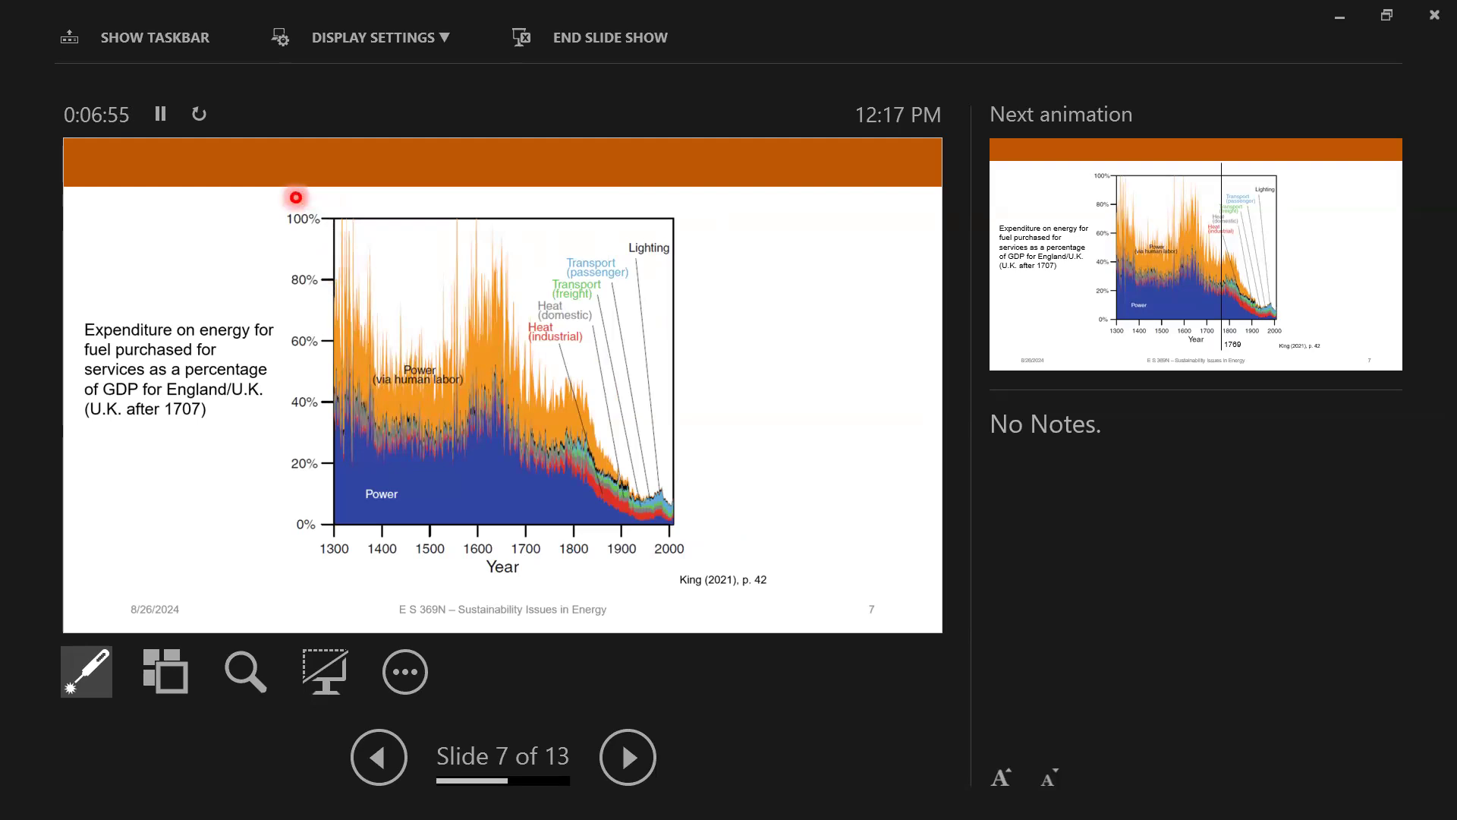
mouse_move(243, 278)
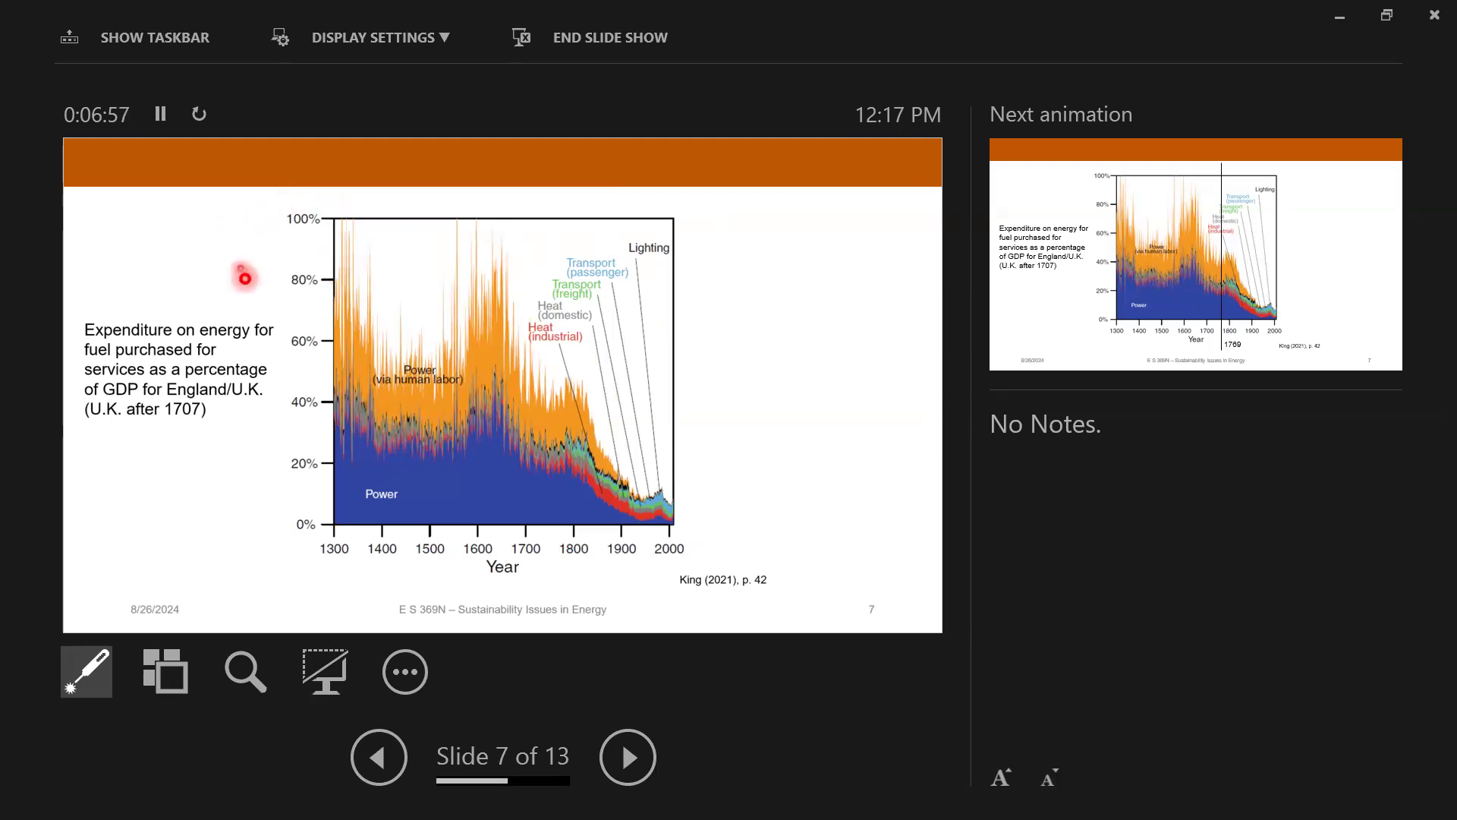
mouse_move(285, 208)
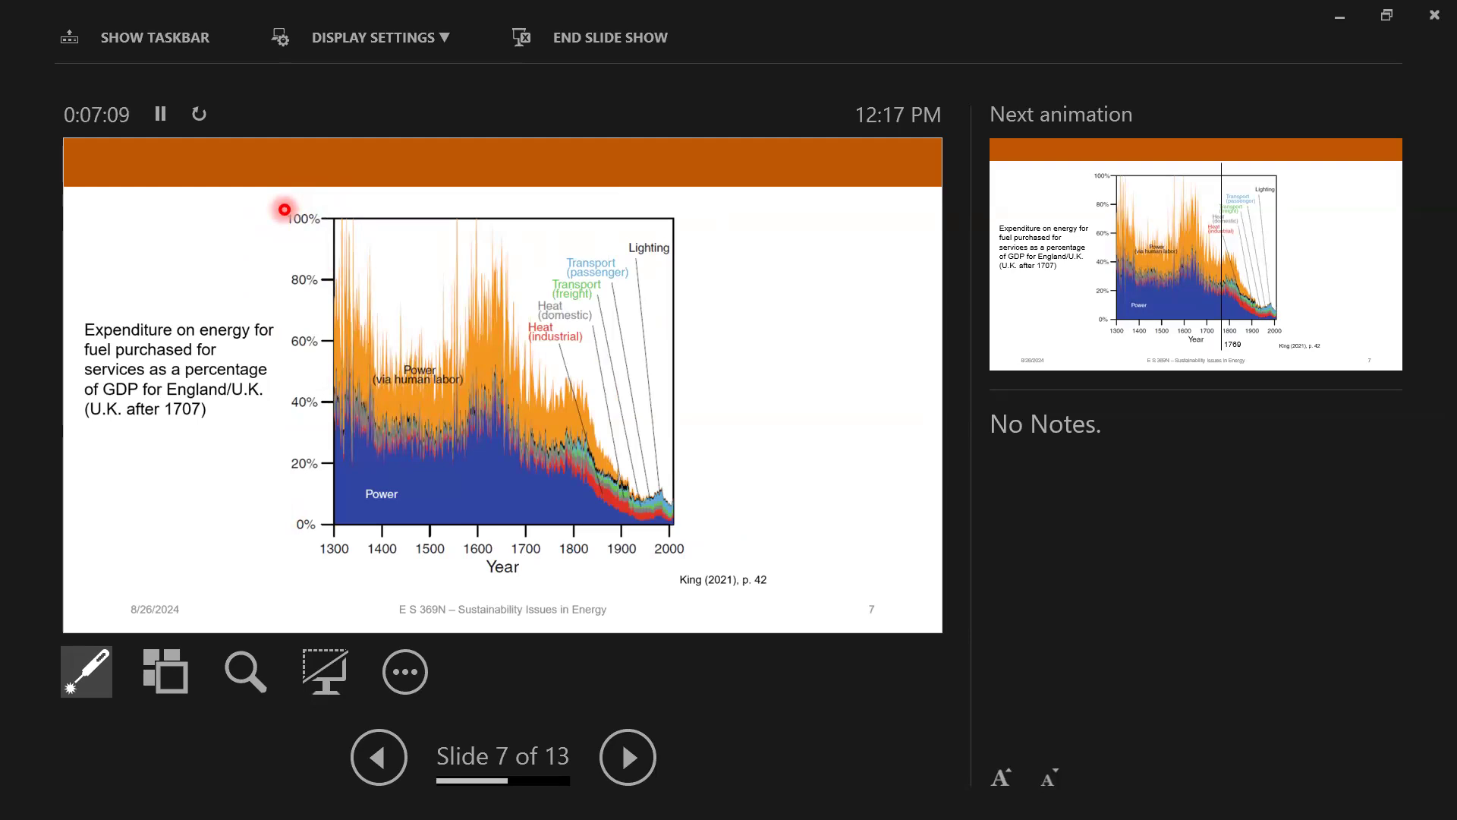
mouse_move(530, 370)
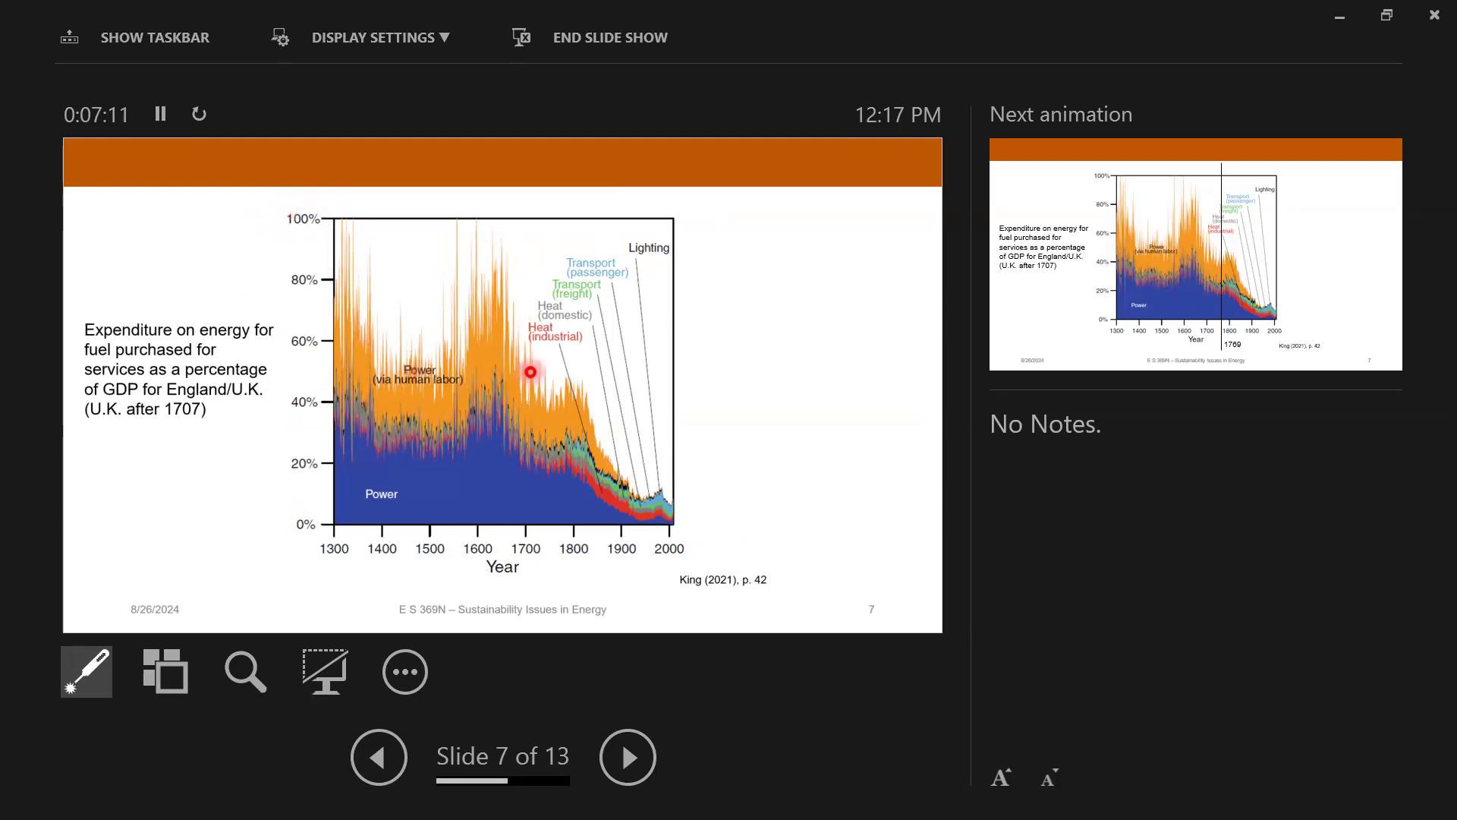
mouse_move(396, 393)
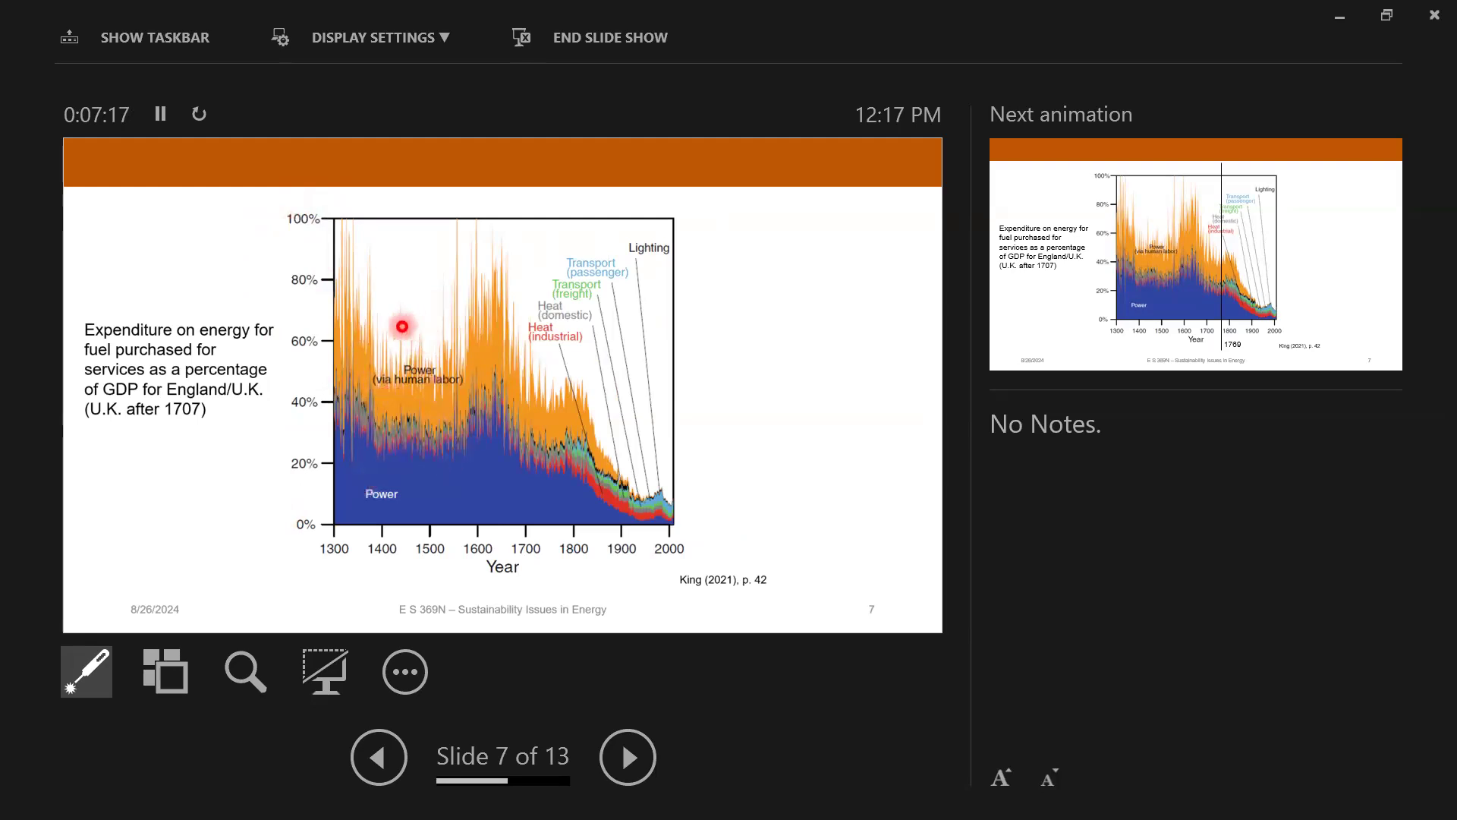
mouse_move(474, 398)
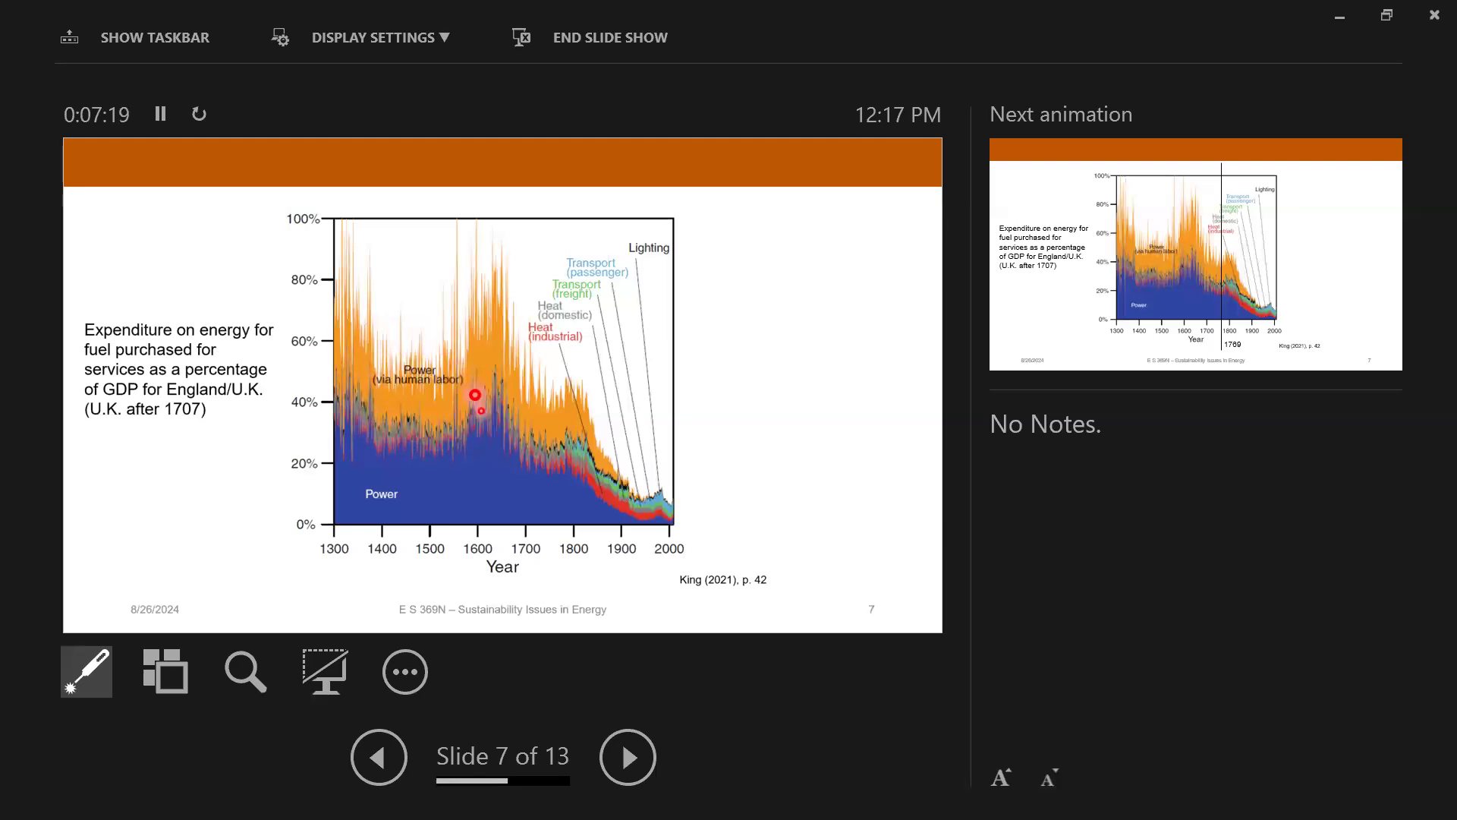
mouse_move(386, 343)
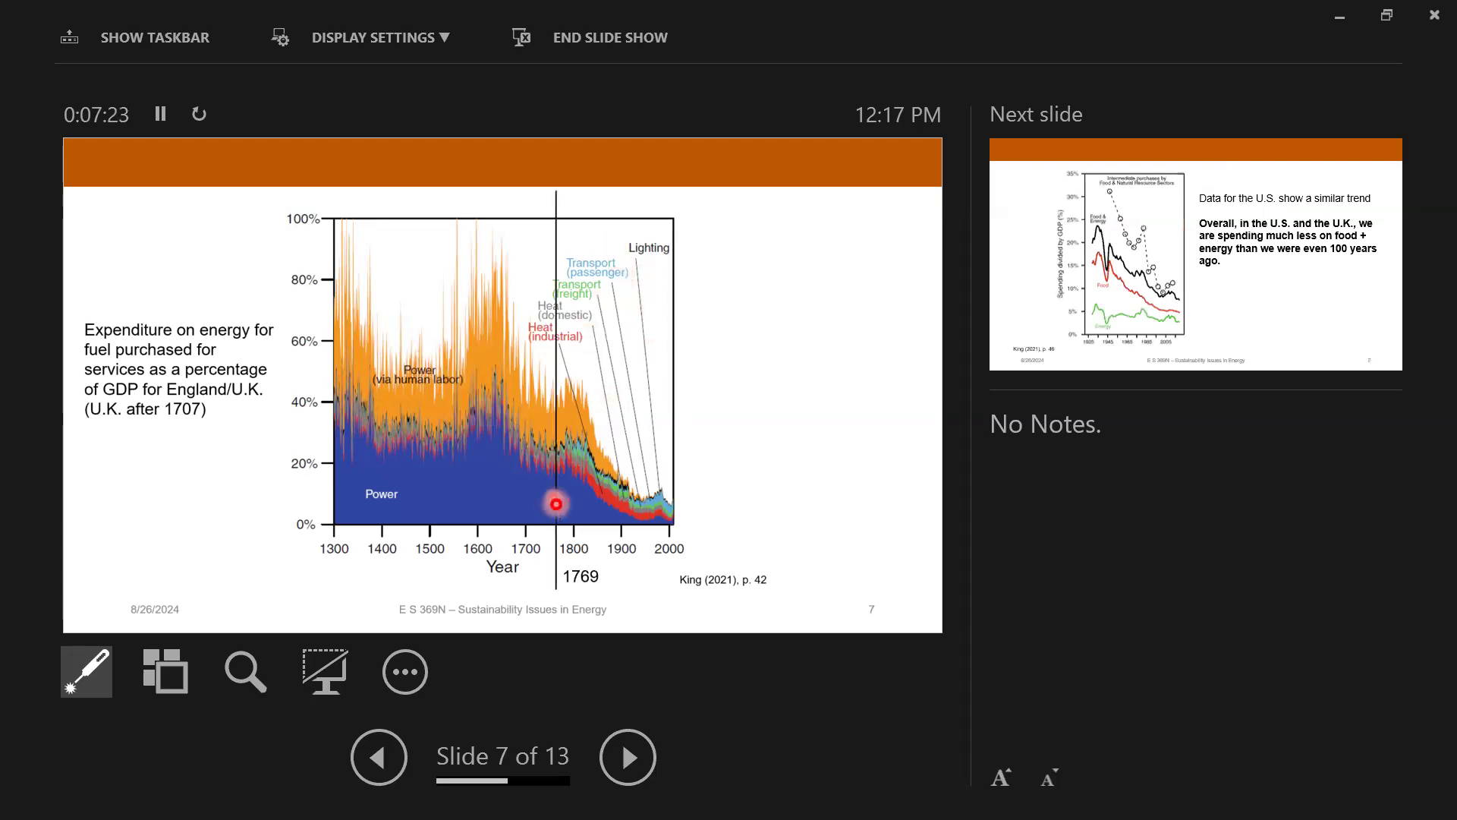
mouse_move(539, 352)
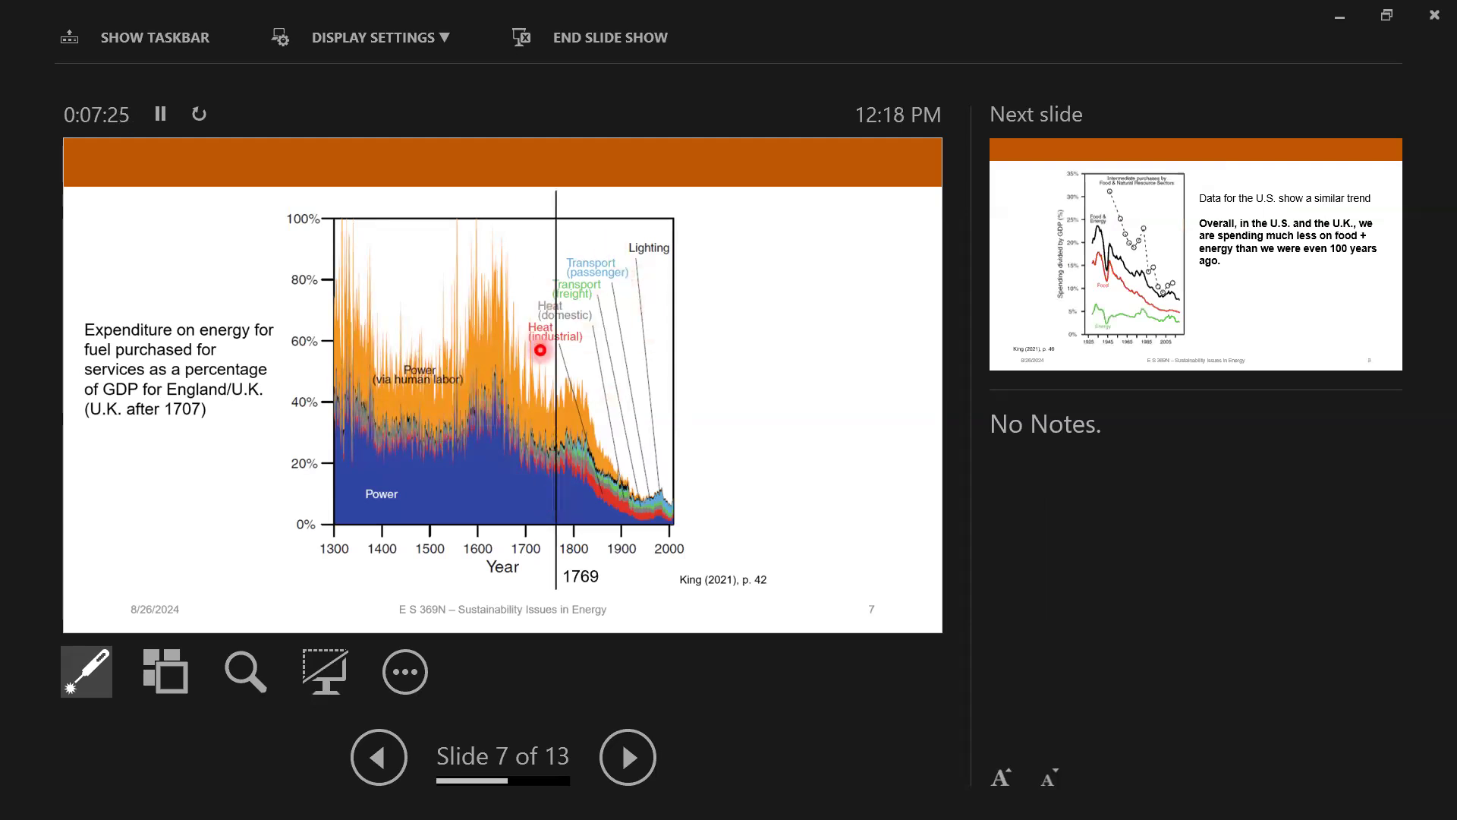
mouse_move(617, 223)
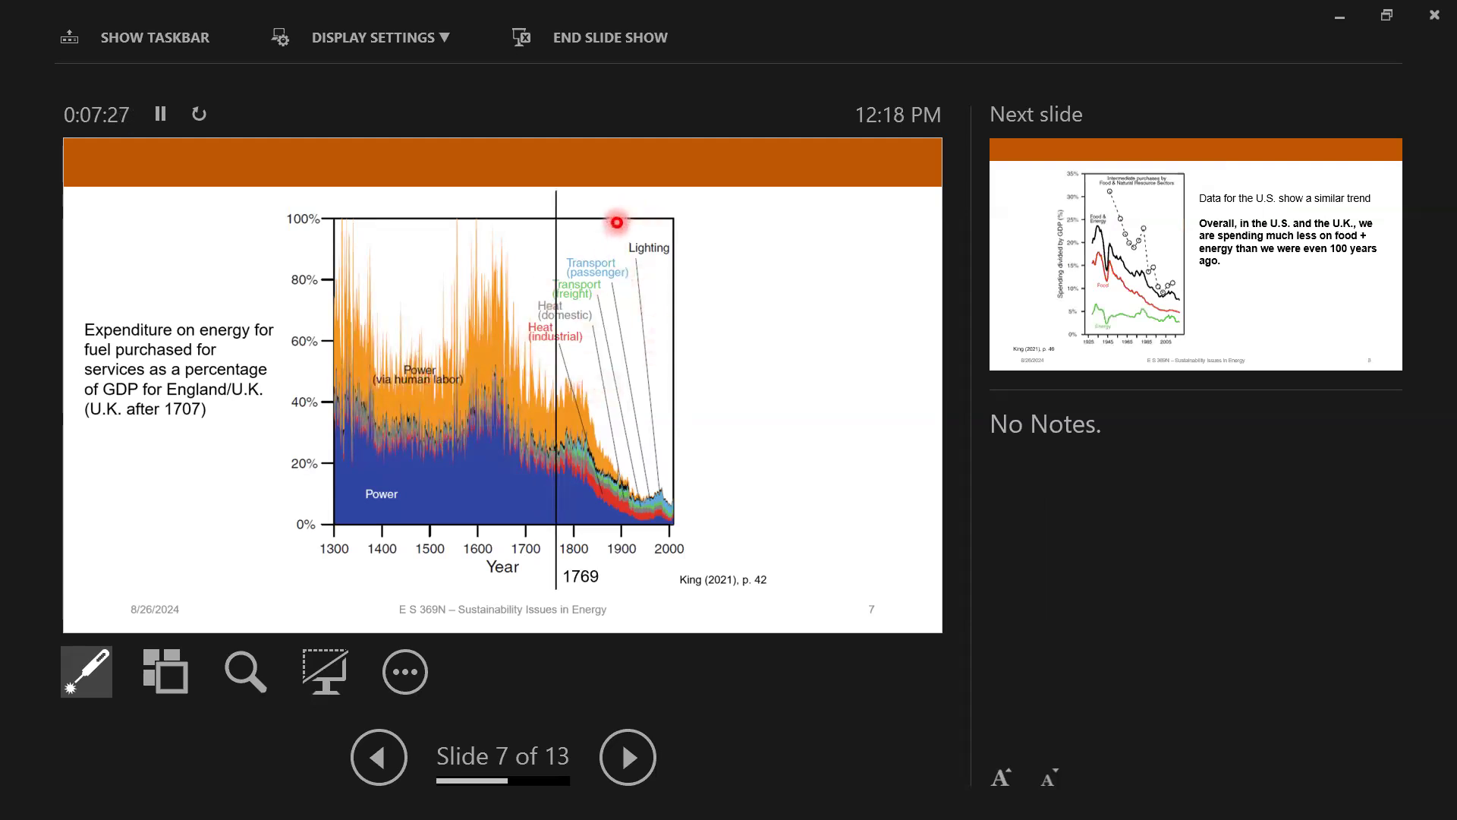
mouse_move(537, 501)
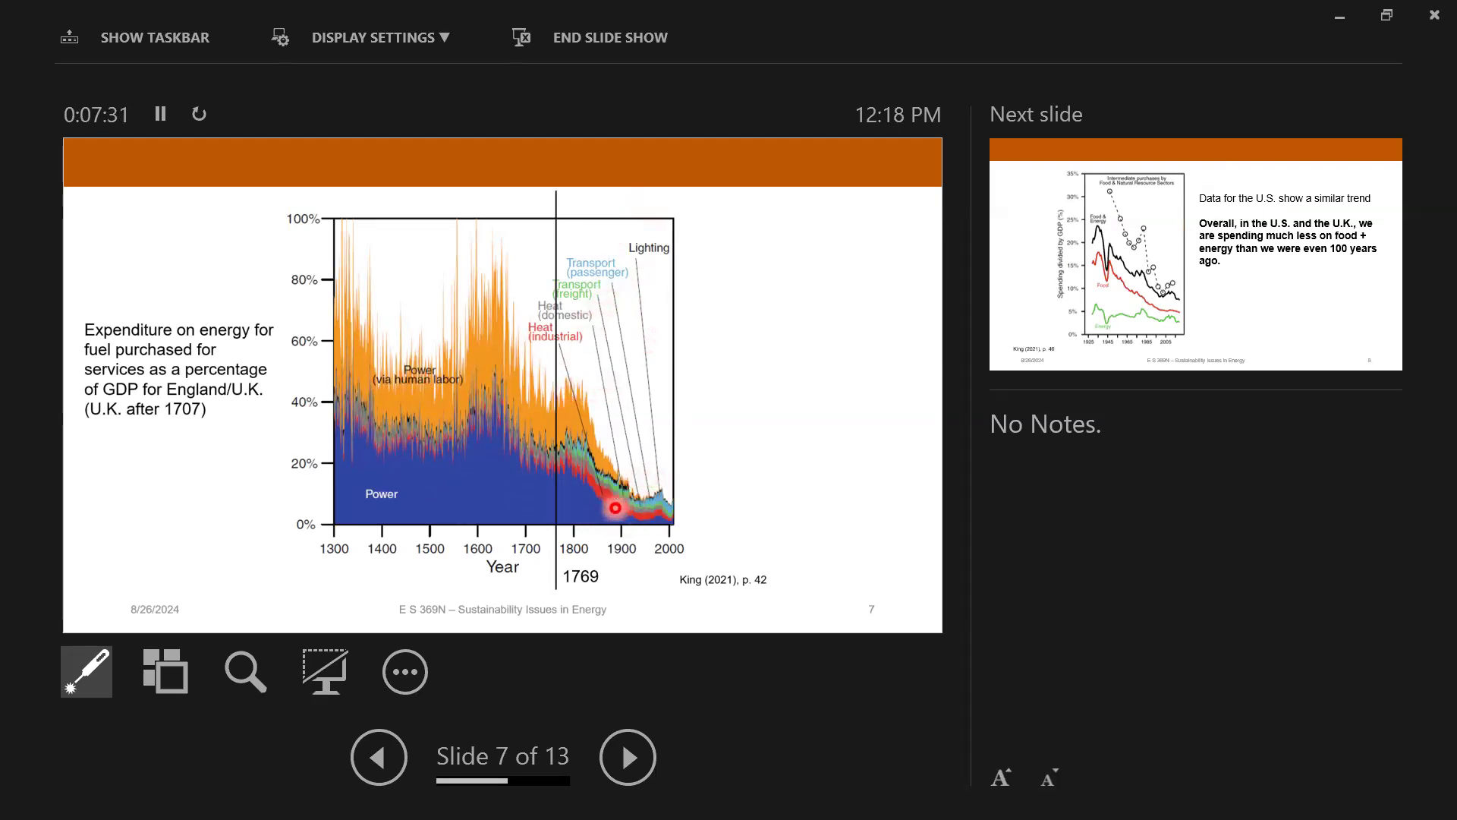
mouse_move(676, 501)
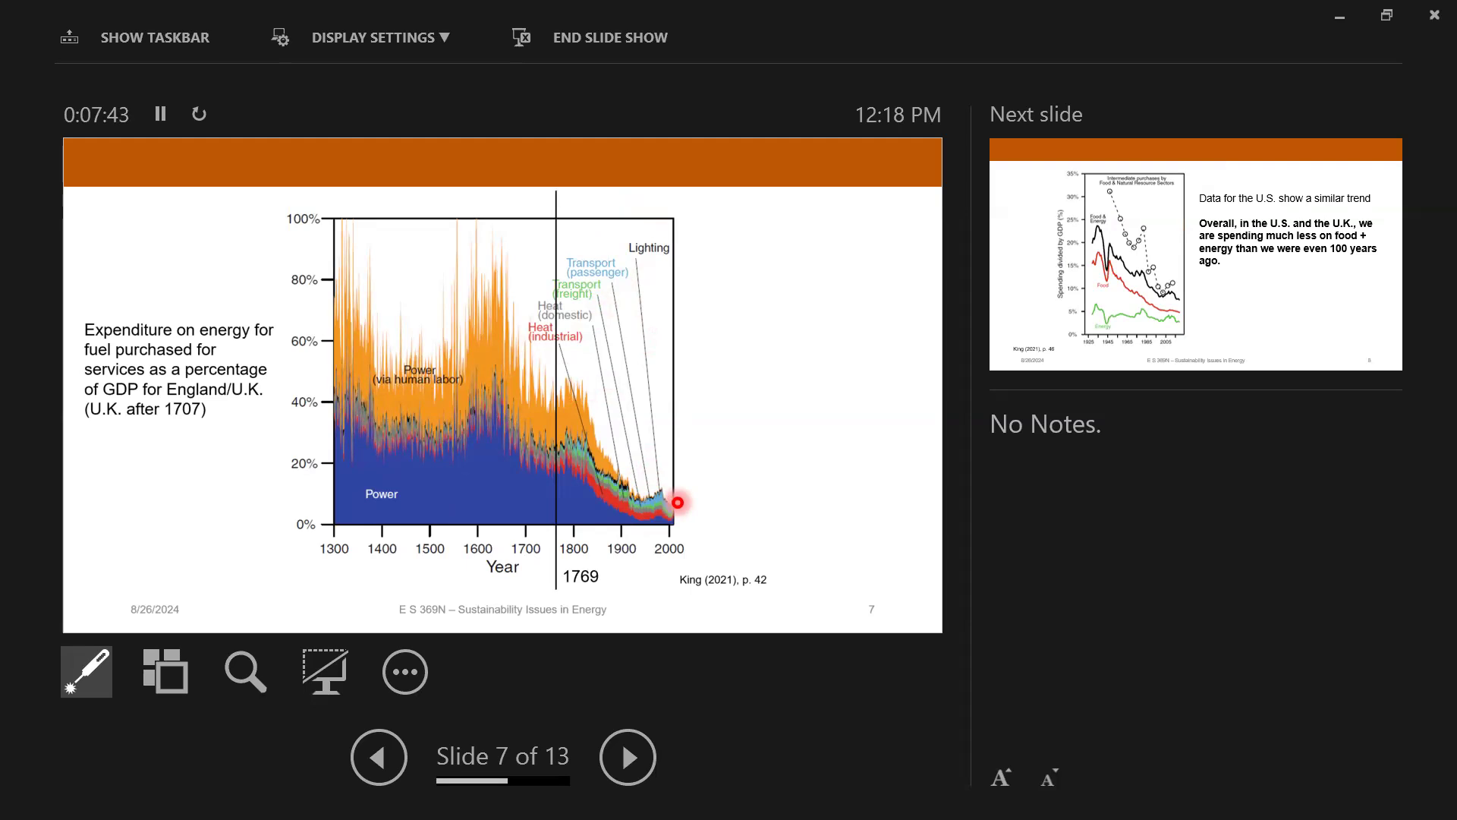
click(627, 756)
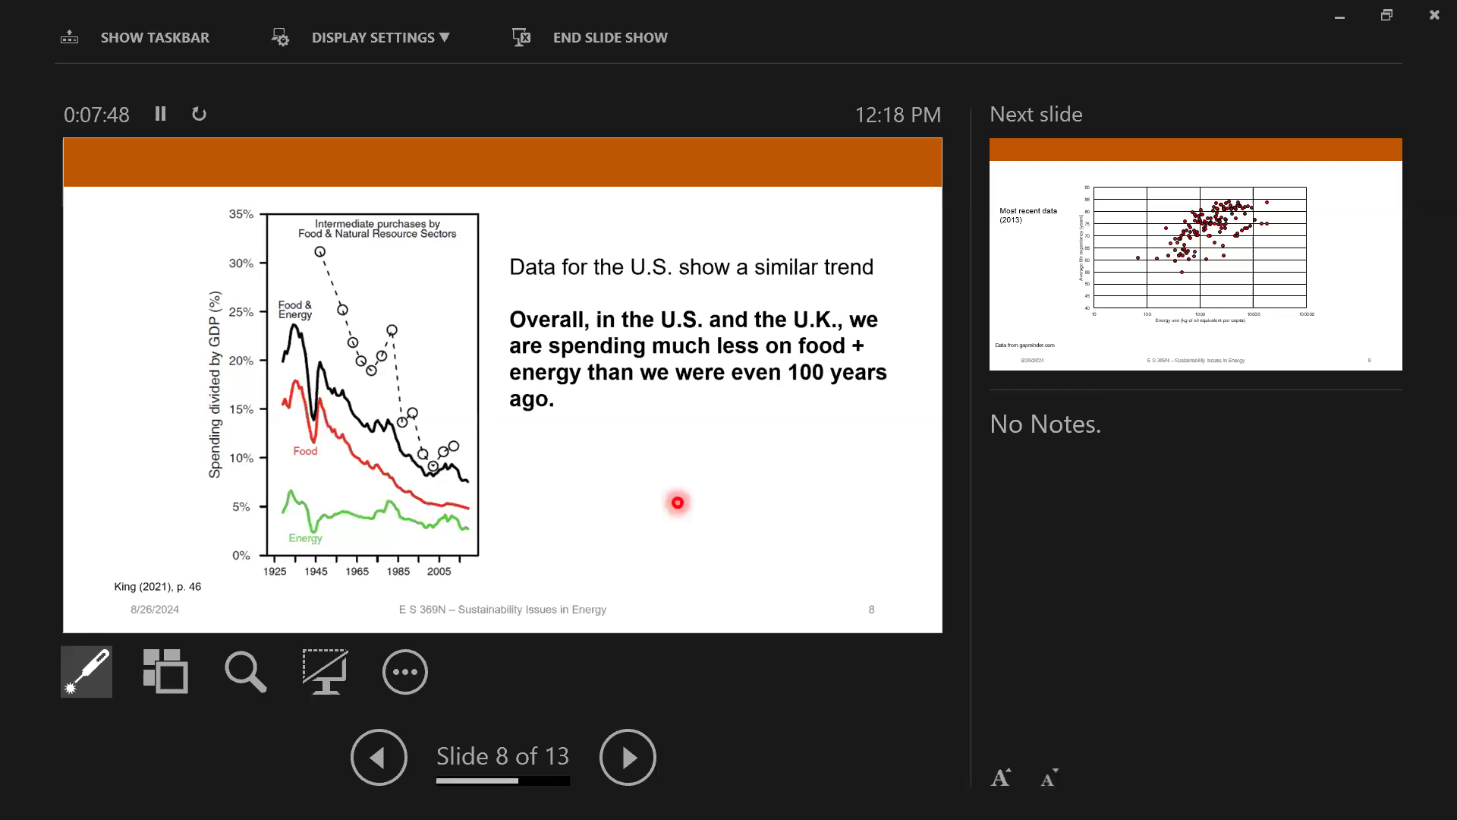
mouse_move(269, 437)
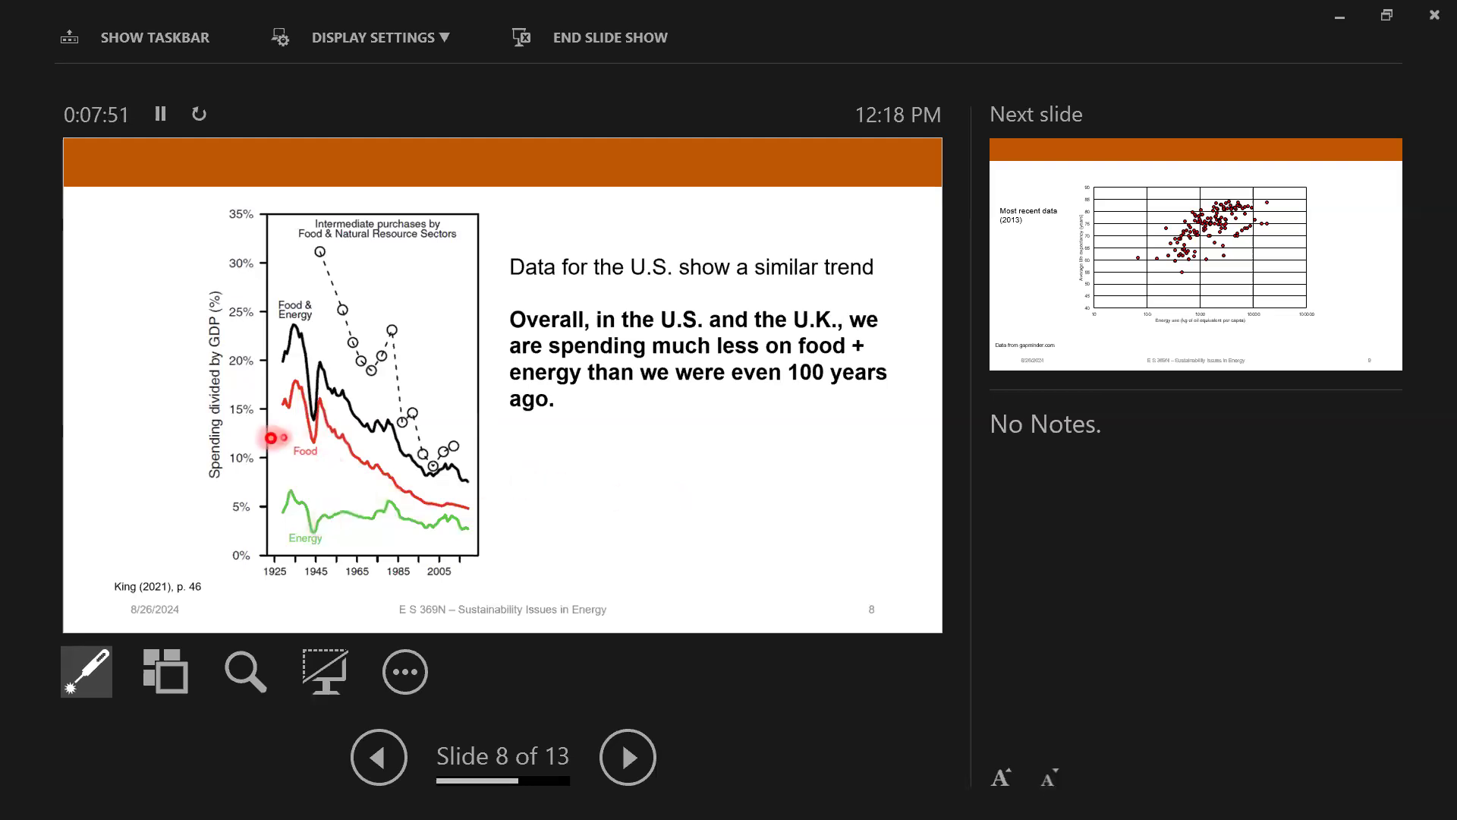
mouse_move(209, 449)
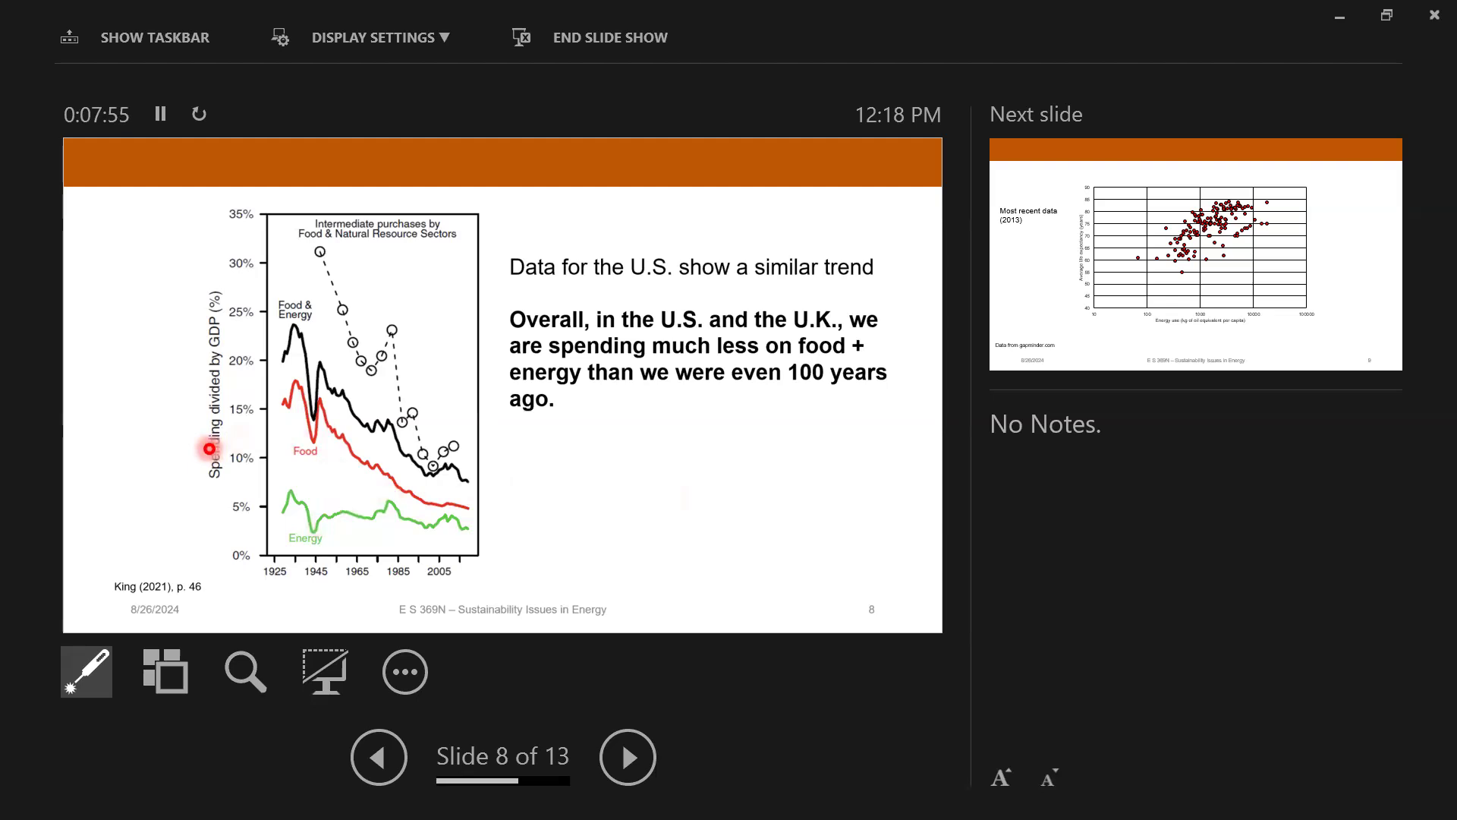
mouse_move(188, 353)
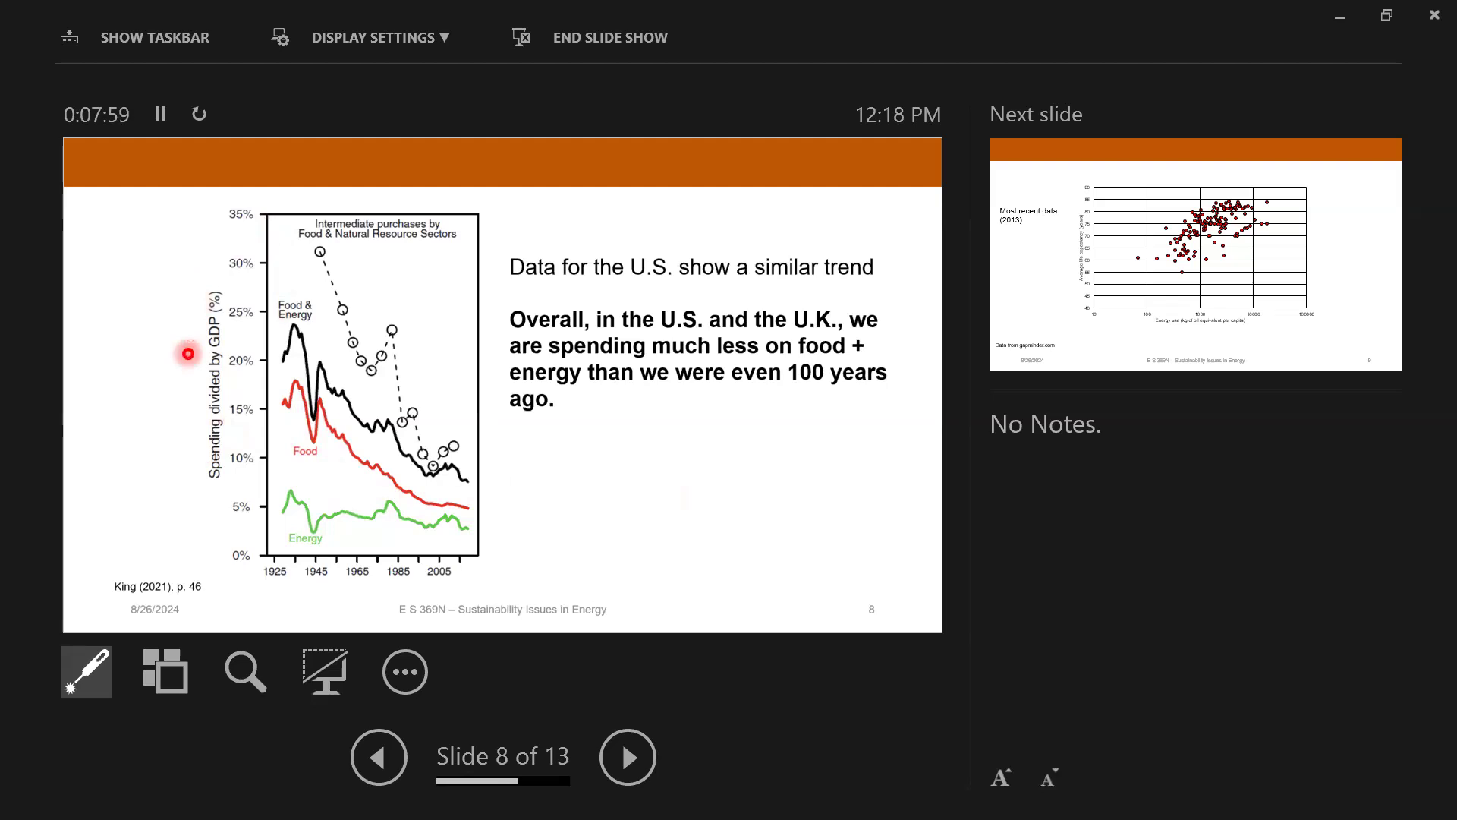
mouse_move(163, 506)
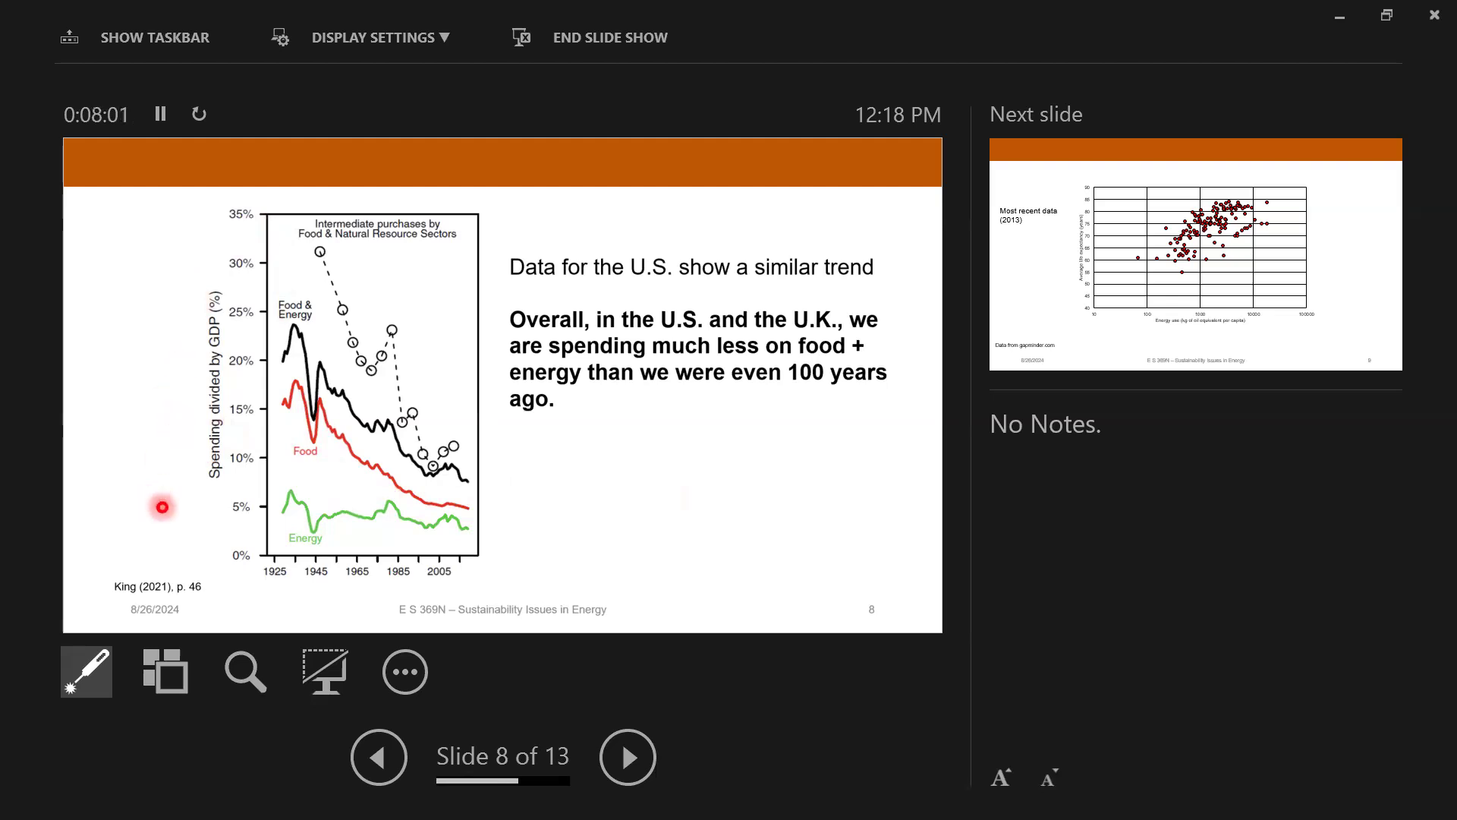
mouse_move(190, 523)
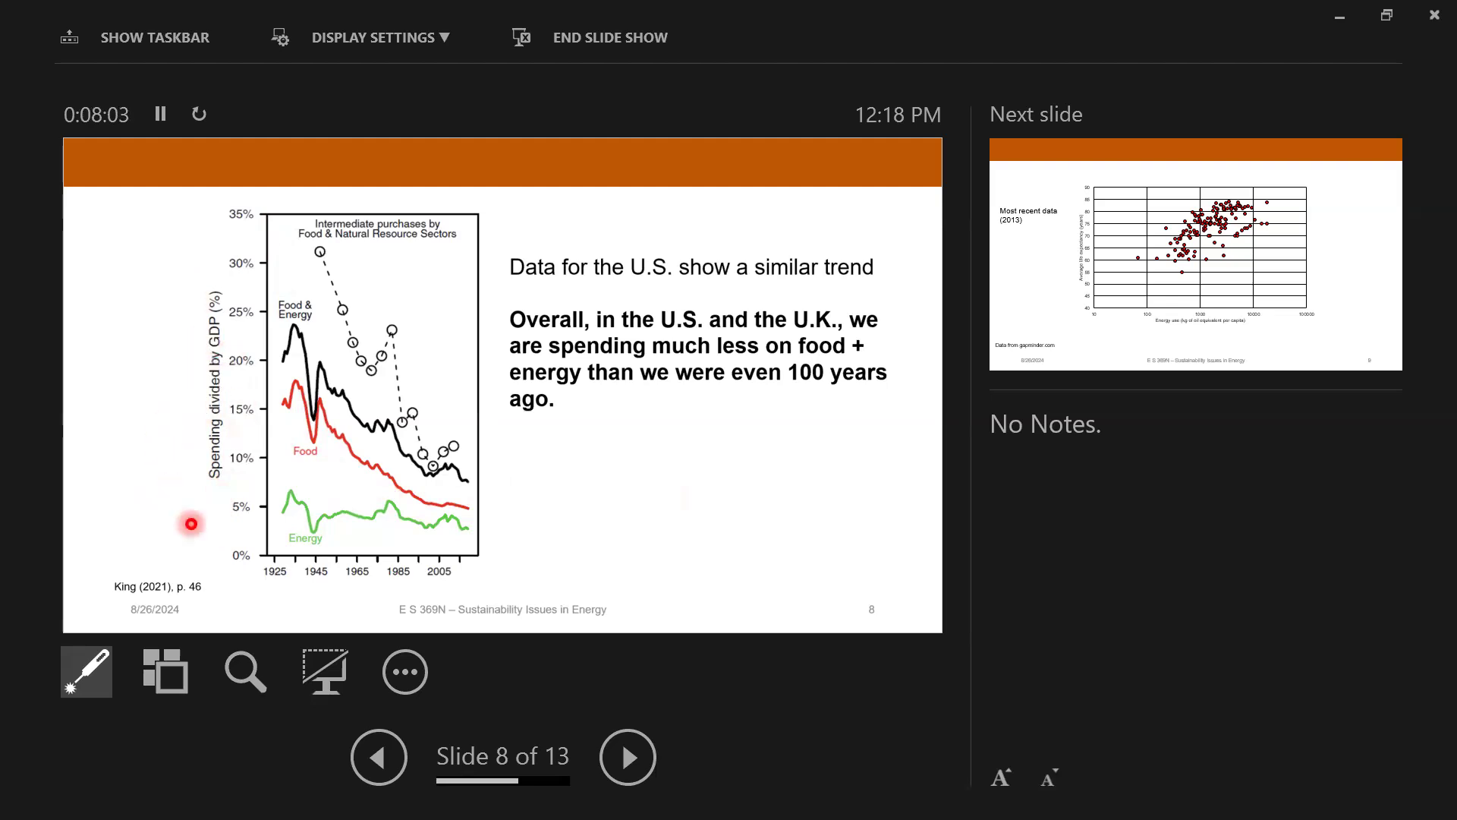
mouse_move(277, 357)
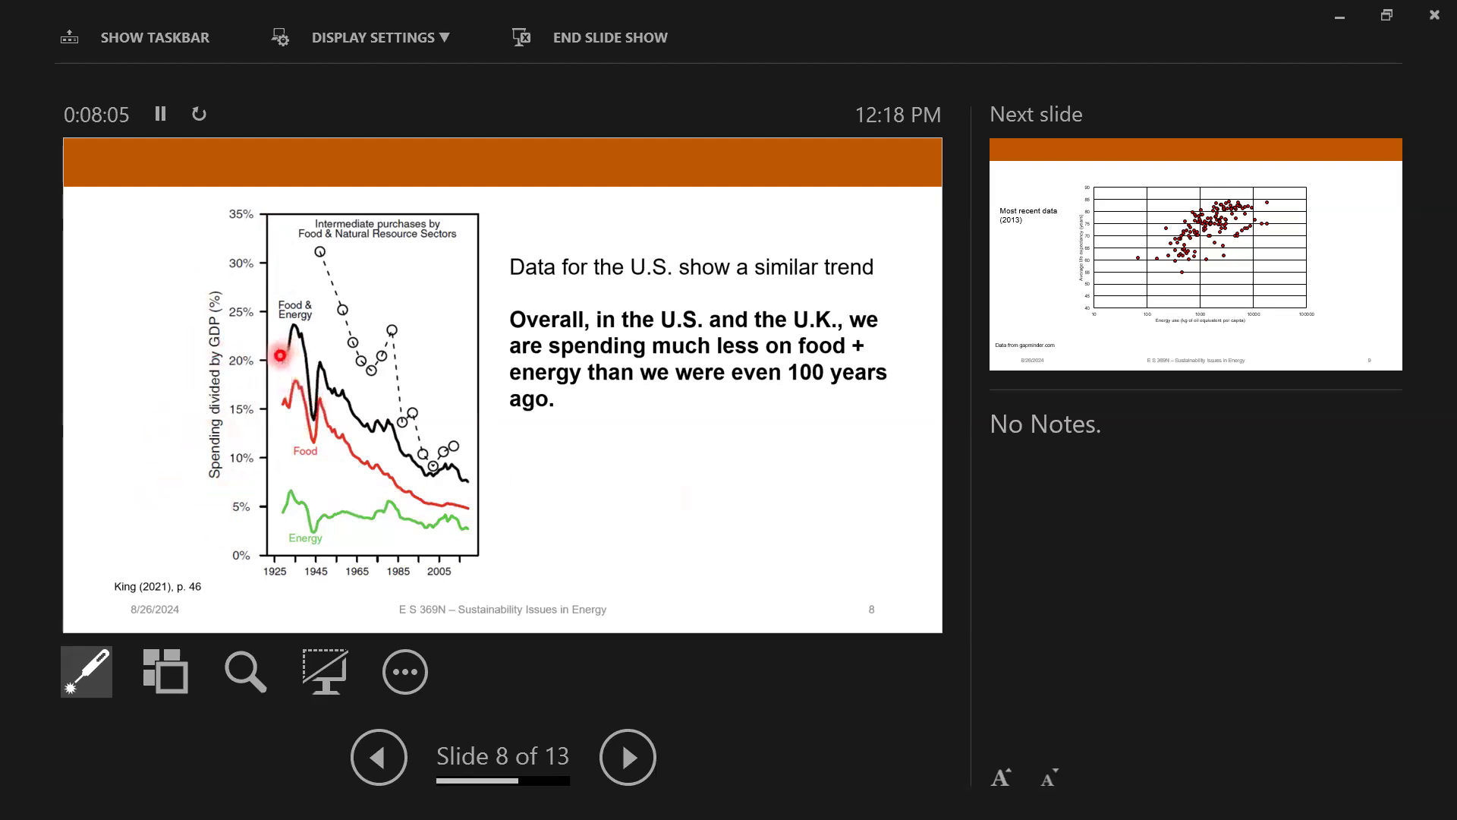
mouse_move(293, 344)
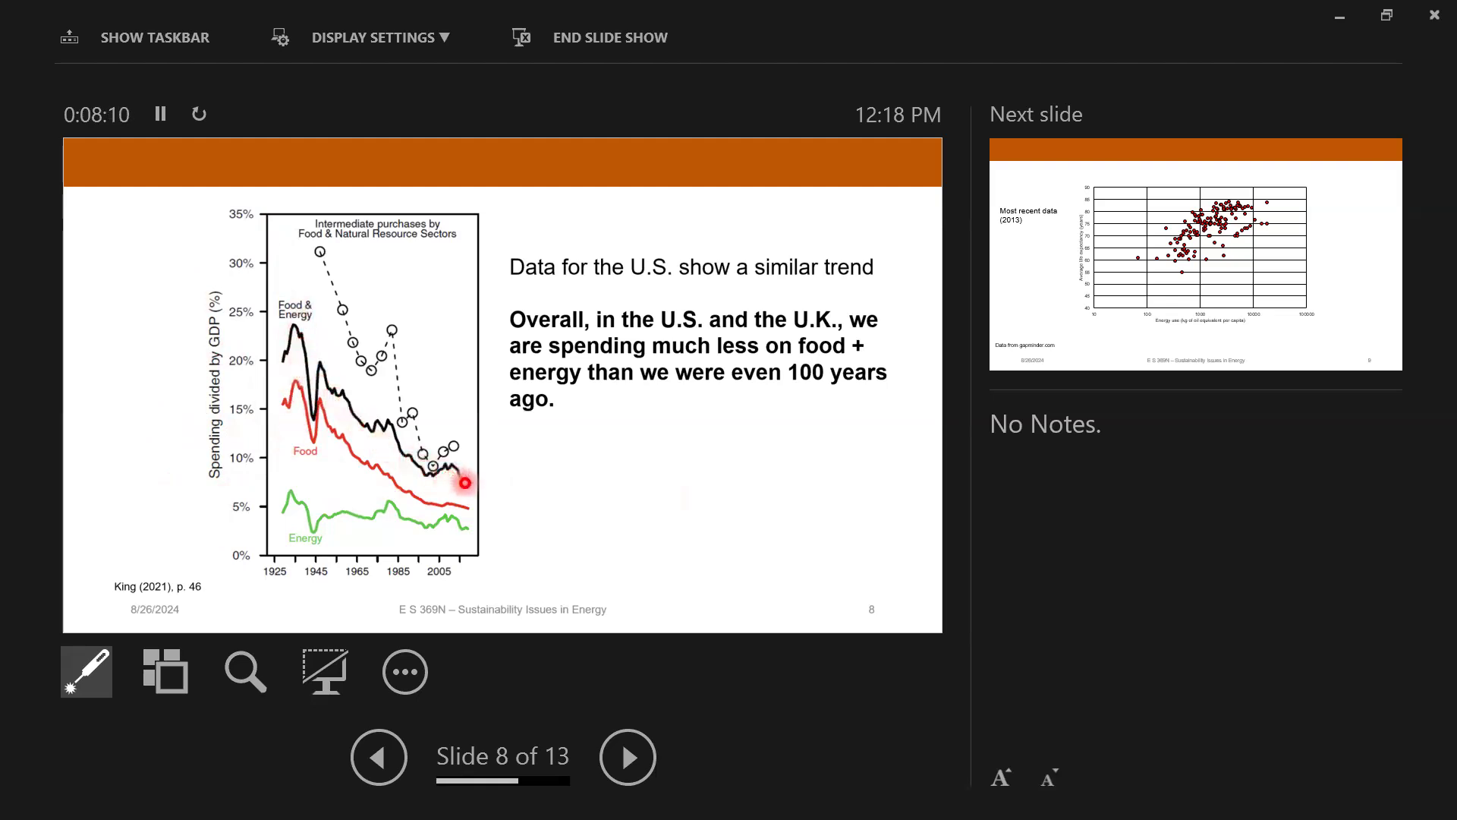
mouse_move(444, 435)
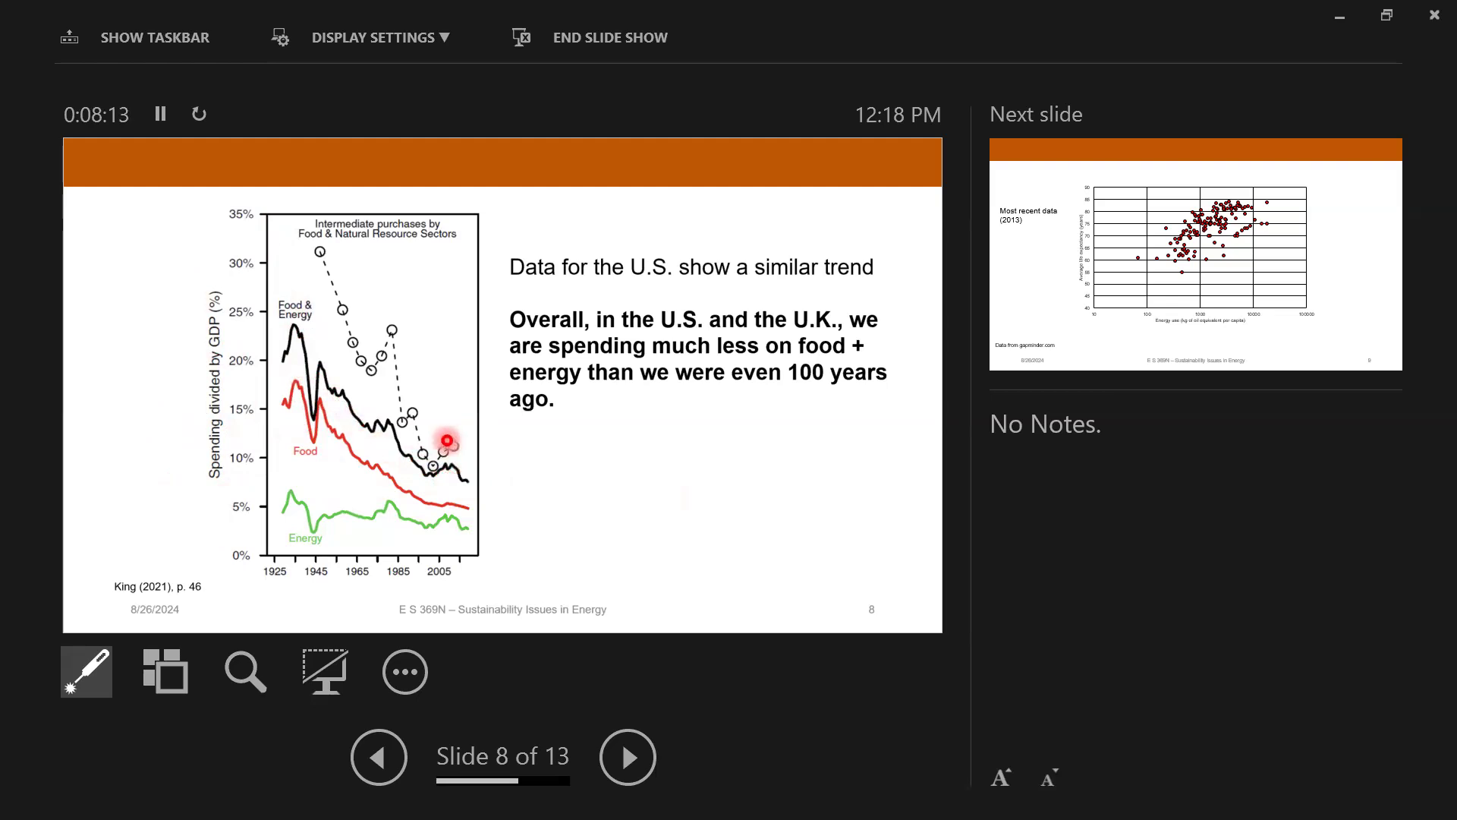
mouse_move(278, 502)
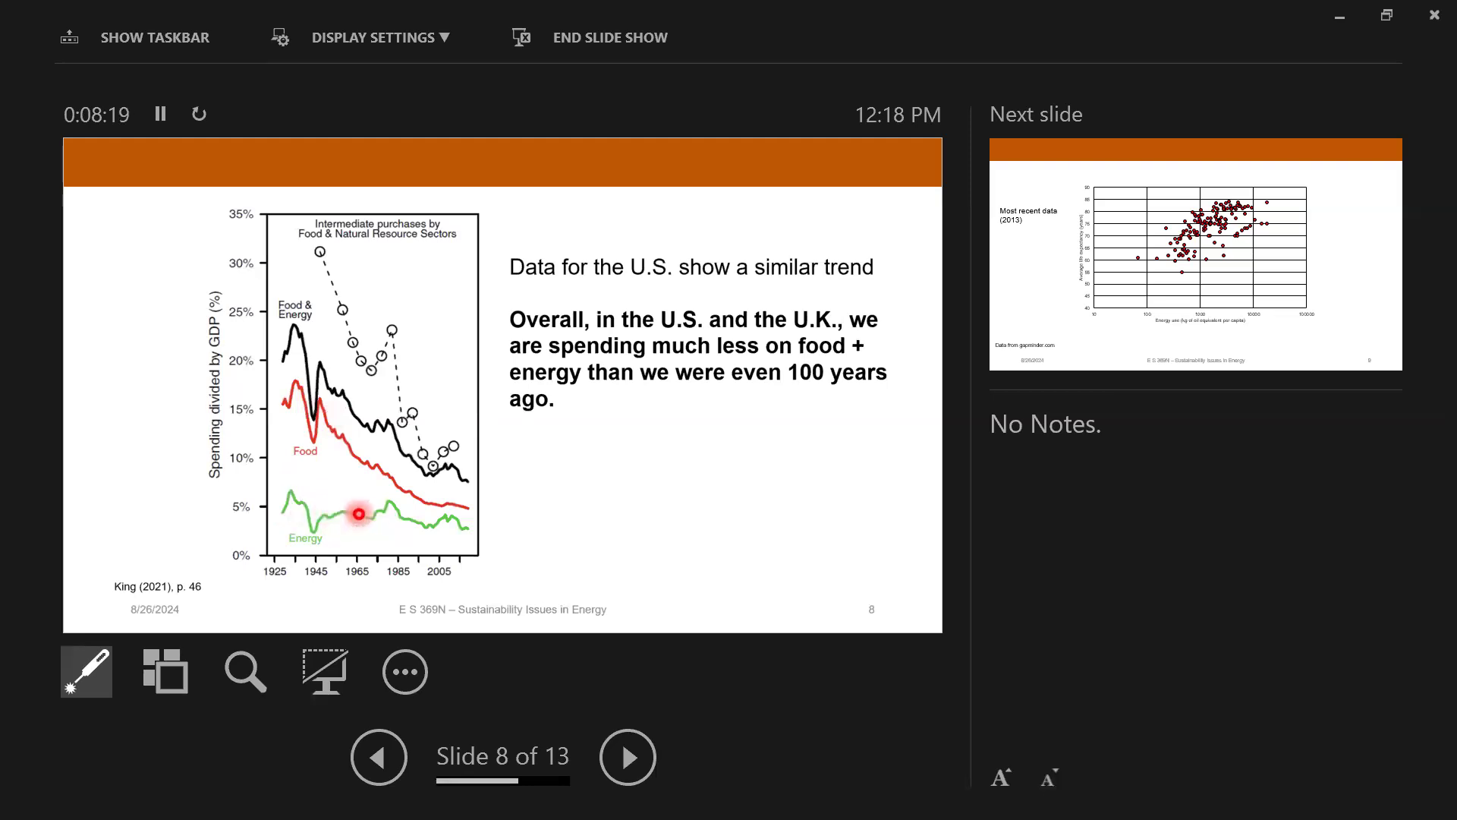
mouse_move(459, 523)
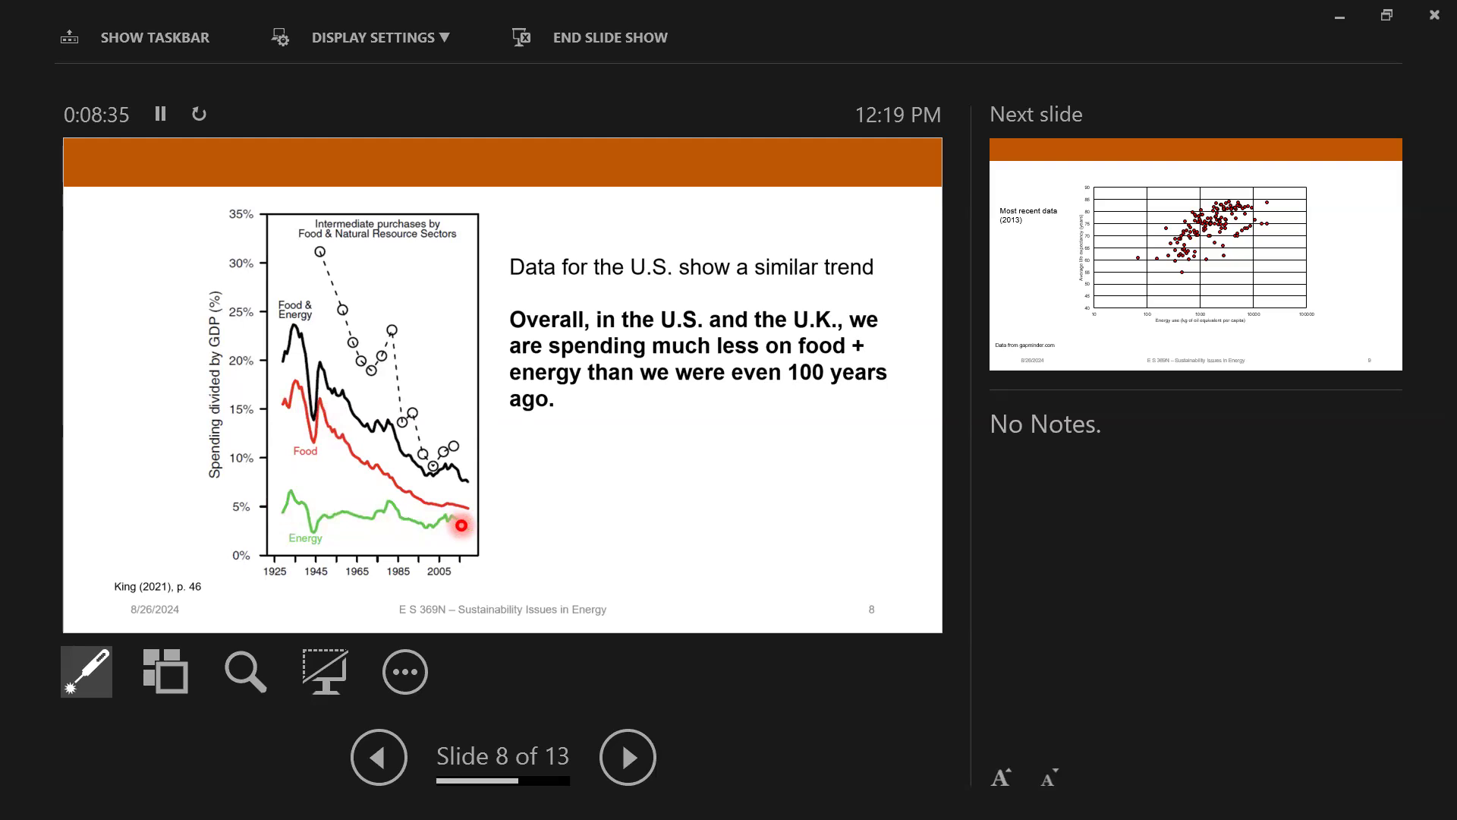
mouse_move(462, 368)
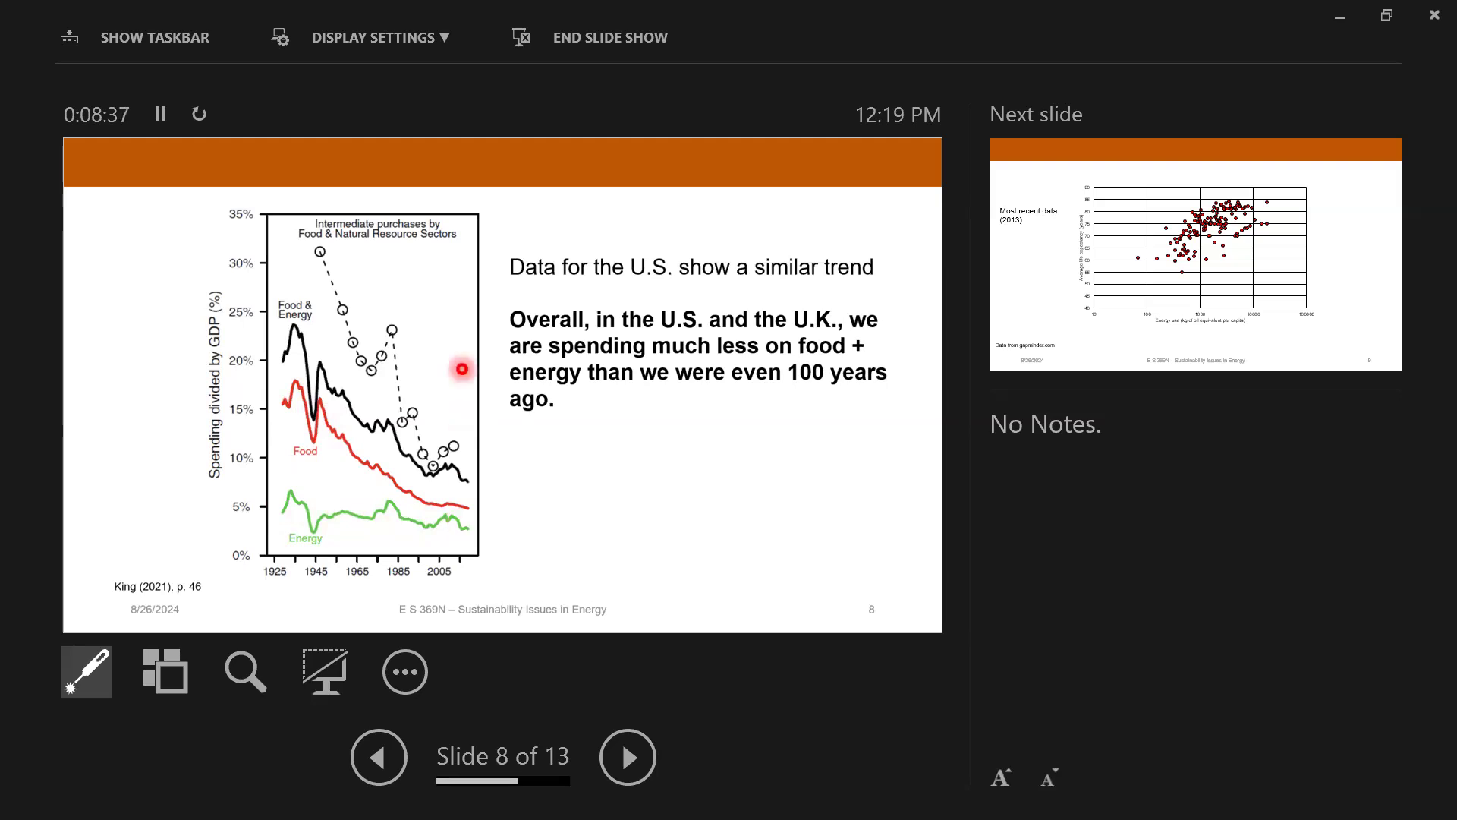
mouse_move(463, 262)
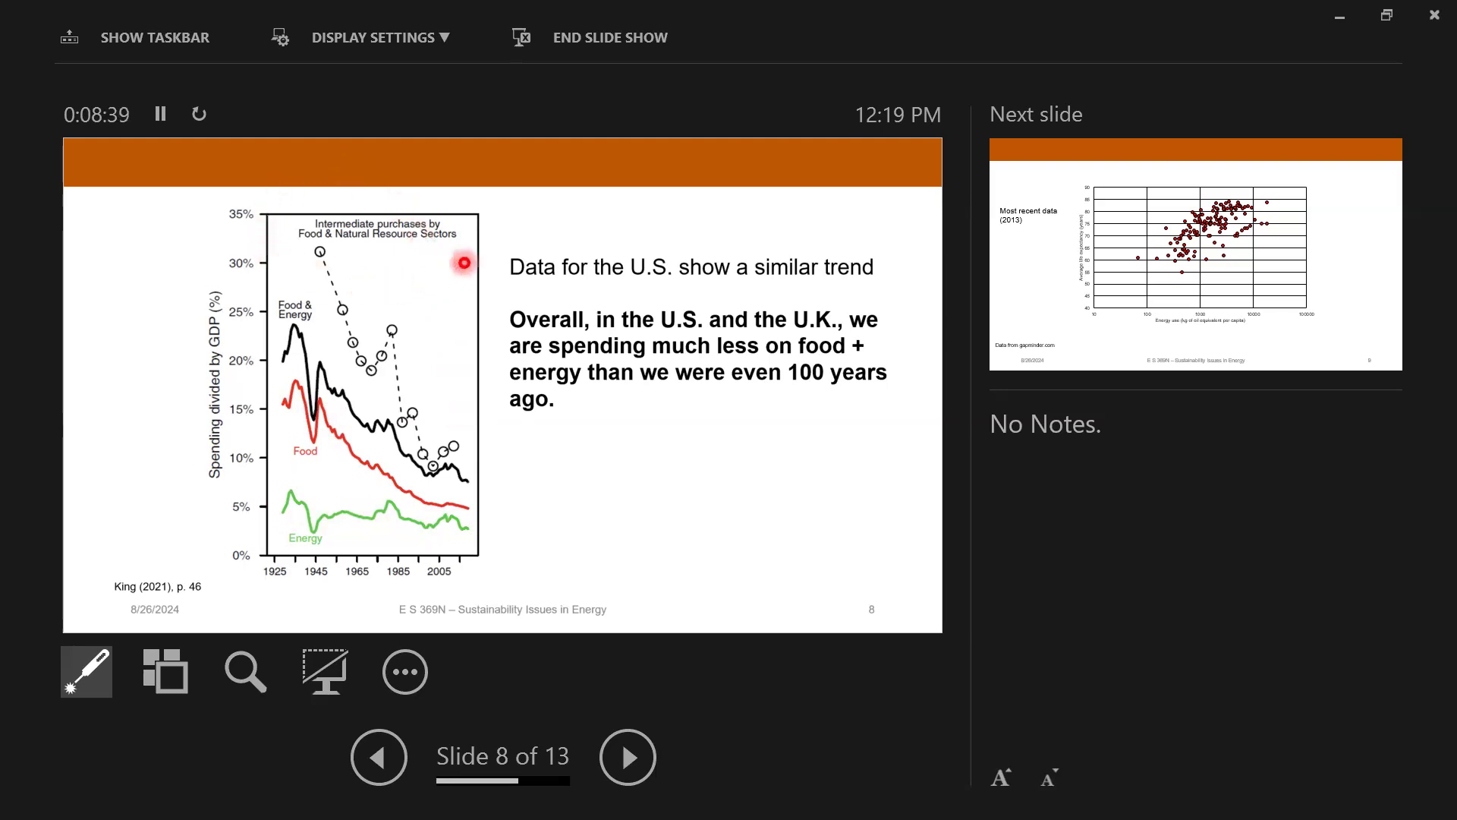
mouse_move(402, 195)
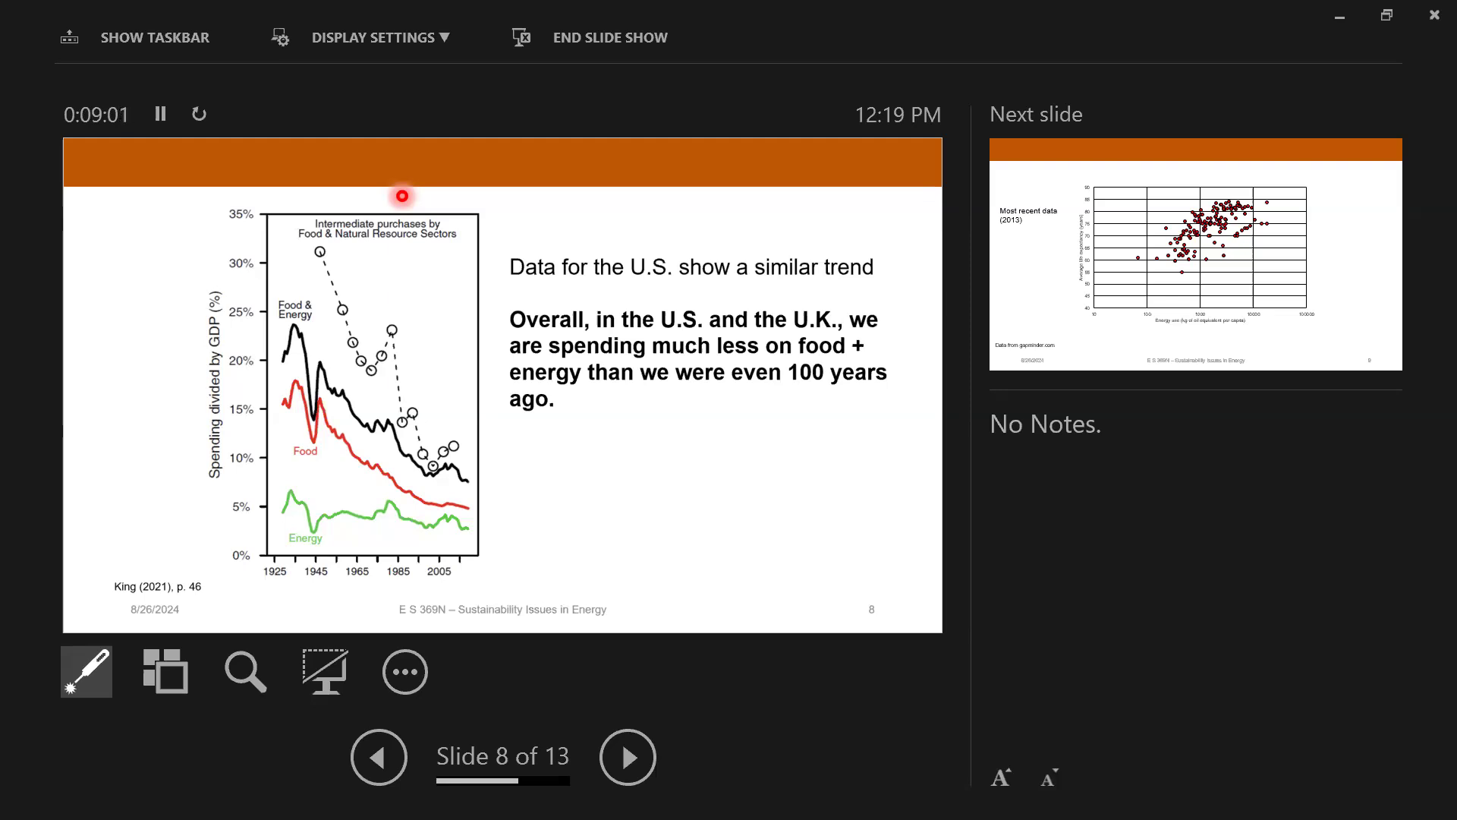
Step: Go forward to slide 9, the 2013 life expectancy versus energy use scatter plot
click(626, 756)
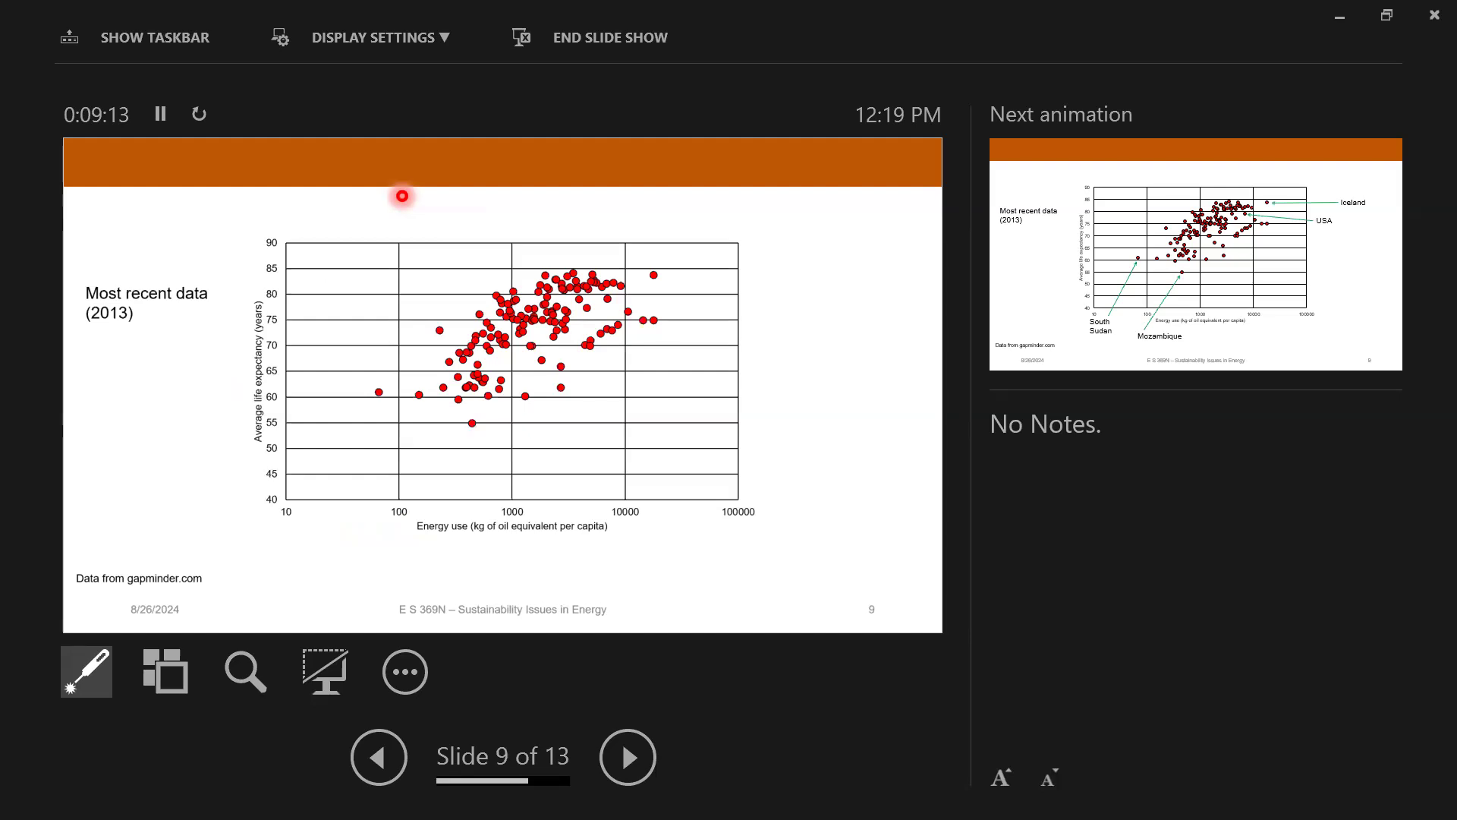
mouse_move(289, 272)
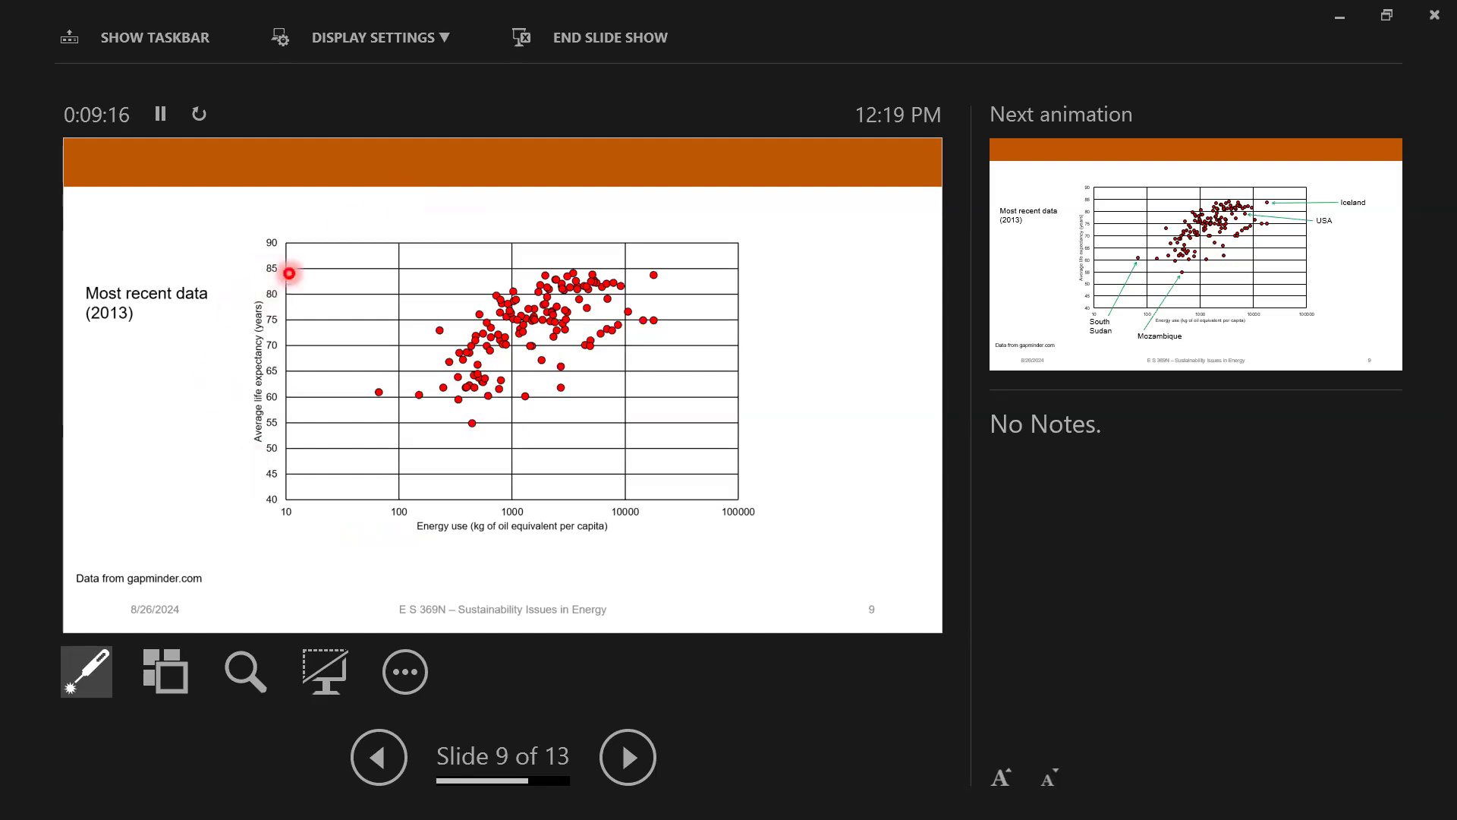
mouse_move(286, 513)
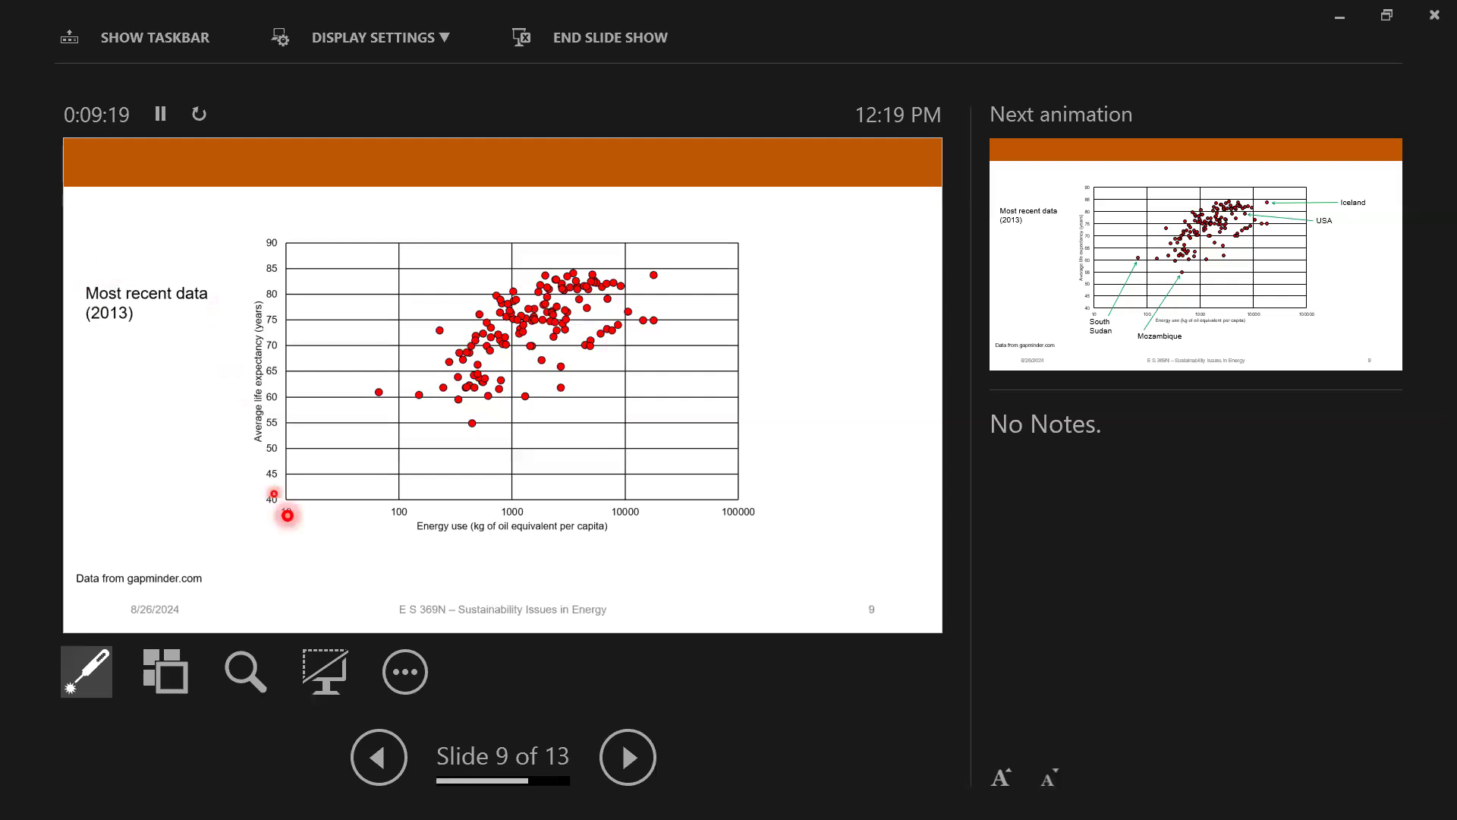
mouse_move(616, 543)
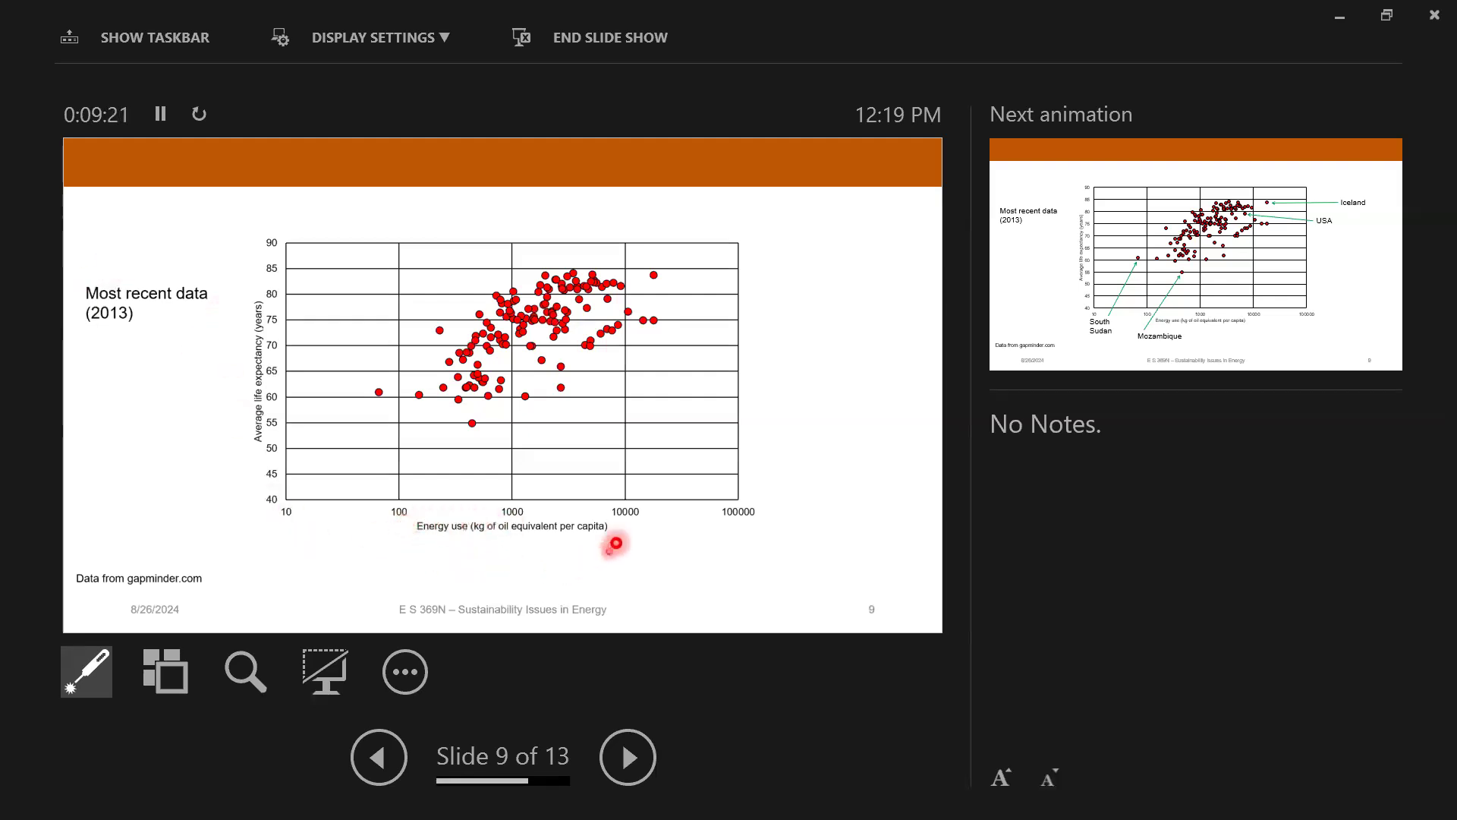
mouse_move(625, 551)
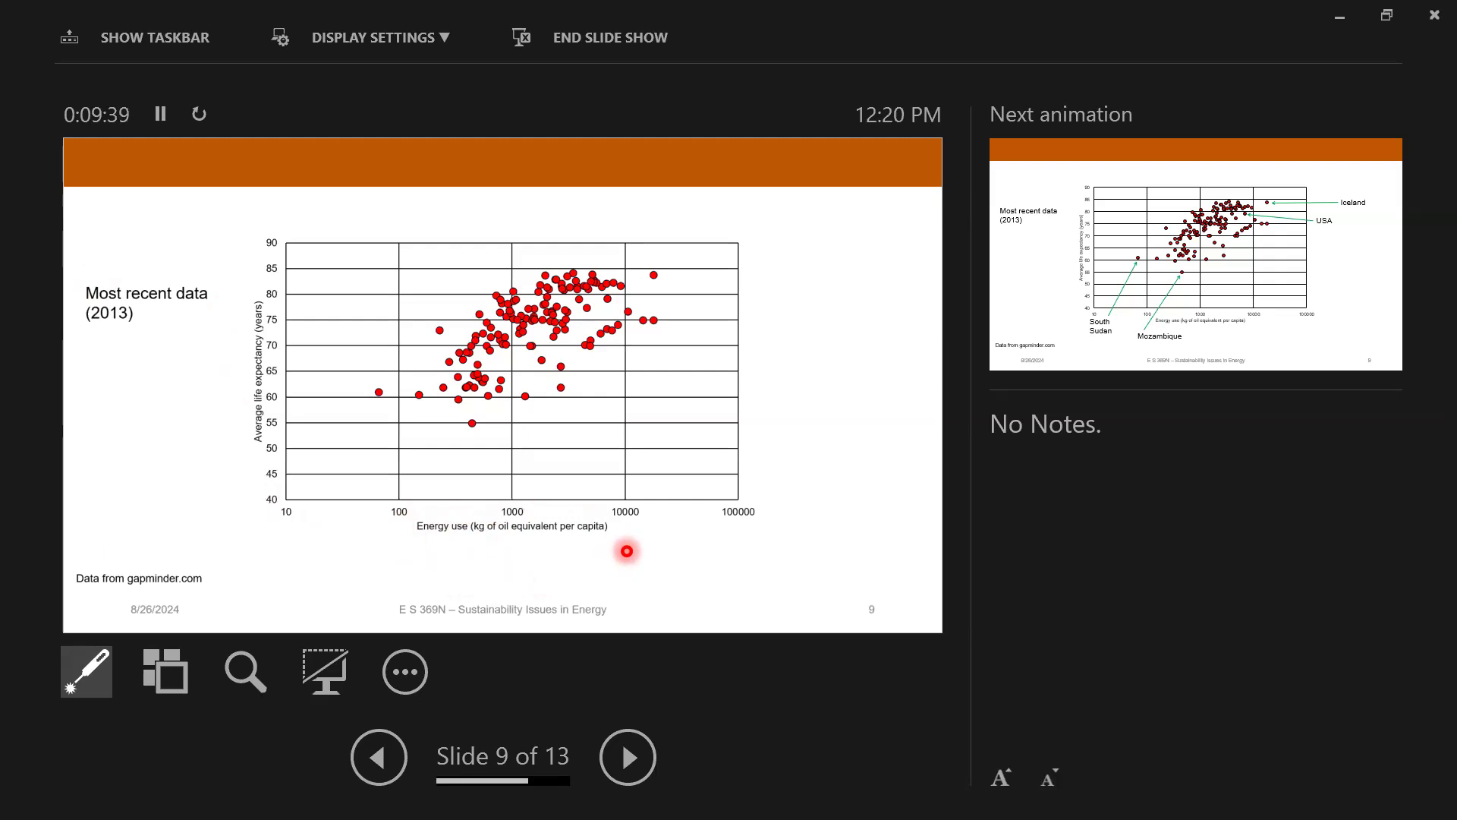
mouse_move(182, 403)
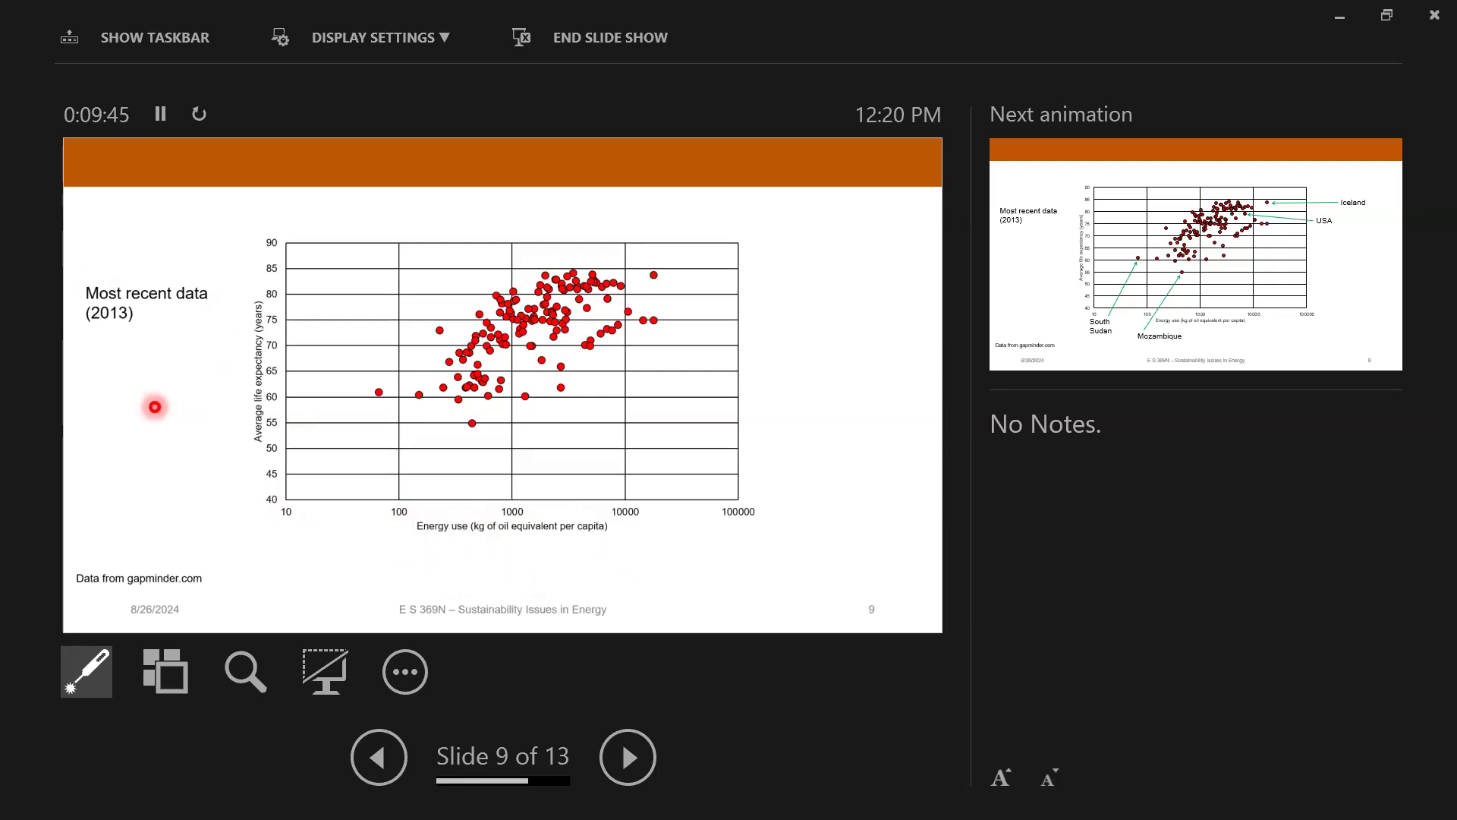
mouse_move(378, 431)
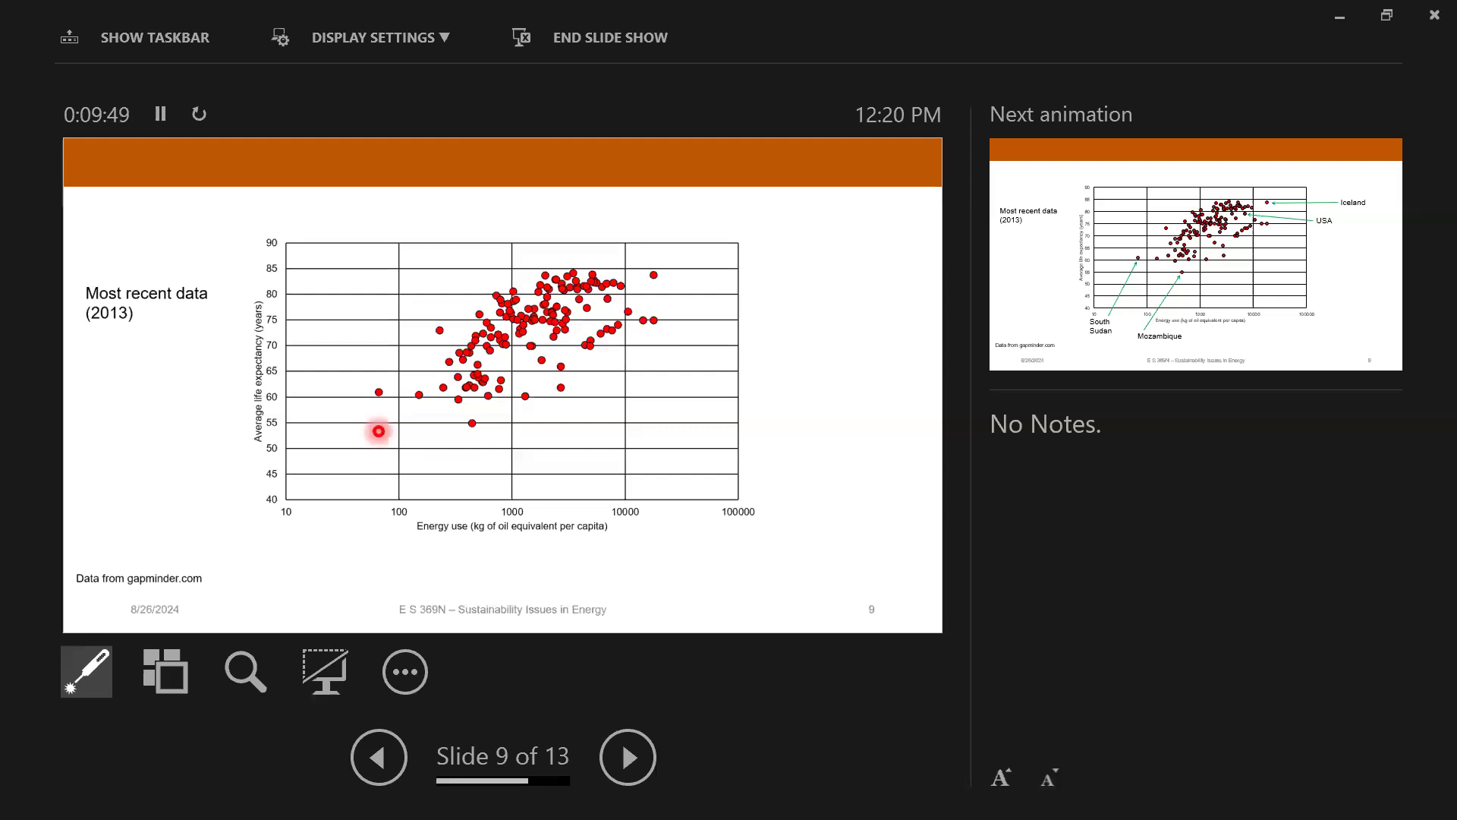
mouse_move(549, 596)
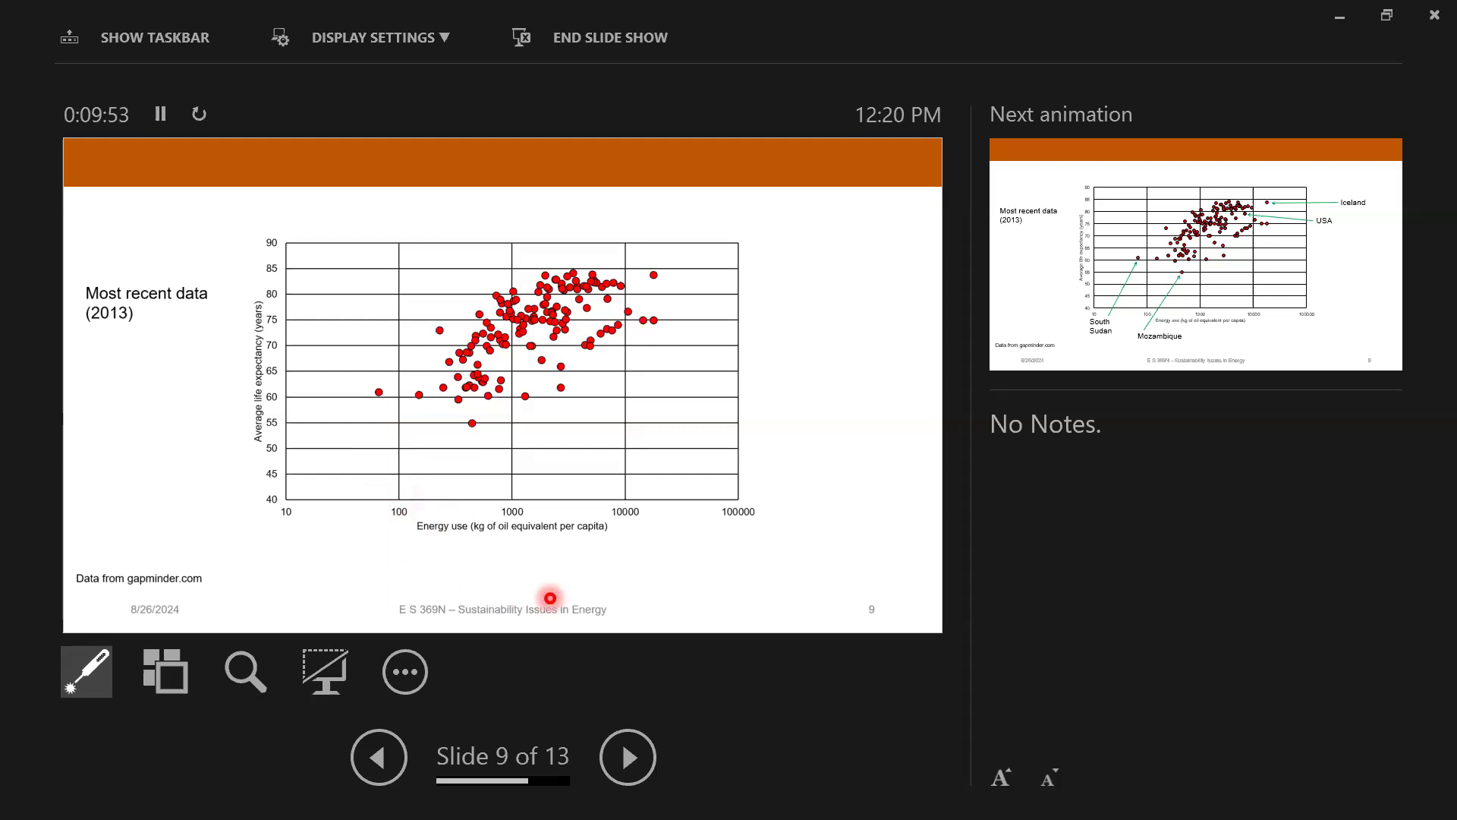
mouse_move(311, 296)
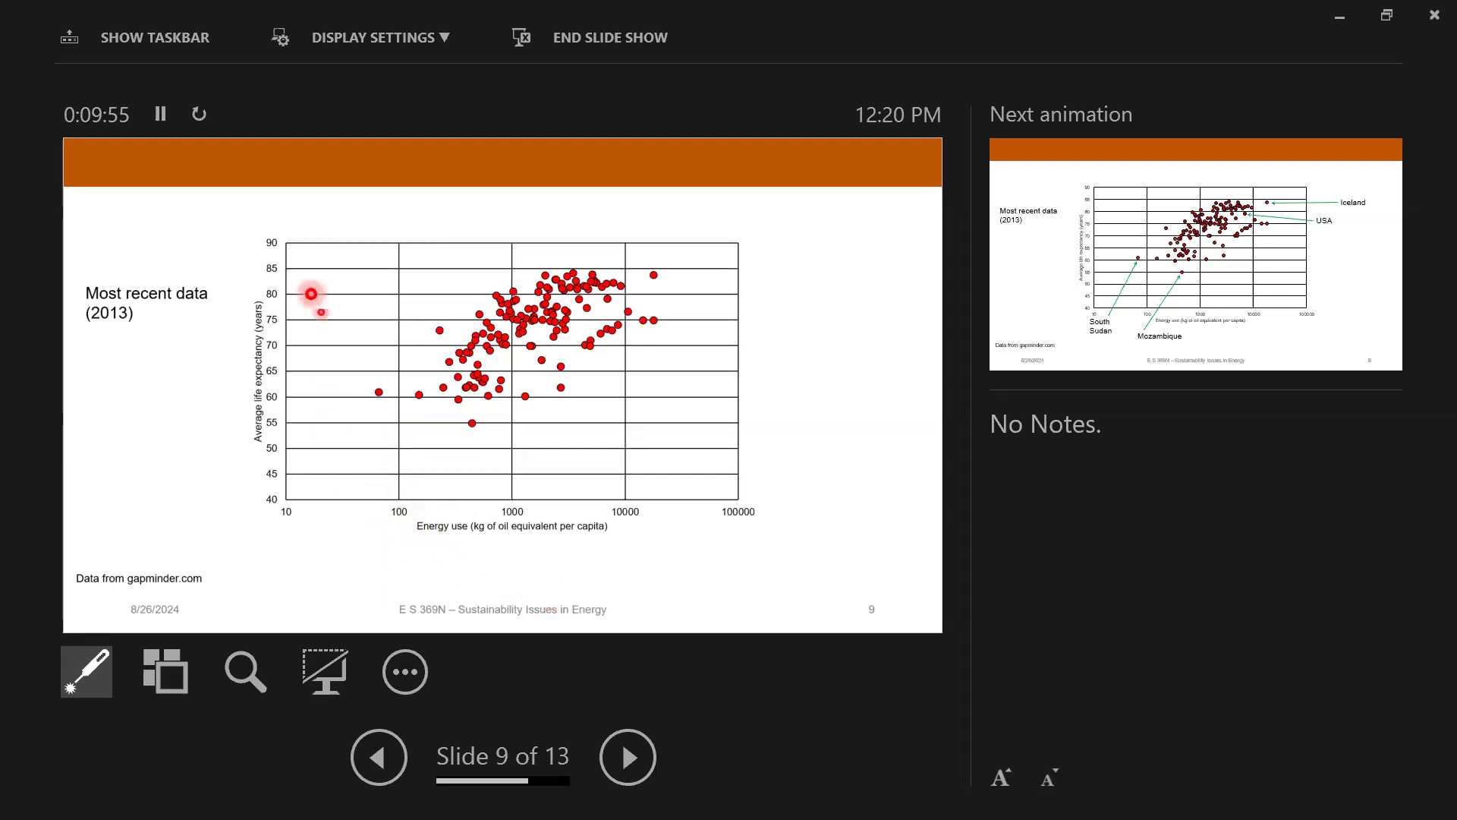
mouse_move(297, 196)
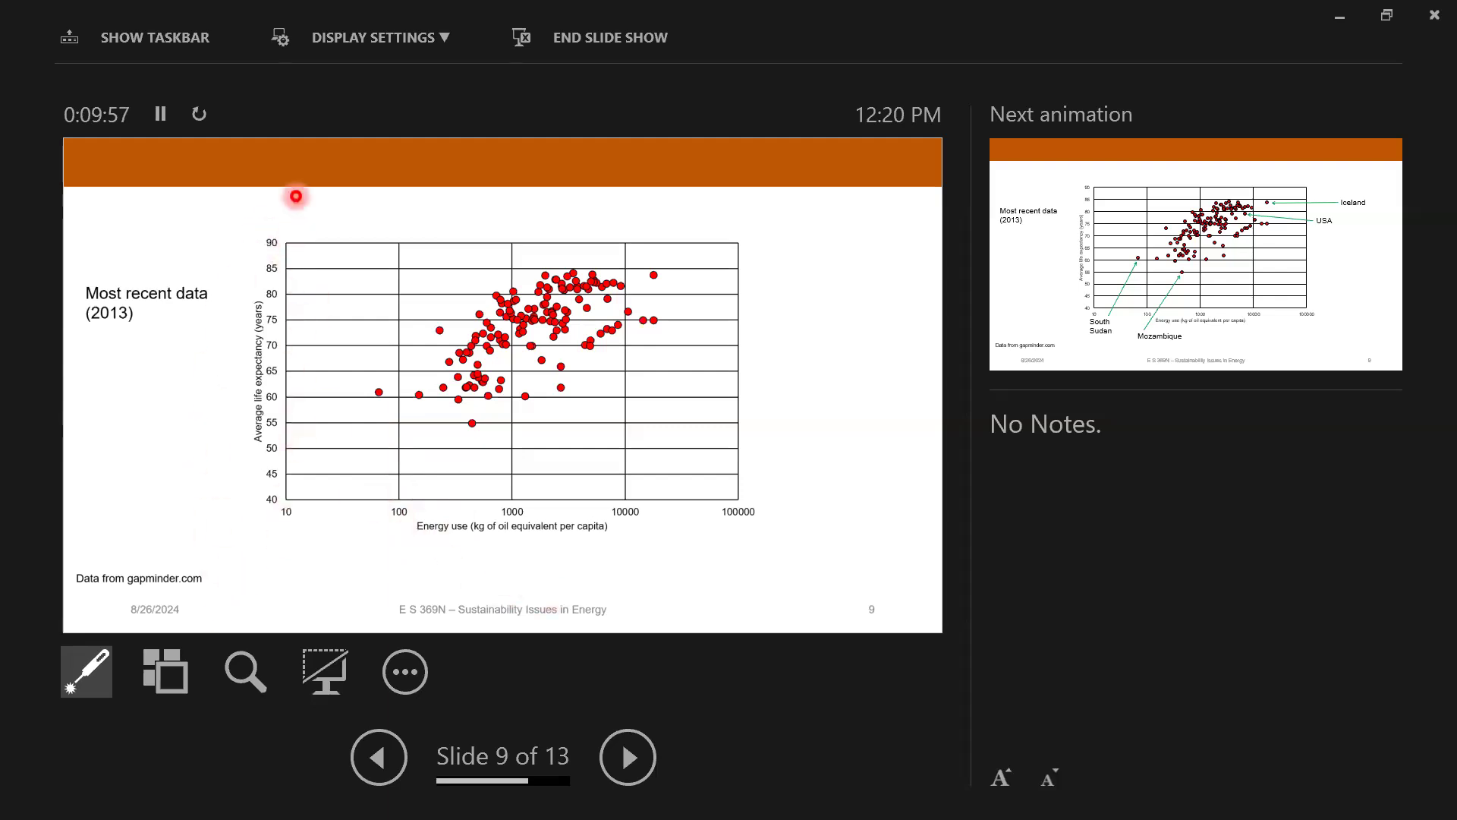
mouse_move(235, 546)
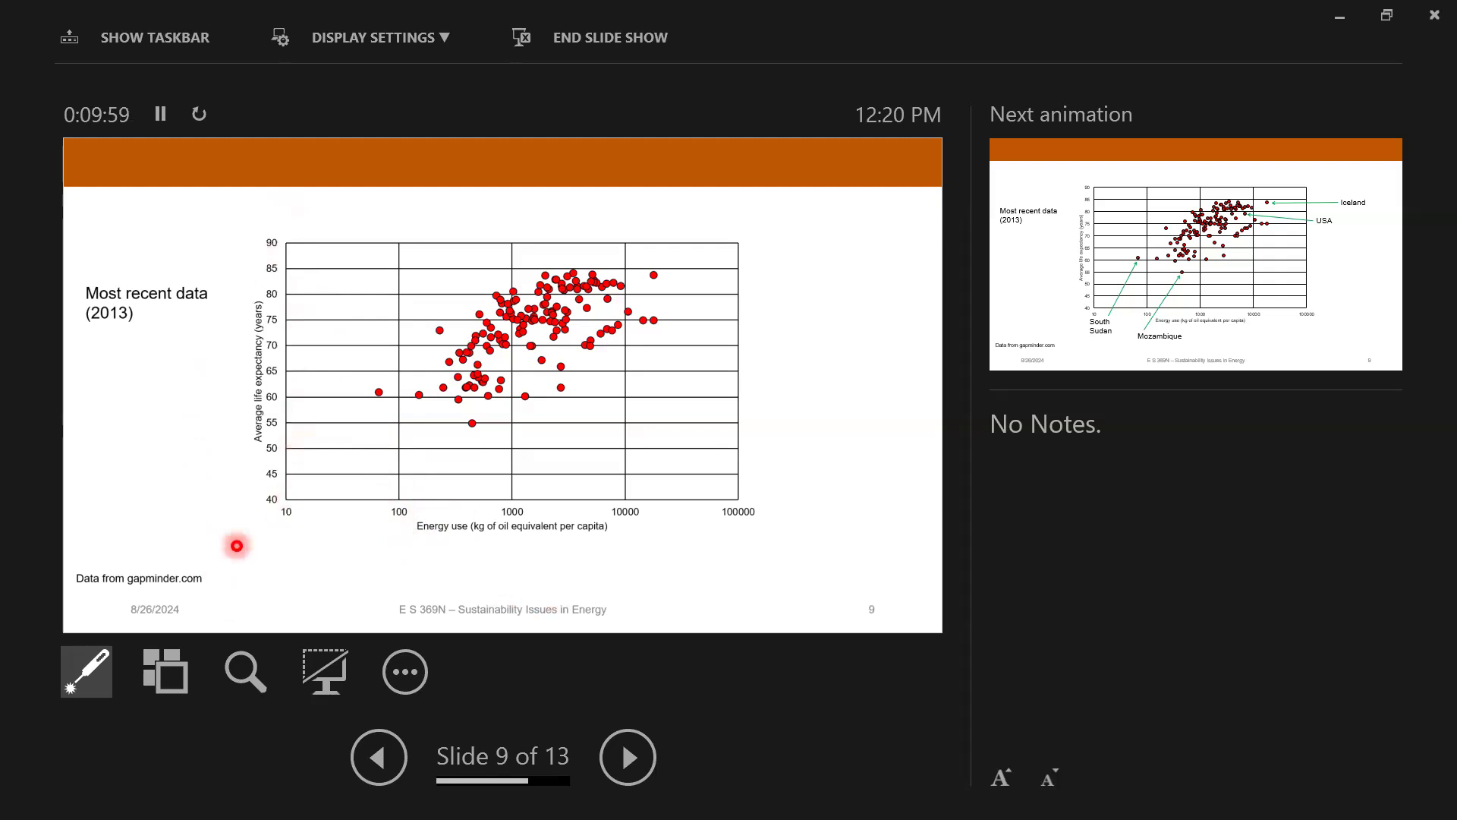
mouse_move(307, 463)
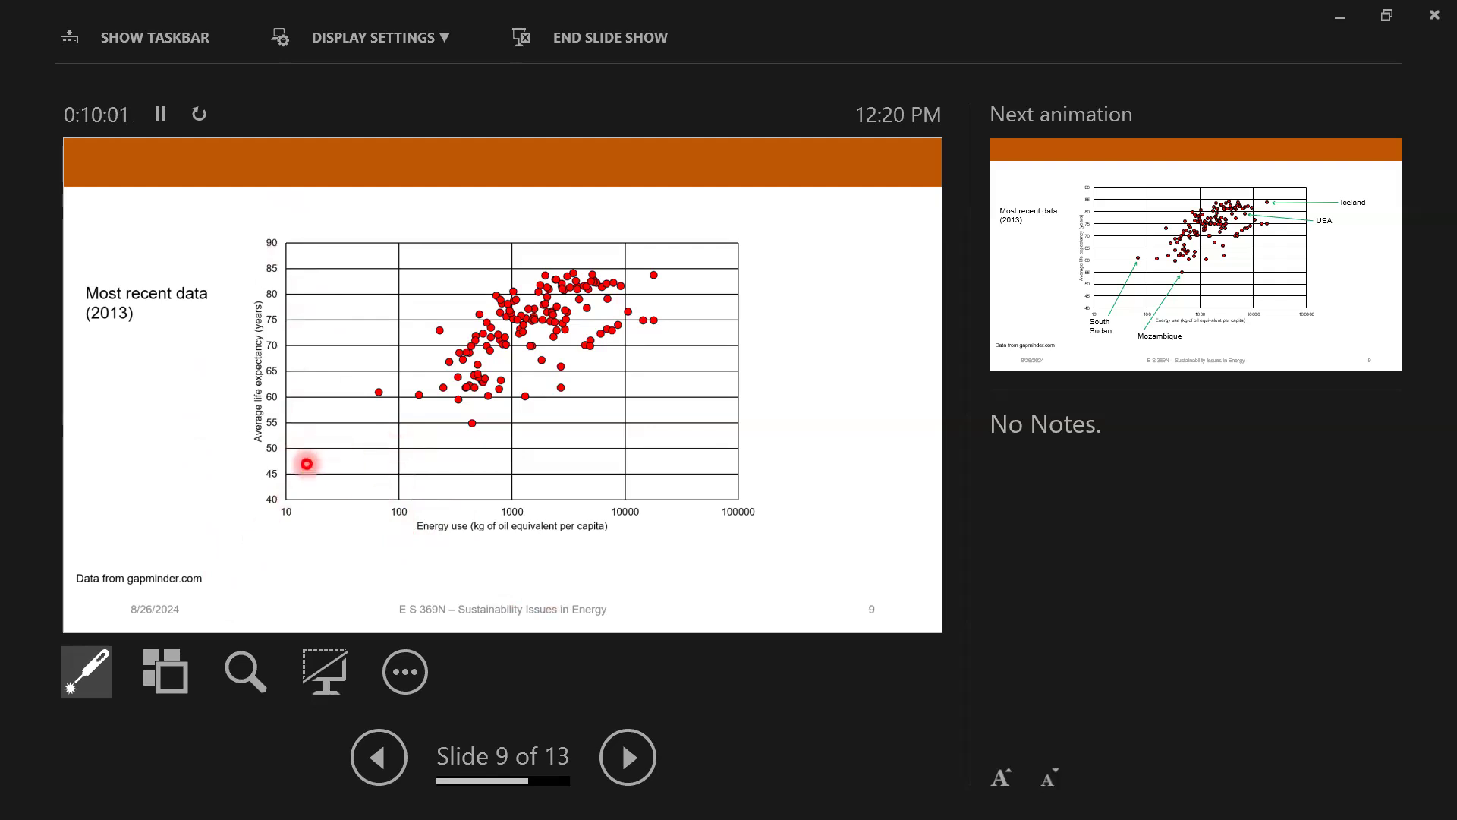
mouse_move(635, 453)
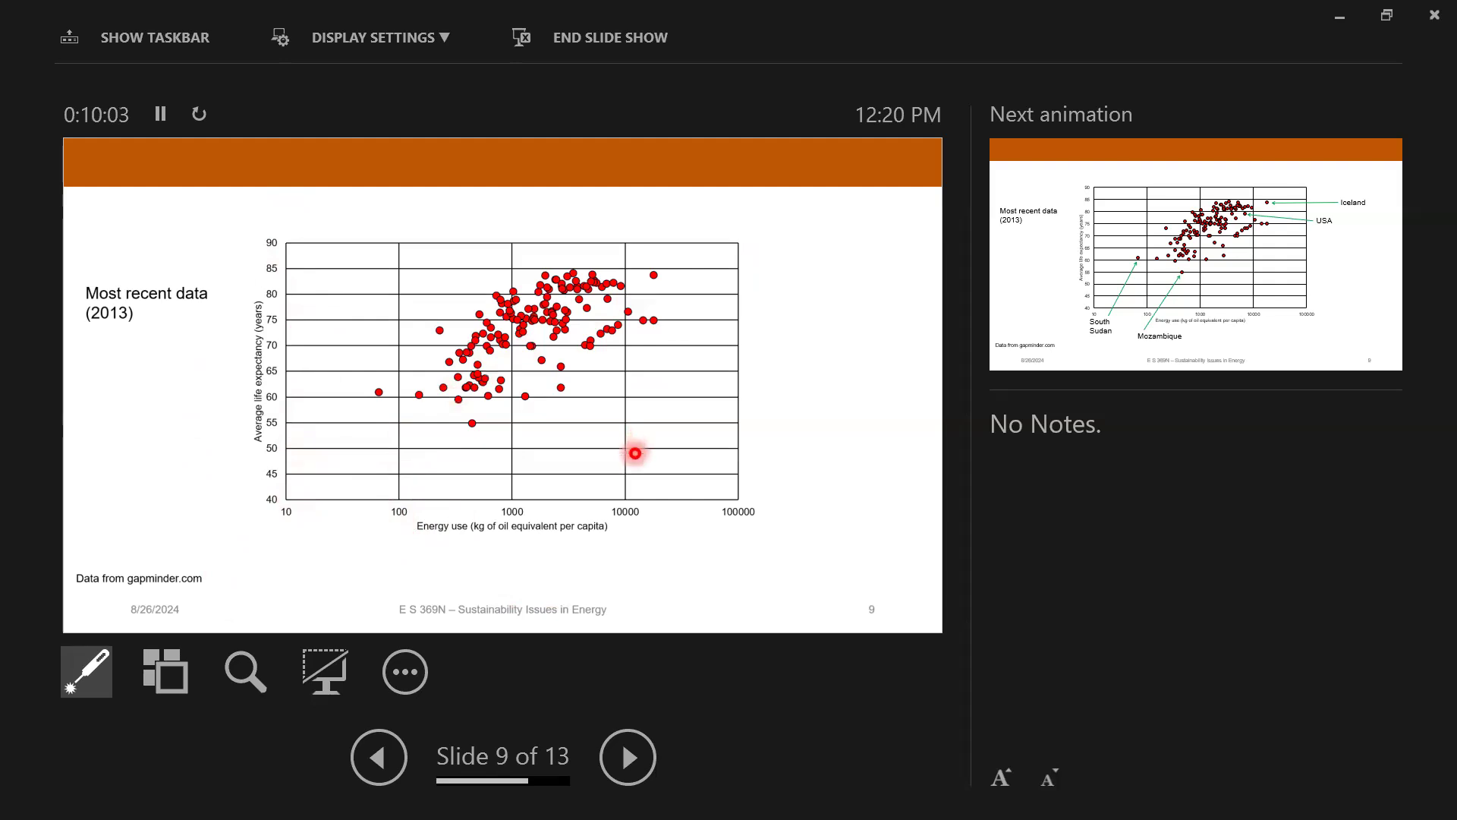
mouse_move(709, 485)
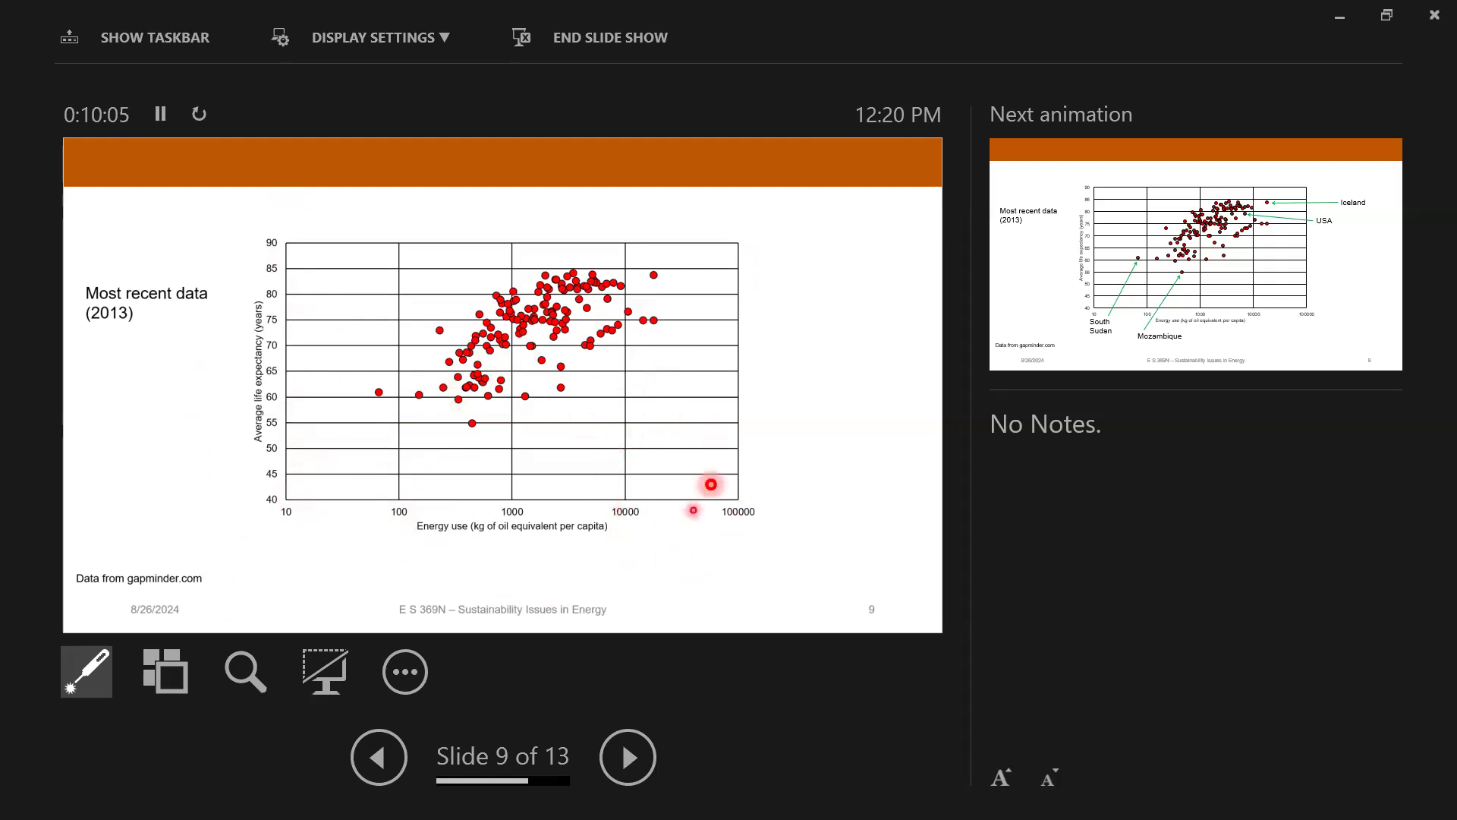
mouse_move(693, 403)
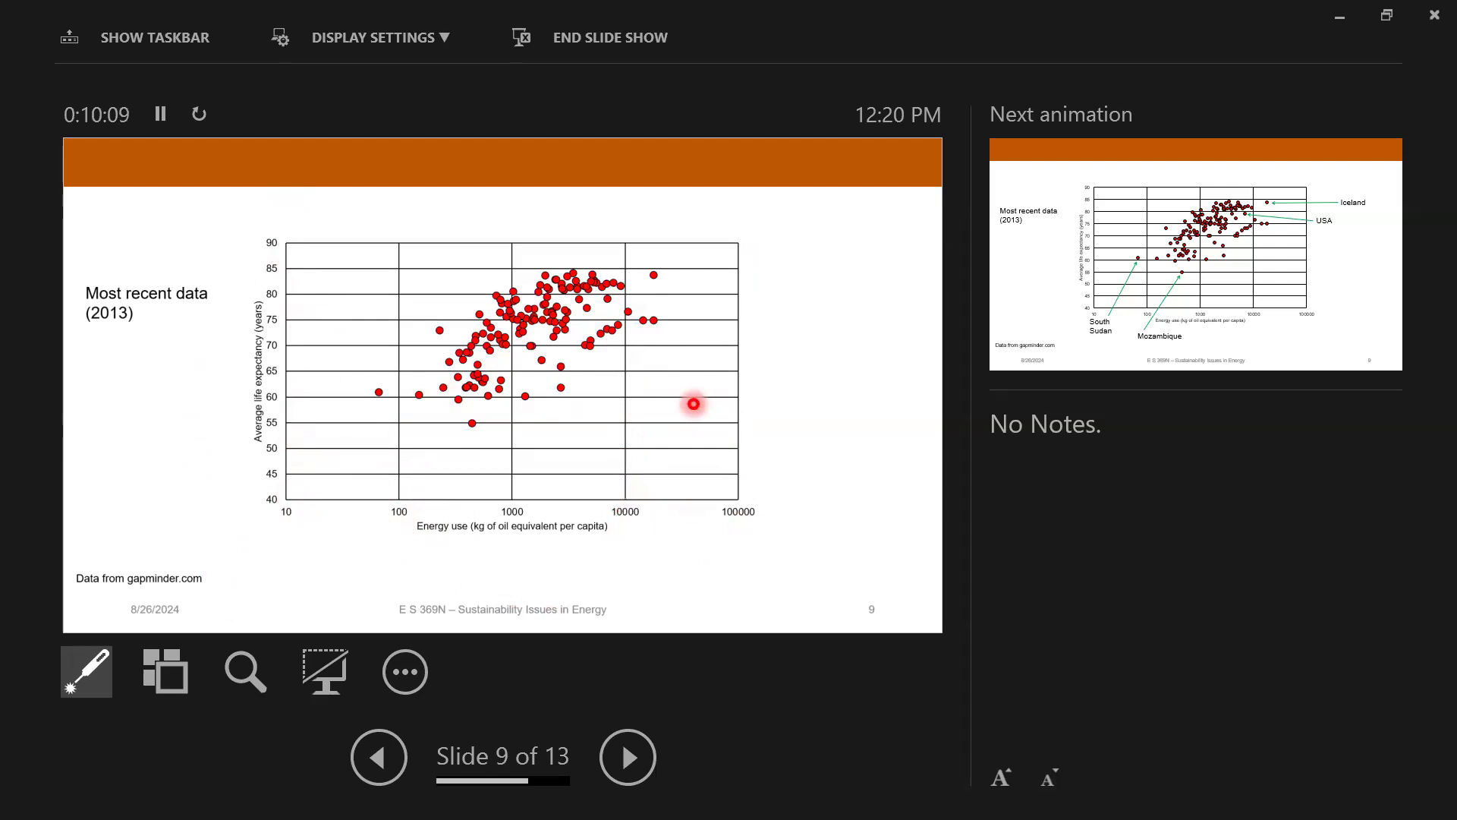
mouse_move(473, 298)
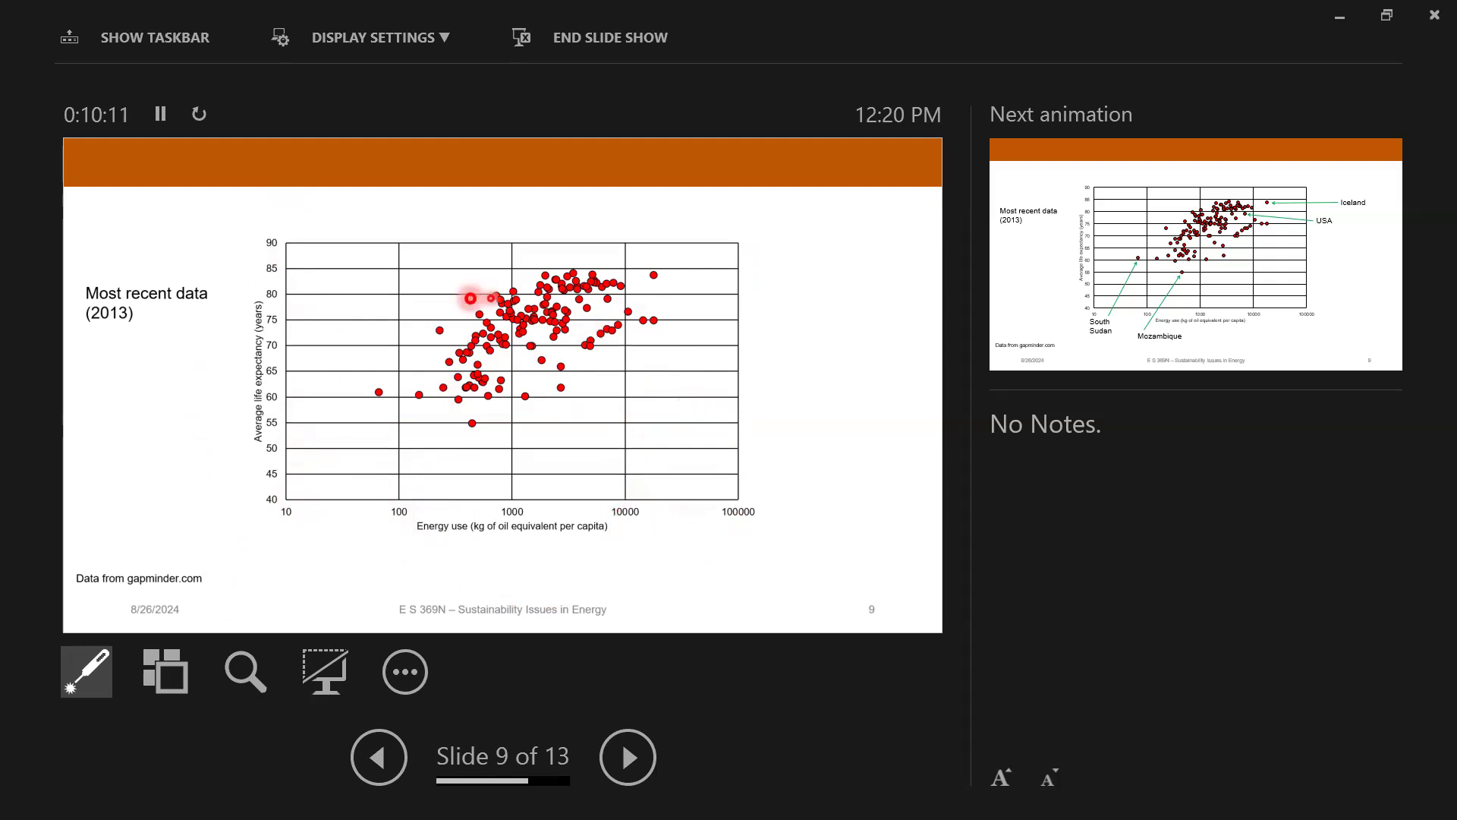
mouse_move(363, 309)
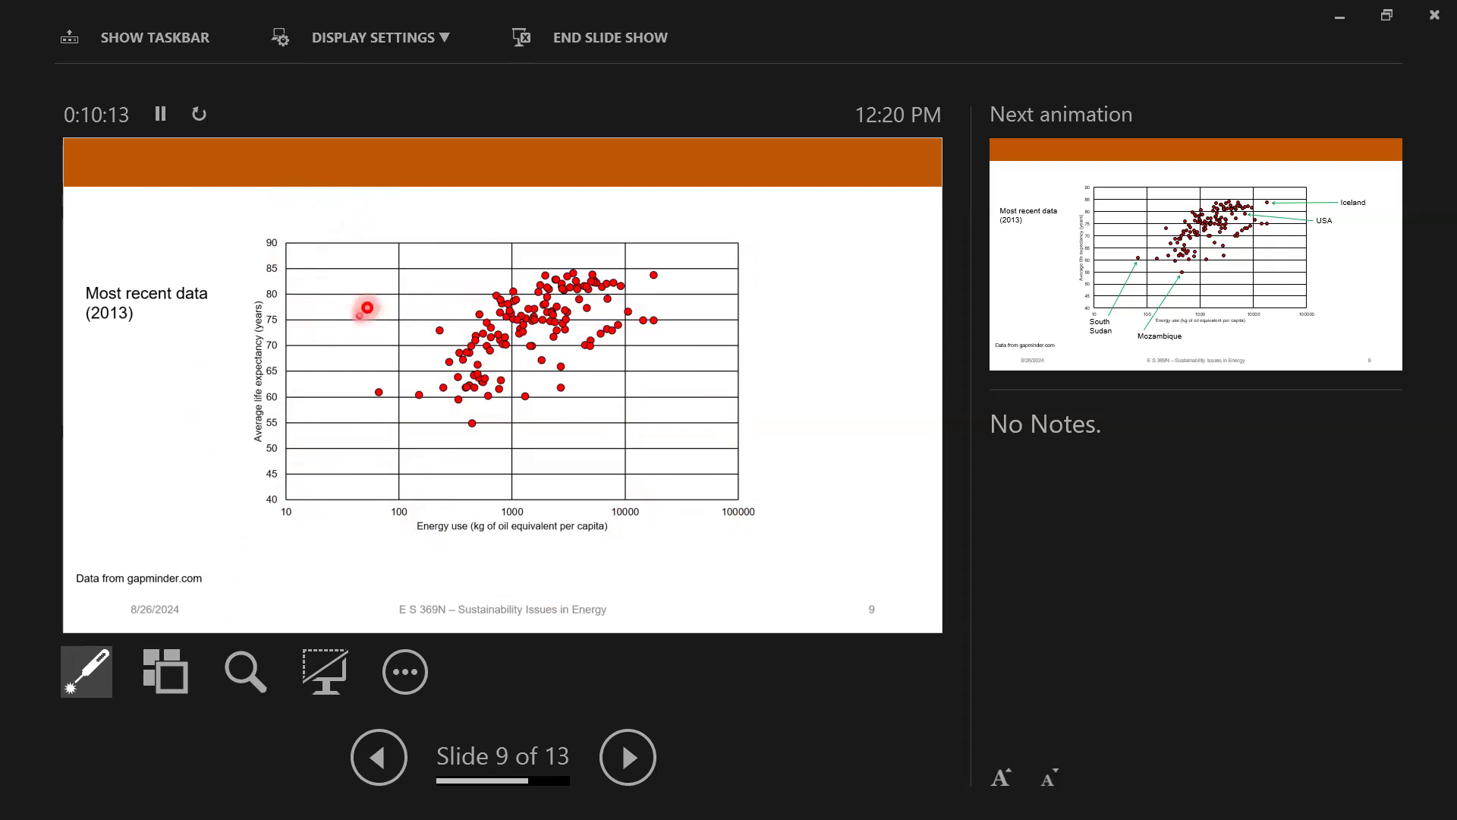
mouse_move(376, 299)
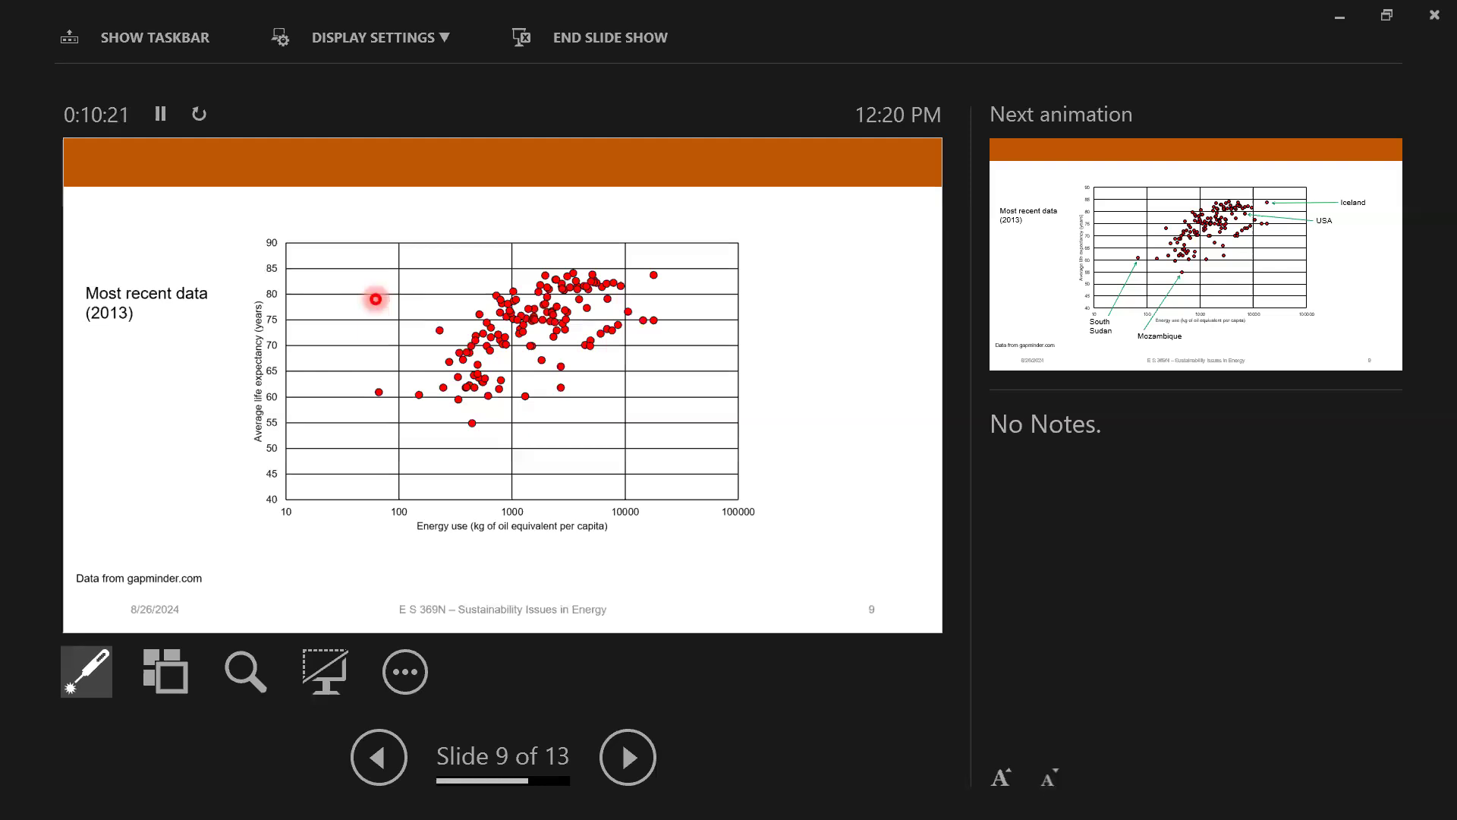
mouse_move(579, 288)
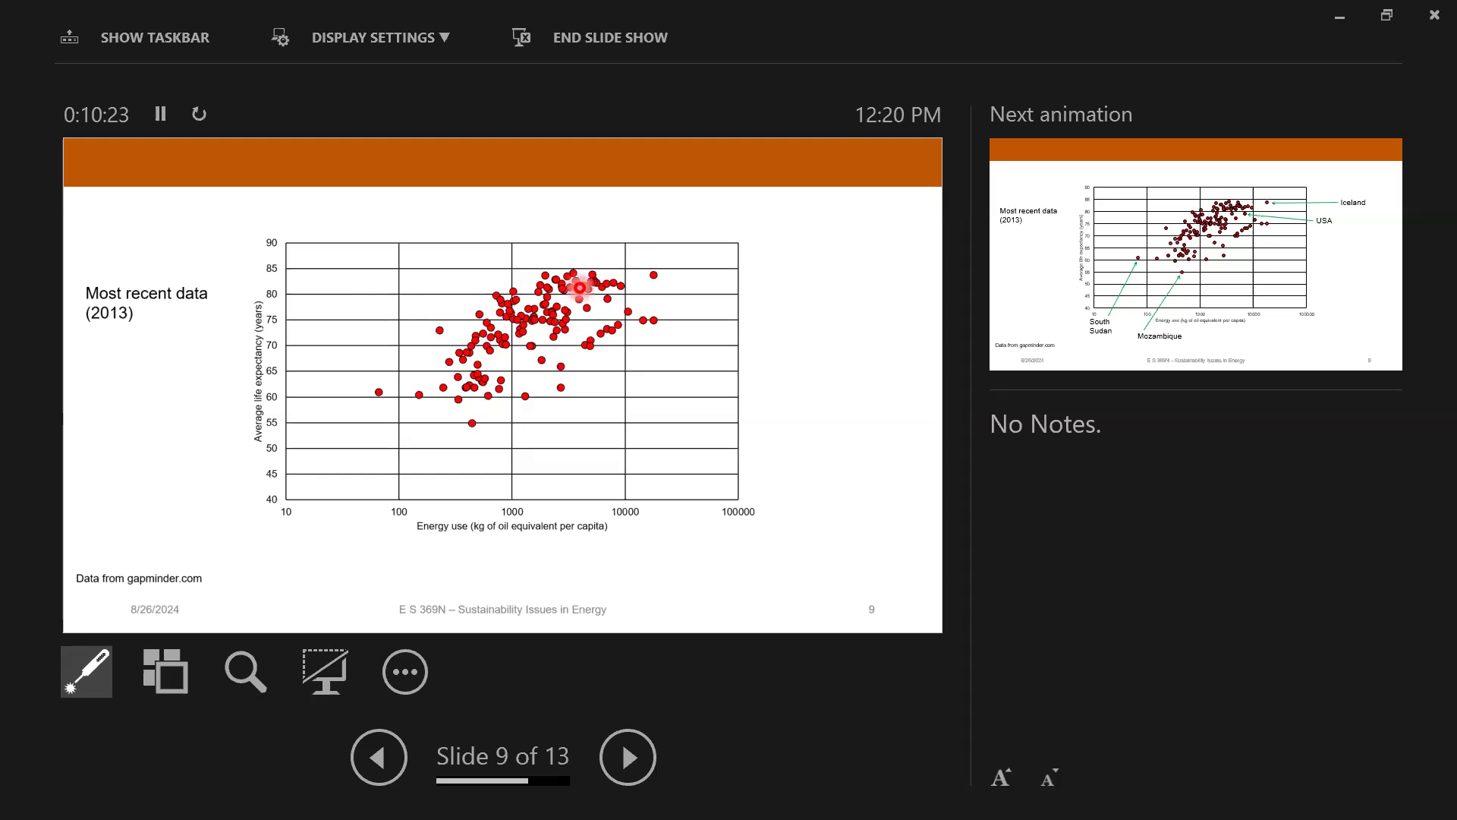
mouse_move(677, 310)
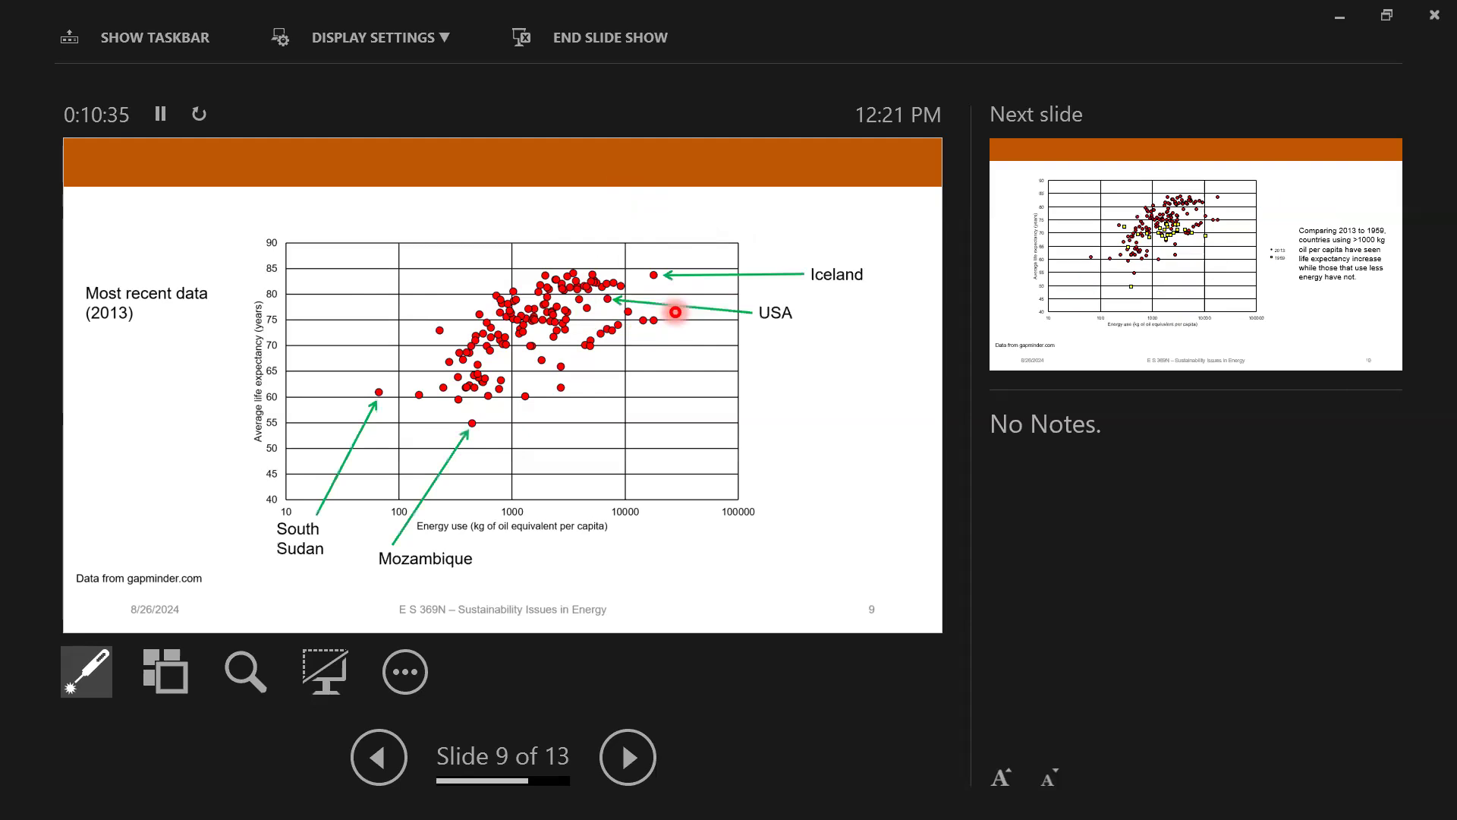
mouse_move(737, 382)
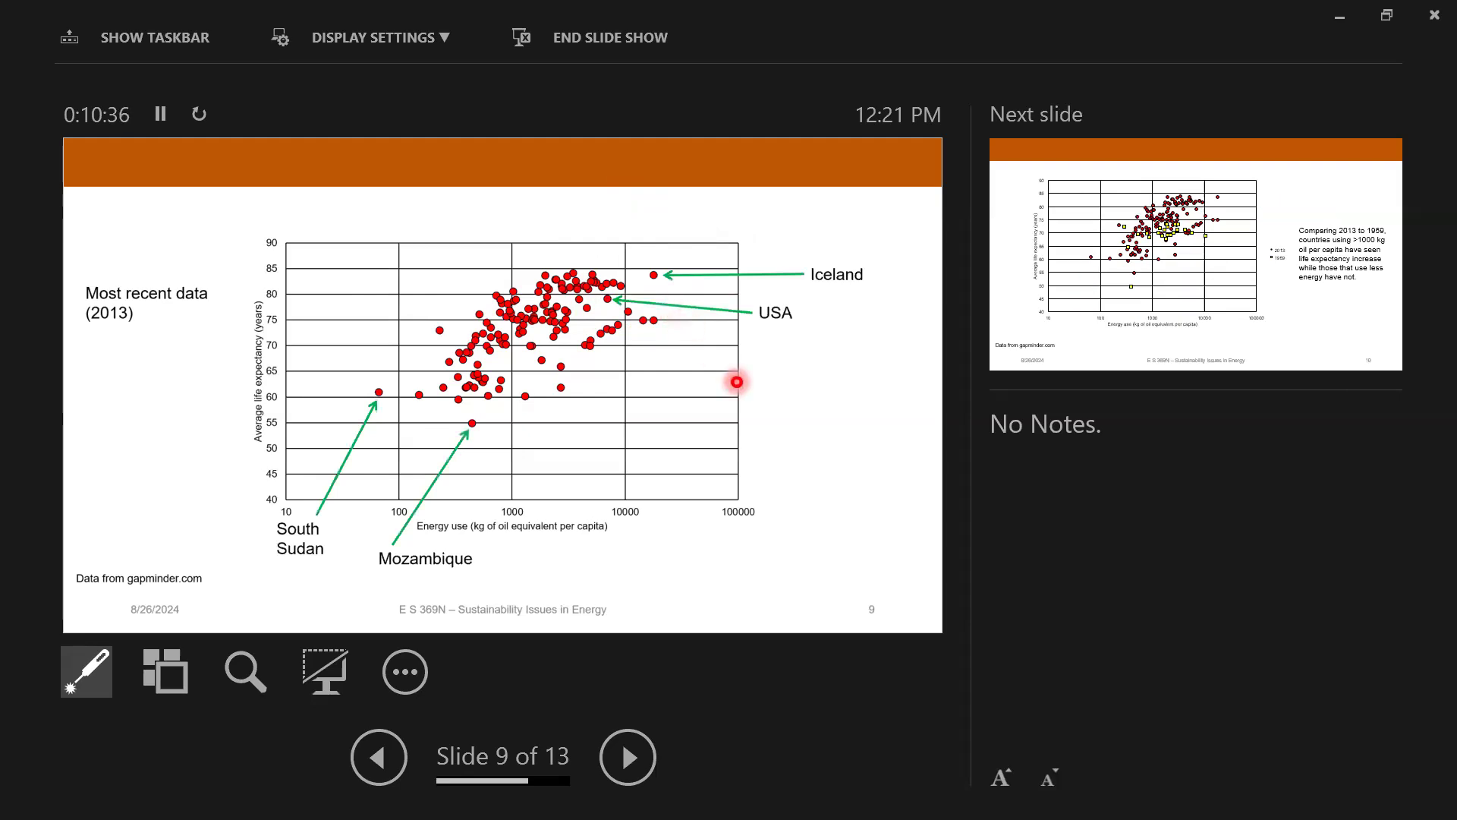
mouse_move(646, 249)
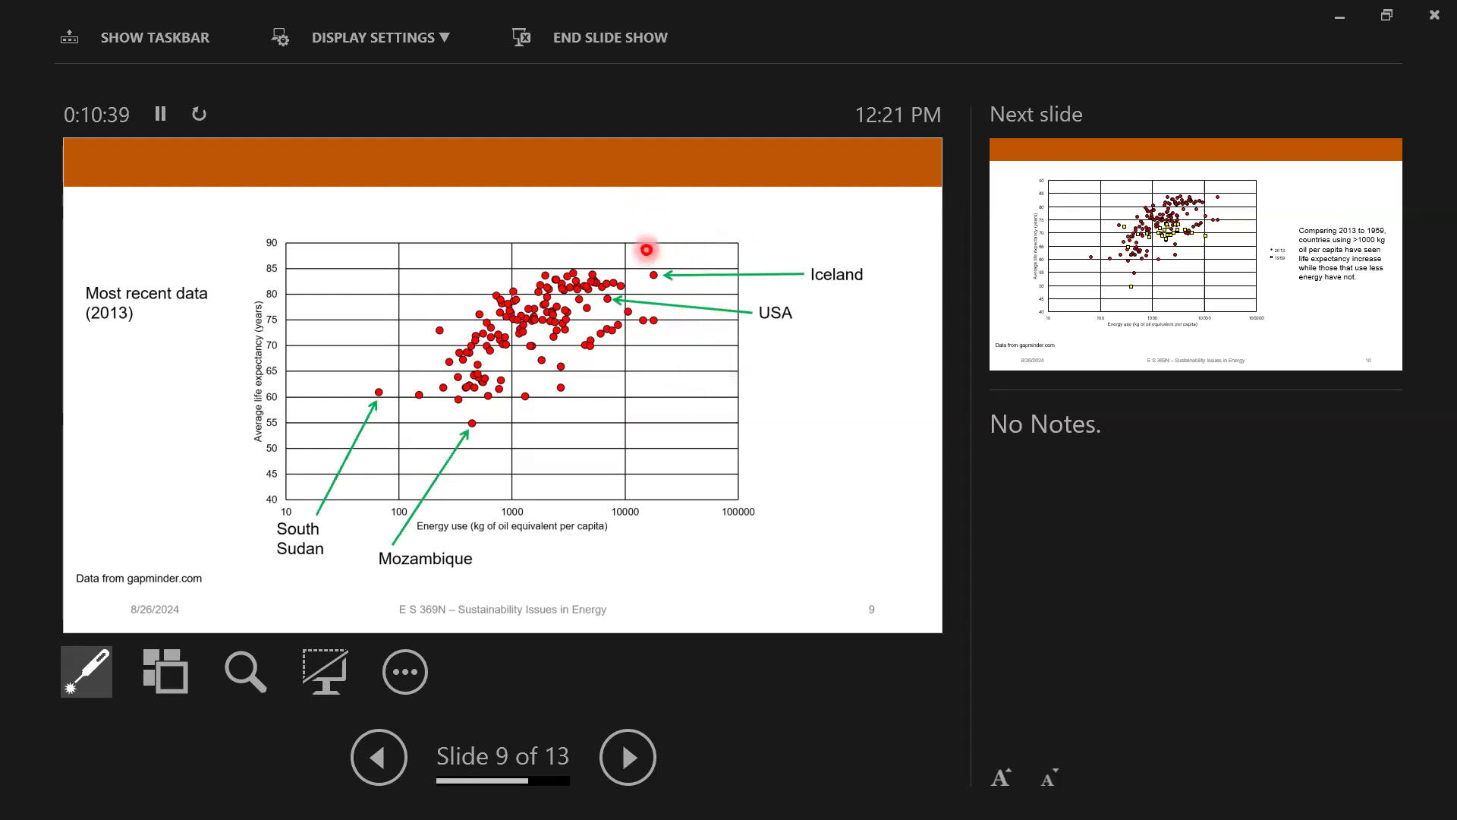
mouse_move(684, 286)
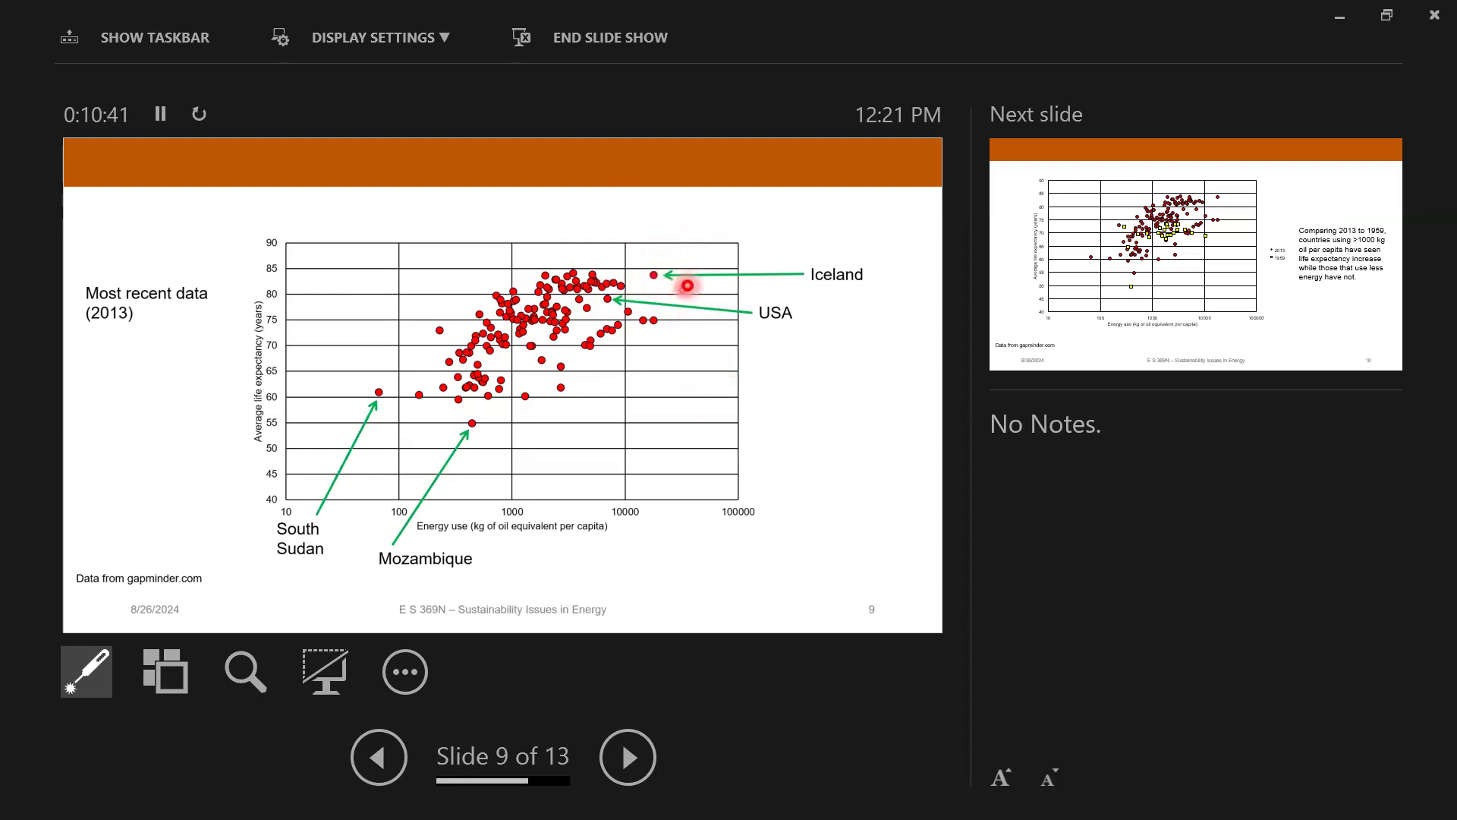
mouse_move(653, 270)
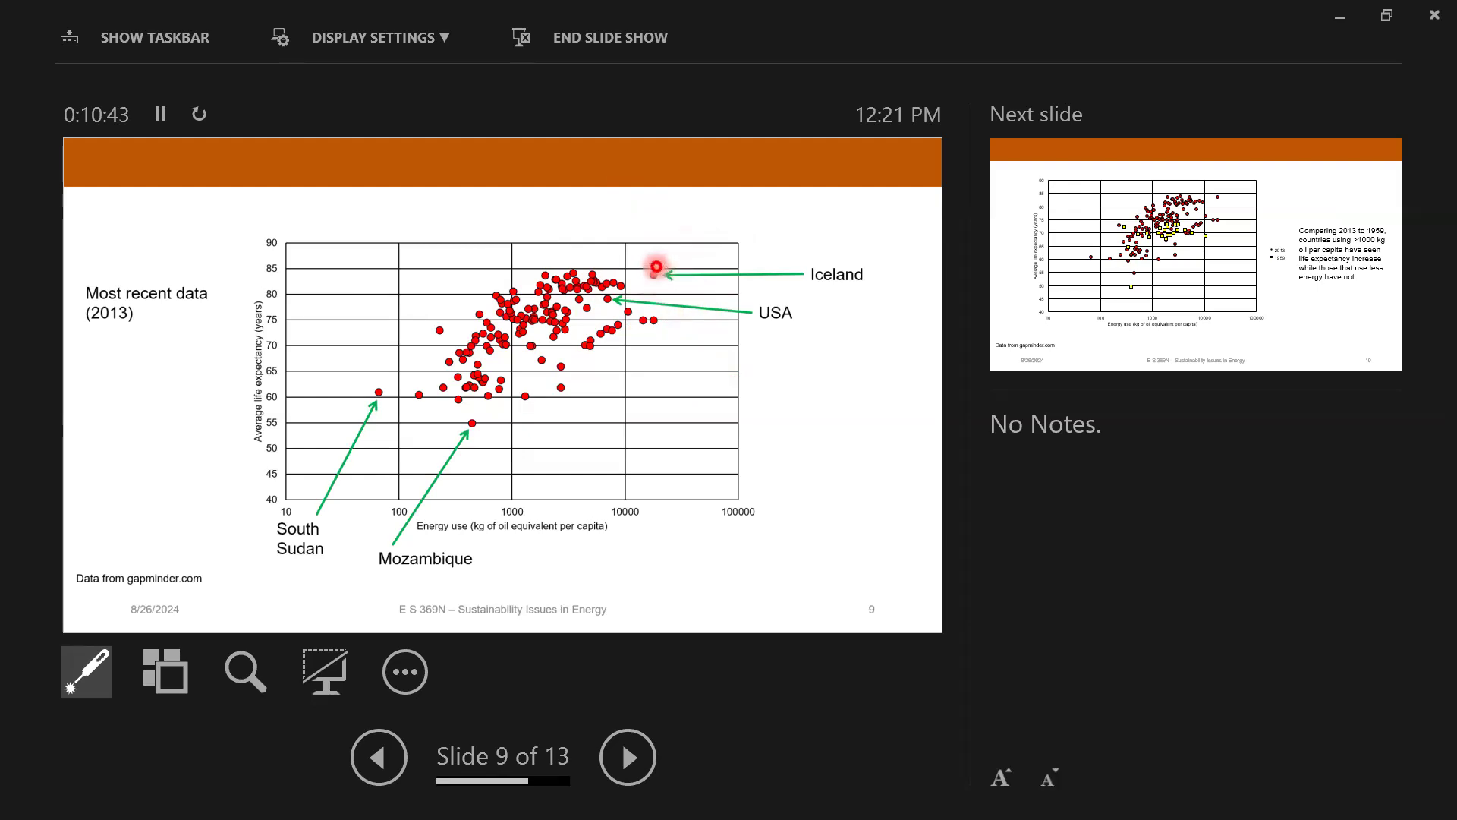
mouse_move(695, 411)
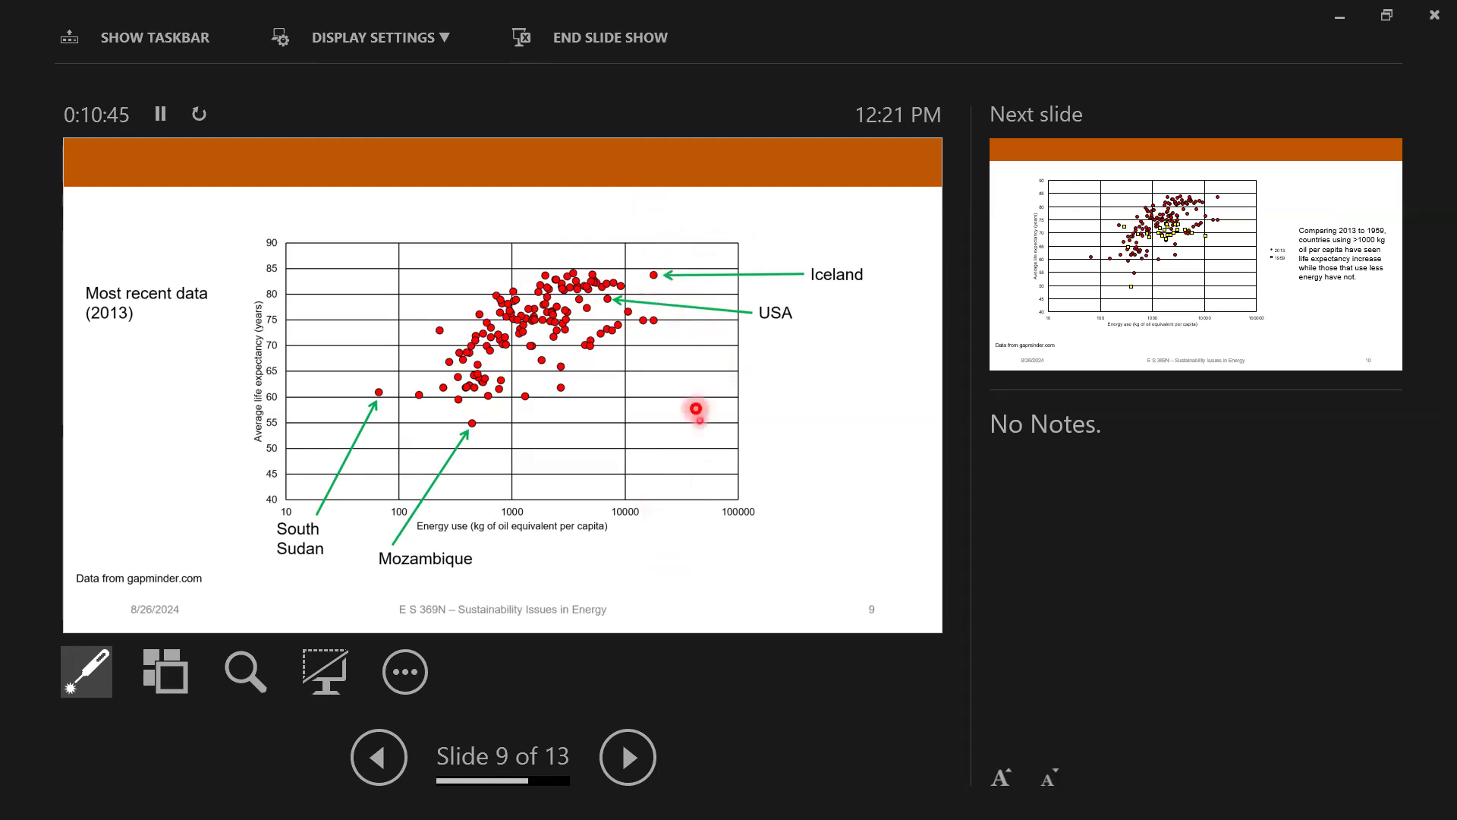
mouse_move(654, 579)
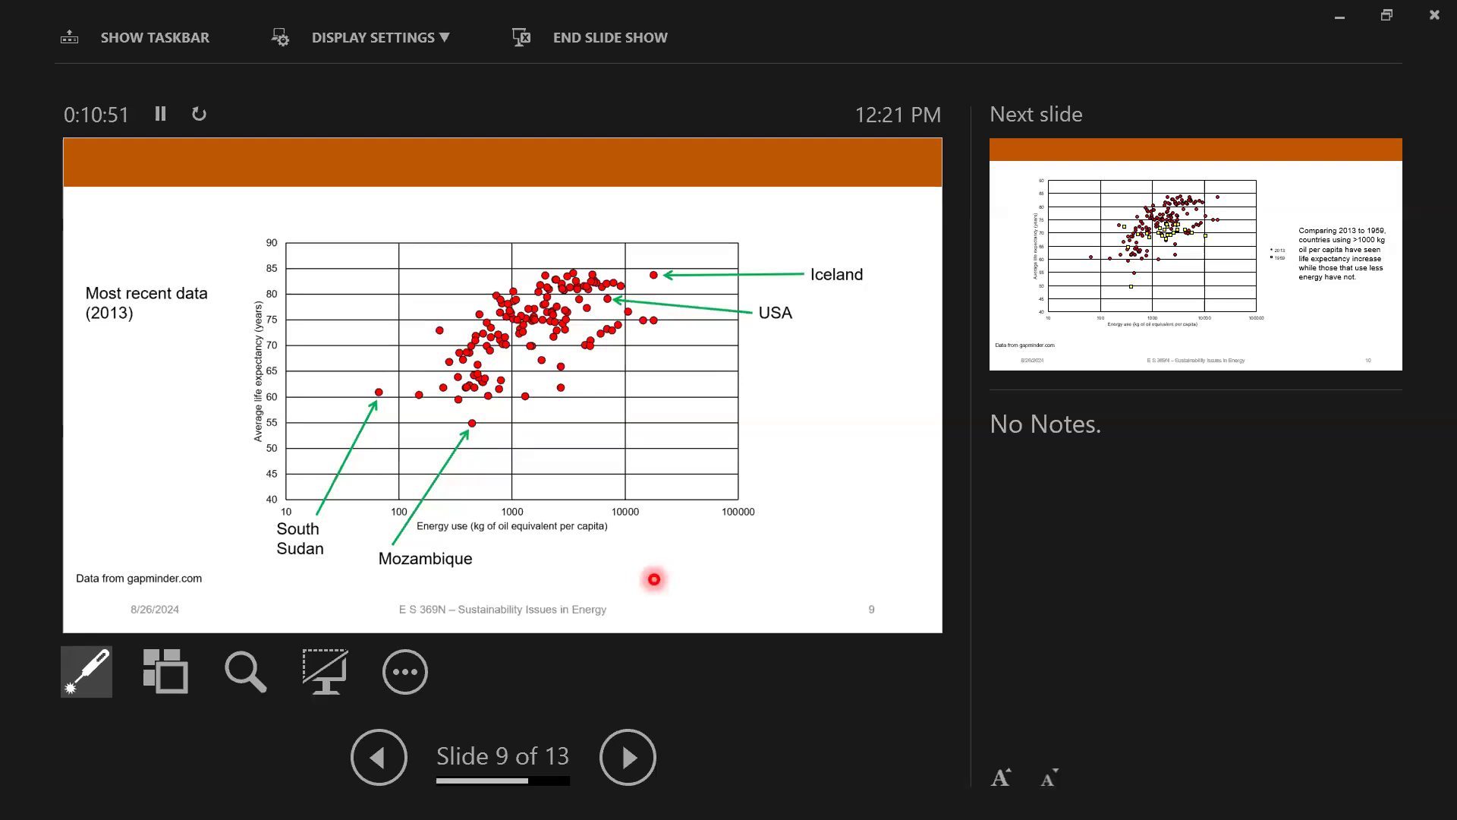
mouse_move(613, 295)
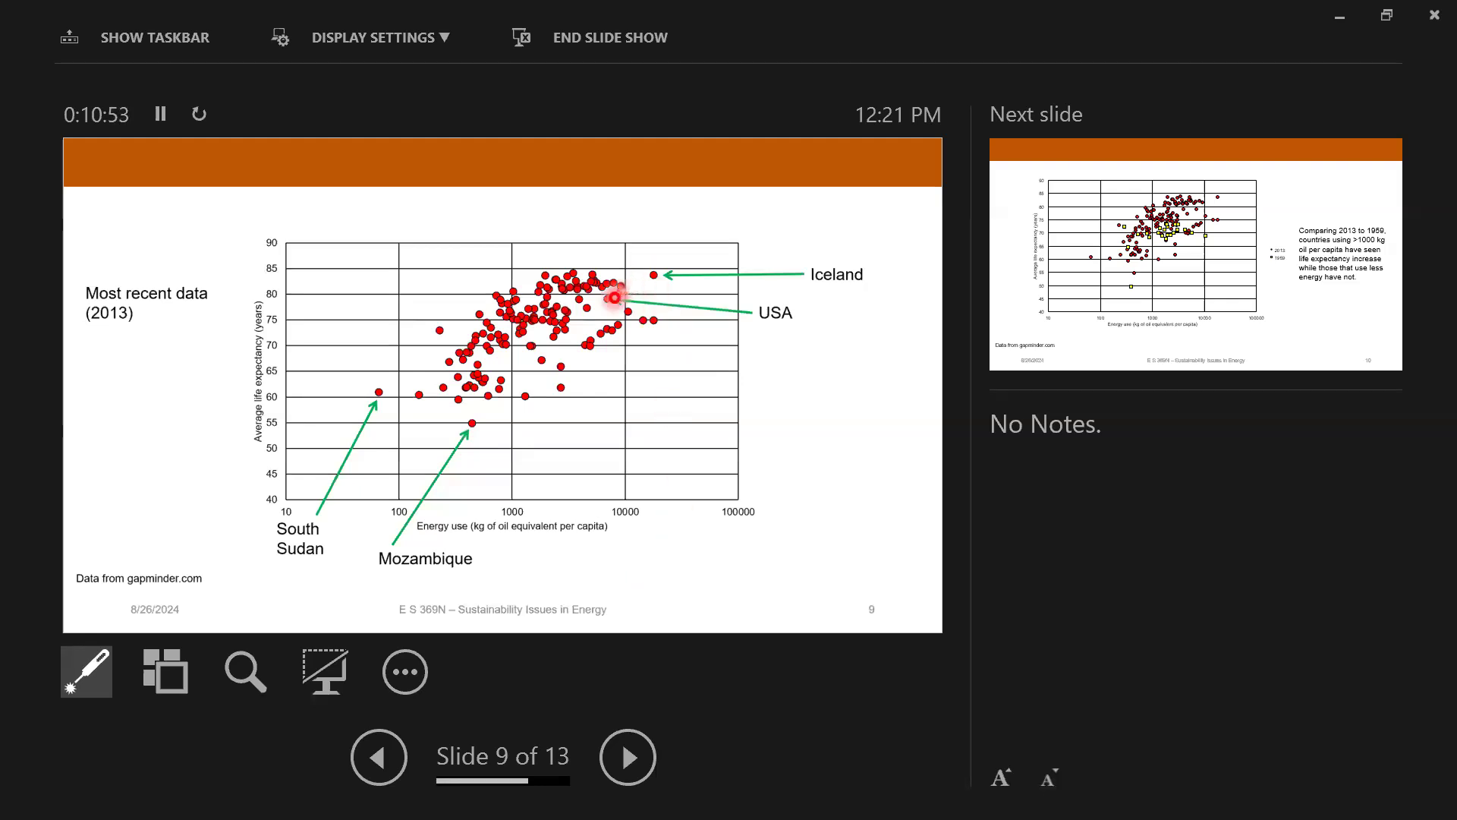
mouse_move(646, 260)
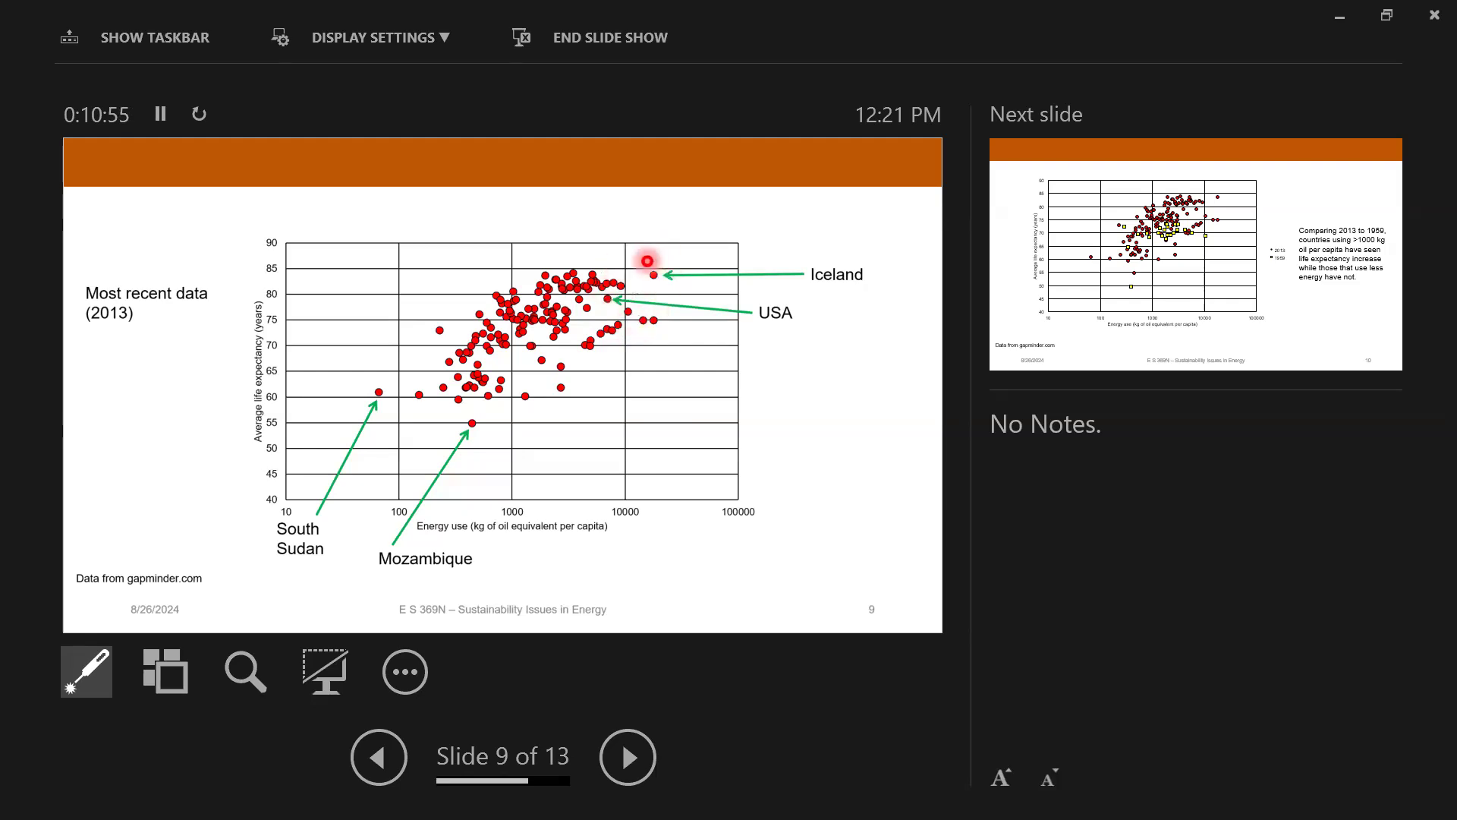
mouse_move(616, 293)
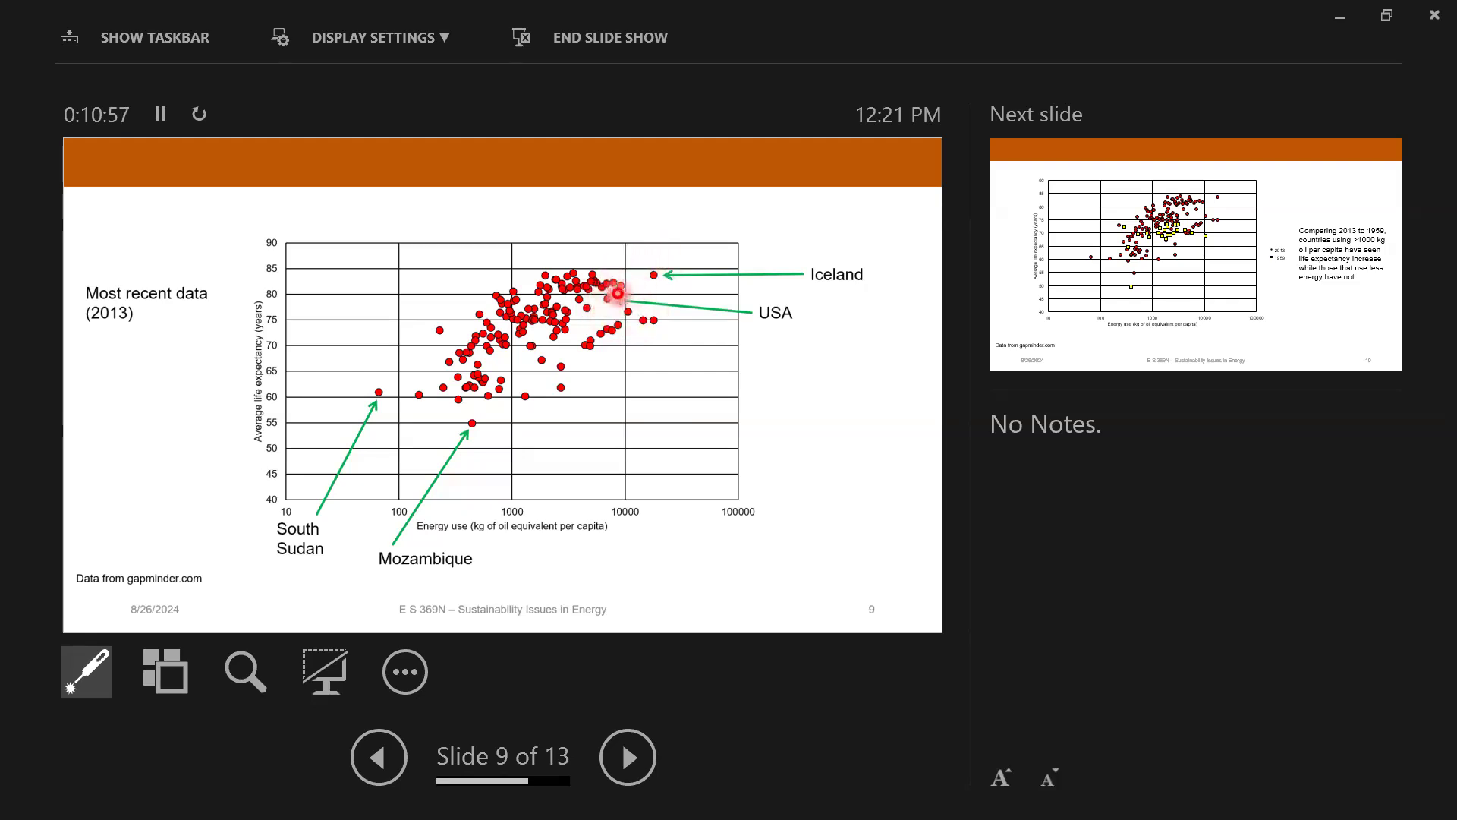
mouse_move(602, 304)
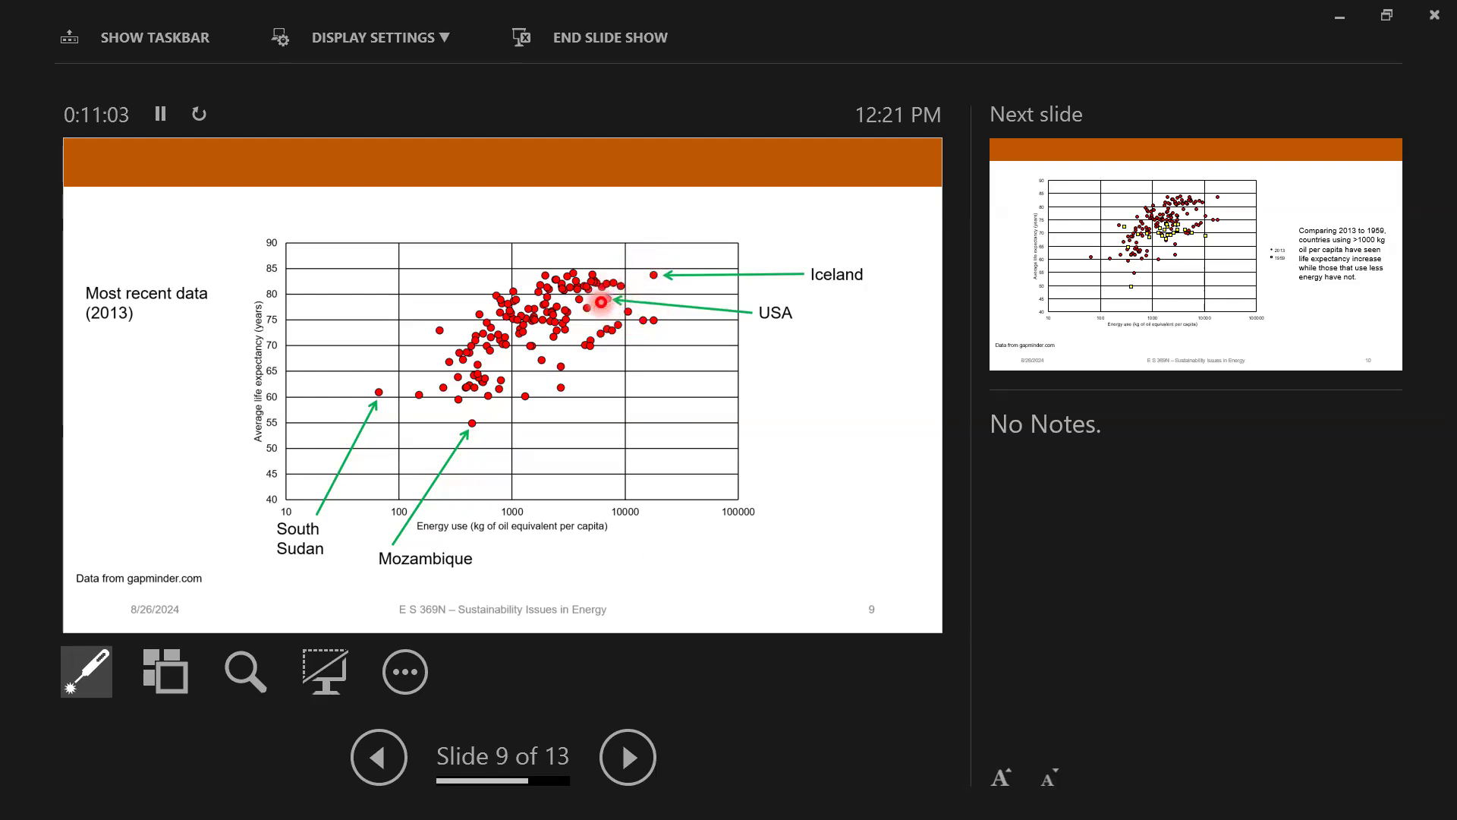
mouse_move(348, 460)
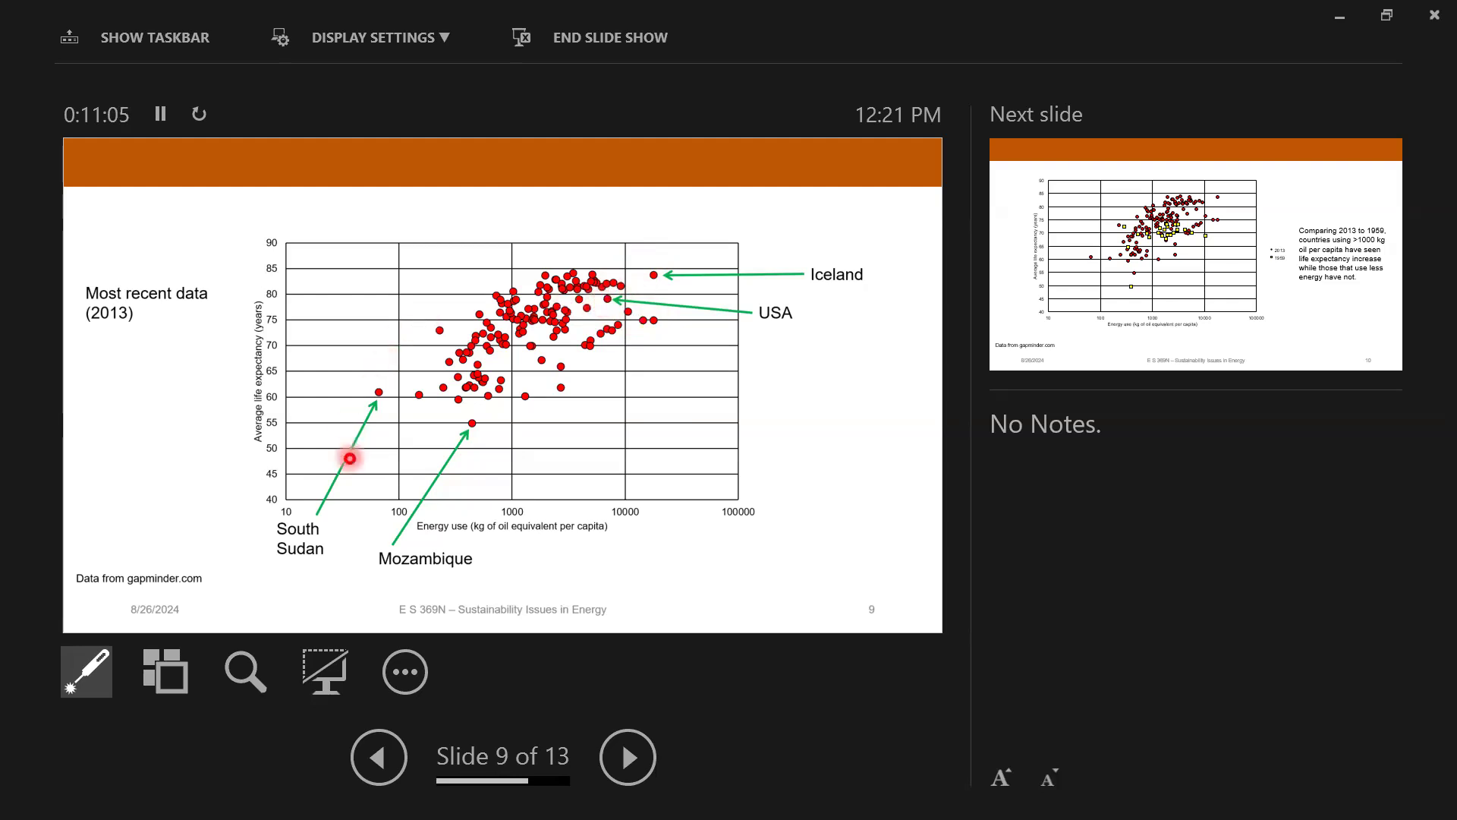
mouse_move(356, 394)
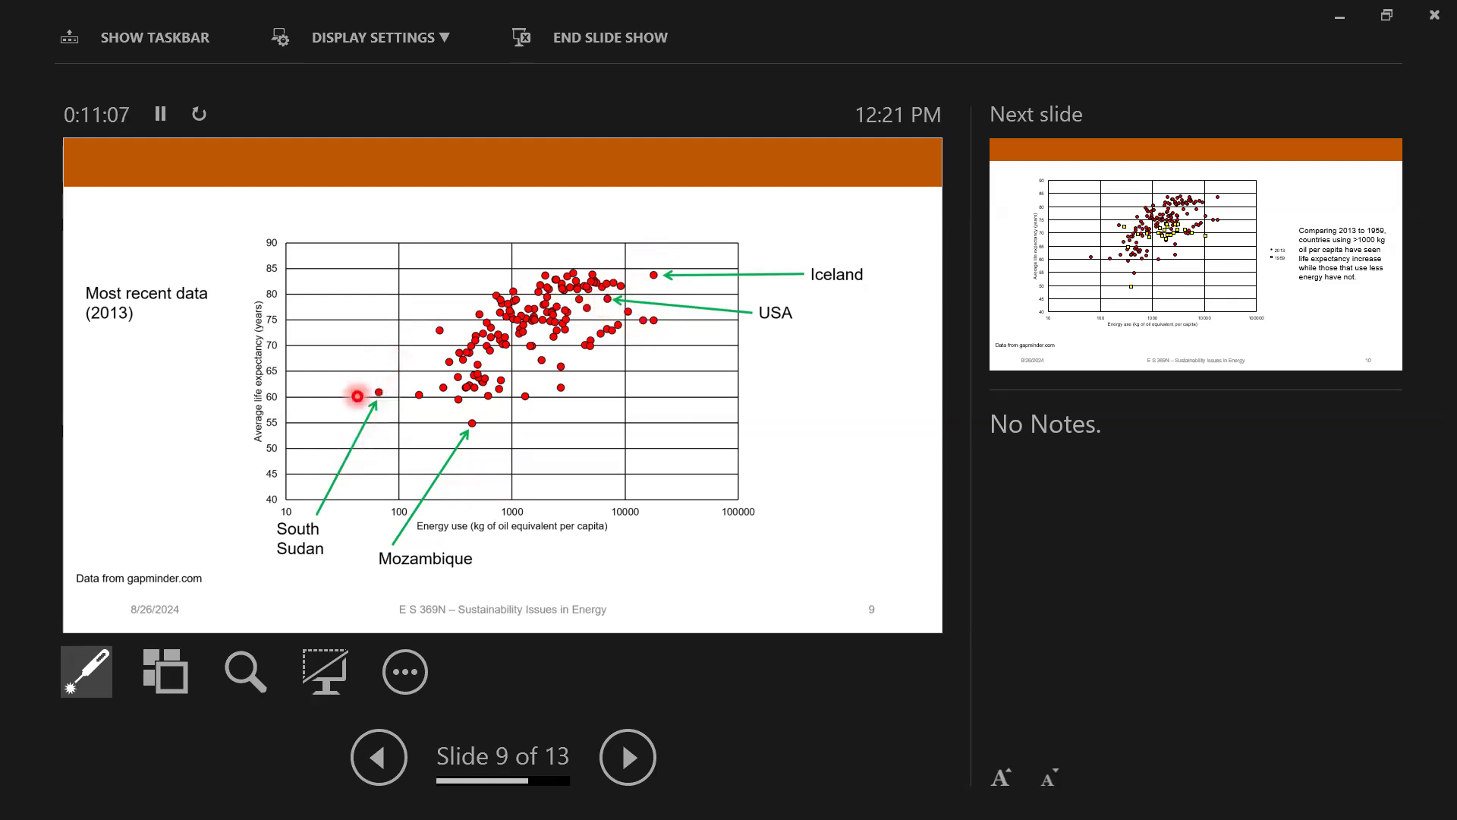
mouse_move(460, 430)
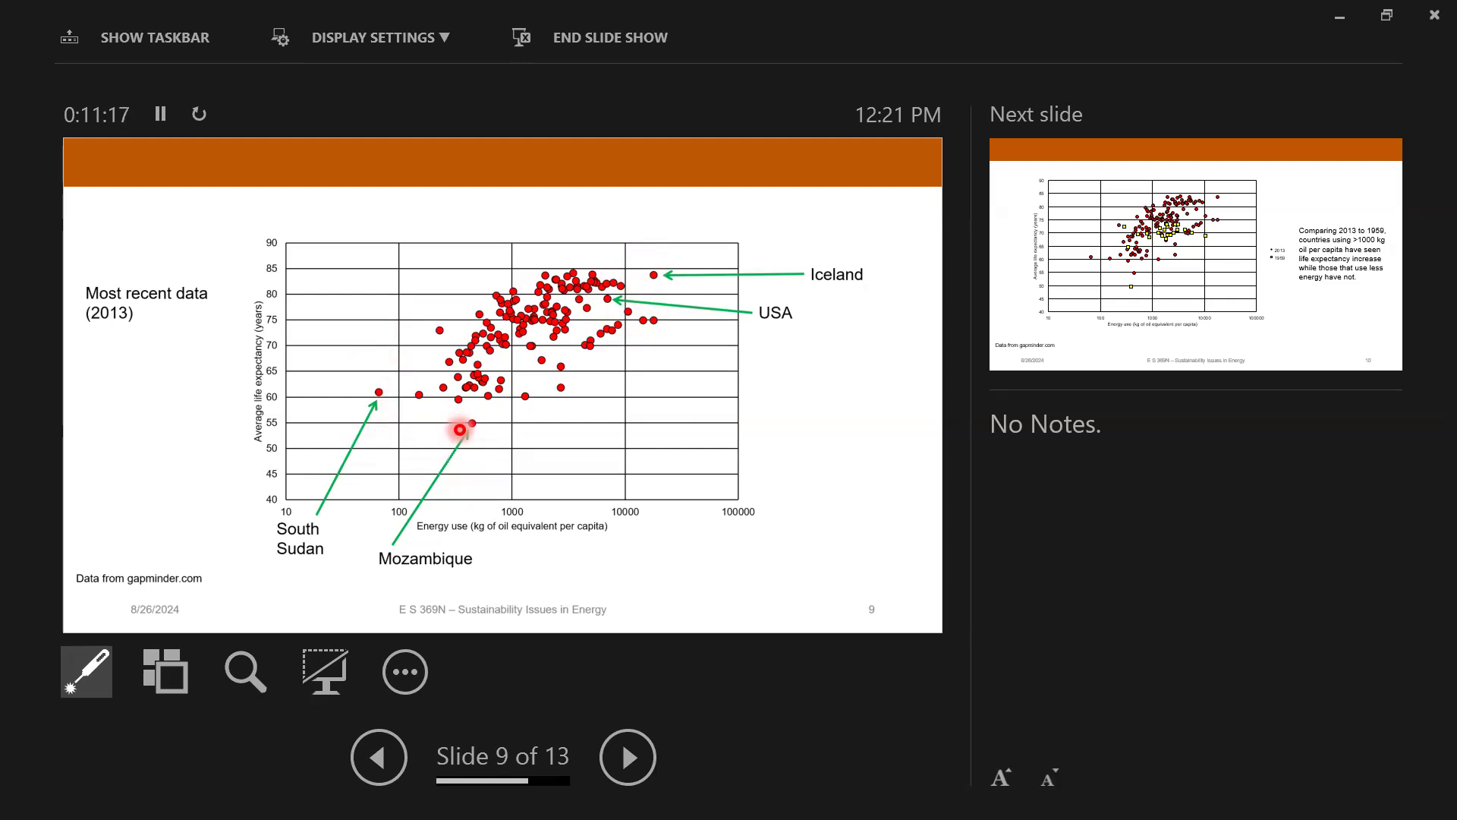
Step: Advance through slide 10 to slide 11, the GDP versus per-capita energy use plot
click(626, 756)
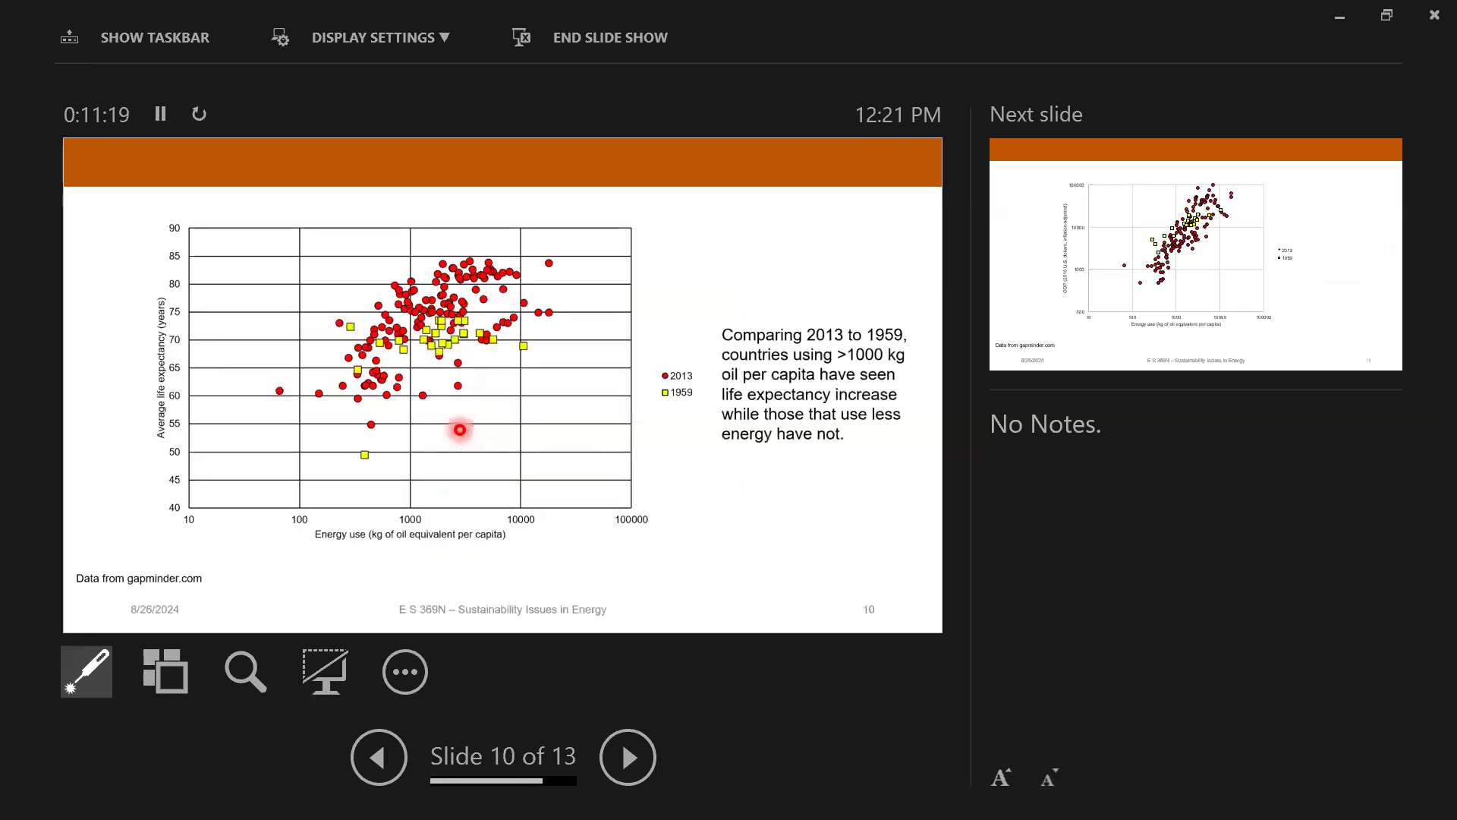
mouse_move(359, 461)
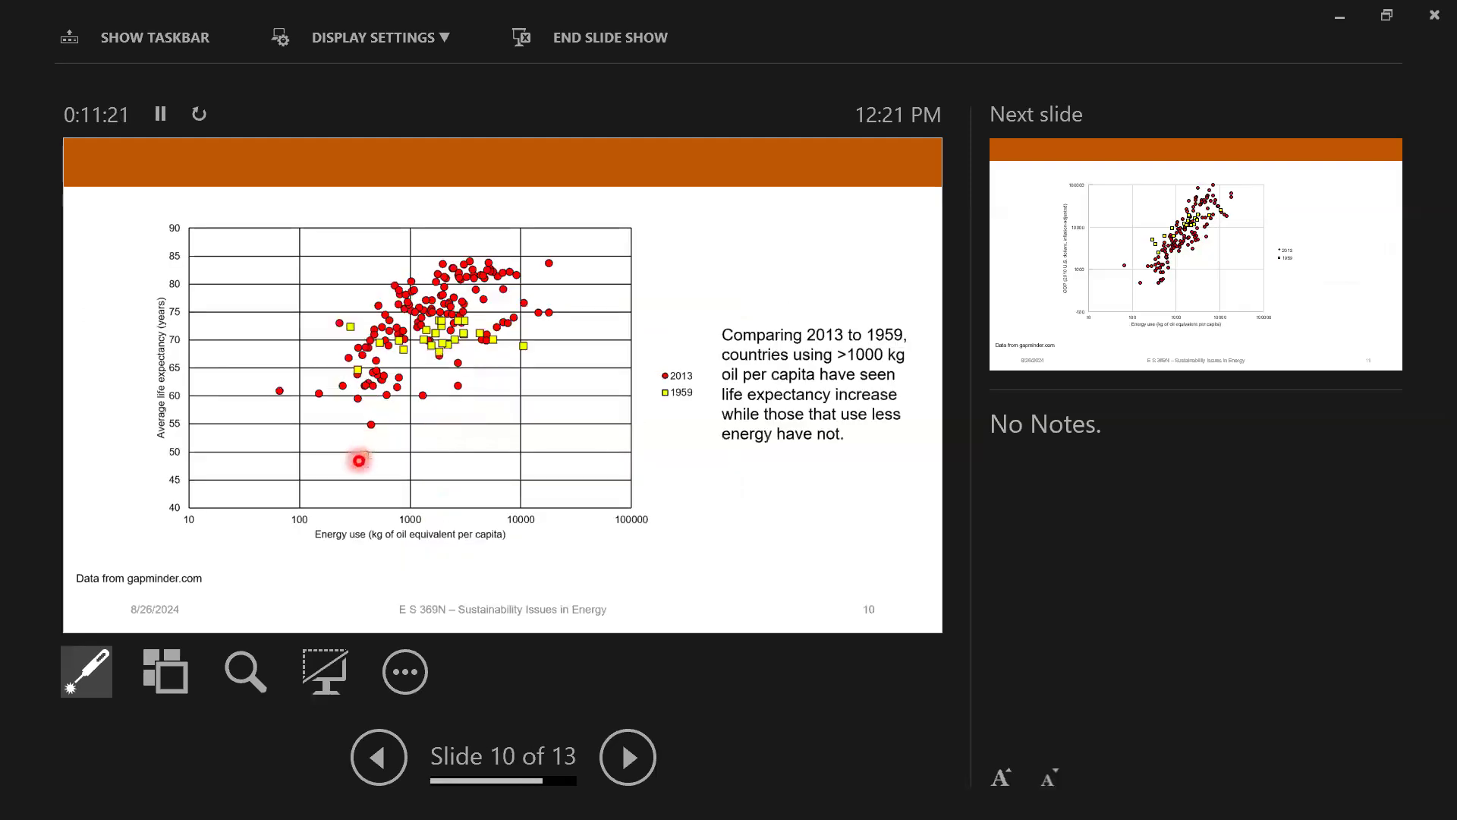
mouse_move(202, 418)
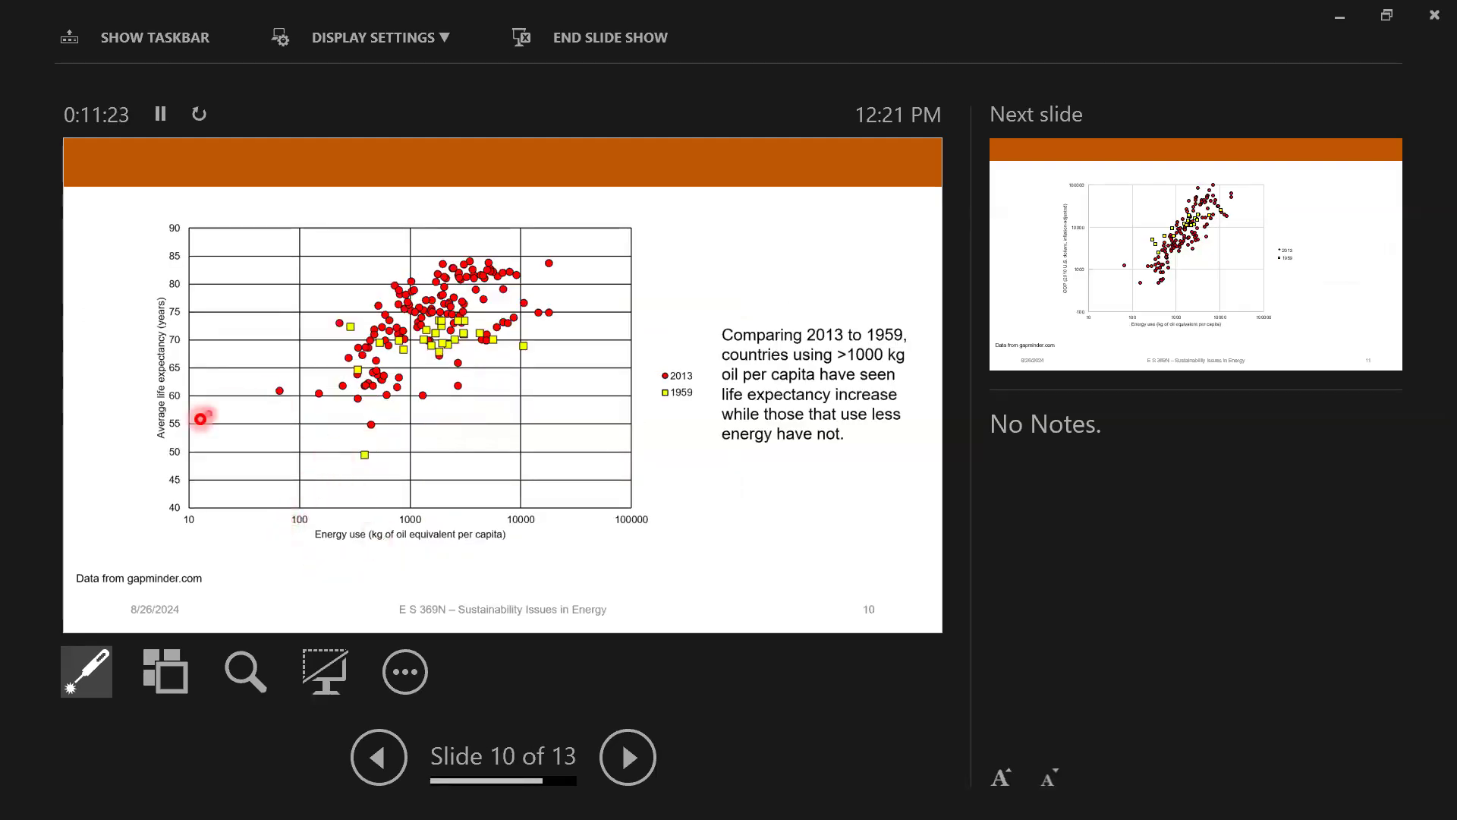
mouse_move(442, 288)
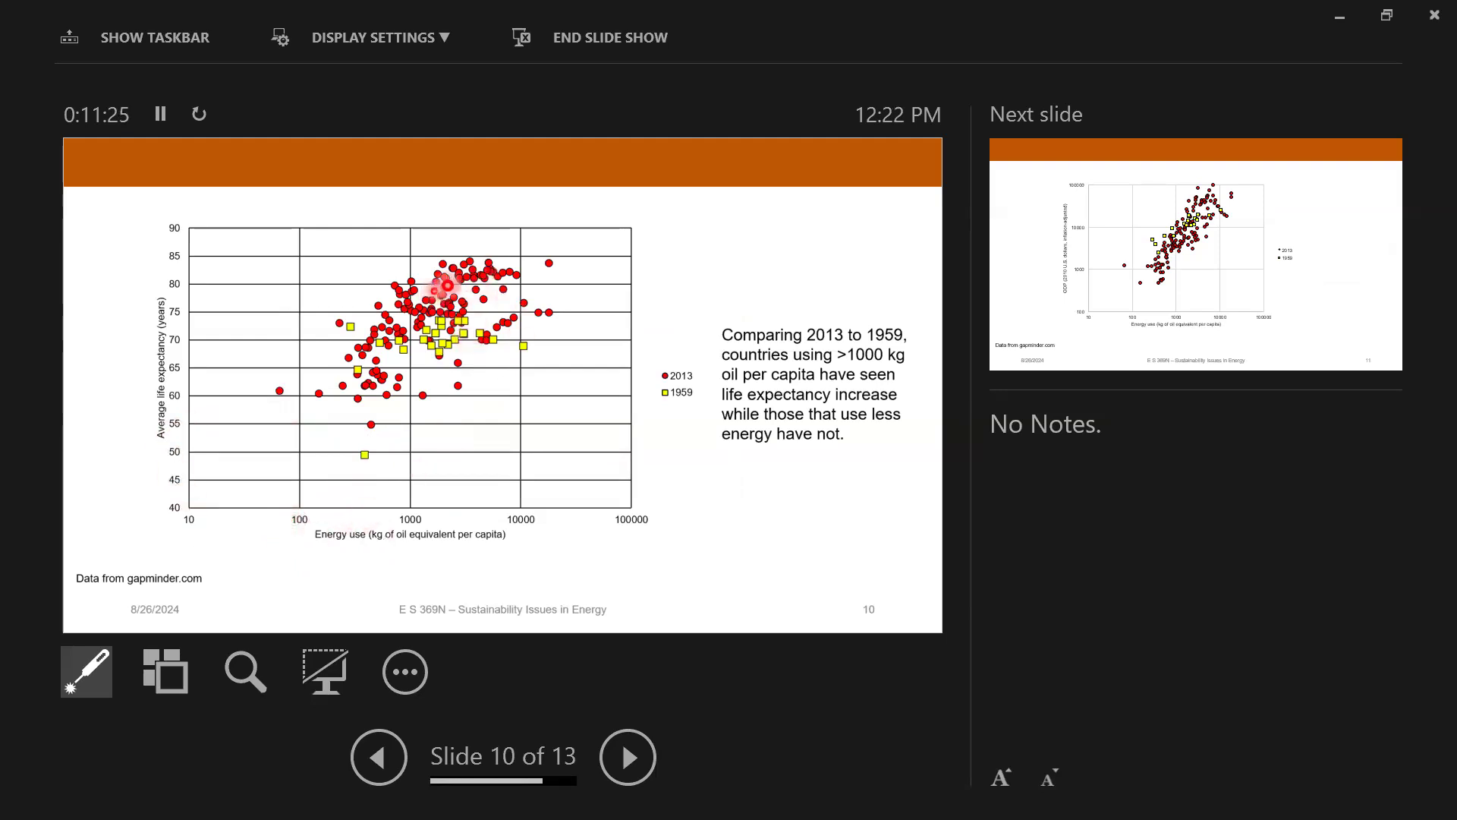
mouse_move(497, 269)
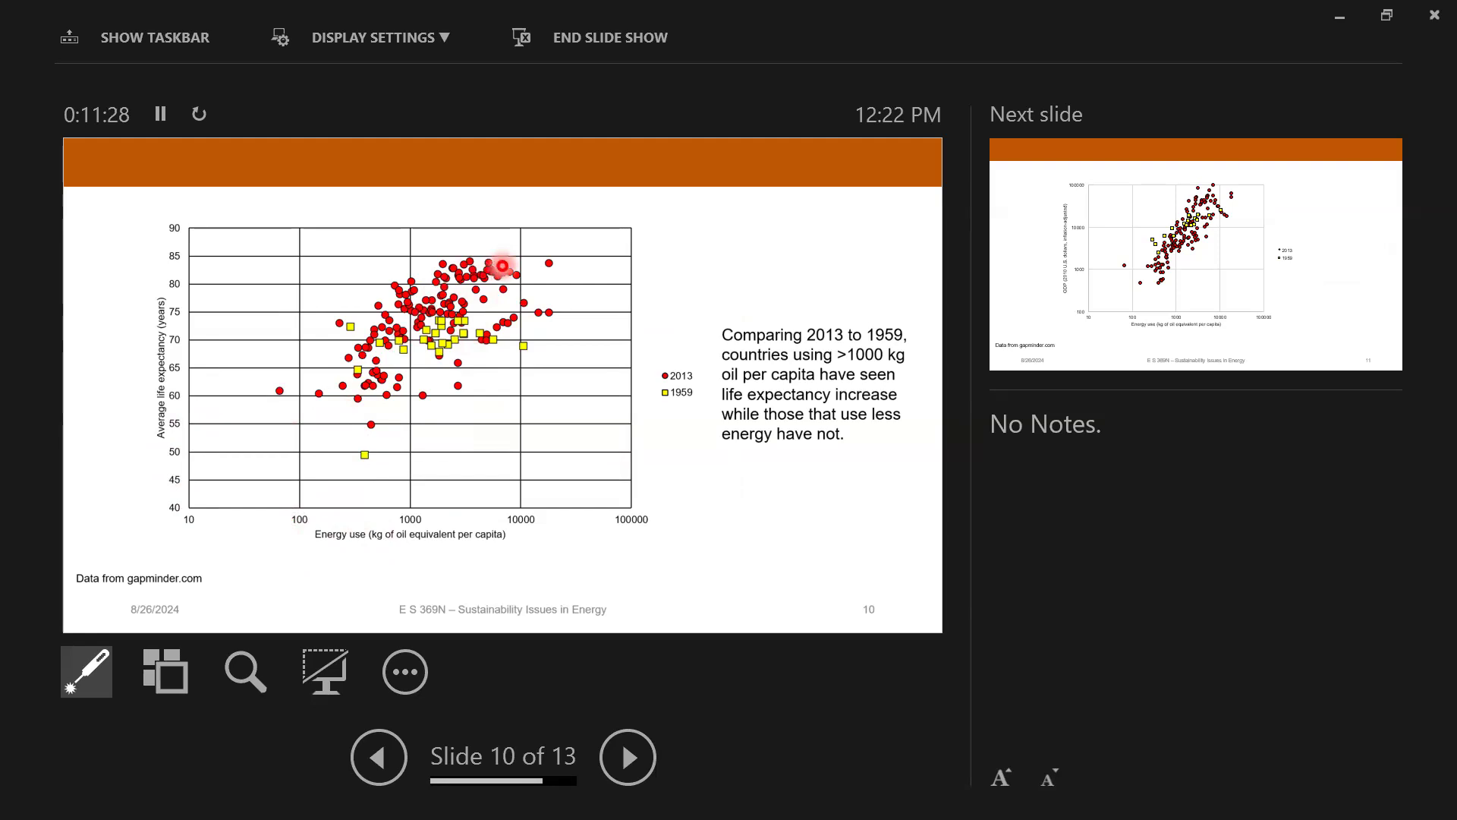
mouse_move(316, 305)
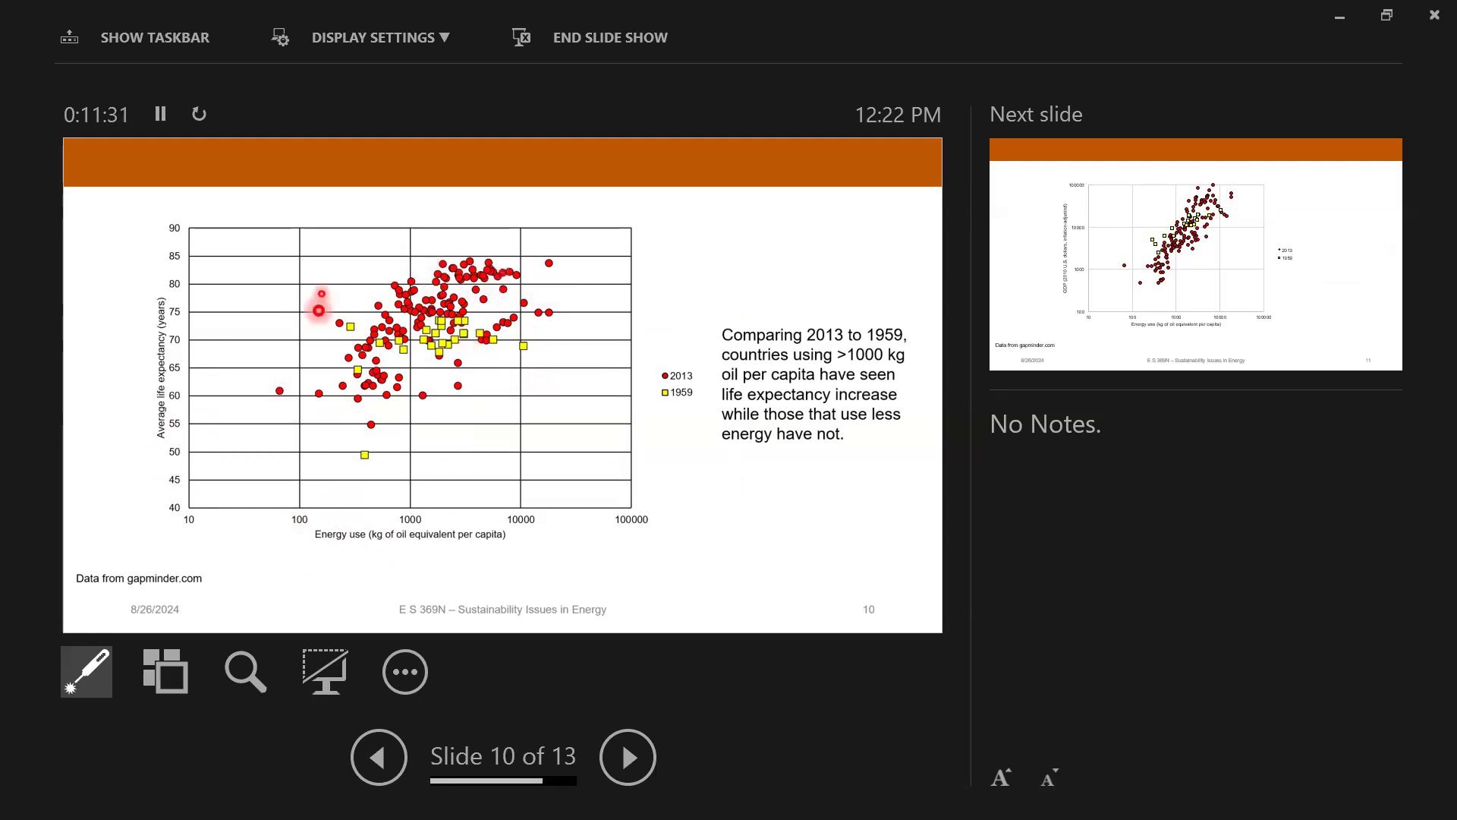
mouse_move(558, 398)
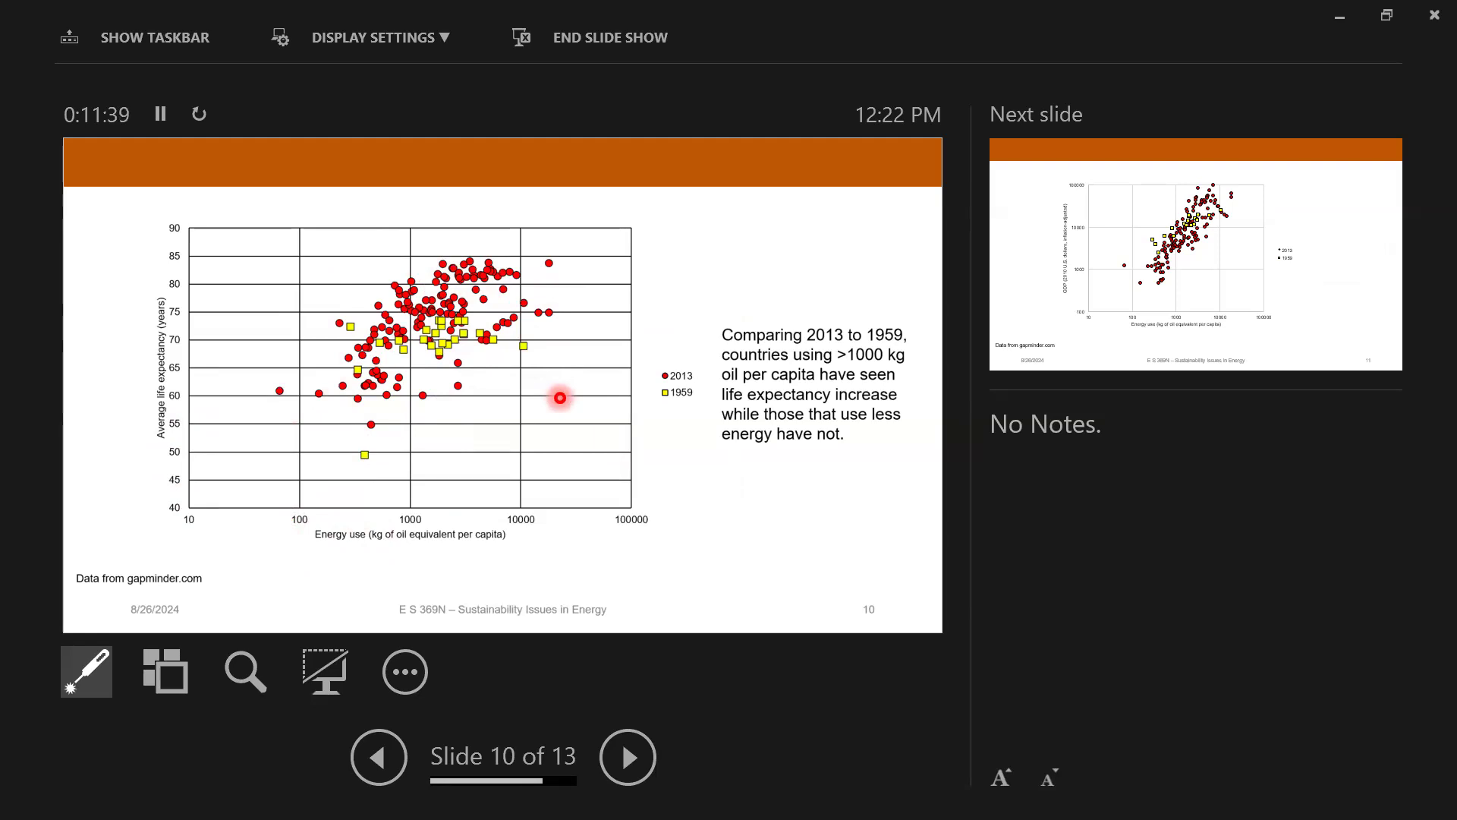
mouse_move(407, 206)
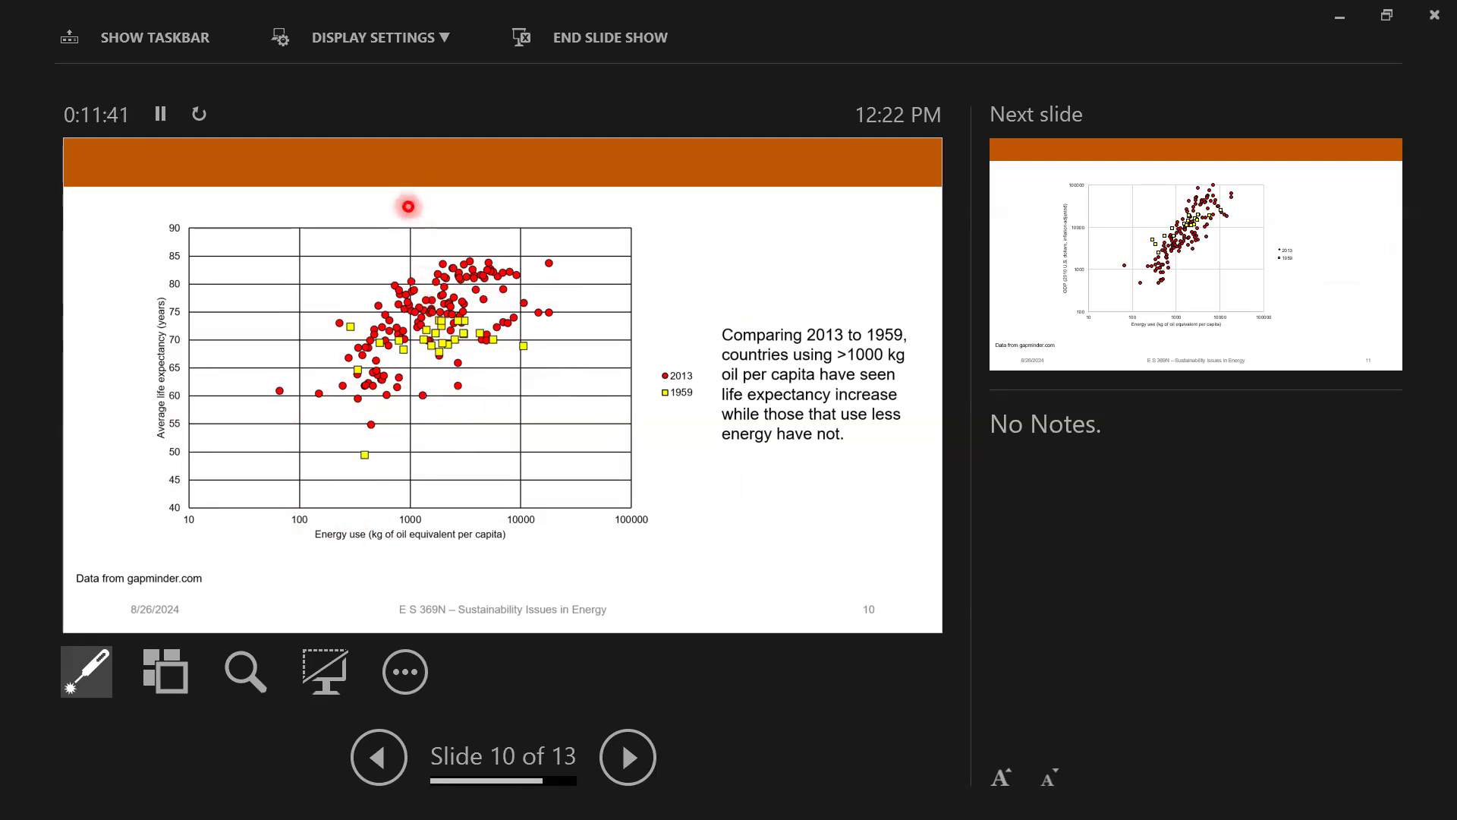
mouse_move(406, 323)
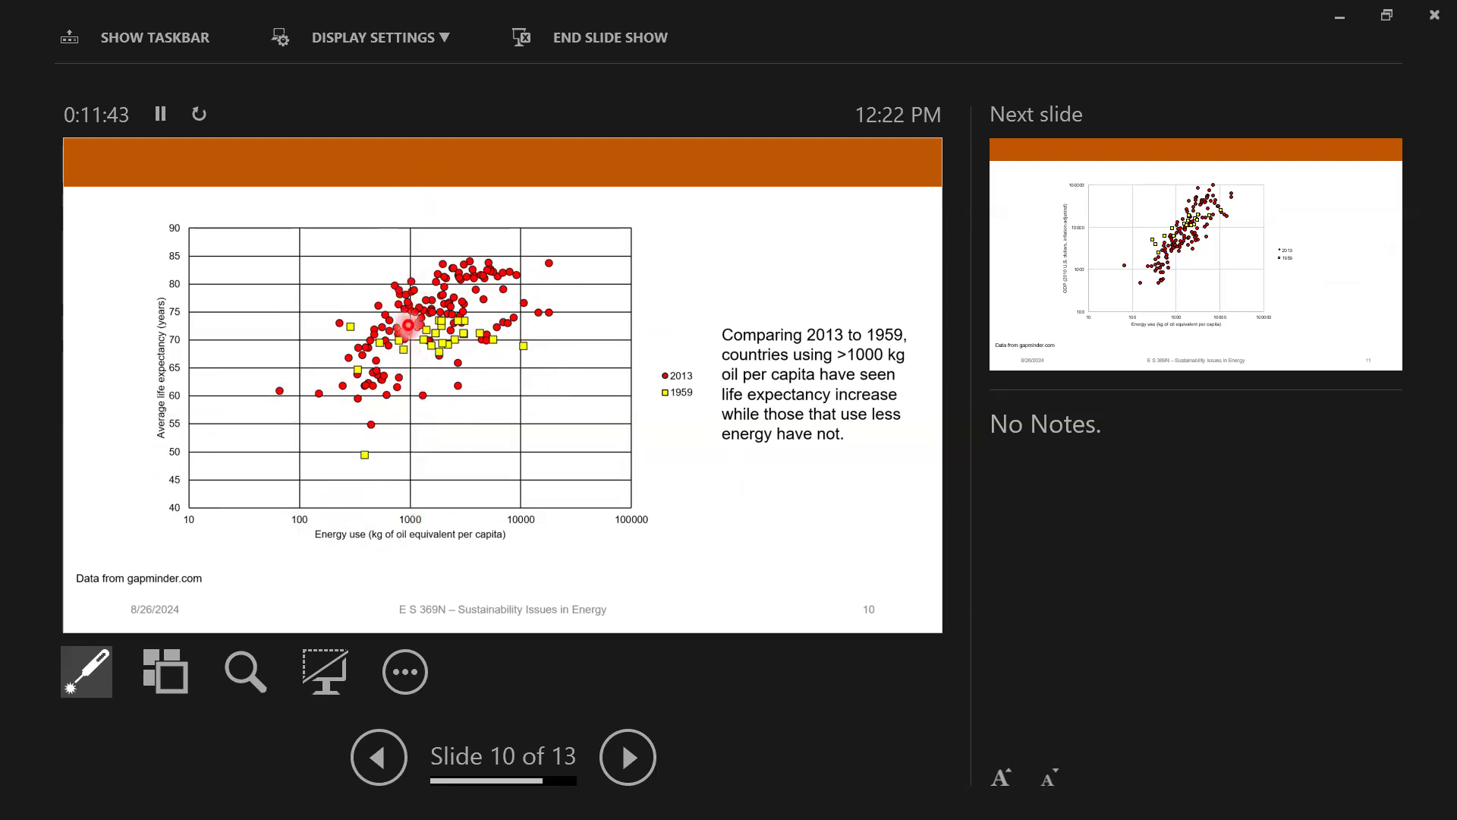
mouse_move(416, 215)
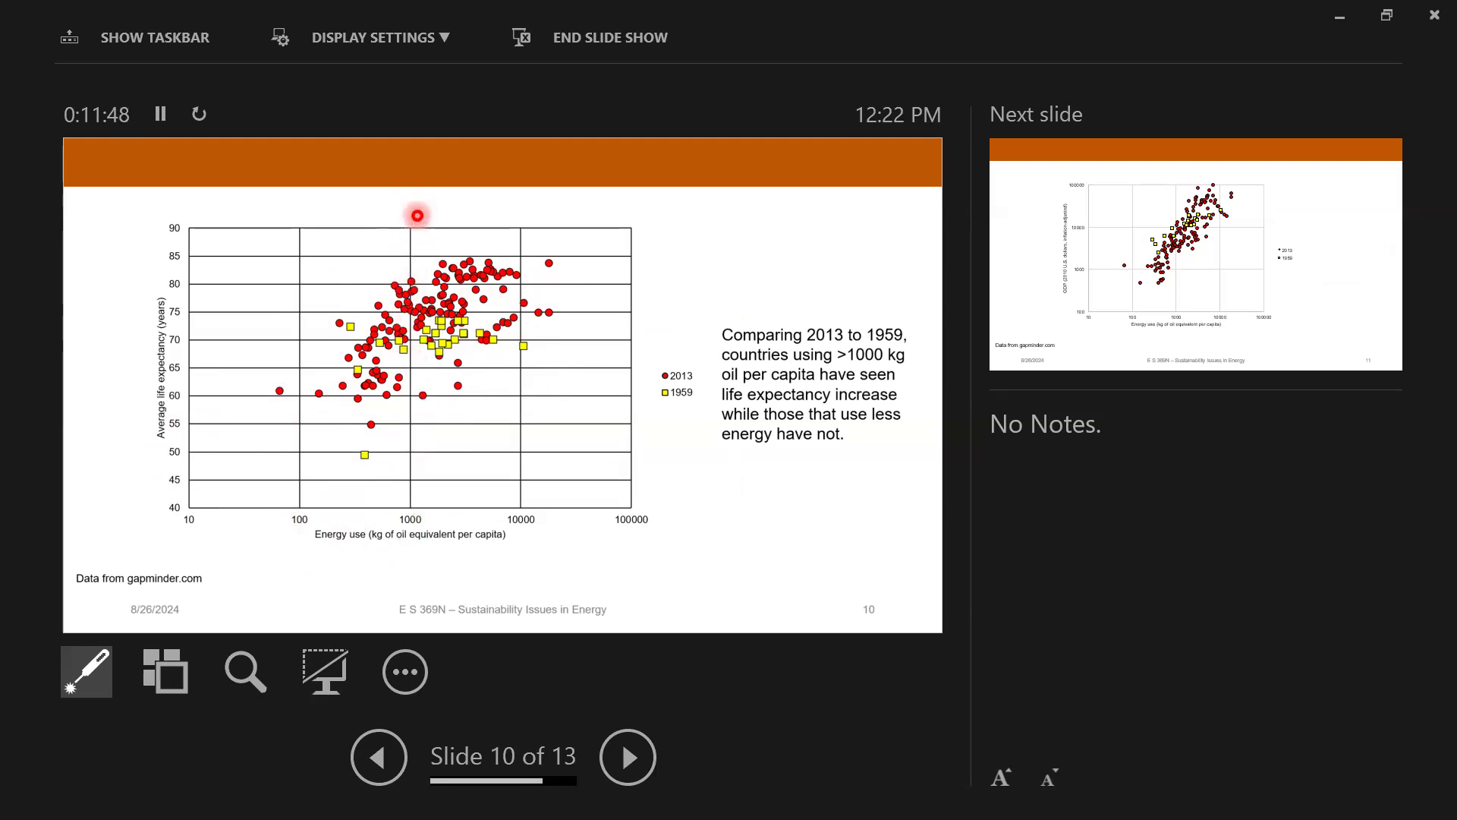
mouse_move(417, 298)
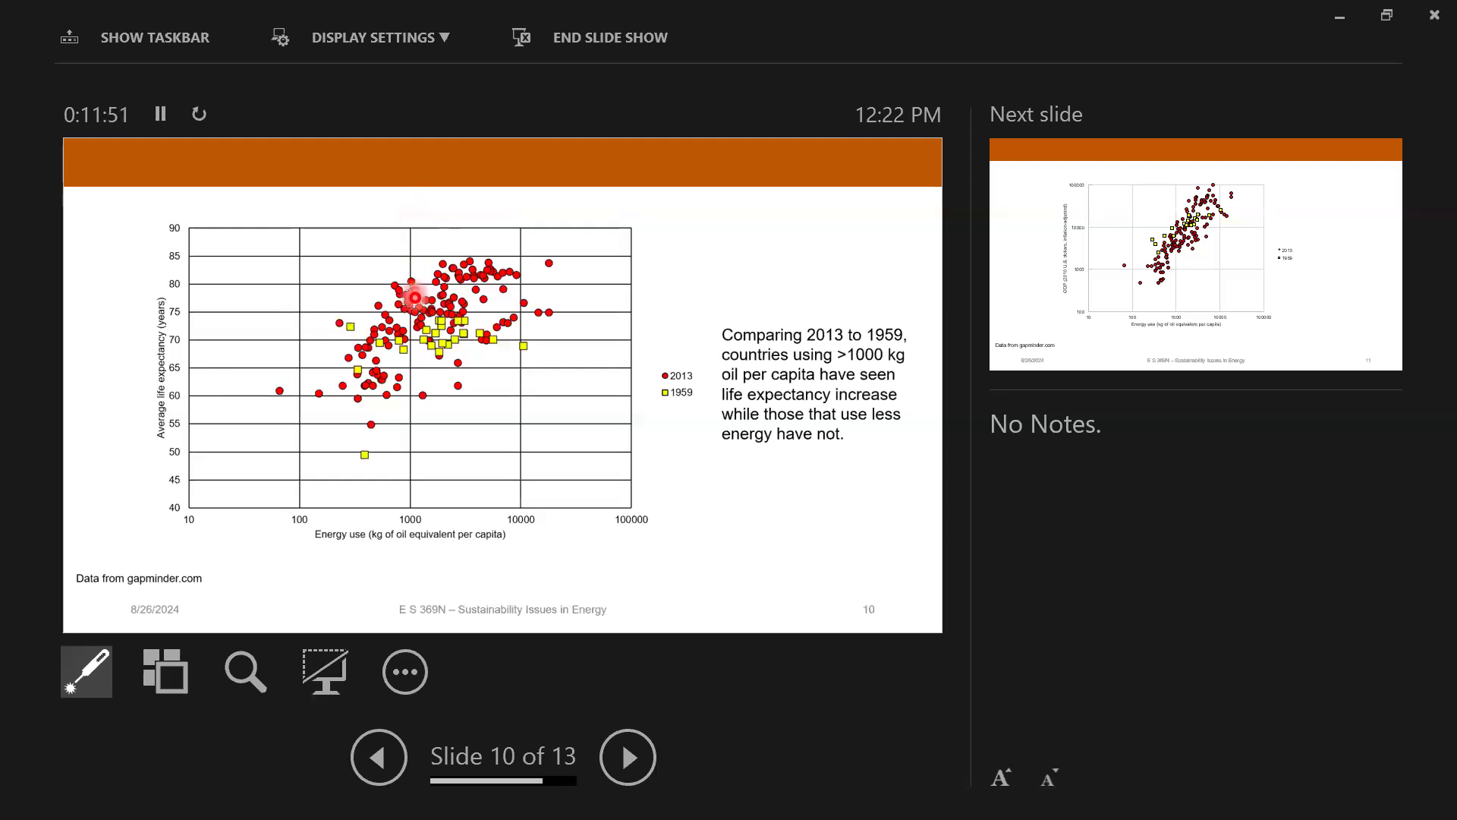
mouse_move(449, 347)
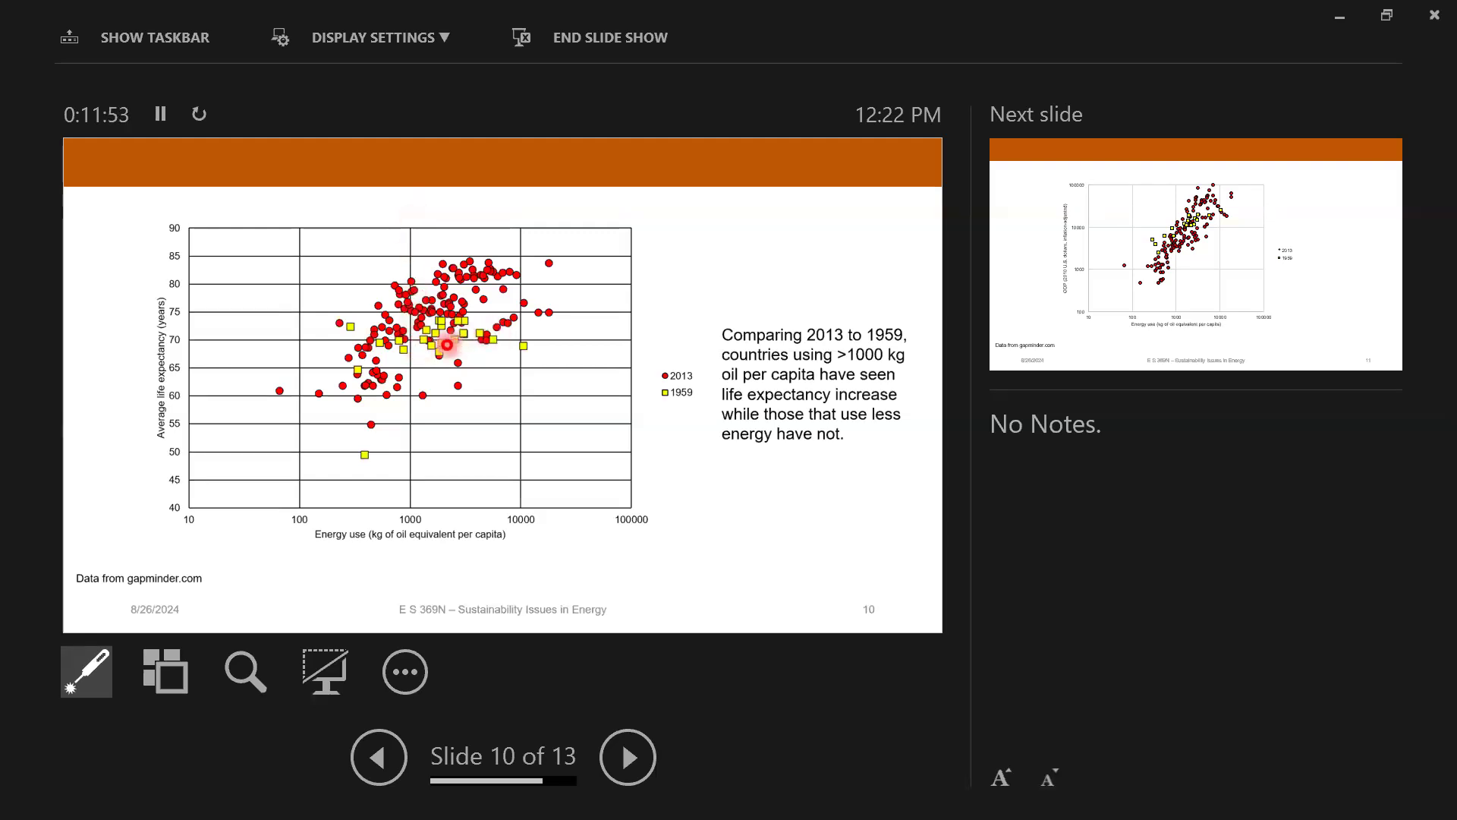
mouse_move(519, 256)
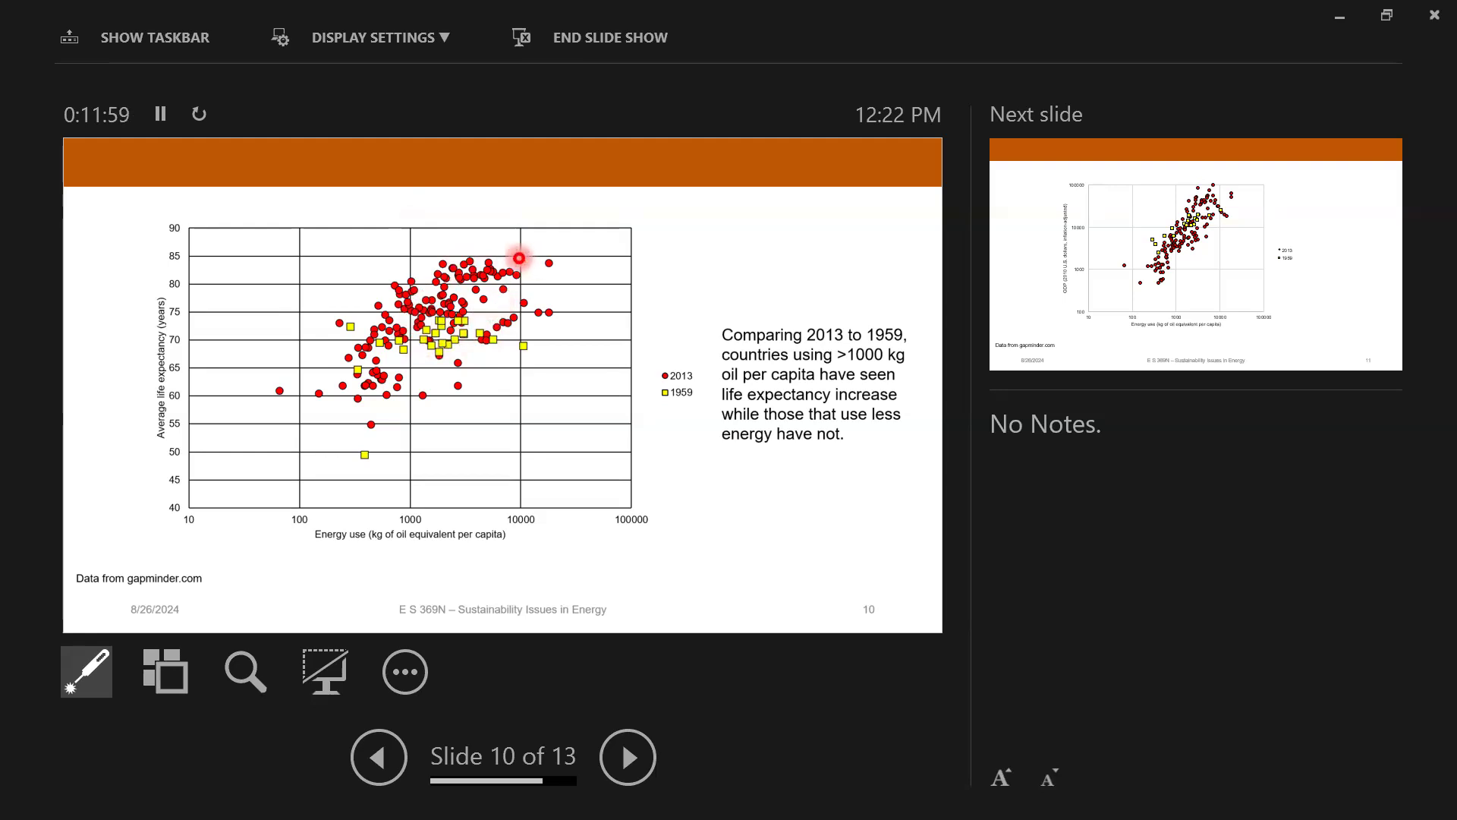
mouse_move(376, 382)
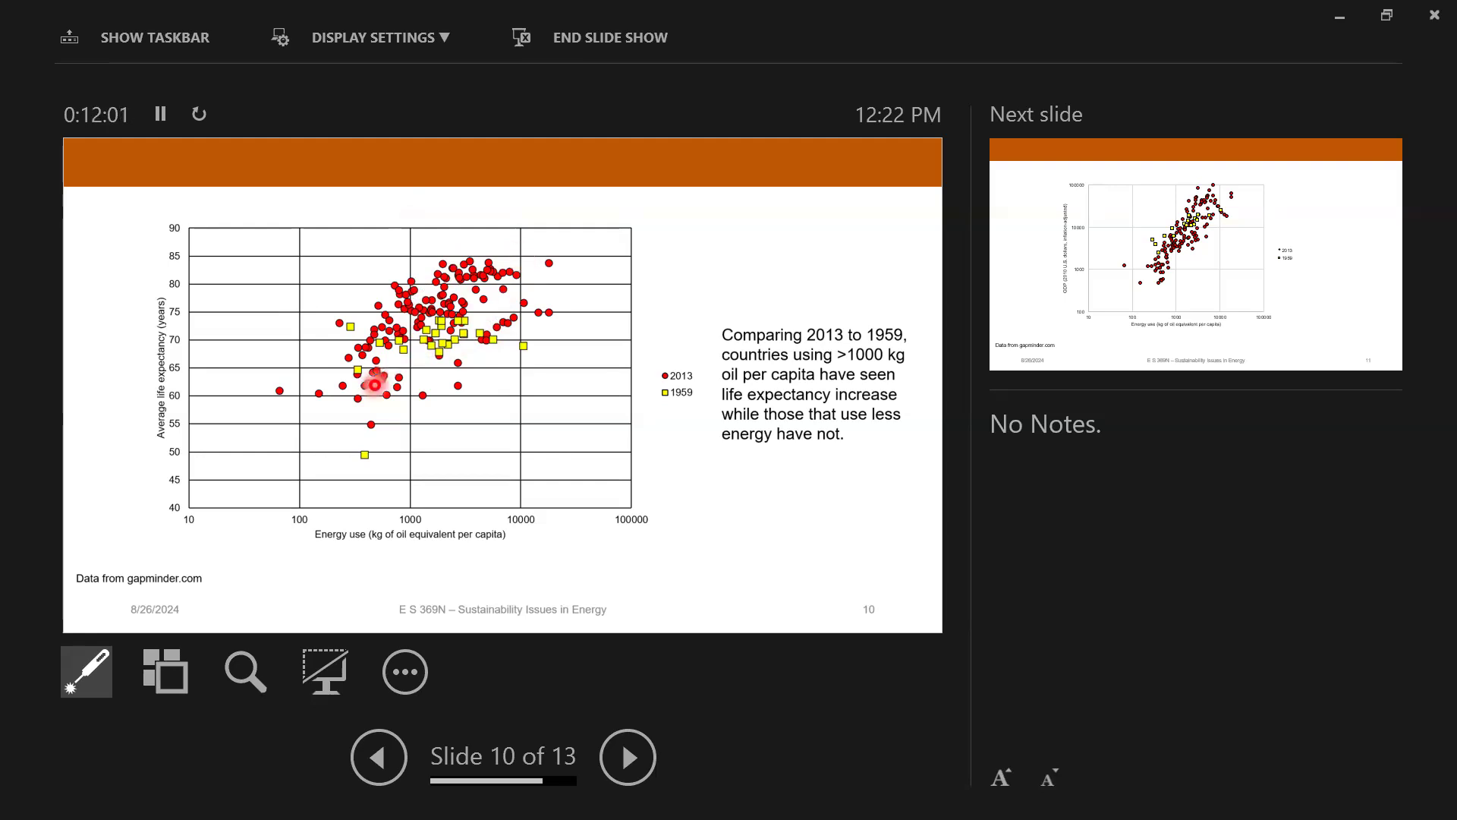
mouse_move(397, 392)
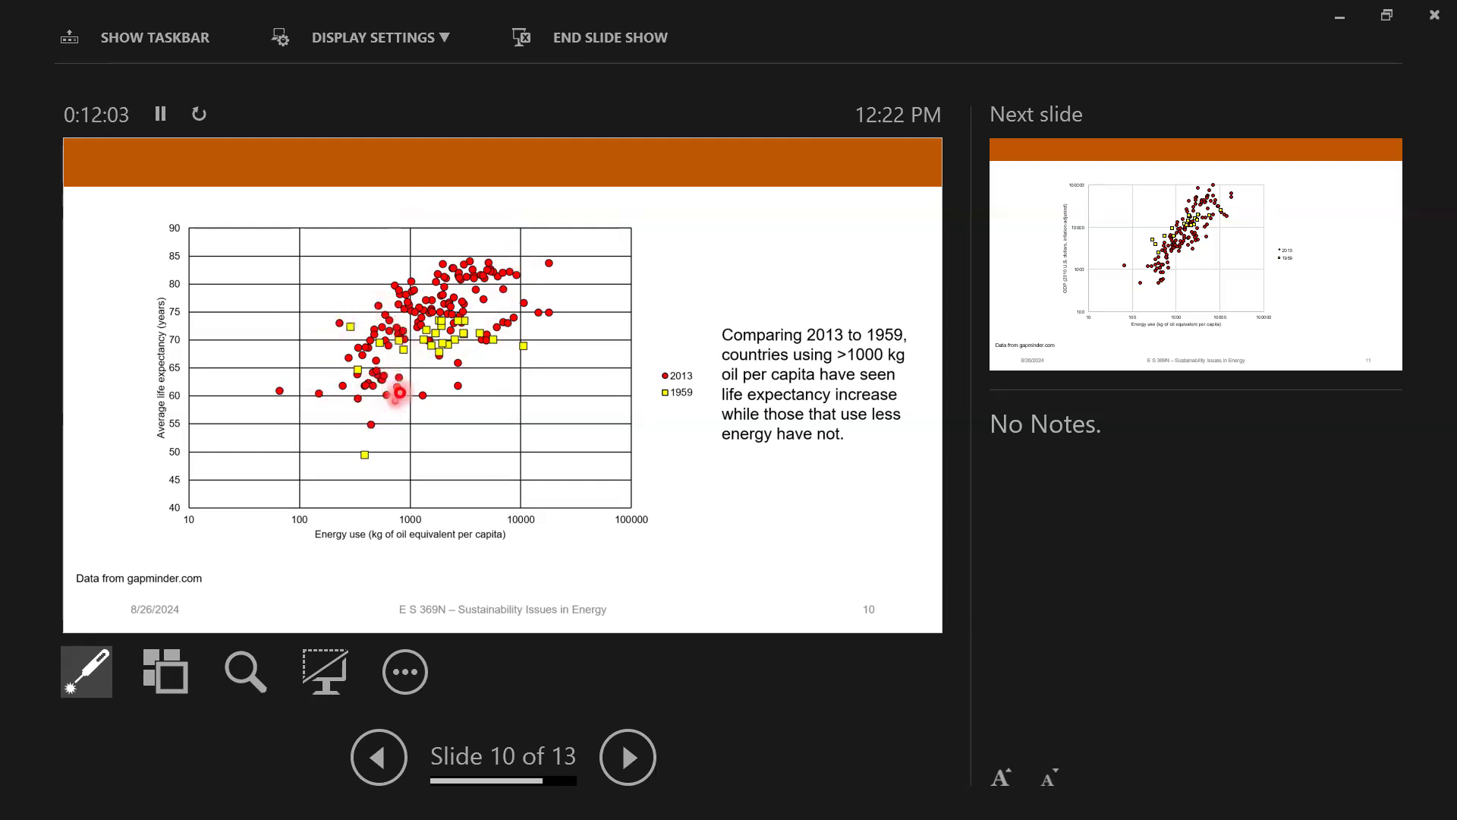
mouse_move(384, 305)
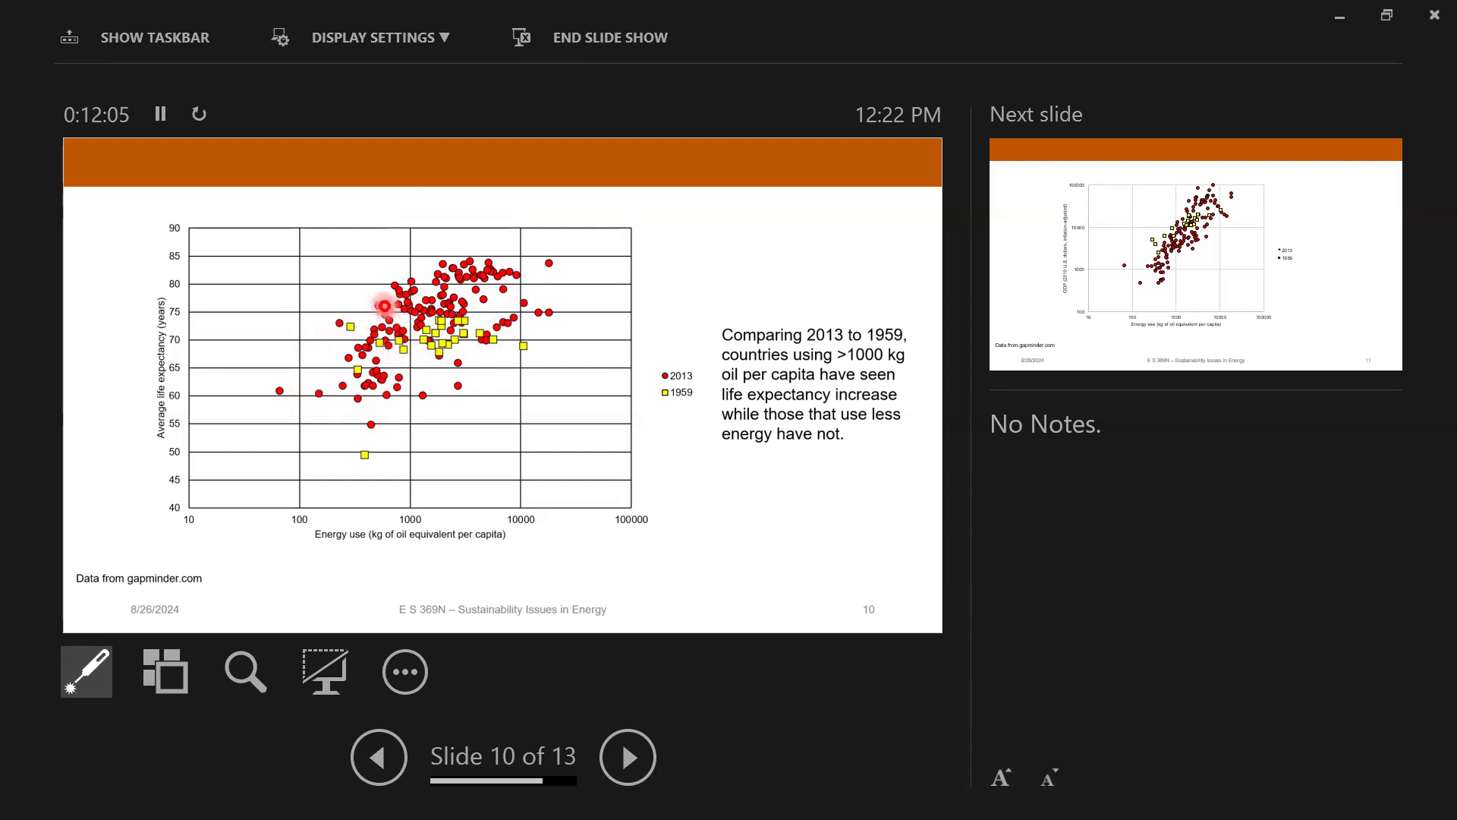
mouse_move(339, 310)
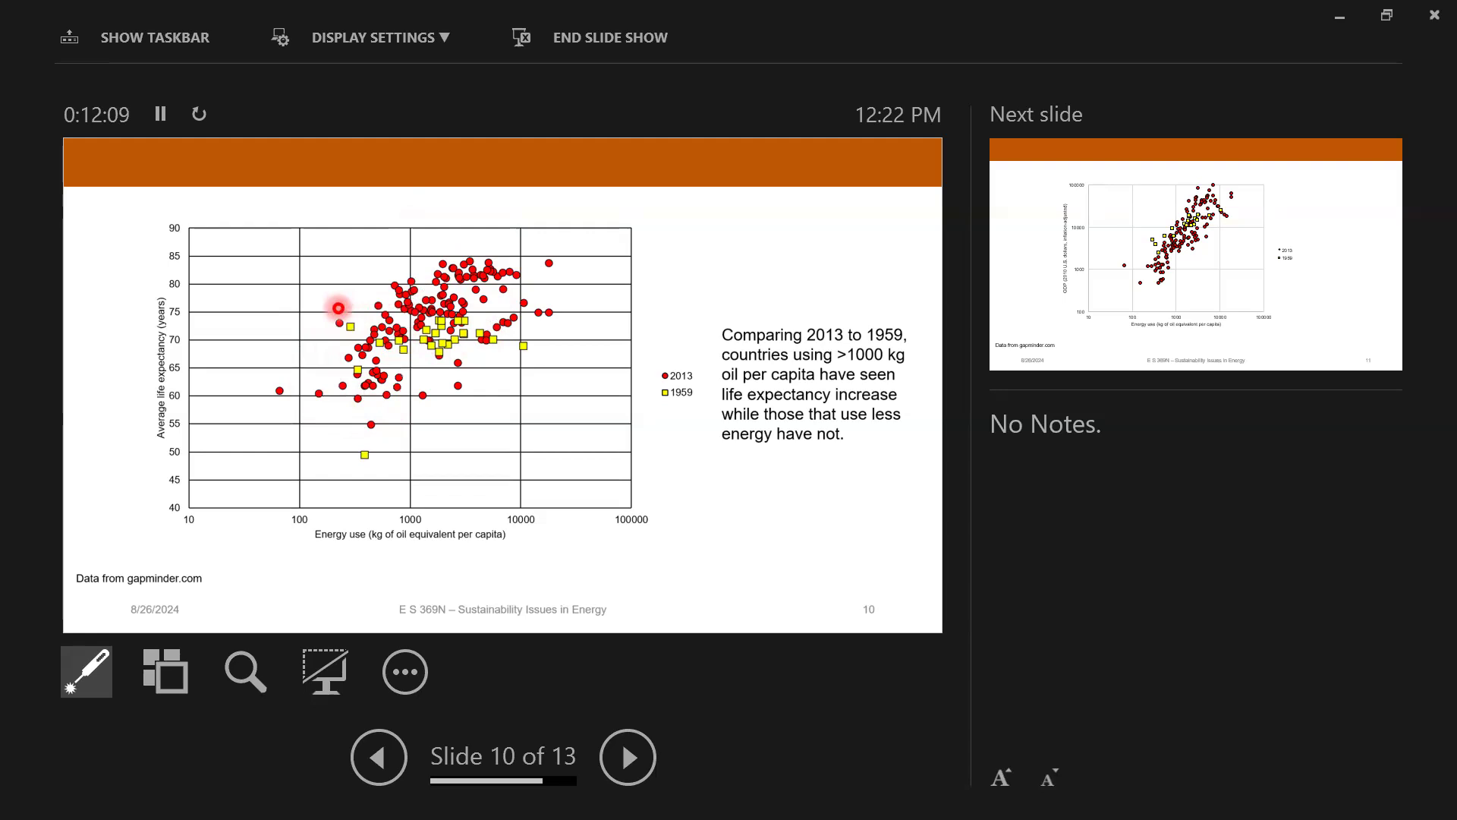
mouse_move(329, 445)
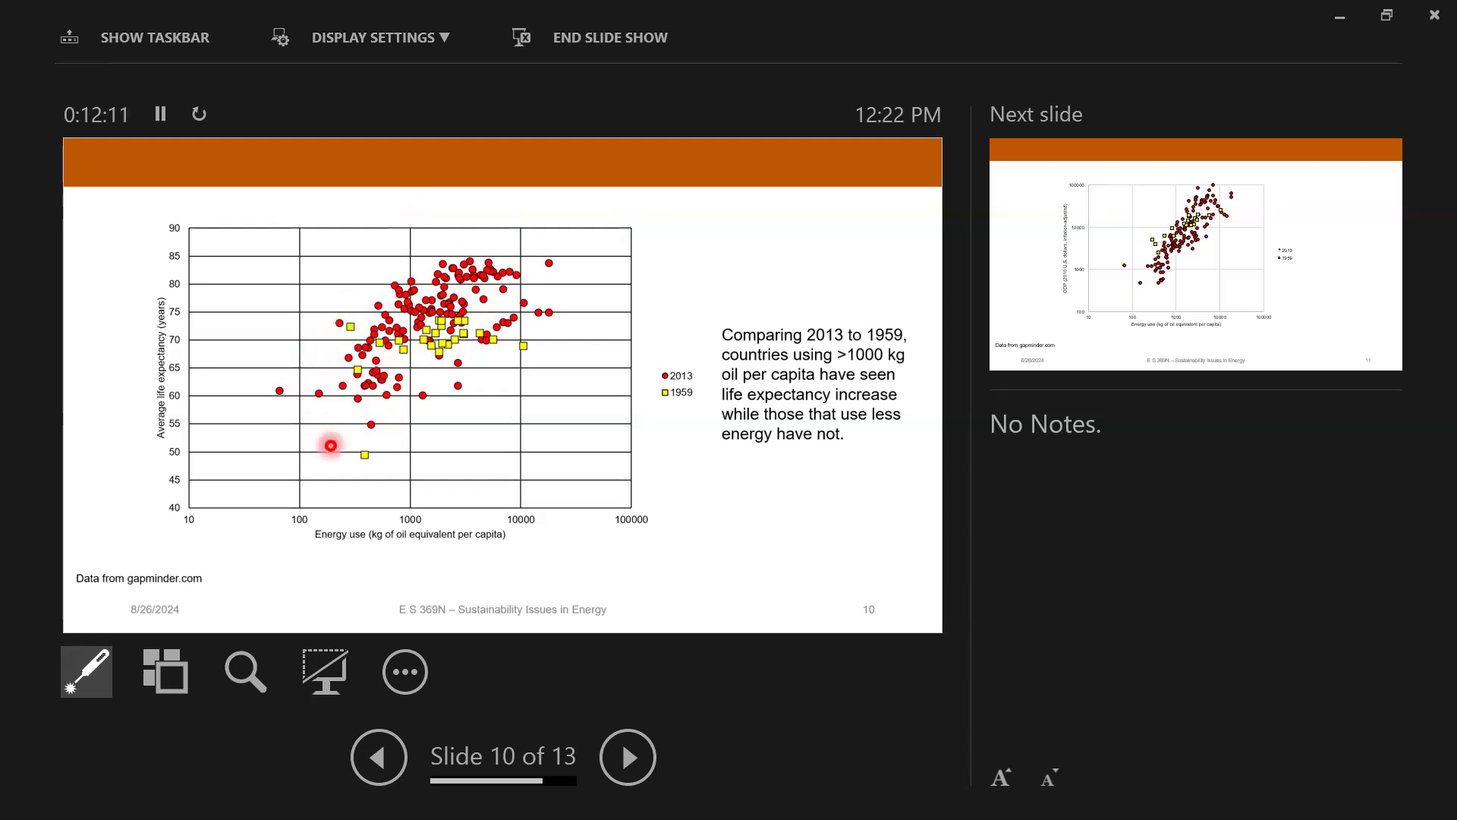
mouse_move(365, 307)
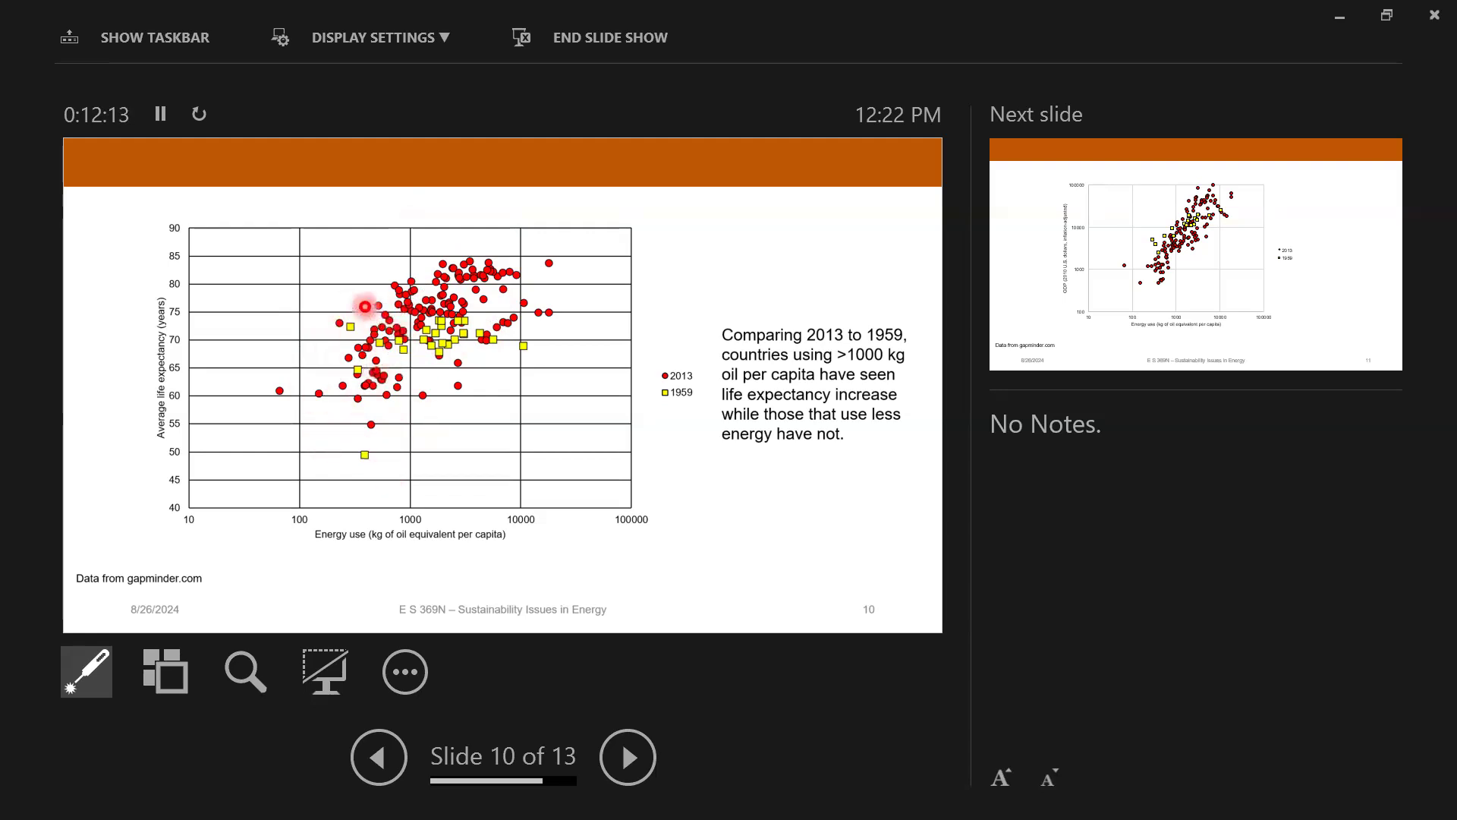
mouse_move(351, 406)
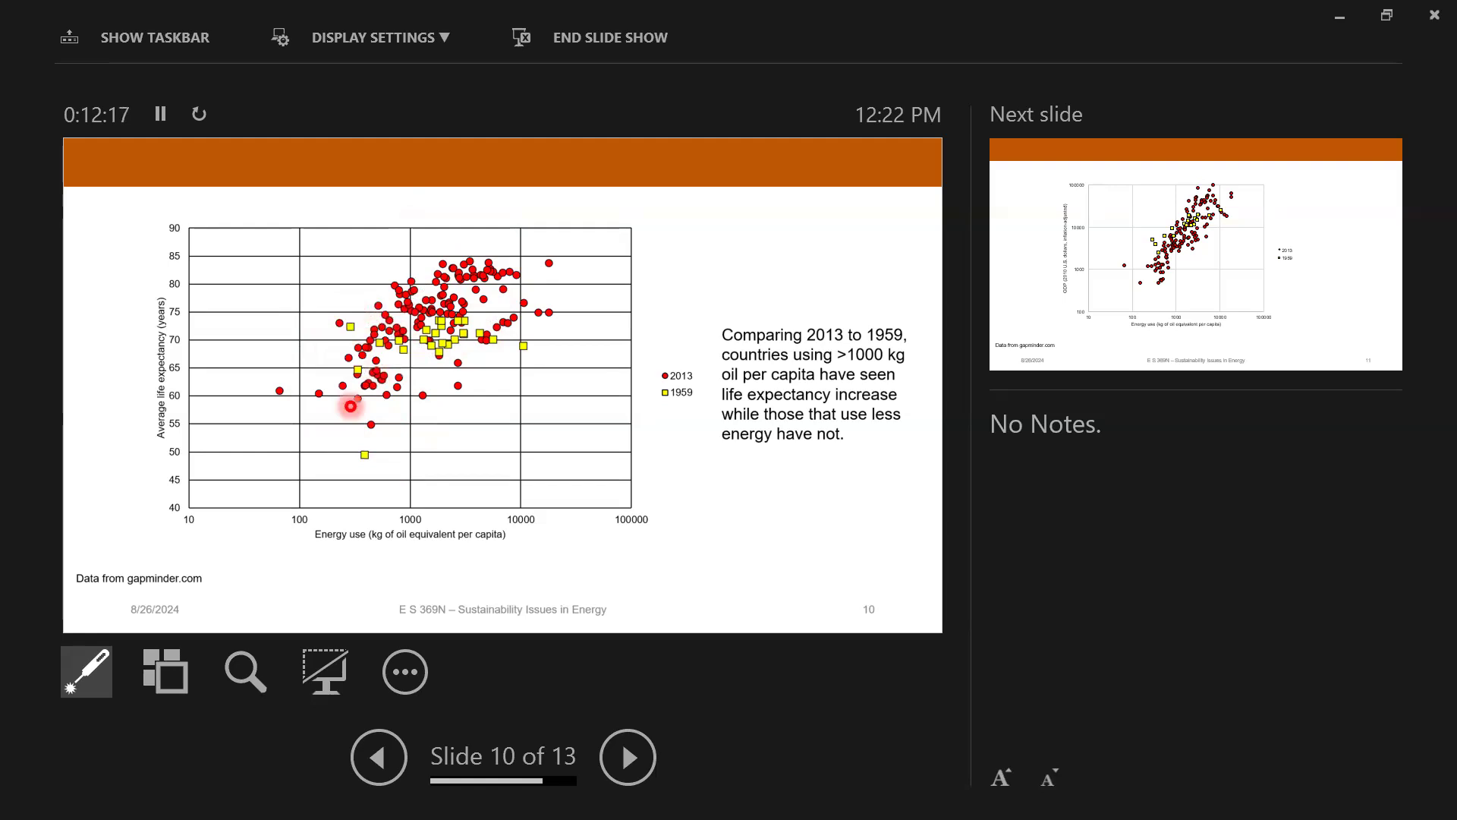
mouse_move(347, 323)
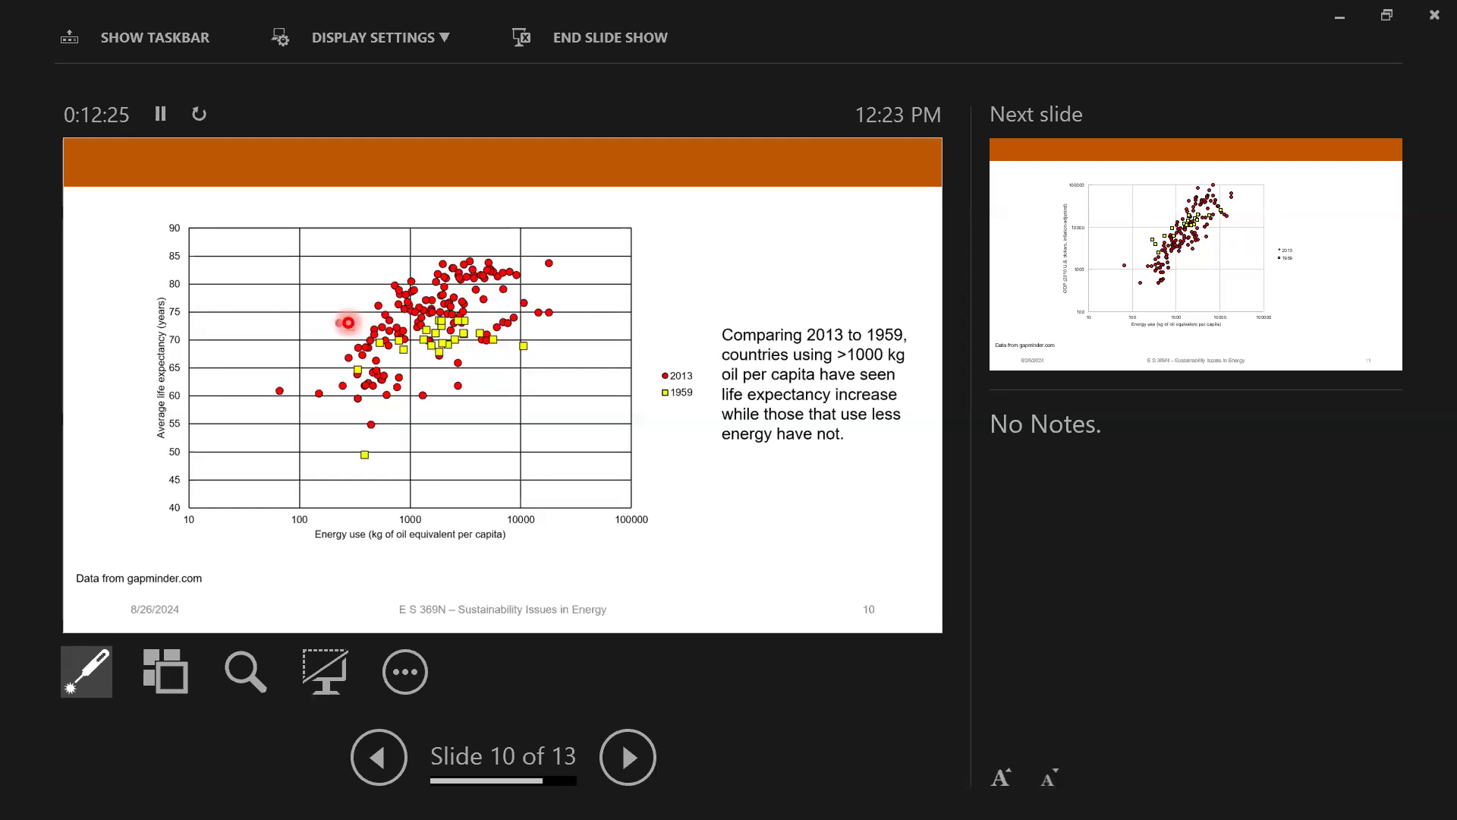
mouse_move(381, 394)
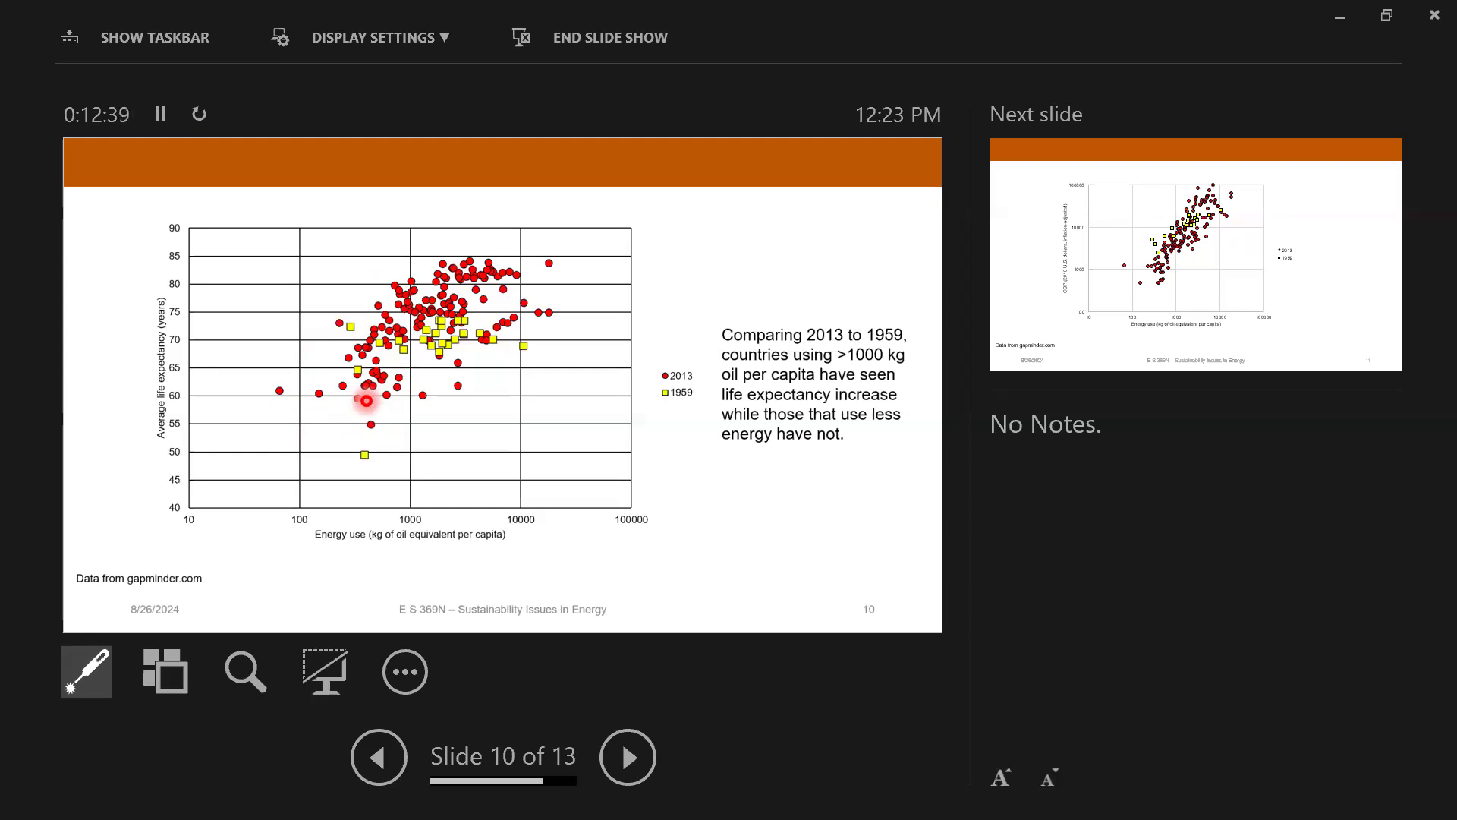
click(627, 756)
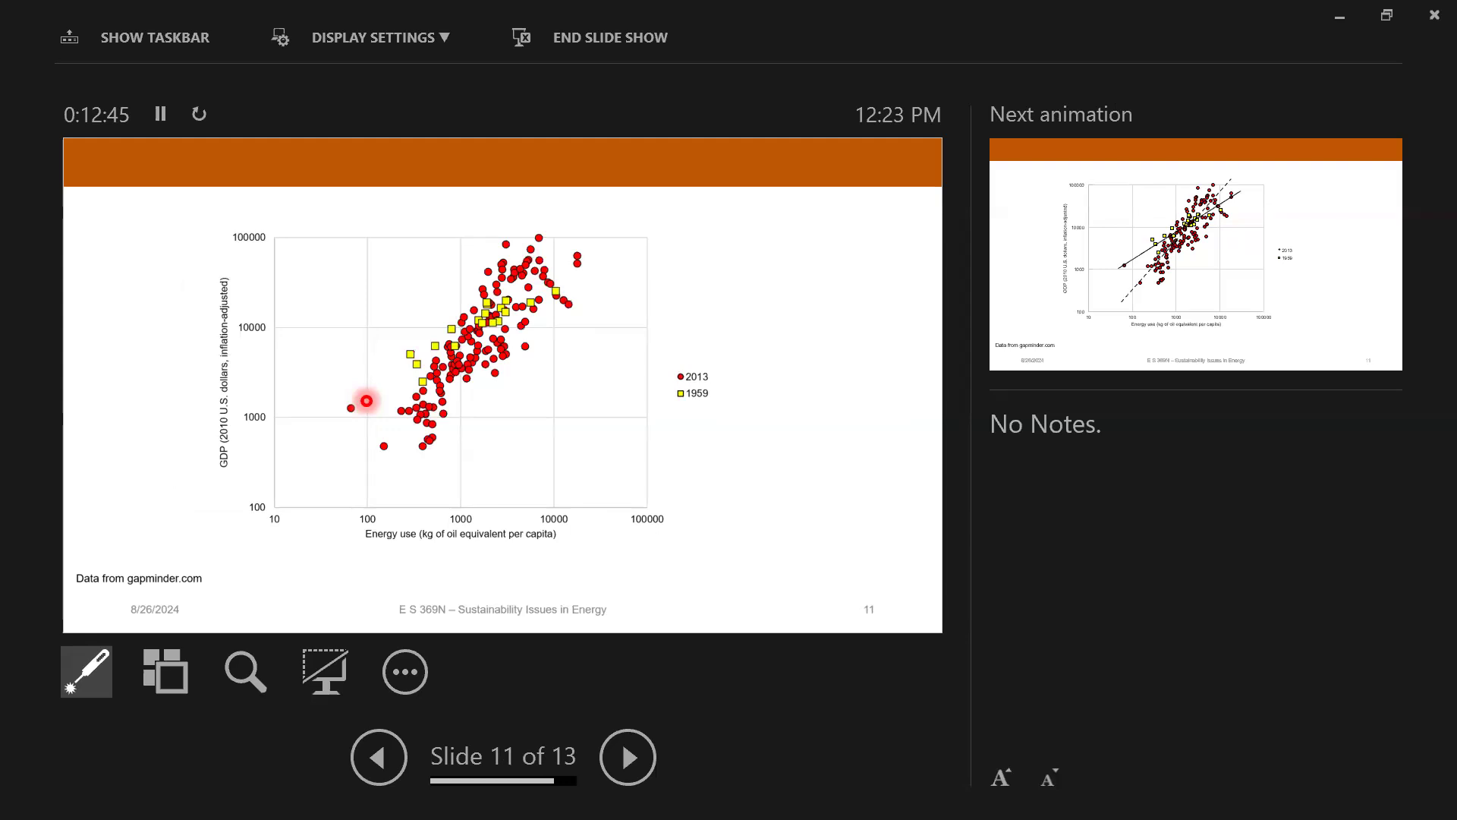
mouse_move(359, 502)
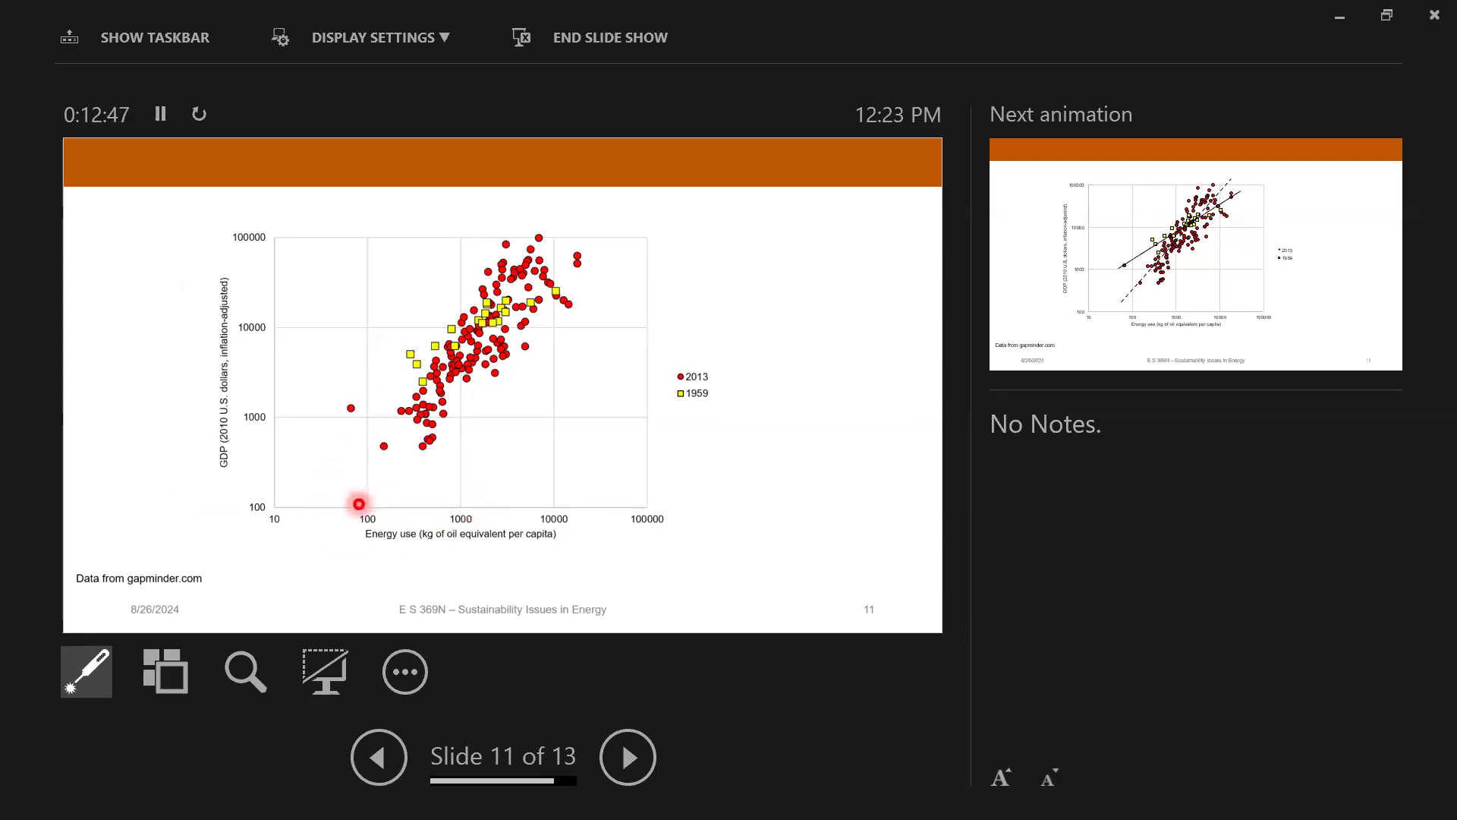
mouse_move(229, 484)
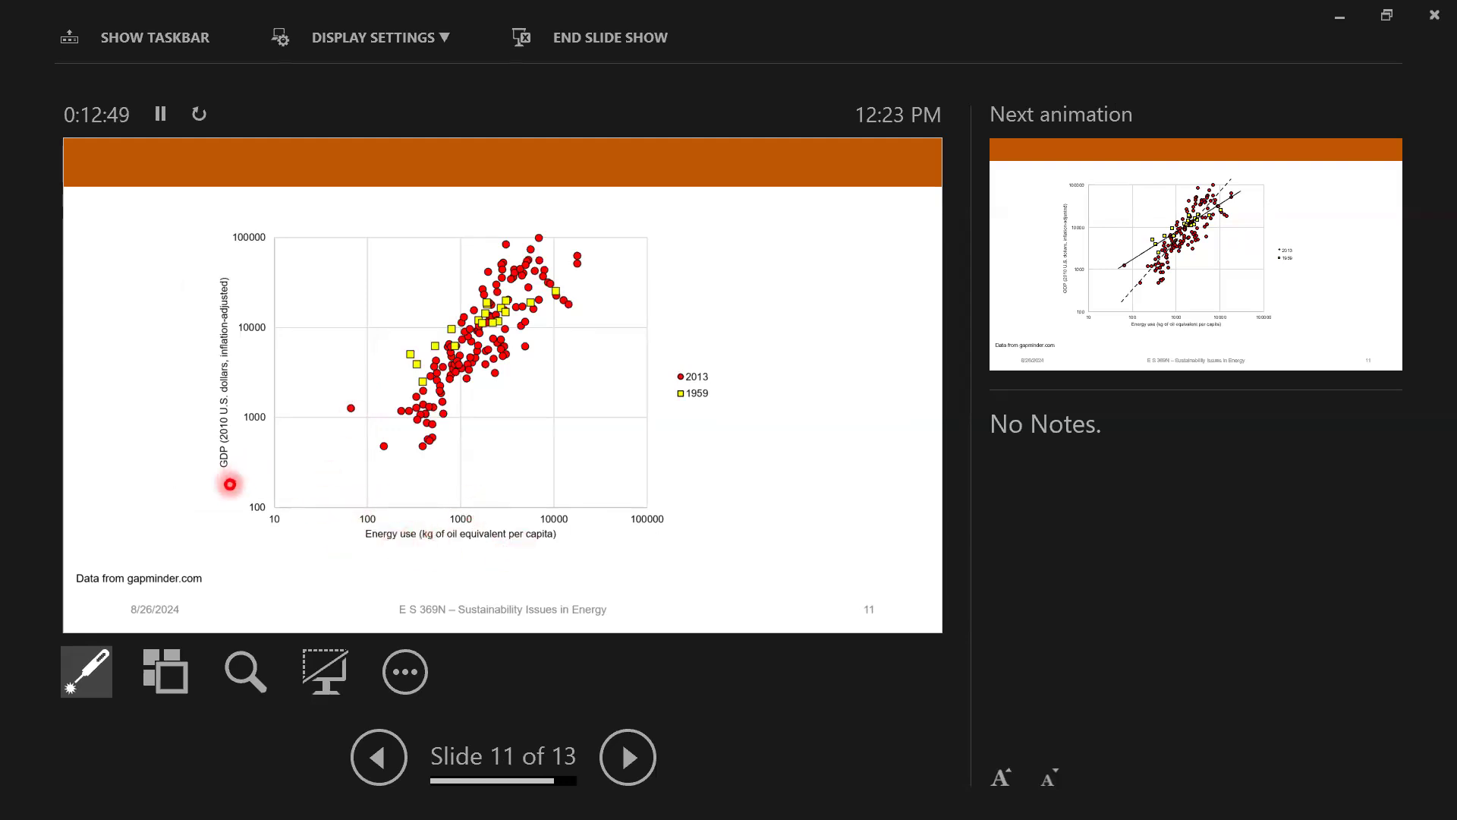
mouse_move(211, 376)
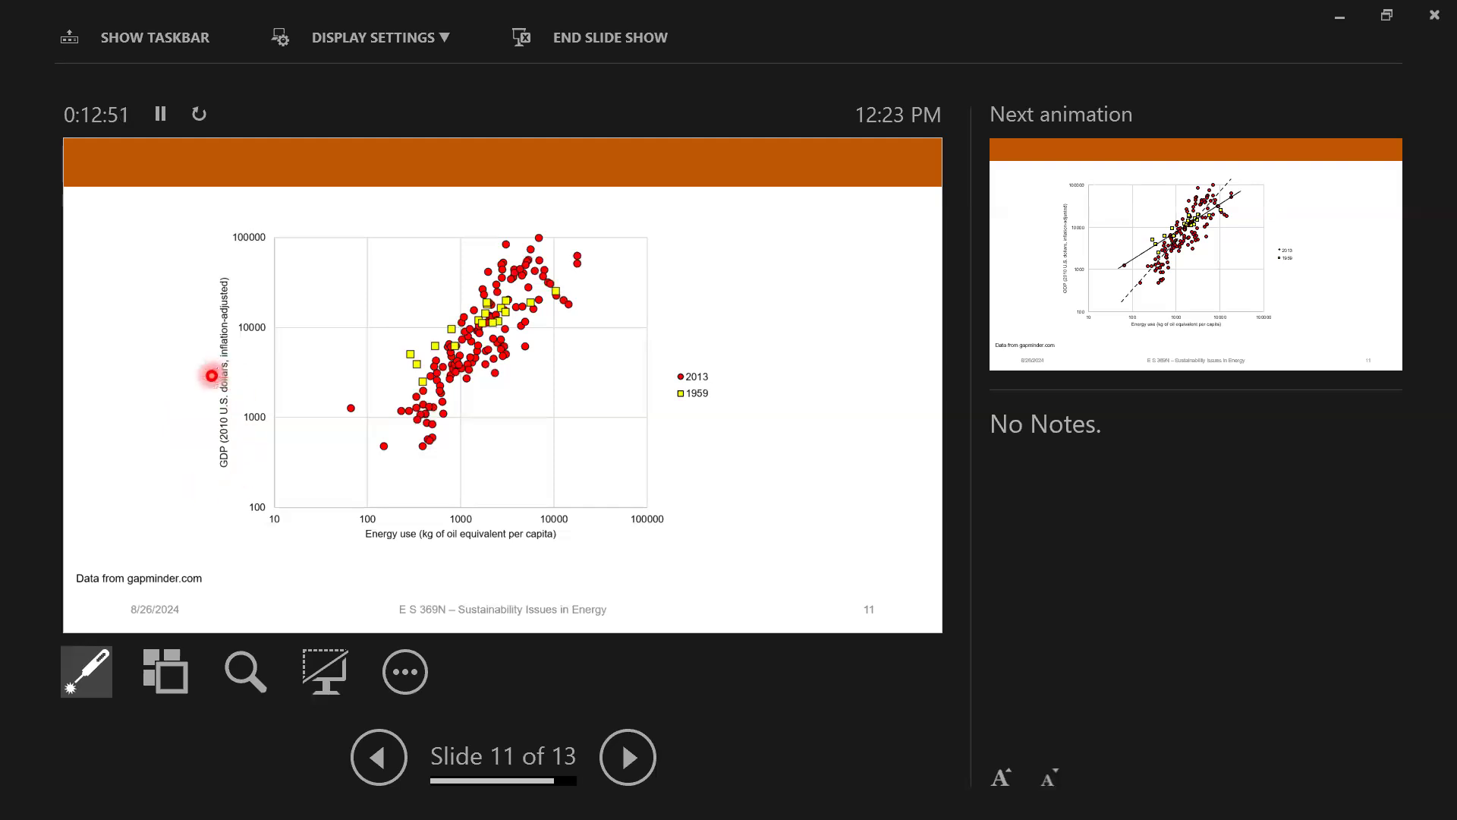
mouse_move(196, 425)
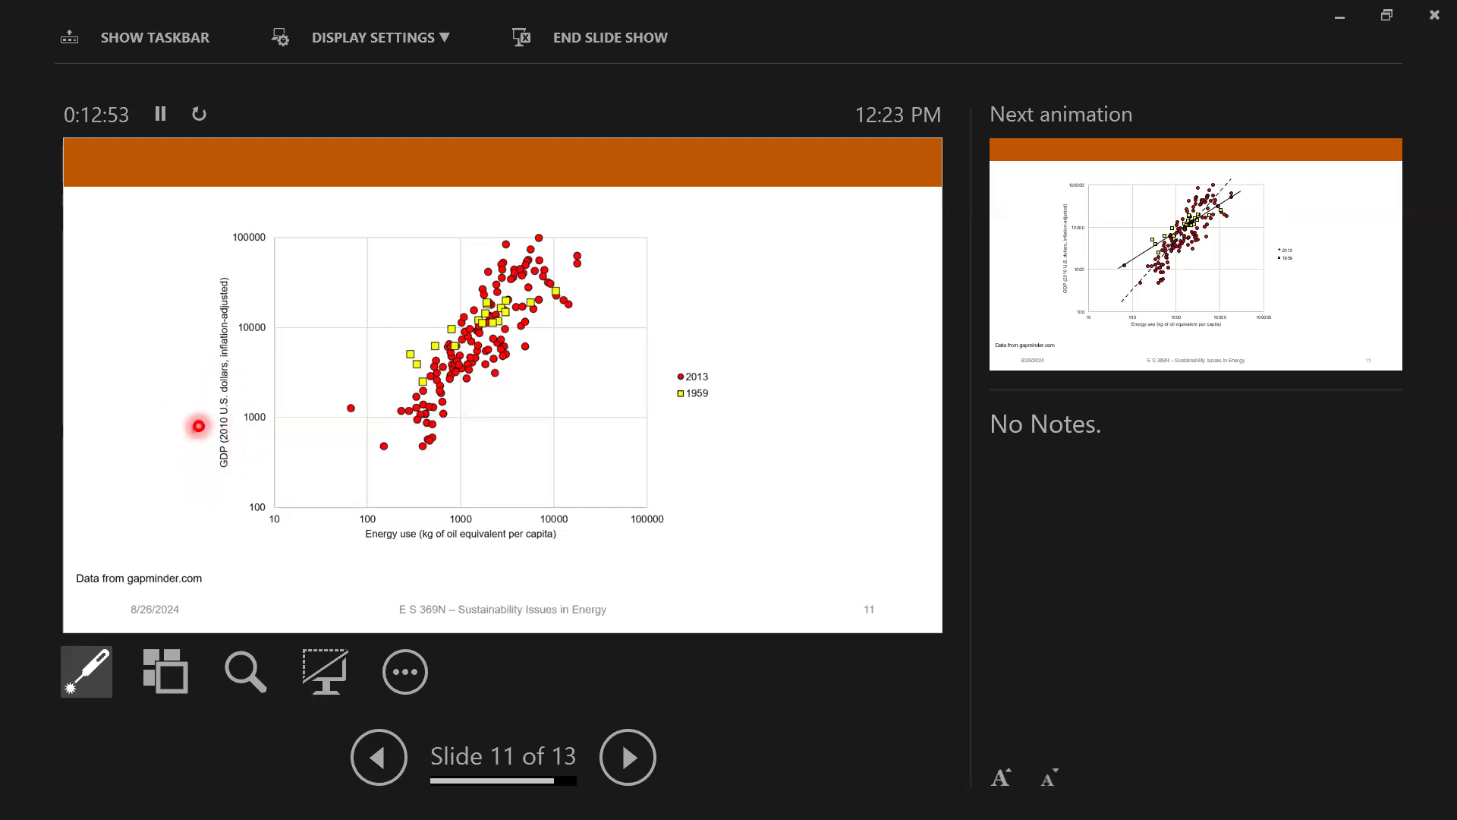
mouse_move(160, 373)
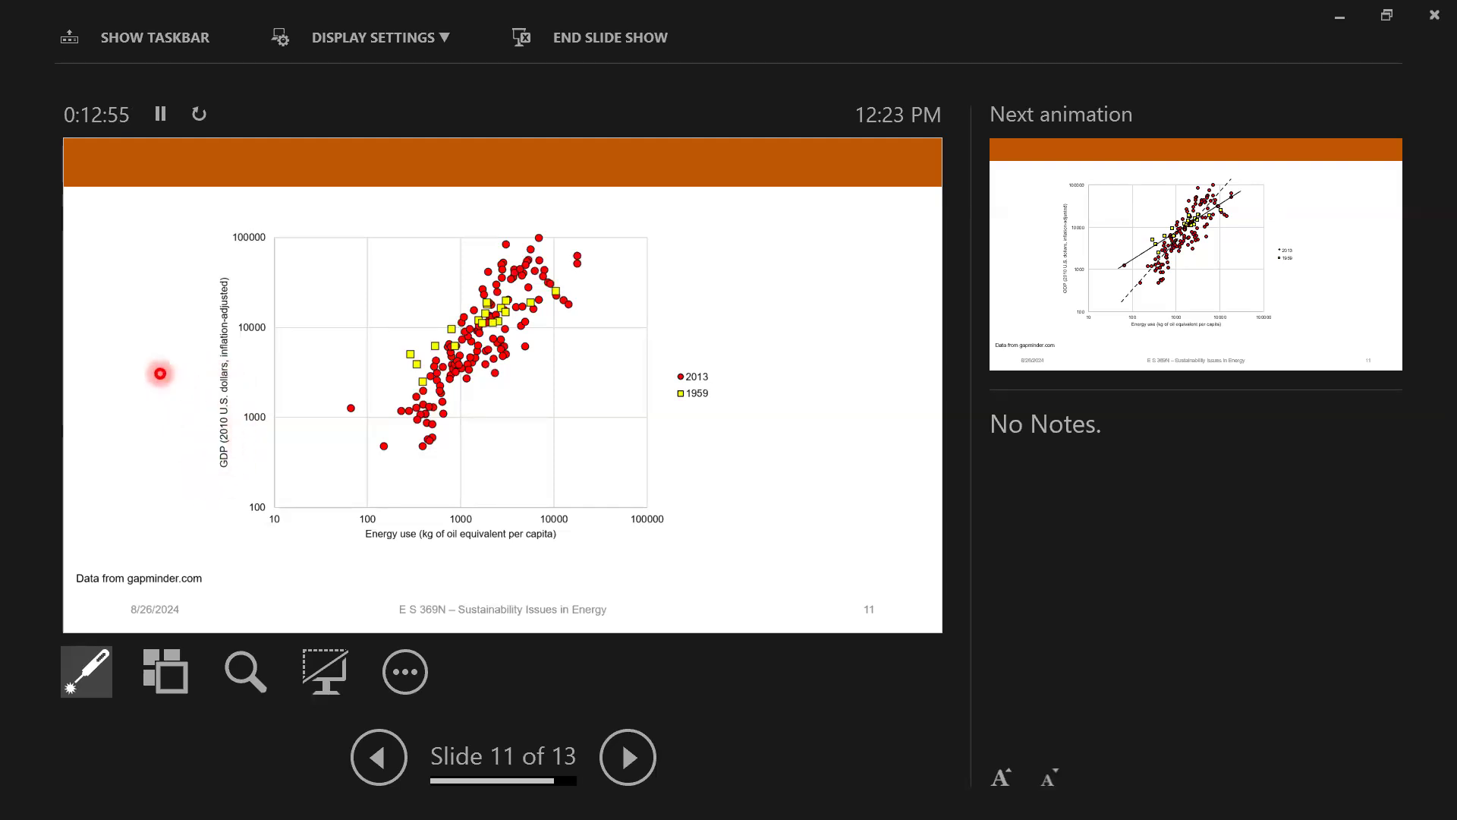
mouse_move(477, 402)
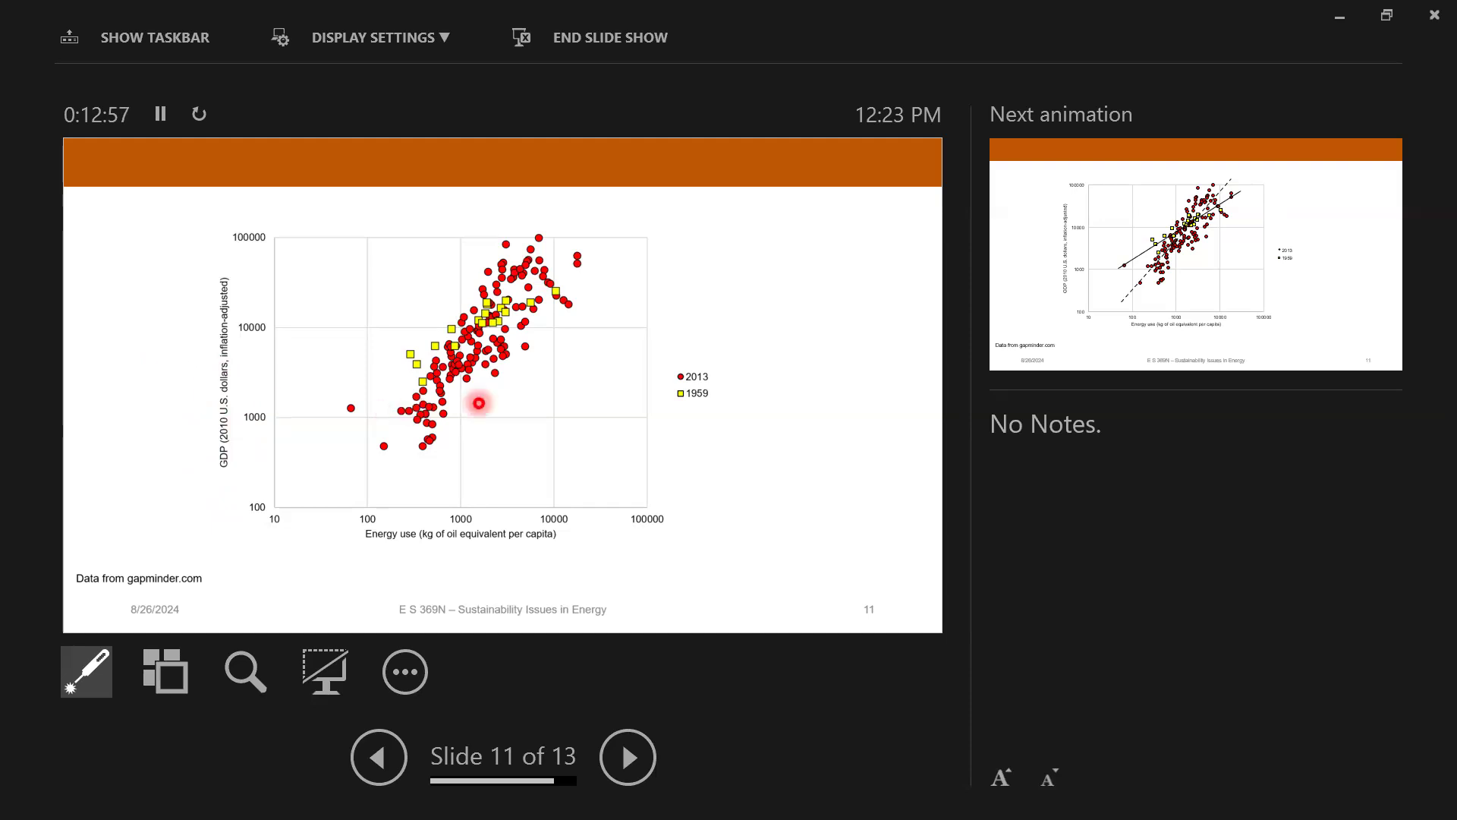
mouse_move(384, 488)
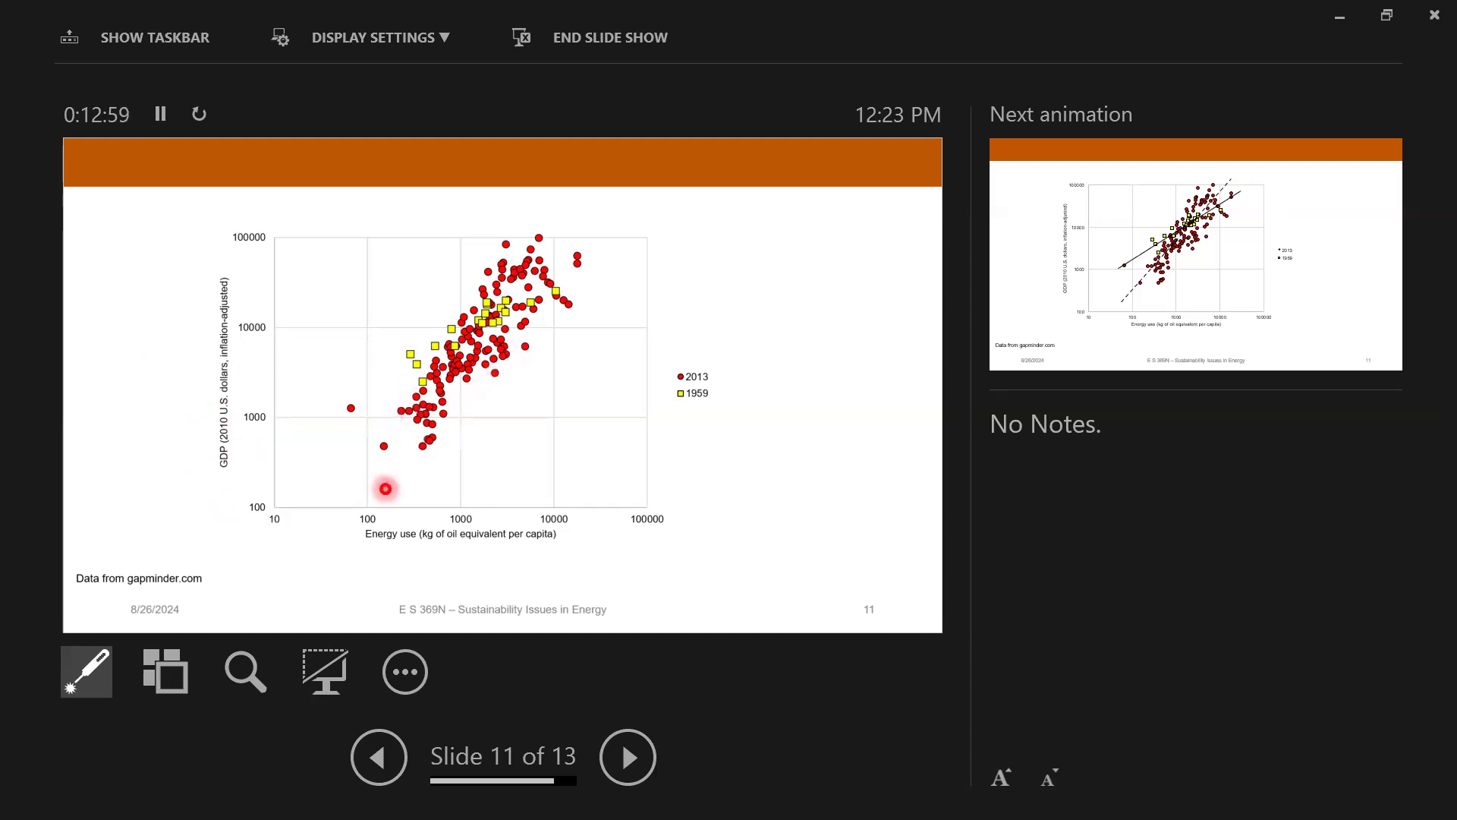
mouse_move(397, 479)
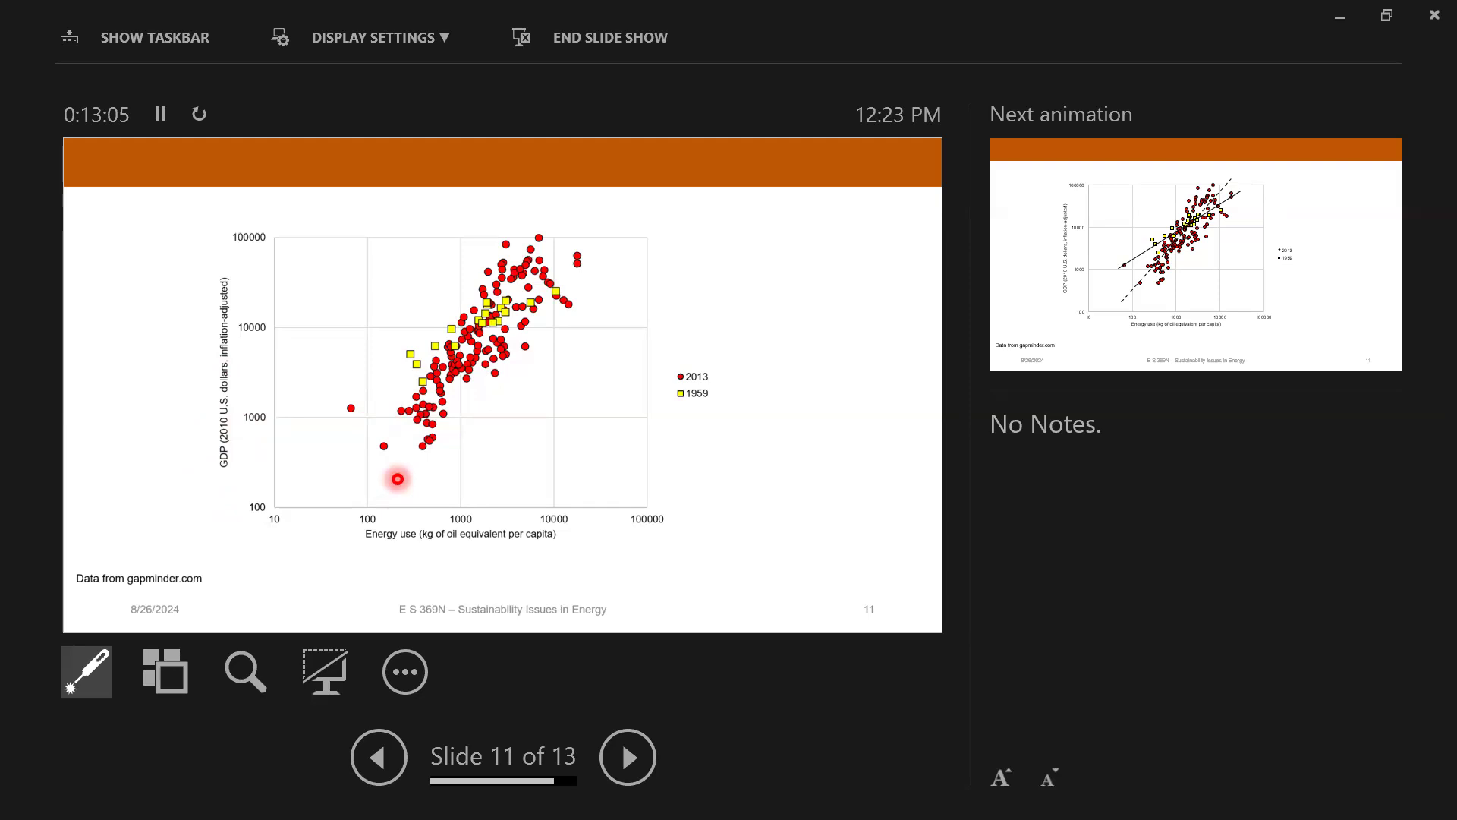
mouse_move(551, 301)
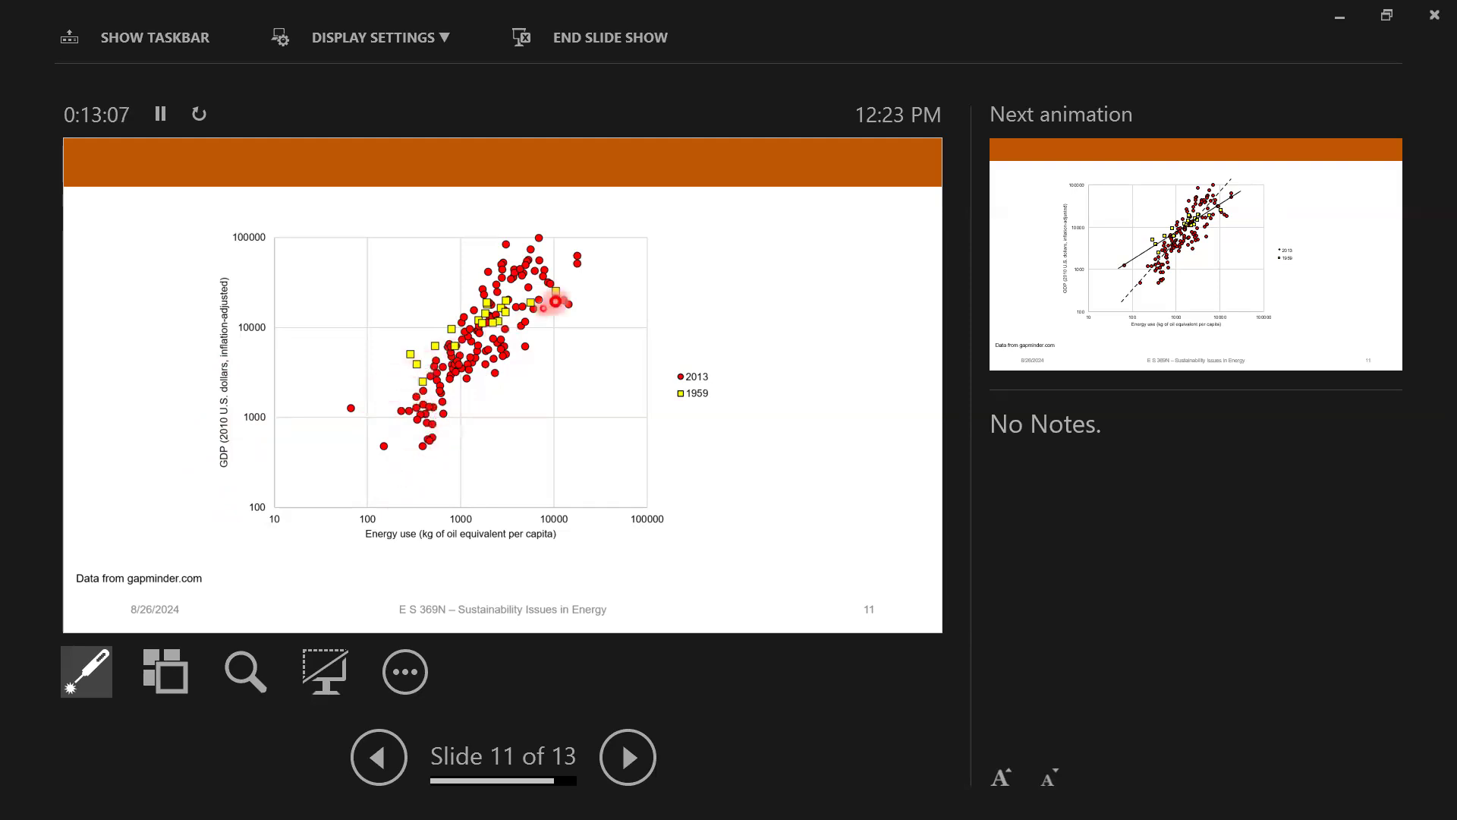
mouse_move(376, 367)
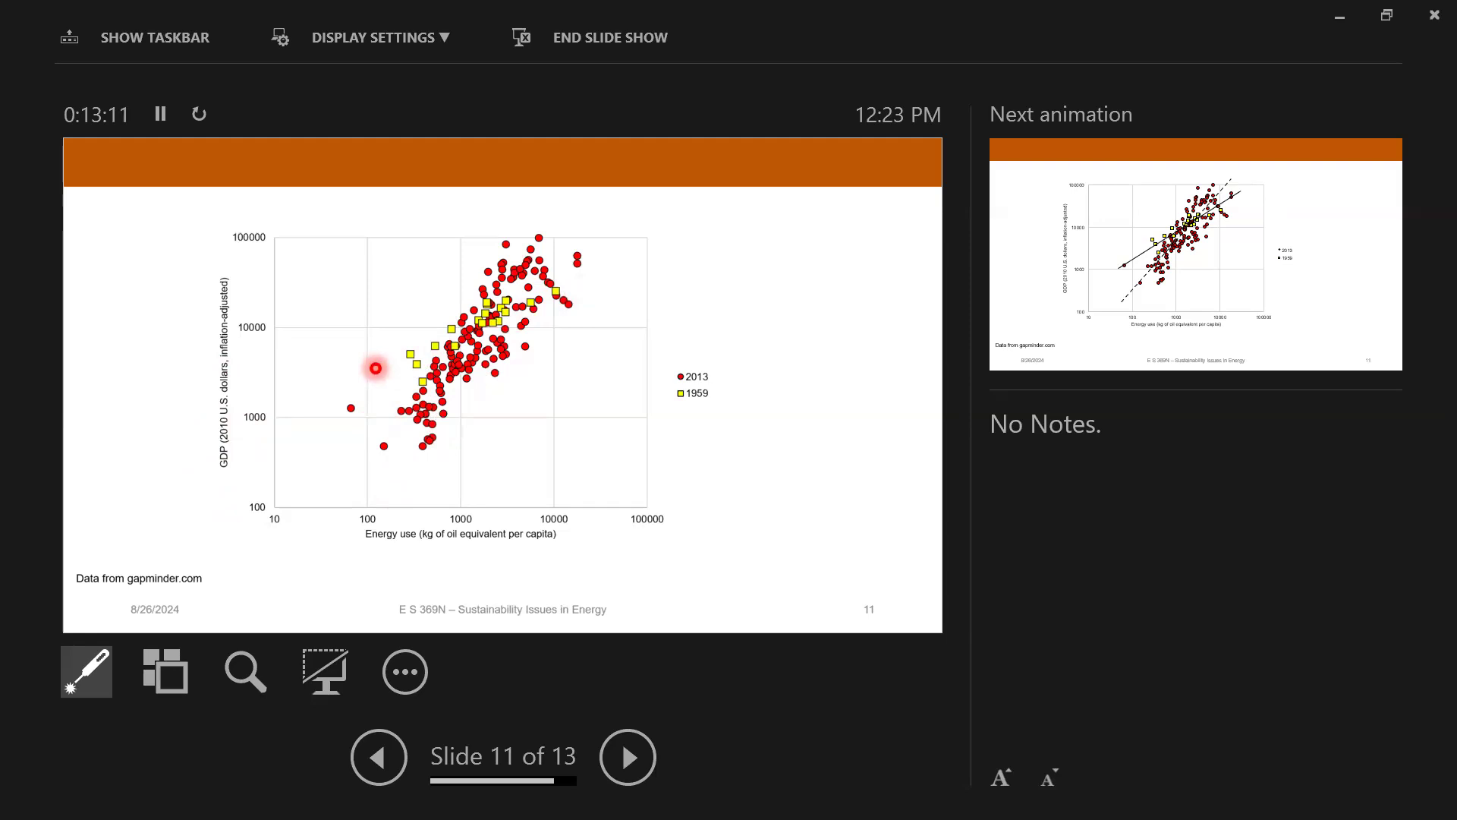
mouse_move(457, 513)
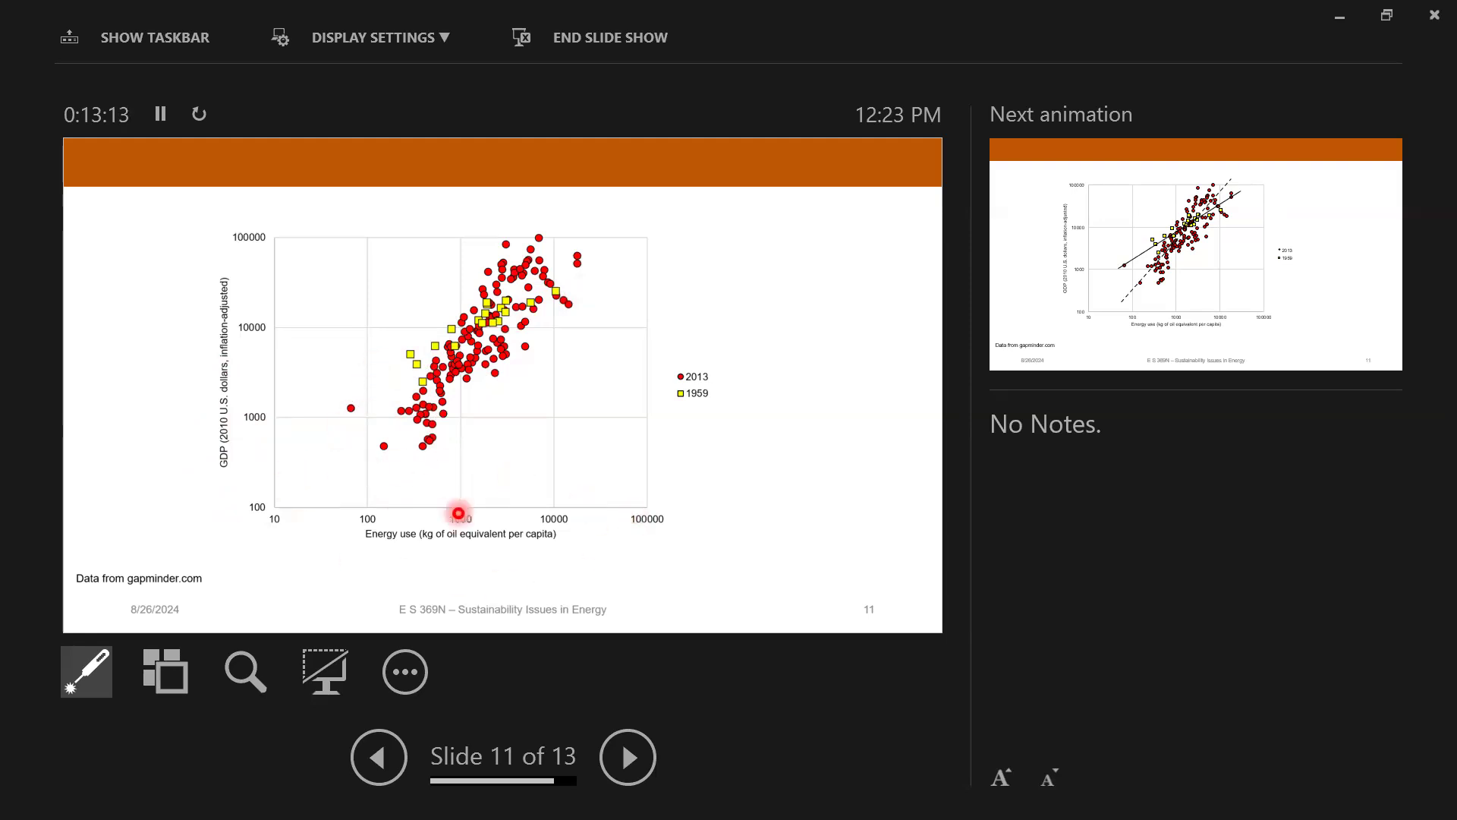
mouse_move(292, 290)
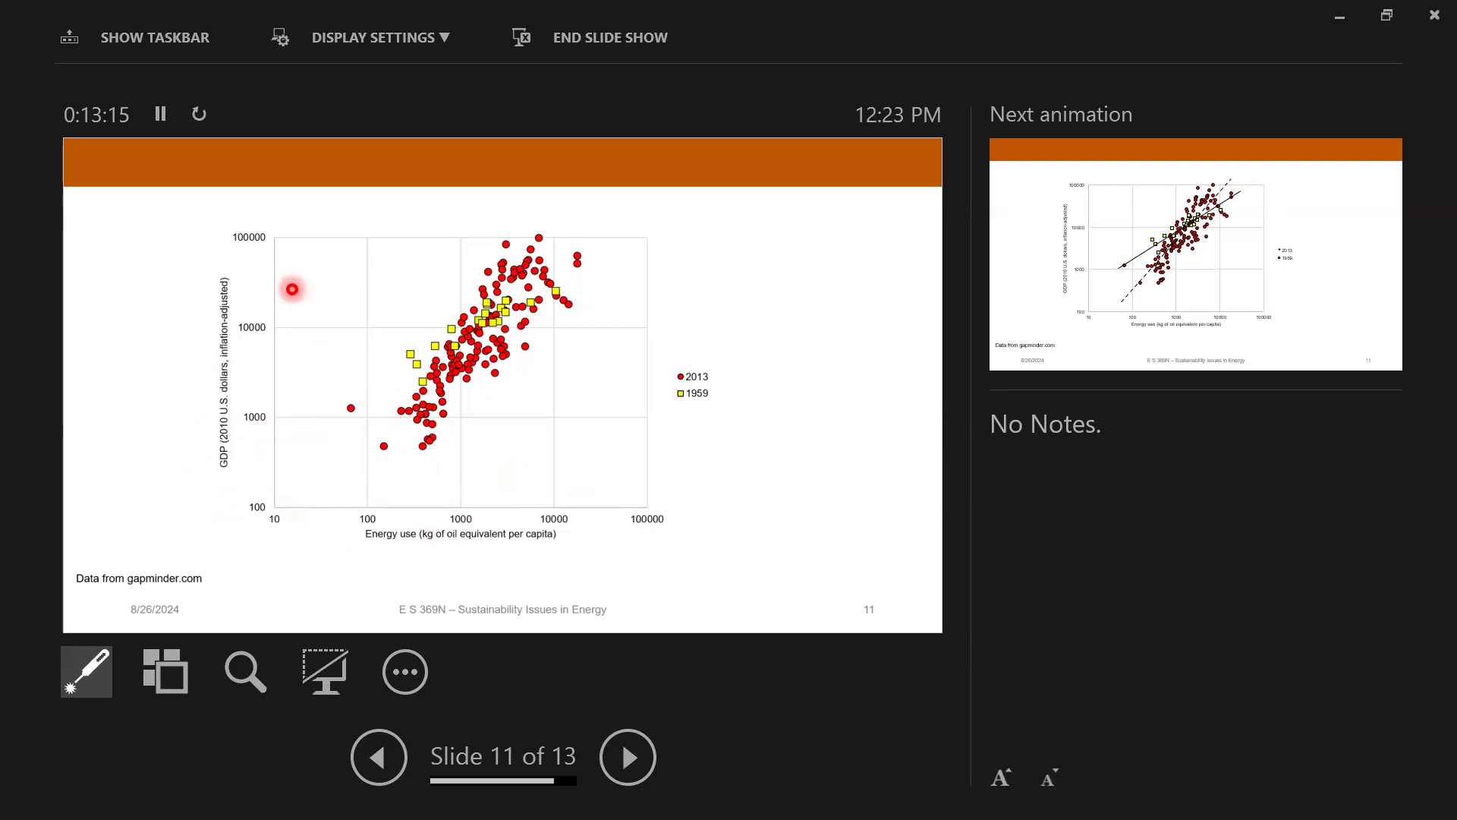
mouse_move(276, 397)
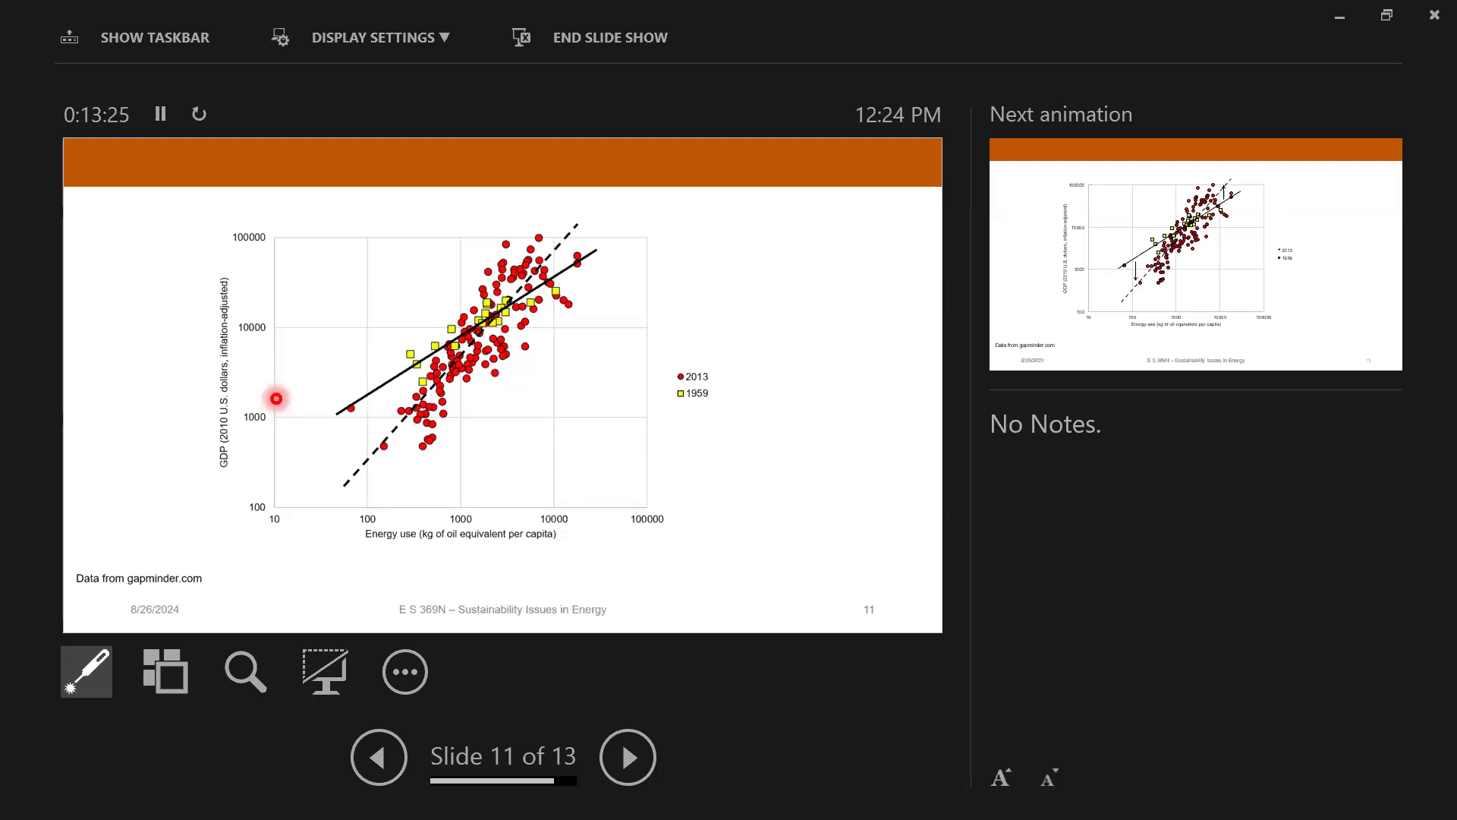
mouse_move(313, 530)
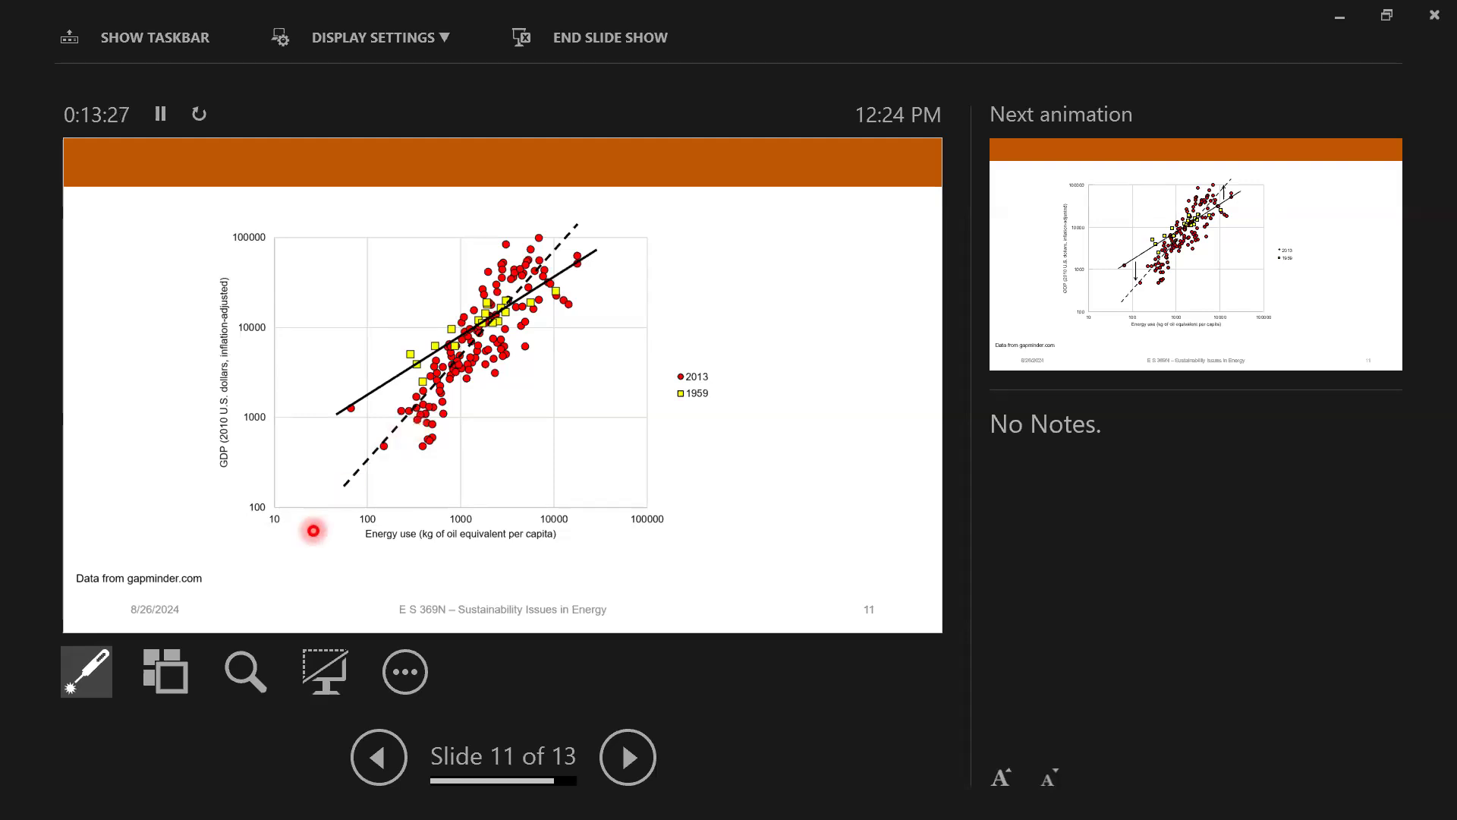
mouse_move(393, 471)
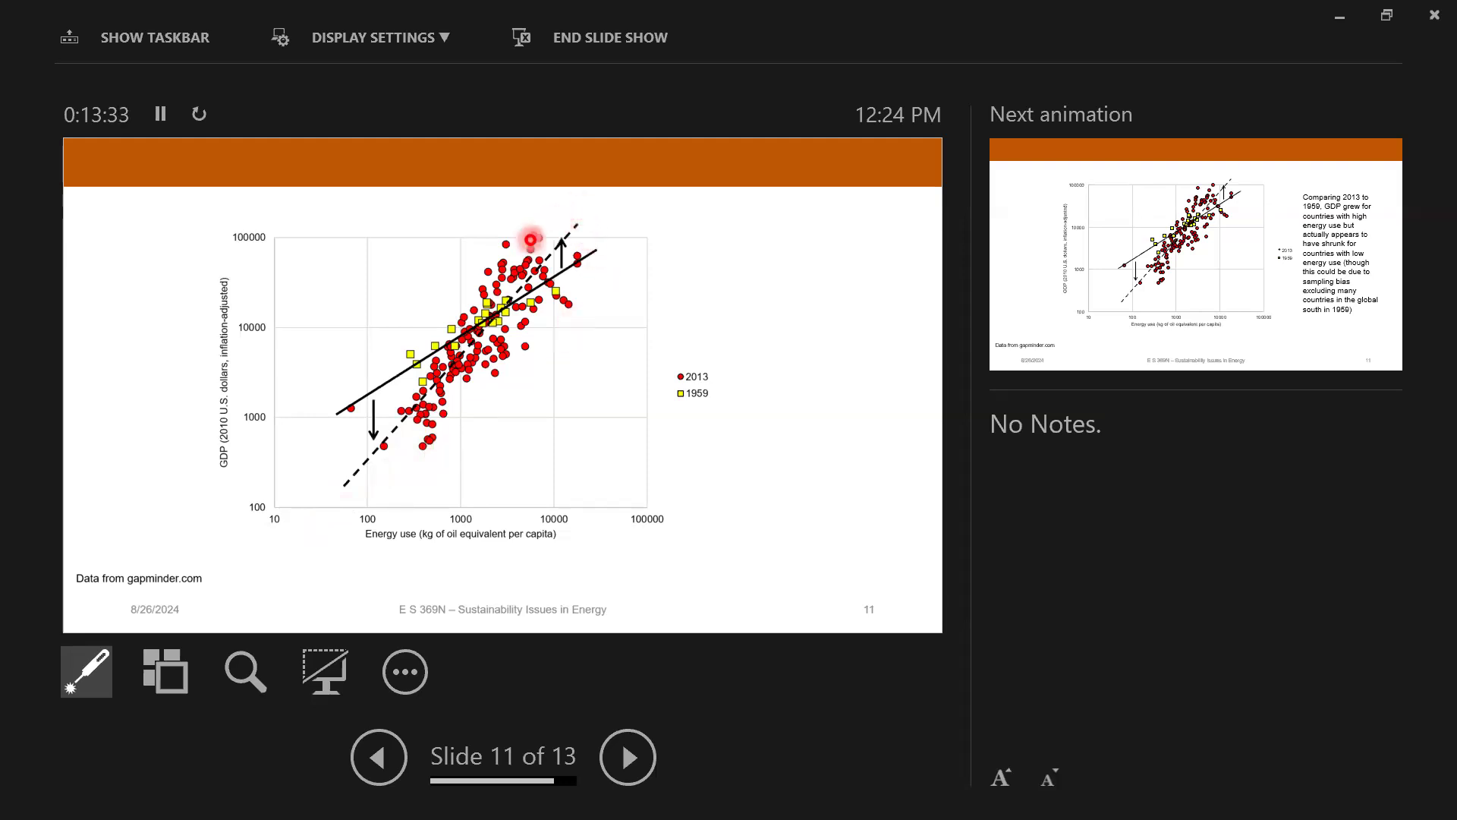
mouse_move(576, 251)
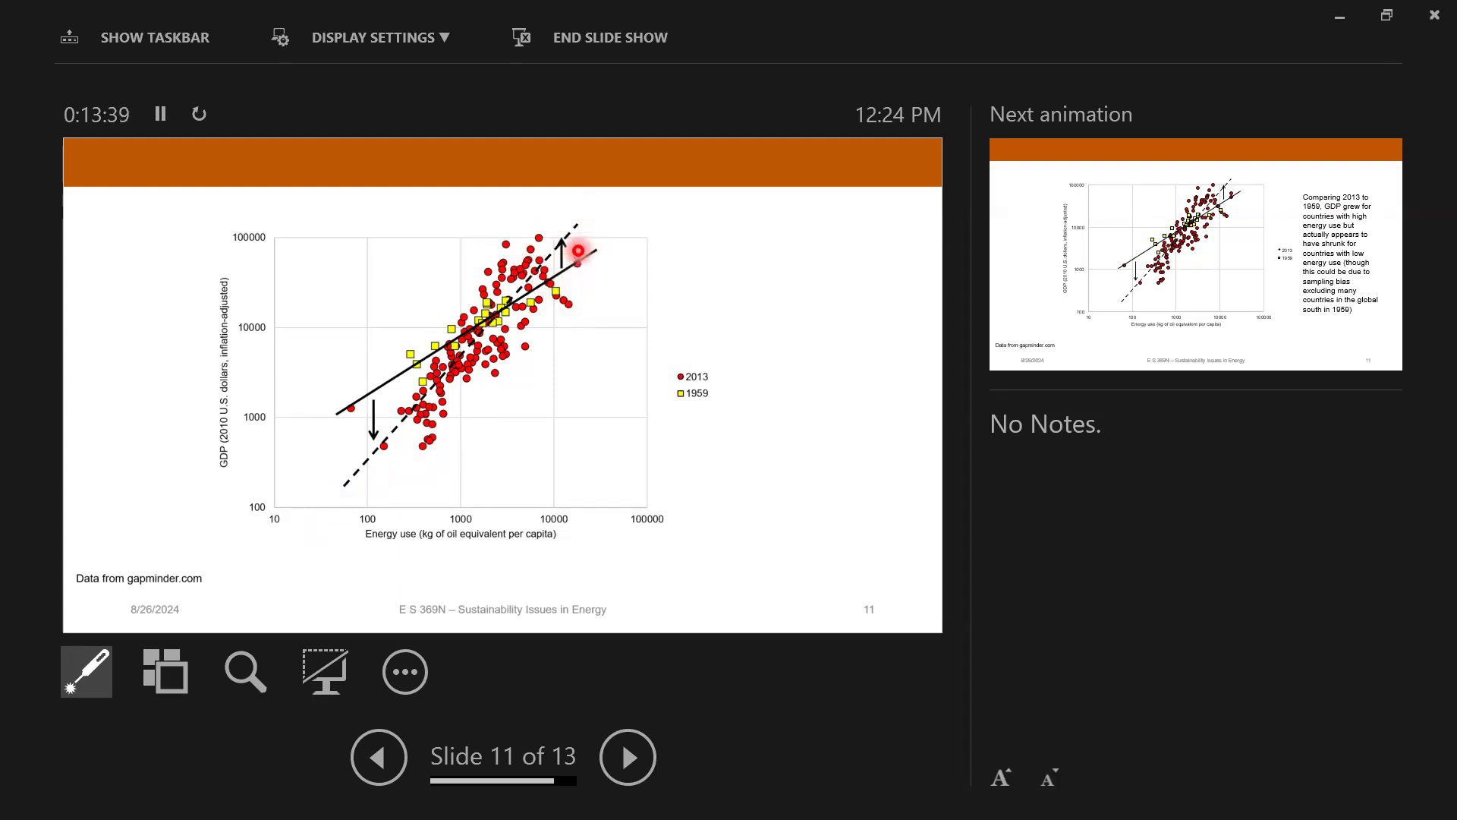
mouse_move(434, 400)
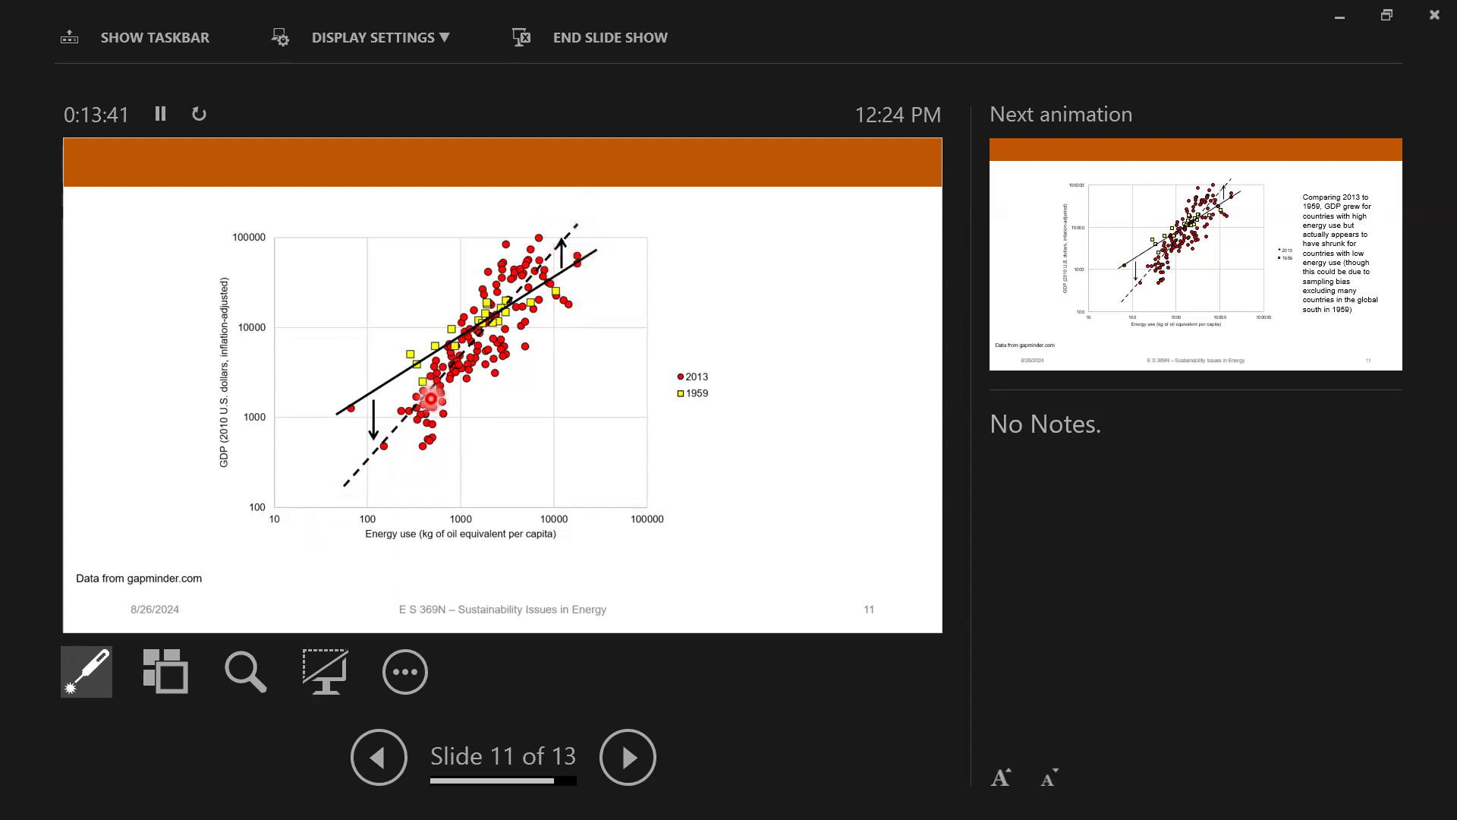
mouse_move(377, 406)
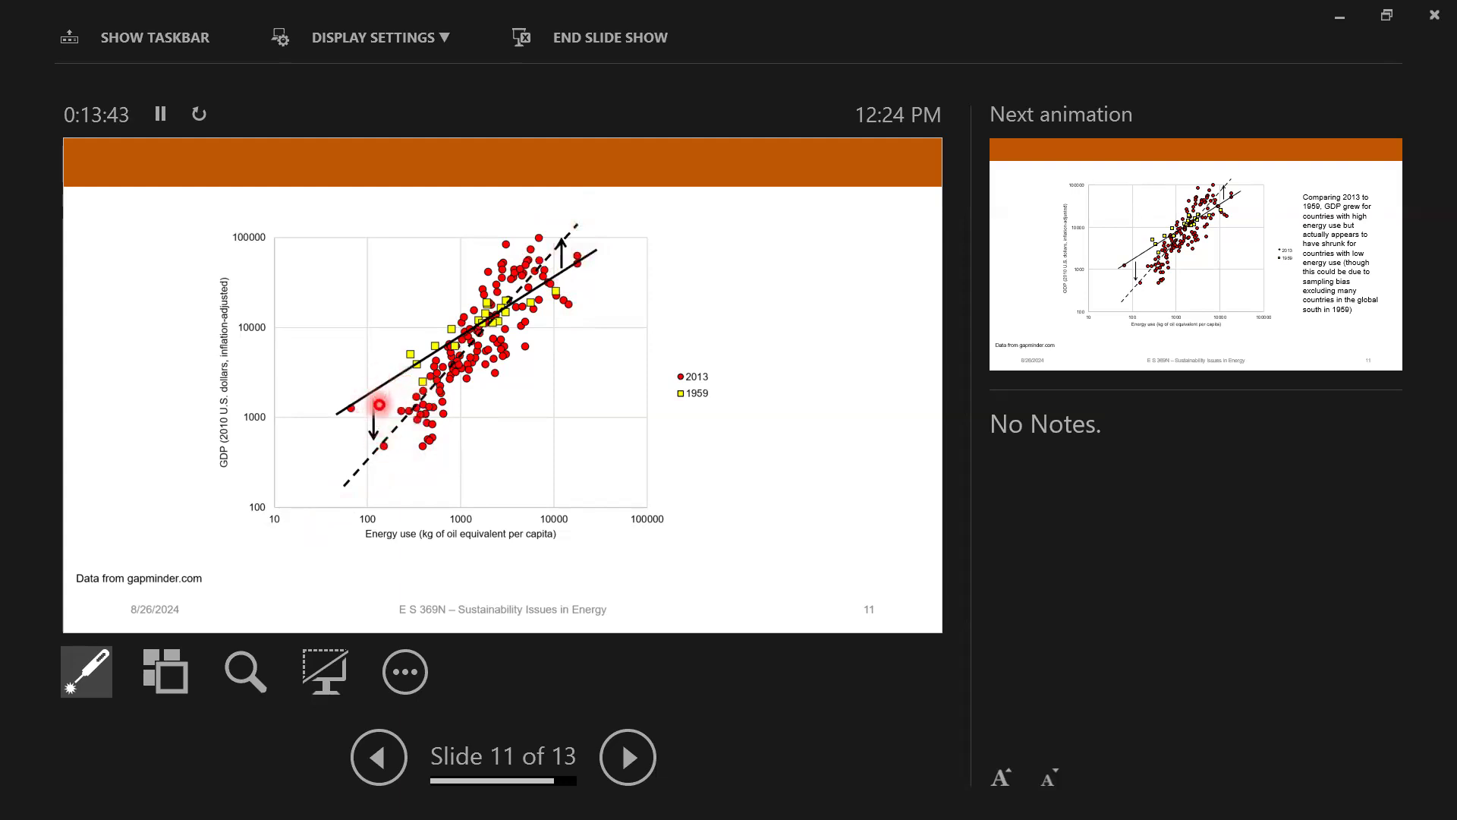
mouse_move(379, 444)
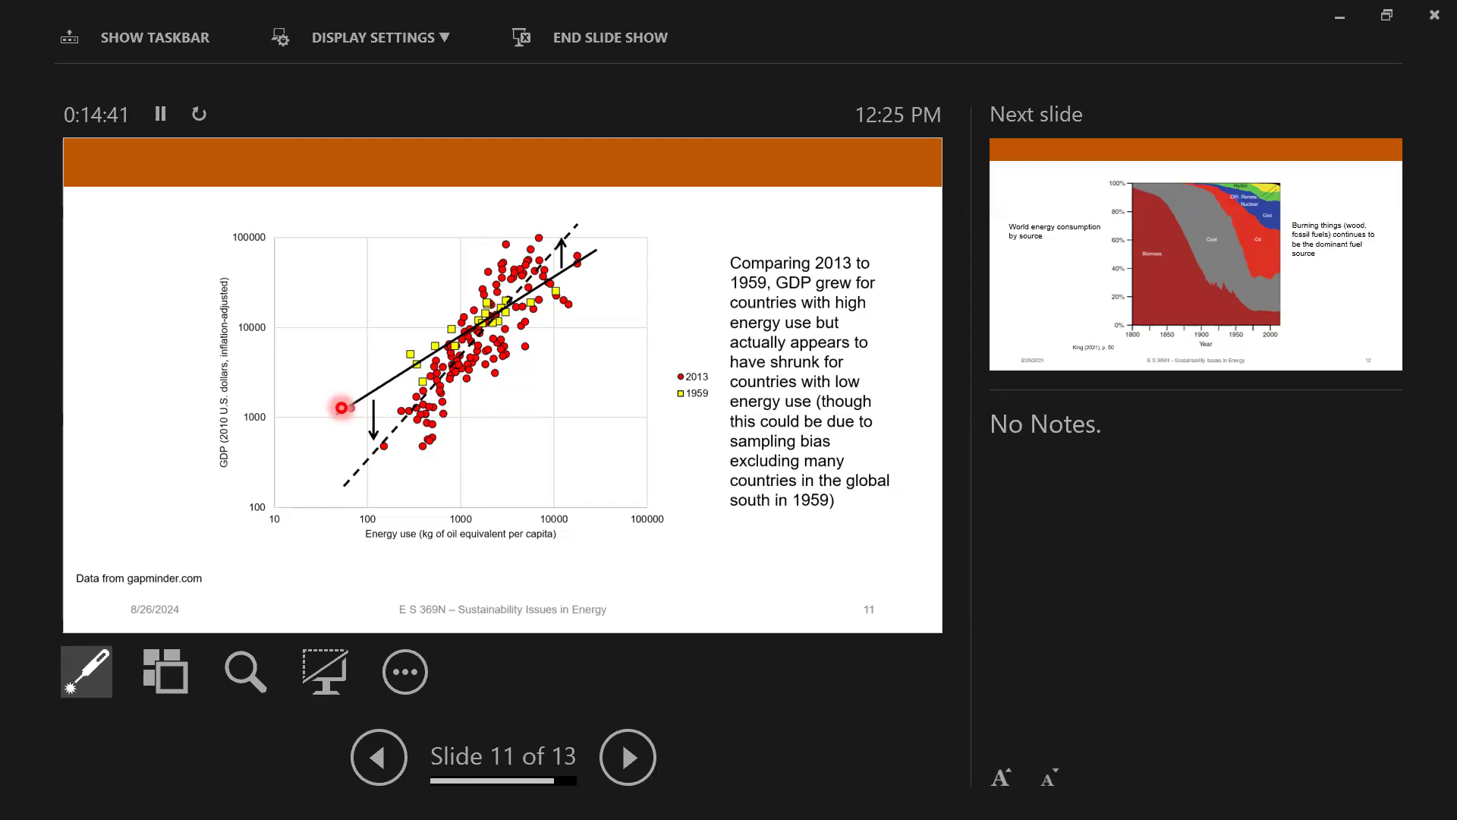
click(626, 756)
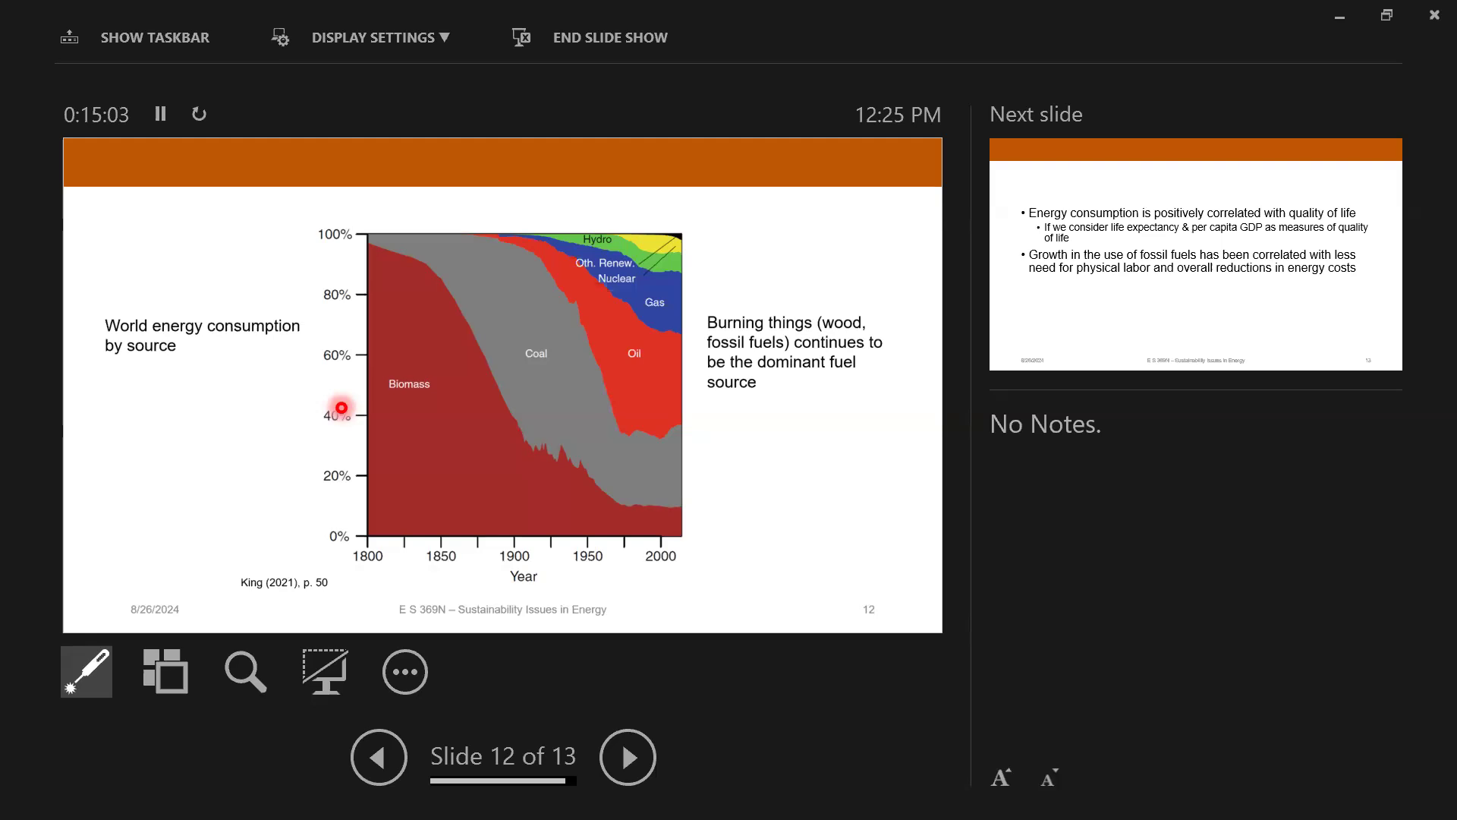
mouse_move(473, 366)
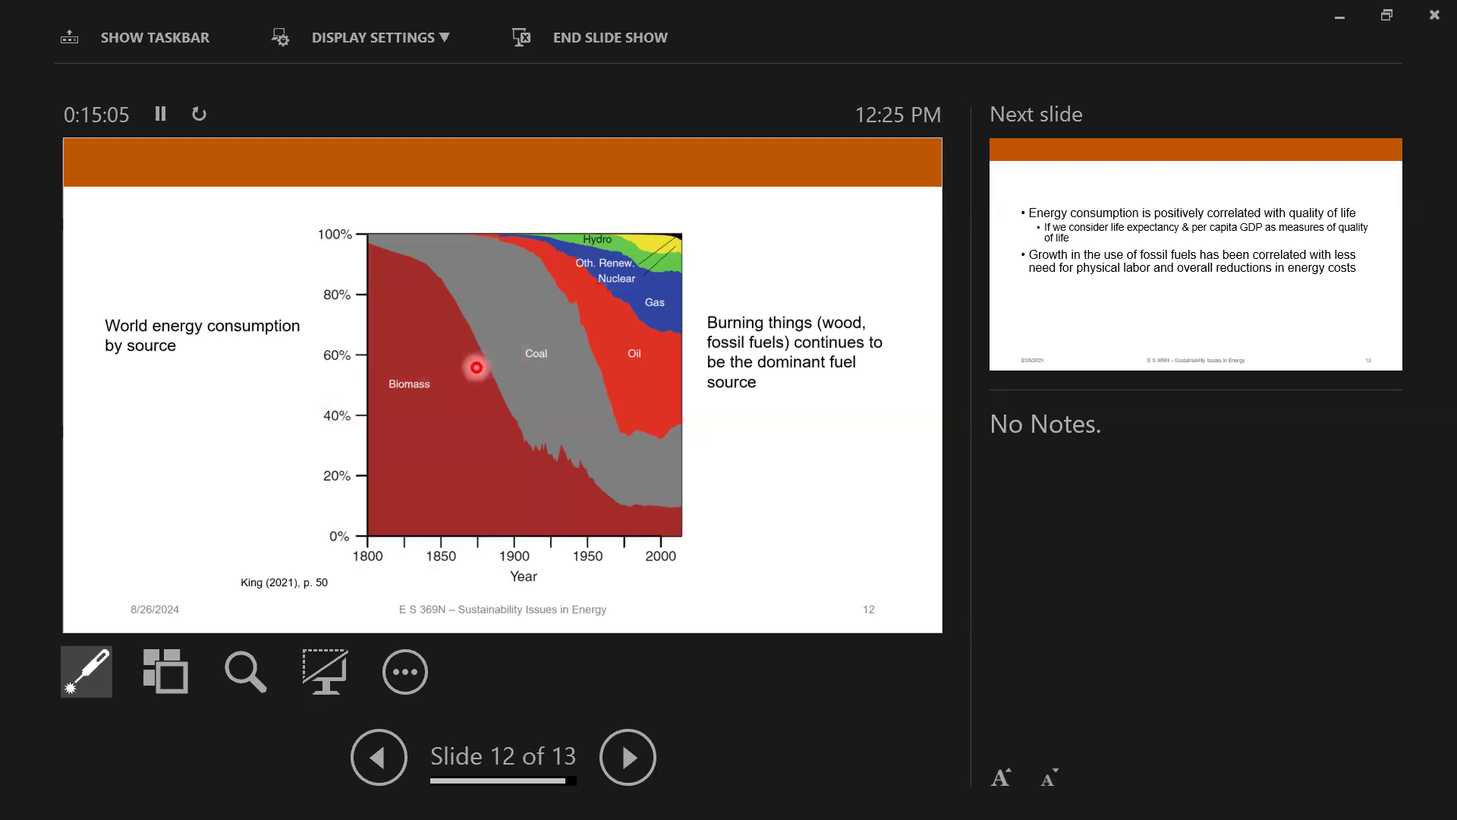
mouse_move(373, 377)
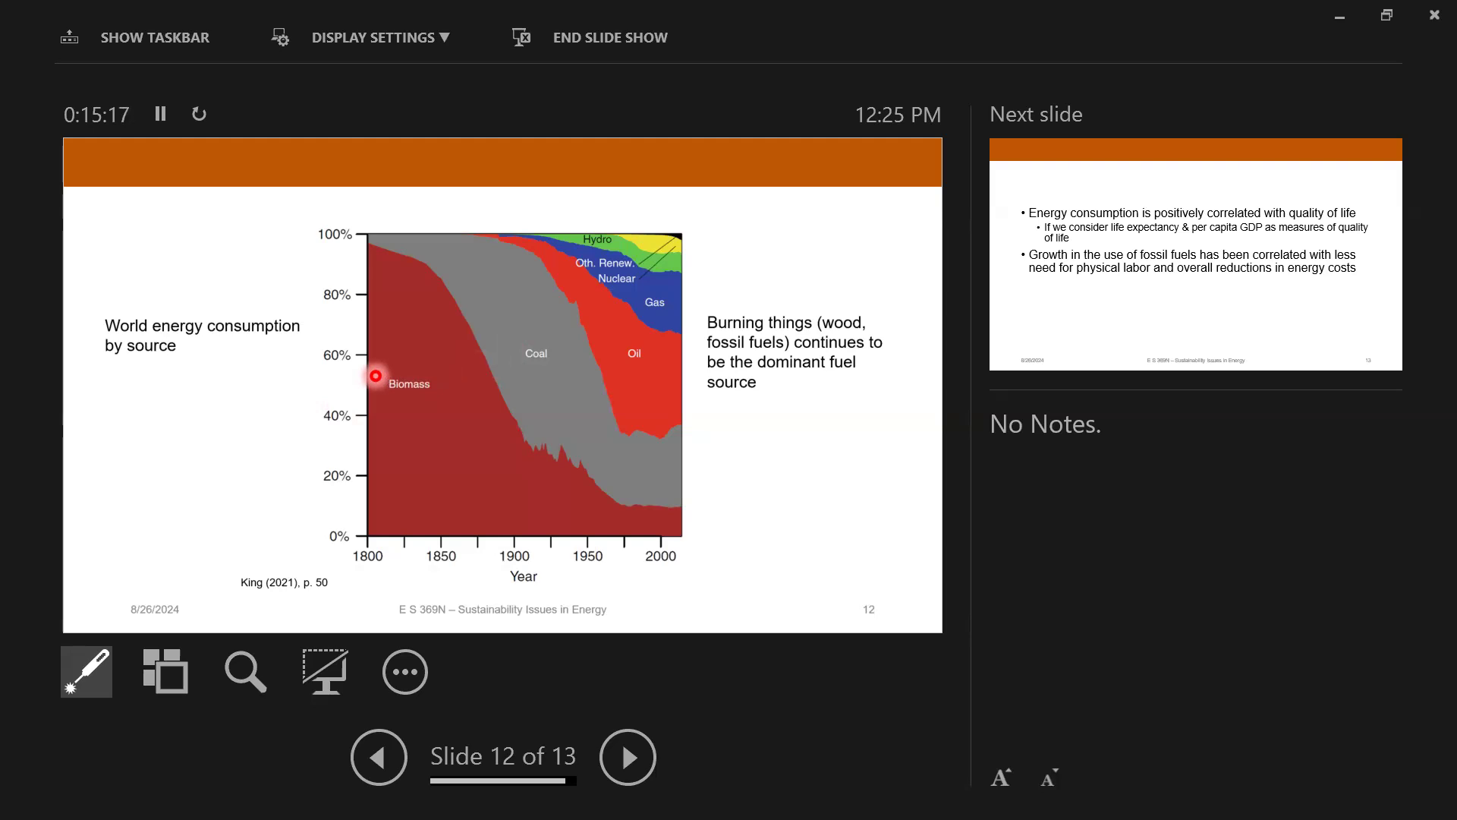
mouse_move(367, 253)
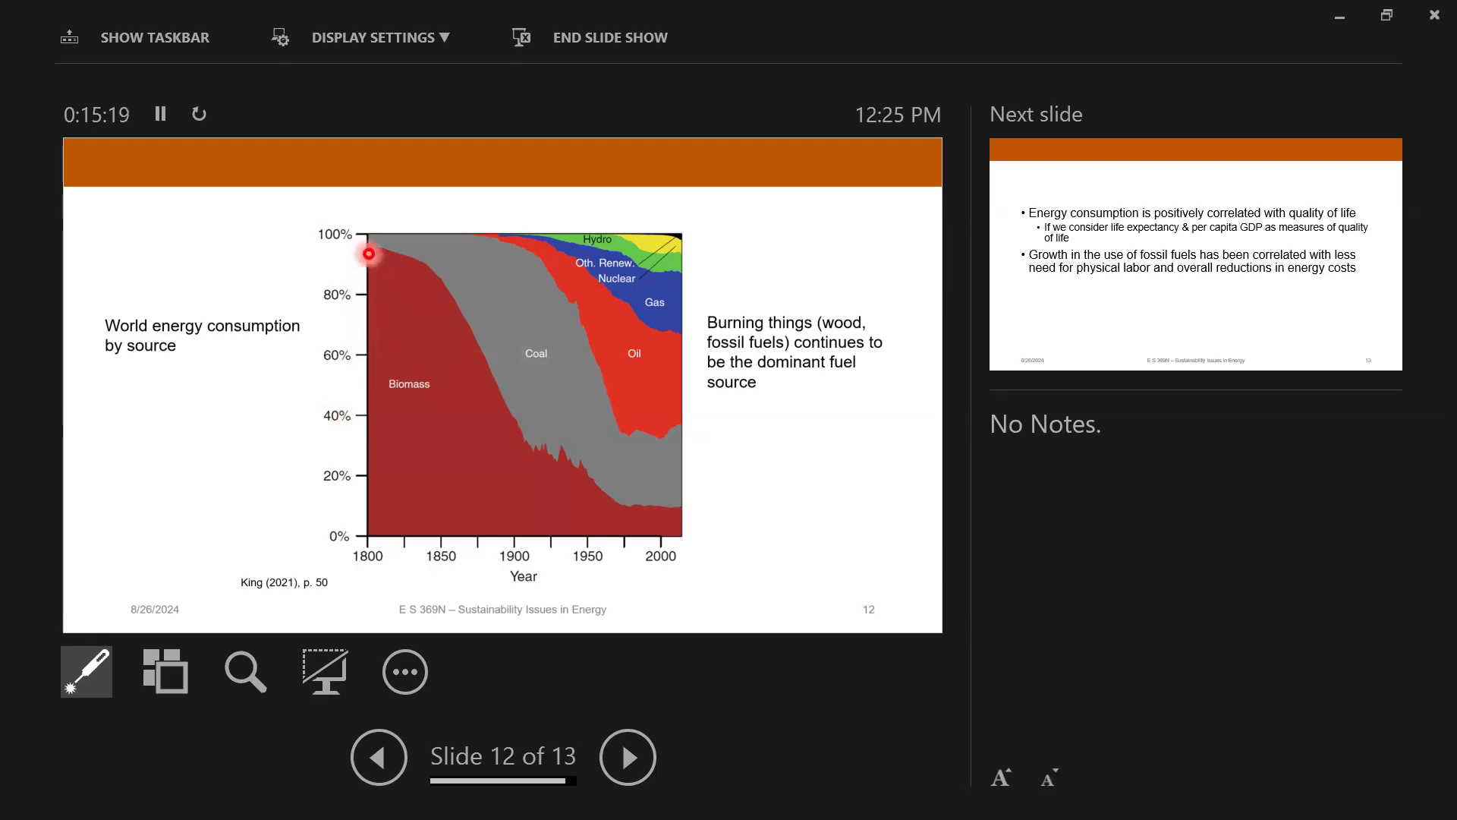
mouse_move(154, 289)
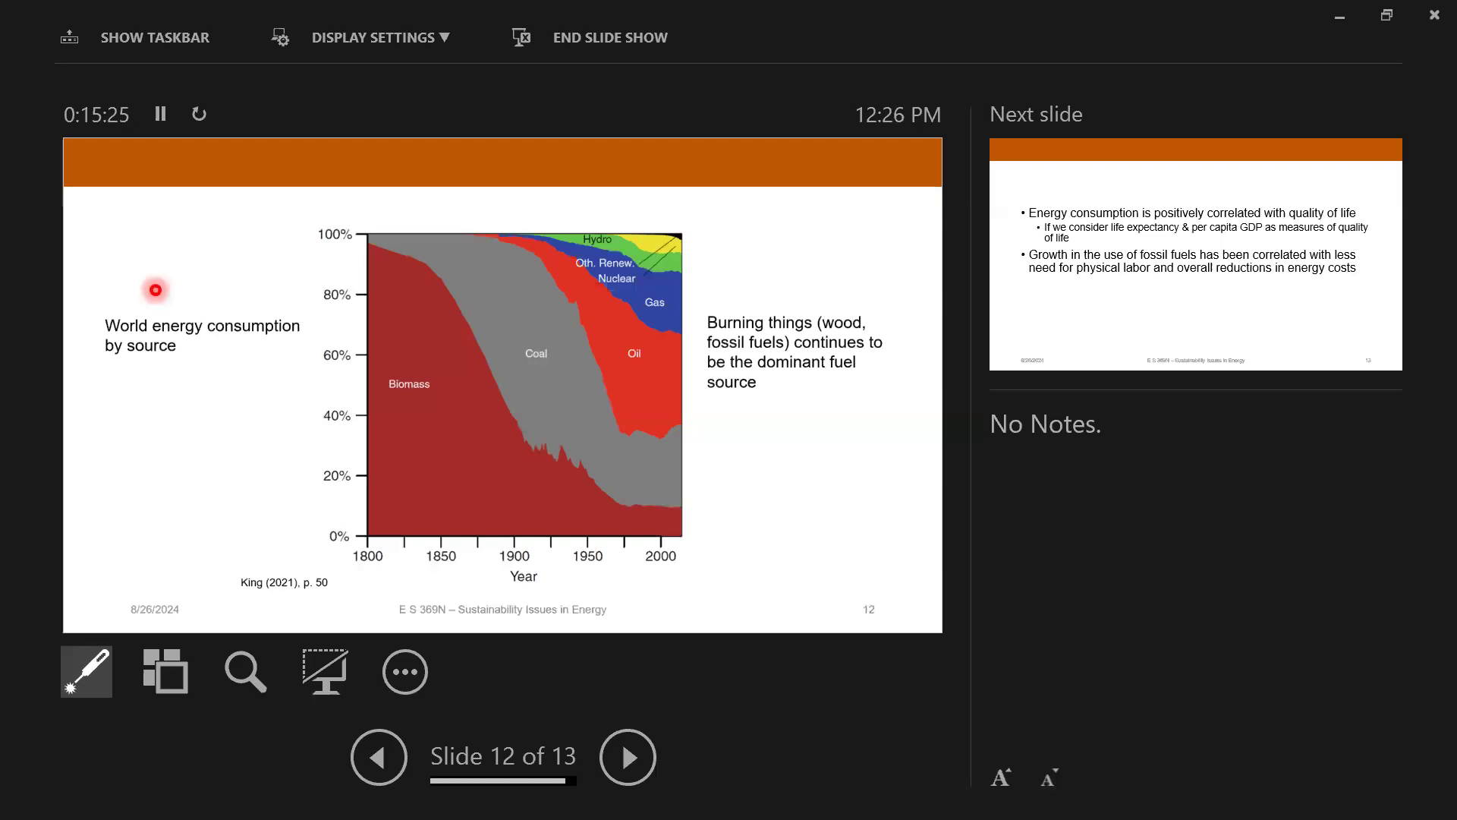
mouse_move(298, 261)
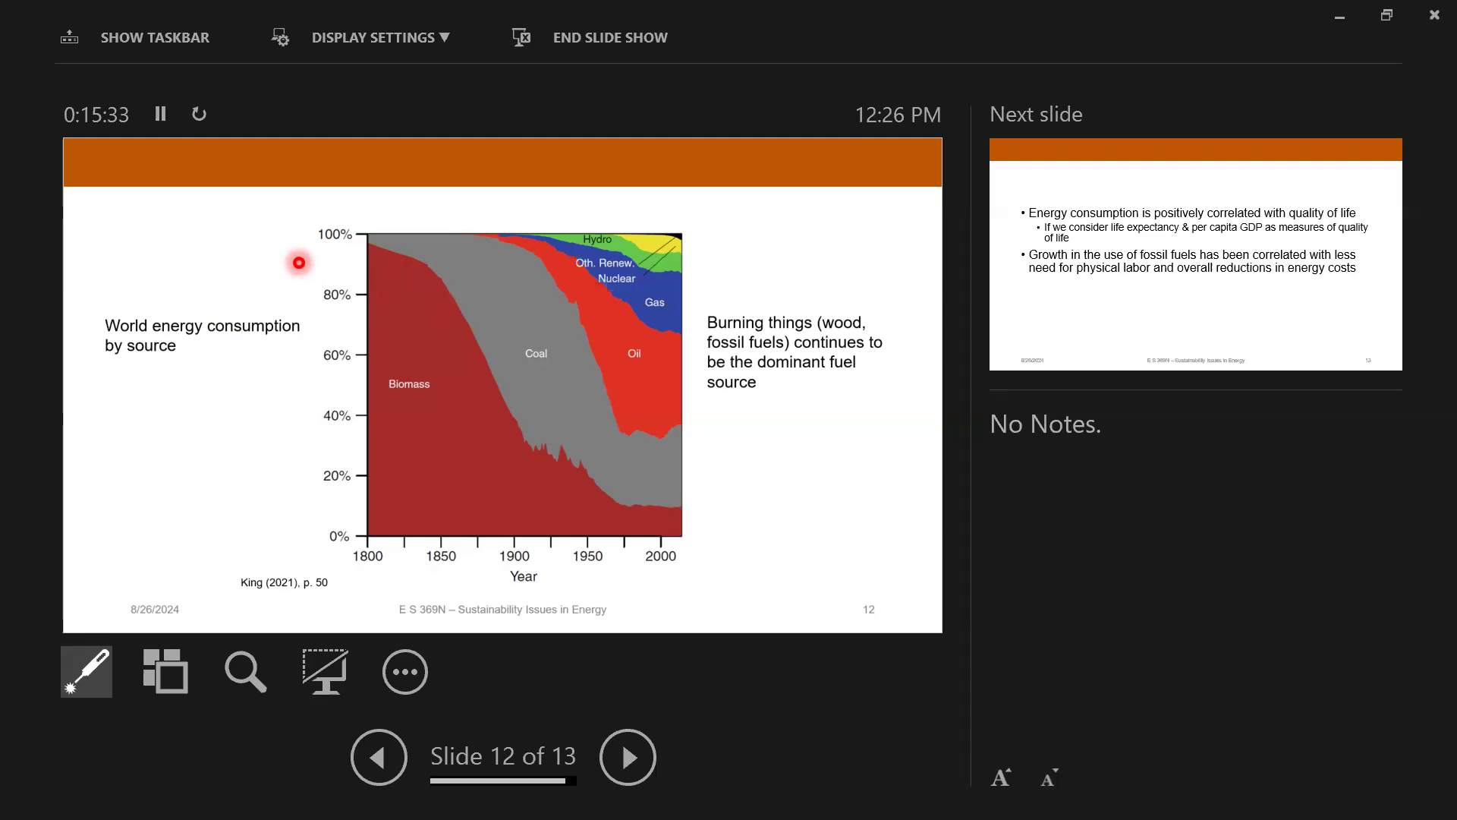
mouse_move(397, 249)
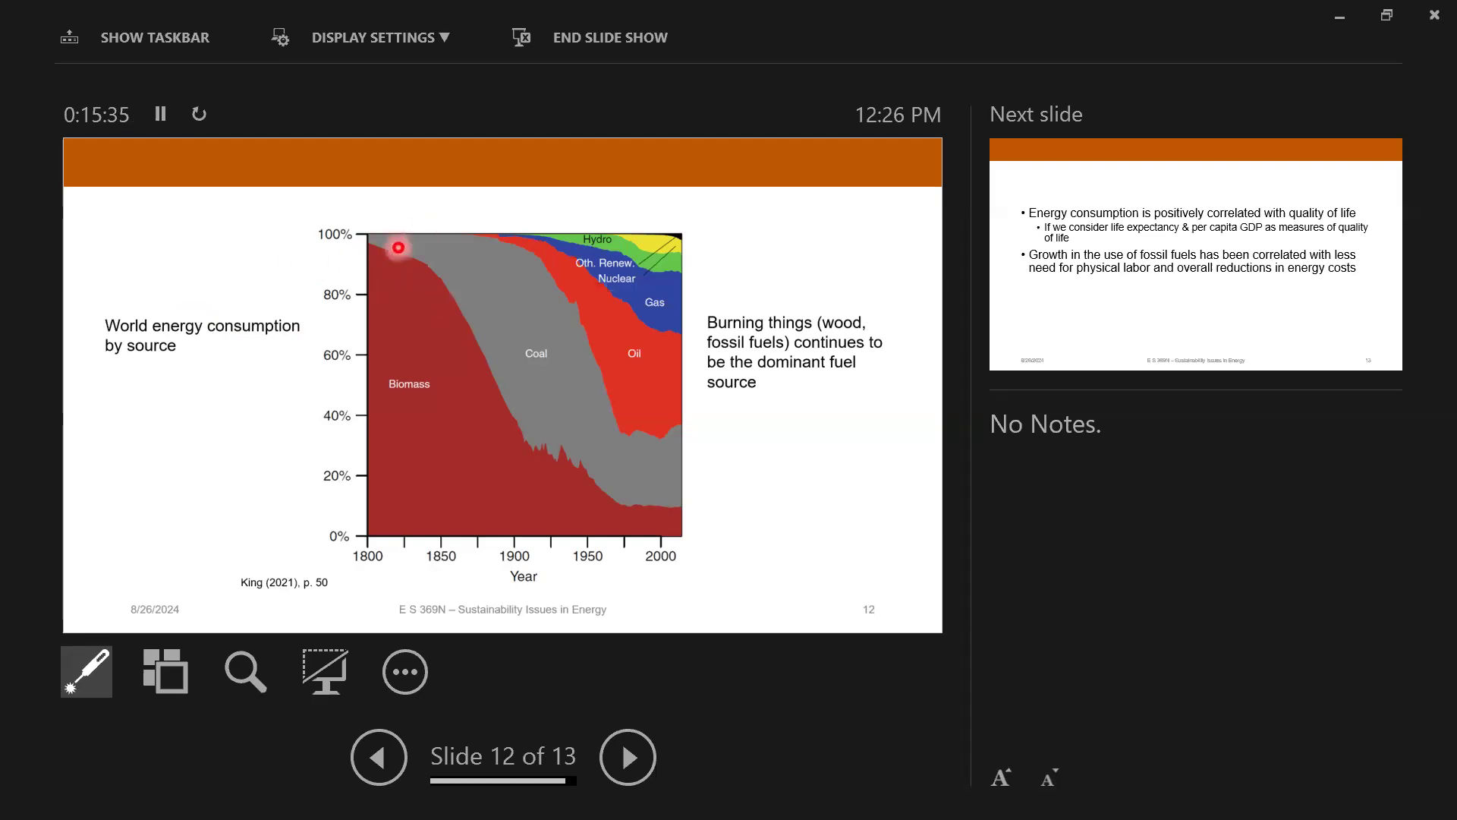
mouse_move(518, 397)
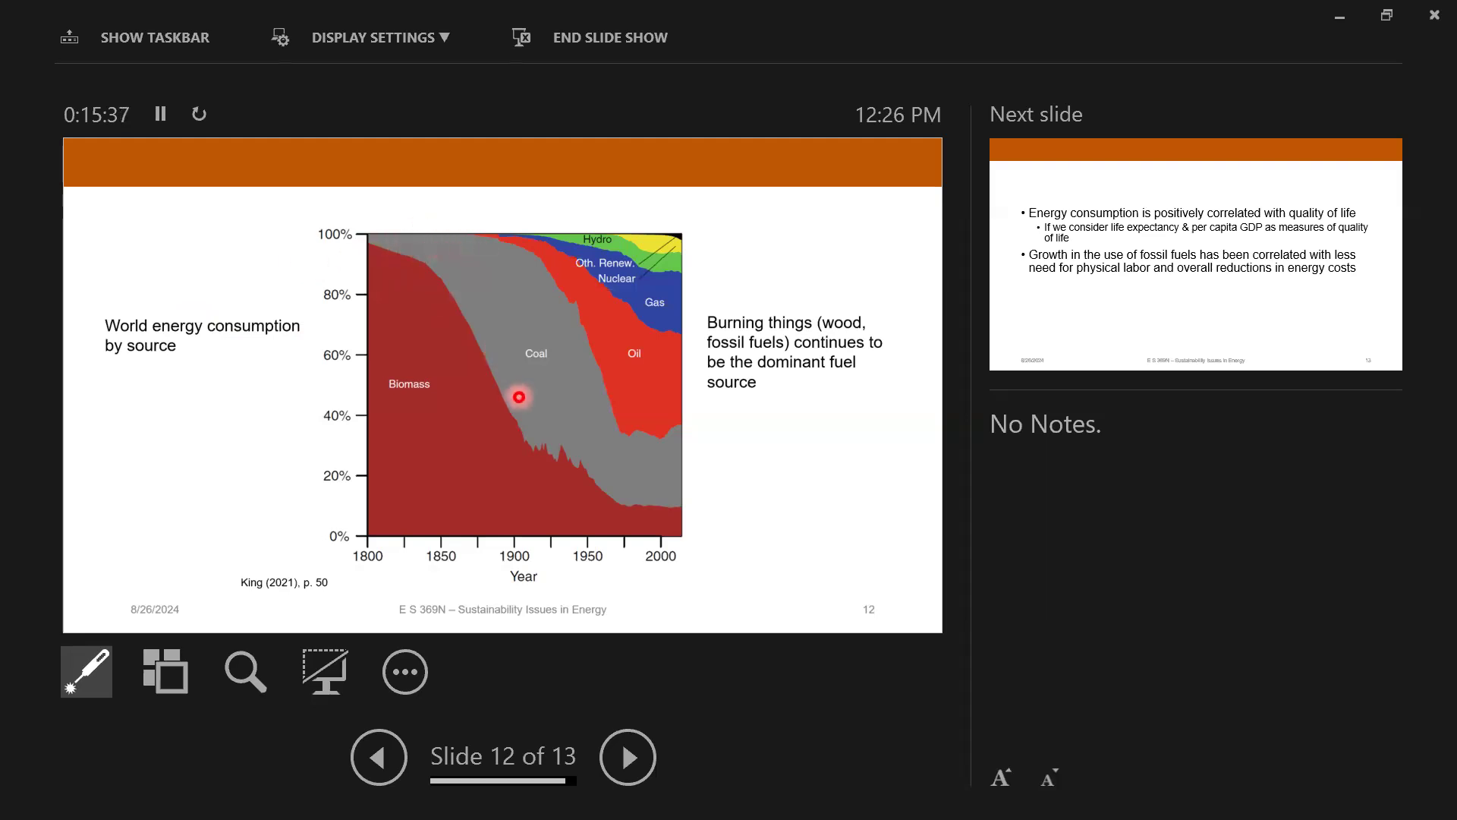
mouse_move(521, 326)
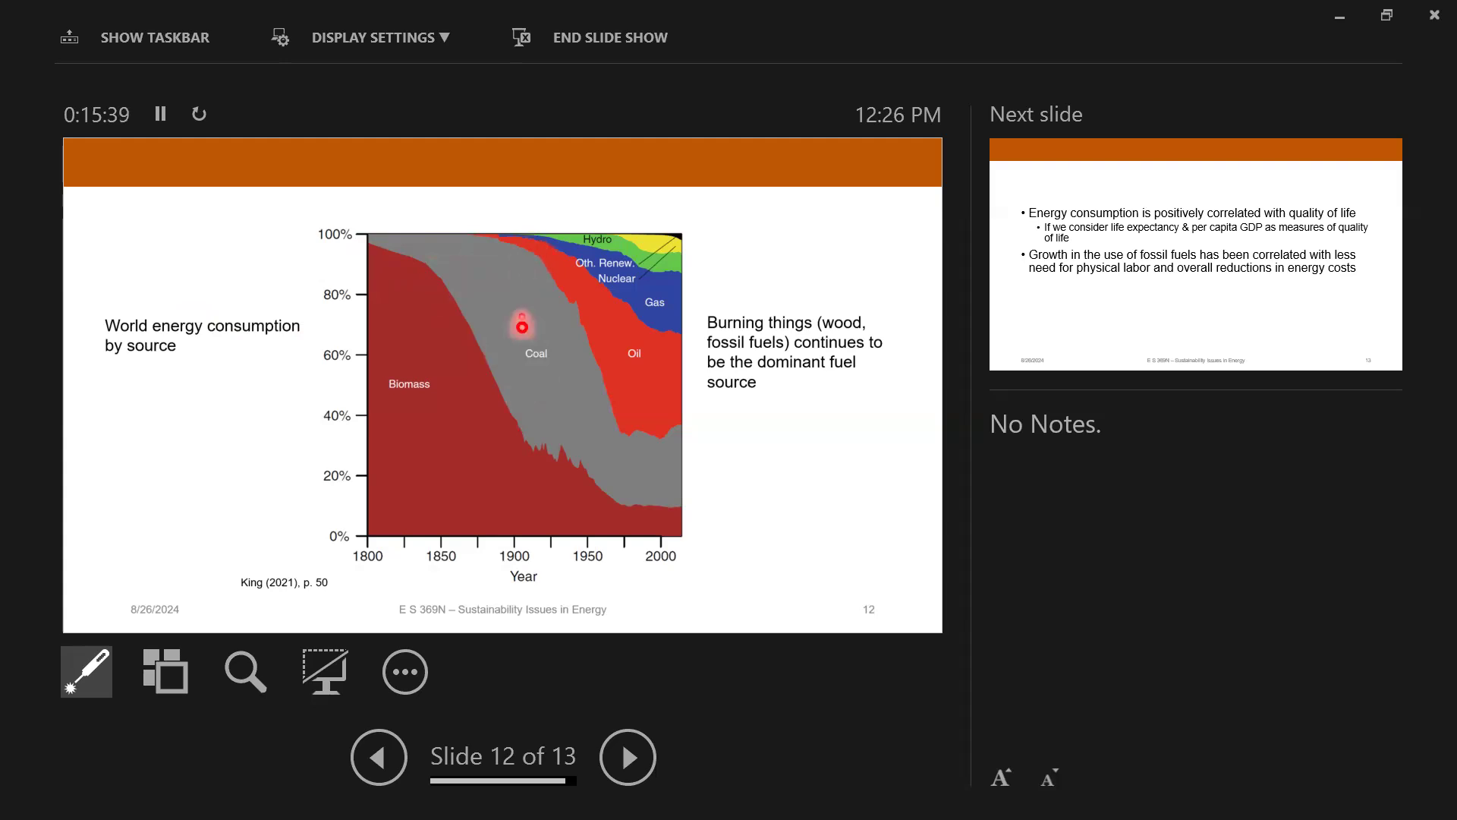
drag(521, 326, 518, 229)
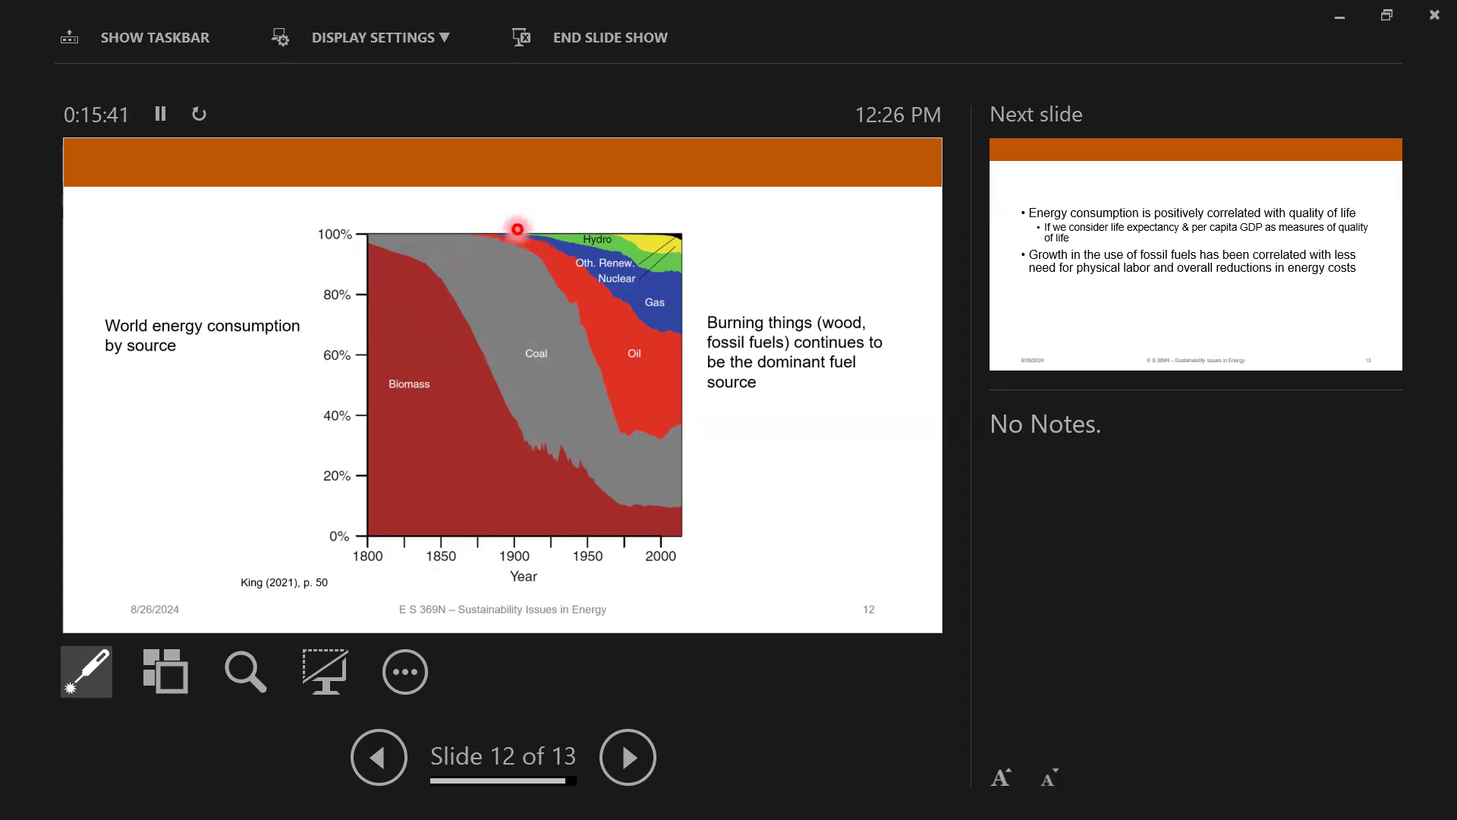
mouse_move(588, 305)
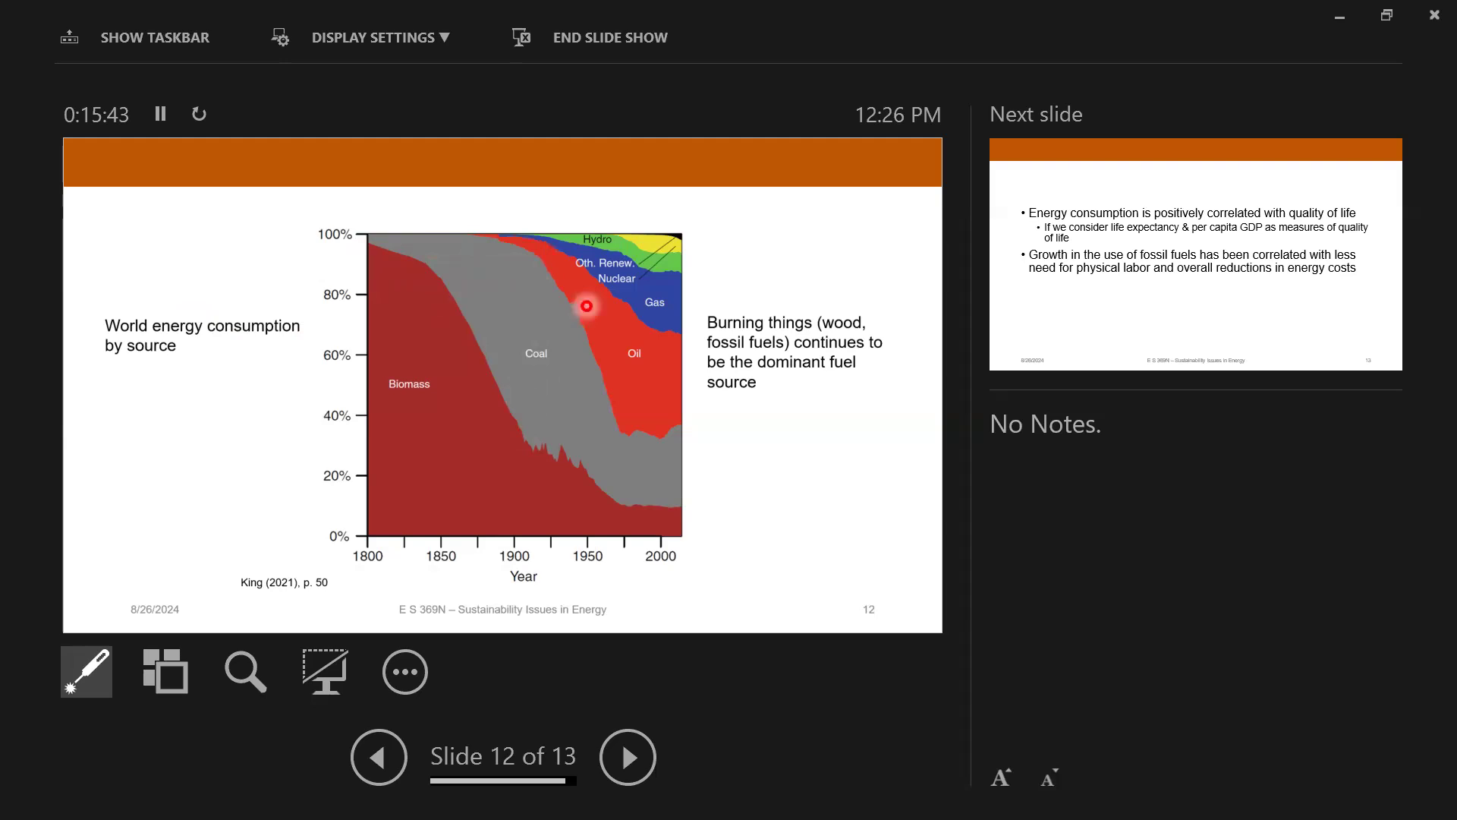
mouse_move(634, 355)
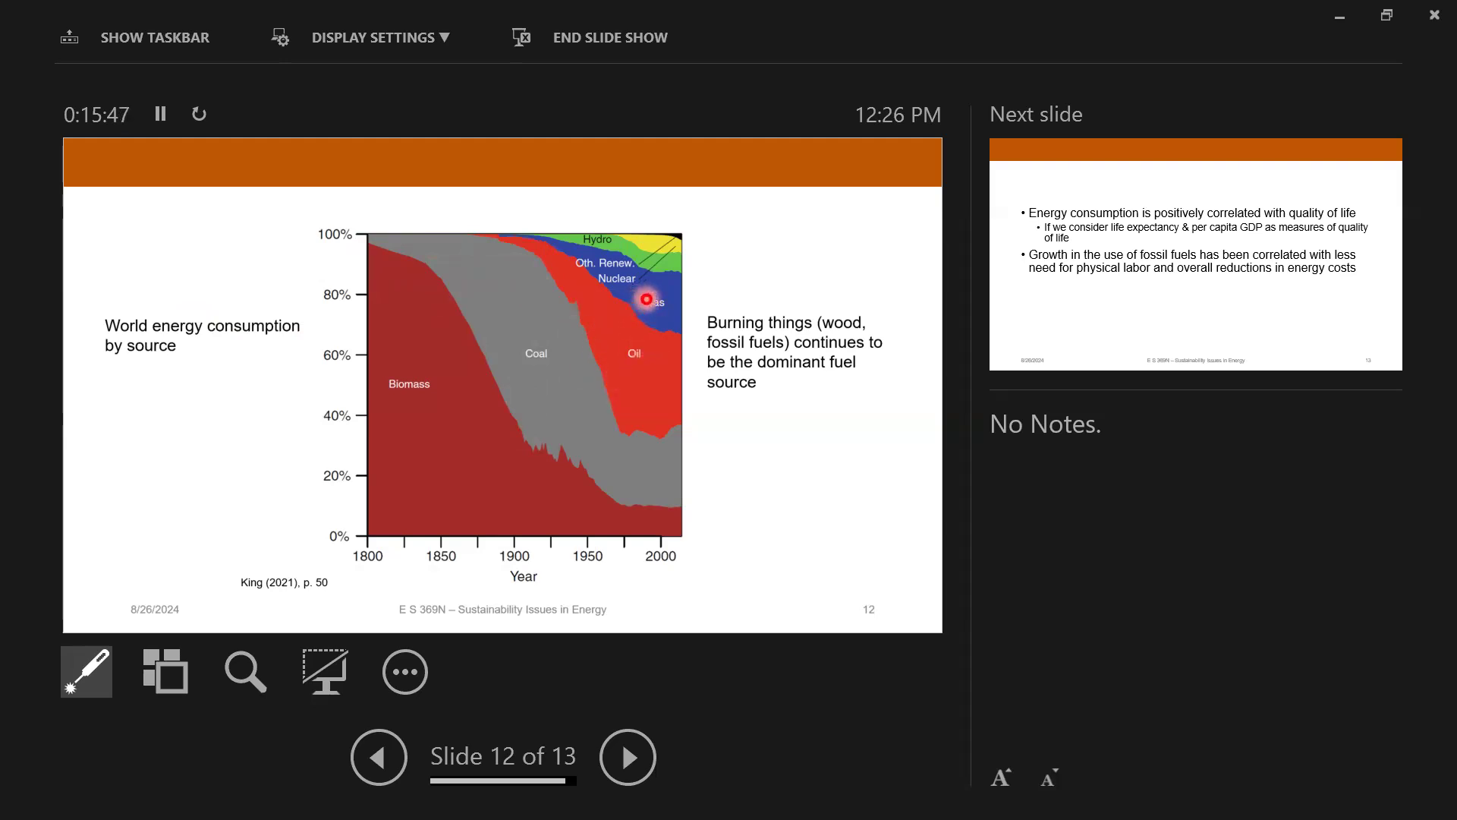
mouse_move(687, 256)
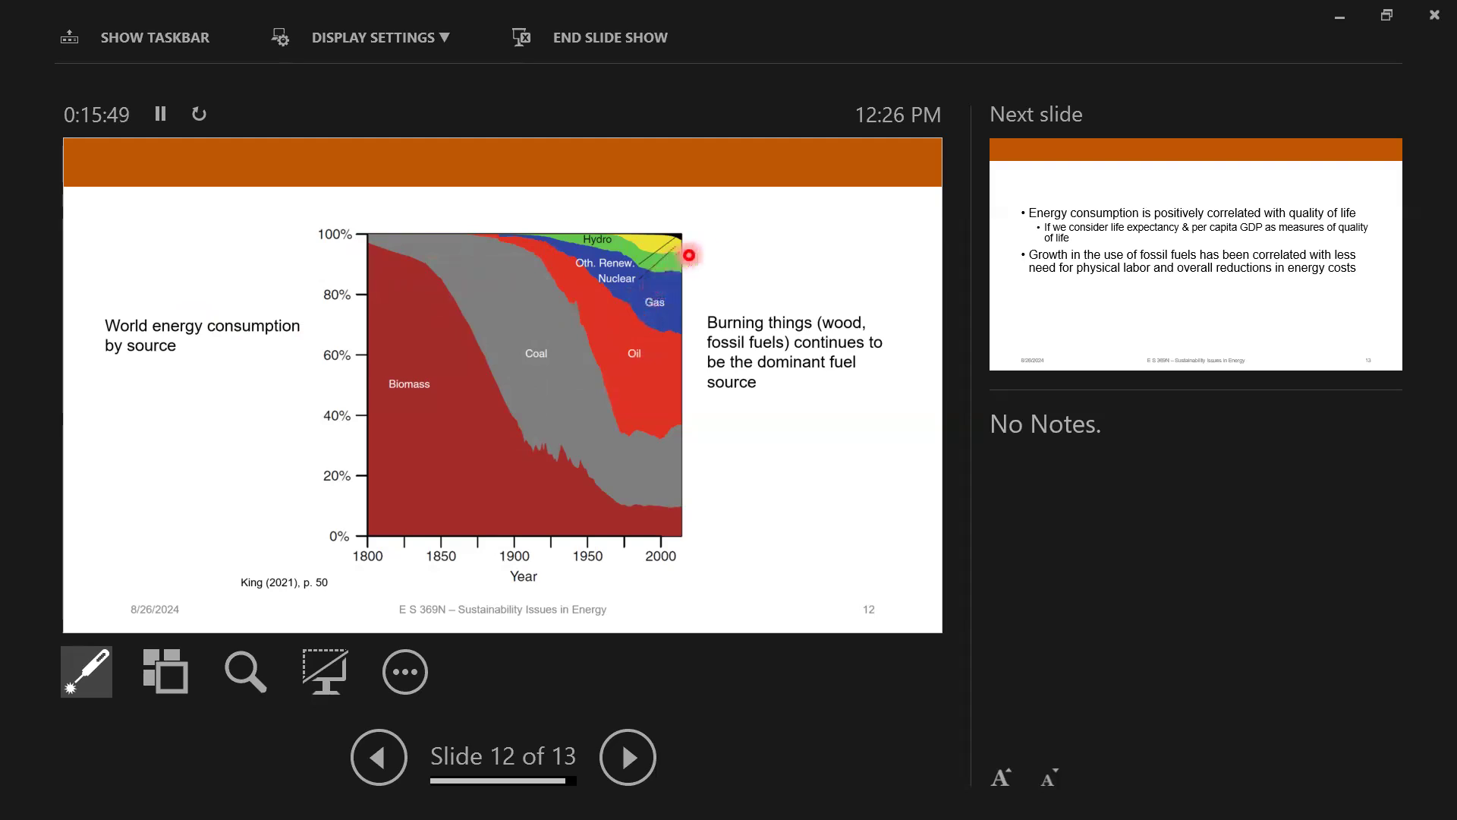
mouse_move(660, 268)
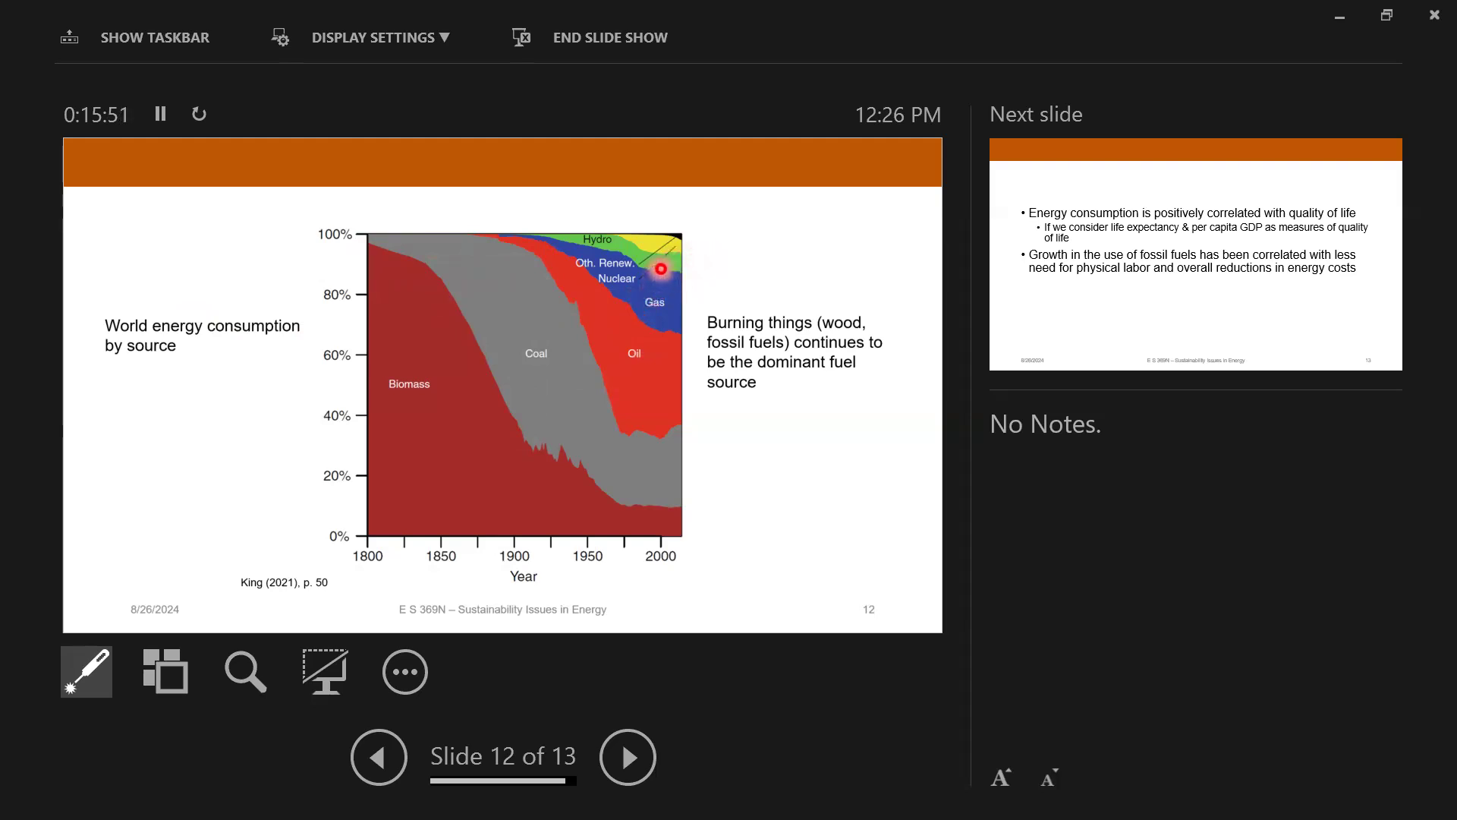
mouse_move(682, 212)
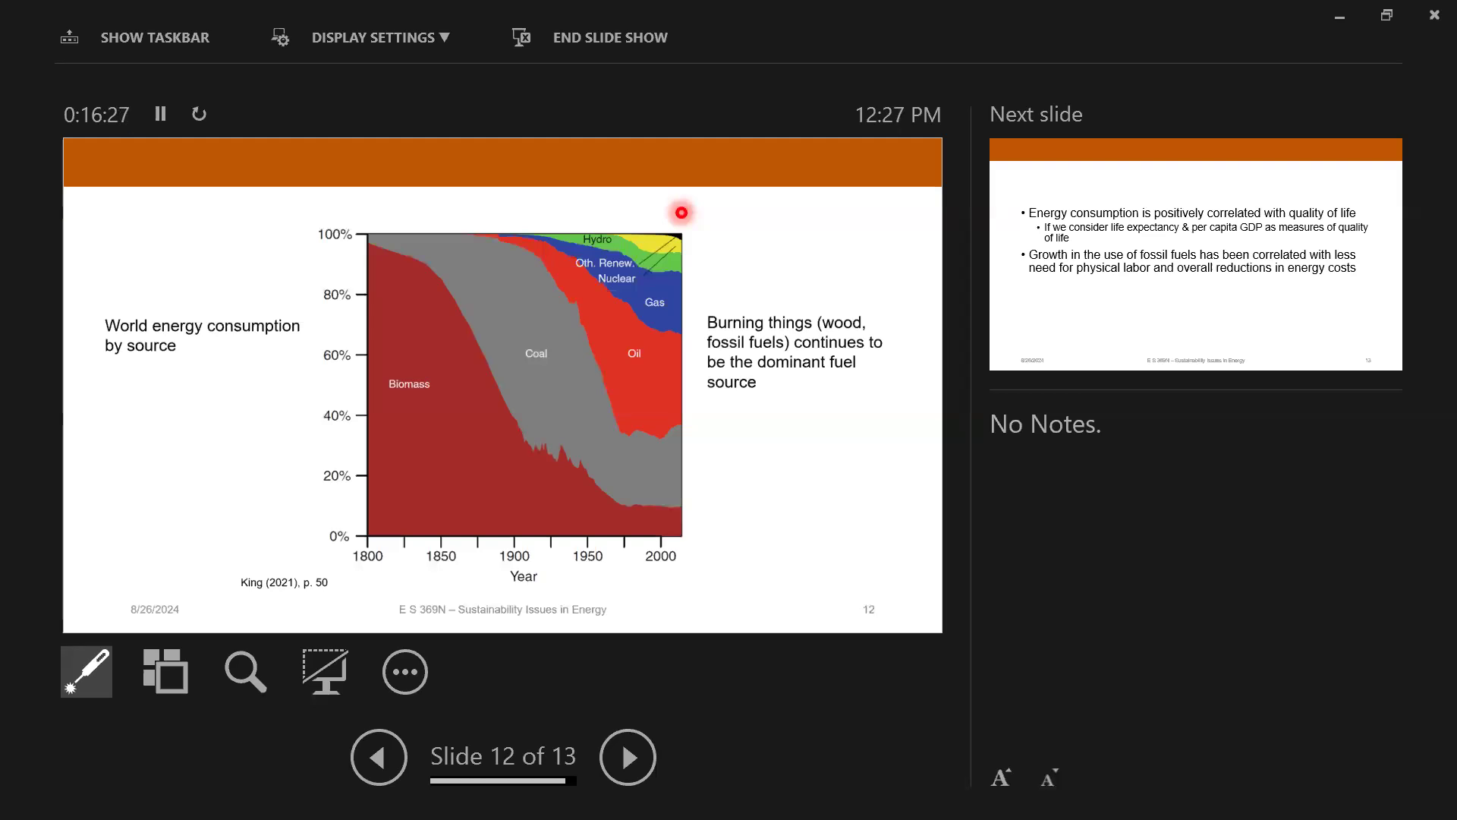
mouse_move(479, 353)
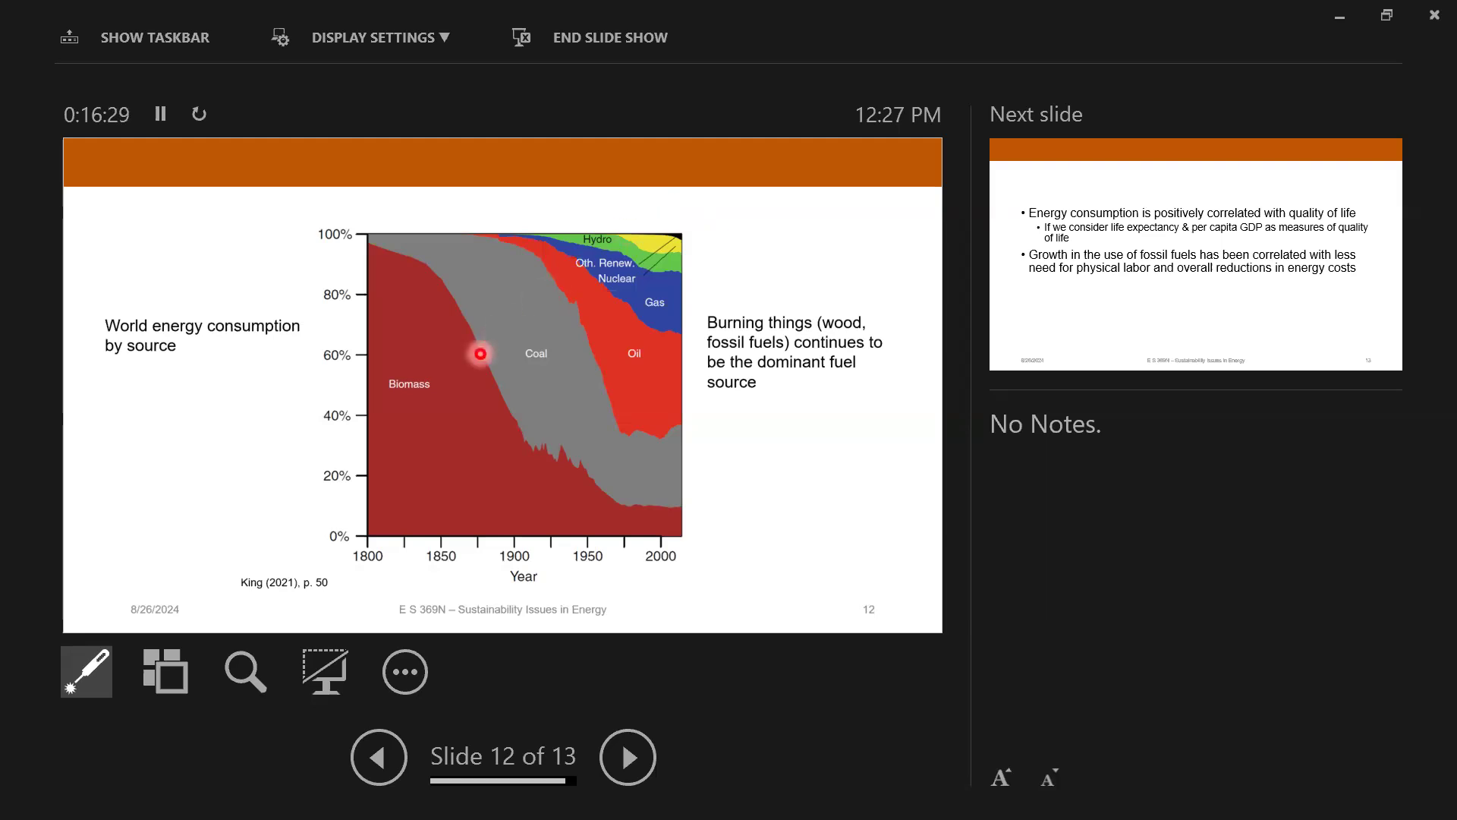
mouse_move(485, 386)
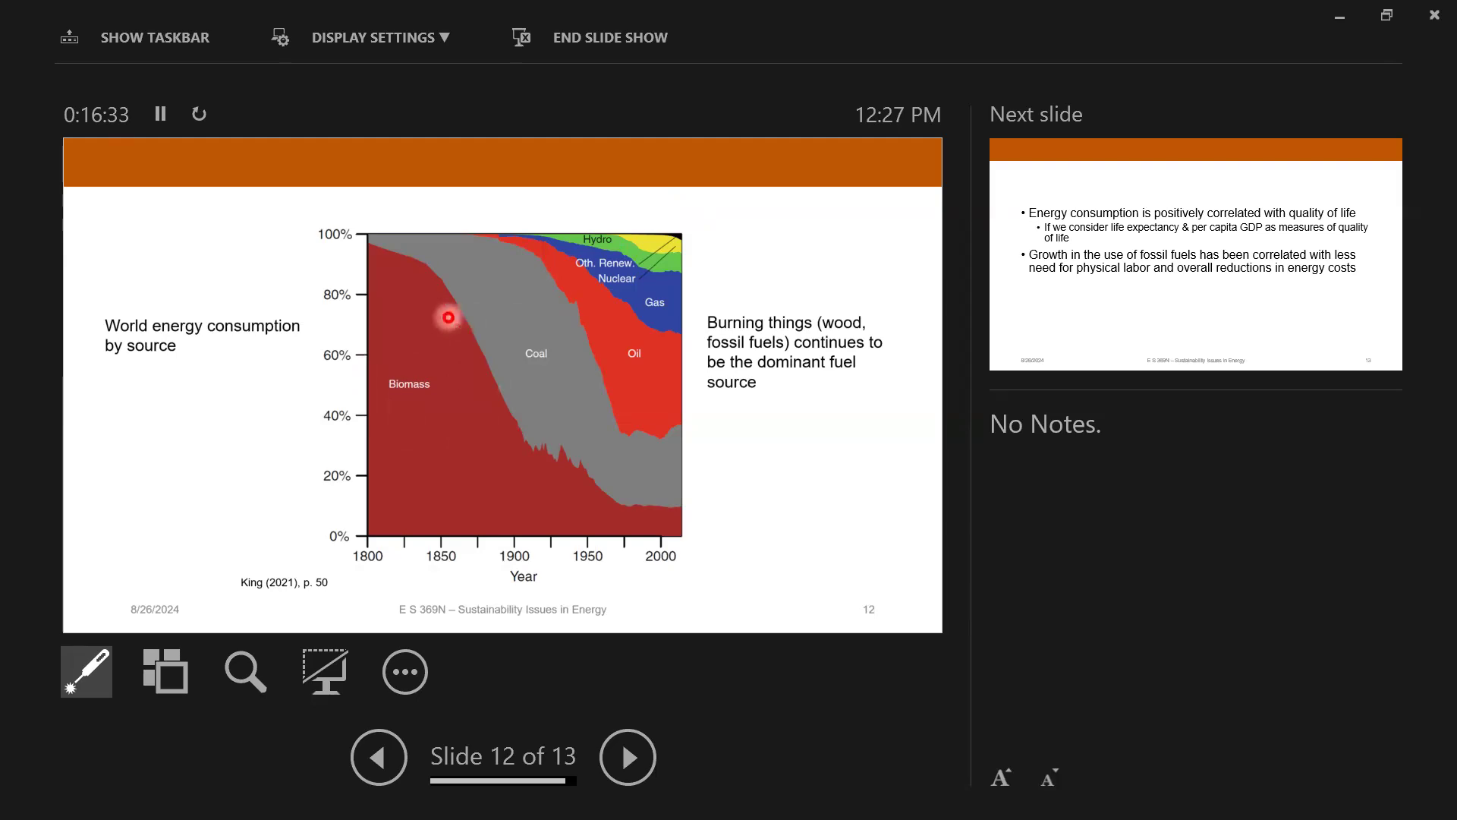
mouse_move(397, 392)
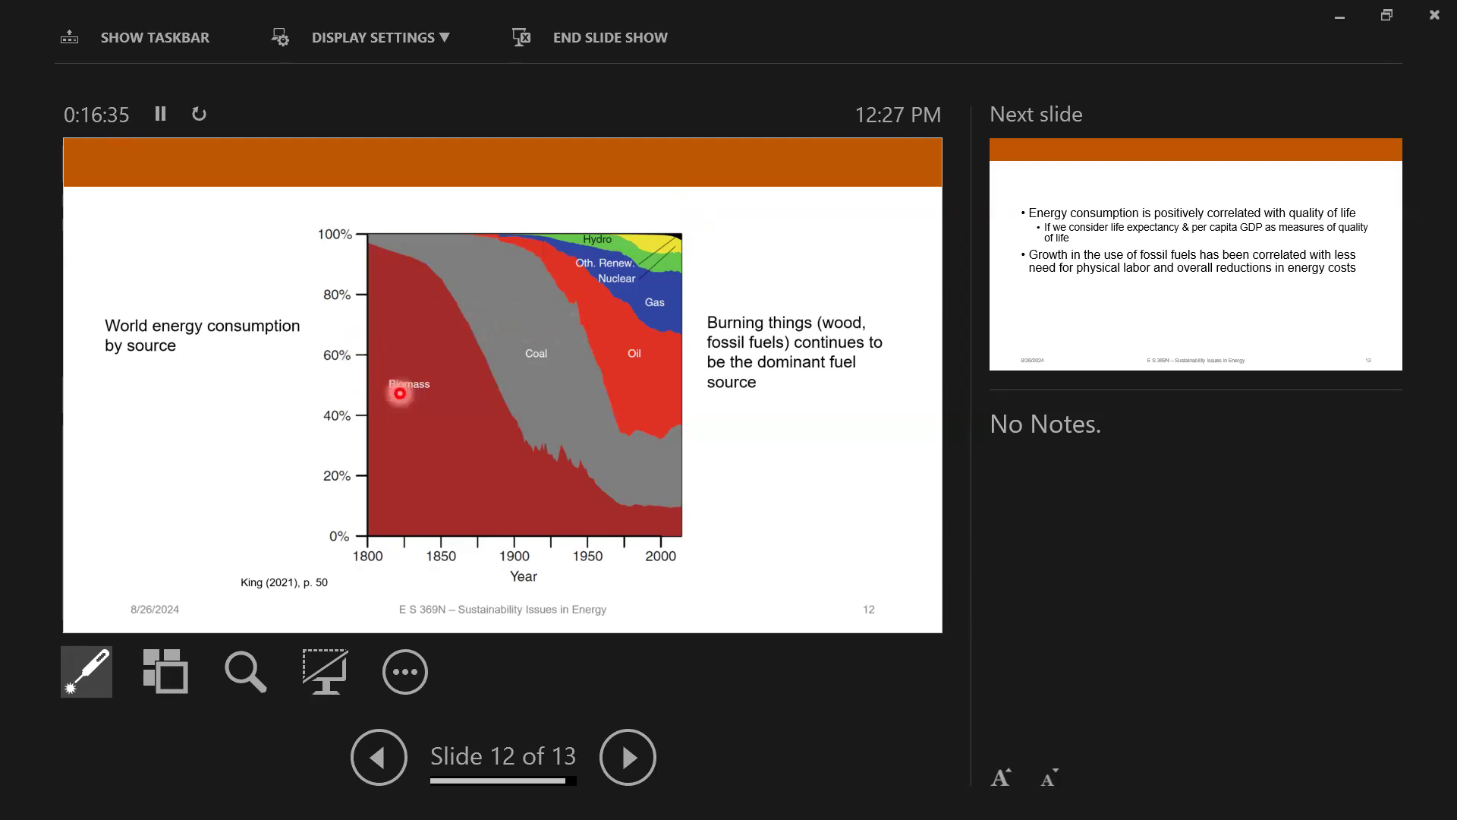
mouse_move(544, 309)
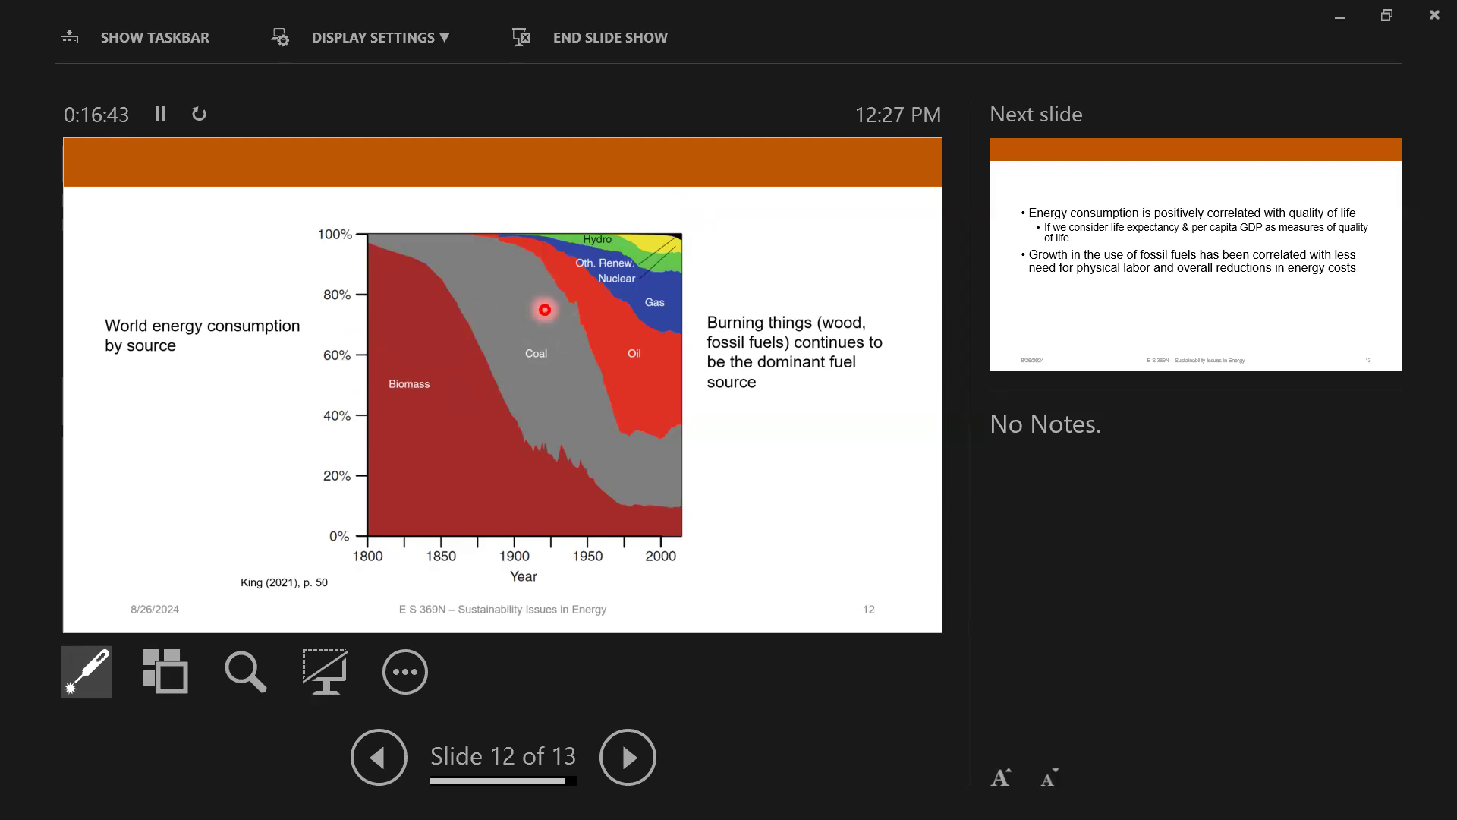
mouse_move(633, 351)
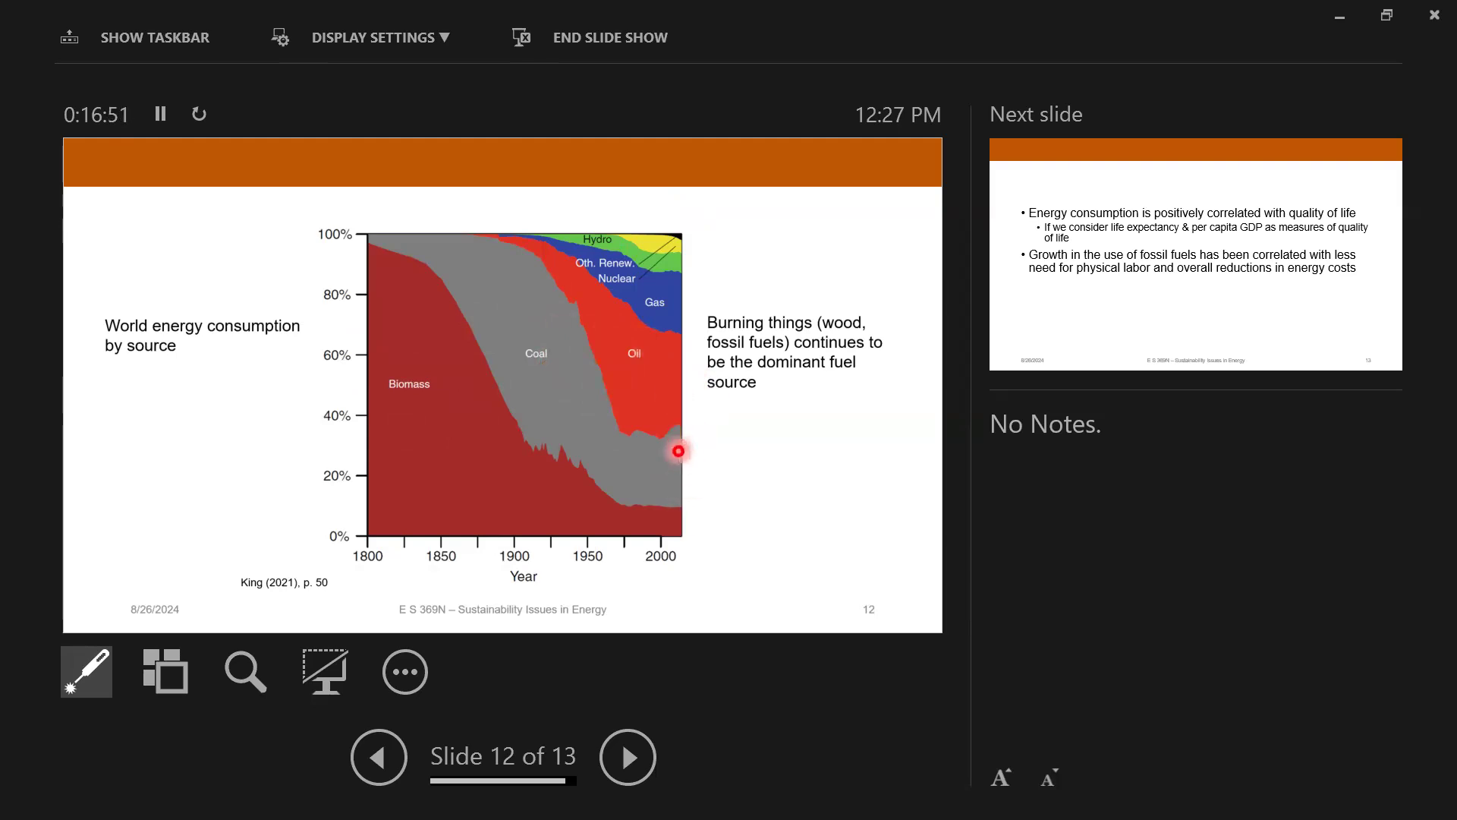
mouse_move(666, 361)
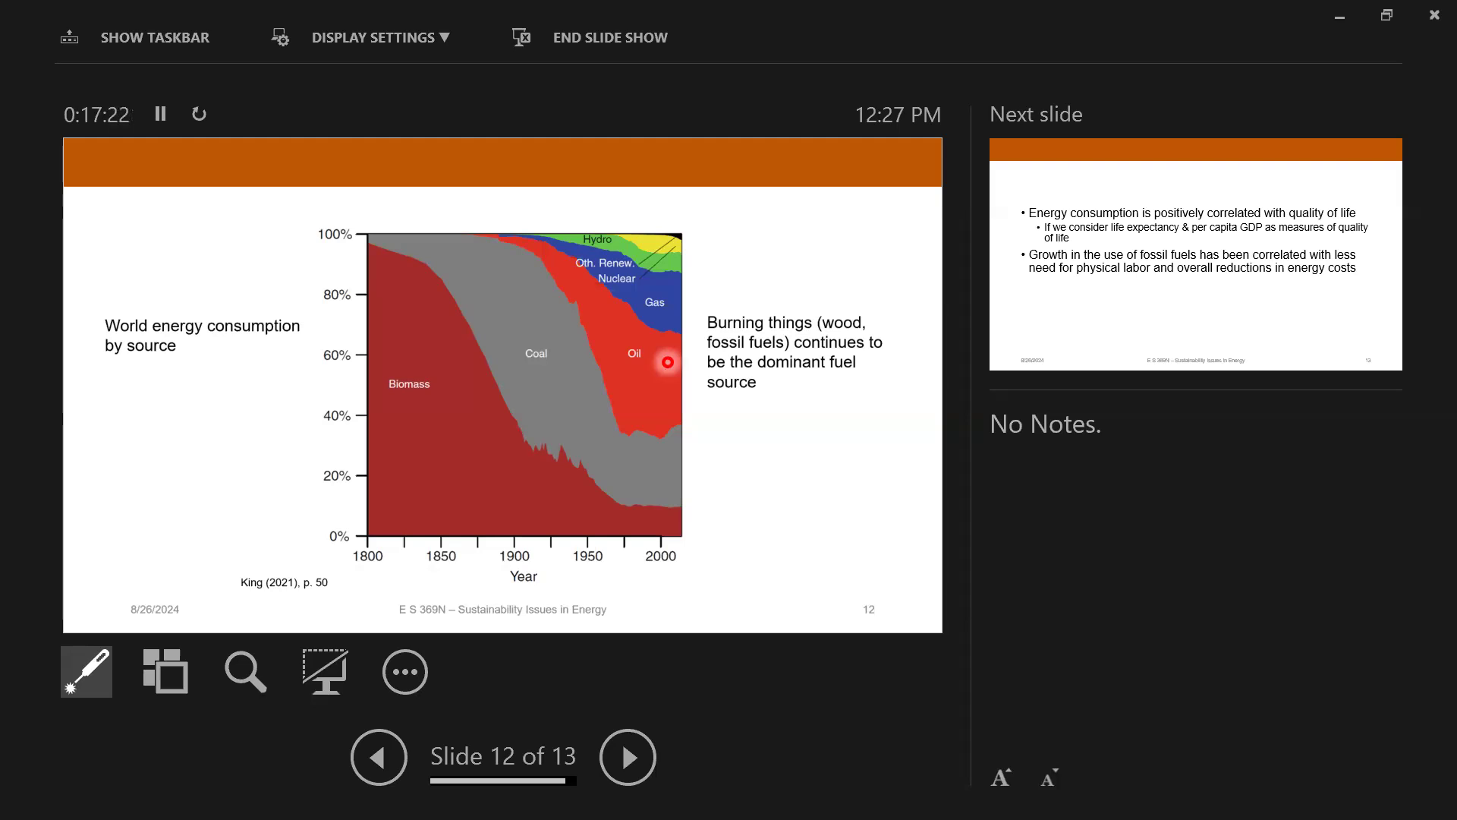
Step: Advance to final slide 13, then jump back to slide 6 on energy expenditure
click(628, 756)
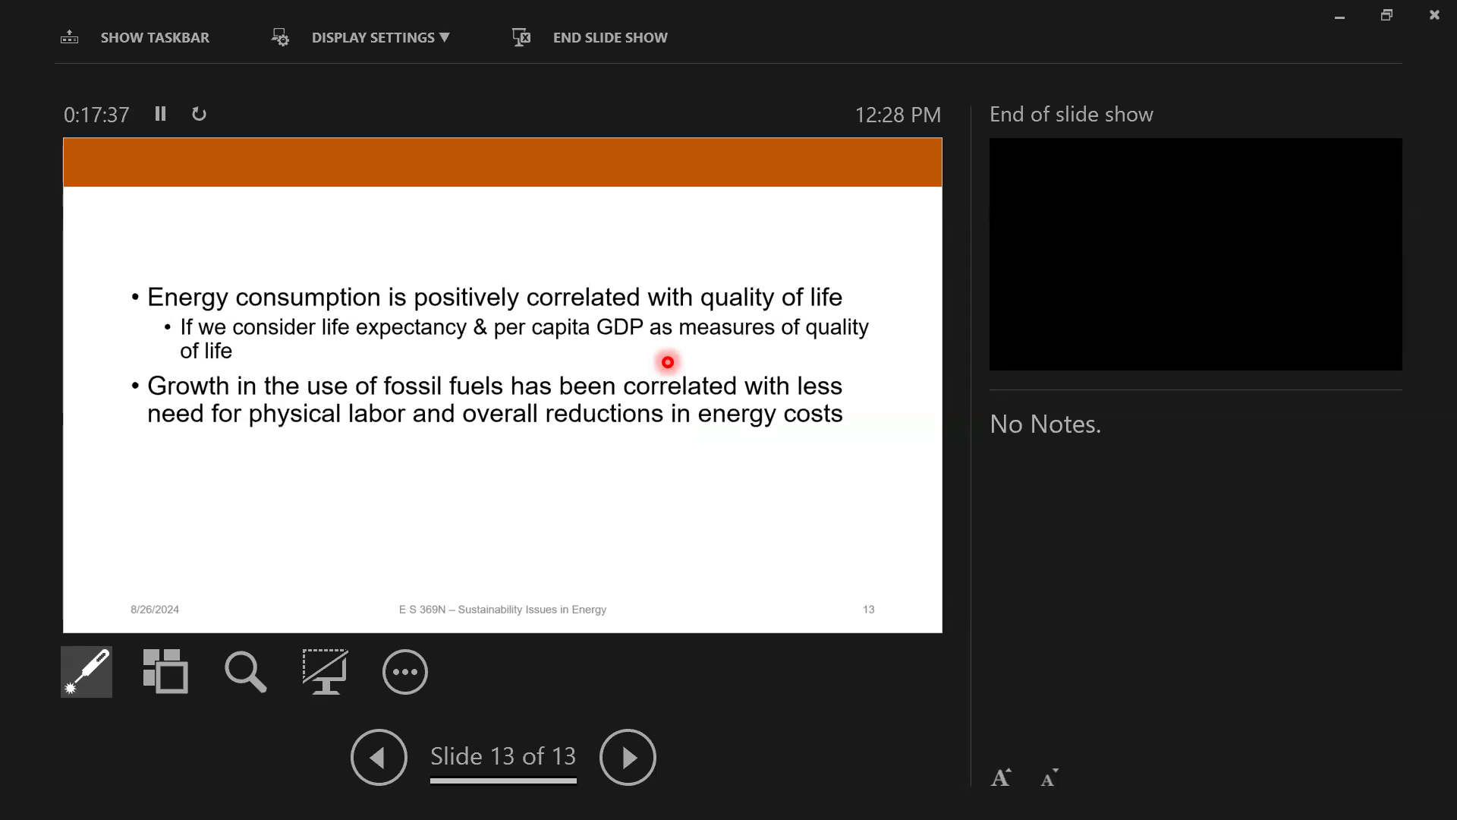
mouse_move(514, 477)
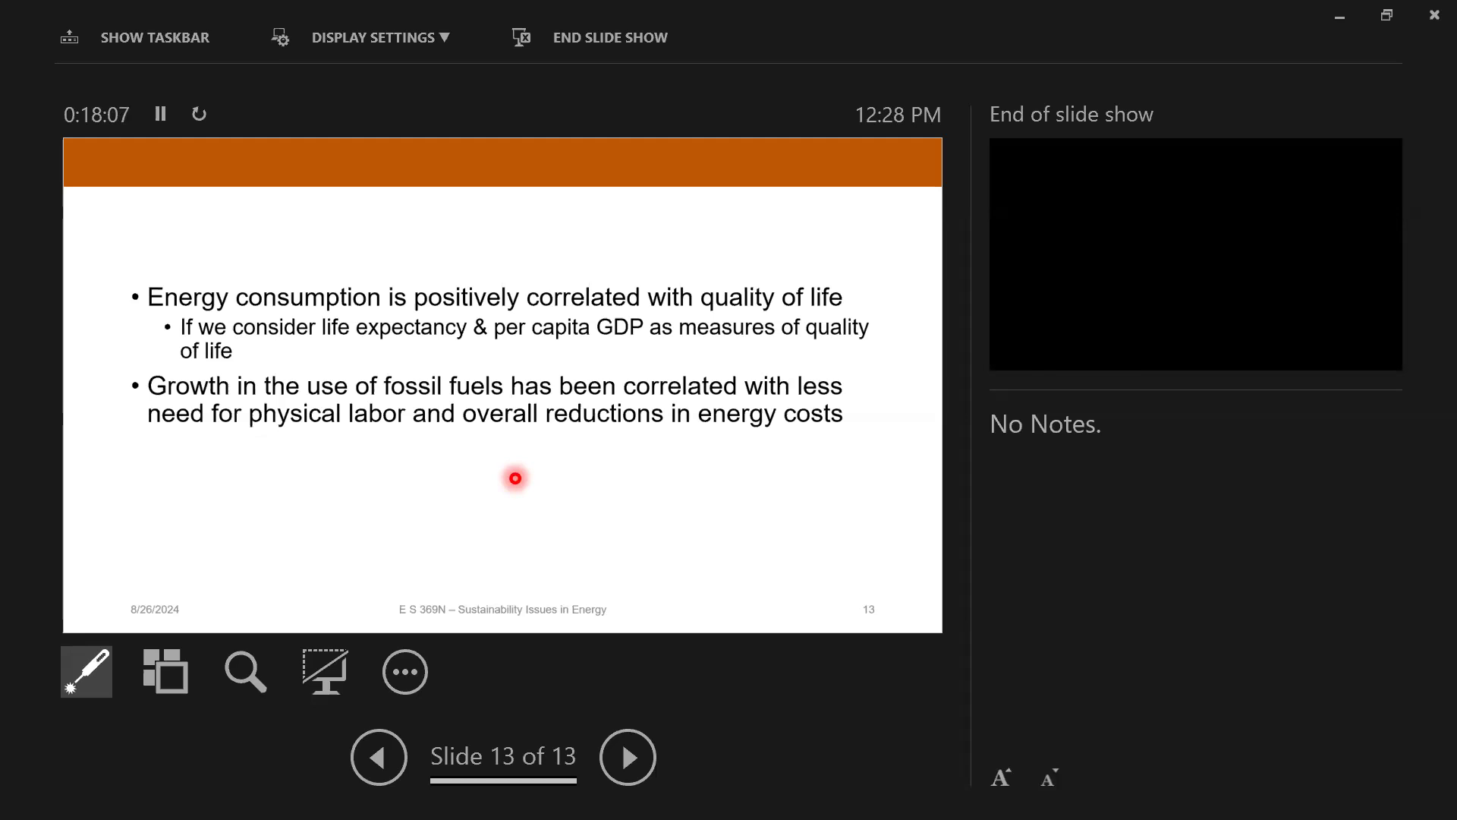
click(378, 756)
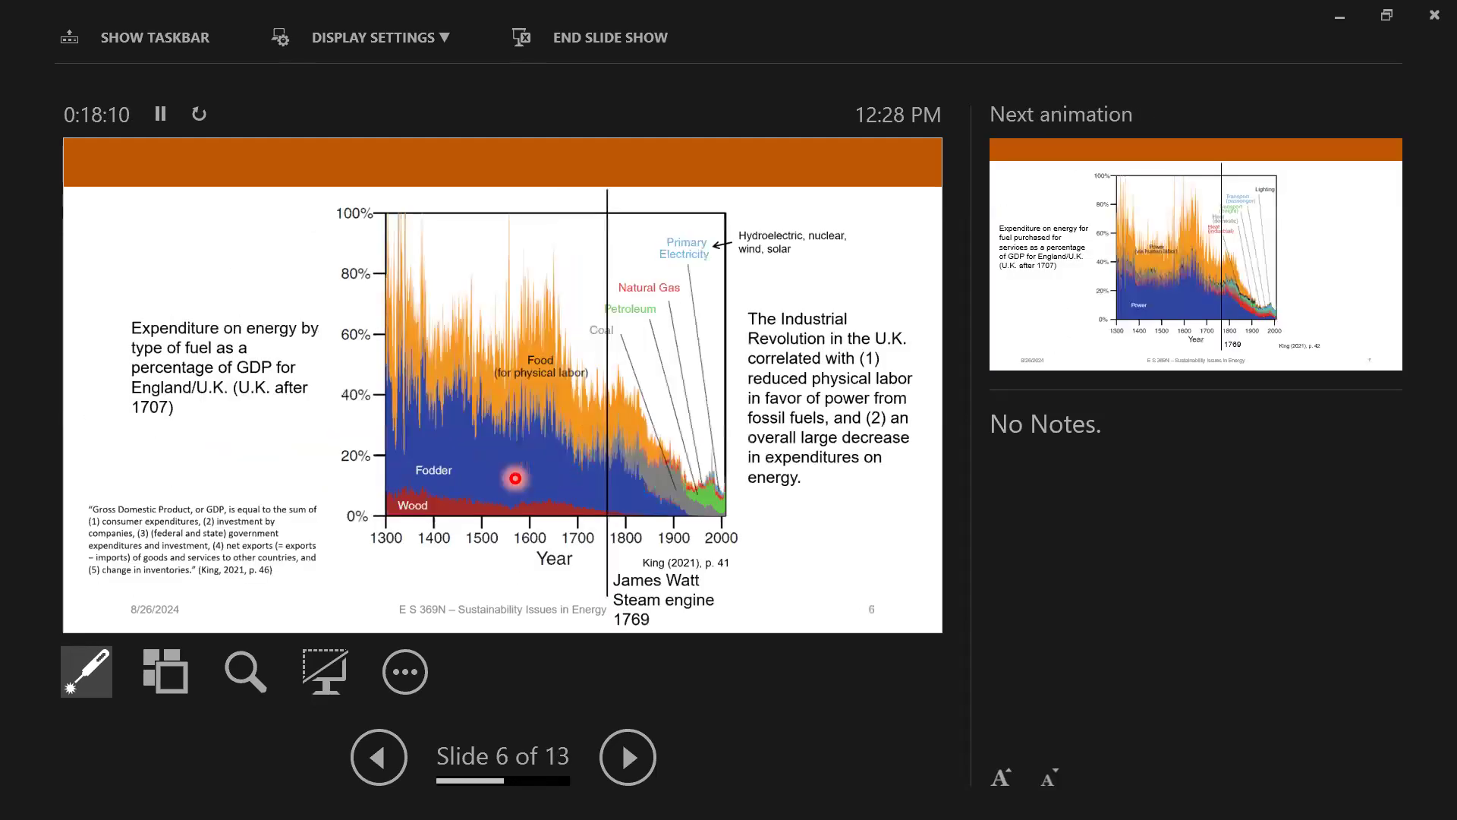
Step: Step back in Presenter View to slide 4, the King (2021) quotation on population and energy
click(377, 757)
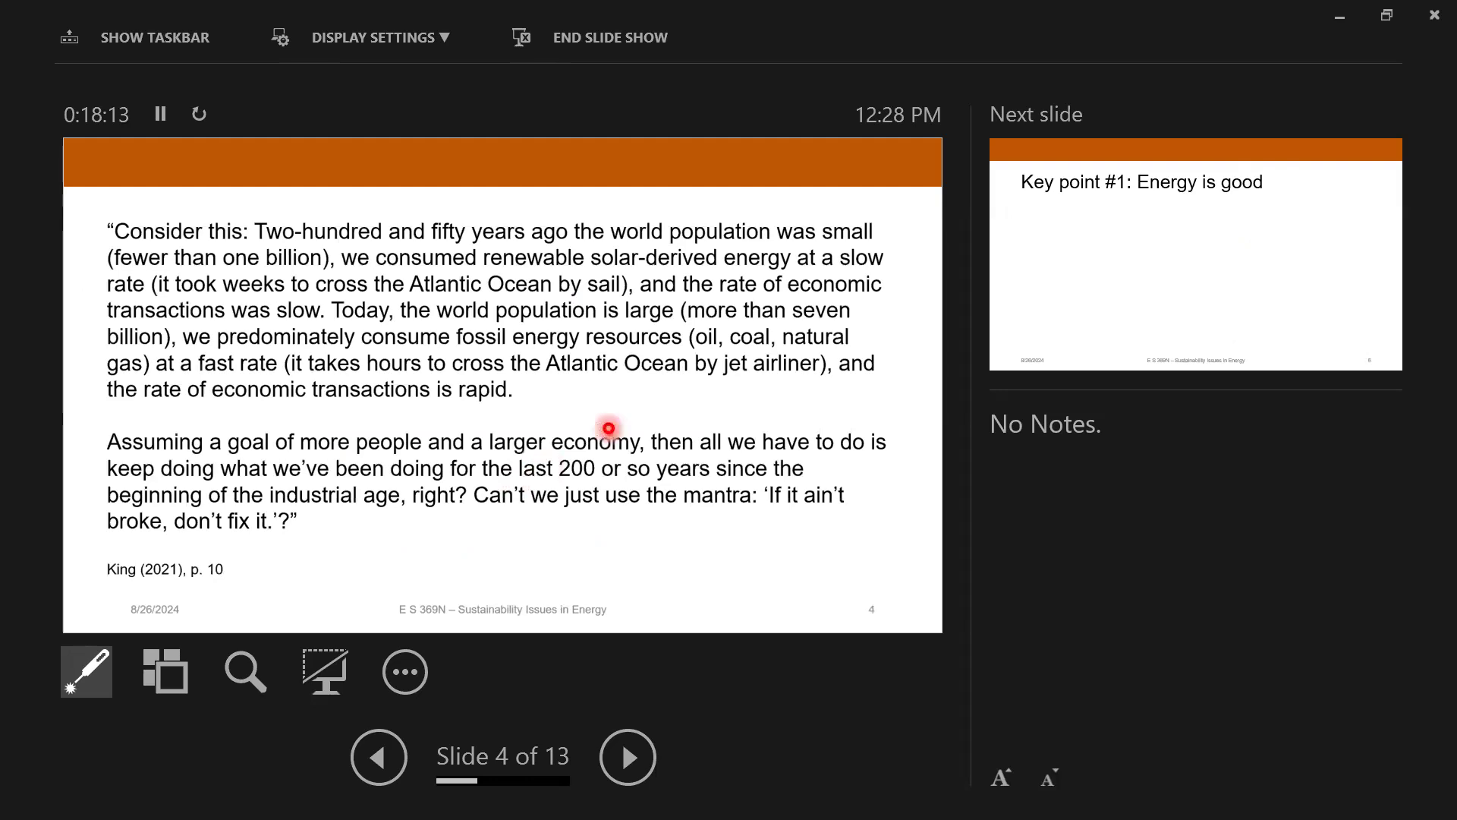
mouse_move(581, 402)
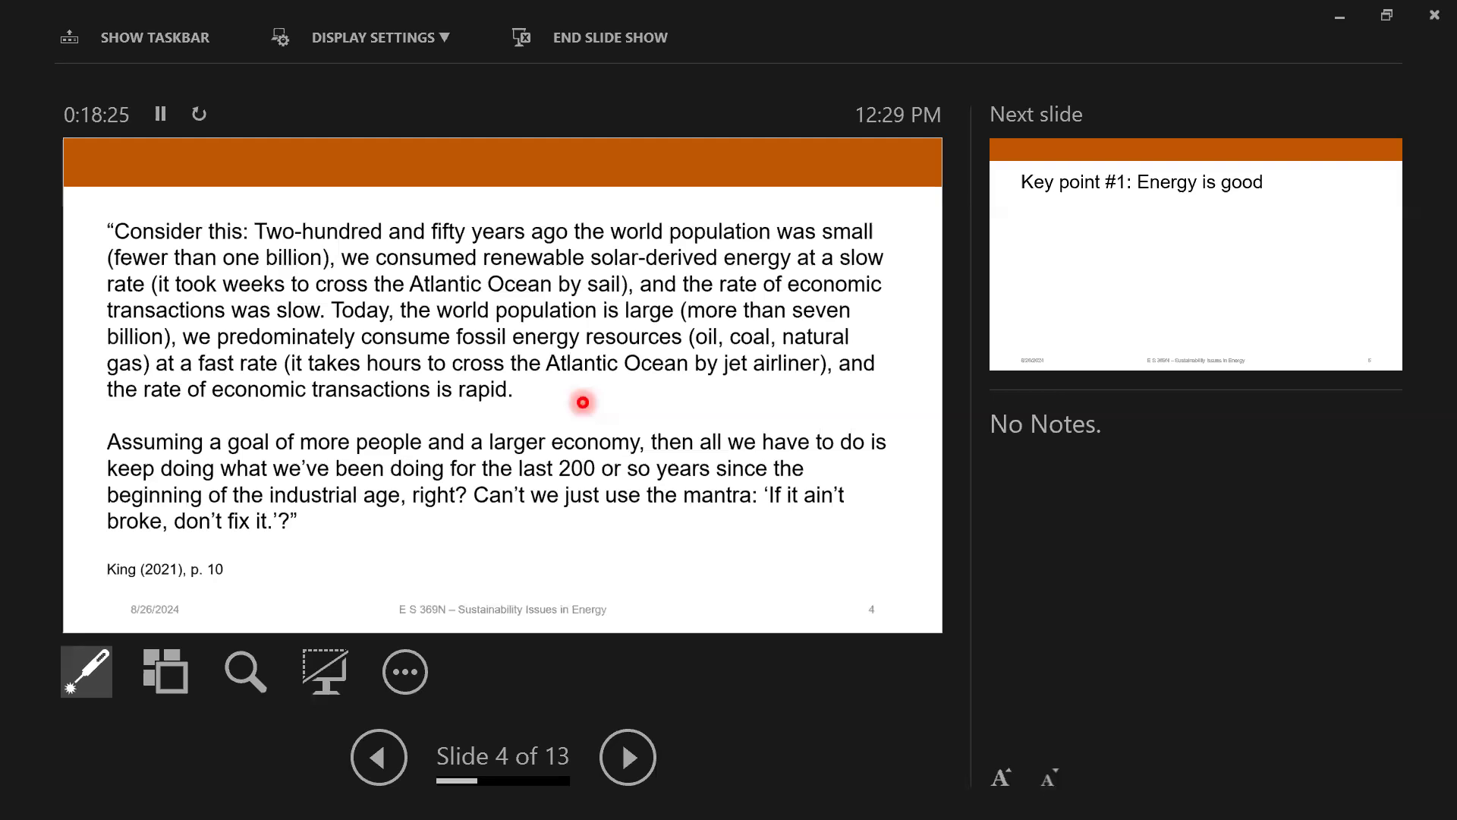
mouse_move(665, 369)
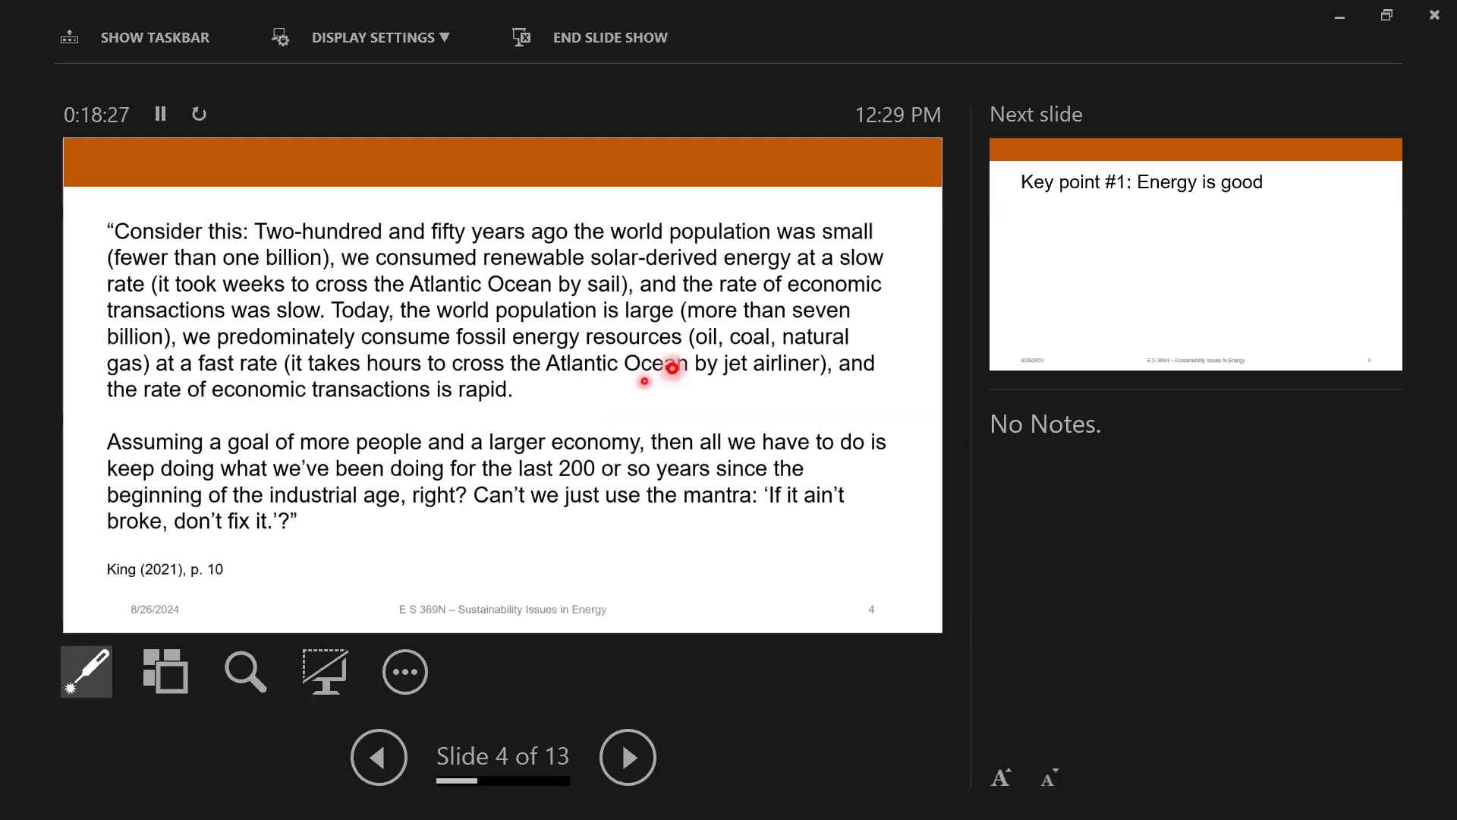
mouse_move(744, 282)
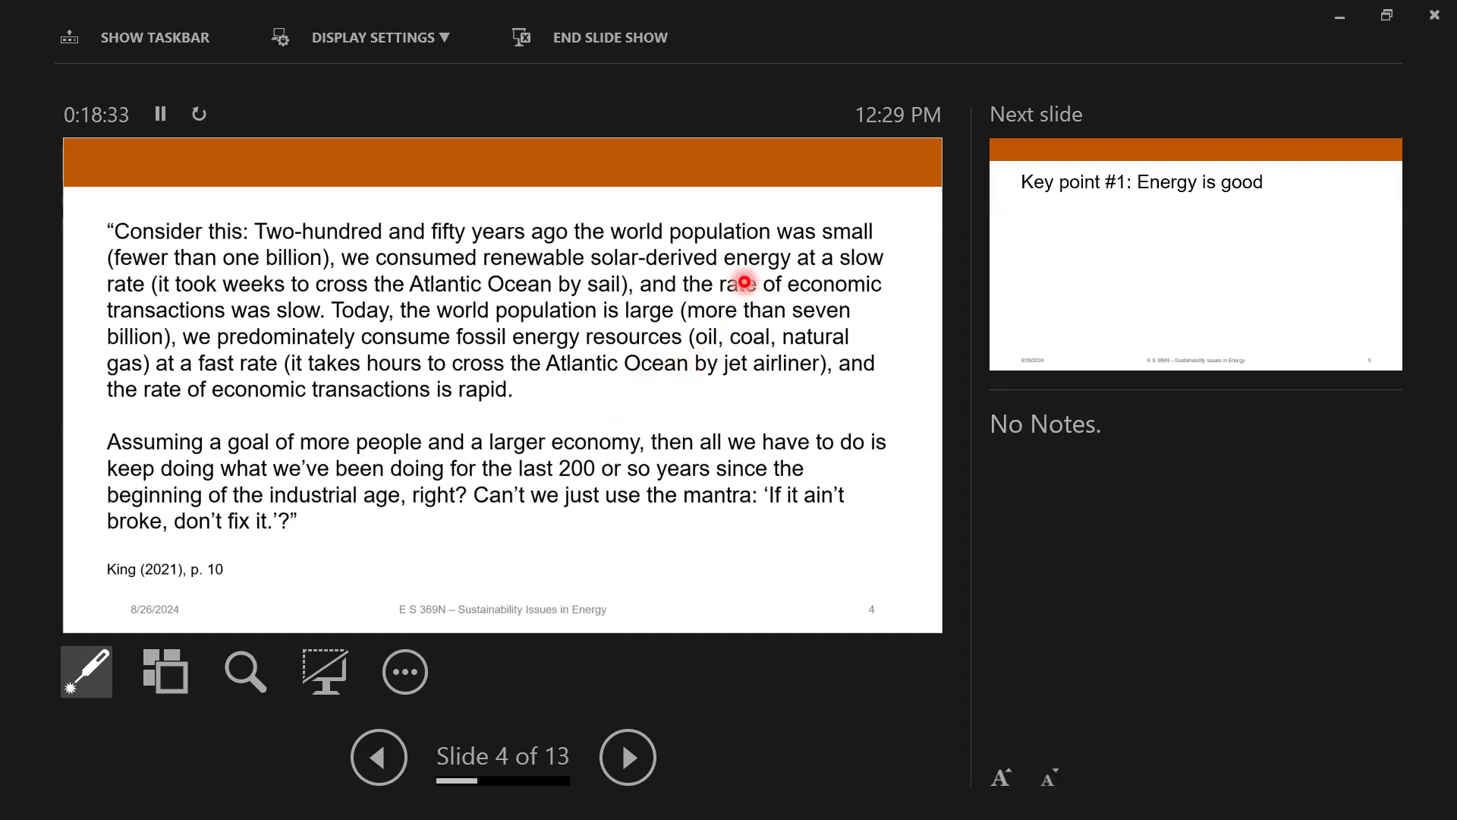
mouse_move(712, 231)
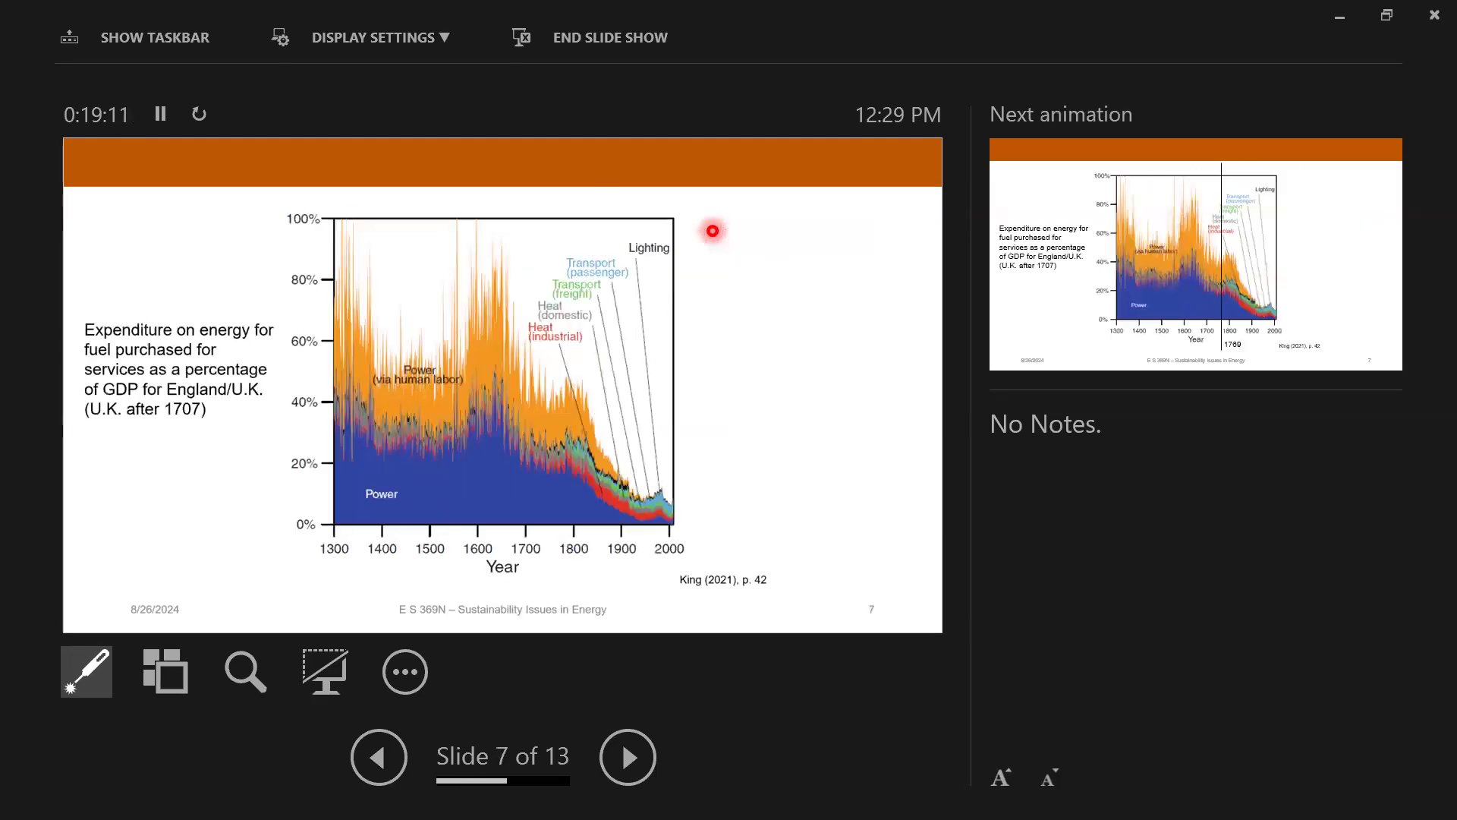
Step: Advance to slide 9, the 2013 life expectancy versus energy use scatter plot
click(627, 756)
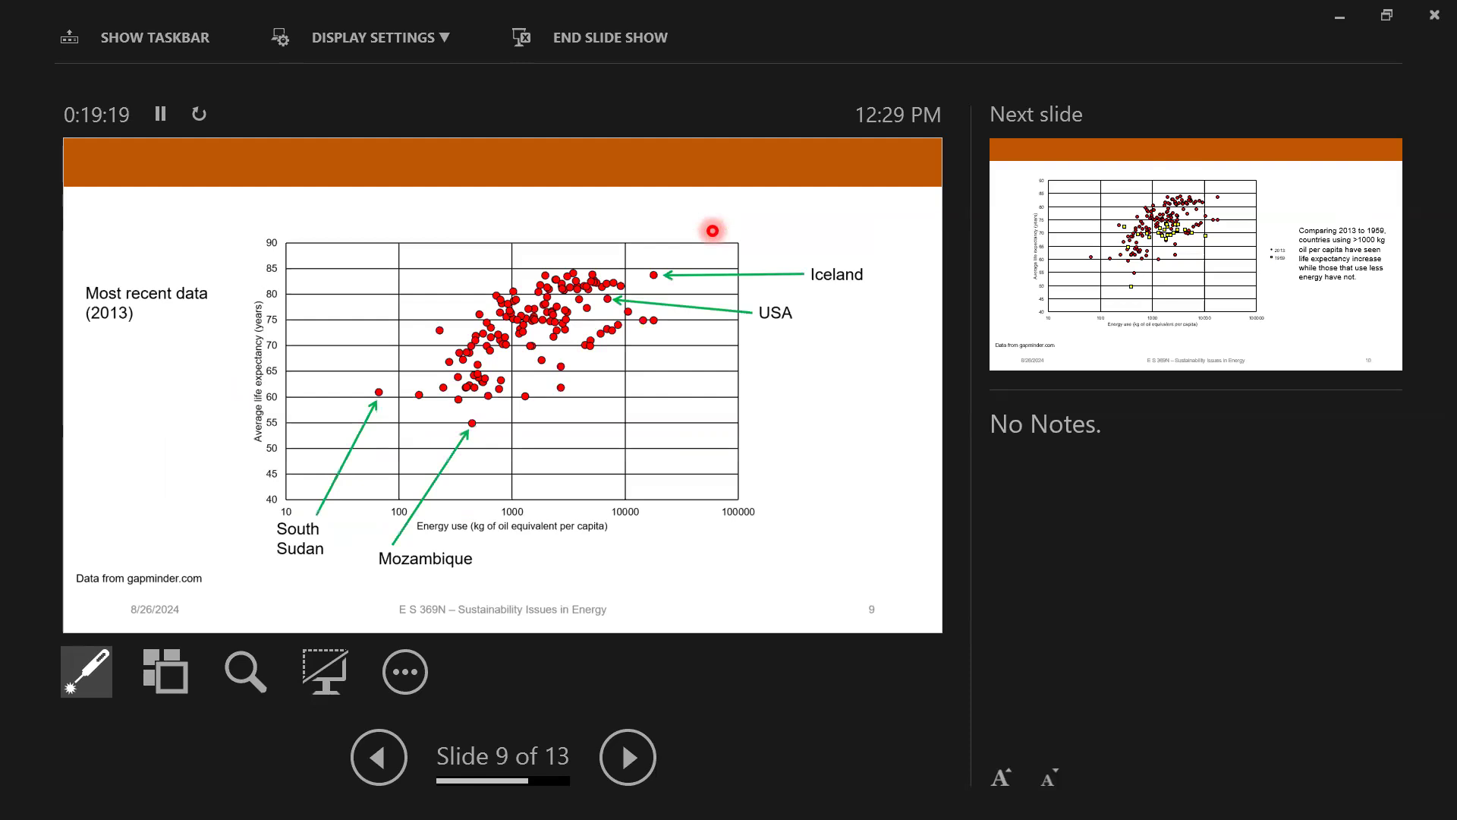
mouse_move(609, 278)
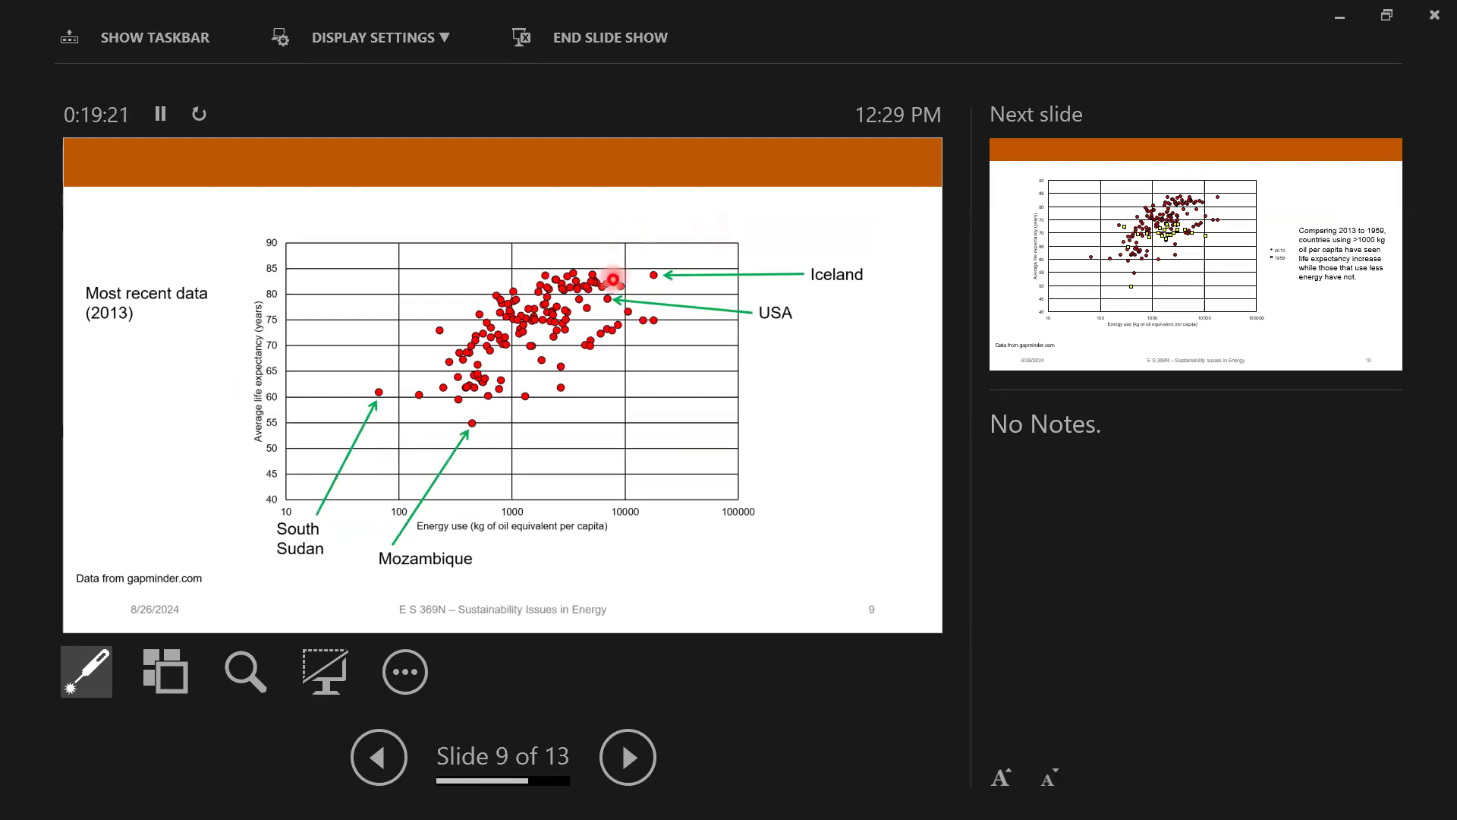
mouse_move(628, 269)
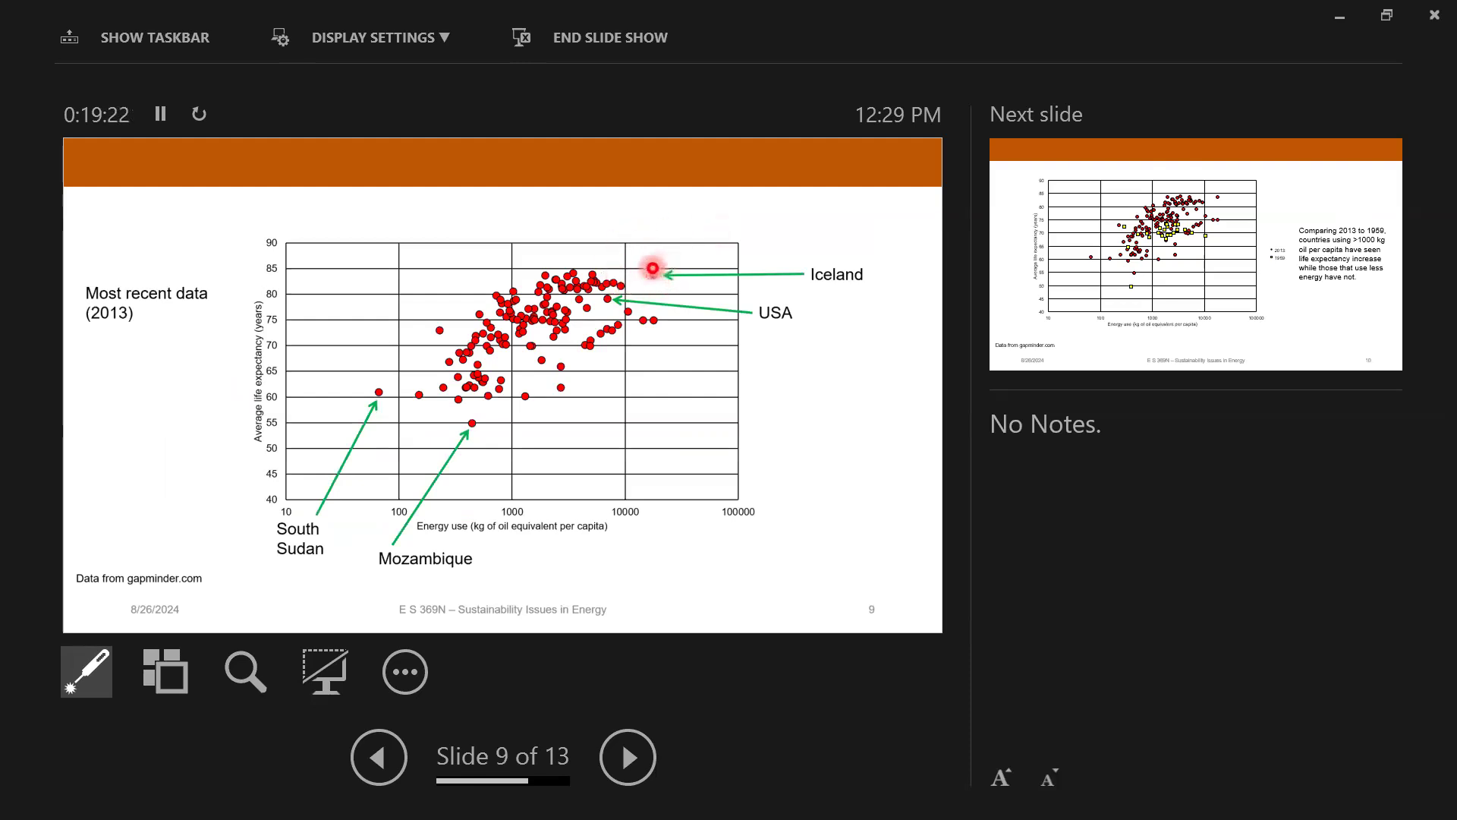
mouse_move(671, 283)
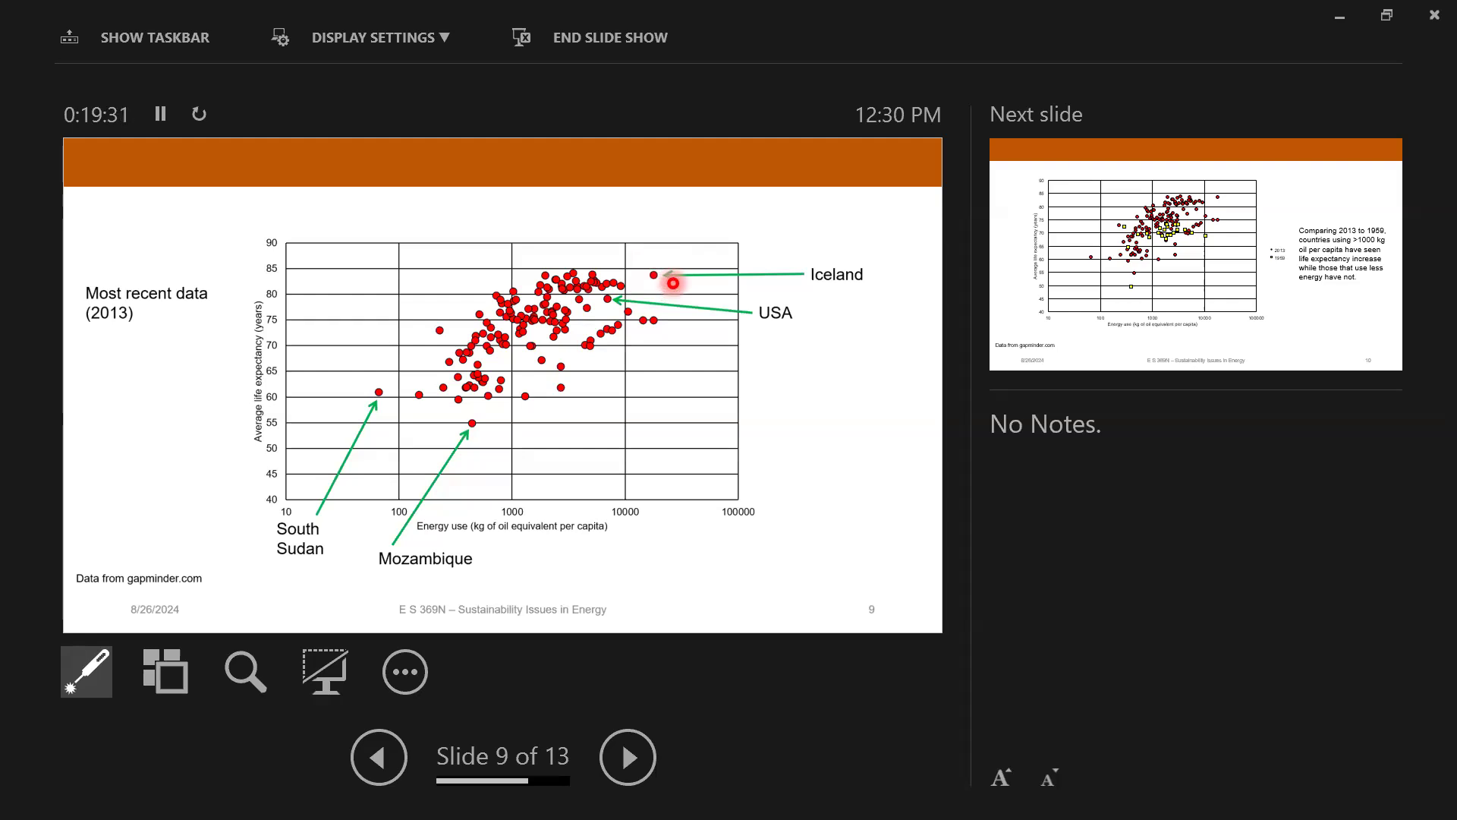
mouse_move(585, 255)
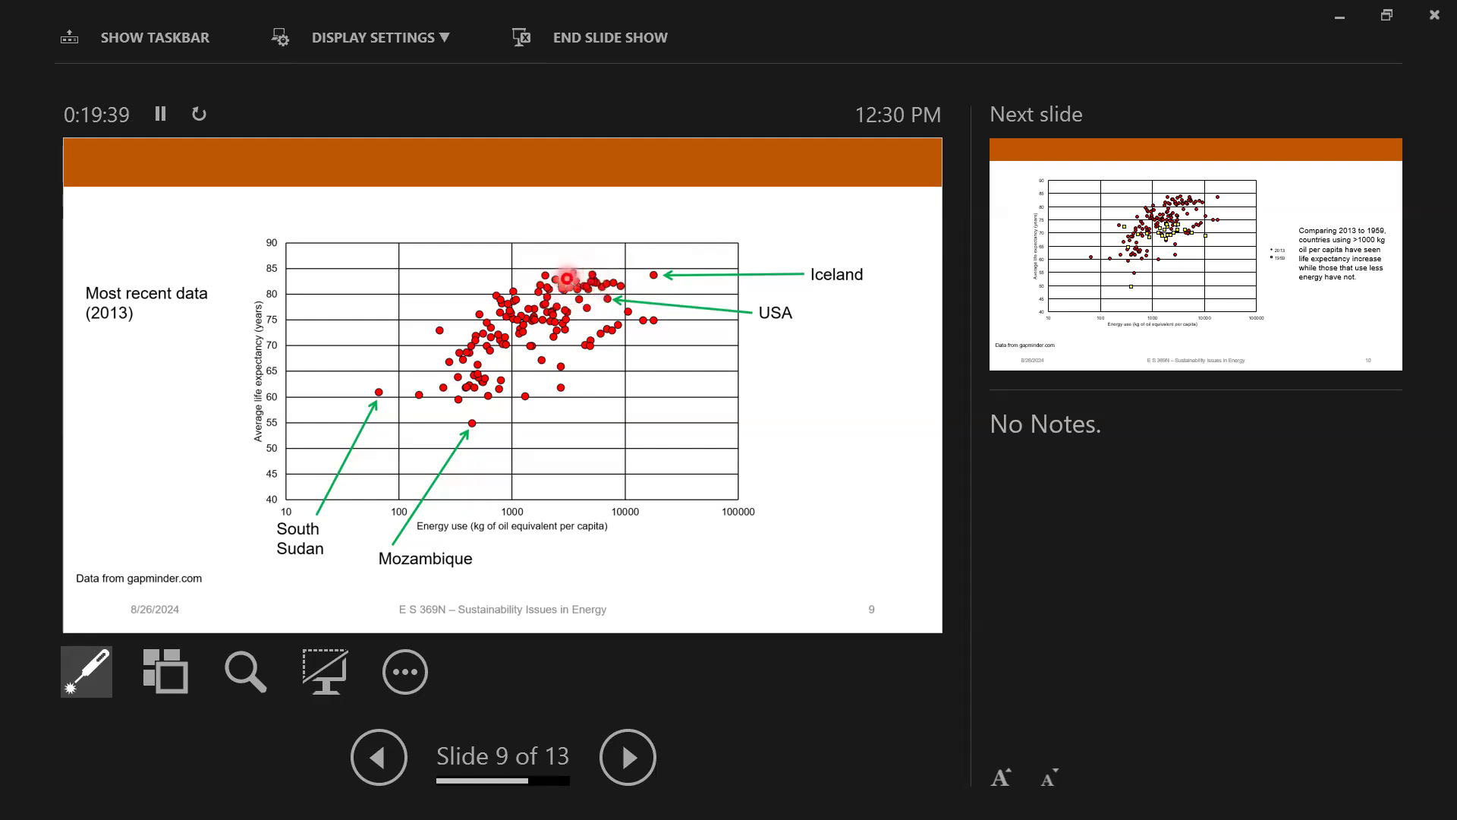
mouse_move(595, 283)
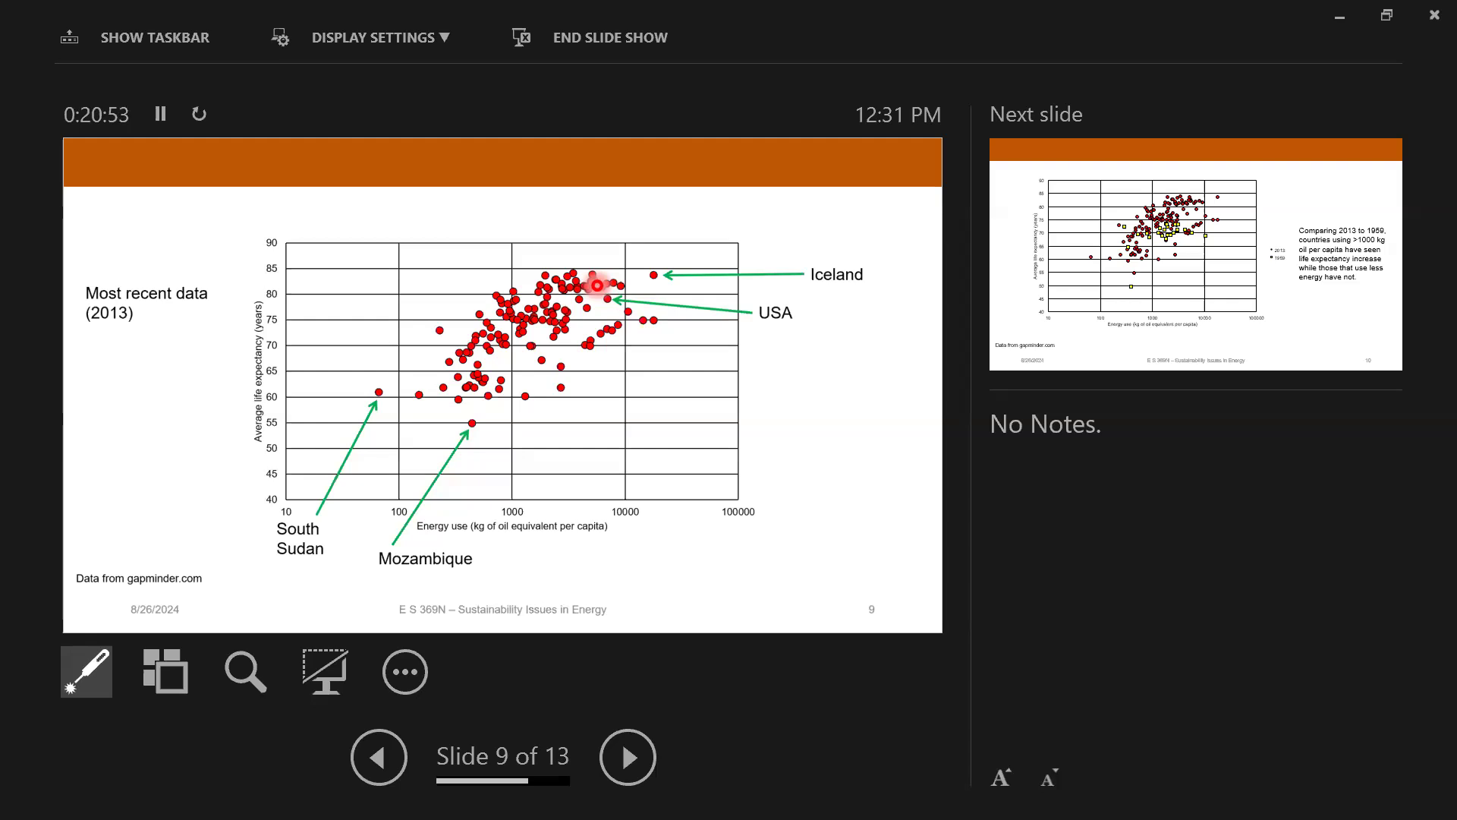
Step: End the slide show and open the lecture1_2 deck from the class lectures folder
click(611, 37)
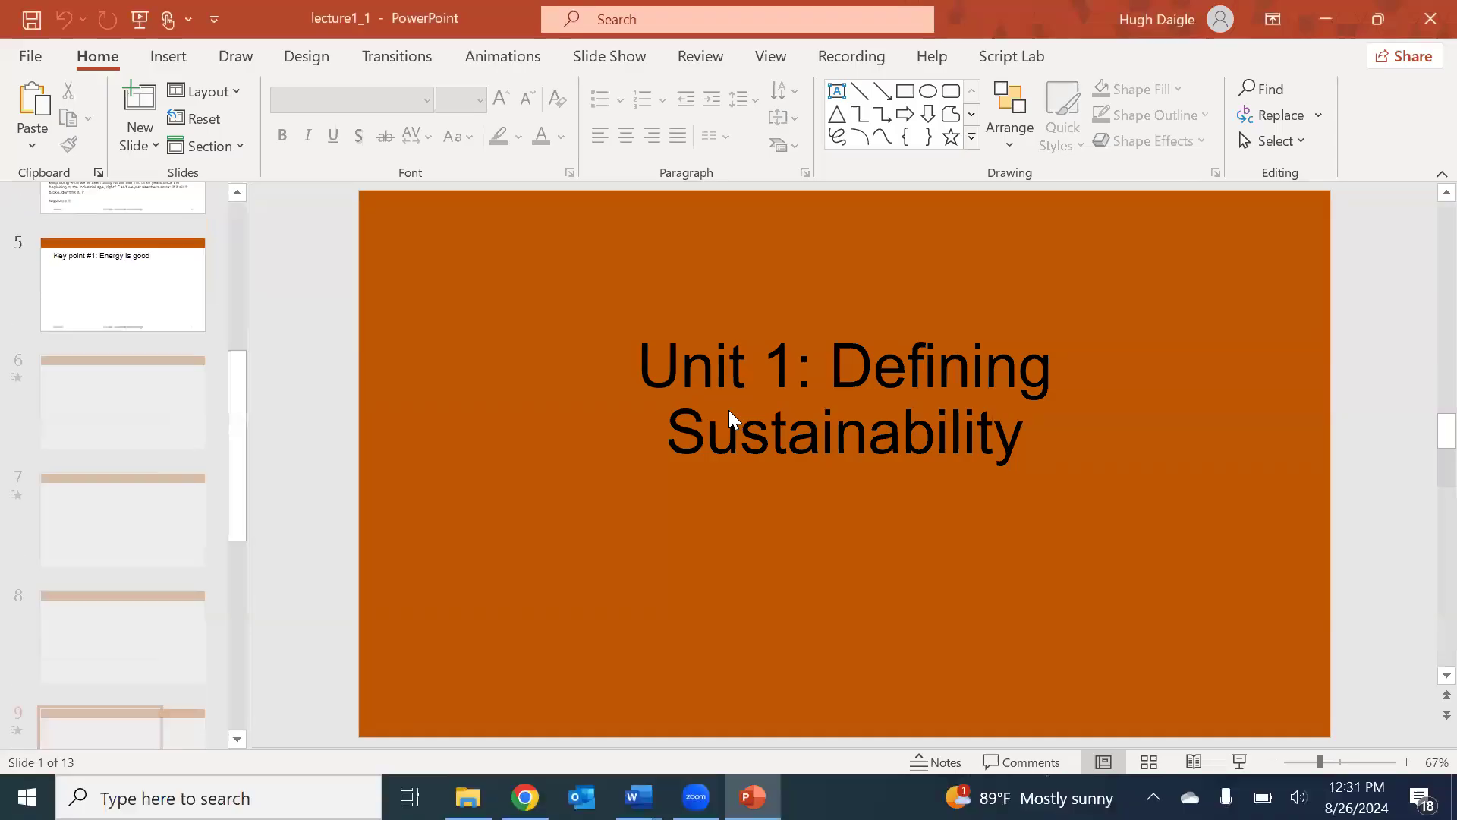
click(468, 796)
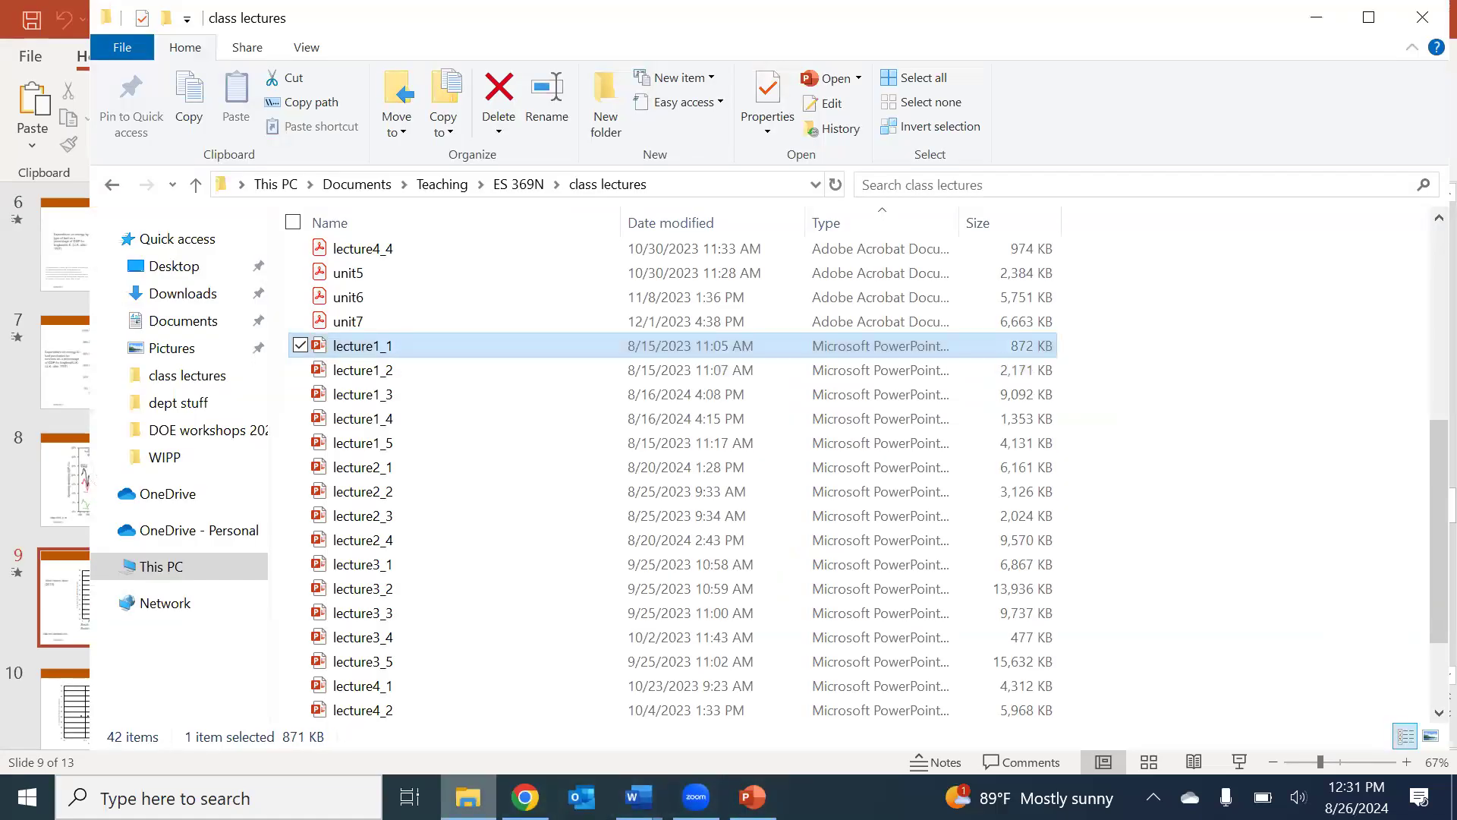
double_click(363, 369)
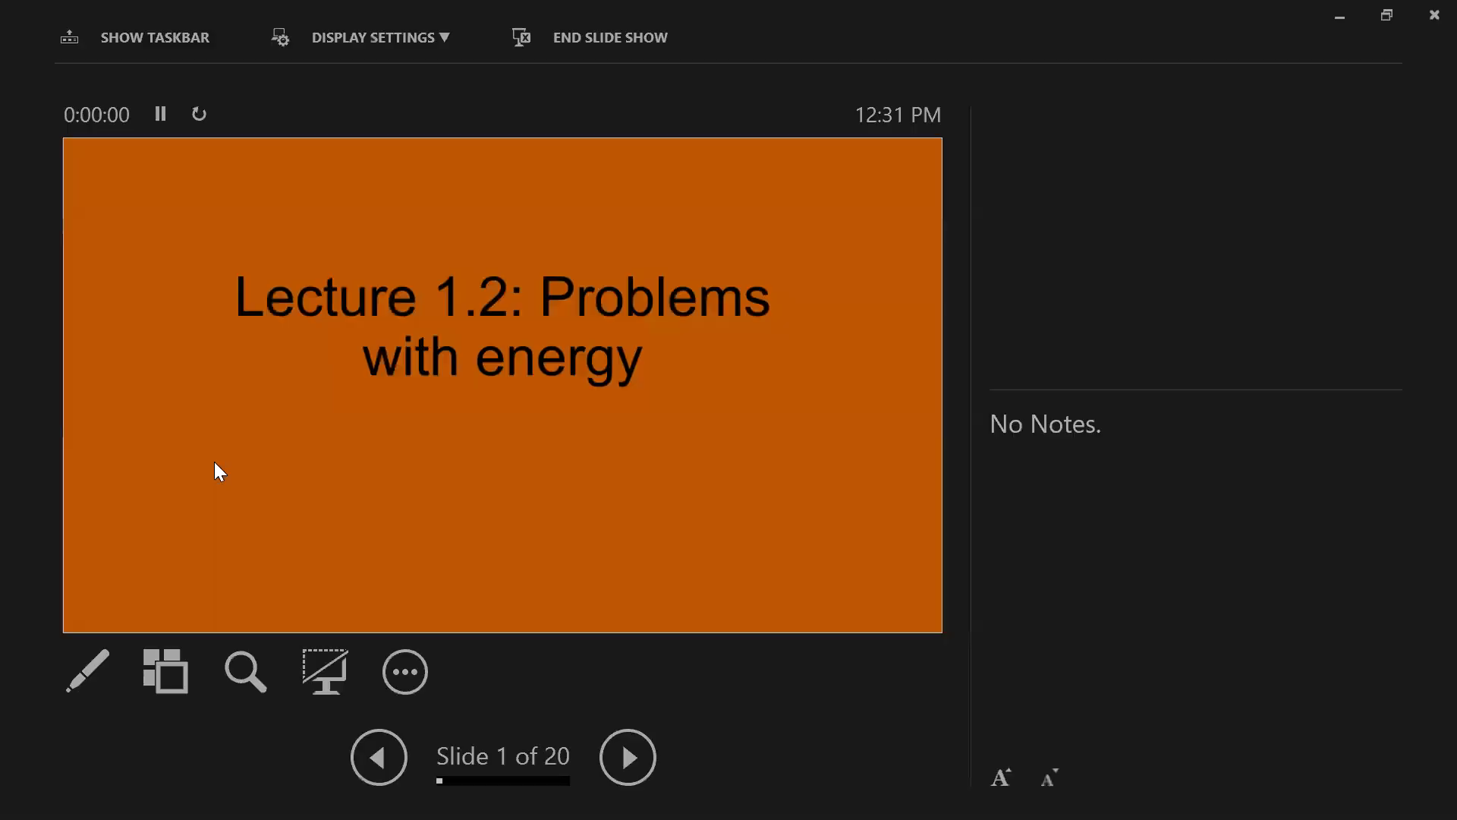
Step: Turn on the Laser Pointer and advance the Lecture 1.2 show toward slide 3 on ice cores
click(86, 671)
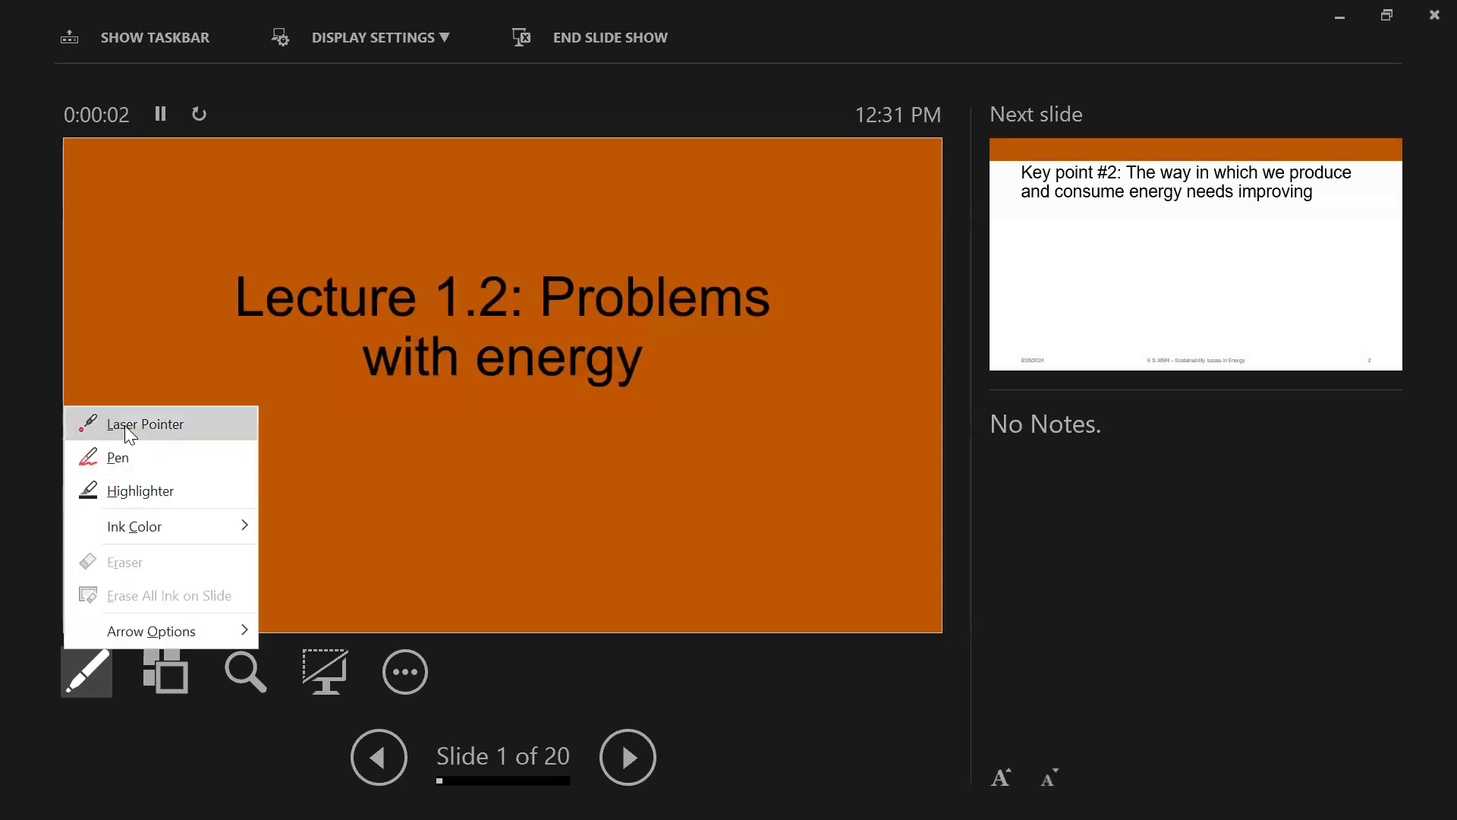
click(146, 424)
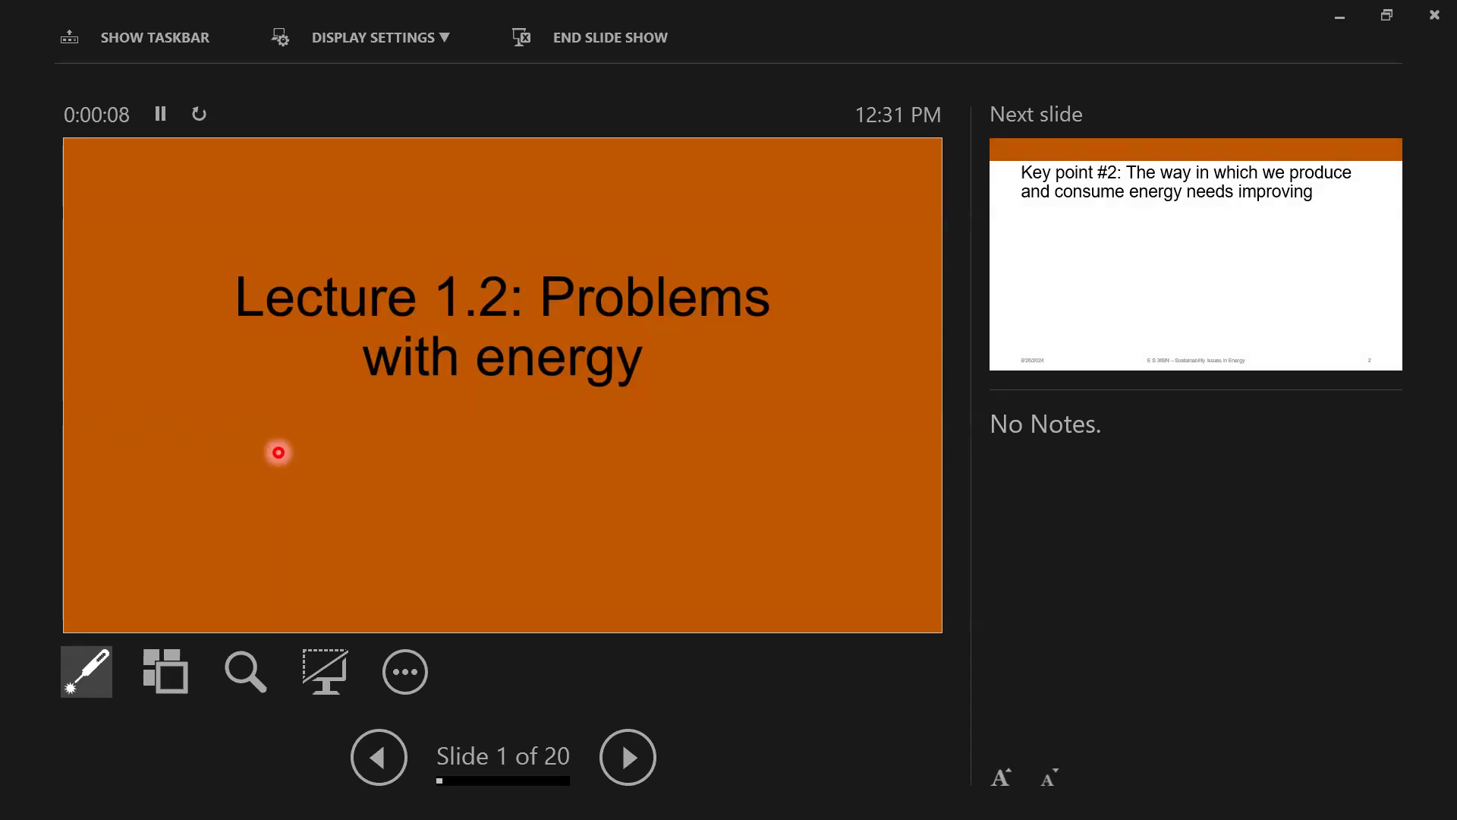
click(628, 757)
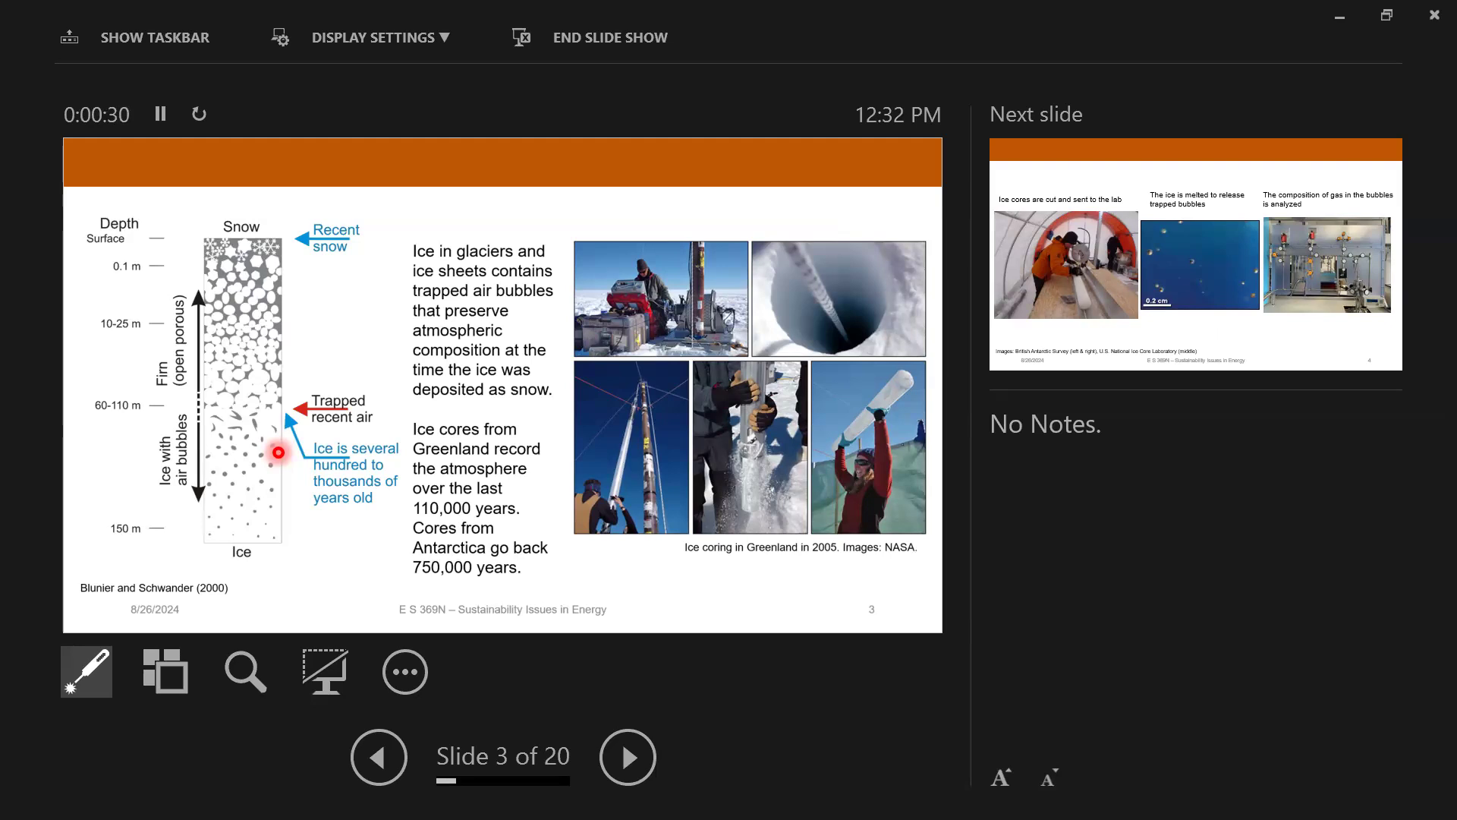
mouse_move(288, 414)
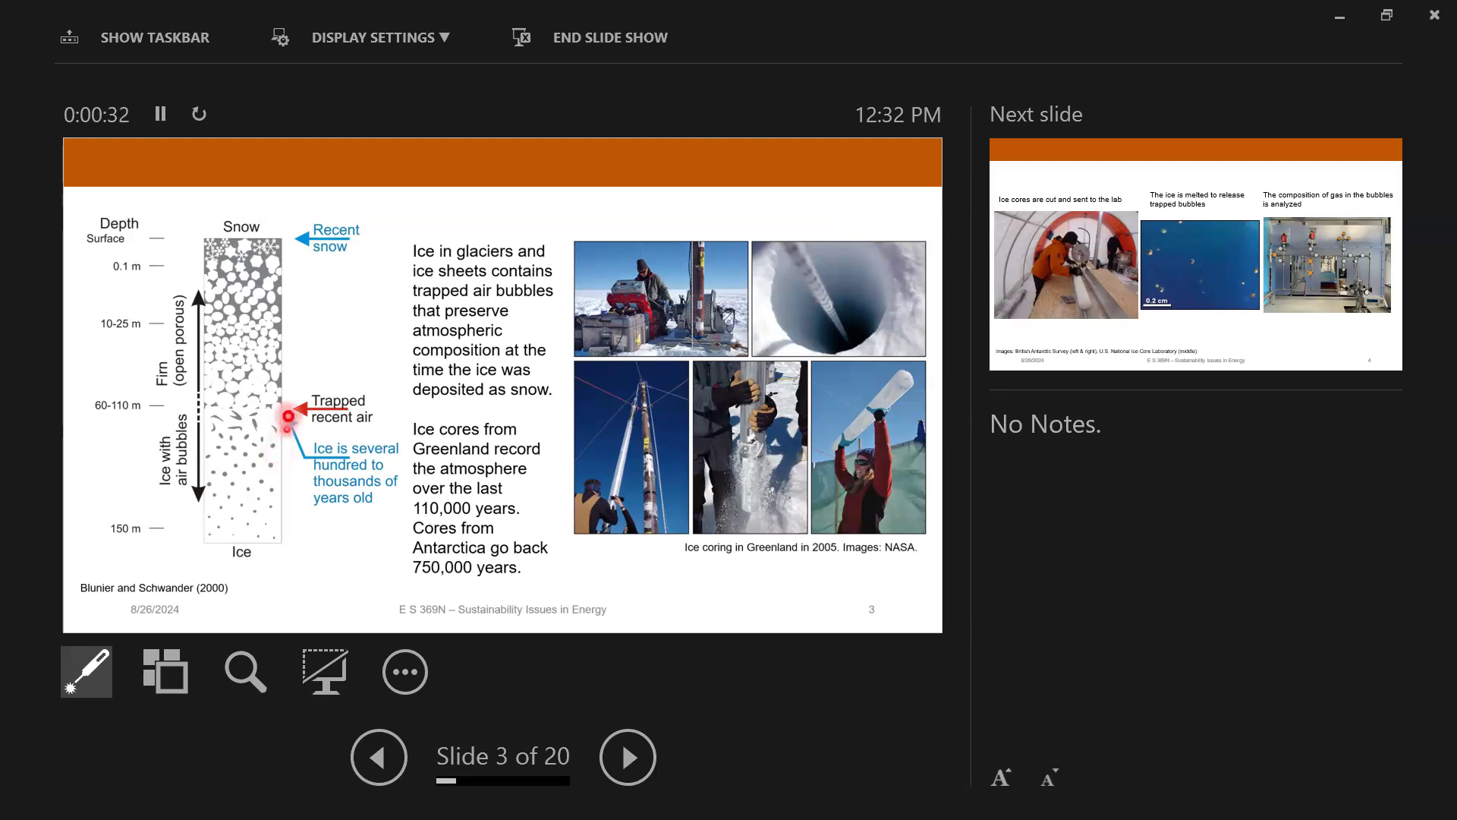
mouse_move(285, 239)
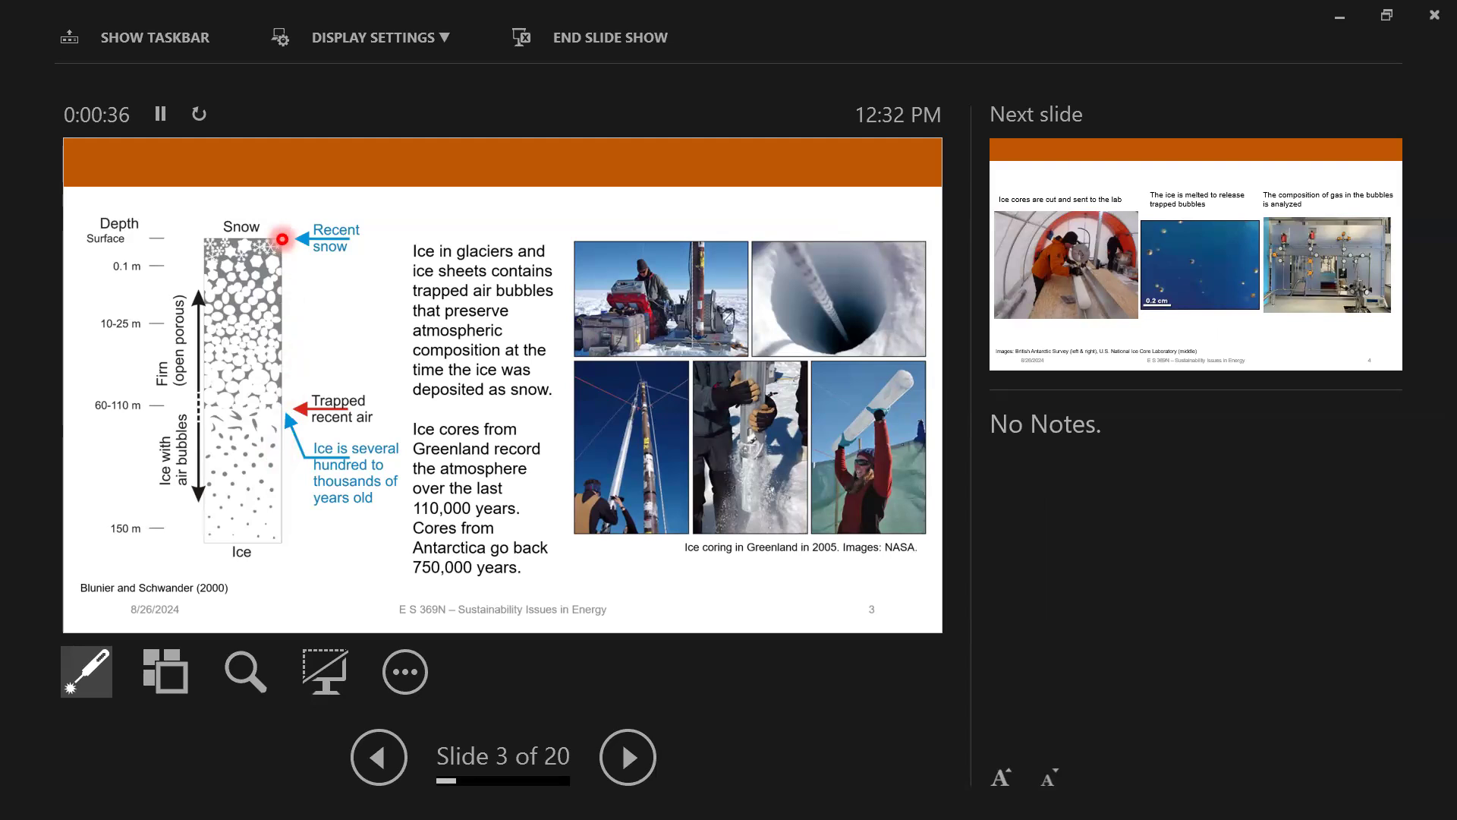
mouse_move(248, 244)
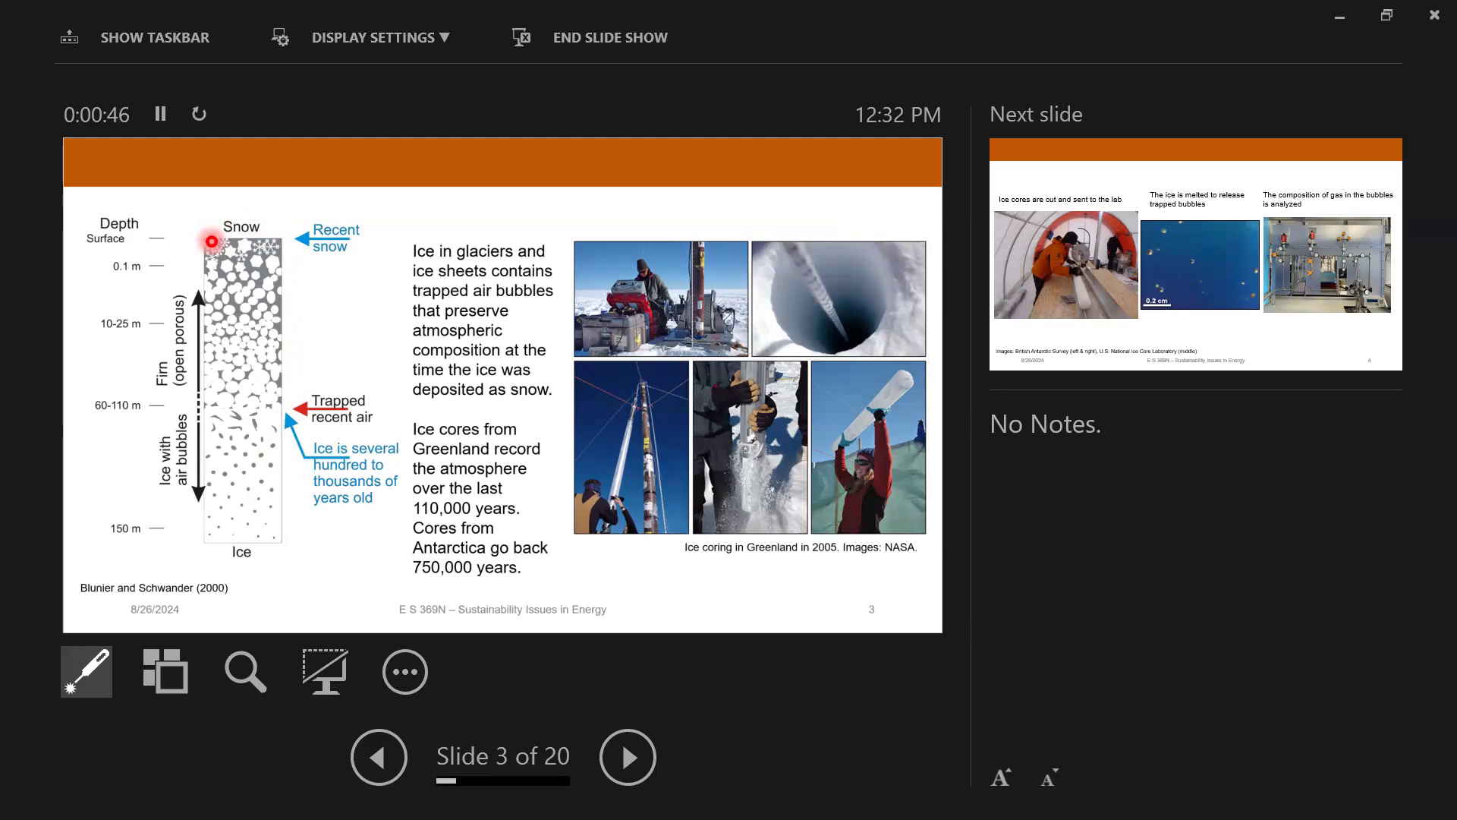
mouse_move(255, 294)
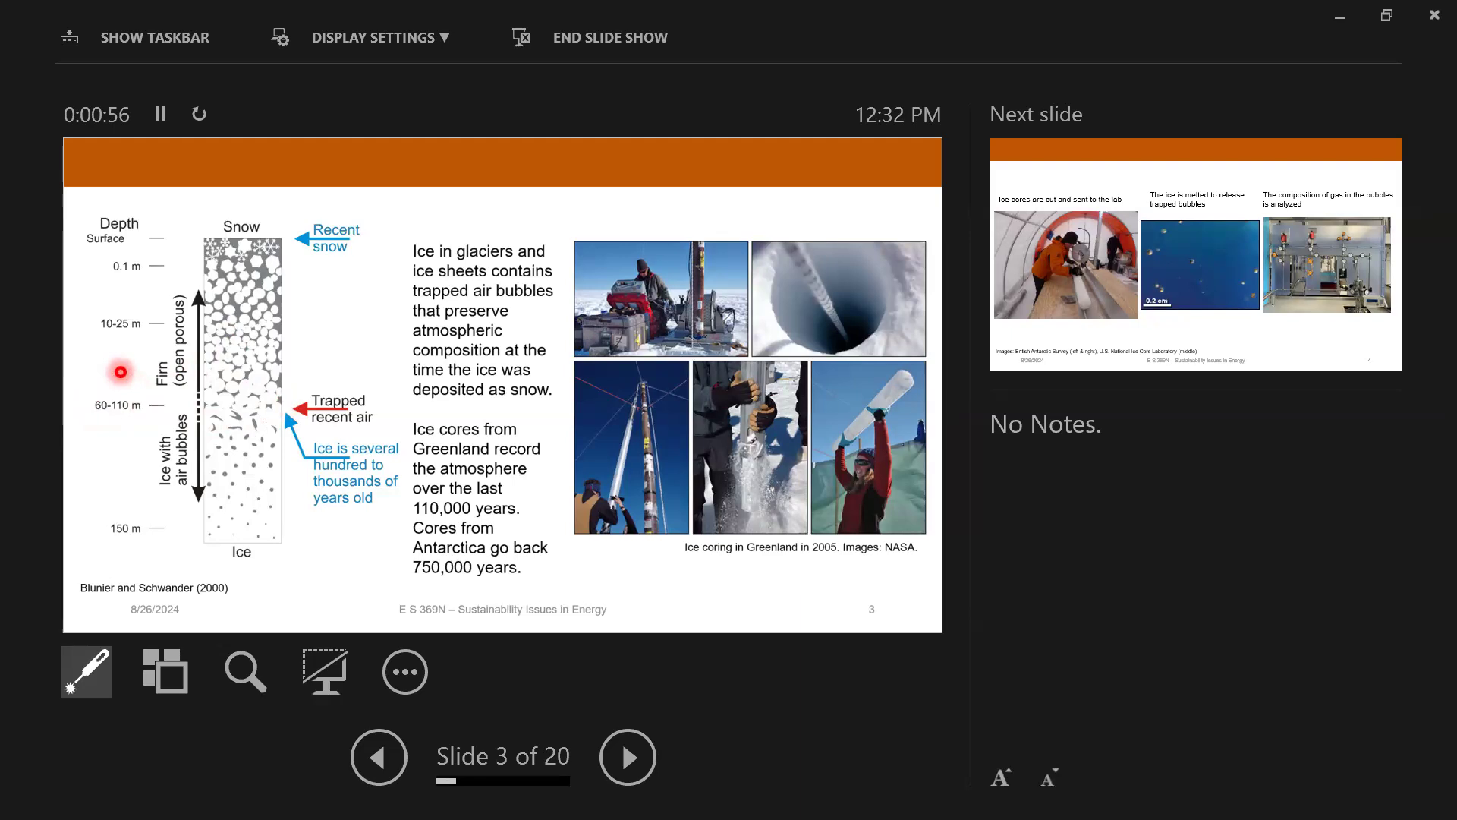
mouse_move(254, 314)
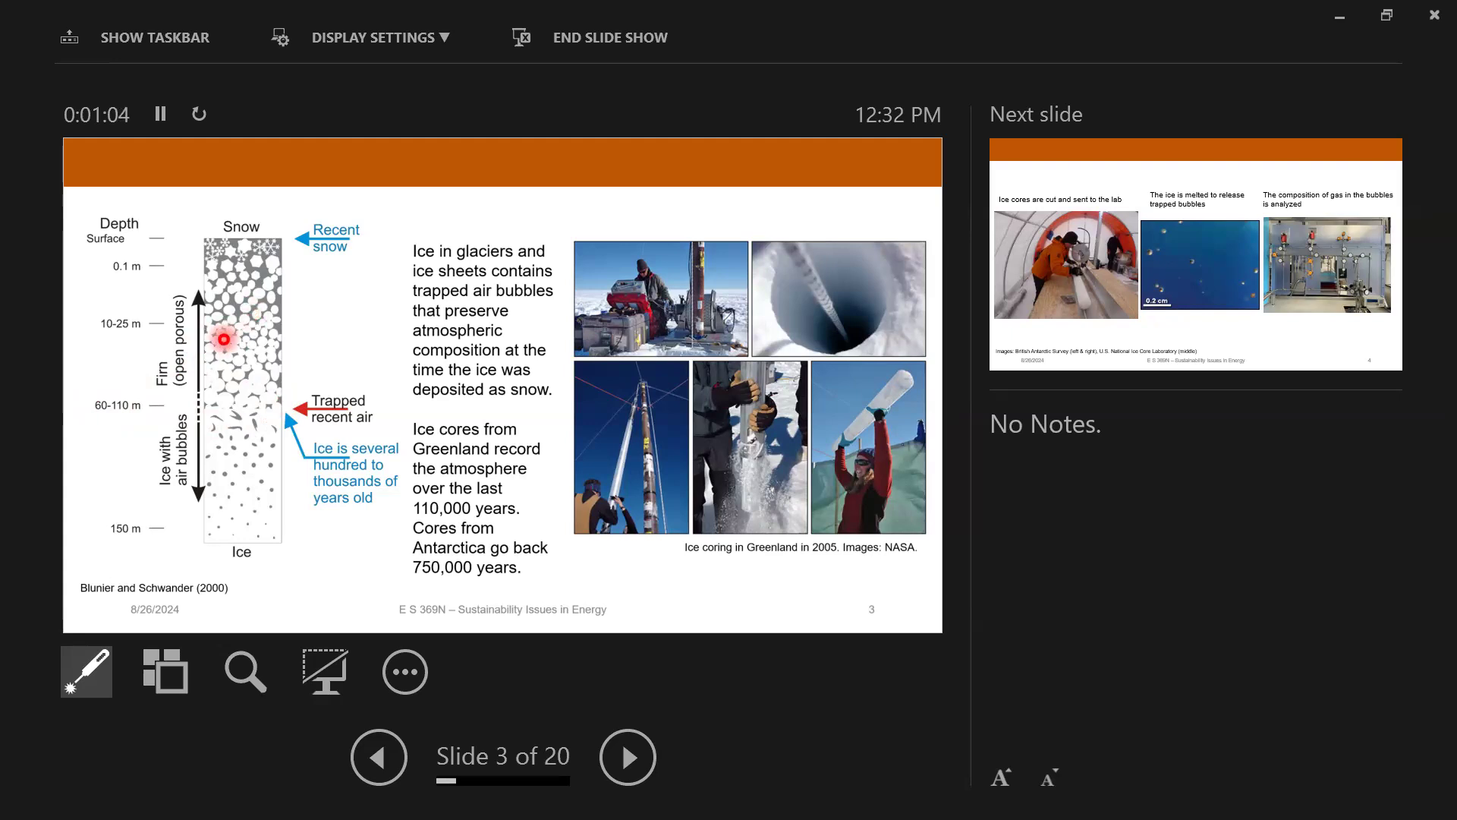
mouse_move(231, 409)
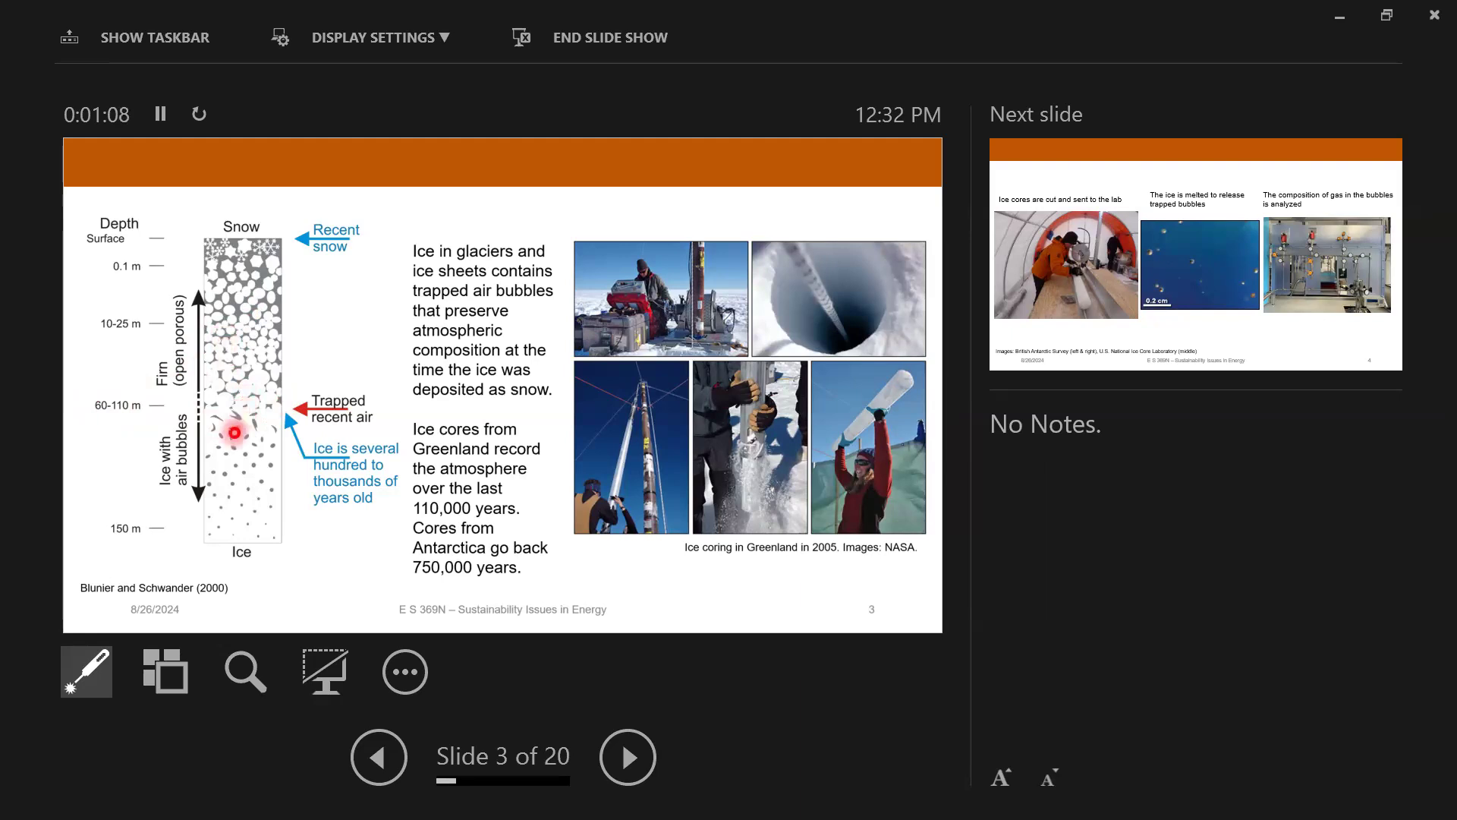
mouse_move(248, 469)
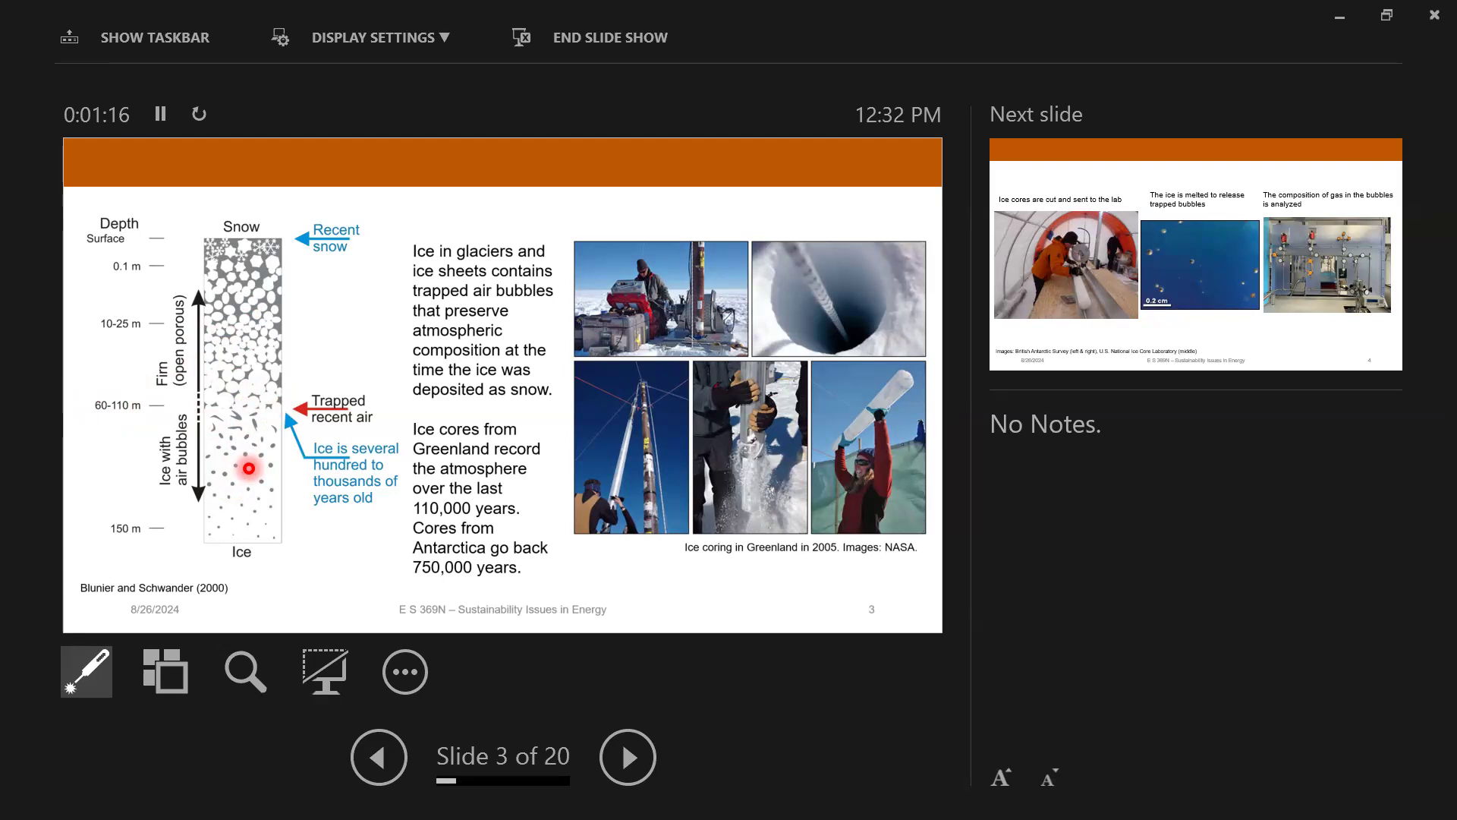
mouse_move(101, 410)
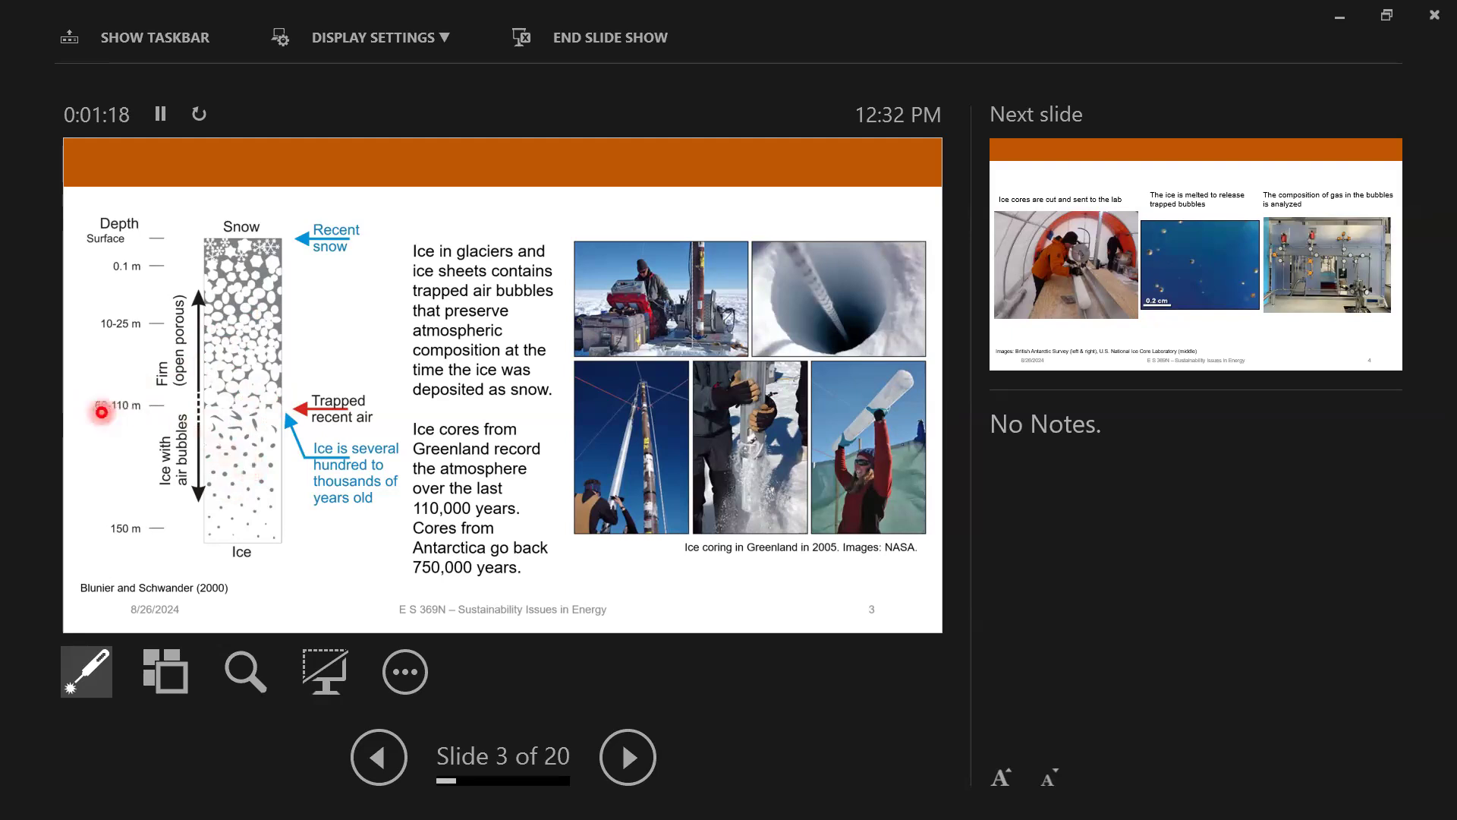
mouse_move(119, 390)
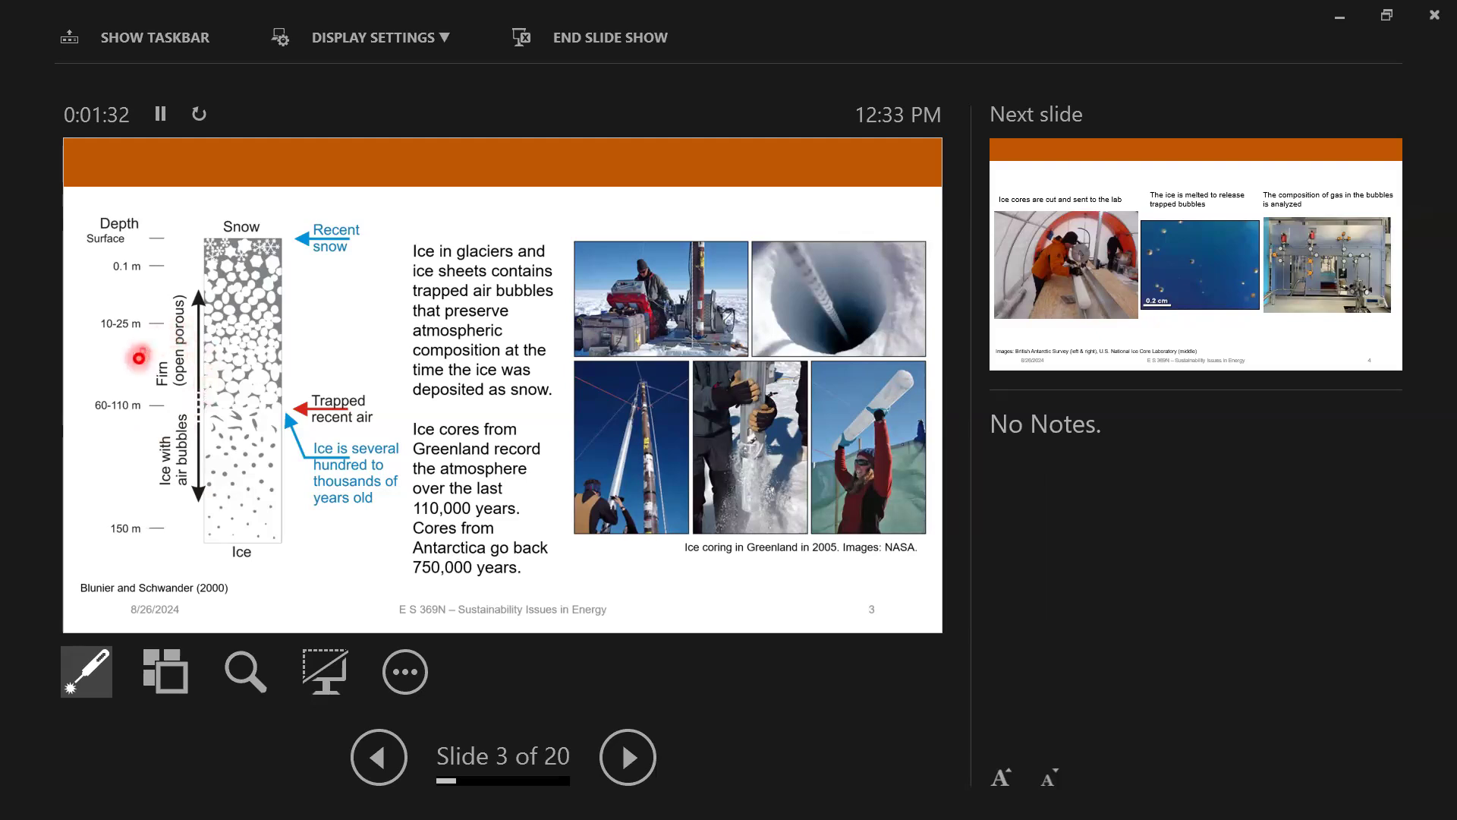
mouse_move(155, 401)
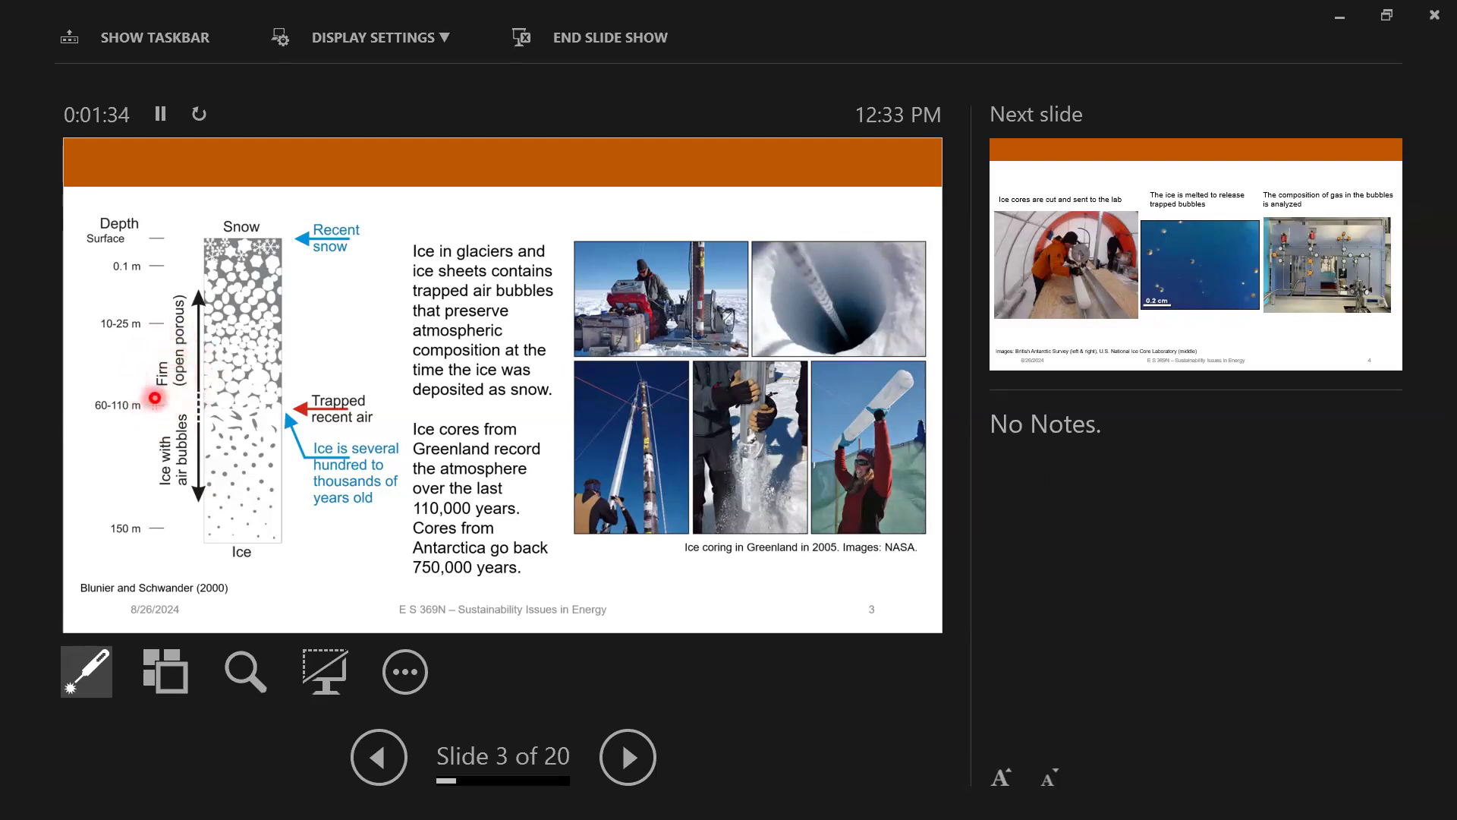
mouse_move(138, 347)
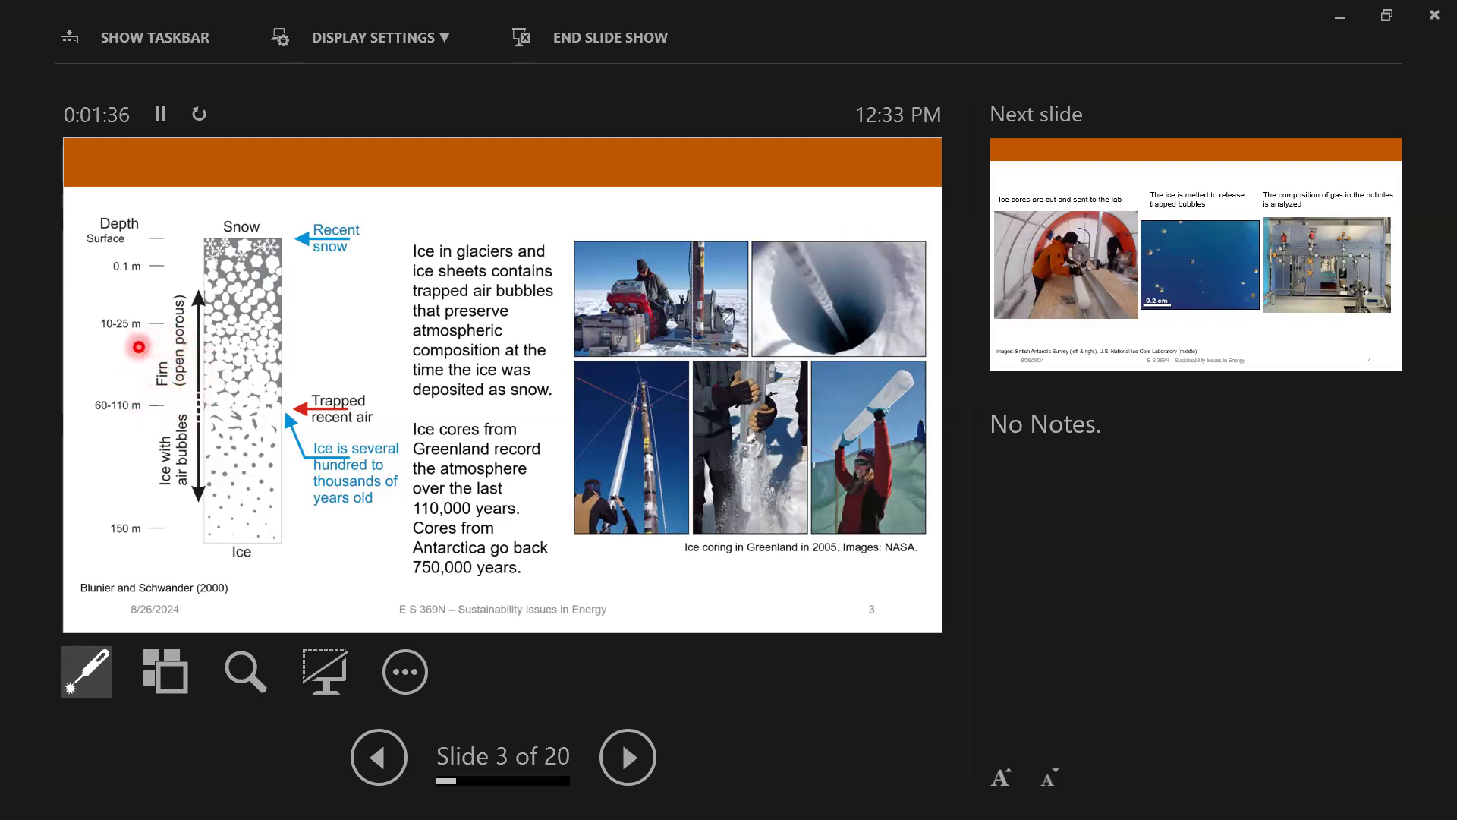
mouse_move(215, 224)
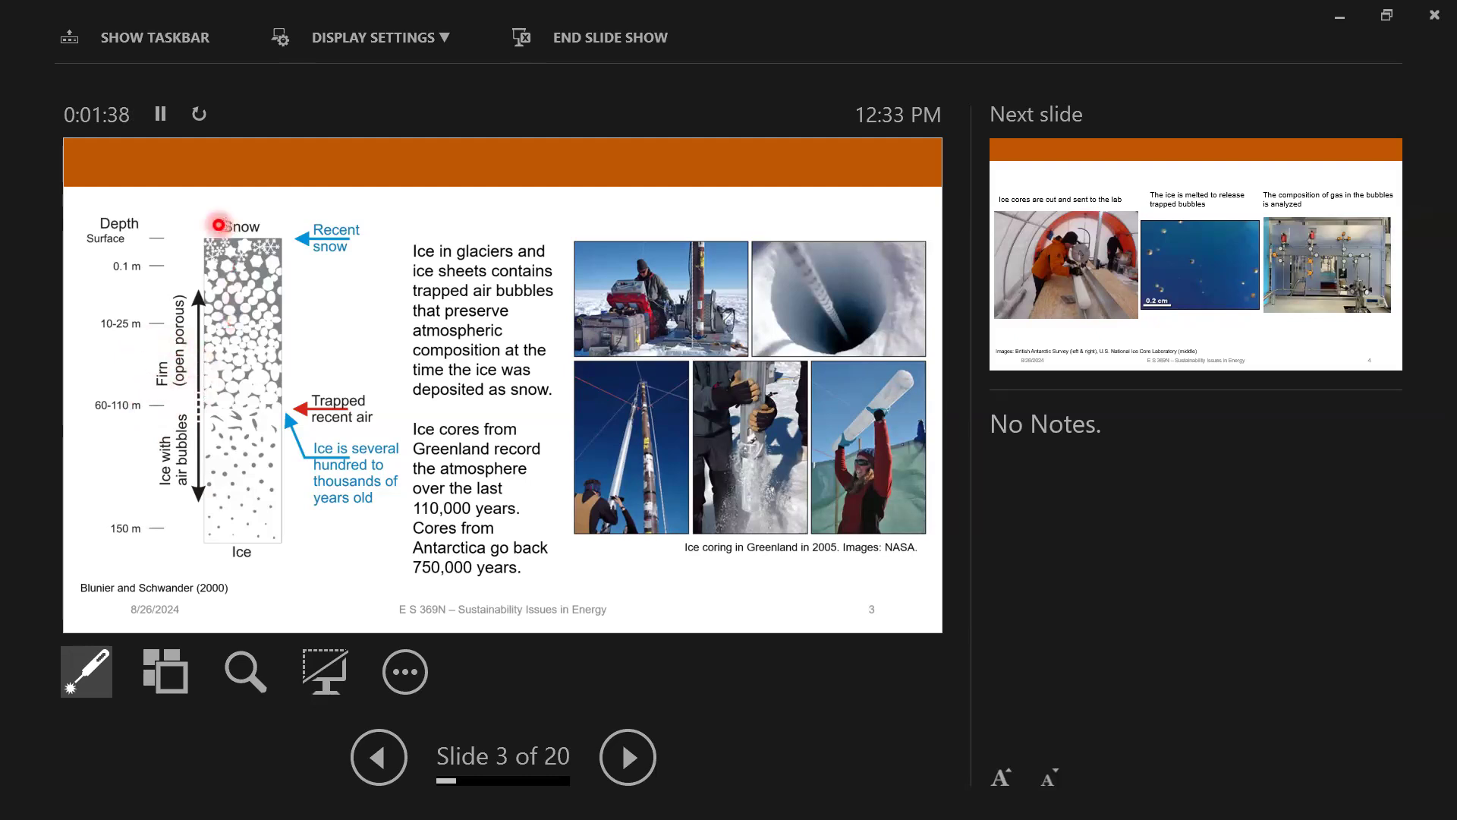
mouse_move(265, 240)
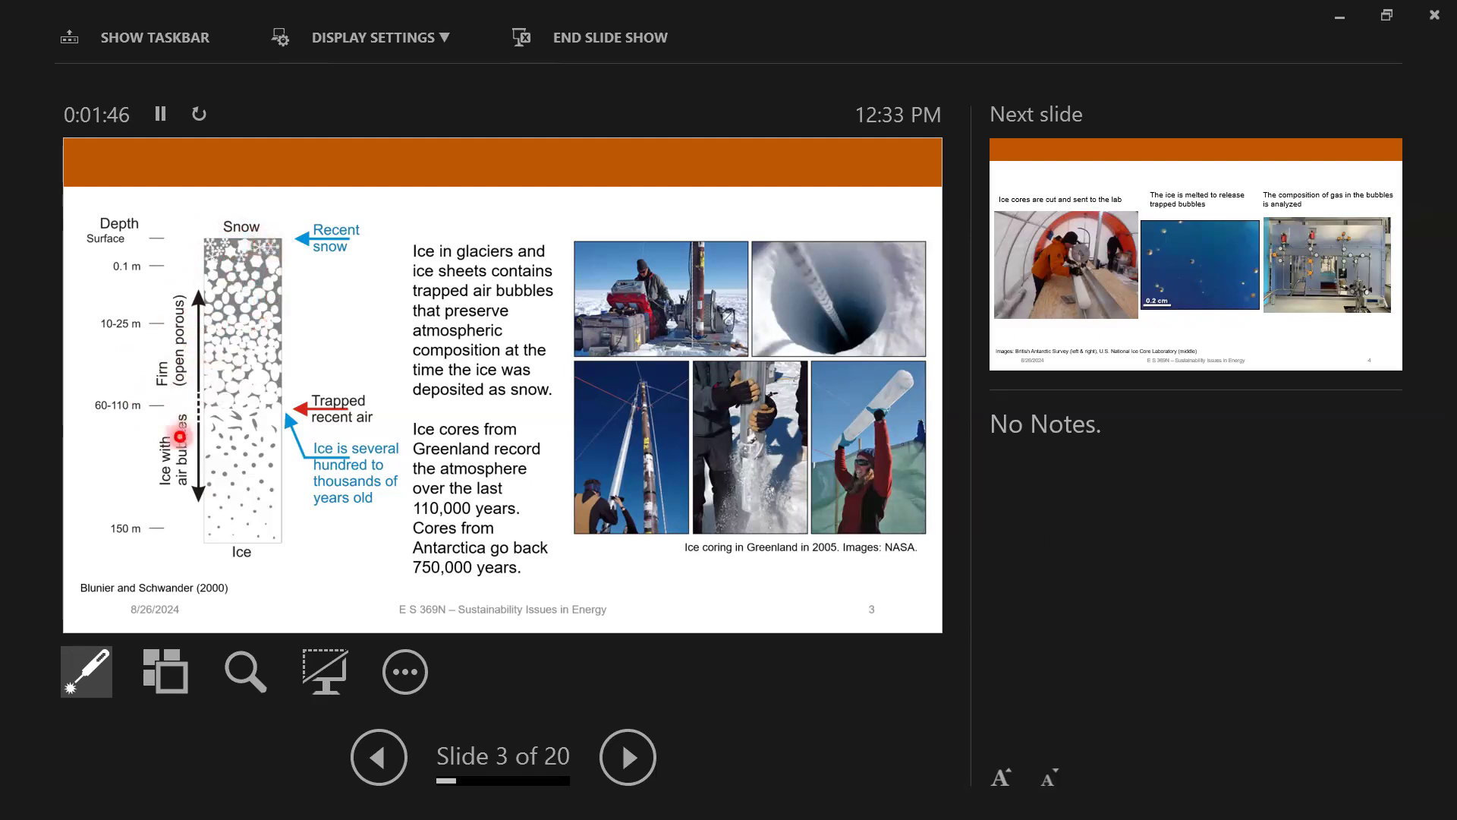
mouse_move(191, 502)
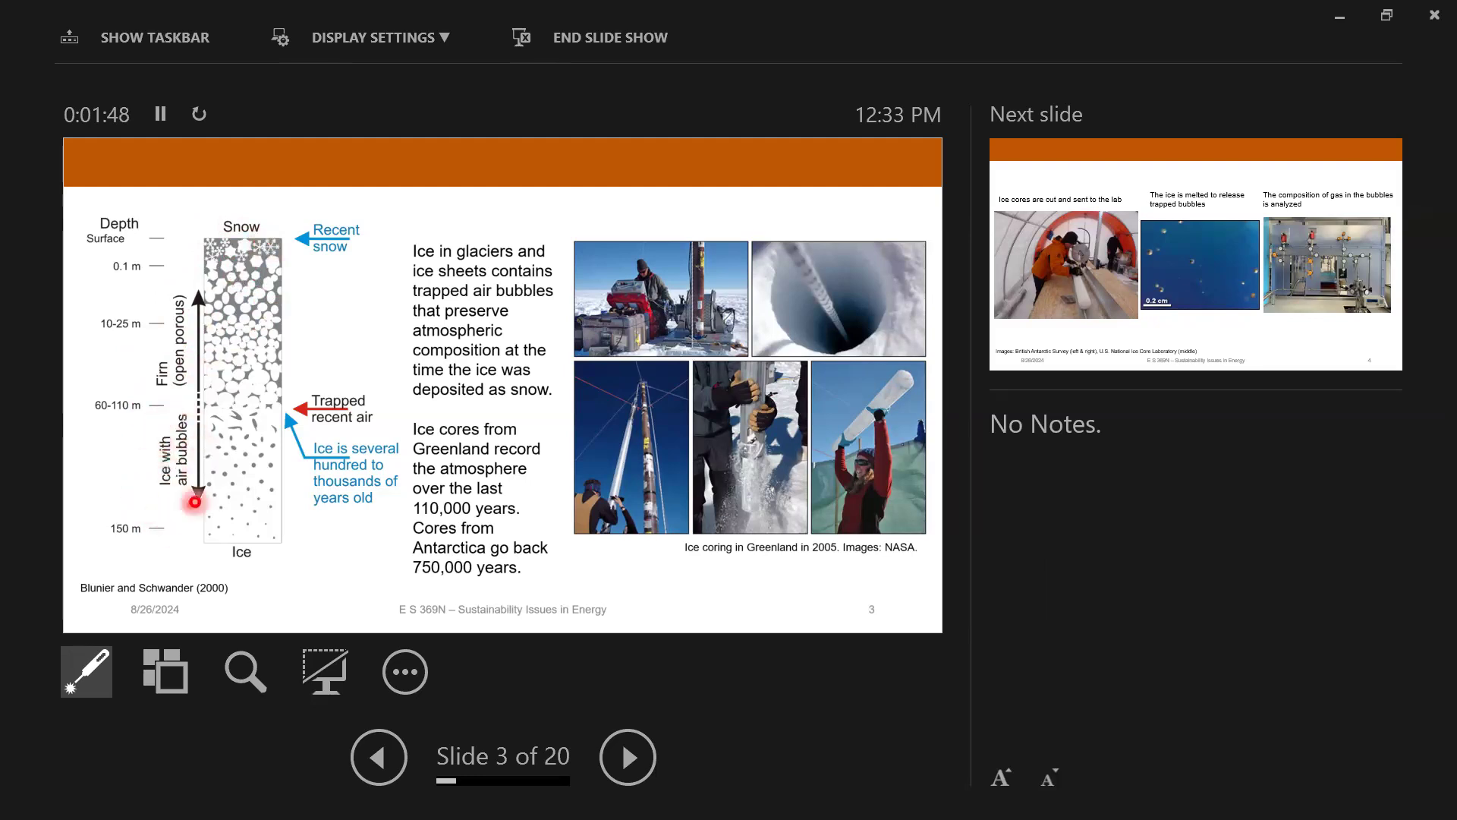
mouse_move(131, 509)
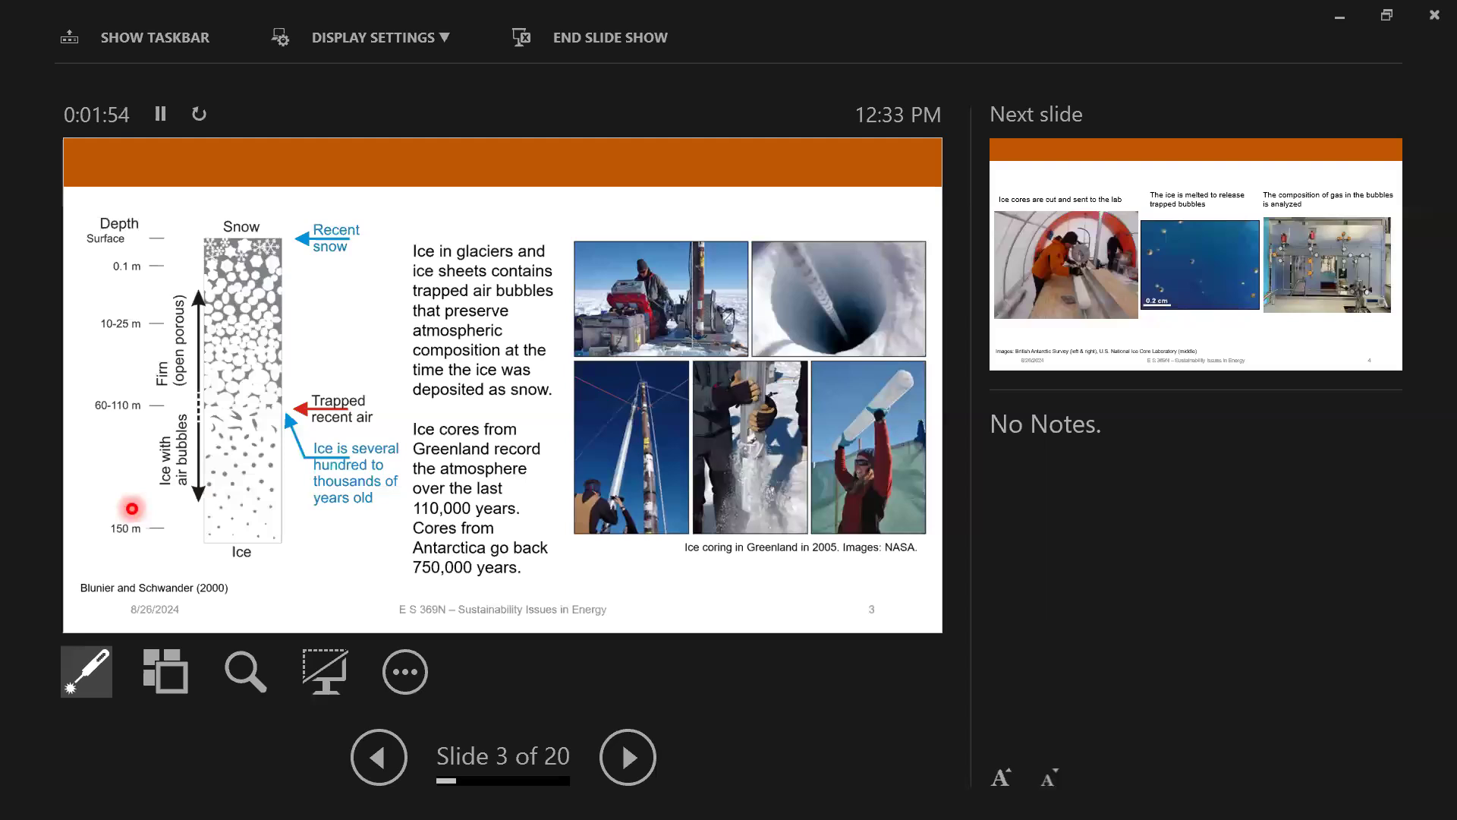
mouse_move(366, 324)
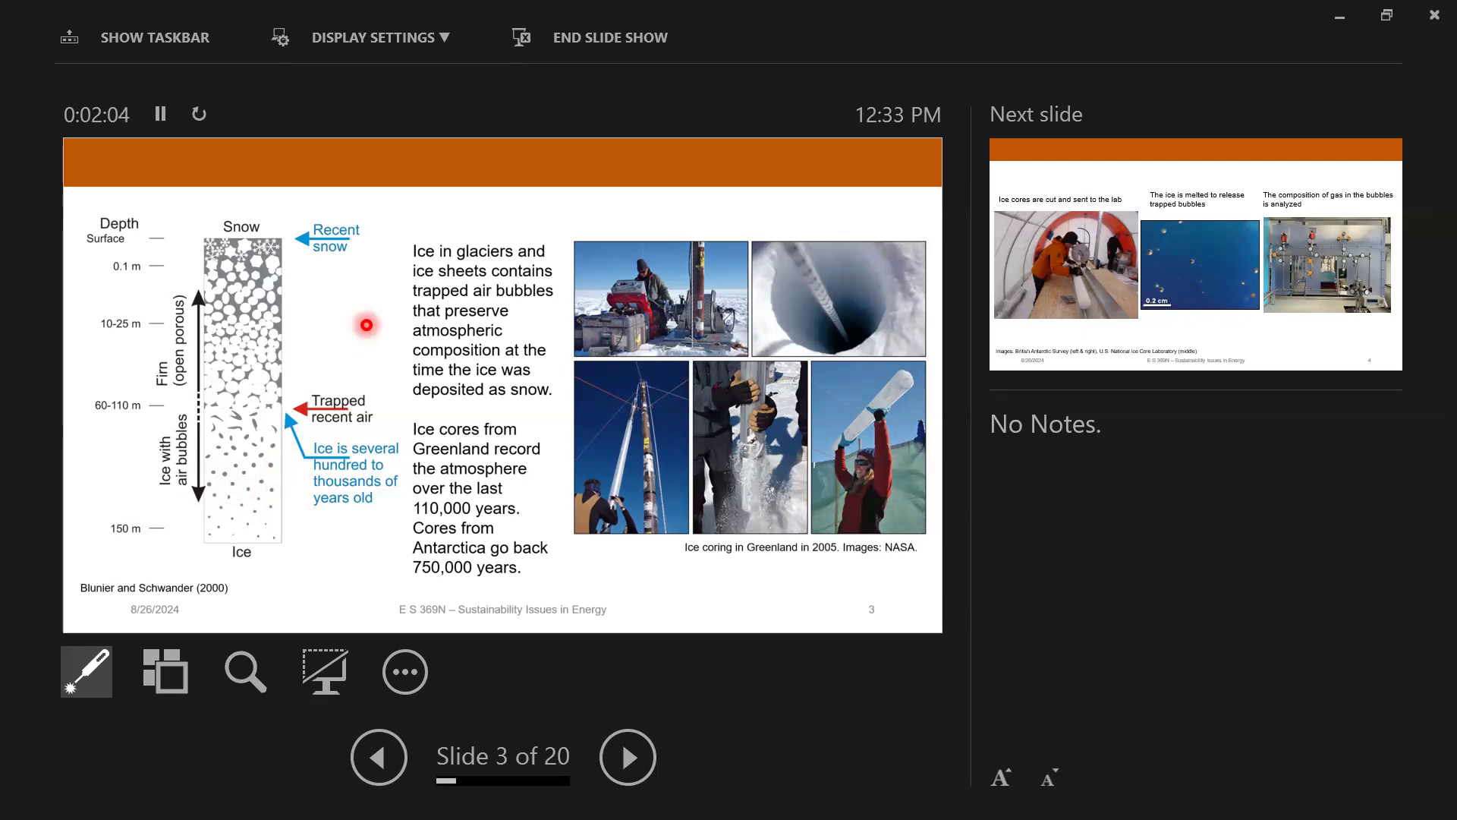
mouse_move(431, 281)
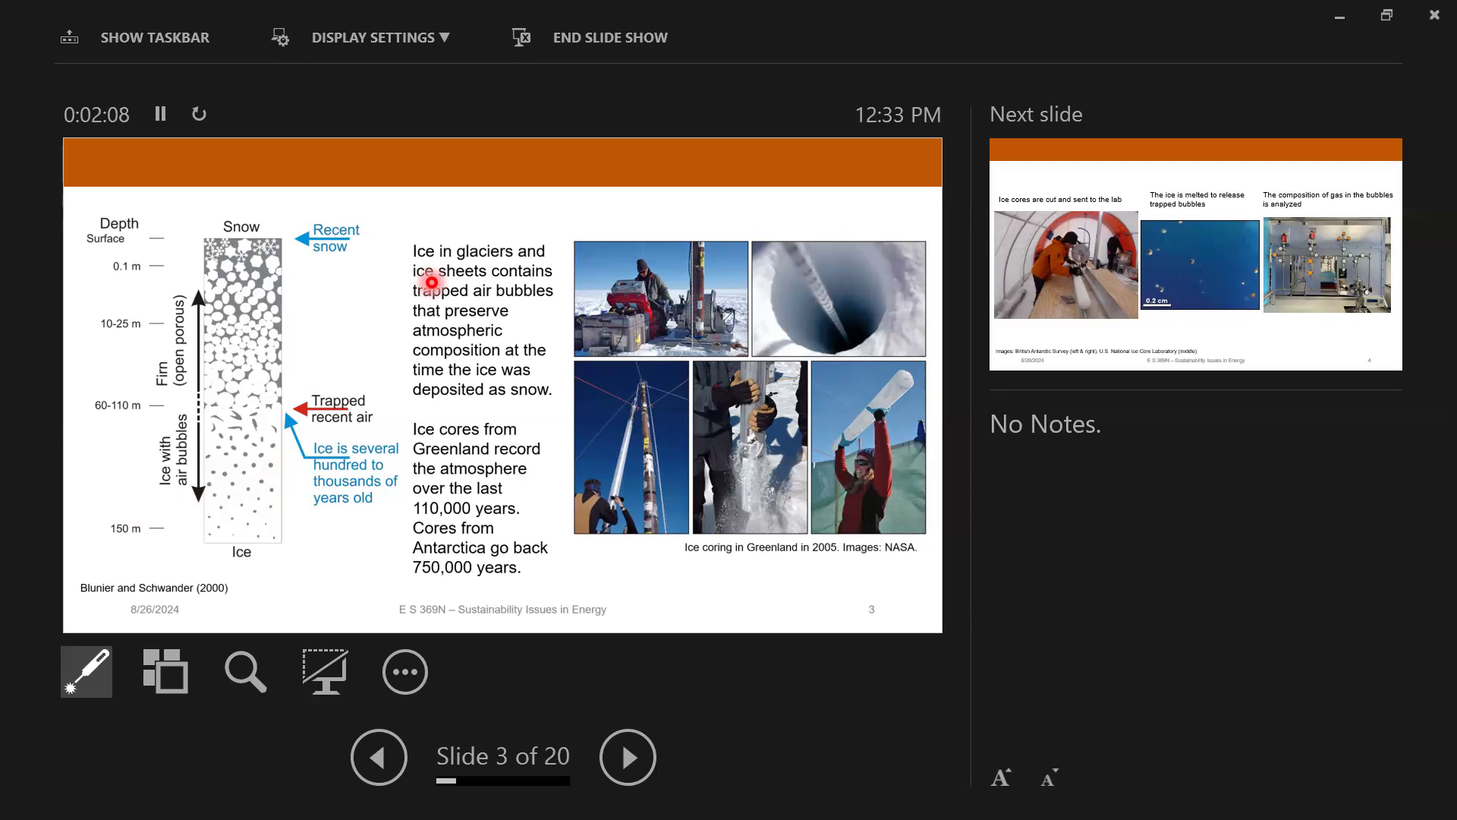
mouse_move(759, 369)
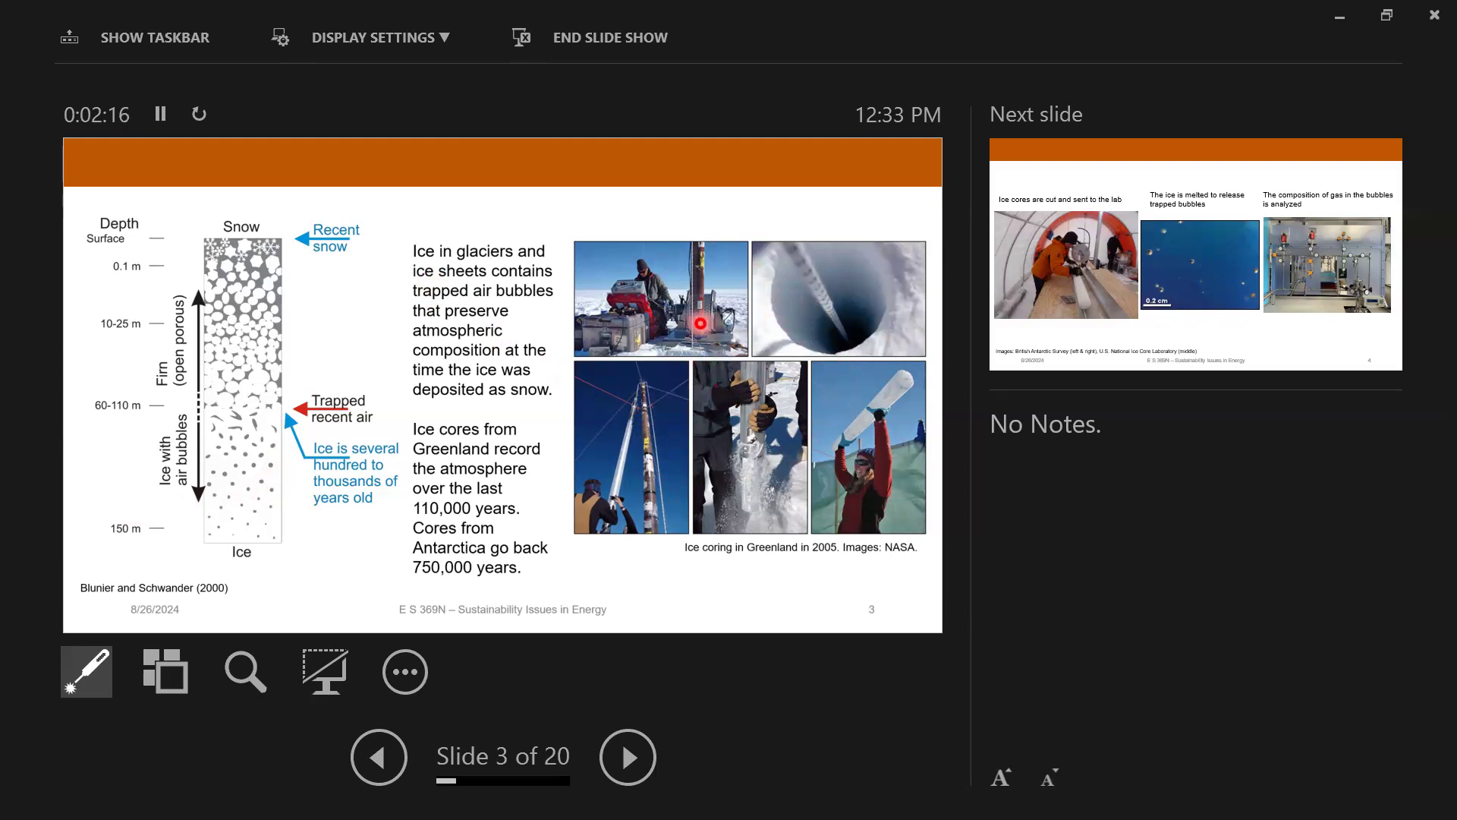
mouse_move(869, 419)
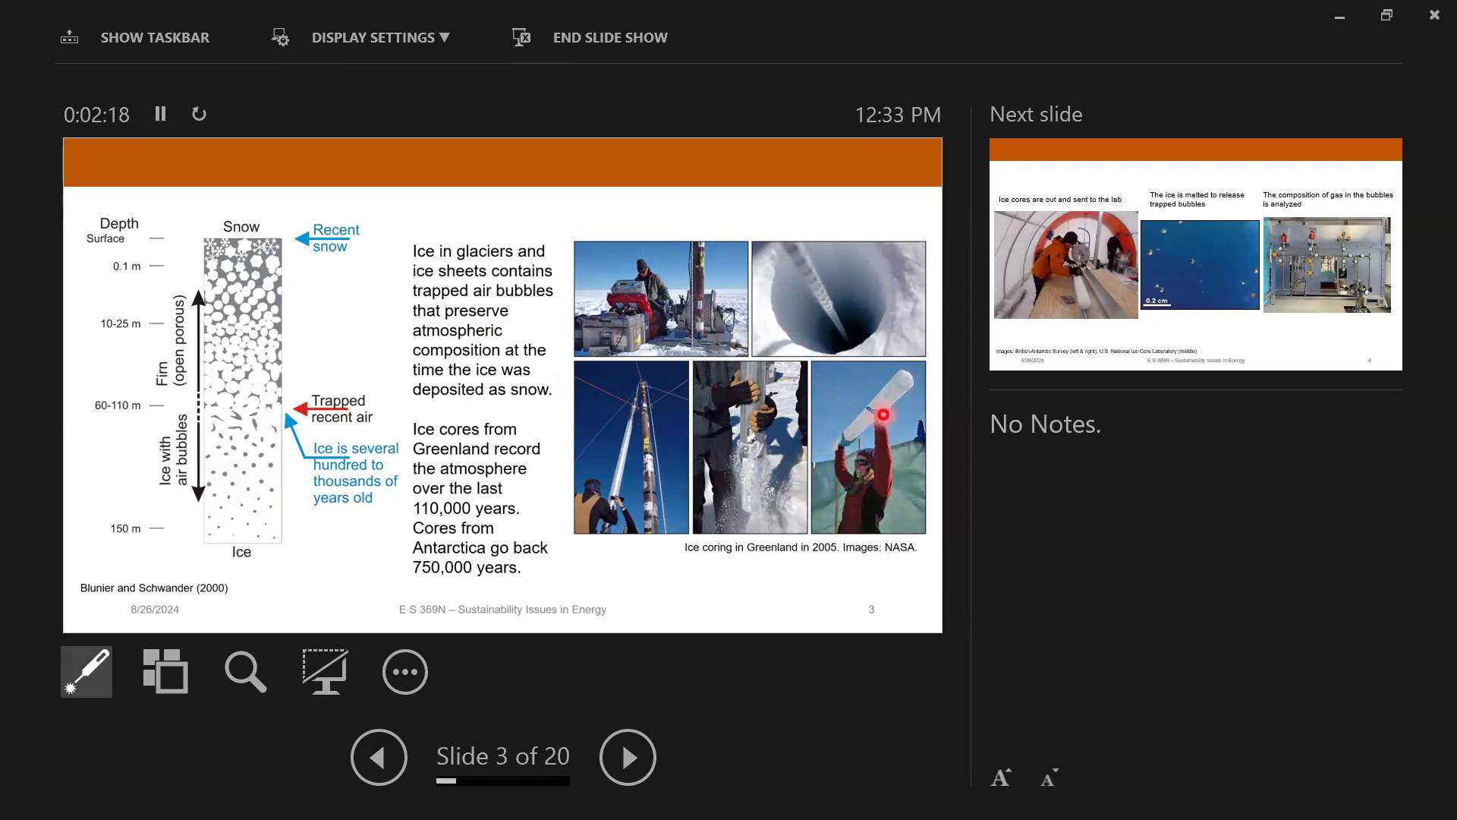
mouse_move(575, 402)
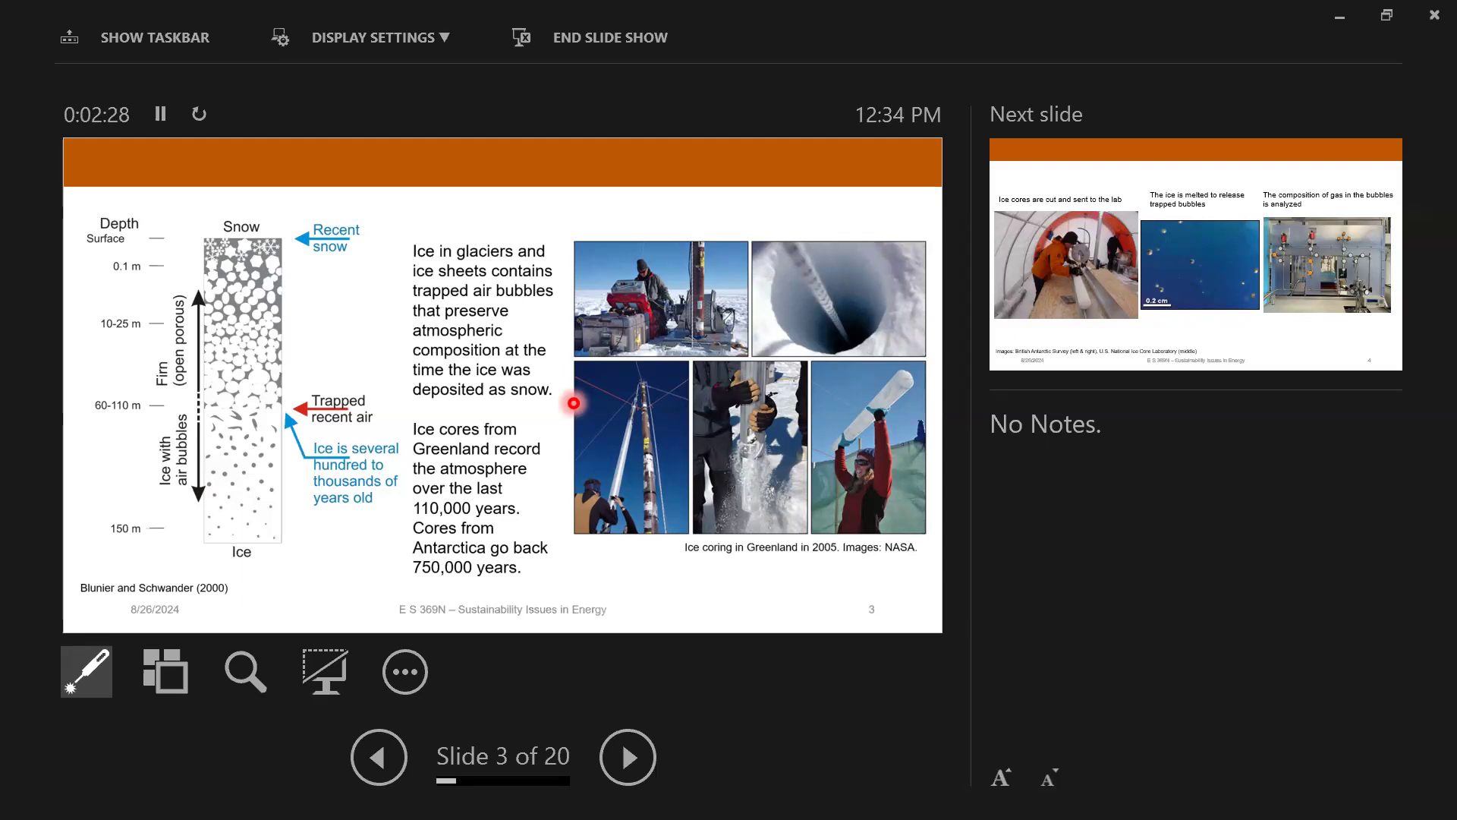
mouse_move(374, 555)
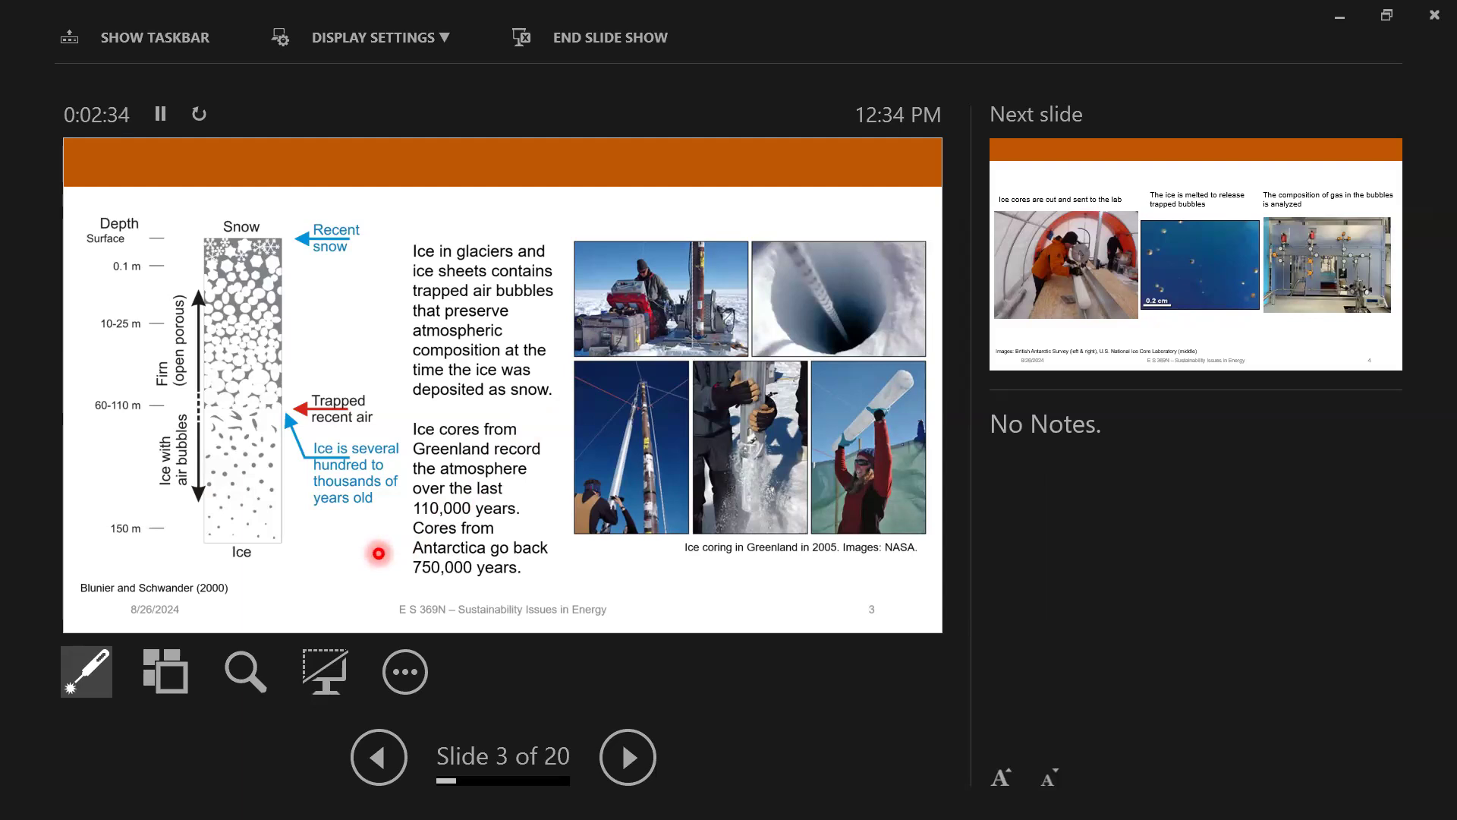
Step: Advance through slide 4 on ice core lab processing to slide 5 on Law Dome CO2 data
click(626, 756)
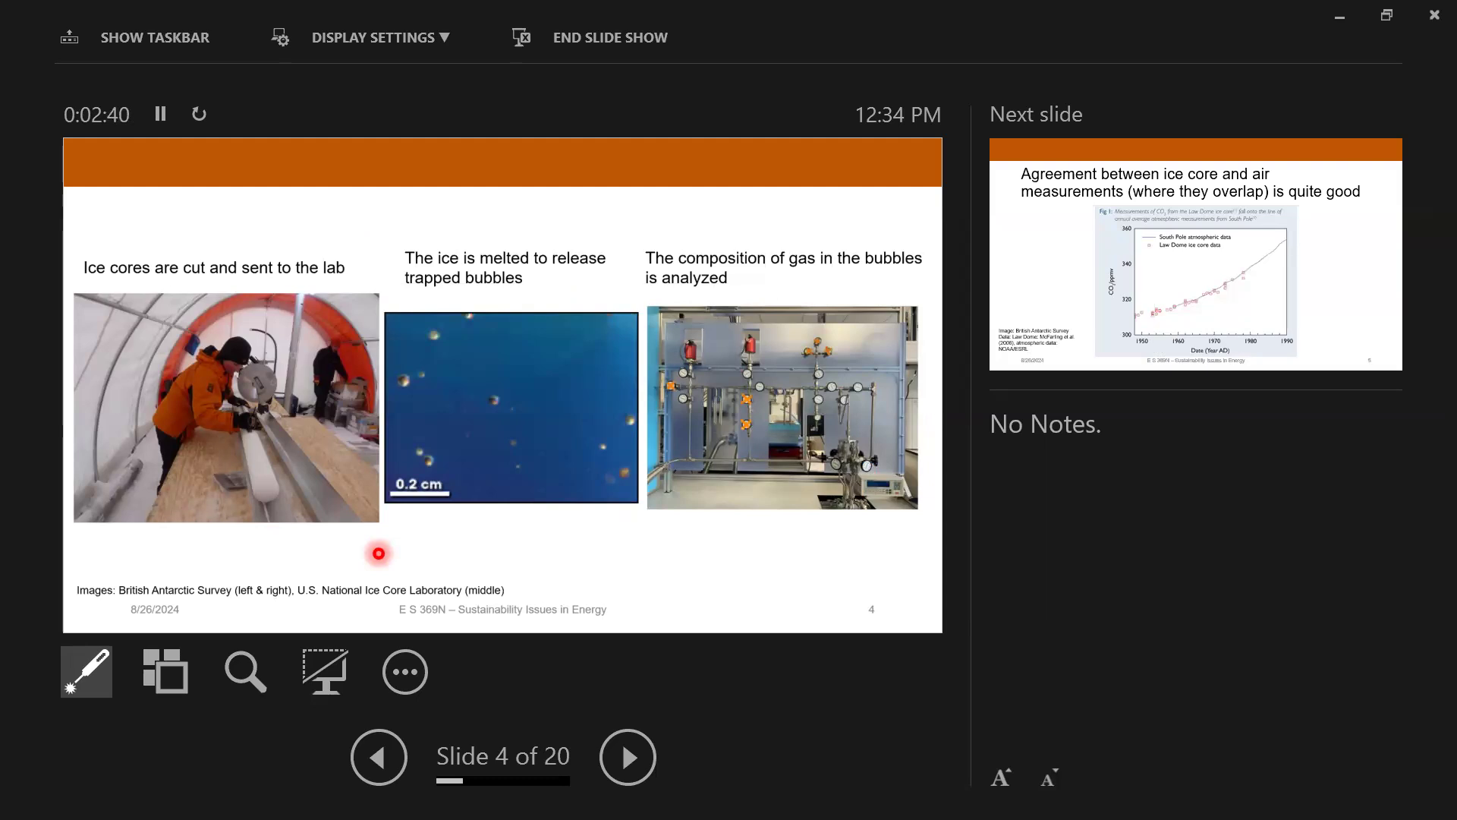
mouse_move(528, 349)
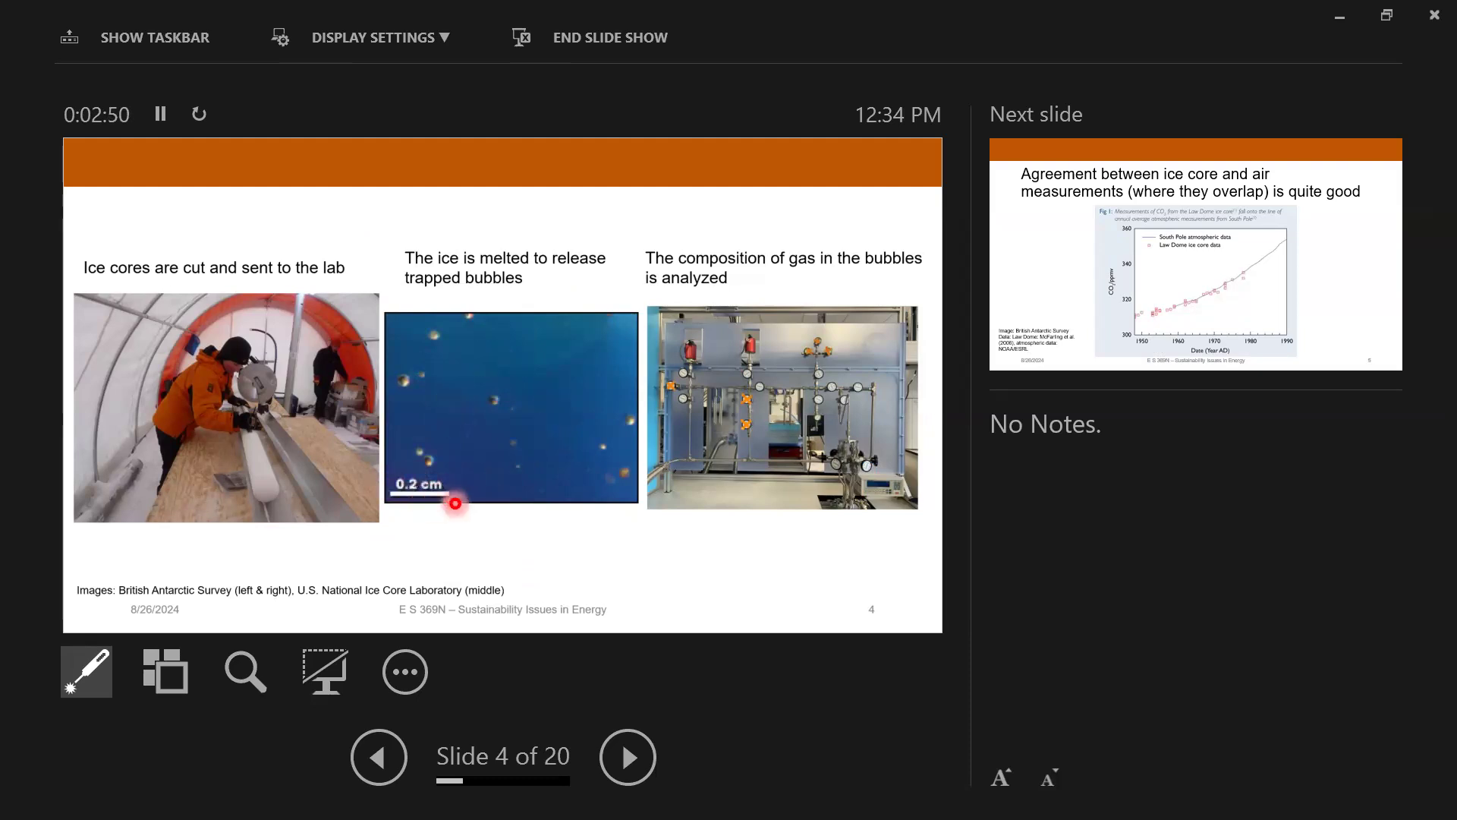
mouse_move(488, 401)
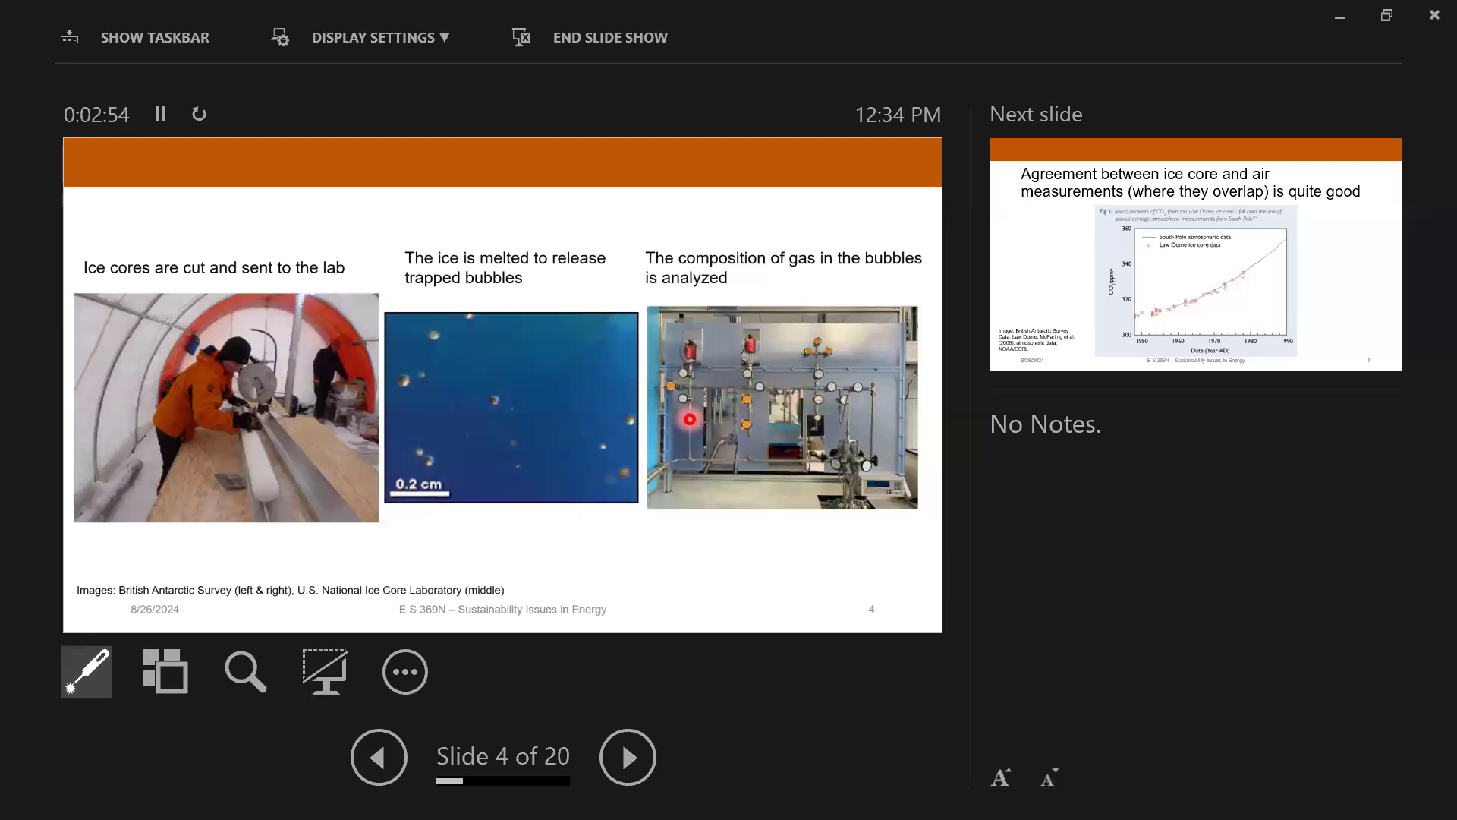
mouse_move(732, 402)
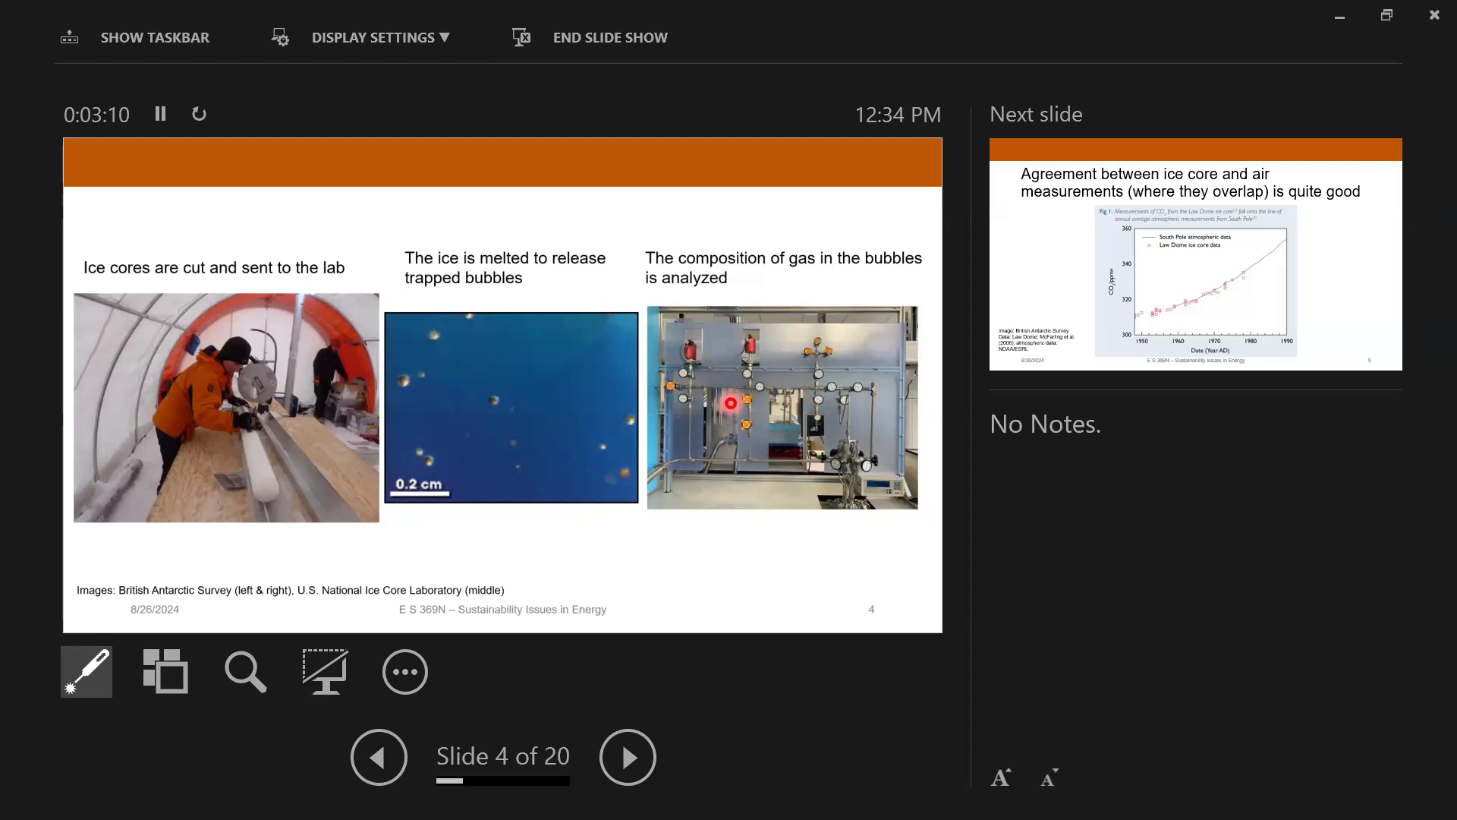
click(628, 756)
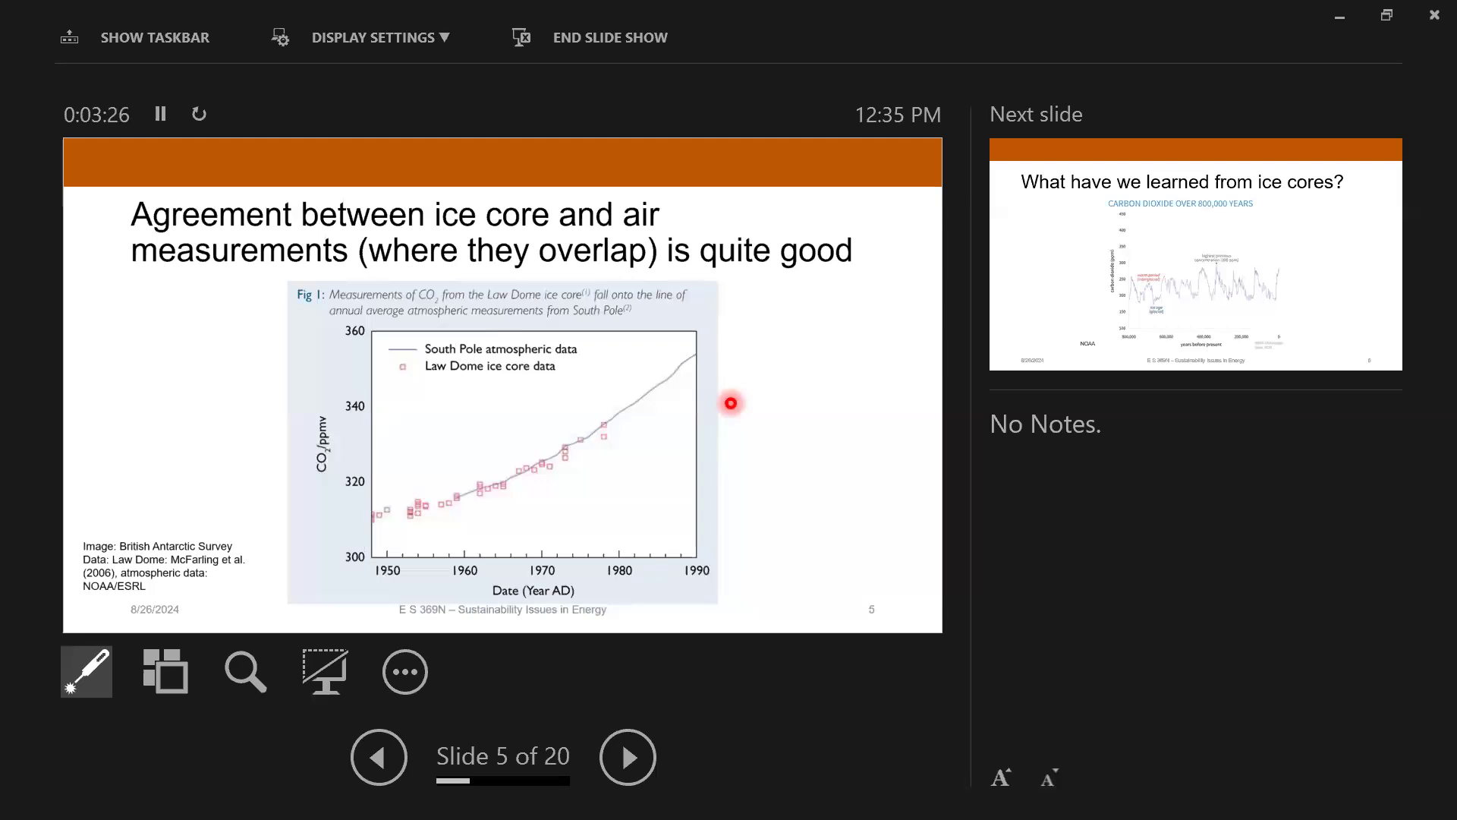
mouse_move(394, 498)
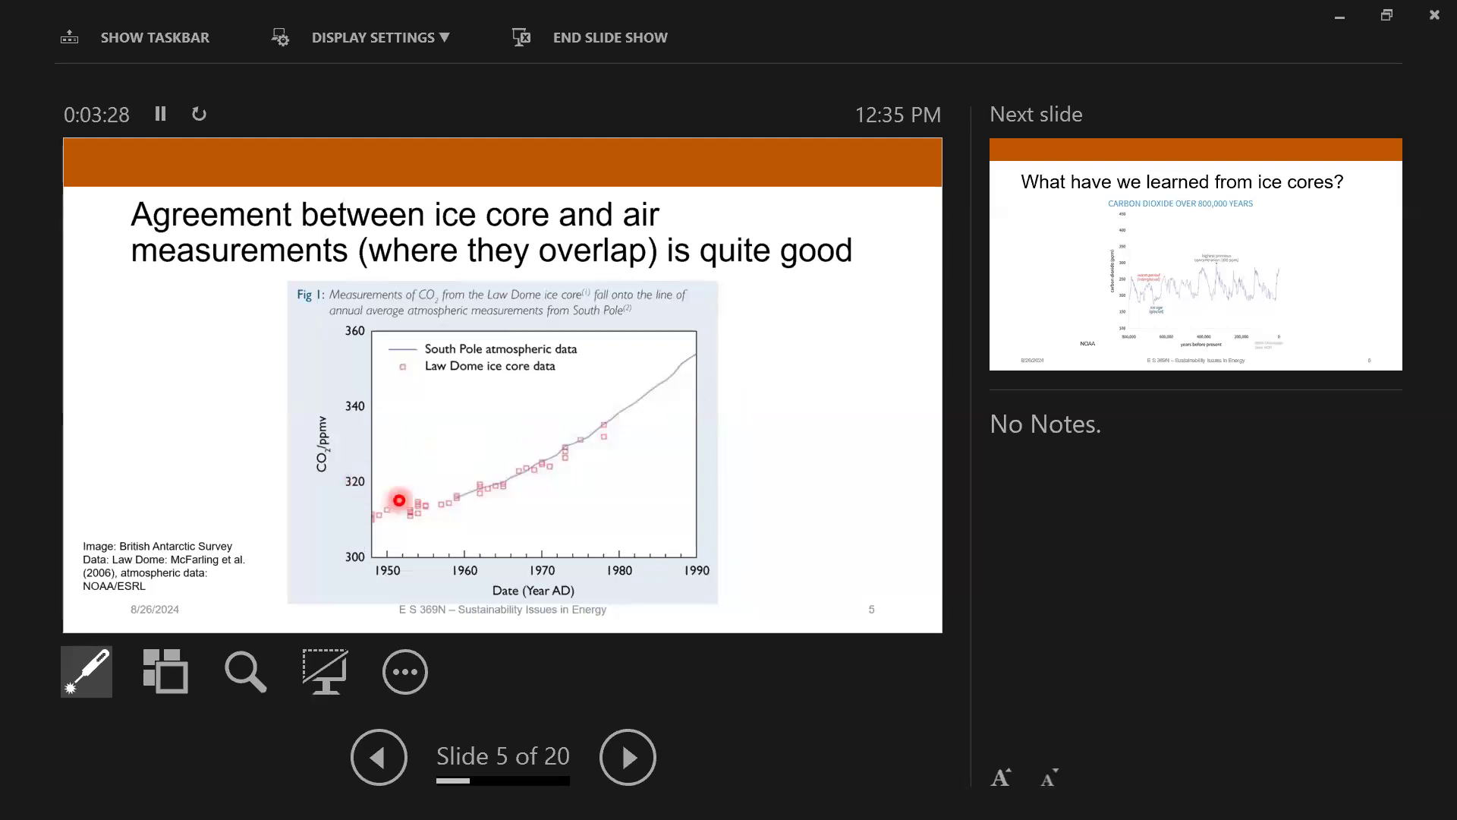
mouse_move(442, 400)
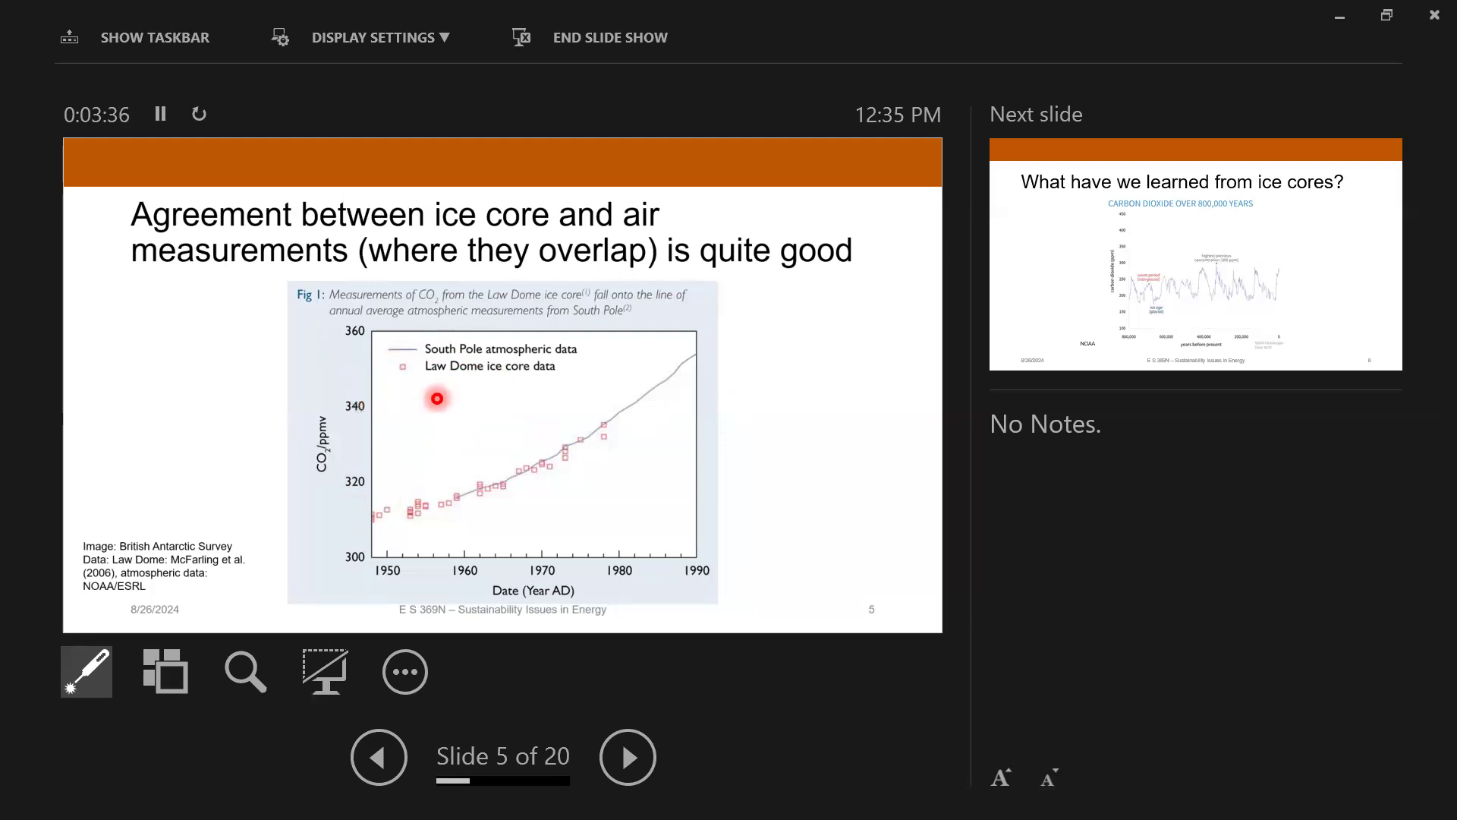
mouse_move(394, 344)
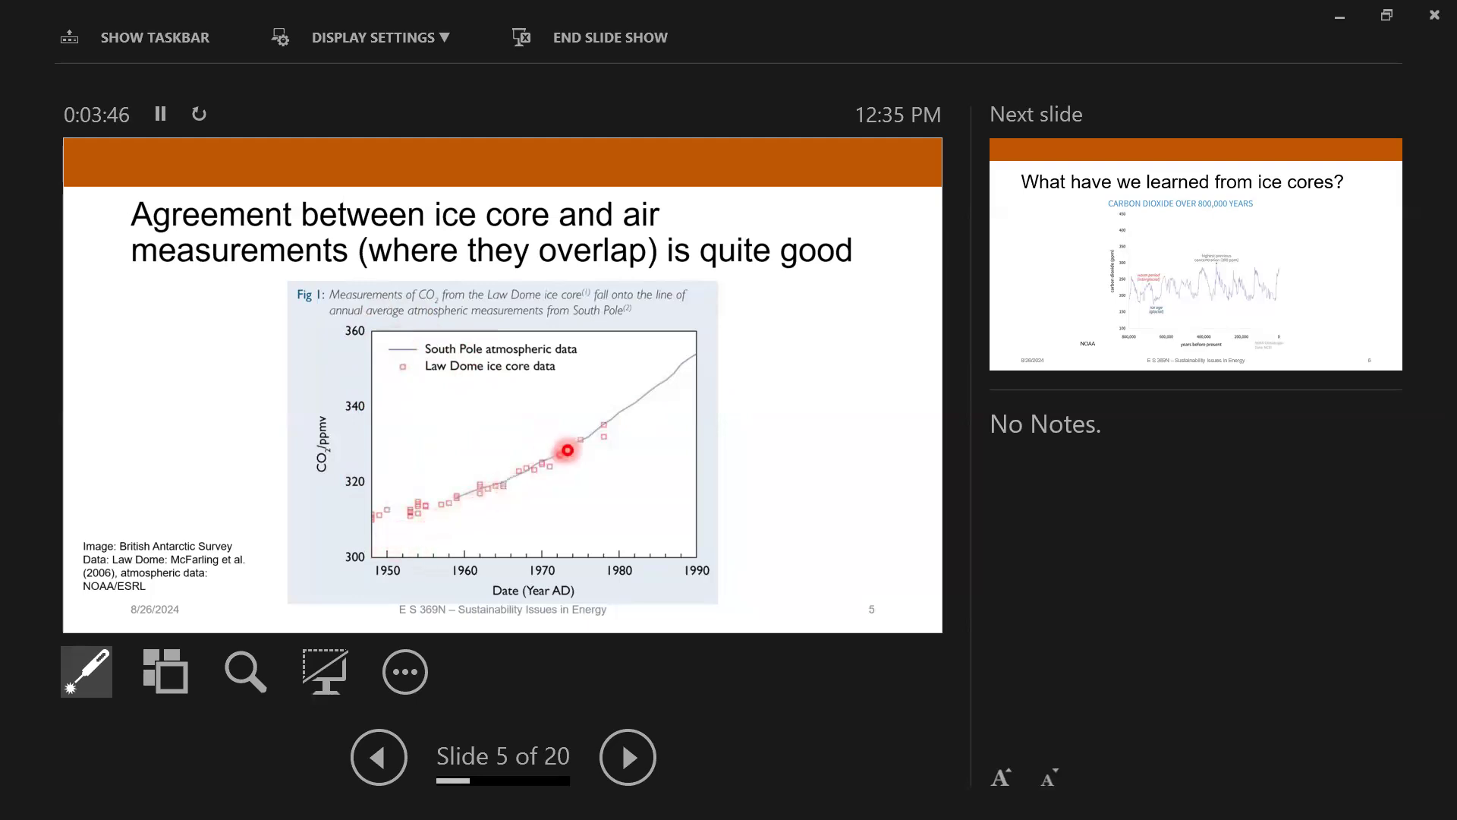
mouse_move(613, 430)
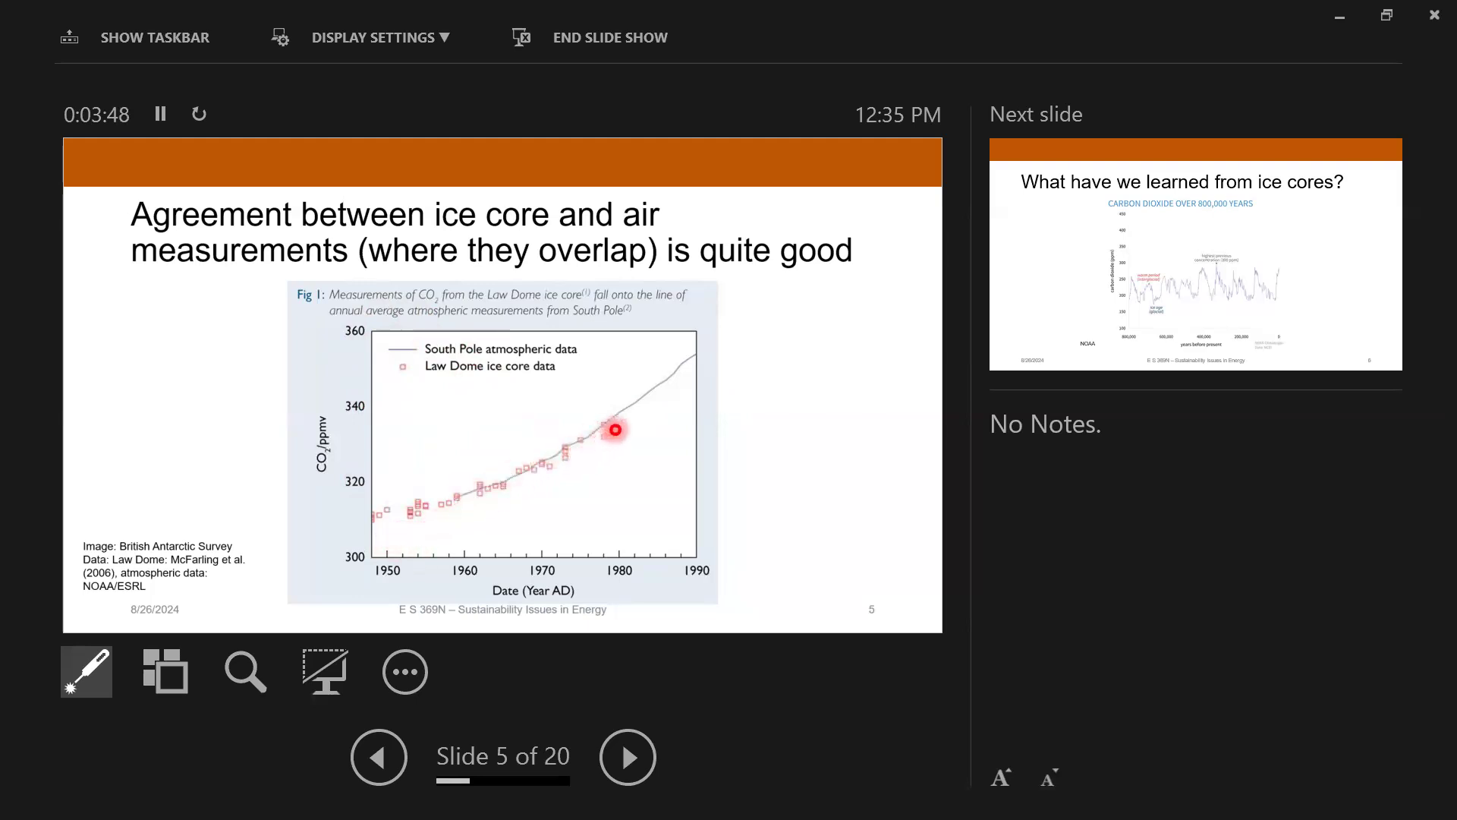
mouse_move(595, 410)
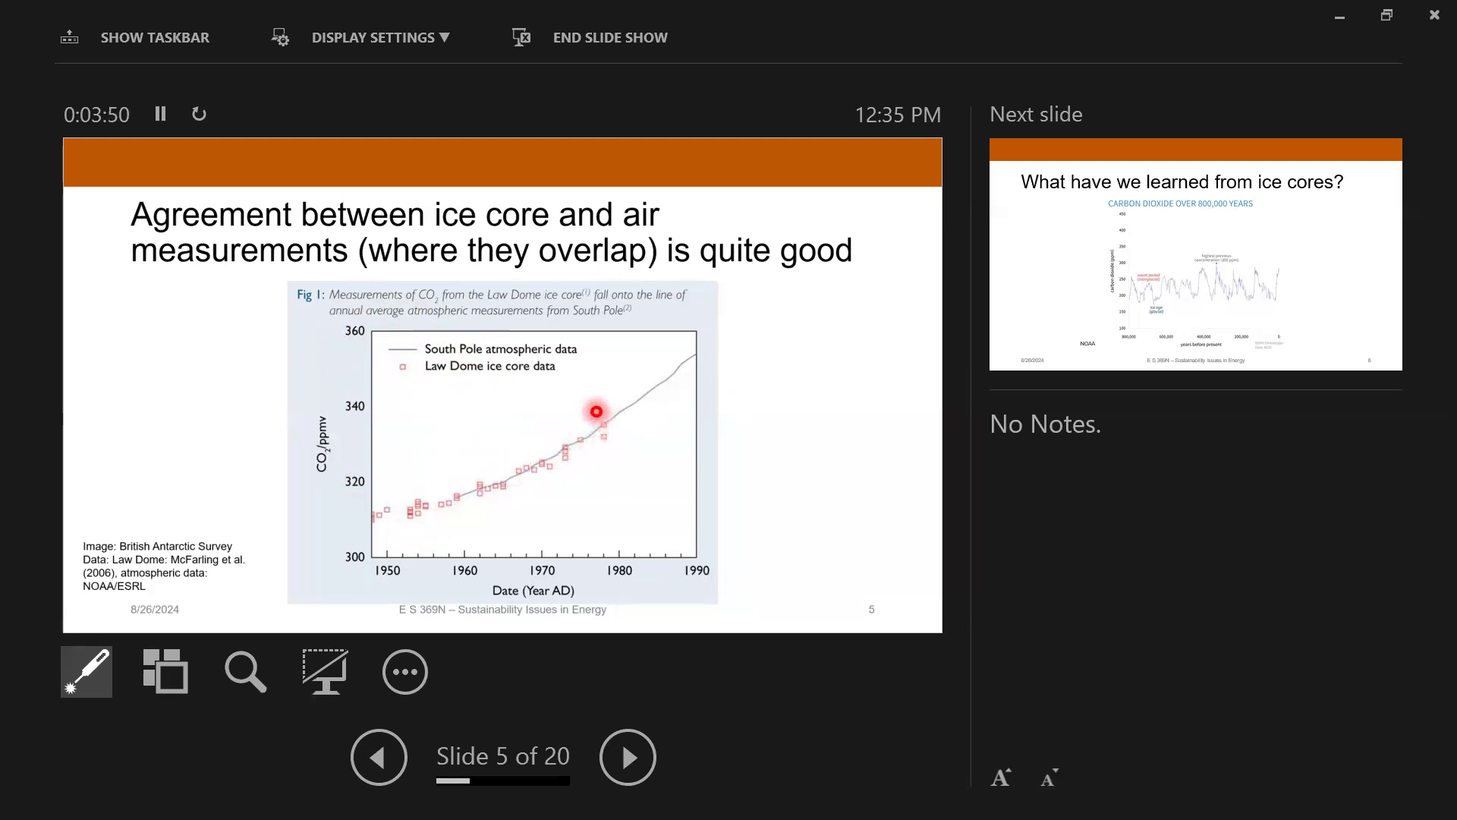
mouse_move(513, 430)
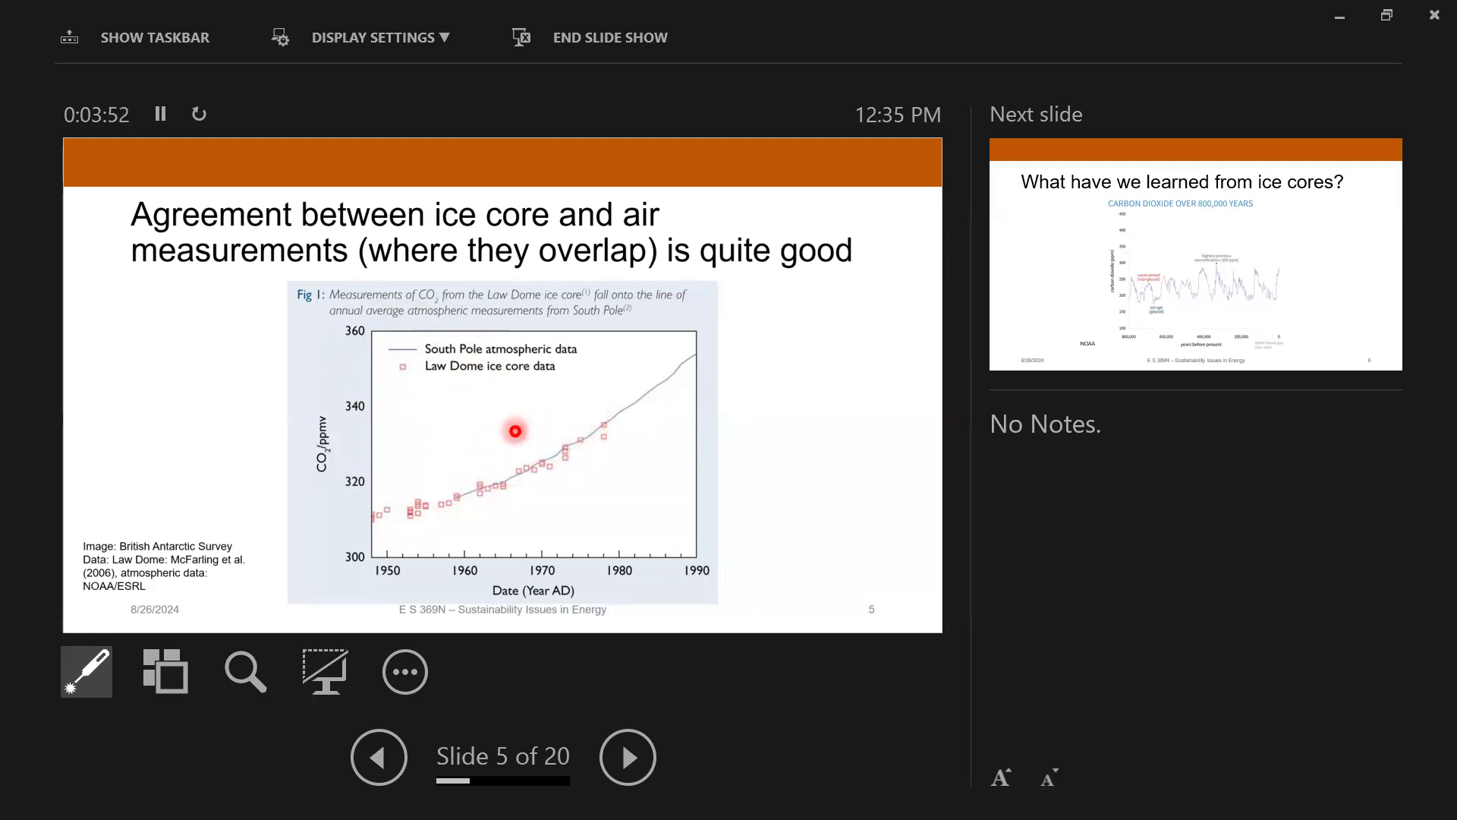
mouse_move(476, 484)
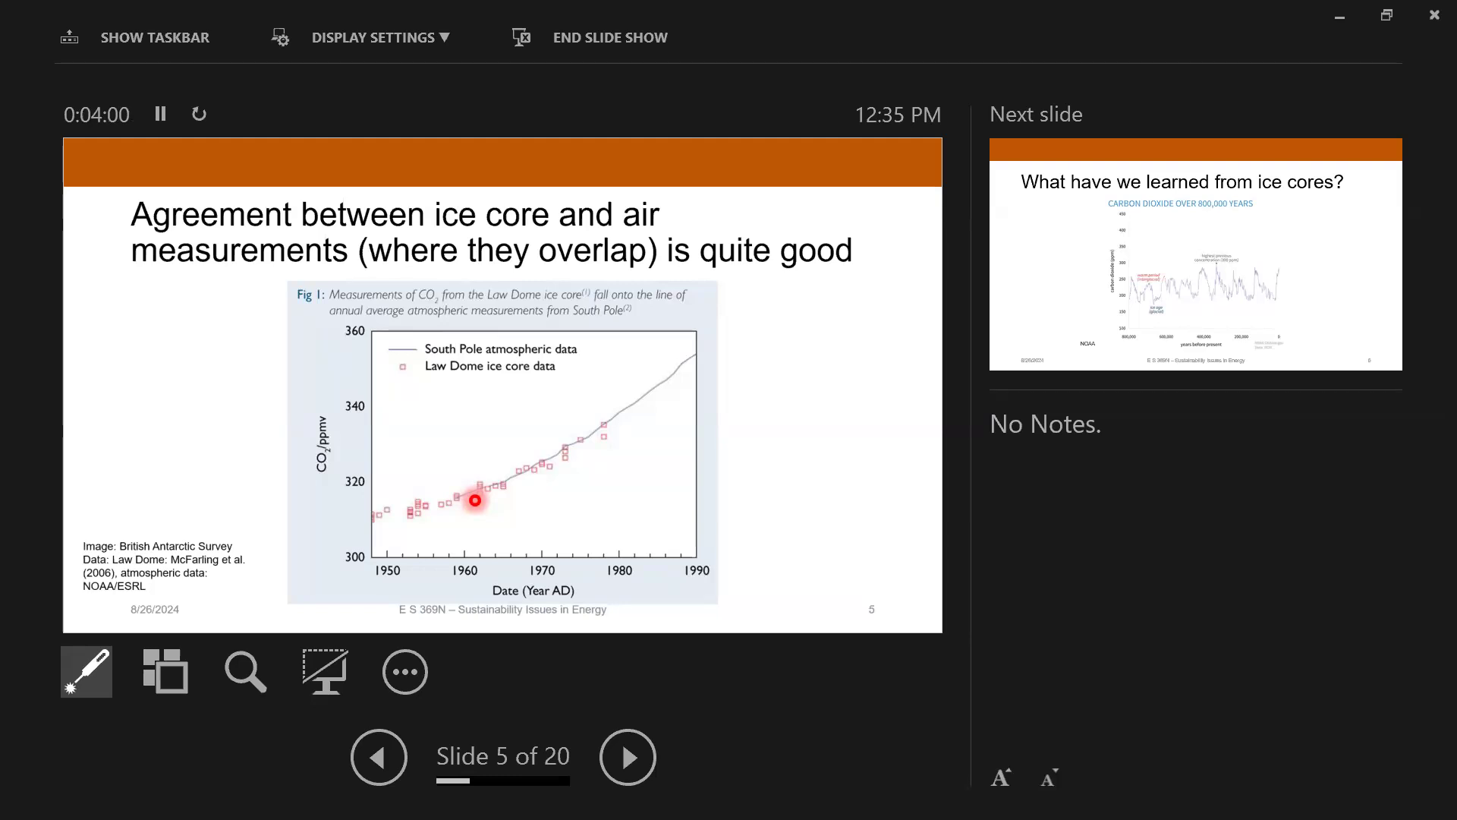
mouse_move(476, 496)
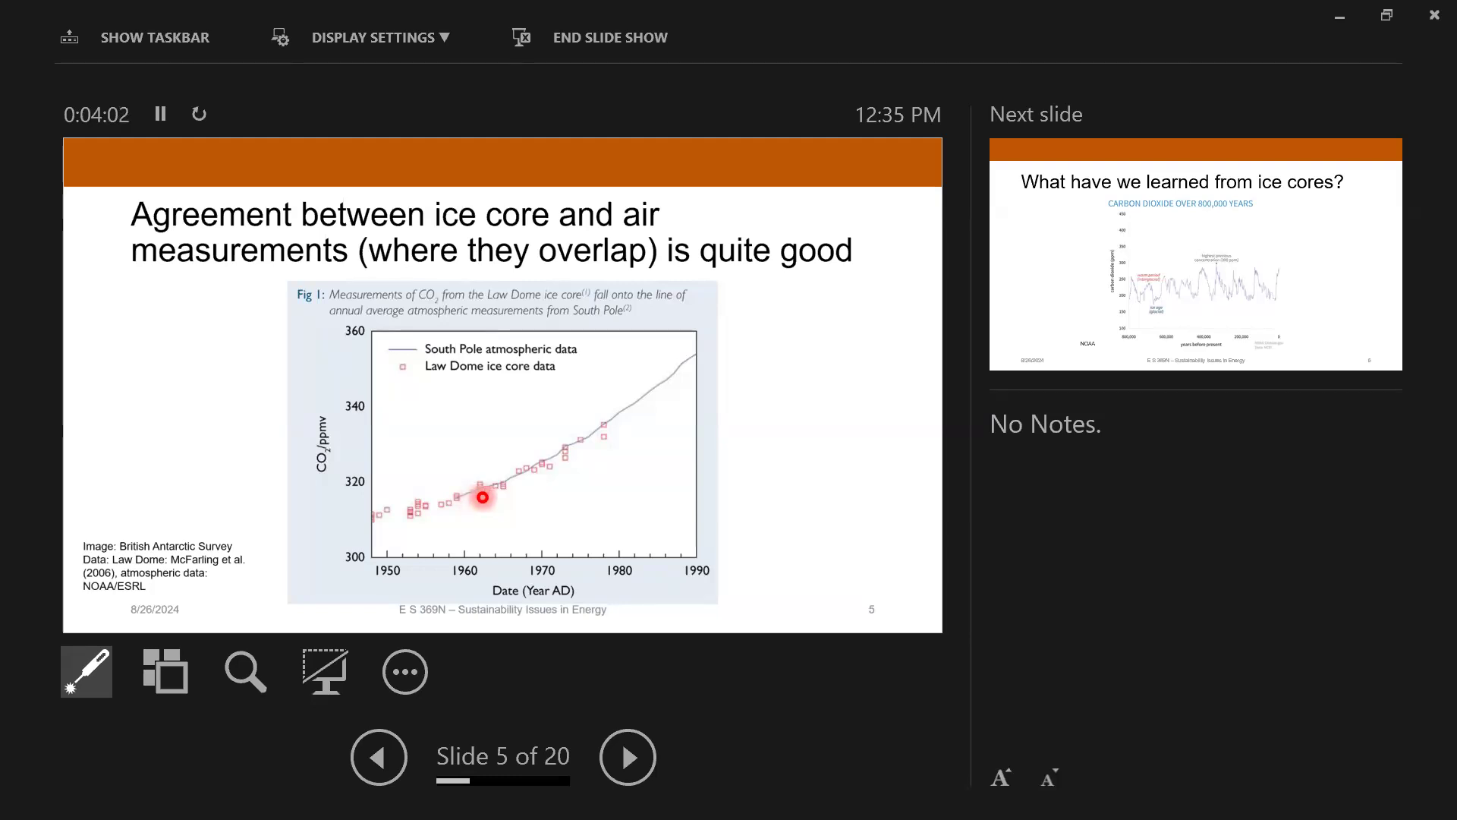
mouse_move(604, 428)
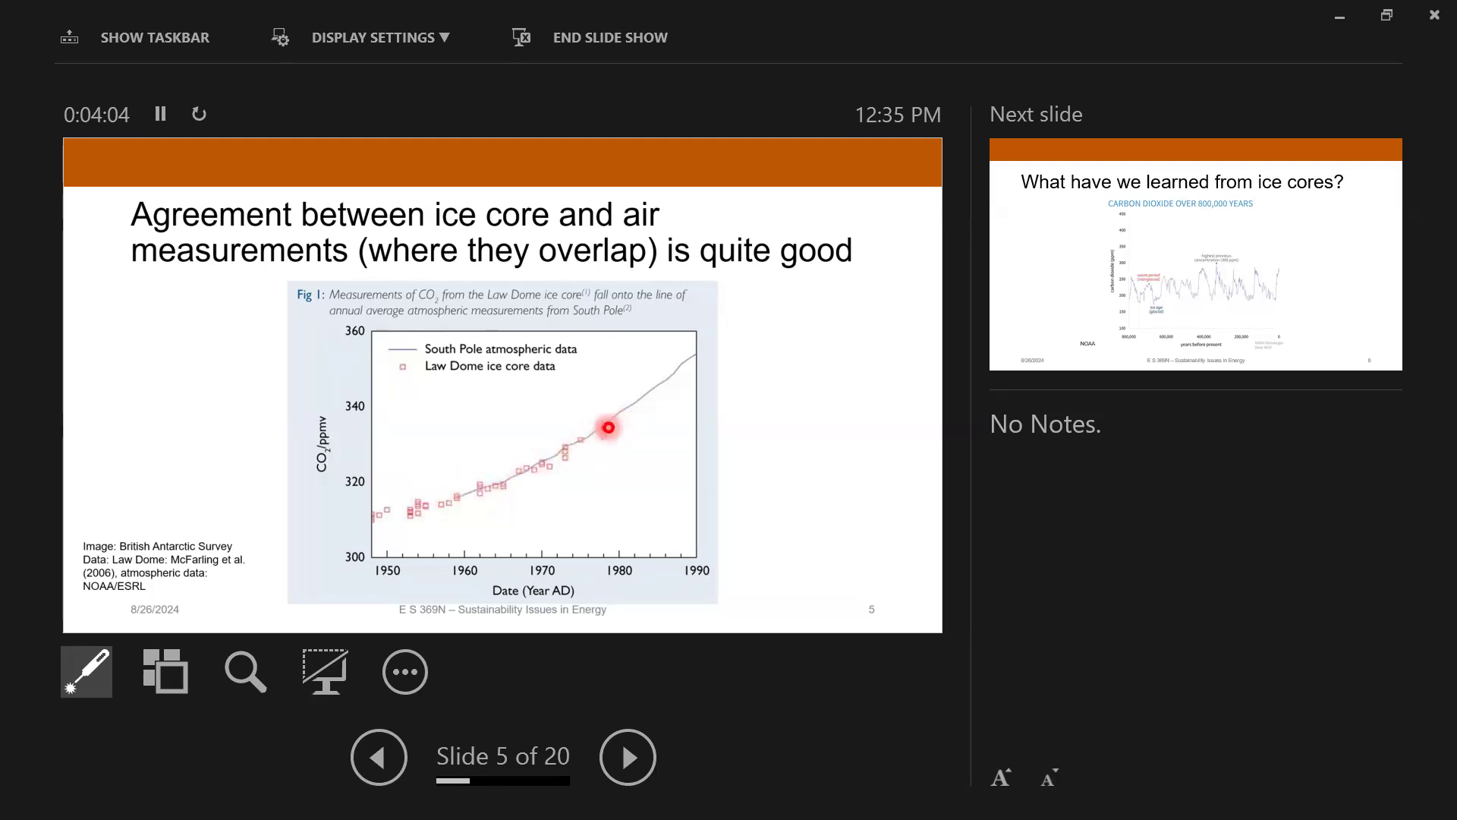
mouse_move(565, 444)
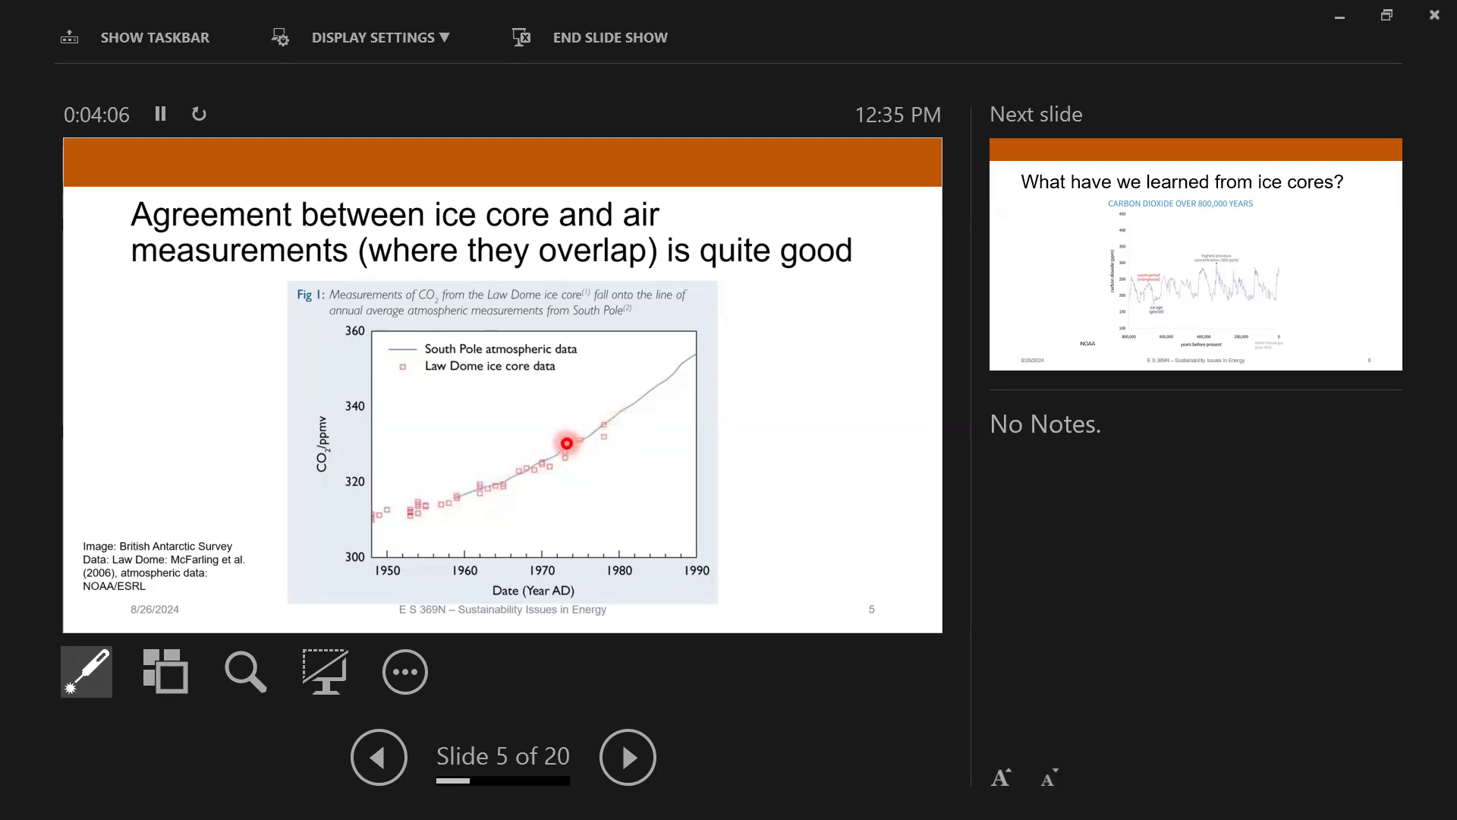
mouse_move(441, 500)
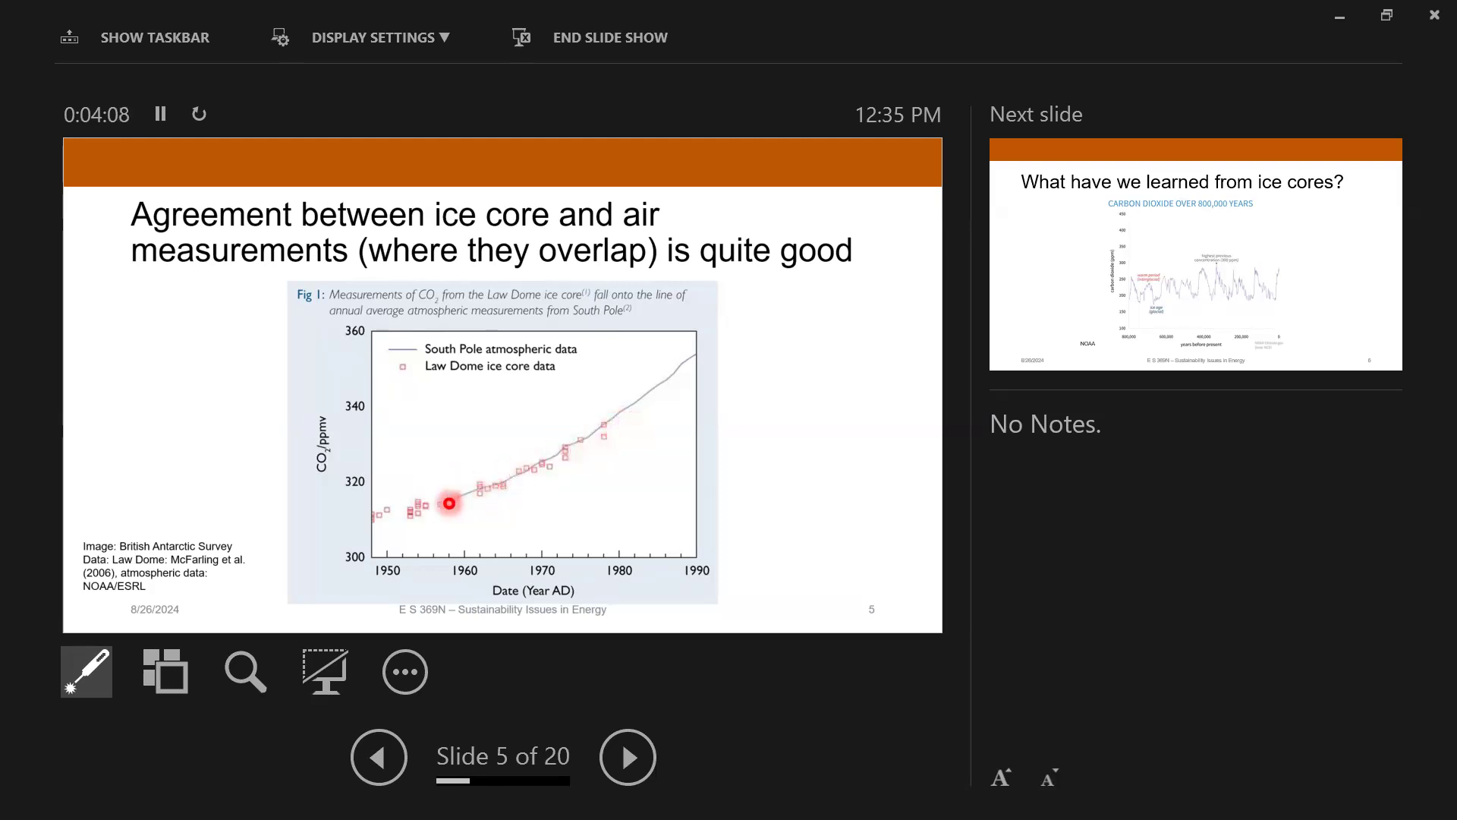
mouse_move(465, 492)
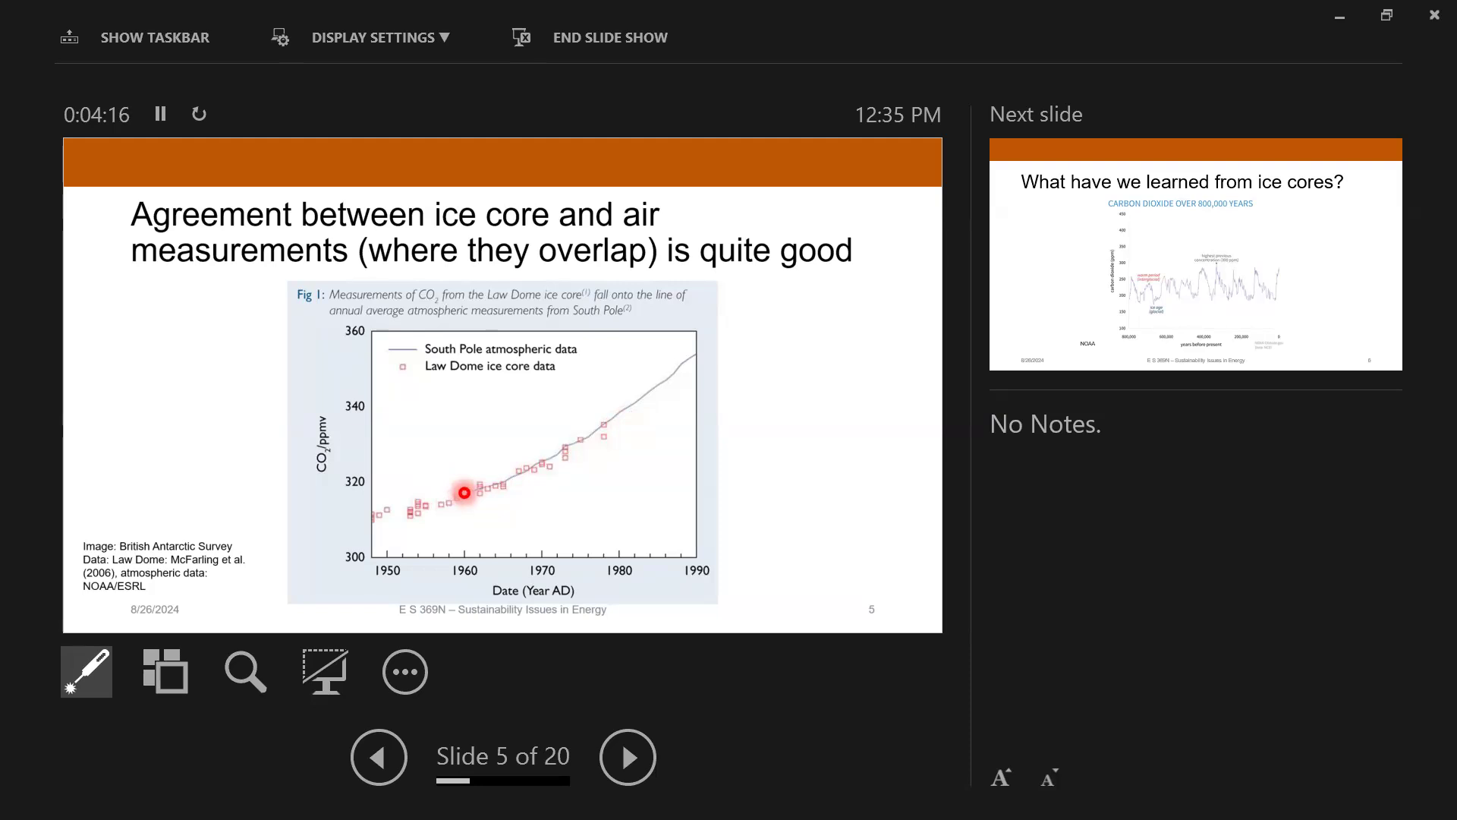
Step: Advance to slide 6, 'What have we learned from ice cores?', with the 800,000-year CO2 chart
click(626, 756)
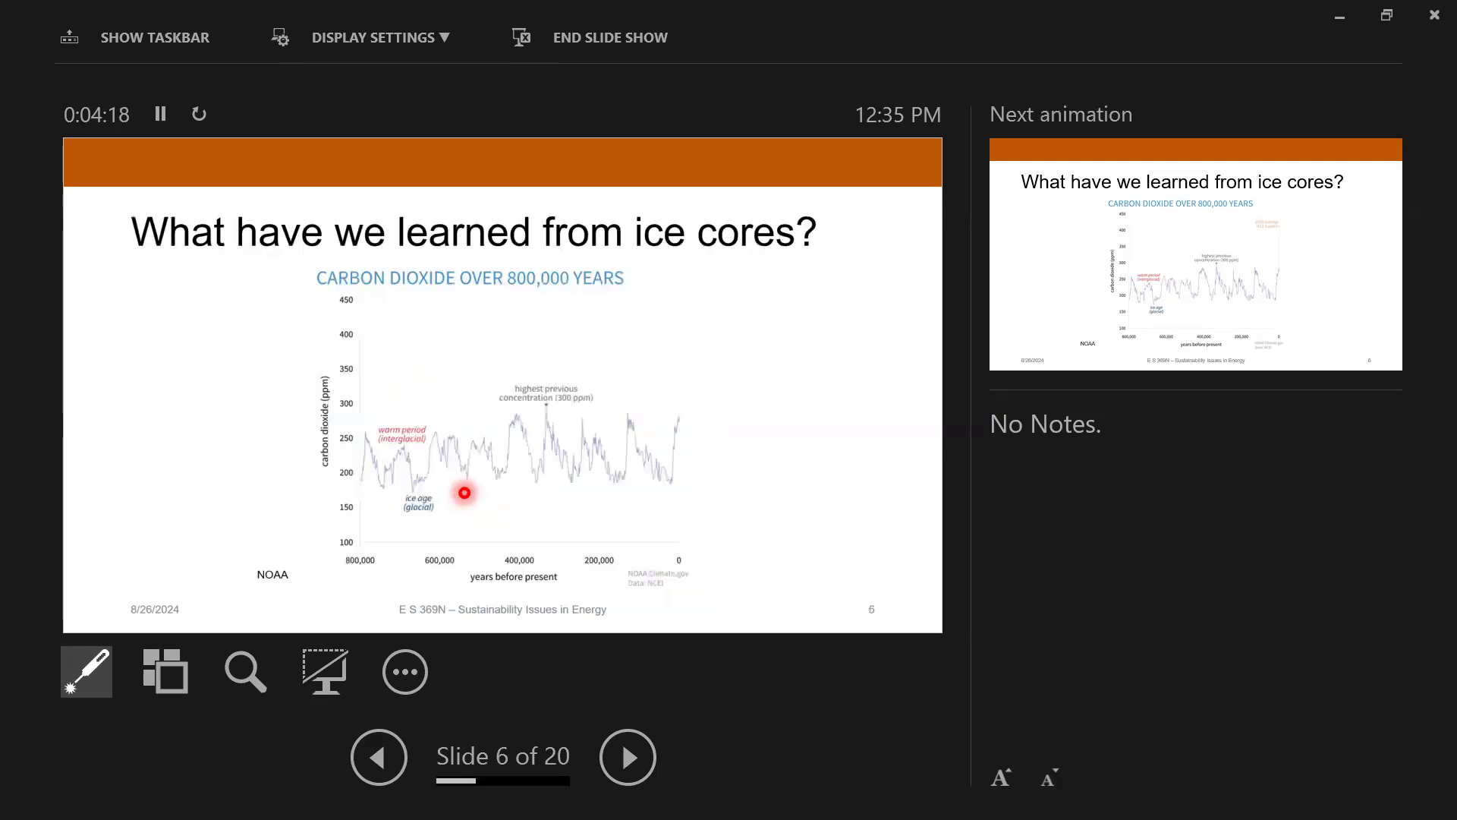
mouse_move(558, 238)
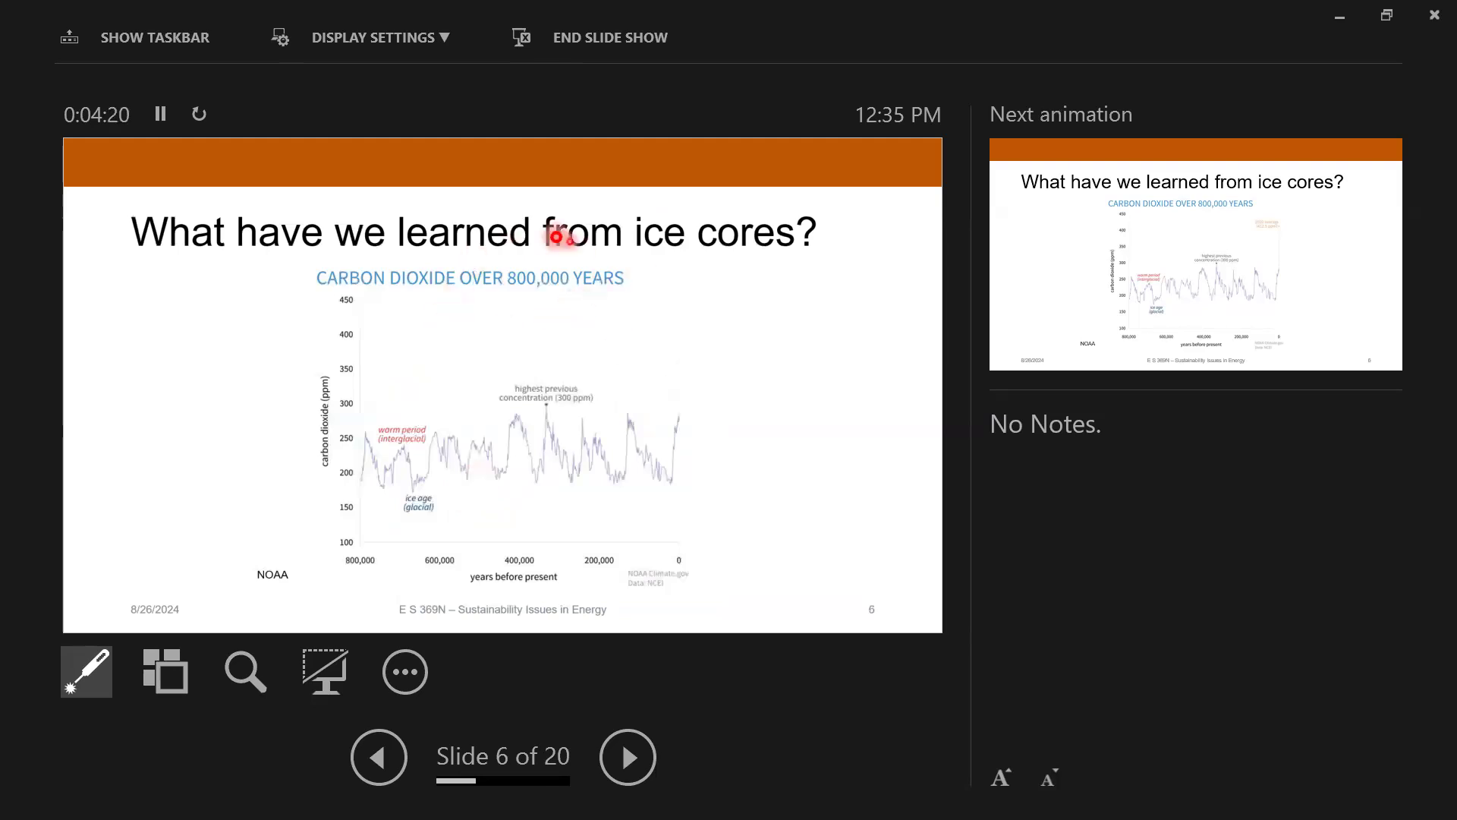
mouse_move(268, 385)
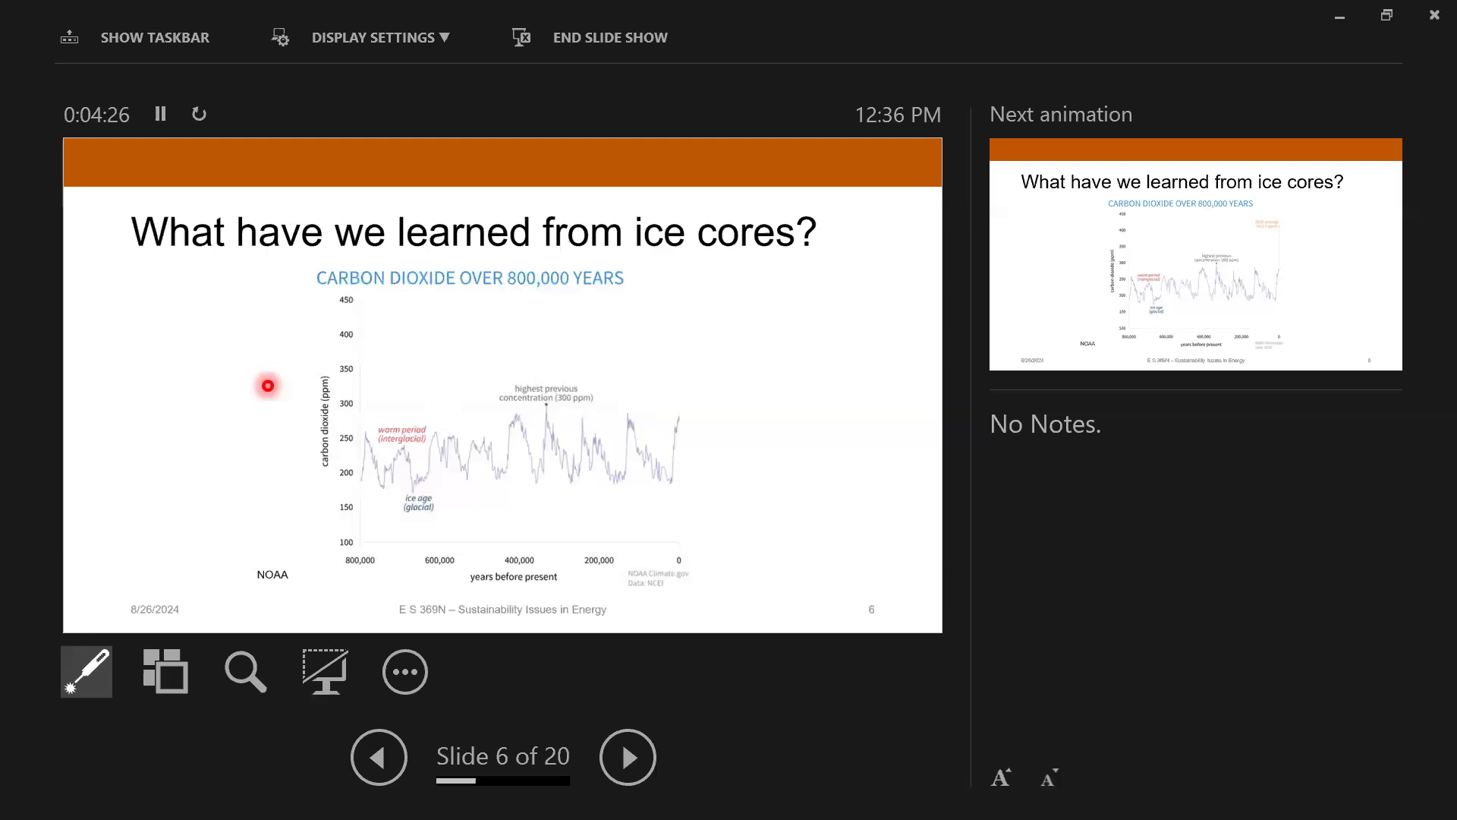
mouse_move(340, 343)
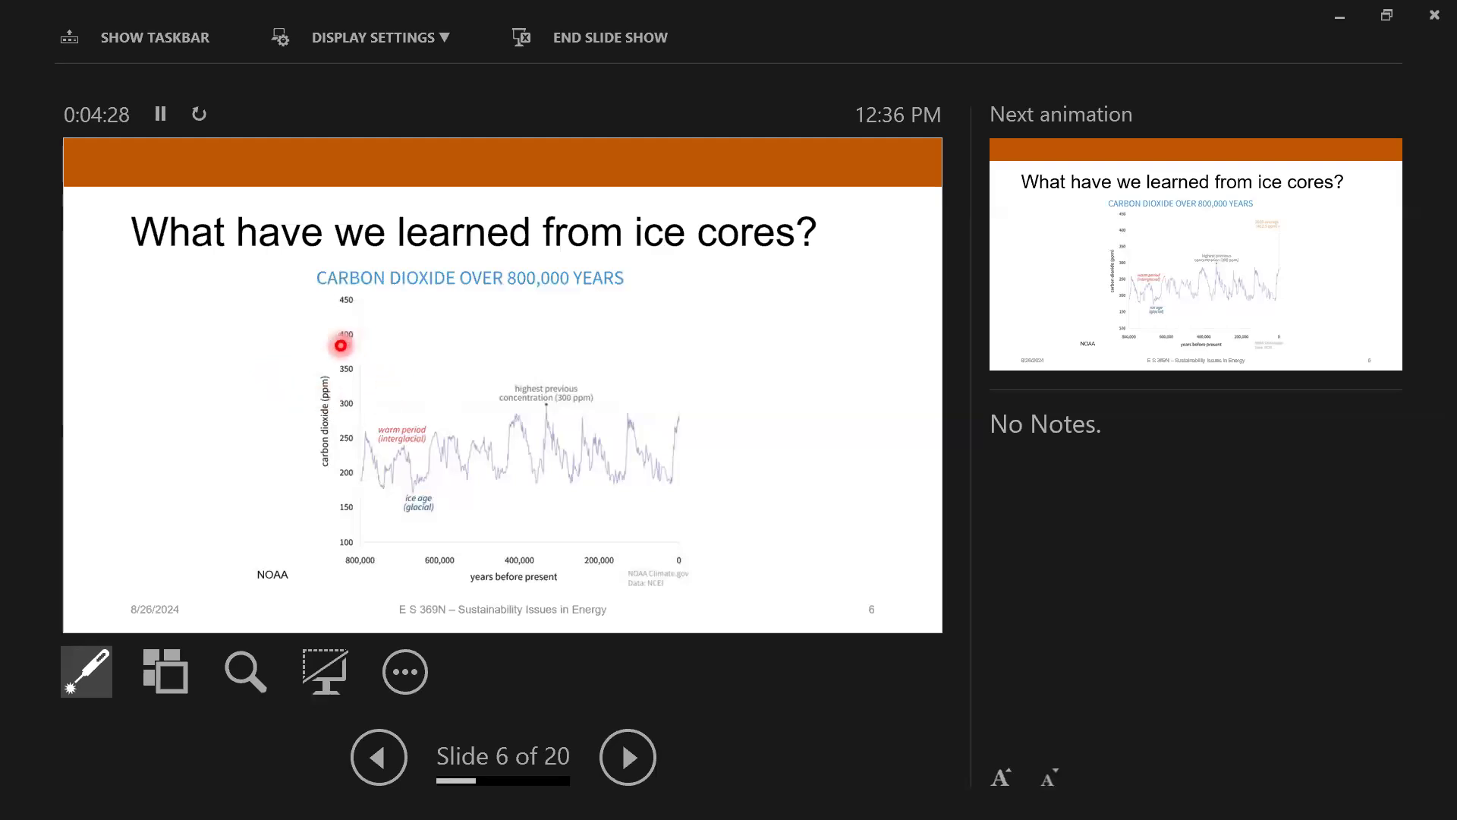
mouse_move(297, 367)
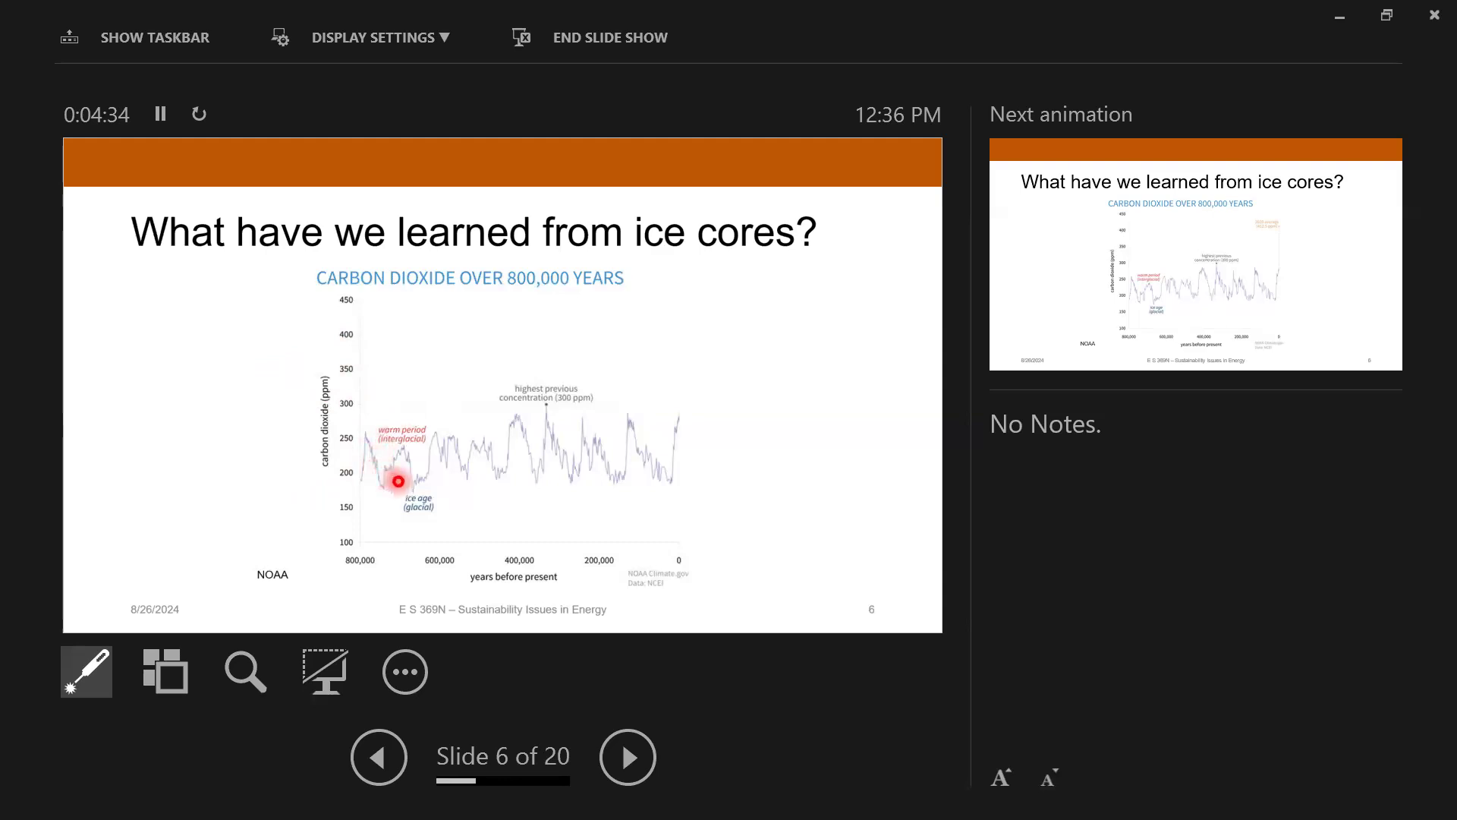
mouse_move(510, 472)
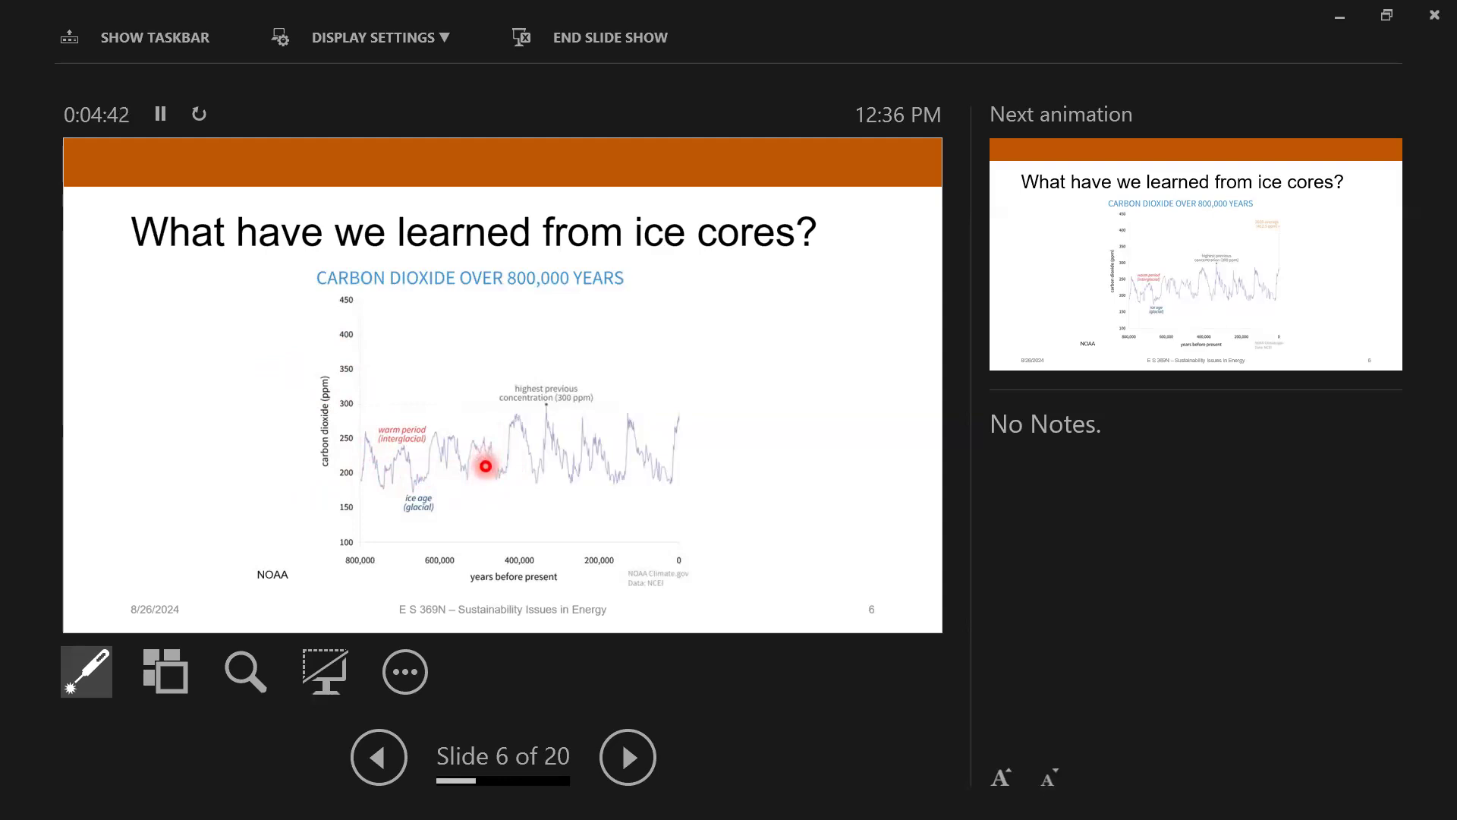
mouse_move(498, 453)
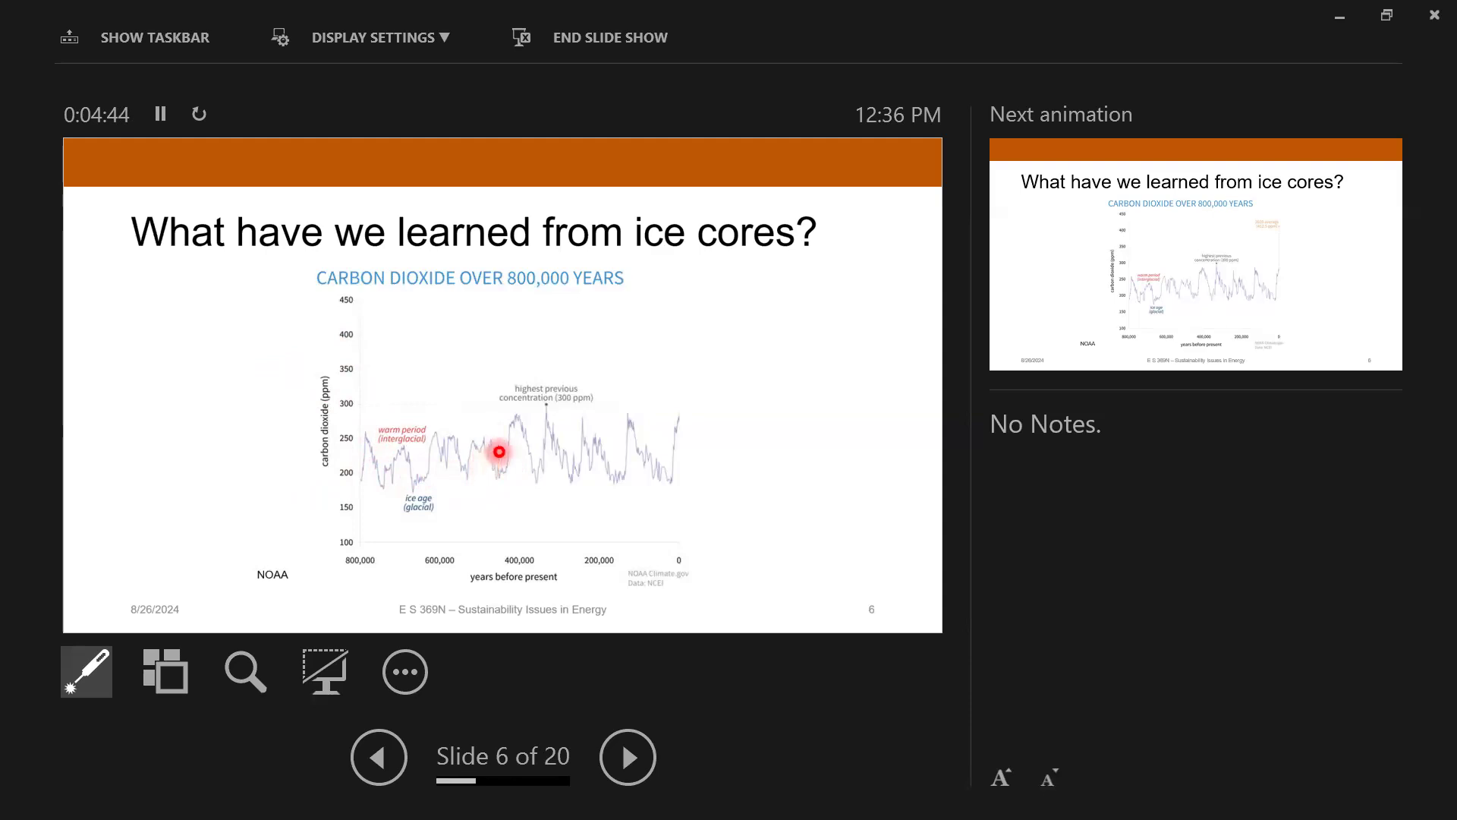
mouse_move(488, 469)
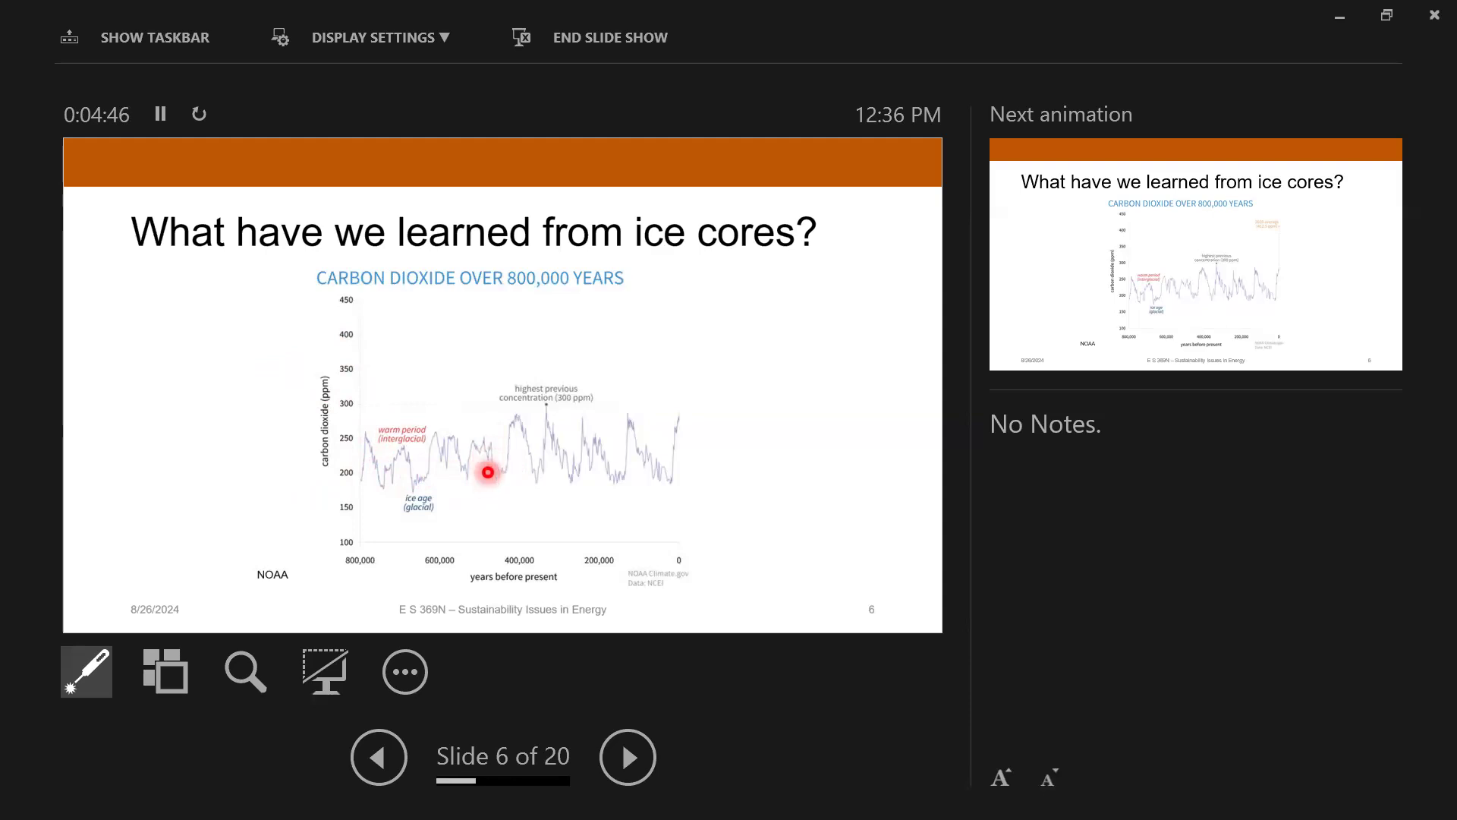
mouse_move(541, 475)
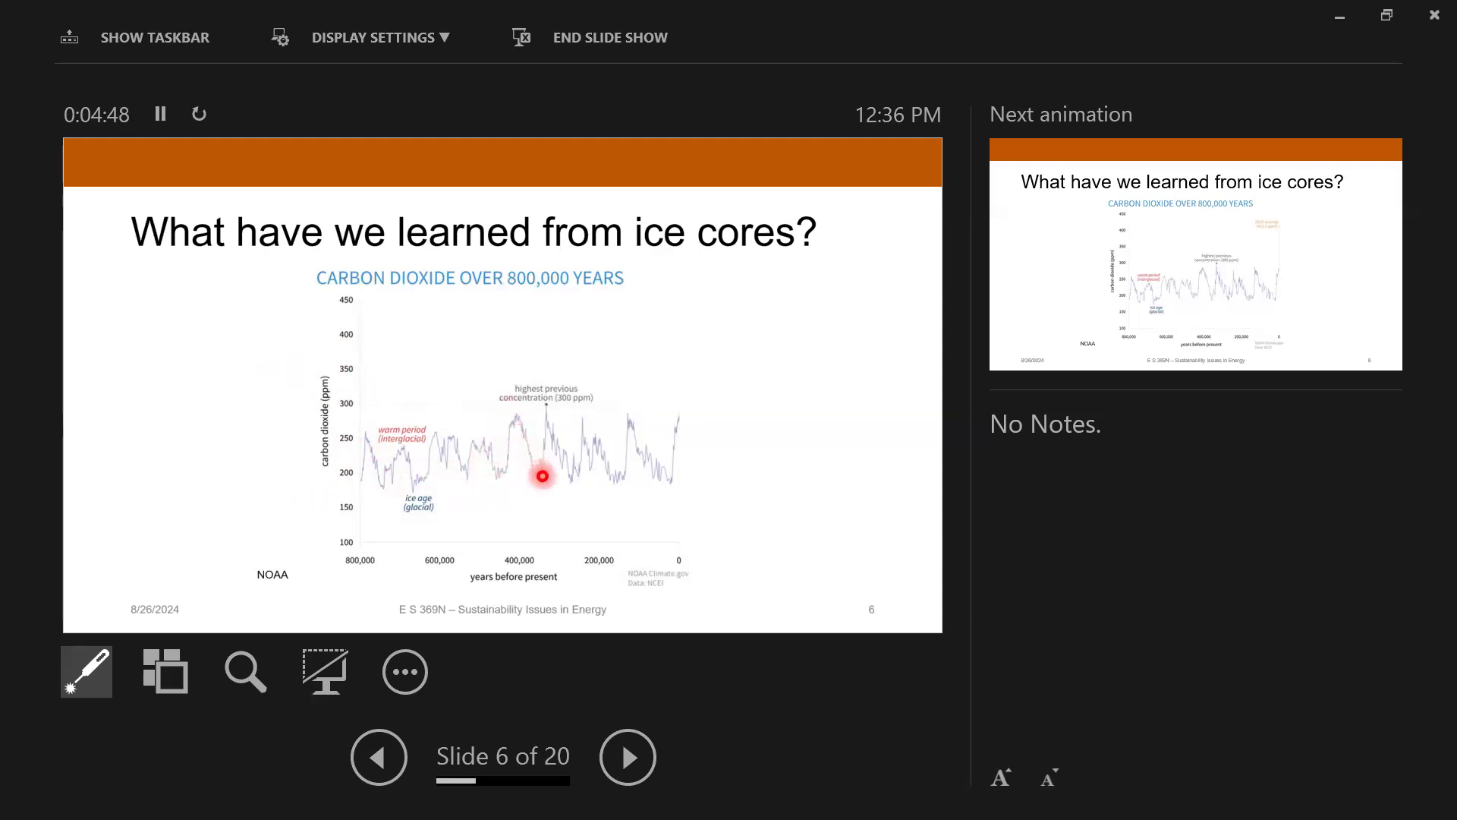
mouse_move(576, 434)
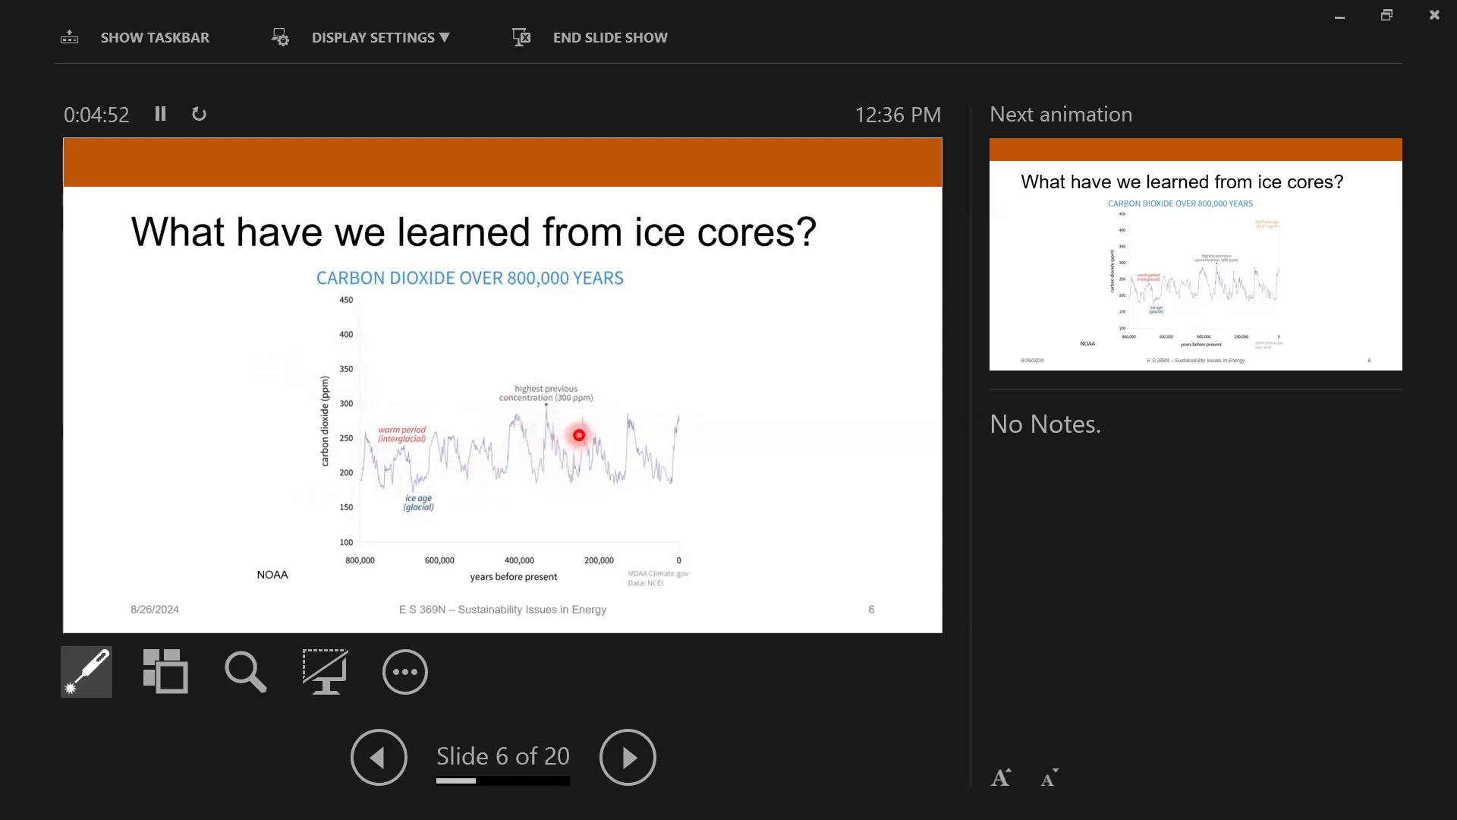
mouse_move(553, 403)
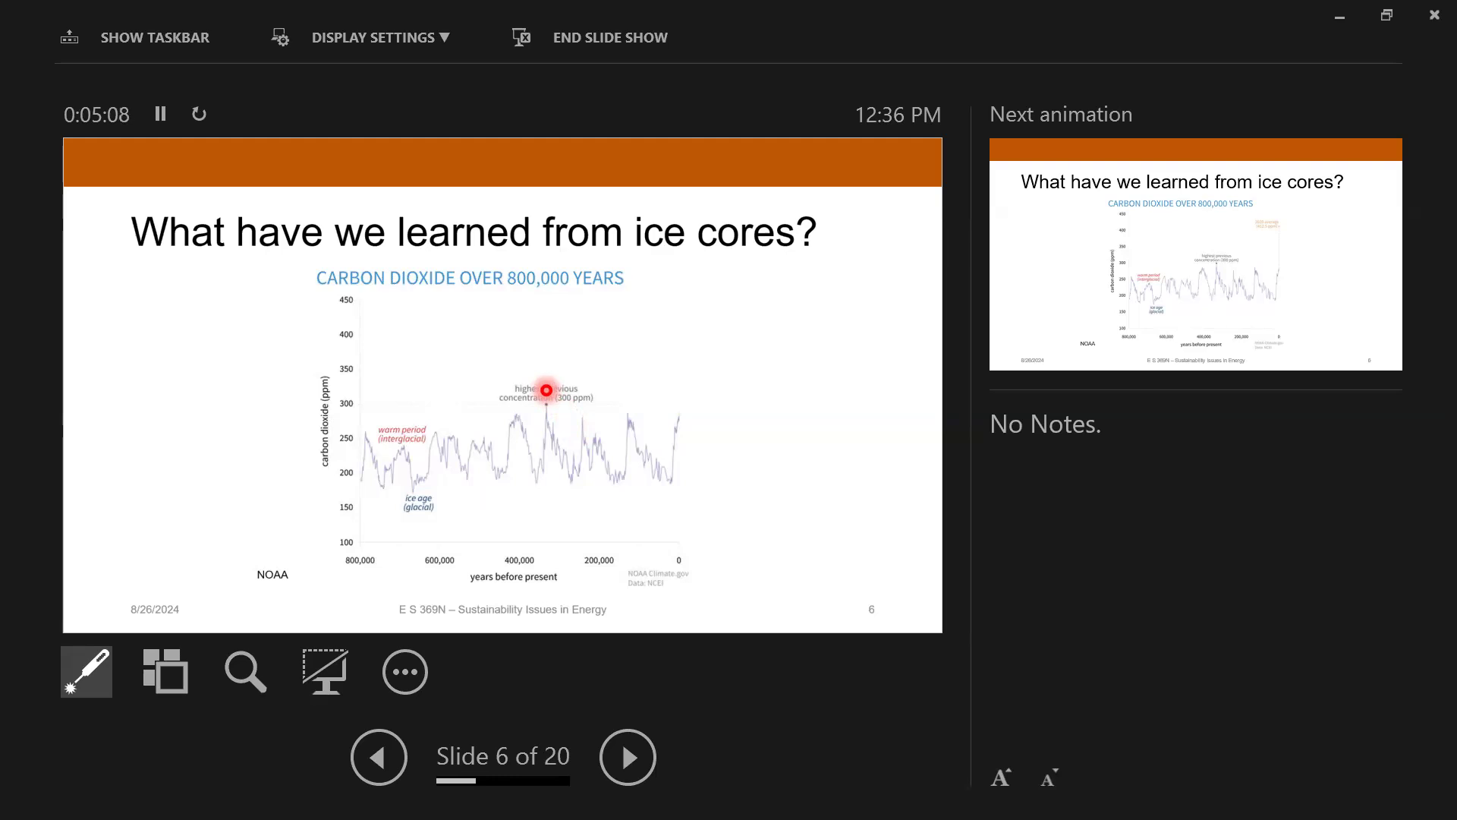
mouse_move(575, 484)
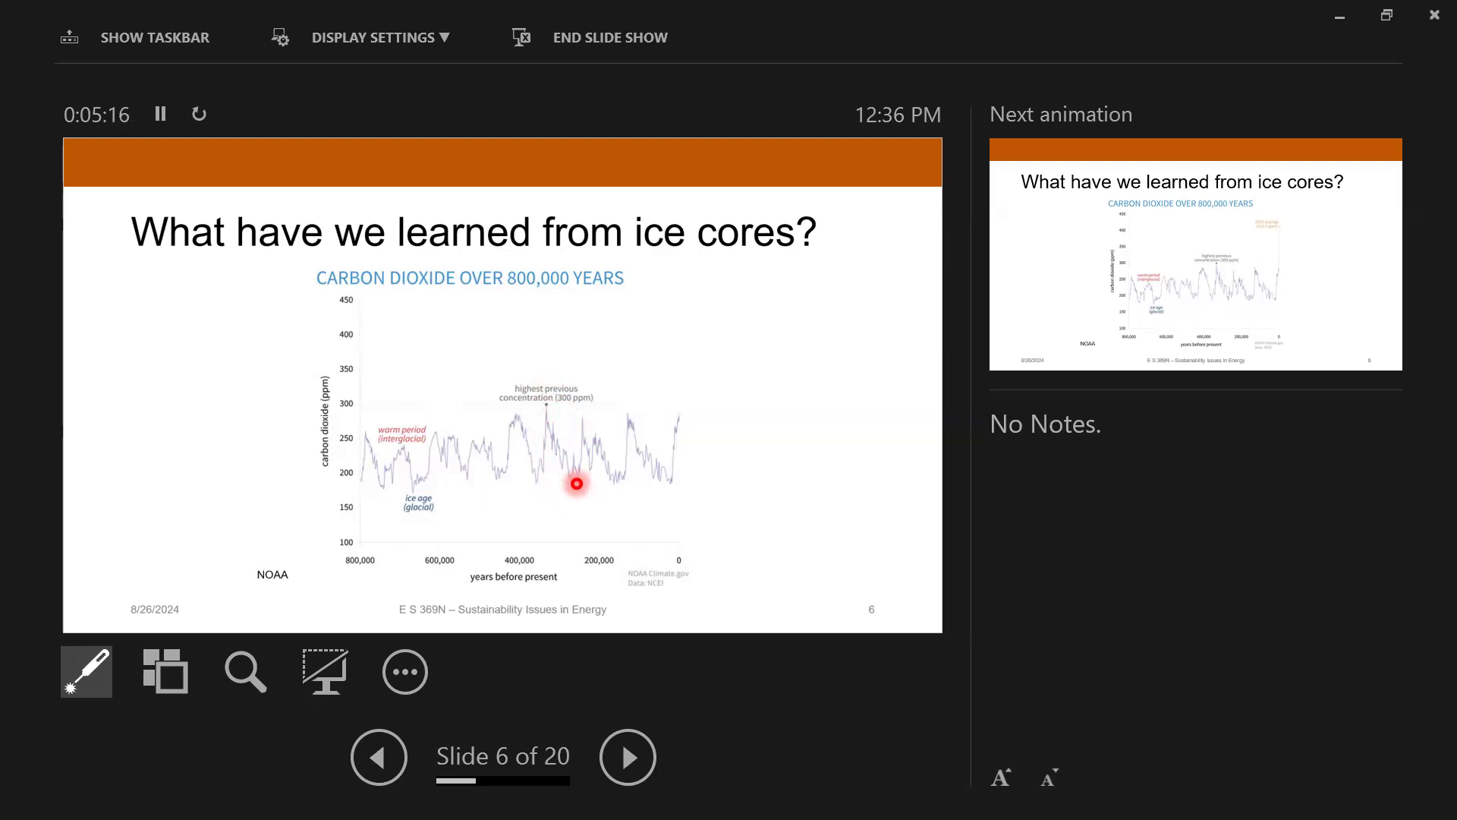
mouse_move(327, 494)
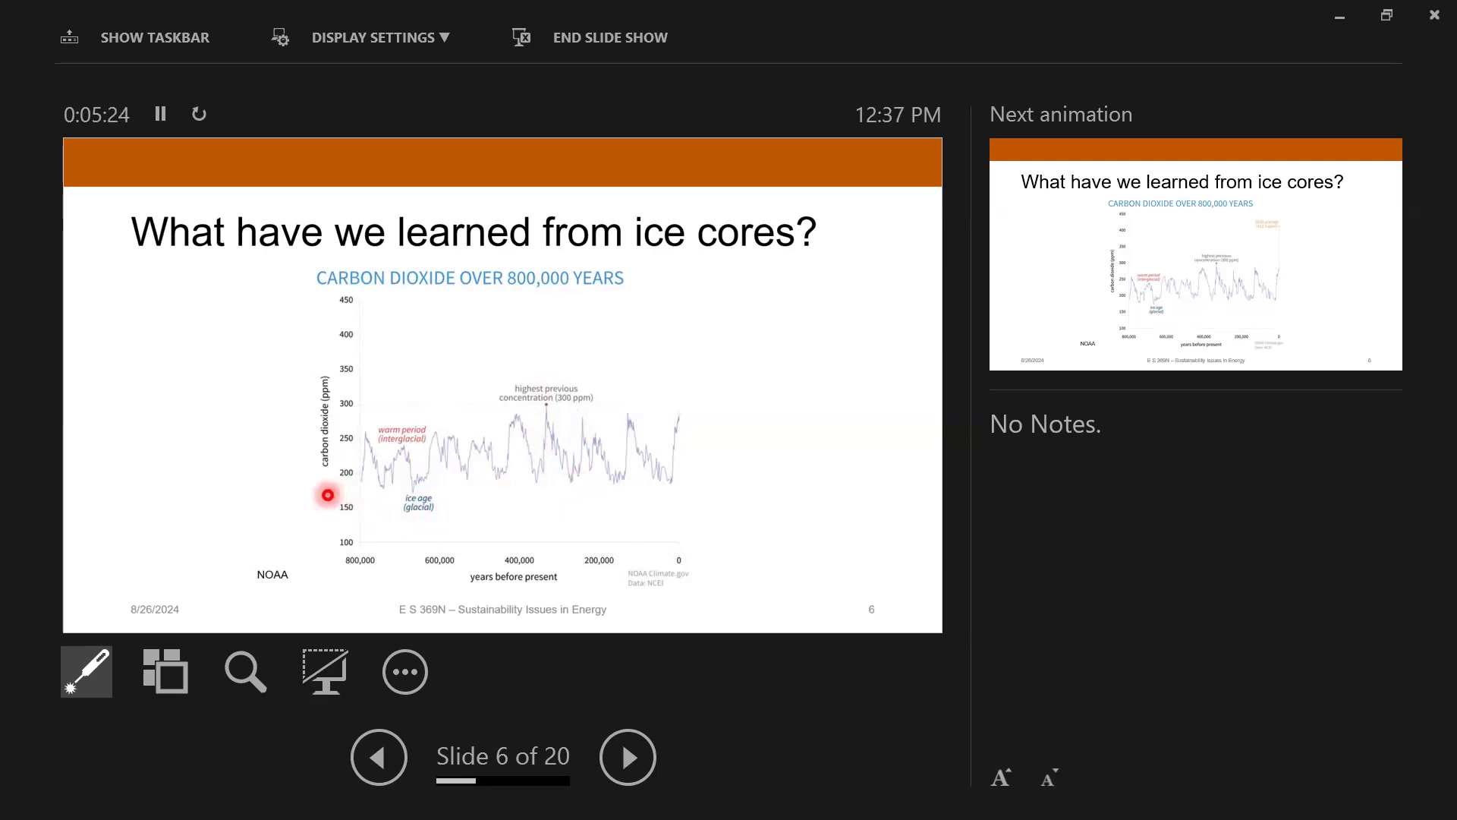
mouse_move(349, 473)
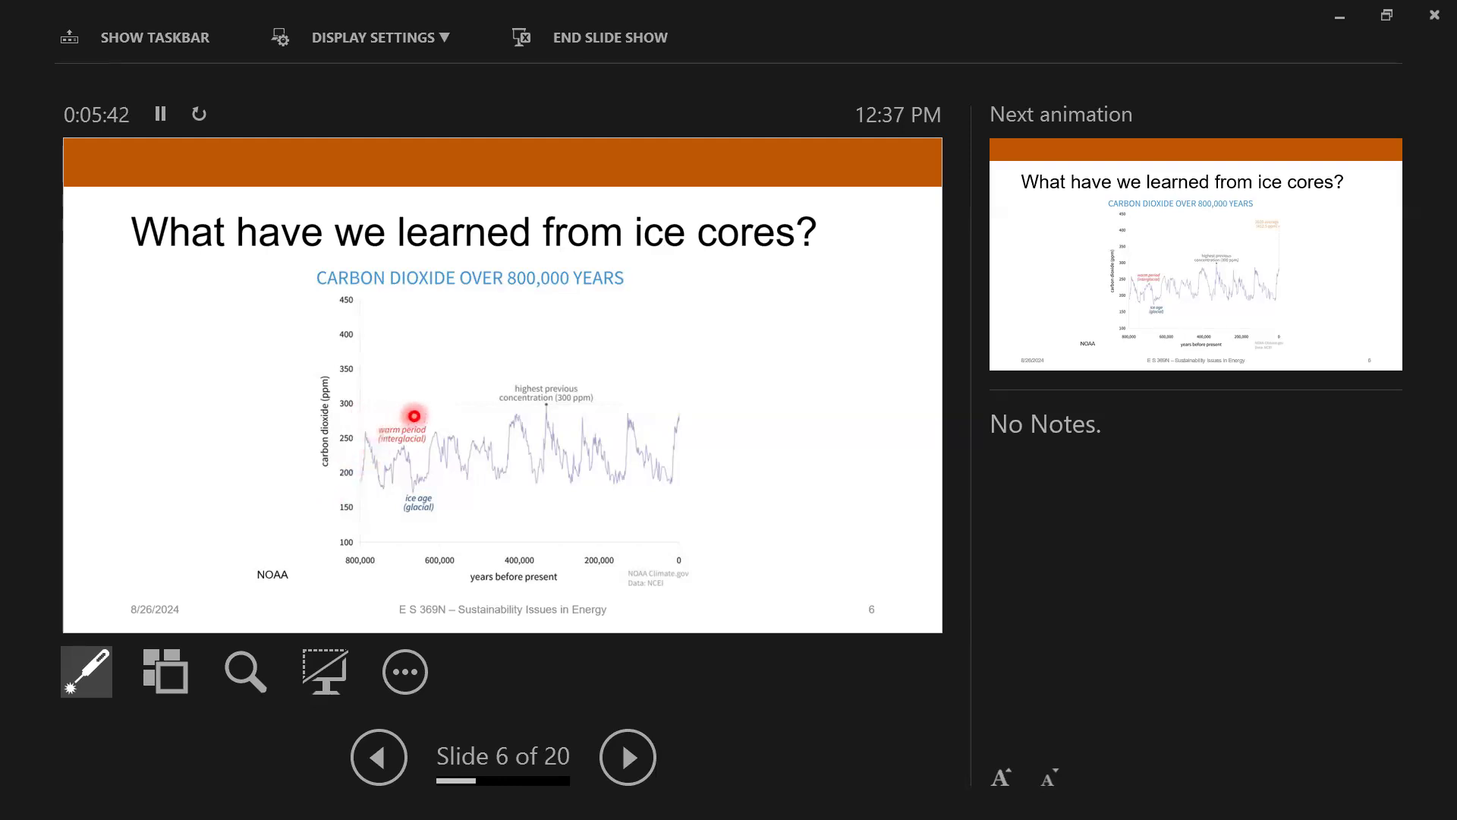
mouse_move(579, 413)
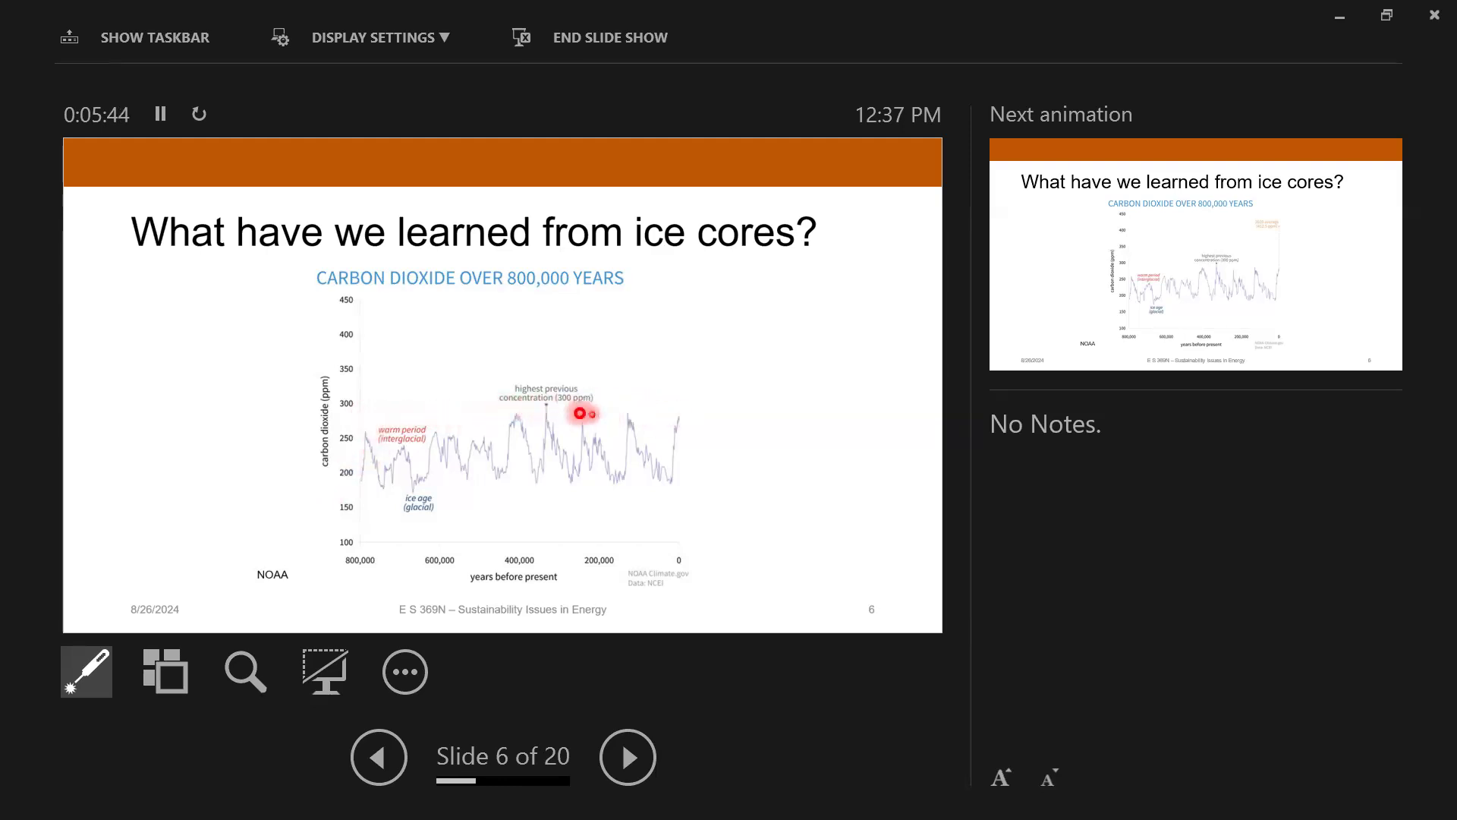
mouse_move(339, 517)
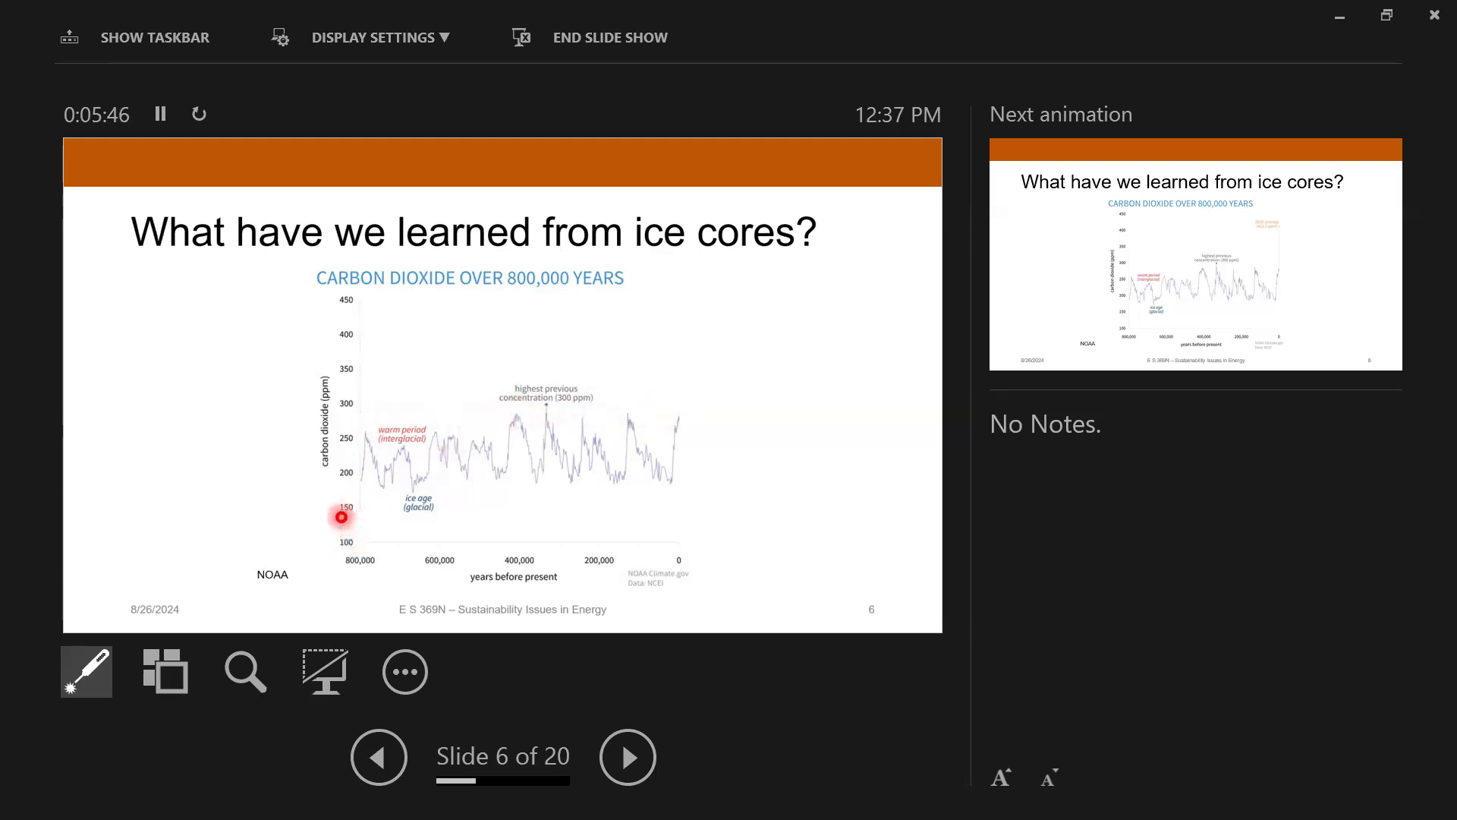
mouse_move(398, 494)
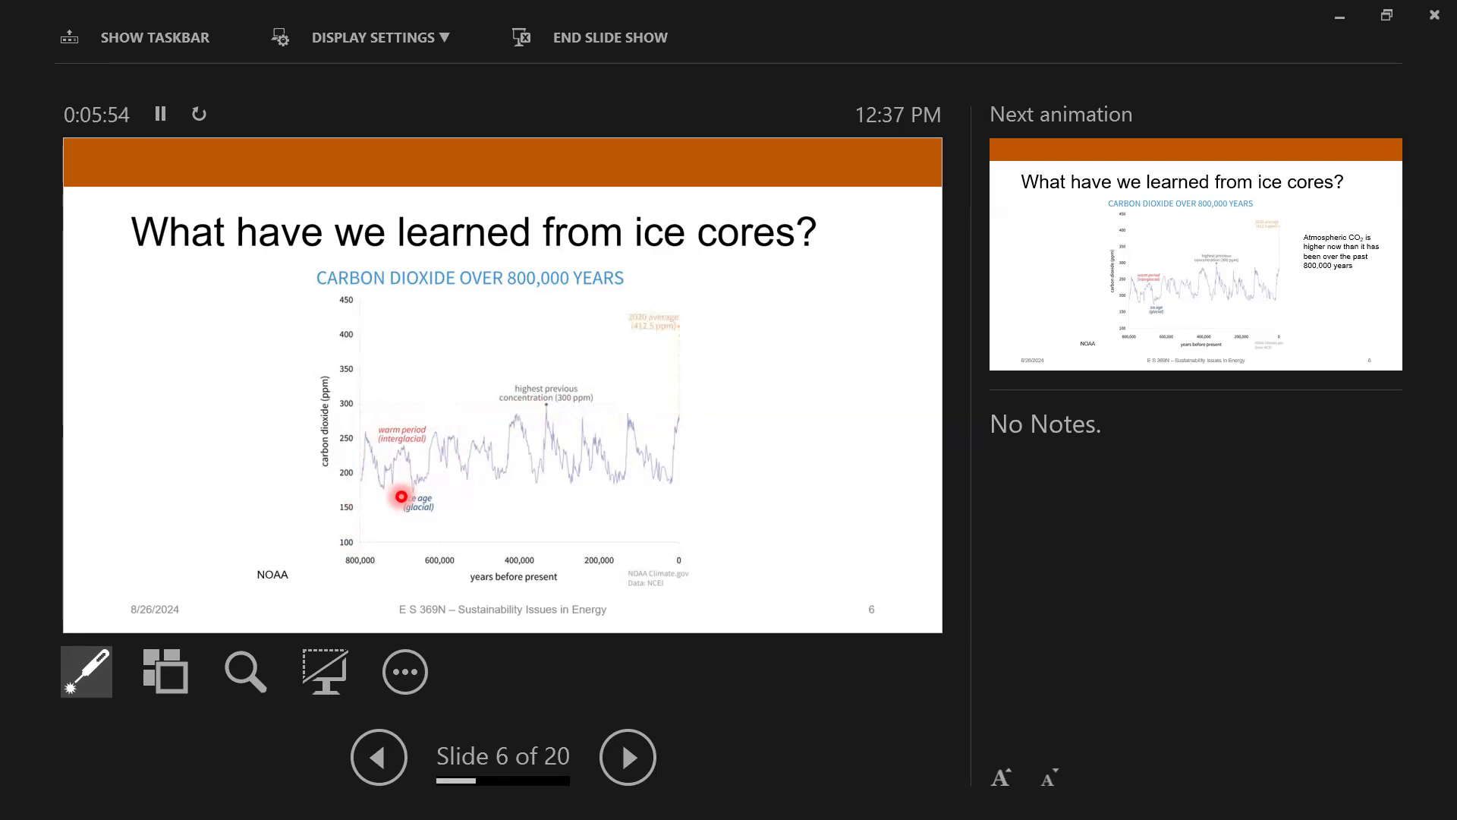
mouse_move(605, 449)
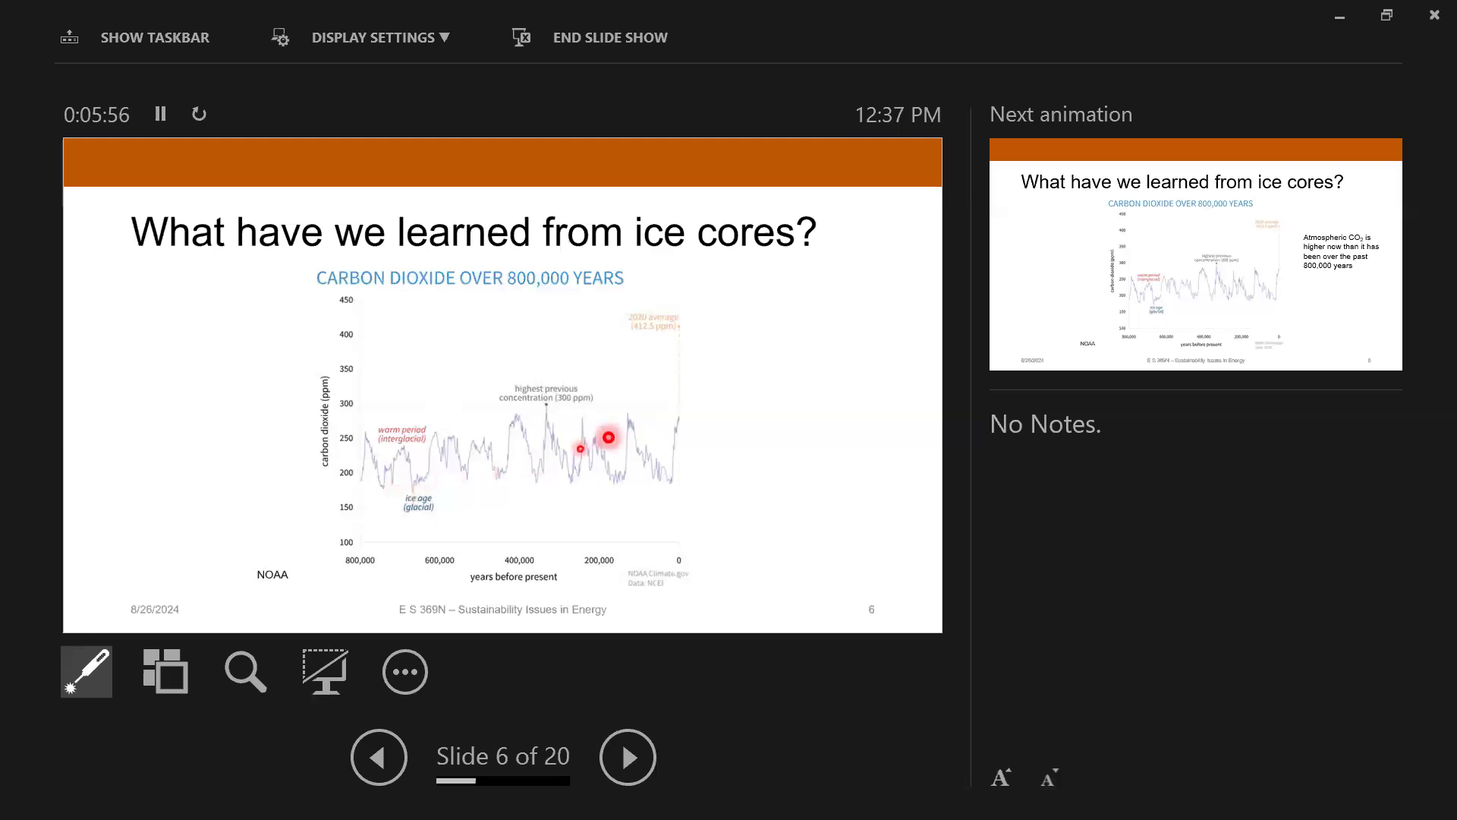
mouse_move(736, 310)
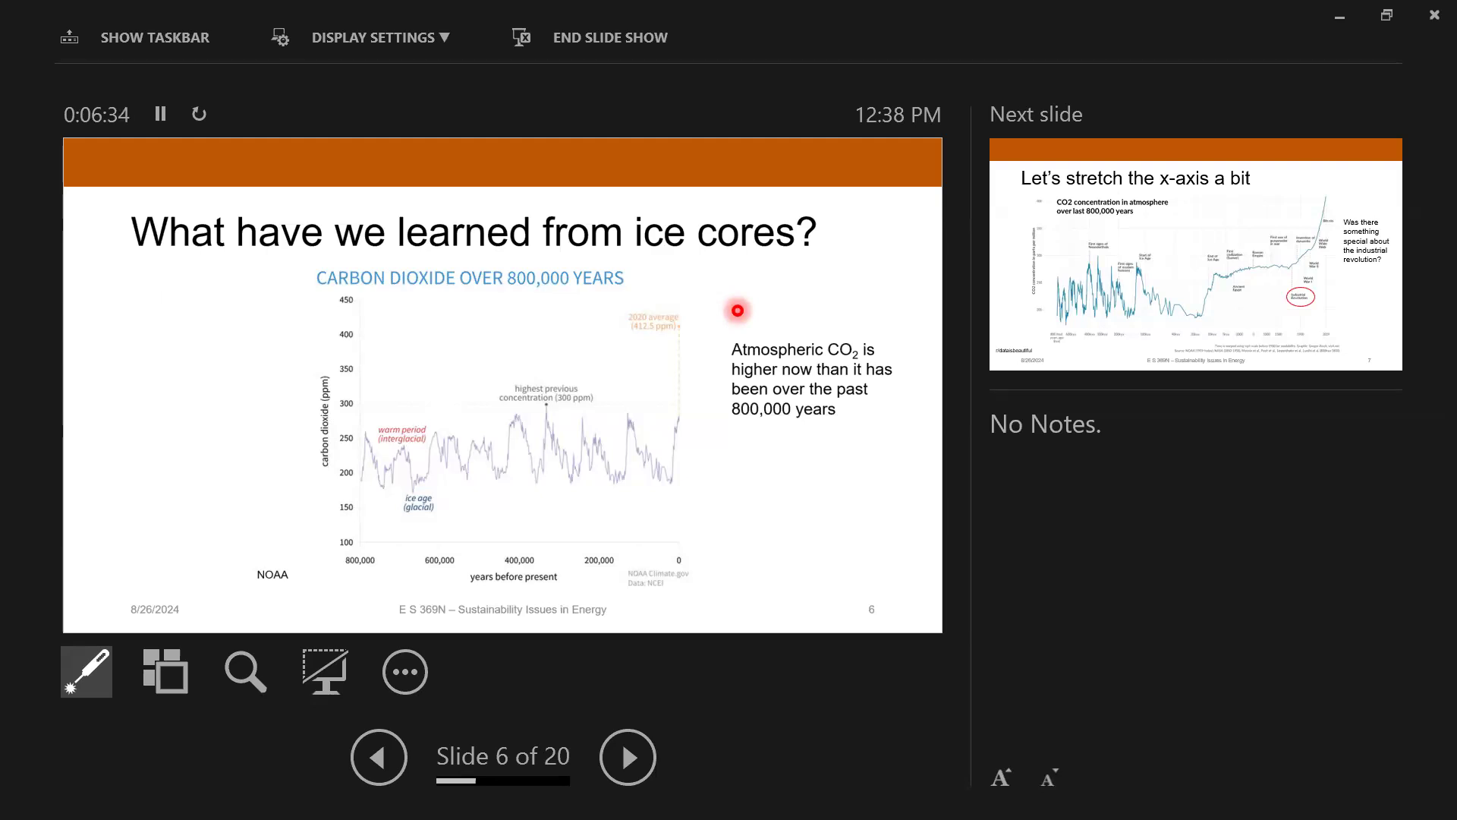
click(628, 756)
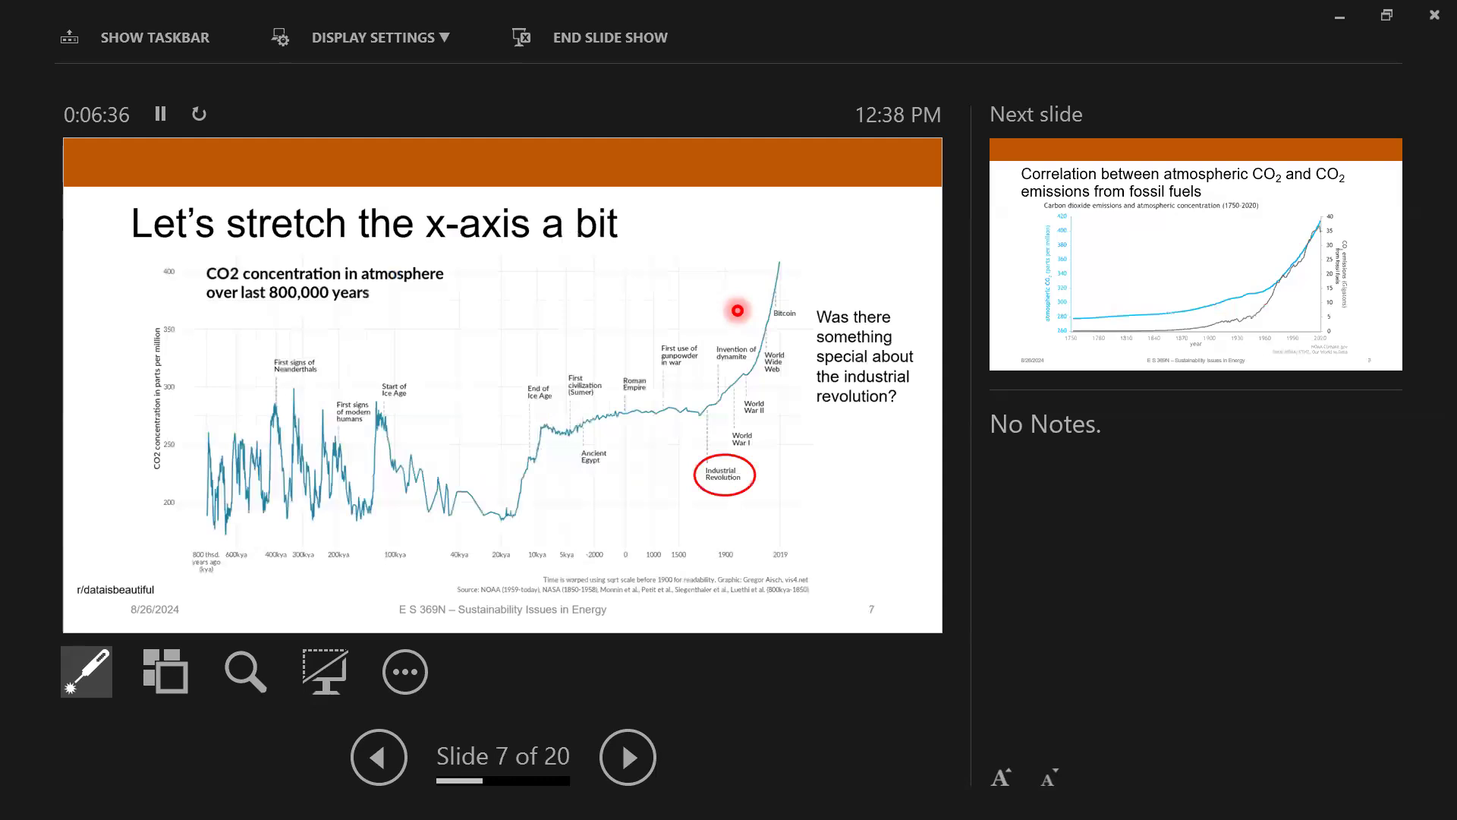
mouse_move(216, 527)
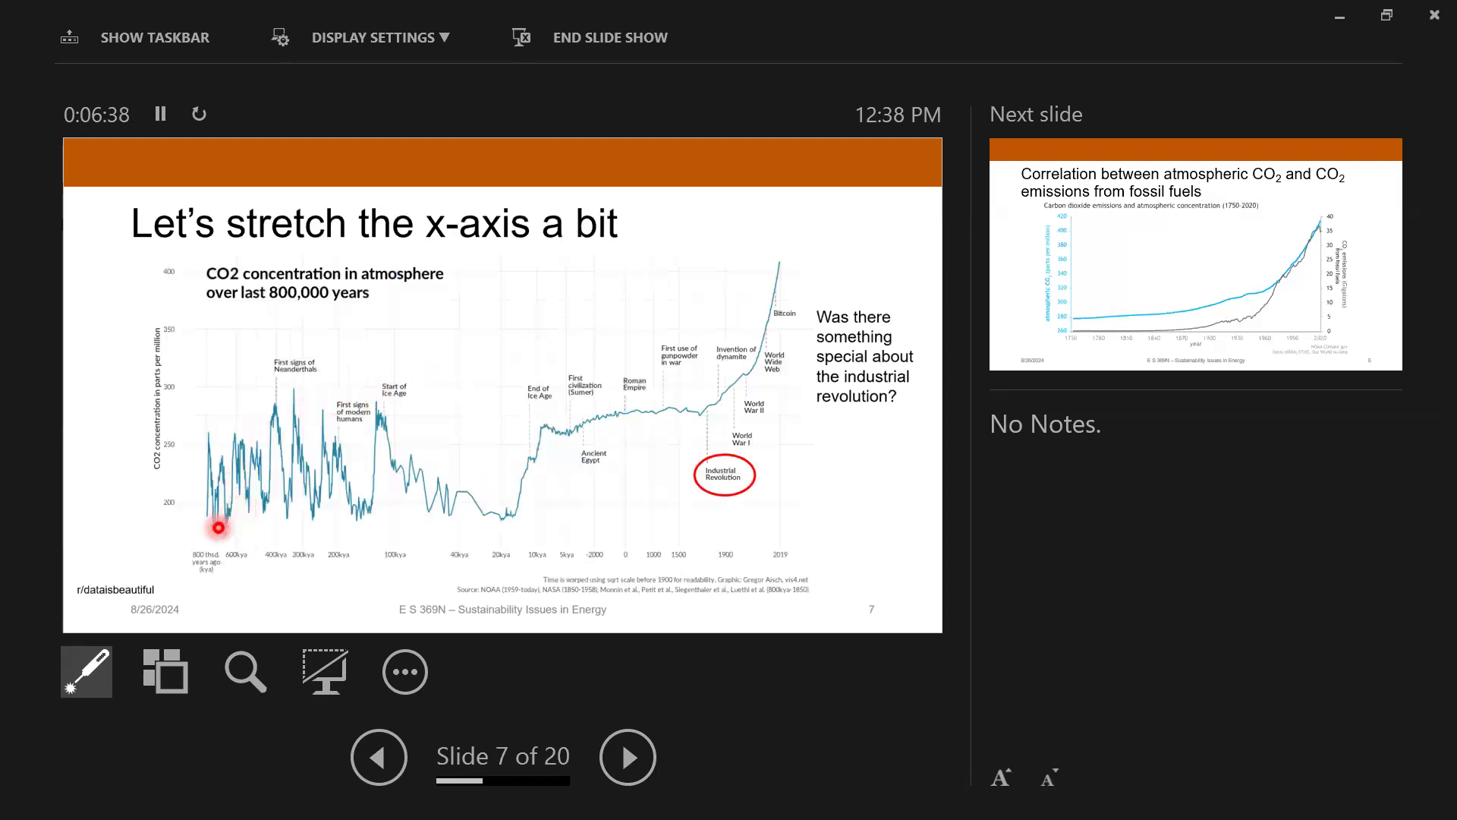
mouse_move(264, 554)
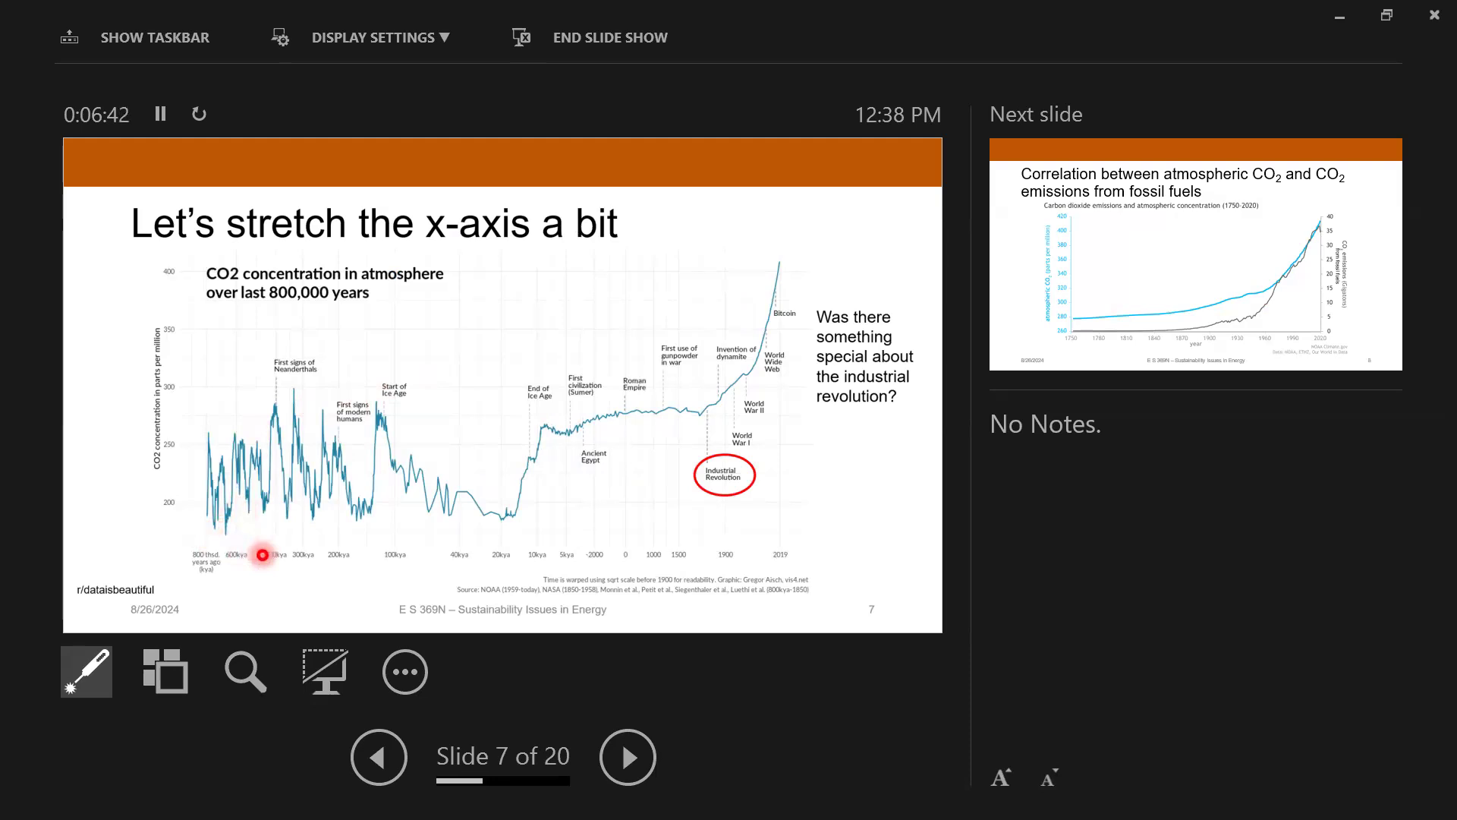
mouse_move(157, 550)
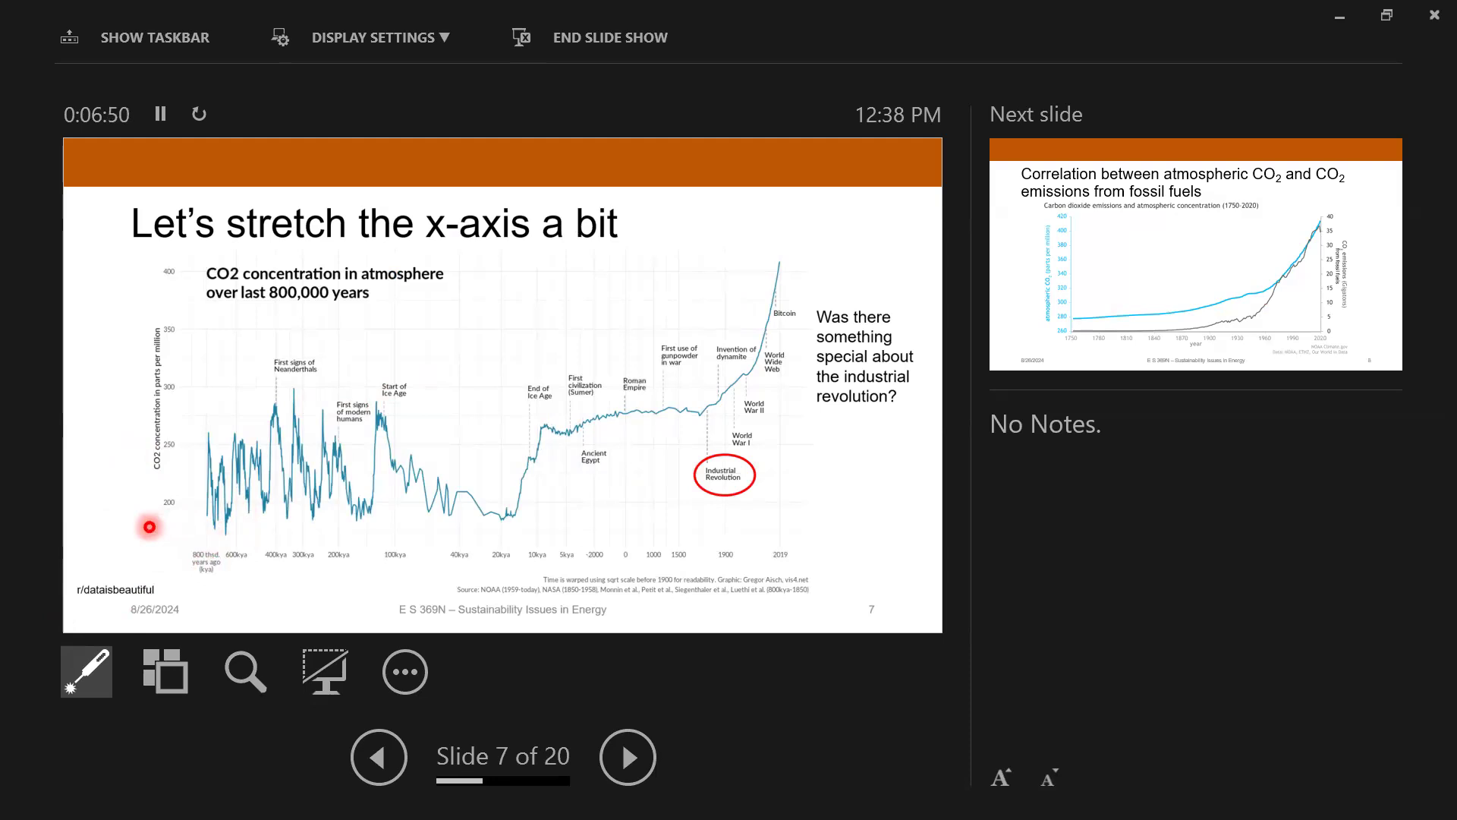
mouse_move(167, 510)
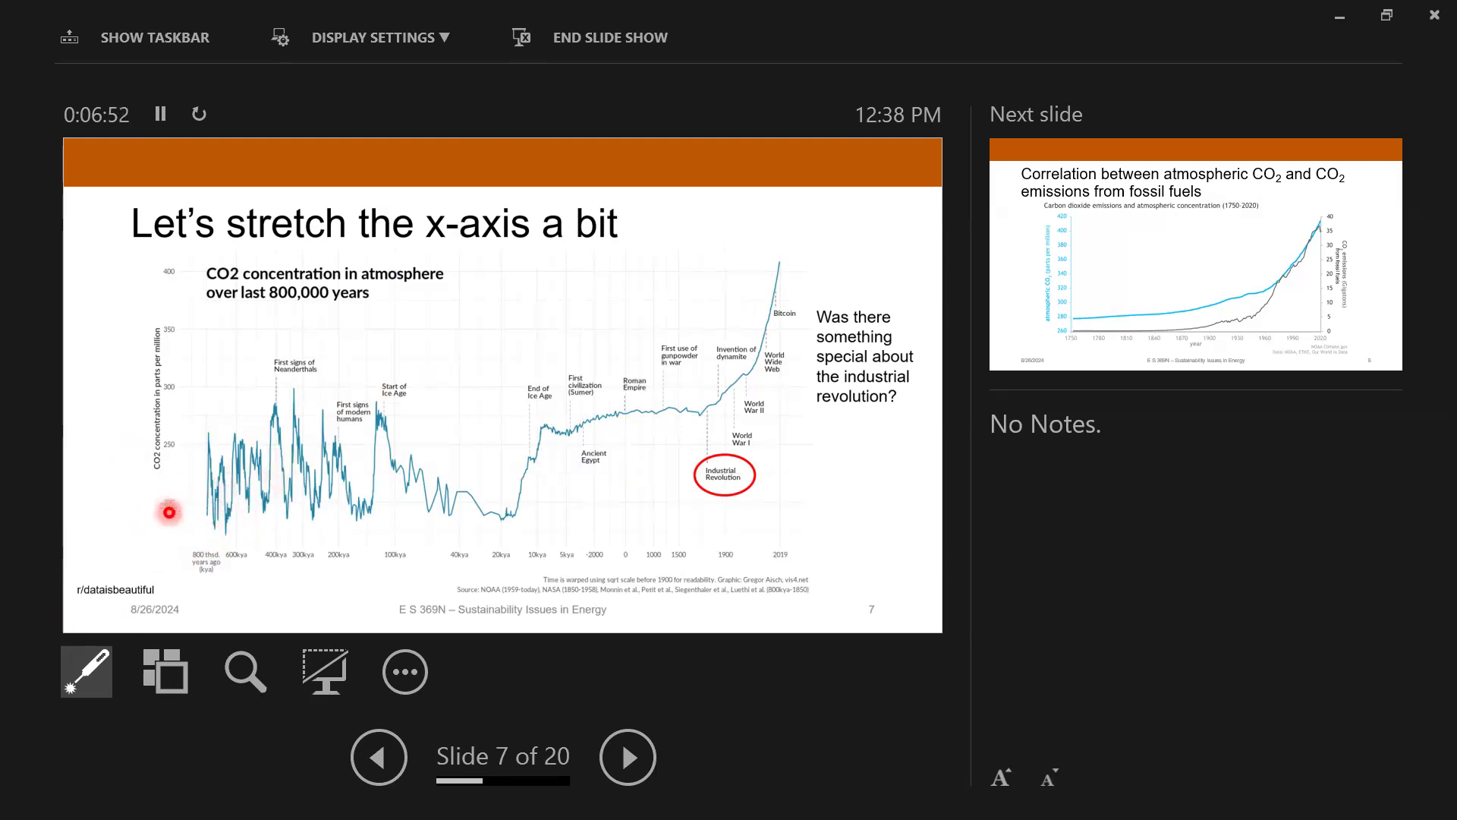
mouse_move(328, 479)
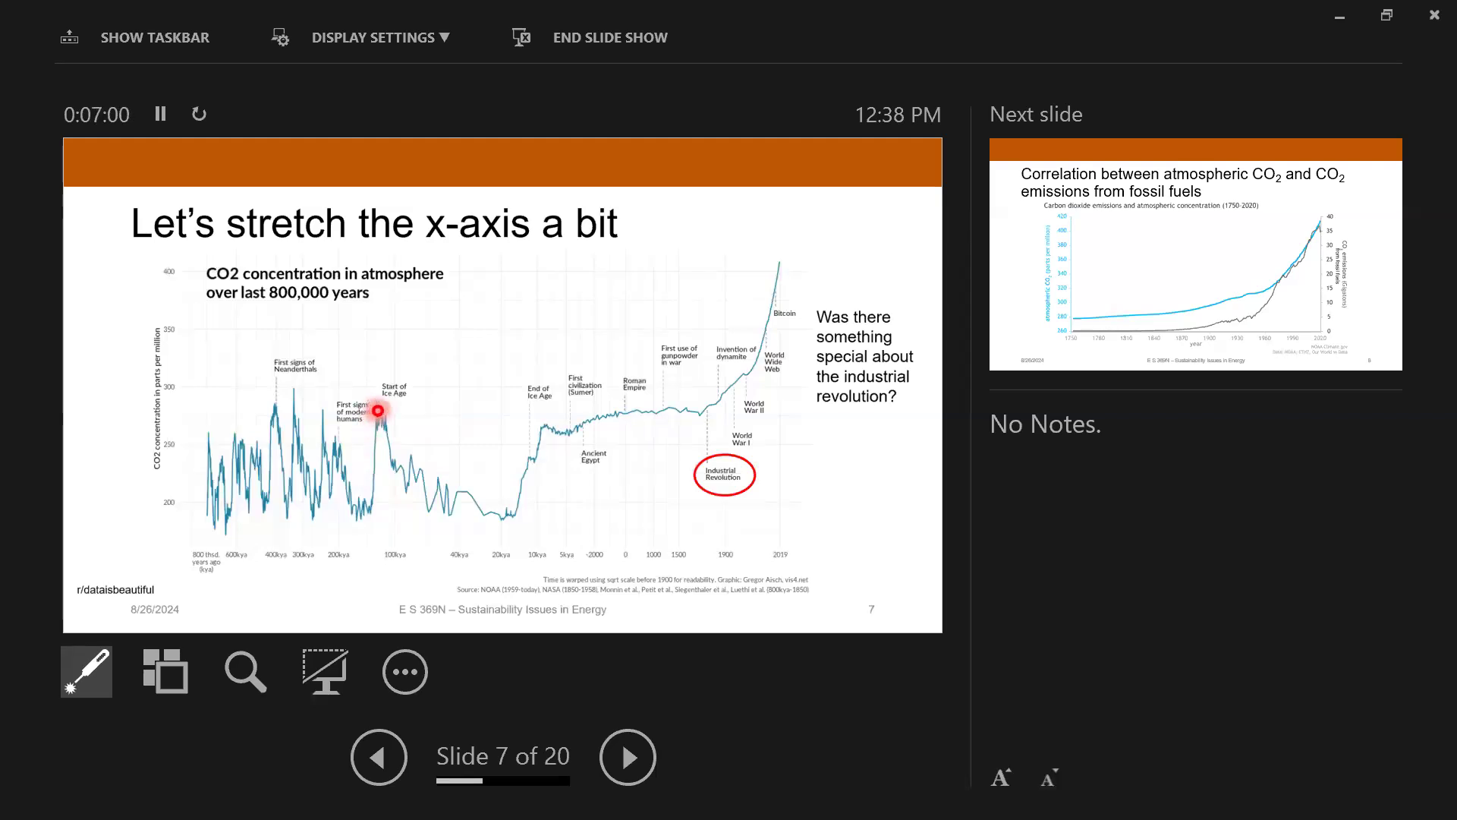
mouse_move(500, 515)
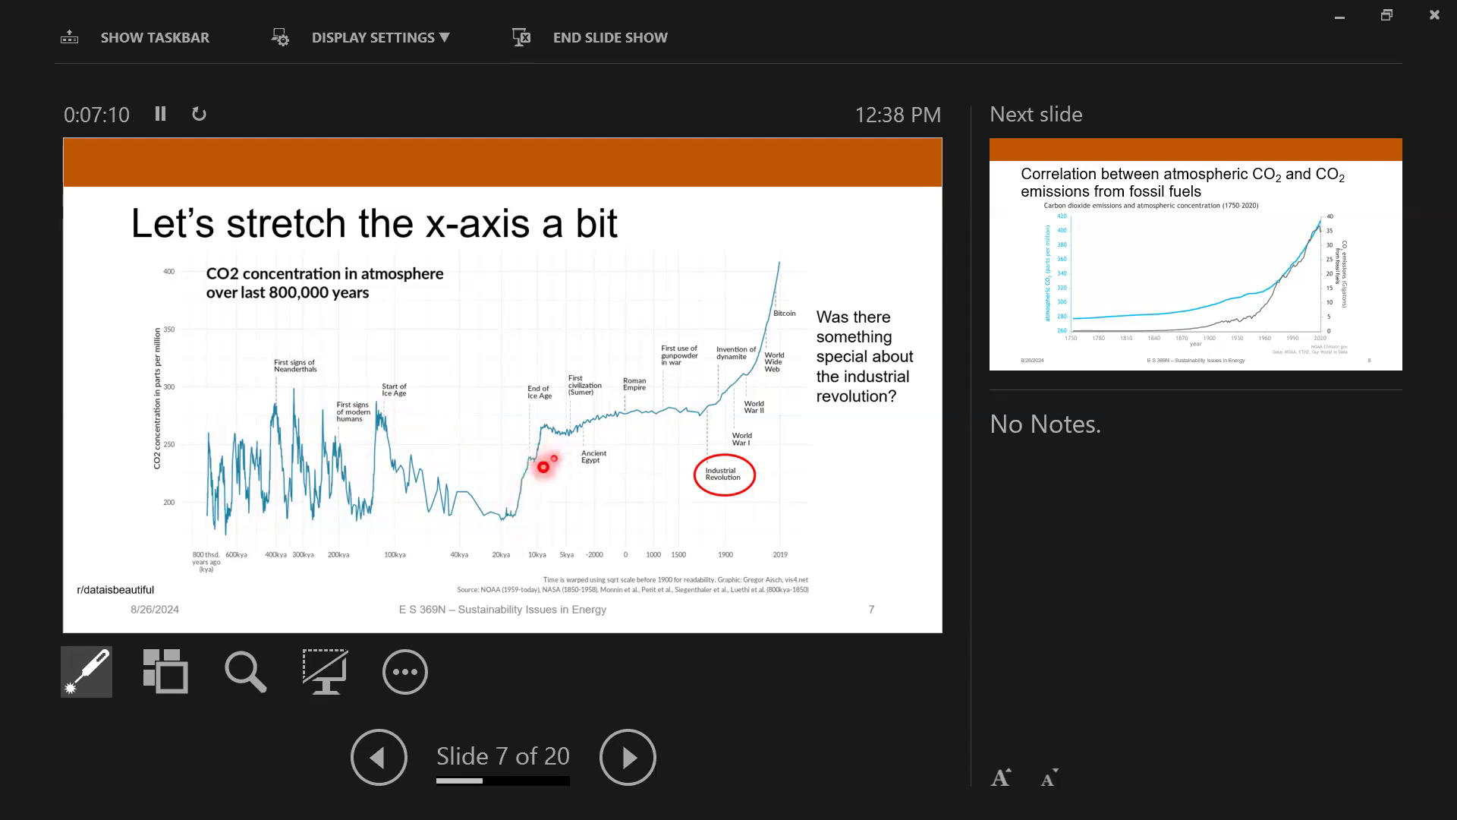
mouse_move(545, 445)
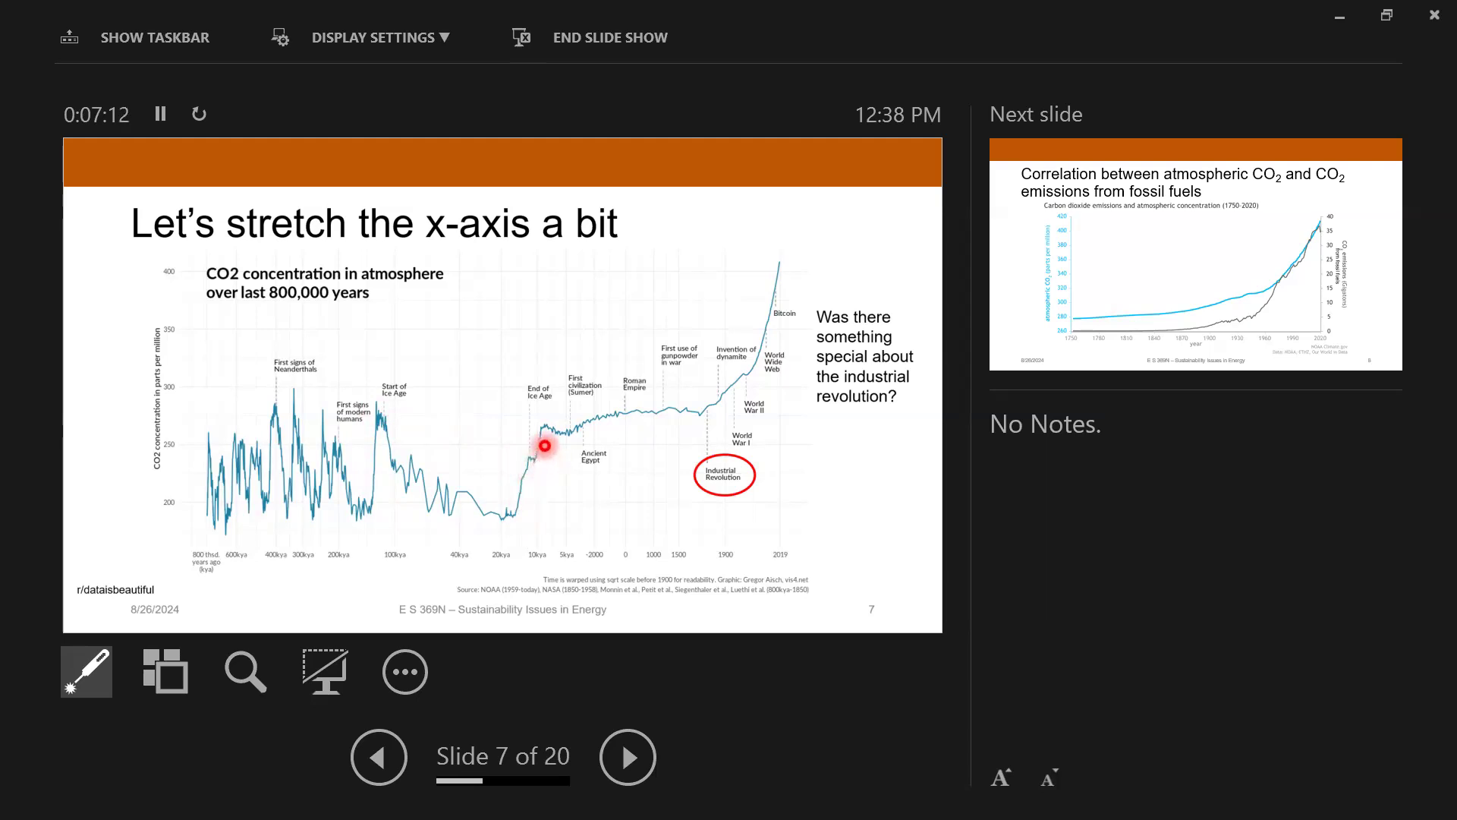
mouse_move(567, 431)
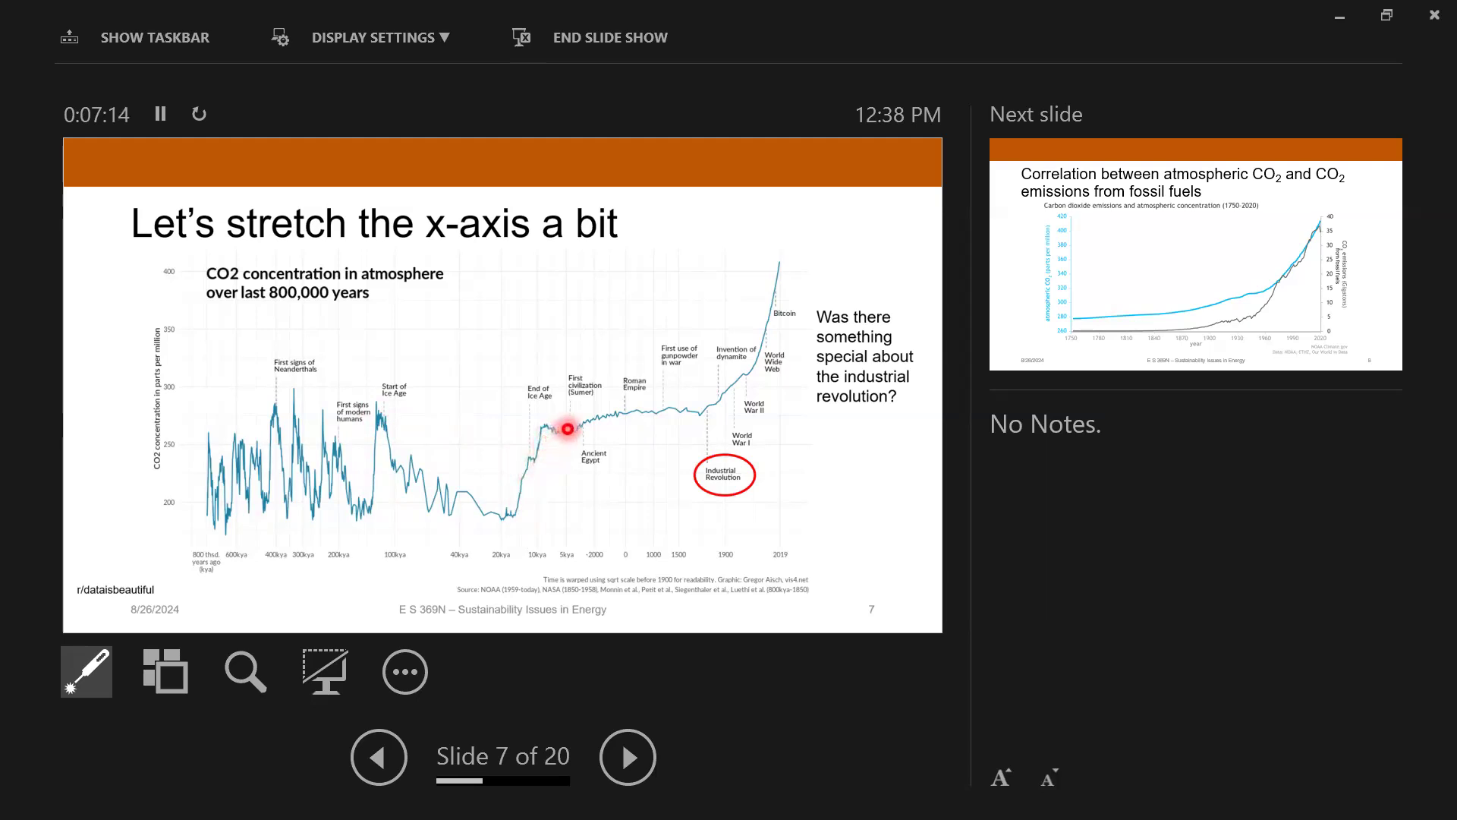
mouse_move(629, 409)
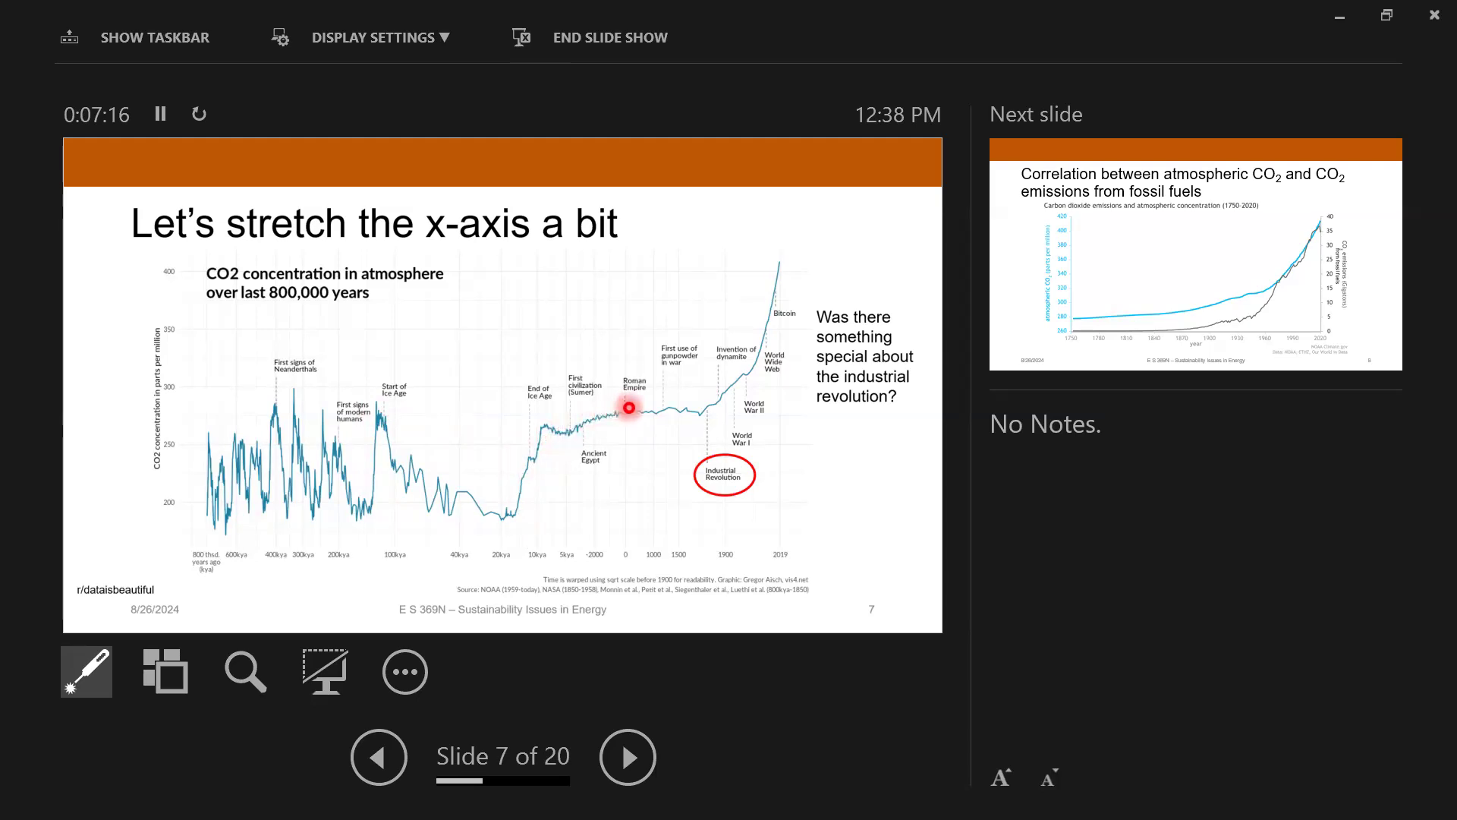
mouse_move(692, 407)
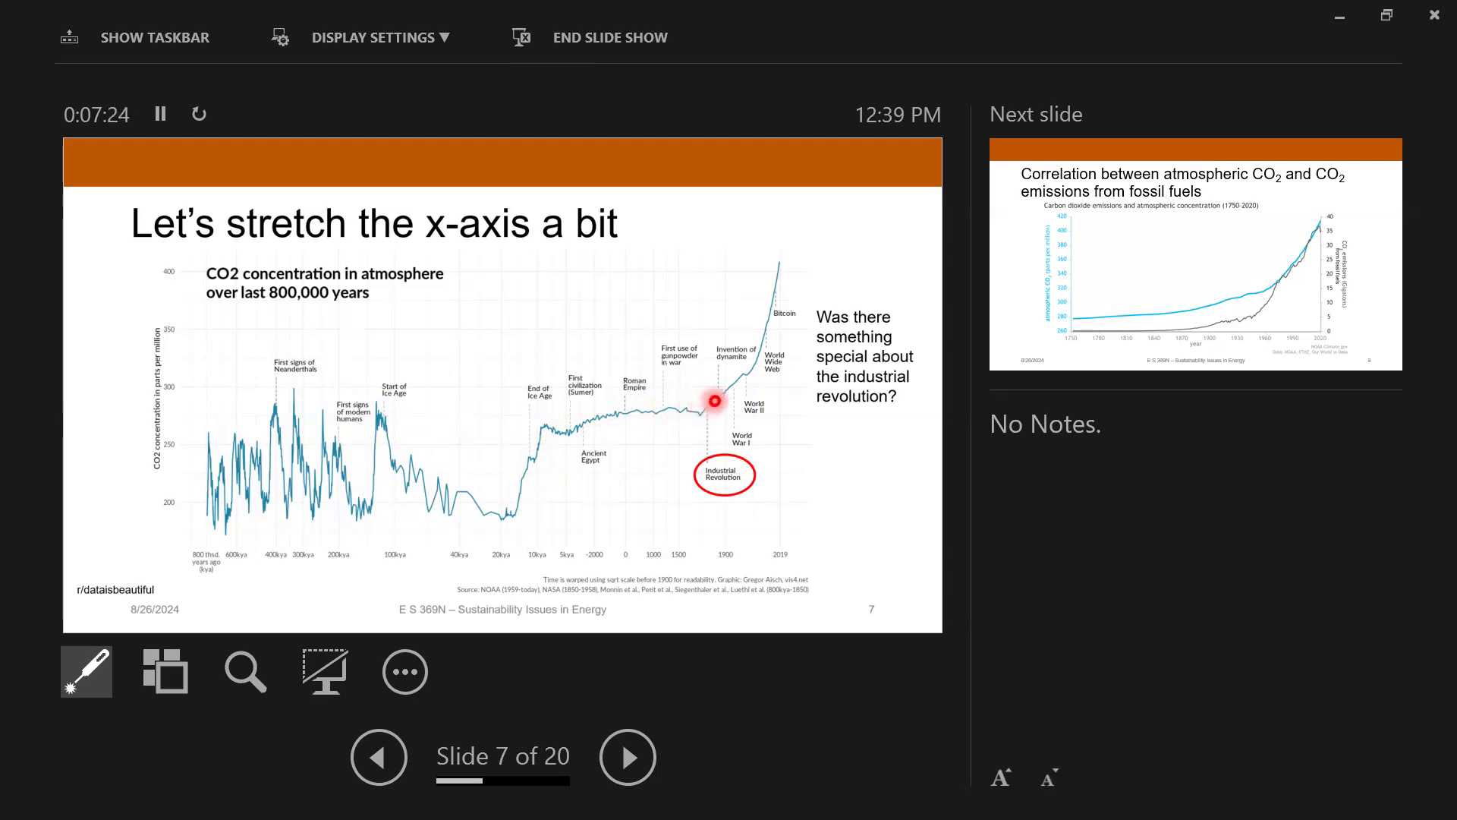
mouse_move(776, 249)
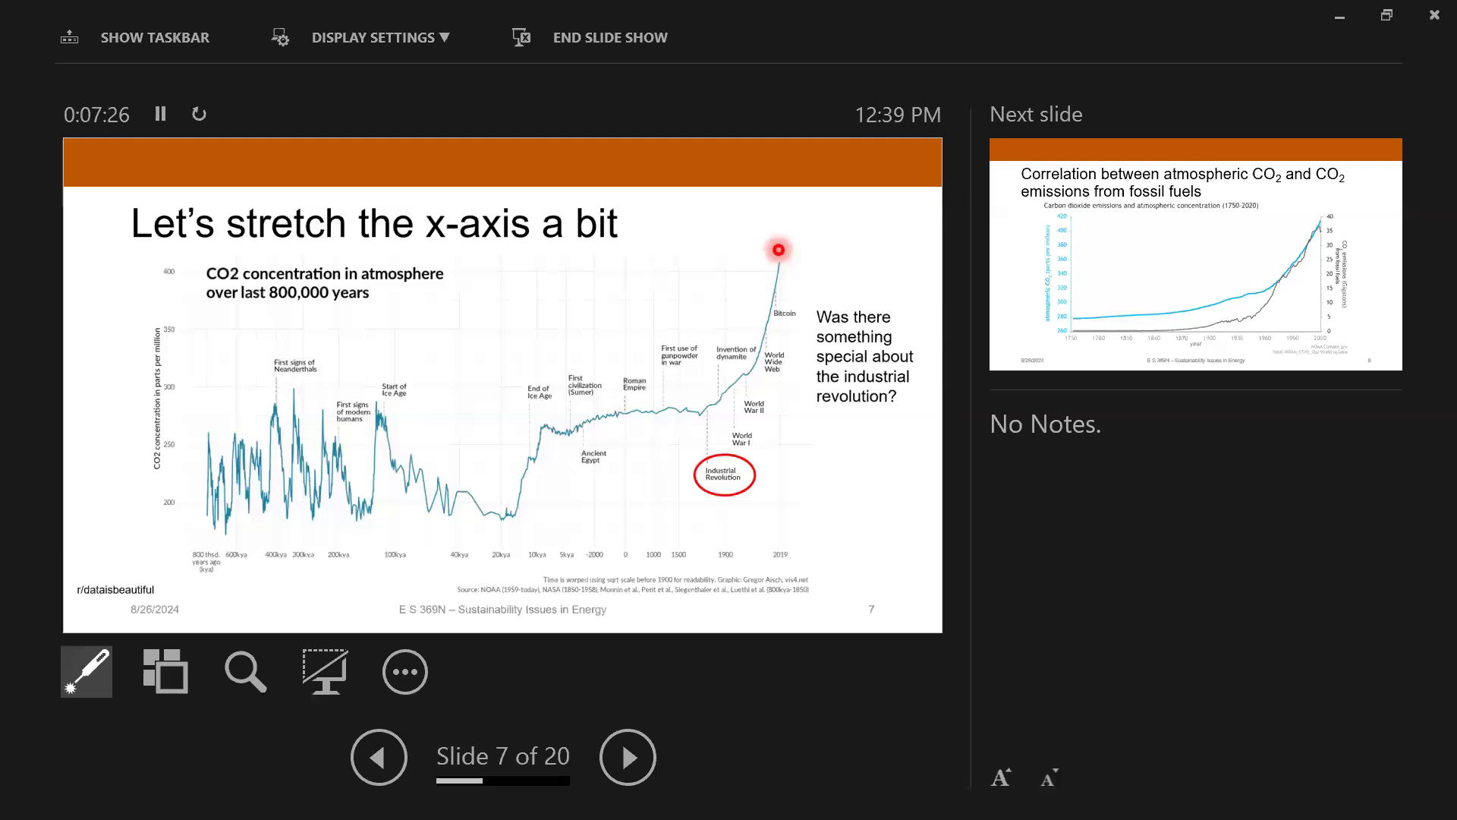
mouse_move(720, 417)
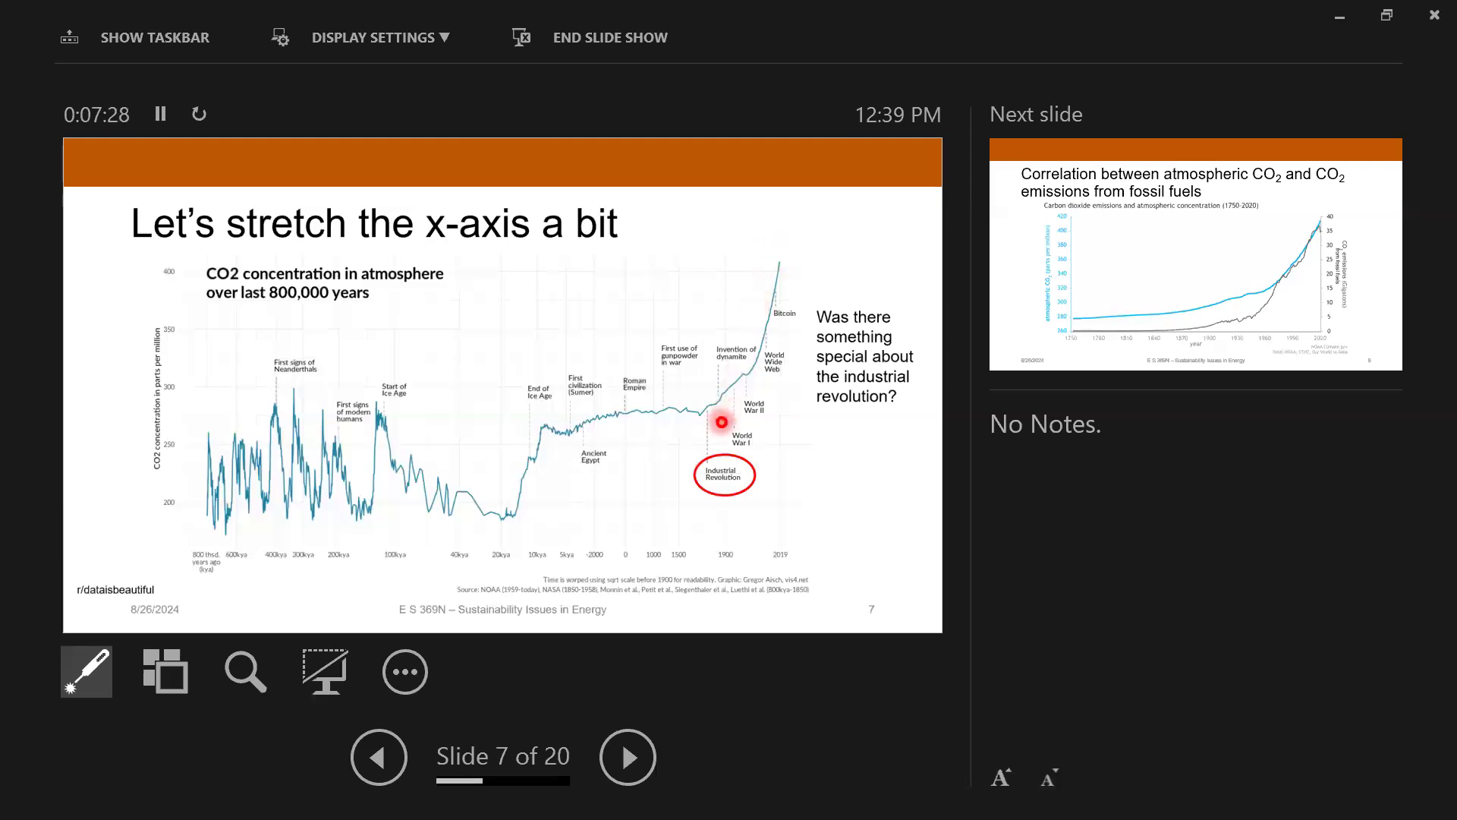
mouse_move(781, 222)
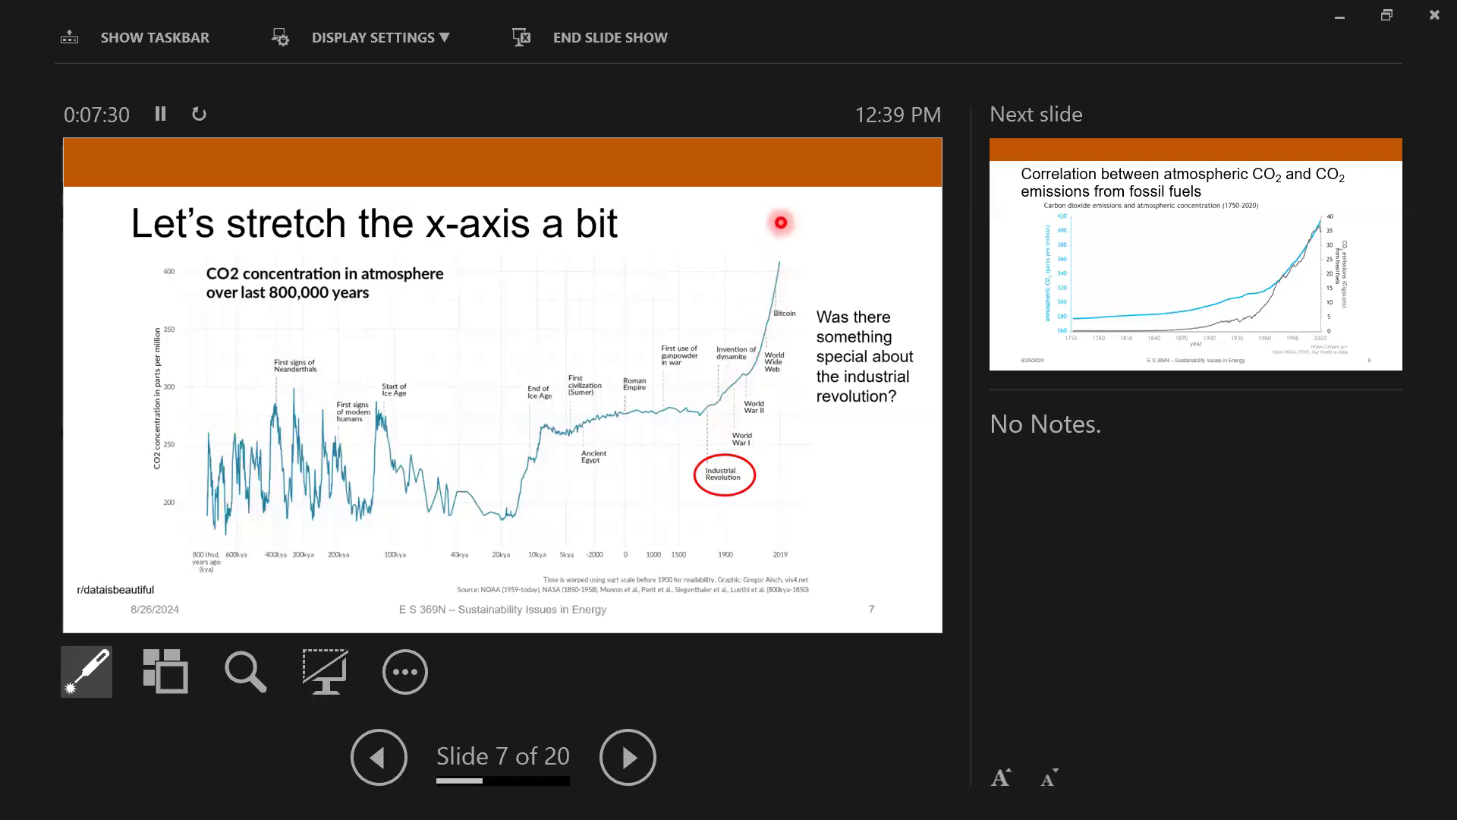
mouse_move(727, 286)
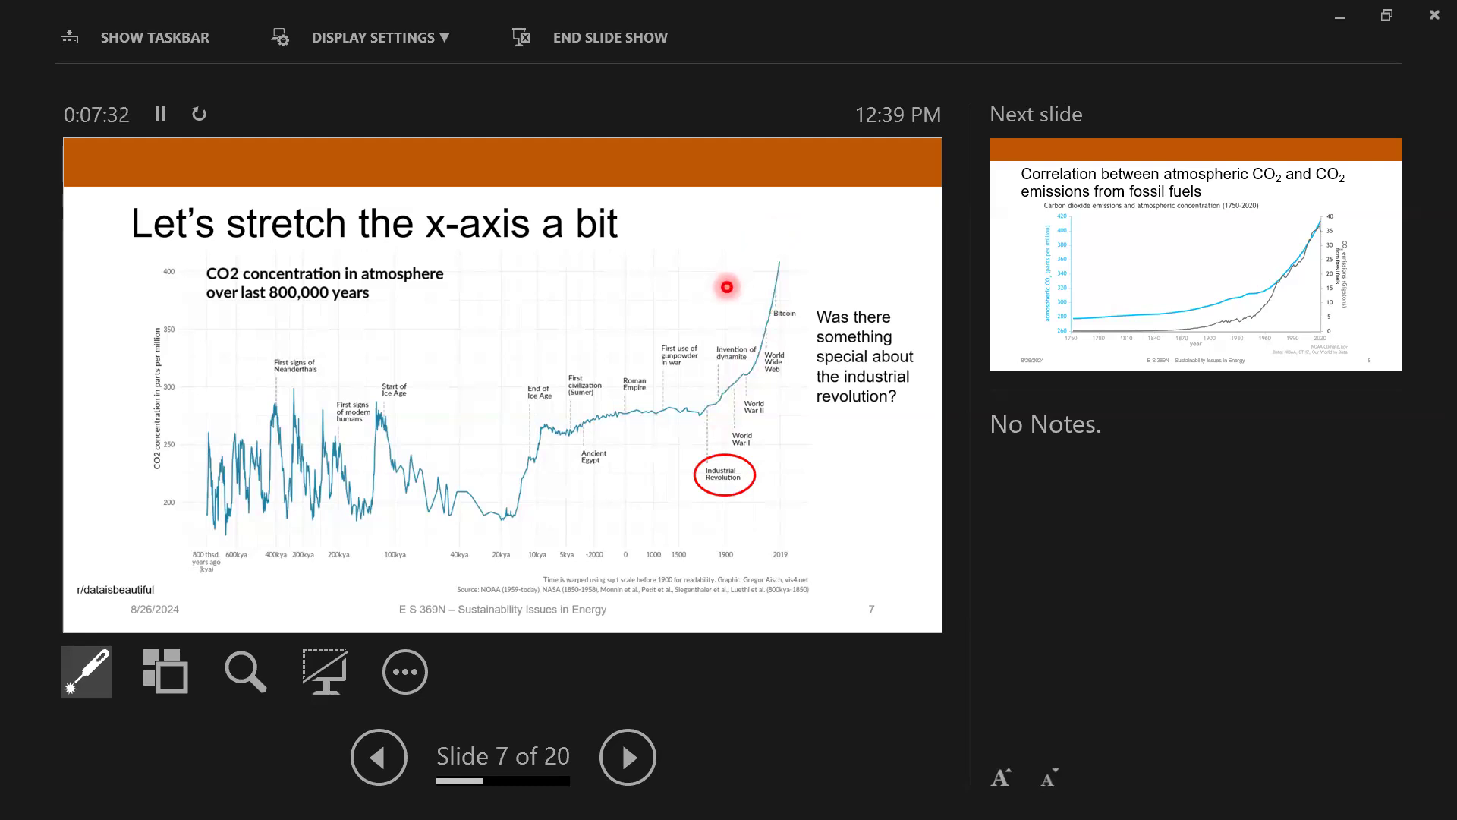
mouse_move(744, 370)
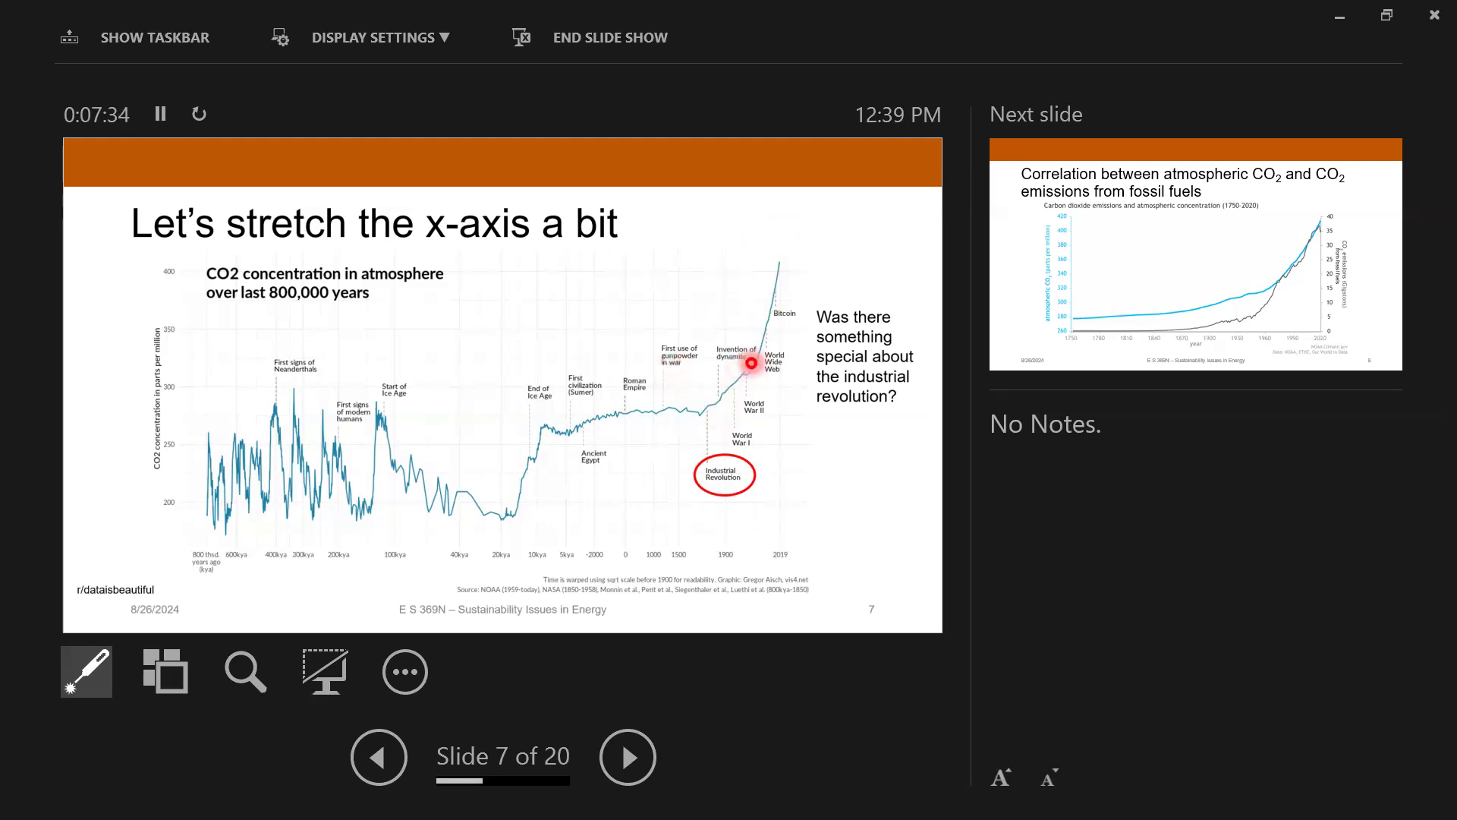
mouse_move(734, 314)
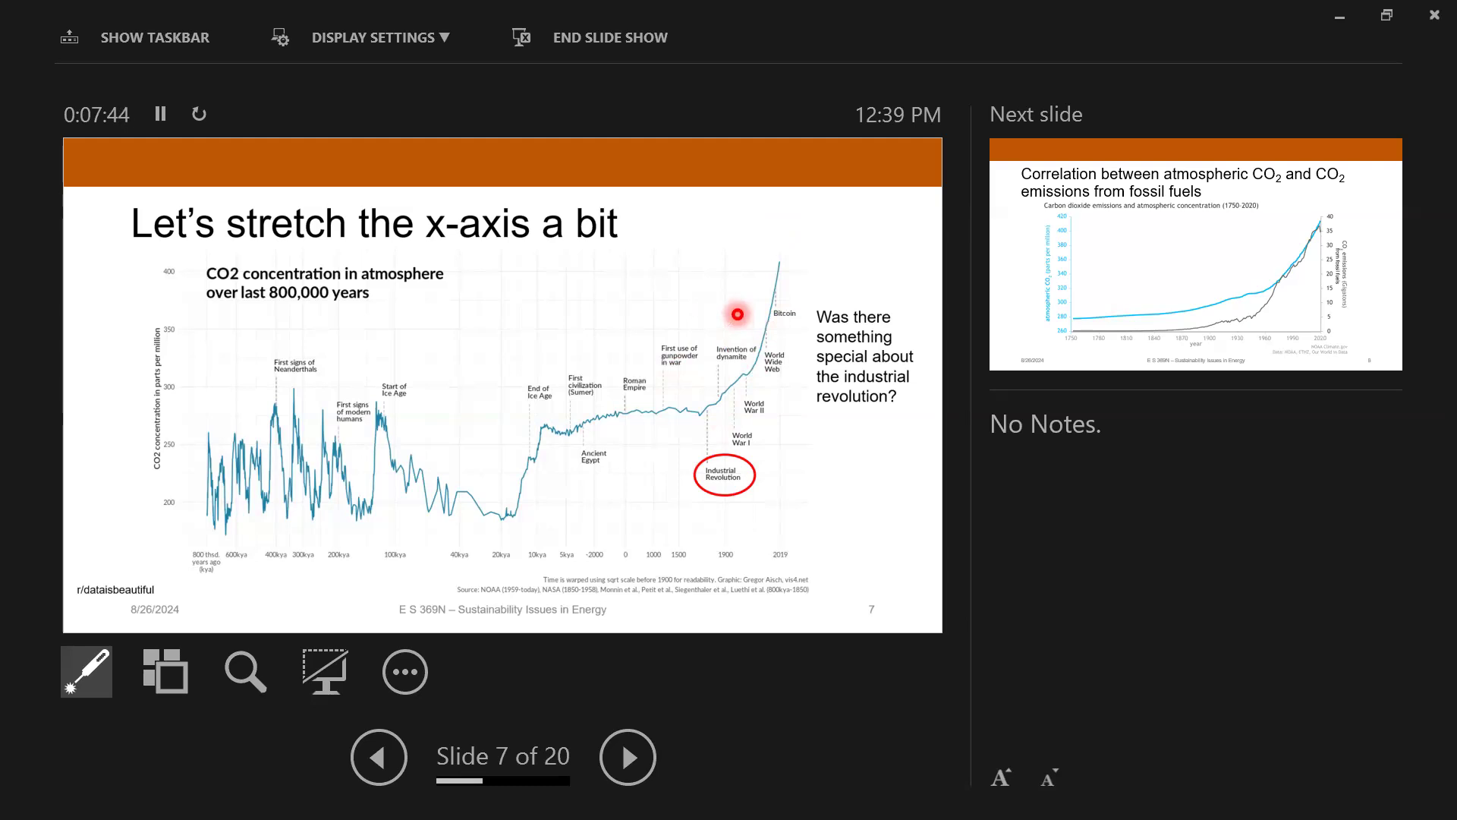
mouse_move(819, 307)
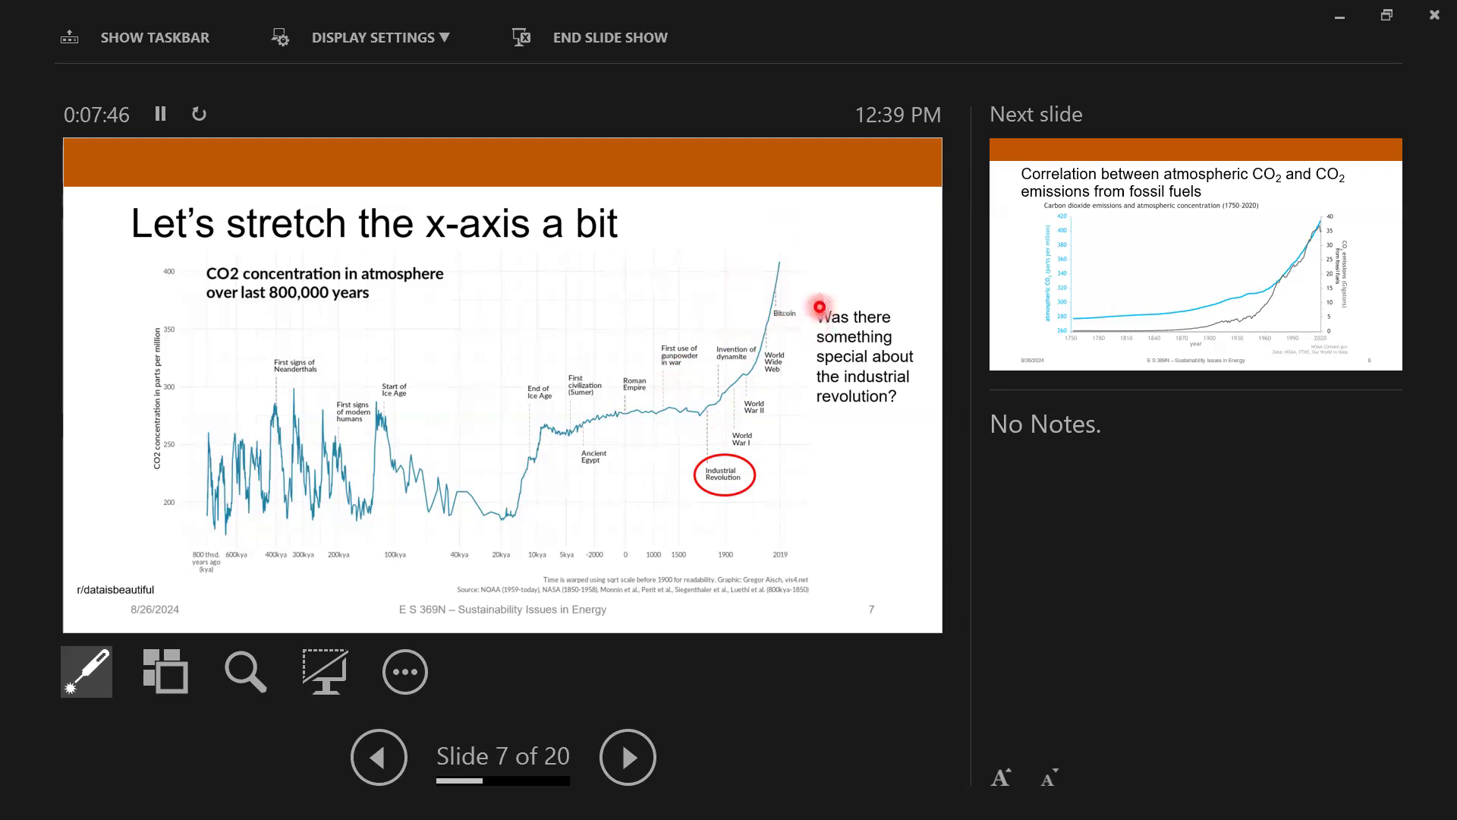
mouse_move(804, 276)
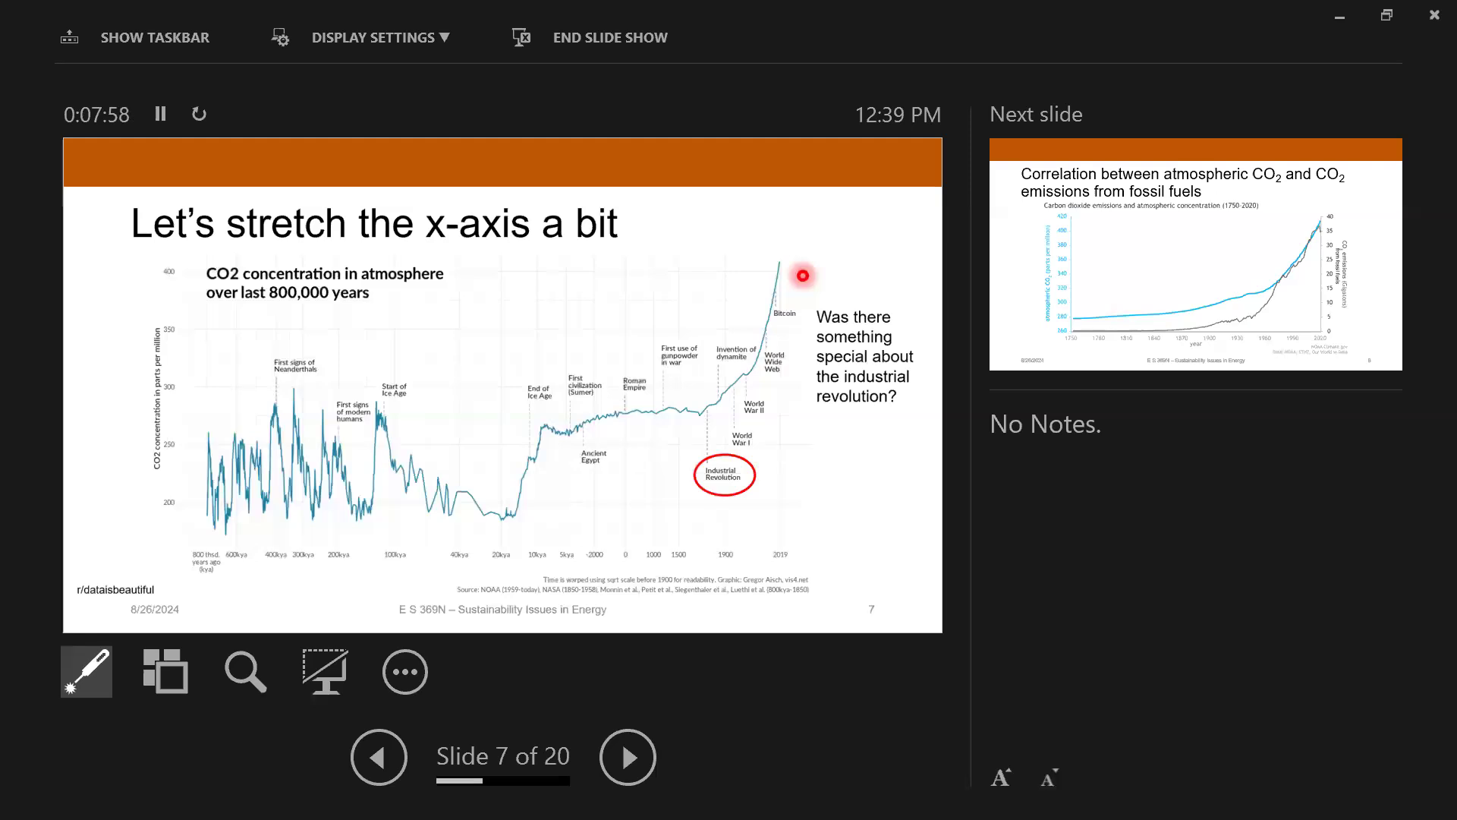
mouse_move(692, 400)
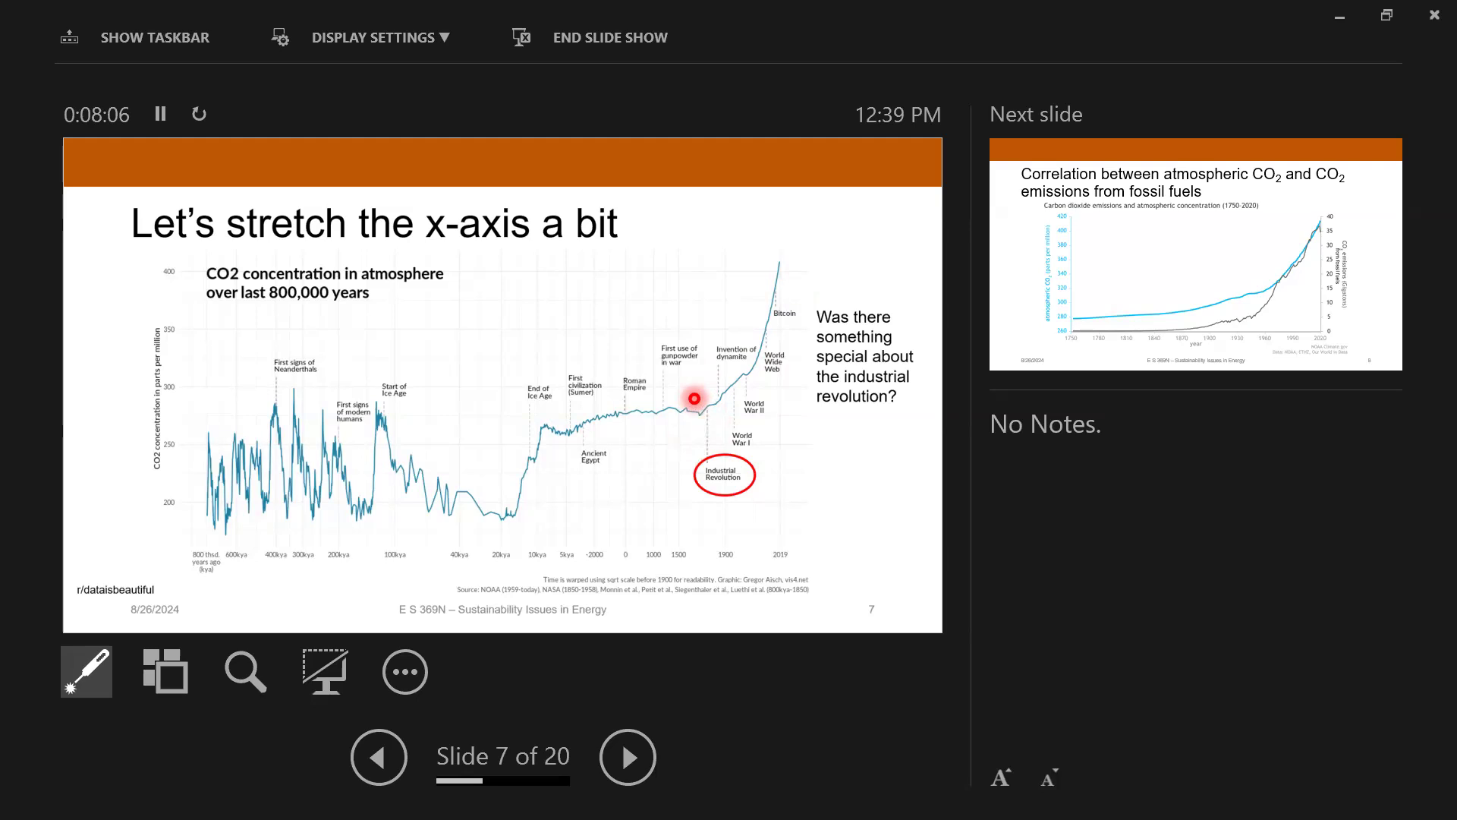
Step: Advance to slide 8, correlating atmospheric CO2 with fossil fuel emissions from 1750 to 2020
click(626, 755)
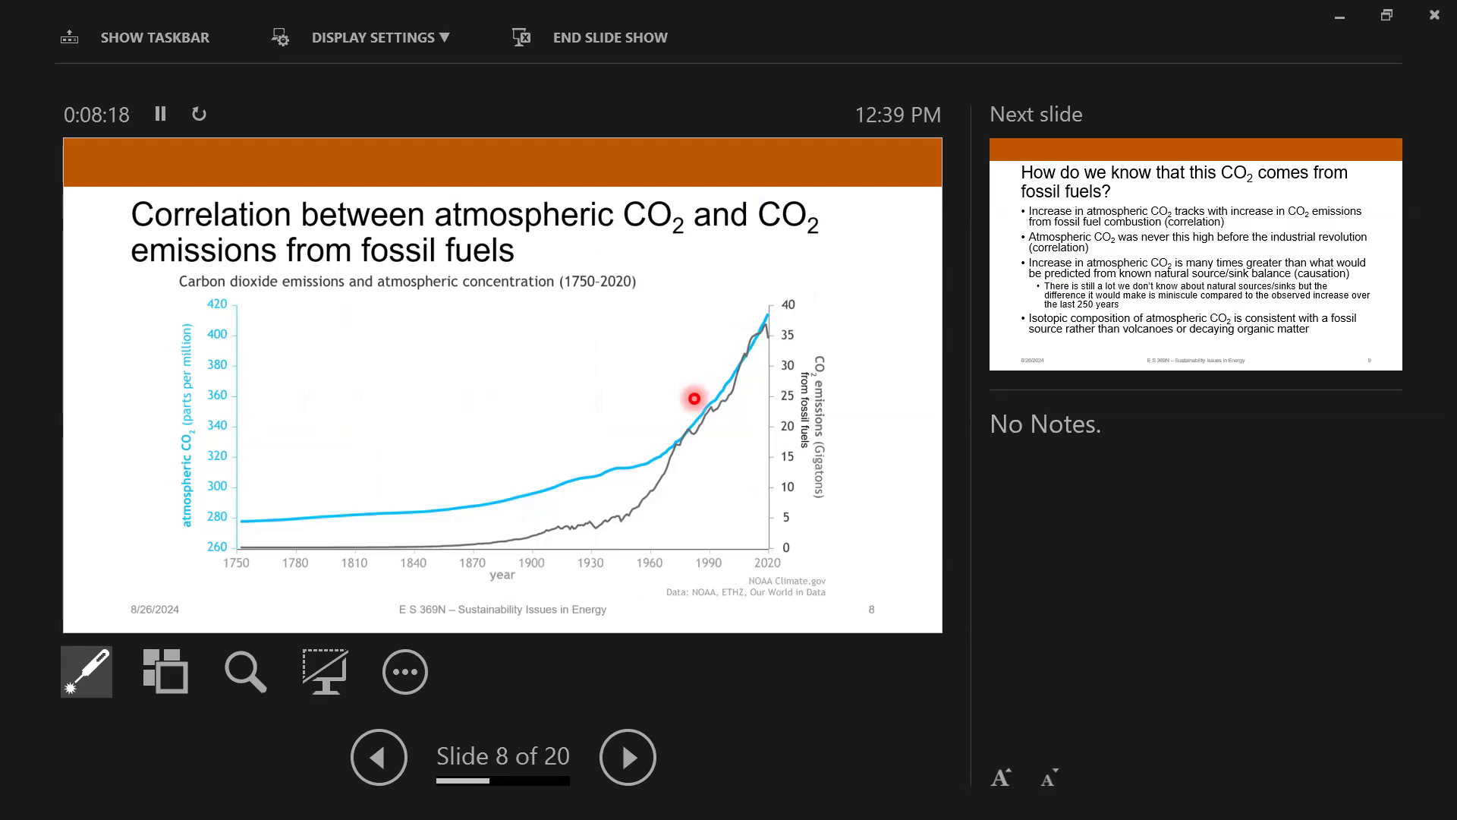
mouse_move(343, 493)
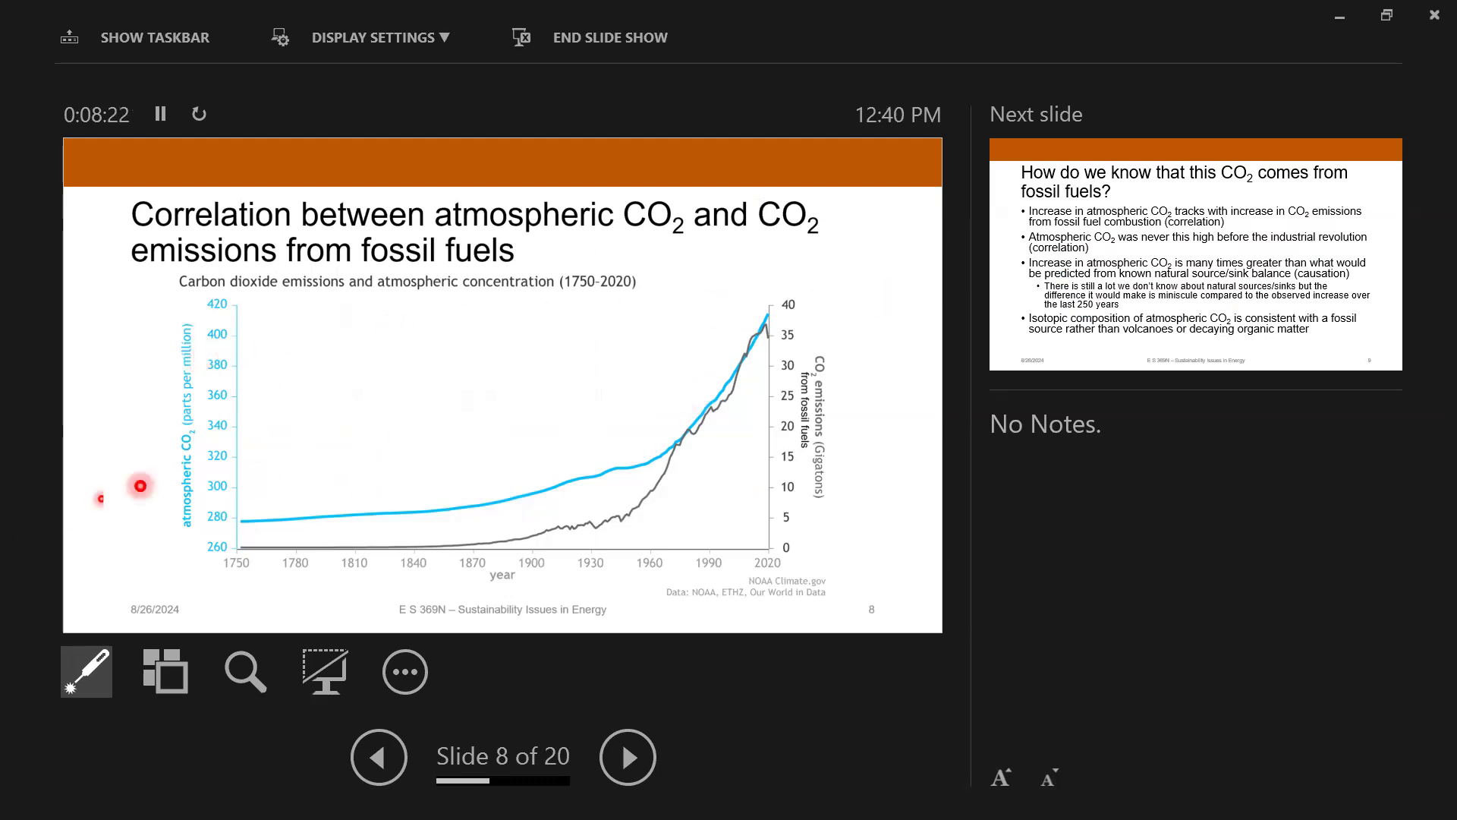
mouse_move(816, 327)
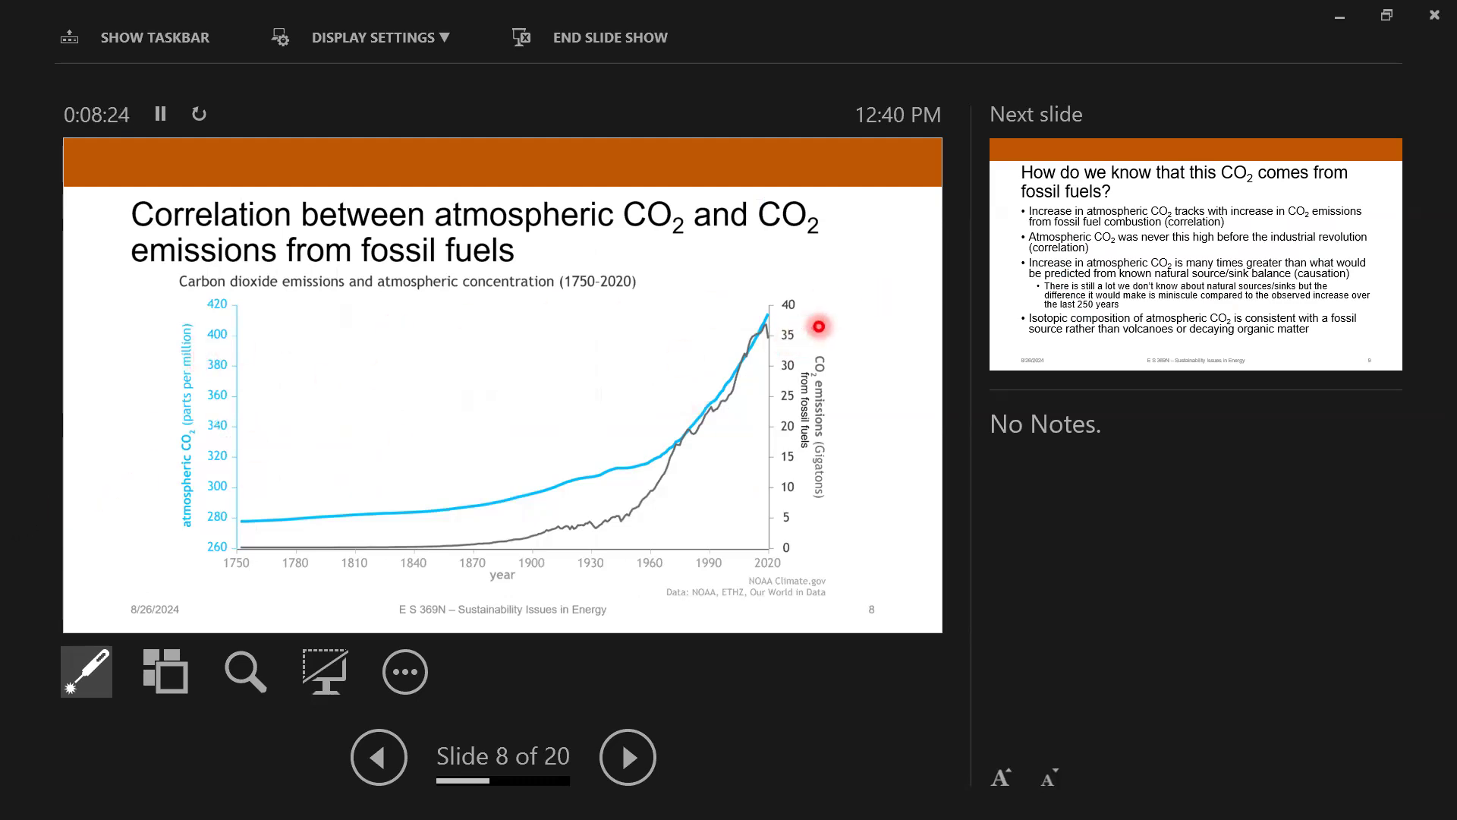
mouse_move(99, 549)
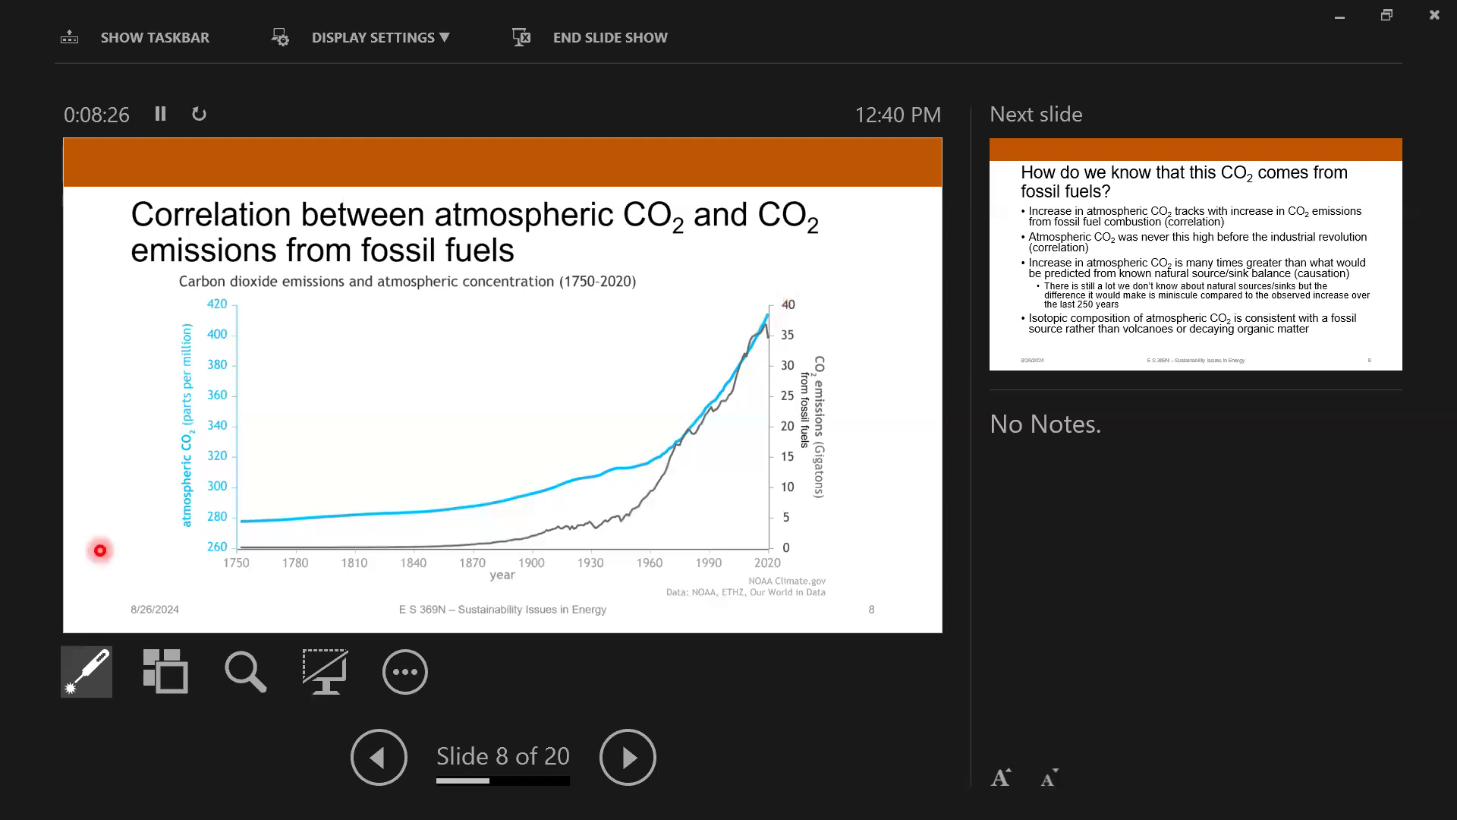
mouse_move(204, 472)
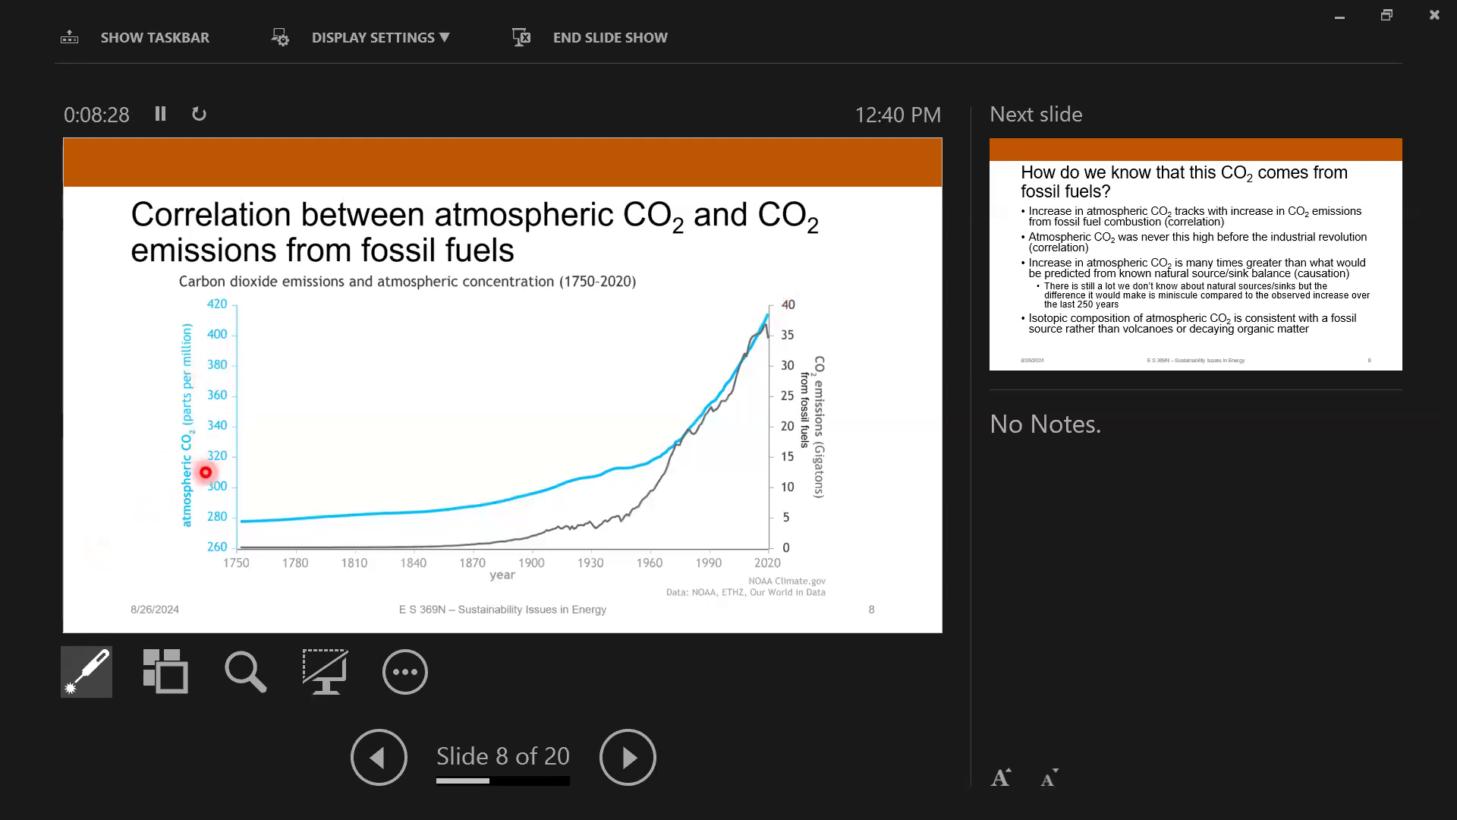
mouse_move(687, 411)
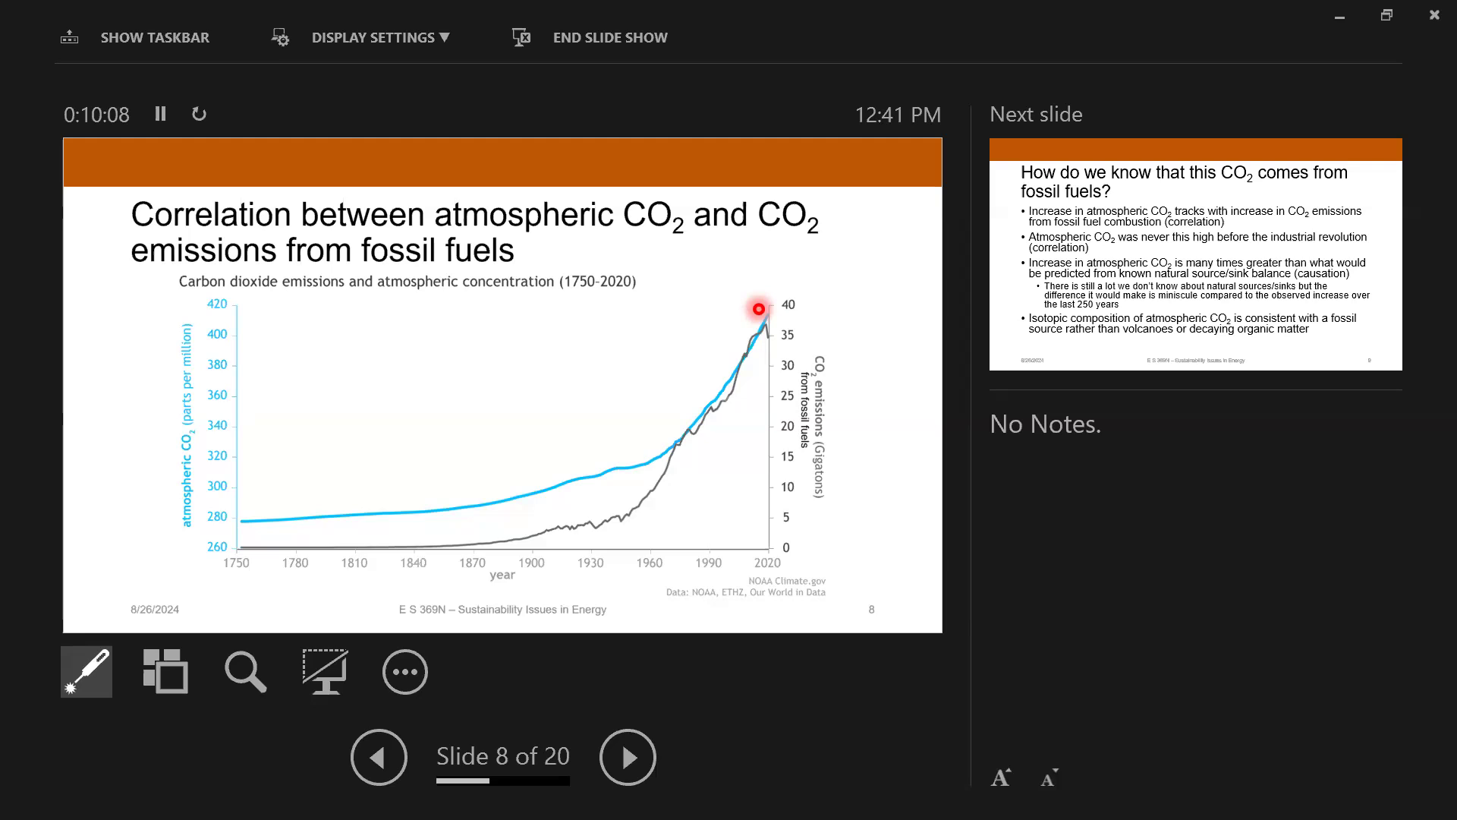
Step: Advance to slide 9, listing evidence that rising atmospheric CO2 comes from fossil fuels
click(626, 756)
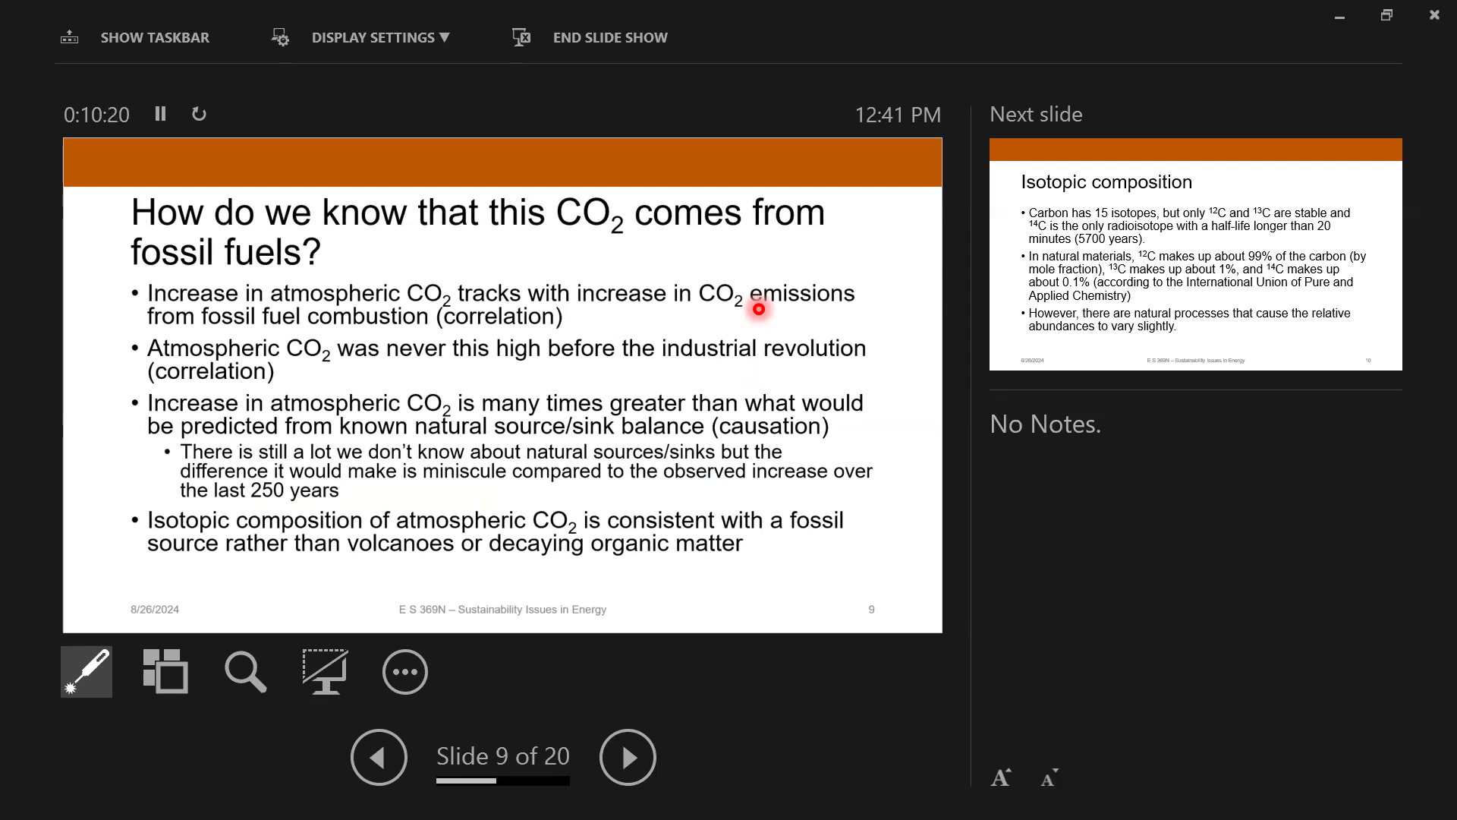
mouse_move(692, 337)
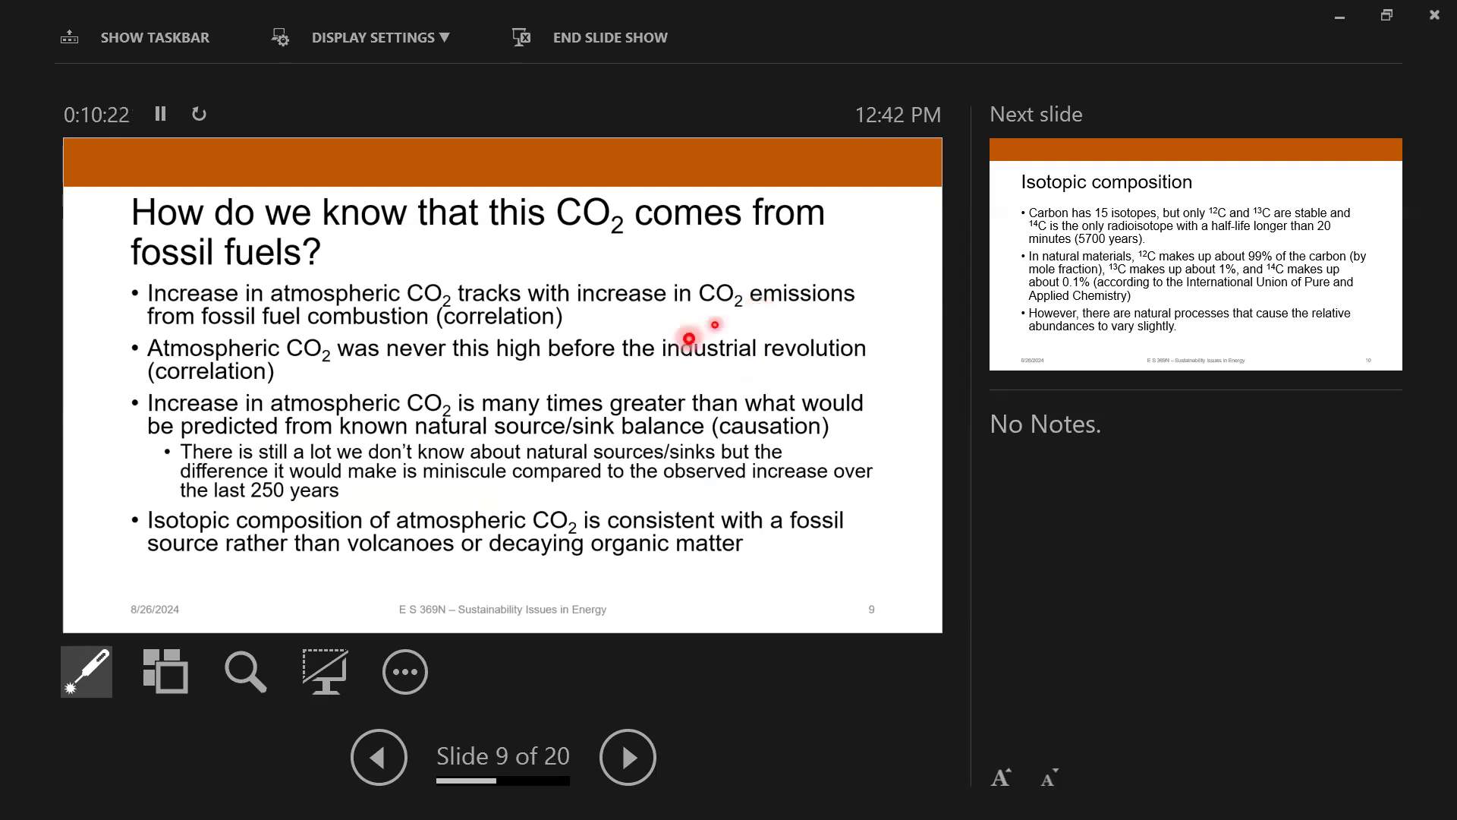
mouse_move(762, 335)
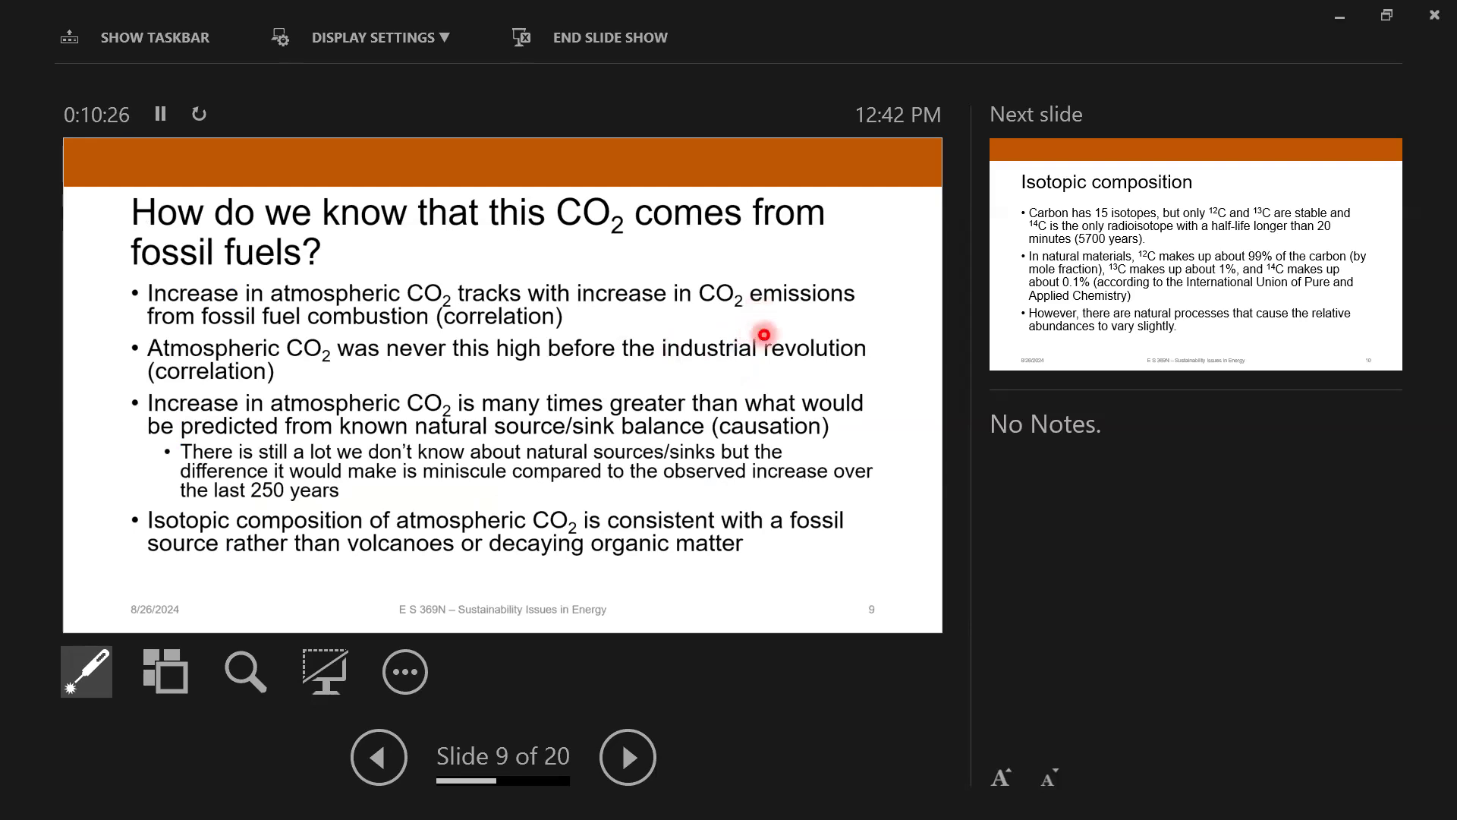
mouse_move(725, 361)
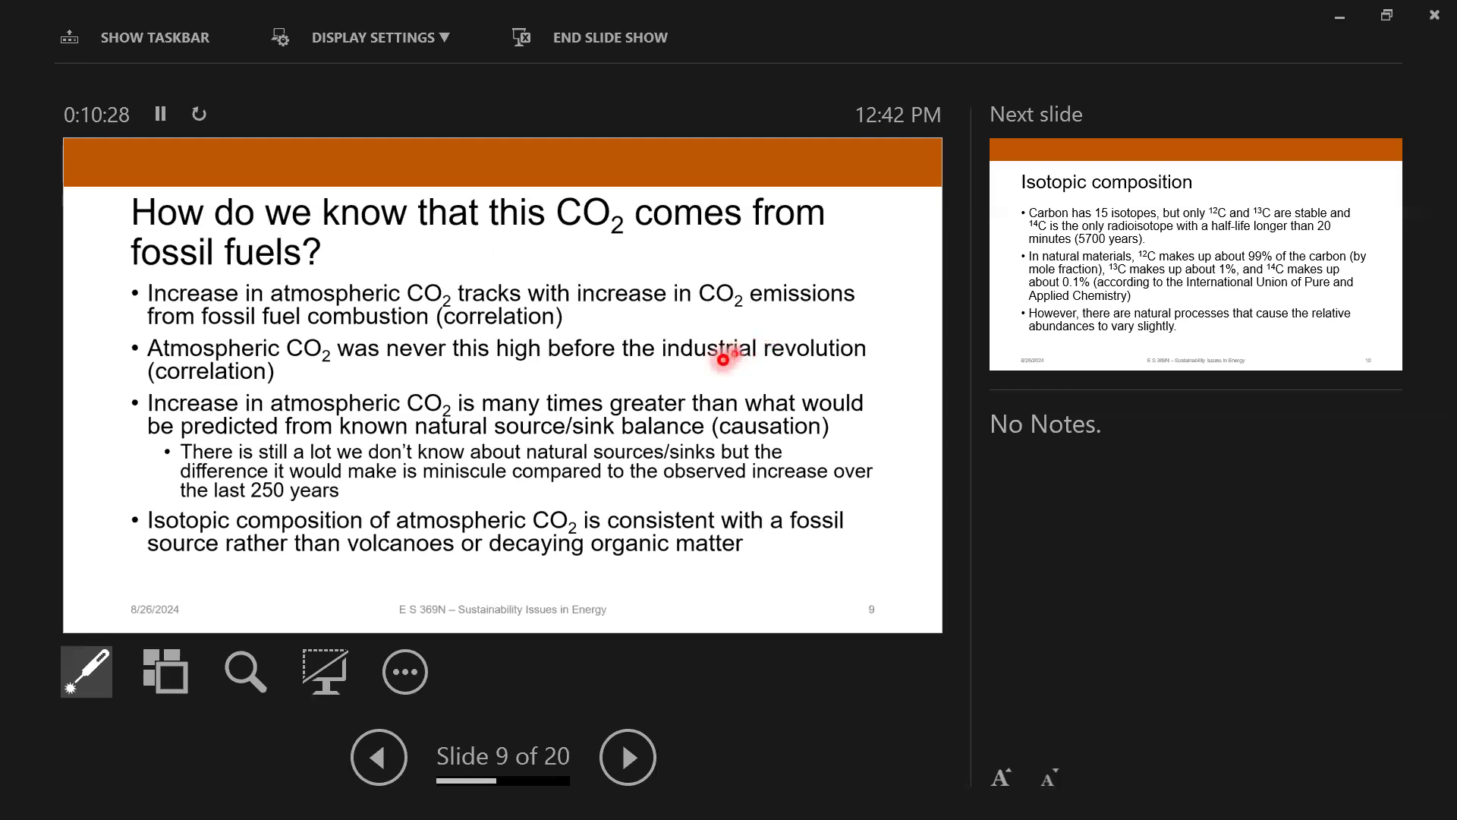
mouse_move(625, 379)
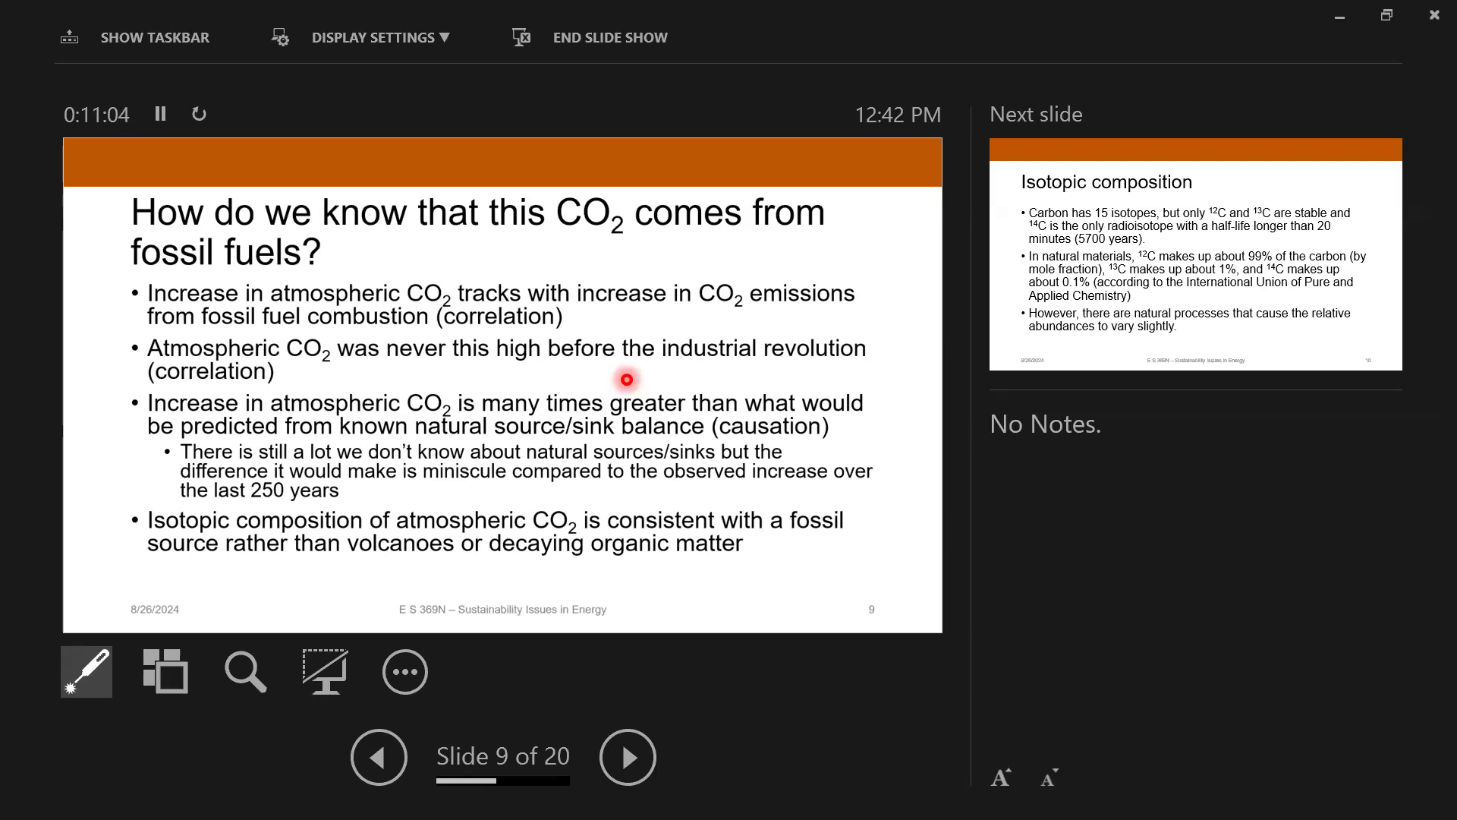
mouse_move(740, 542)
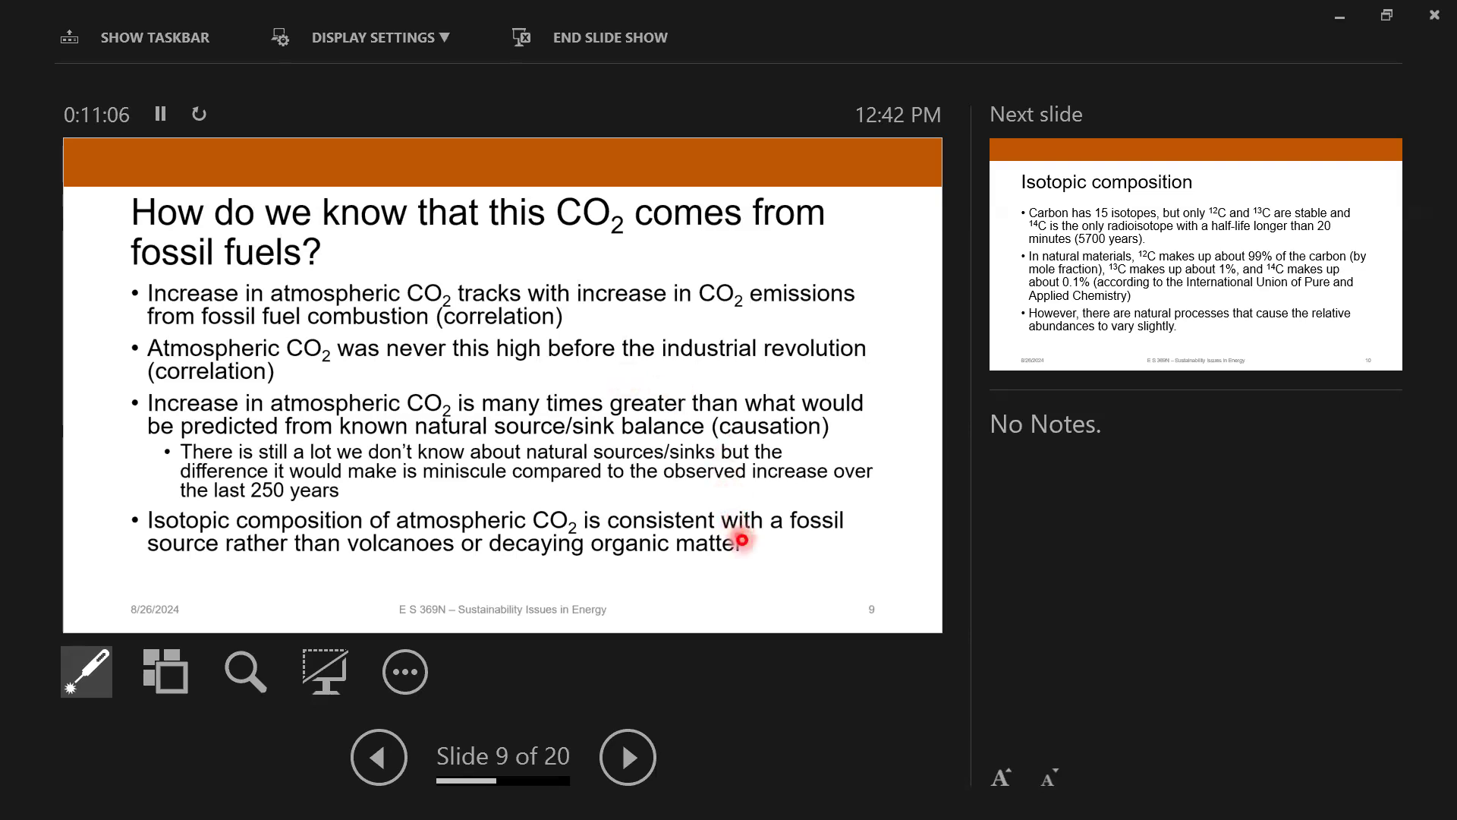
mouse_move(763, 568)
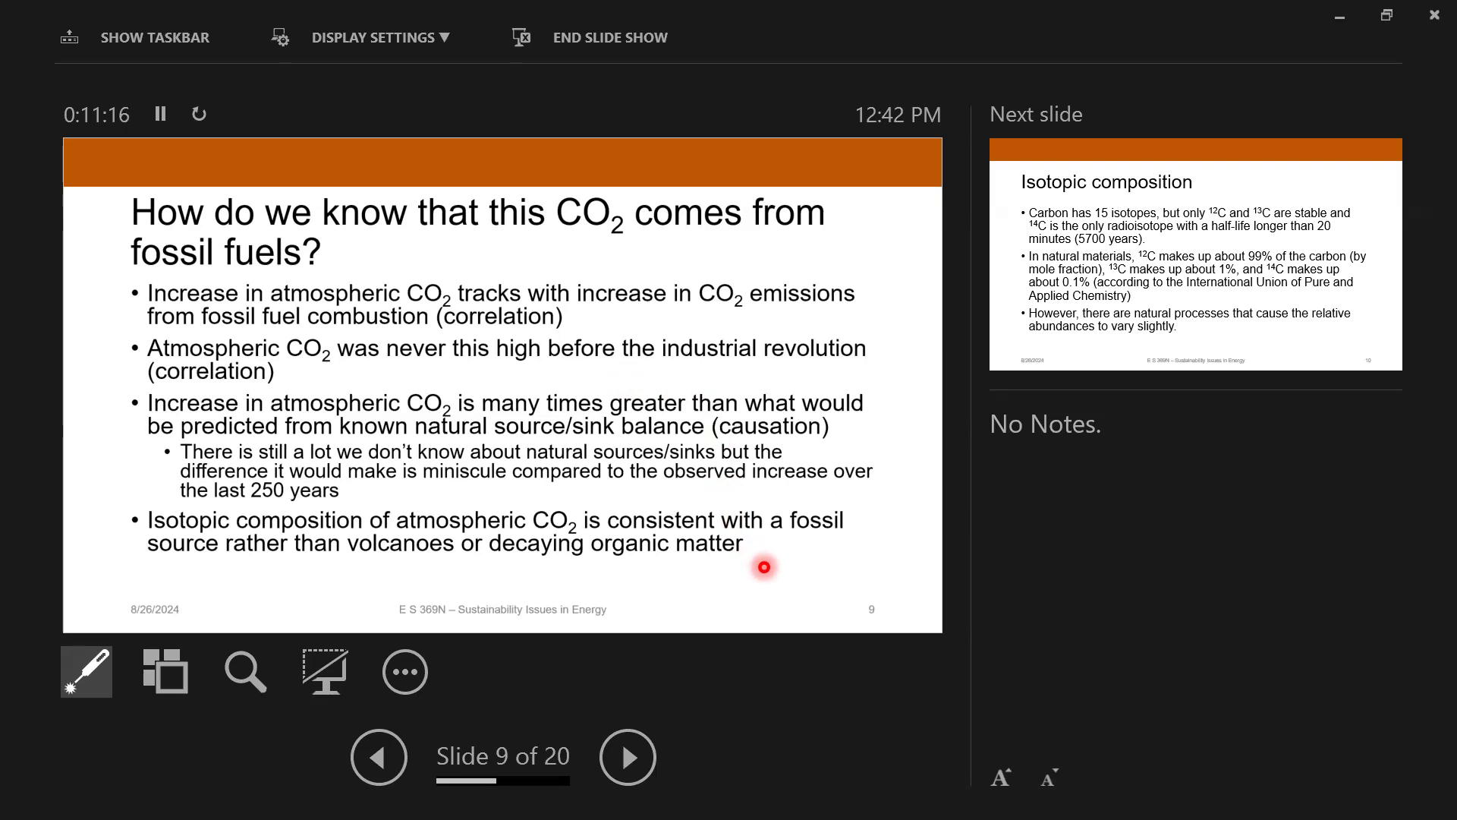
Step: Advance to slide 10, 'Isotopic composition', on carbon's stable isotopes and natural abundances
click(628, 756)
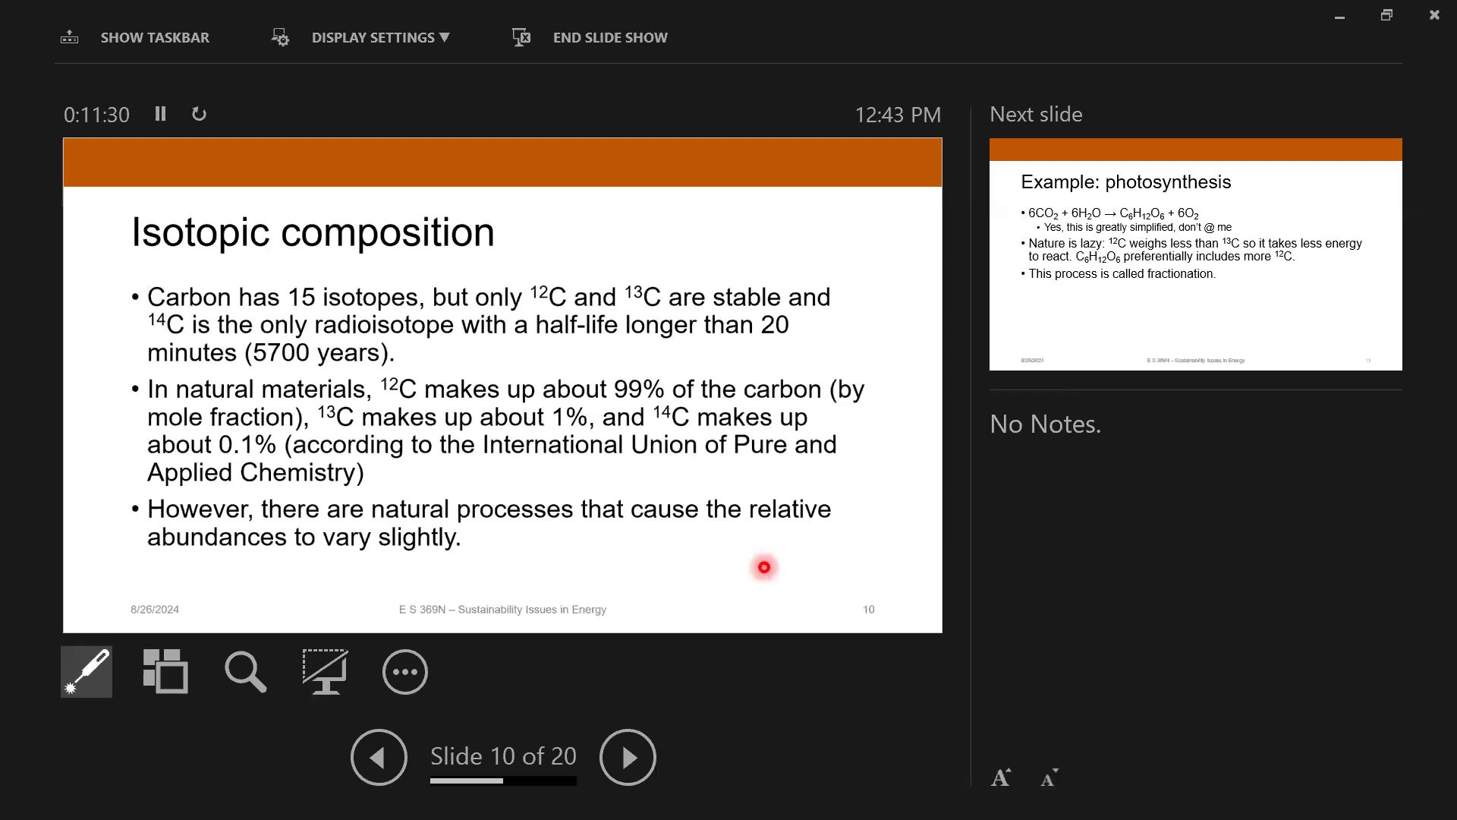
mouse_move(704, 412)
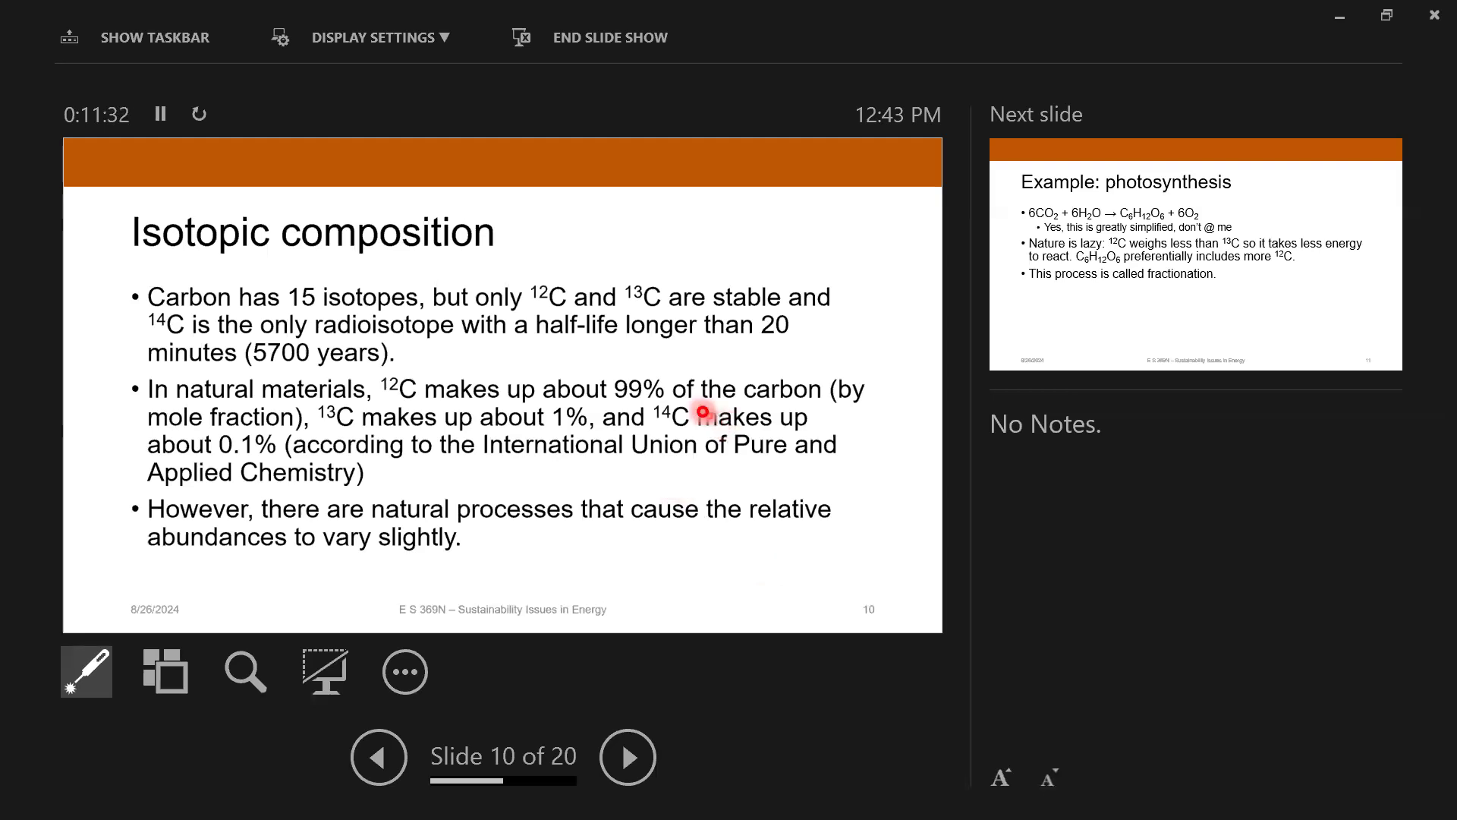
mouse_move(200, 310)
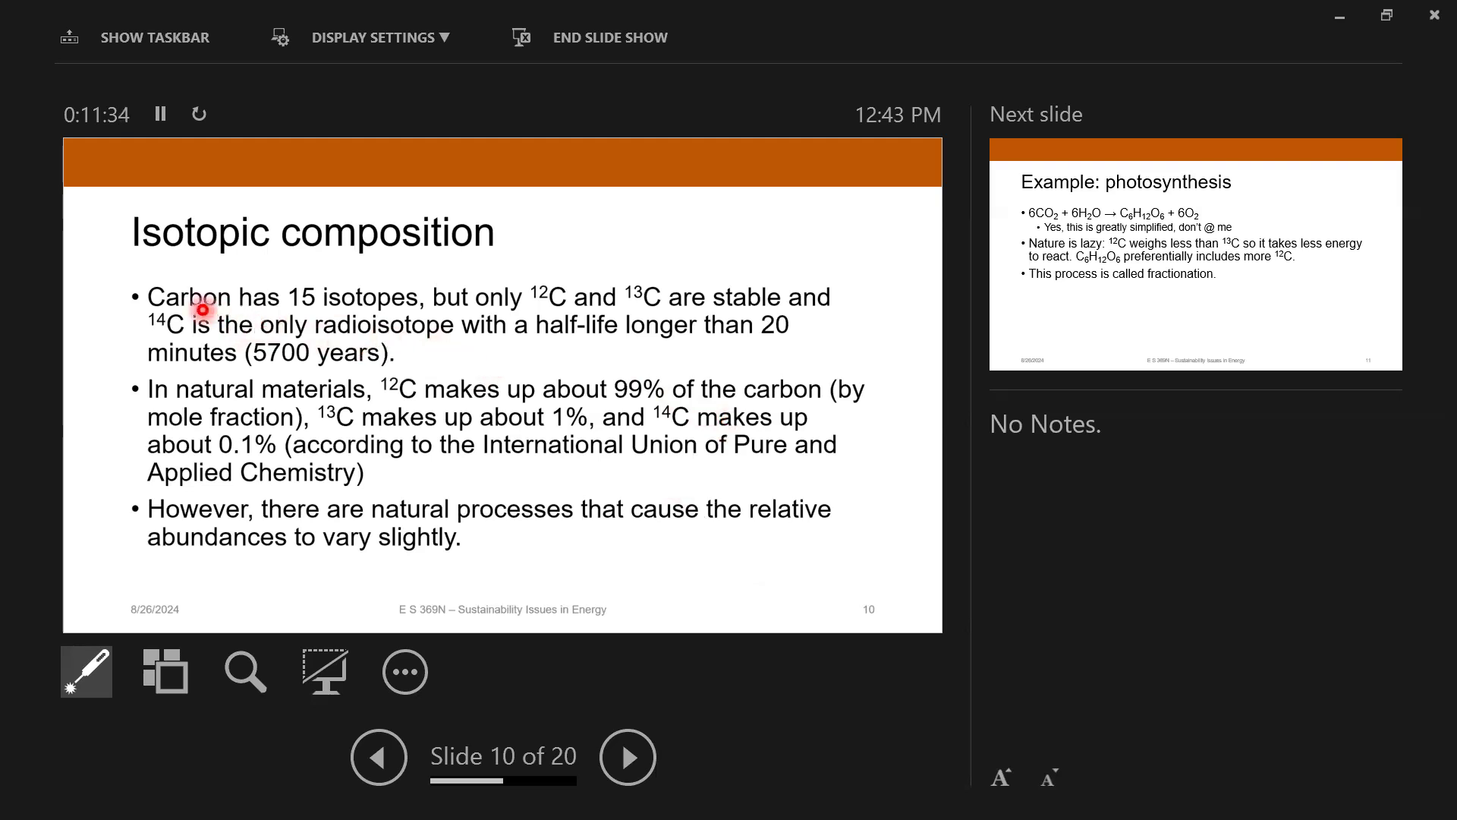
mouse_move(145, 315)
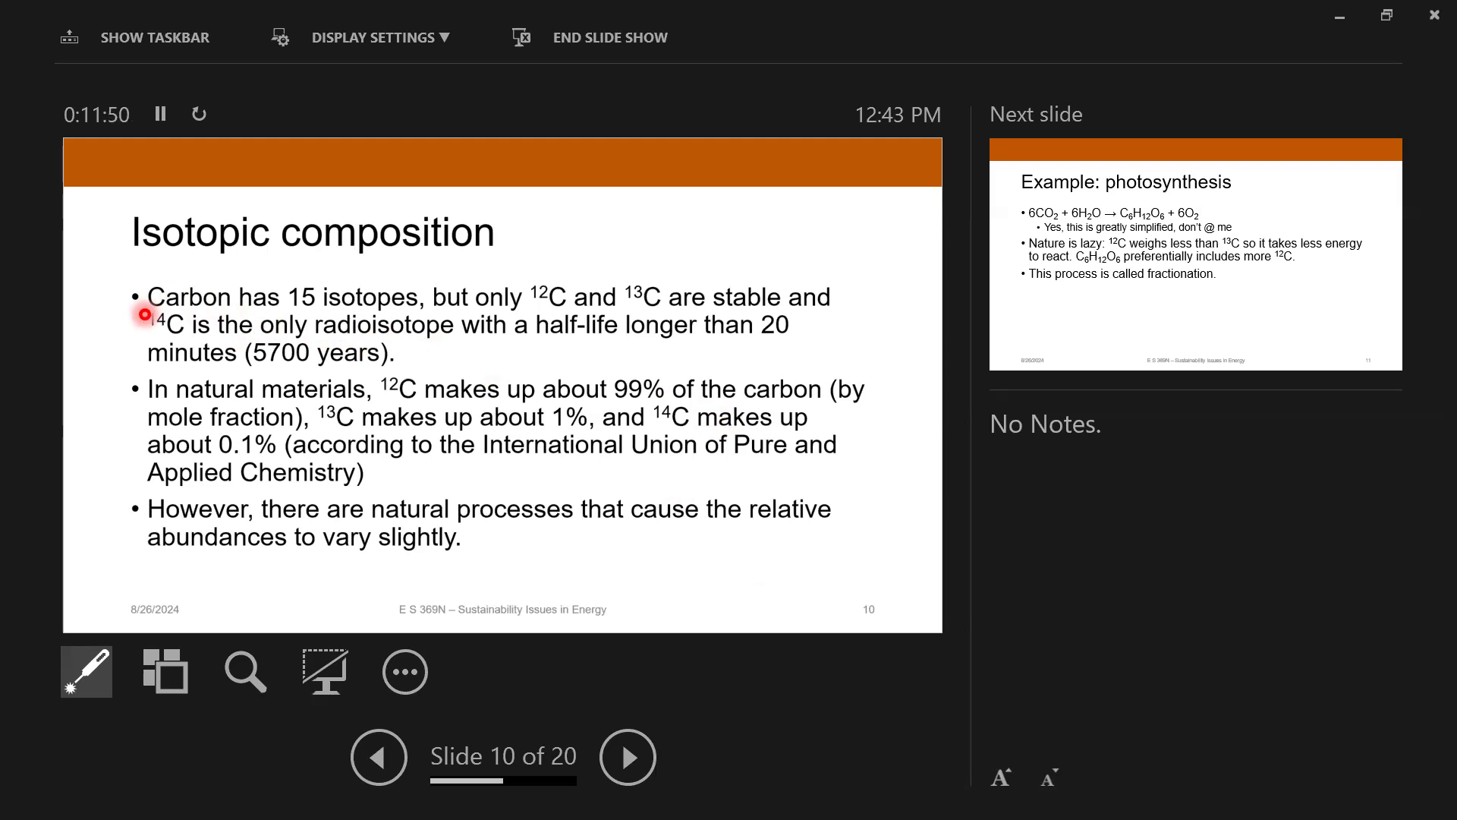
mouse_move(394, 360)
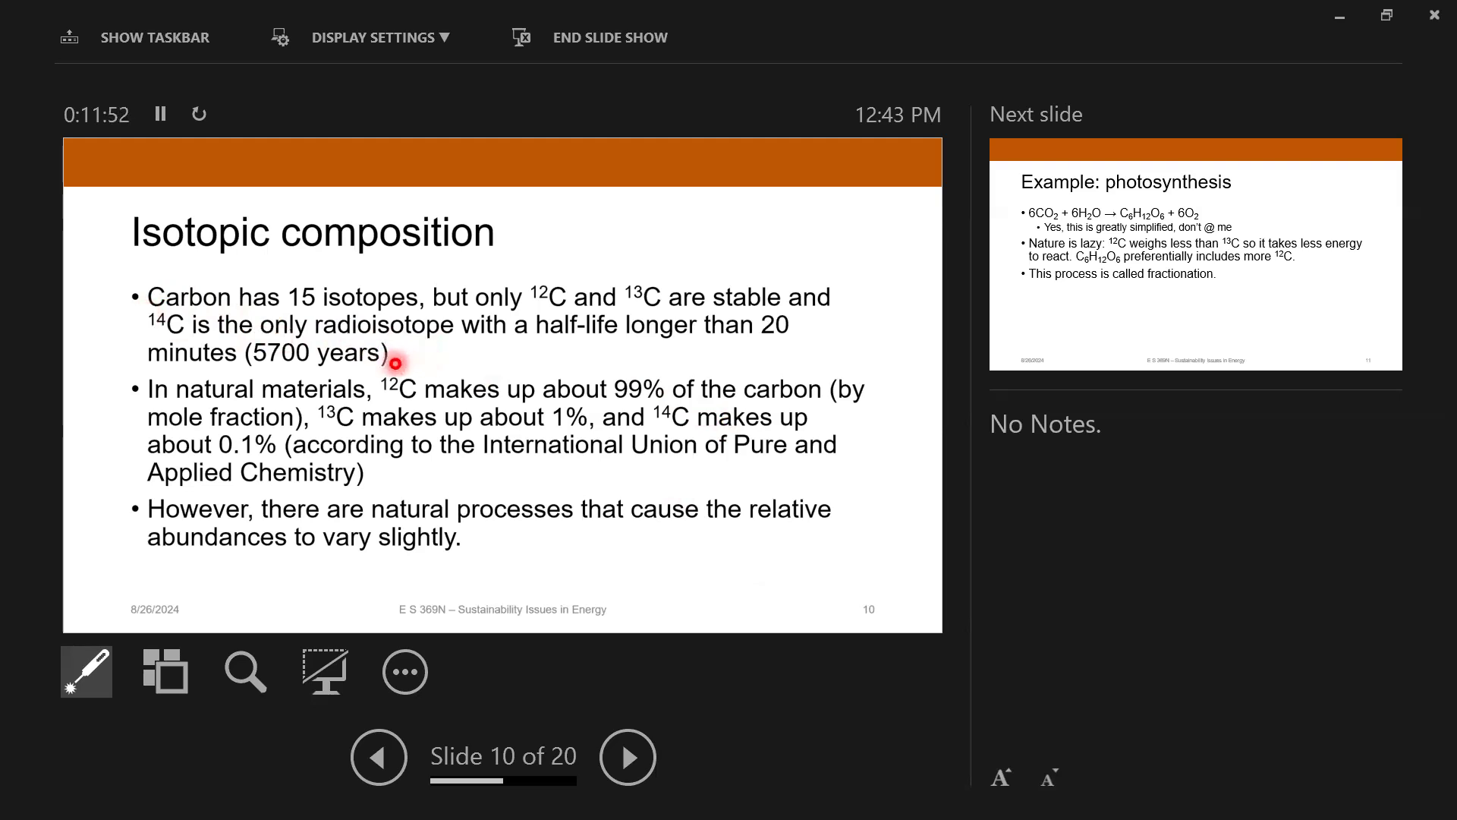
mouse_move(481, 344)
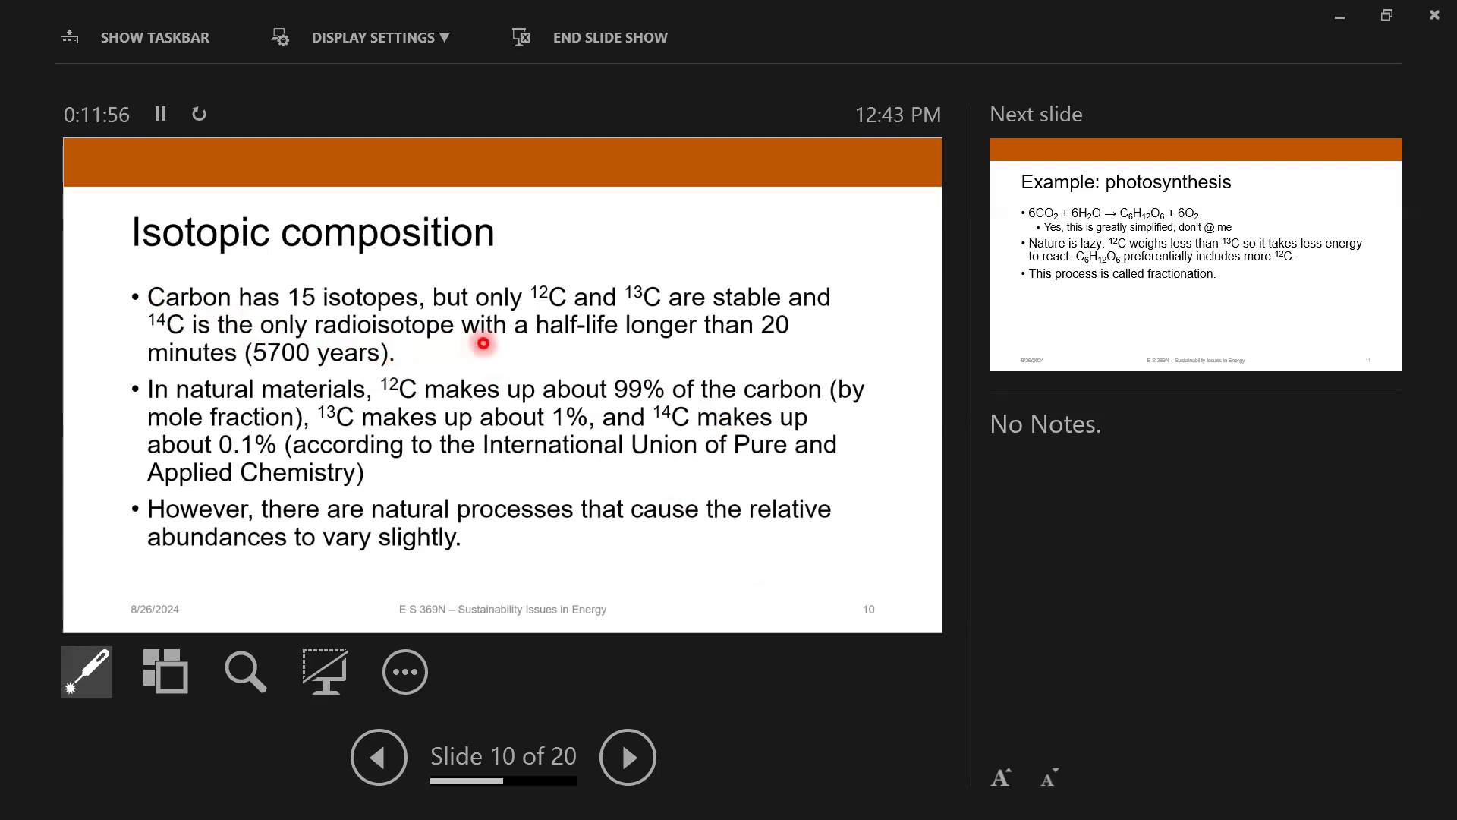
mouse_move(395, 398)
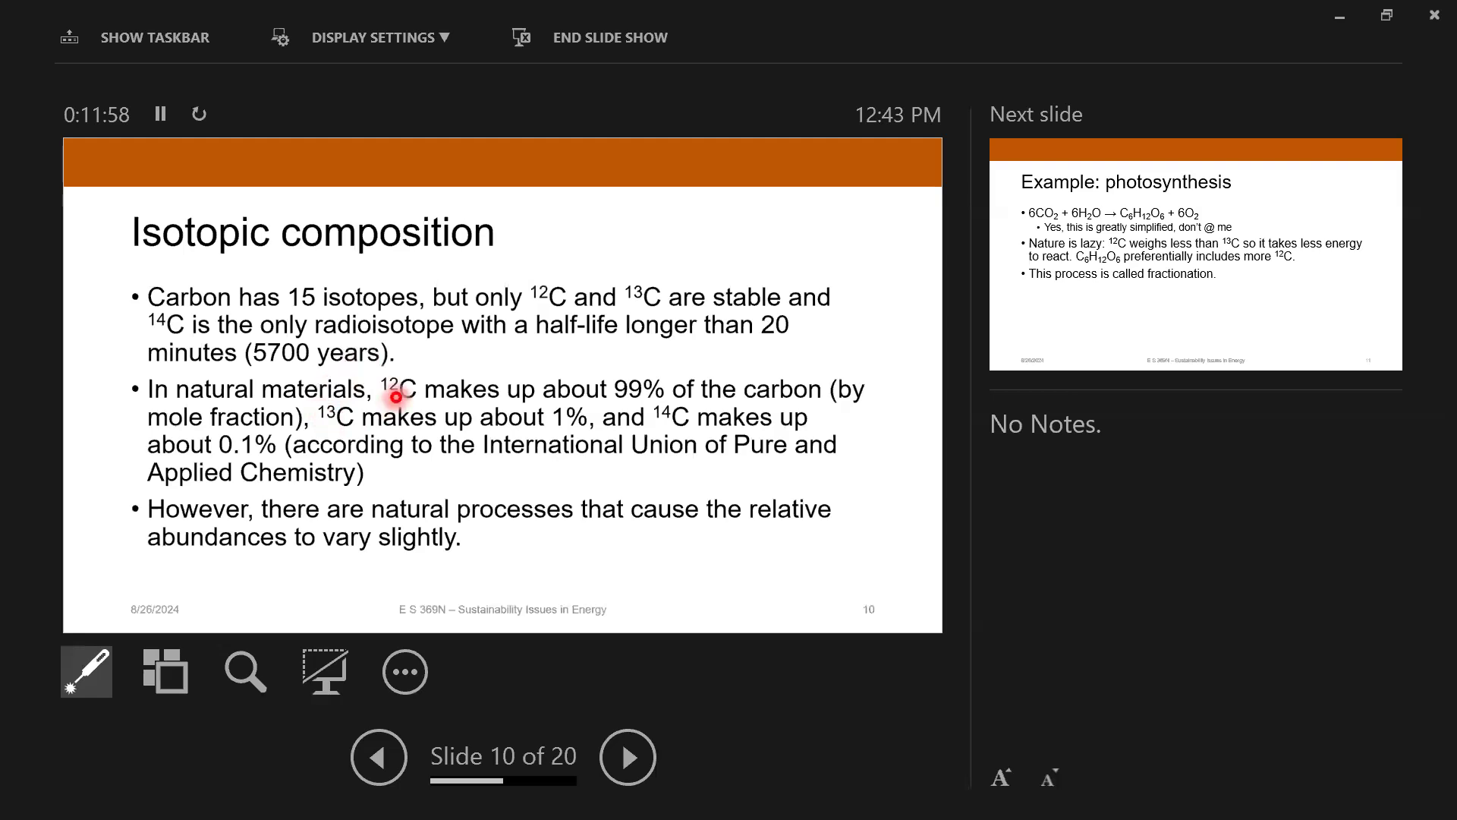
mouse_move(378, 388)
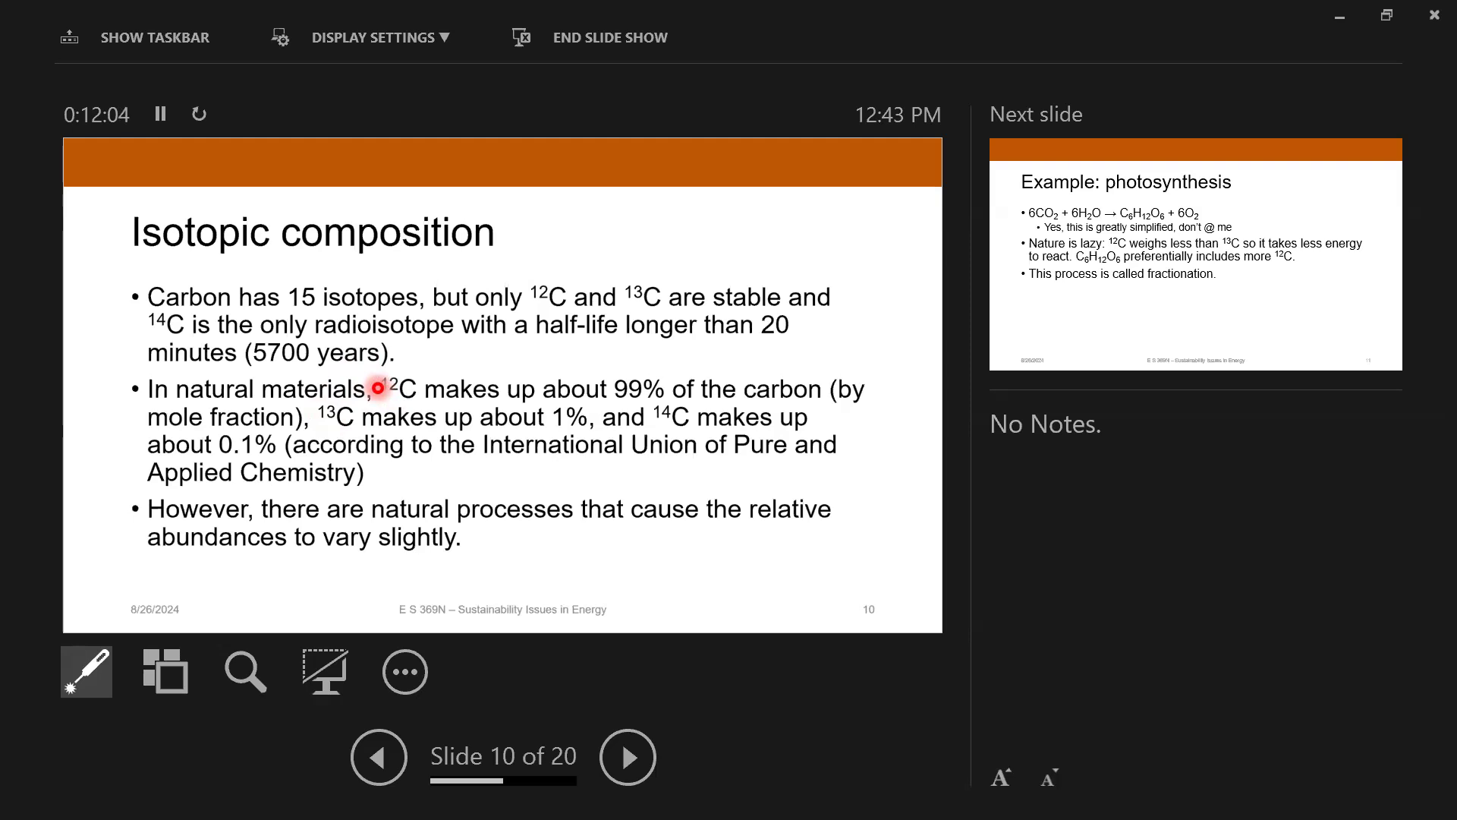
mouse_move(541, 383)
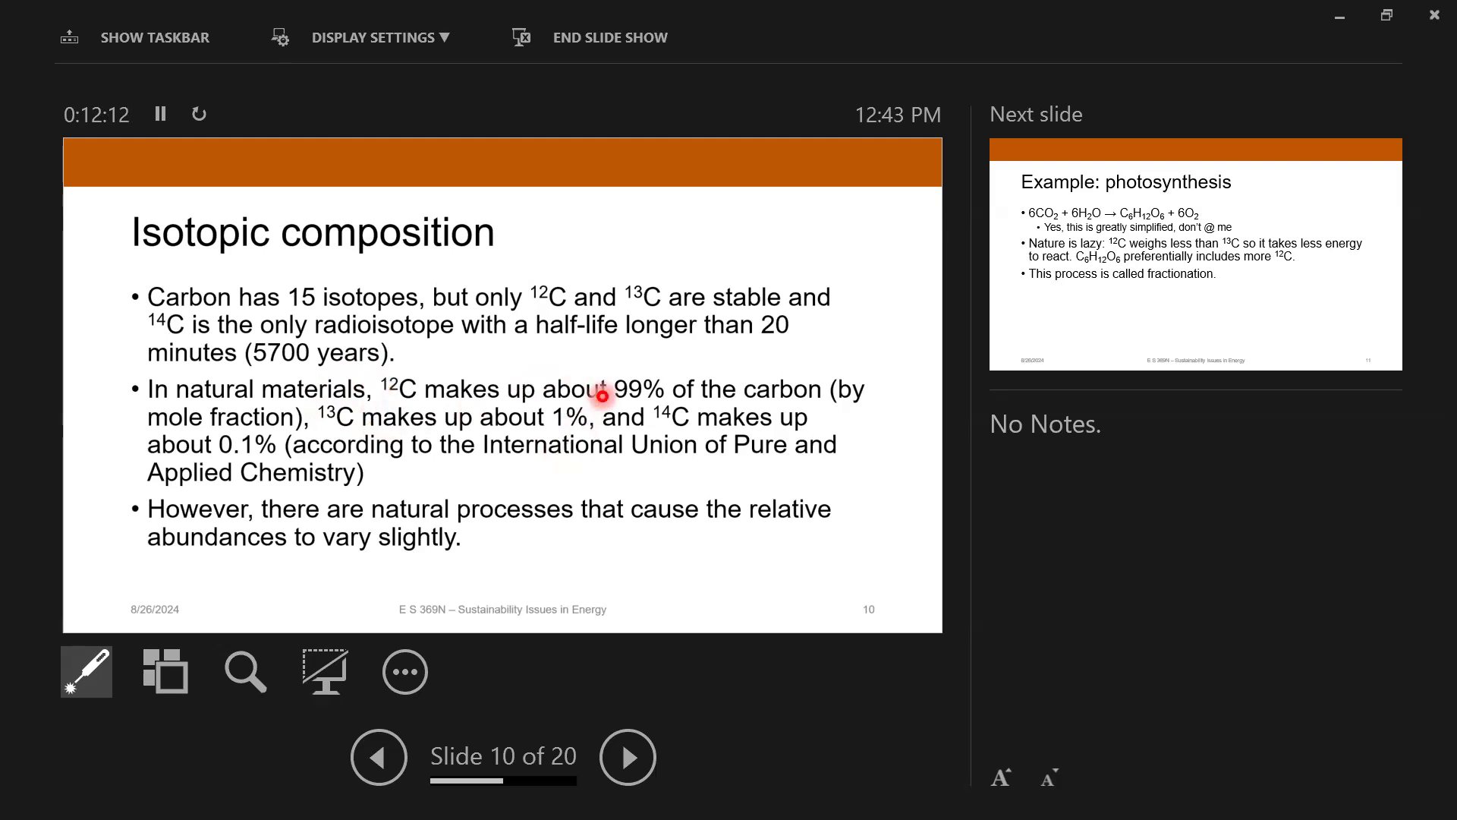
Step: Advance to slide 11, 'Example: photosynthesis', on preferential carbon-12 uptake
click(626, 756)
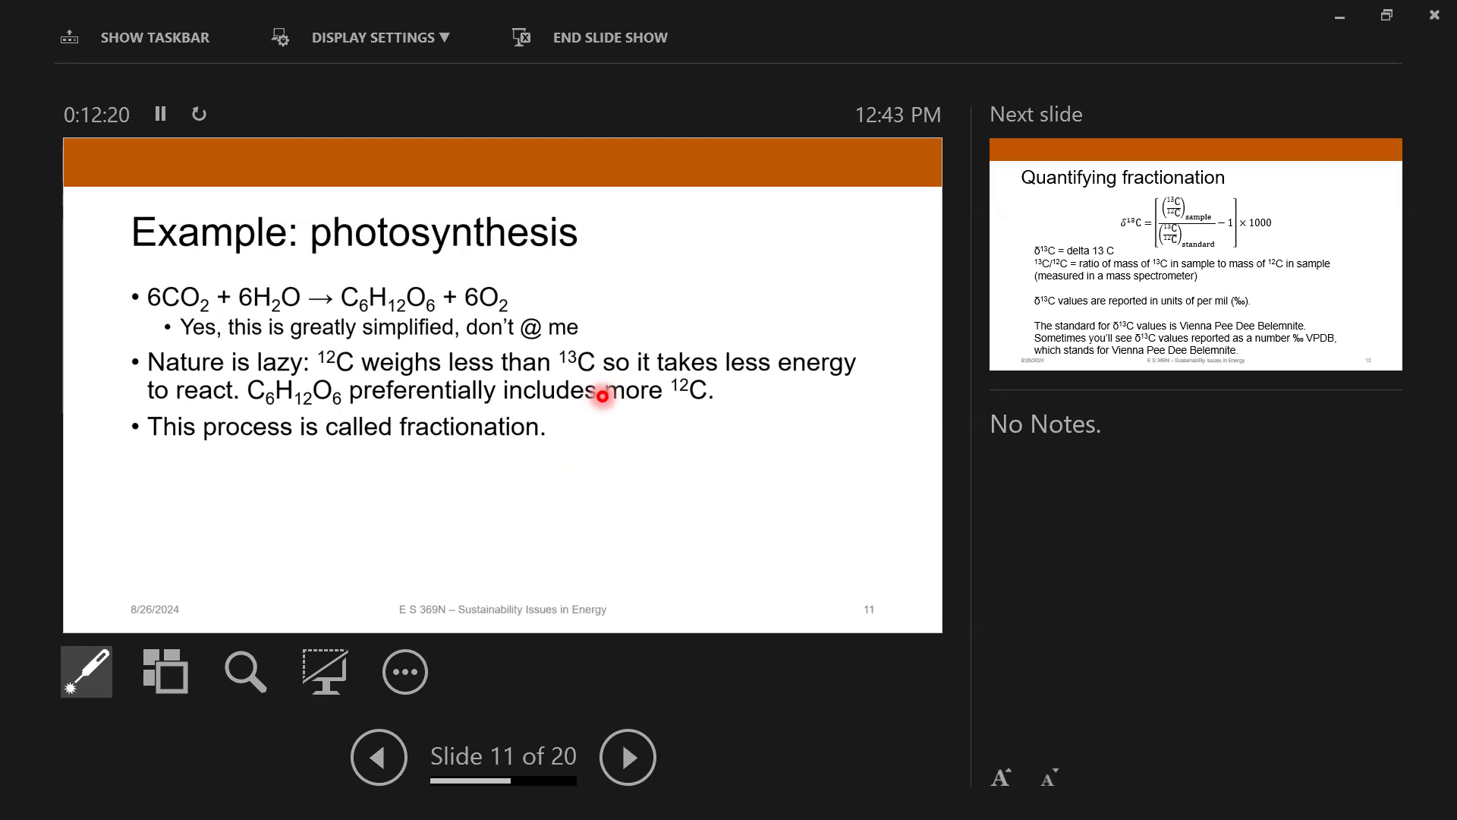
mouse_move(474, 381)
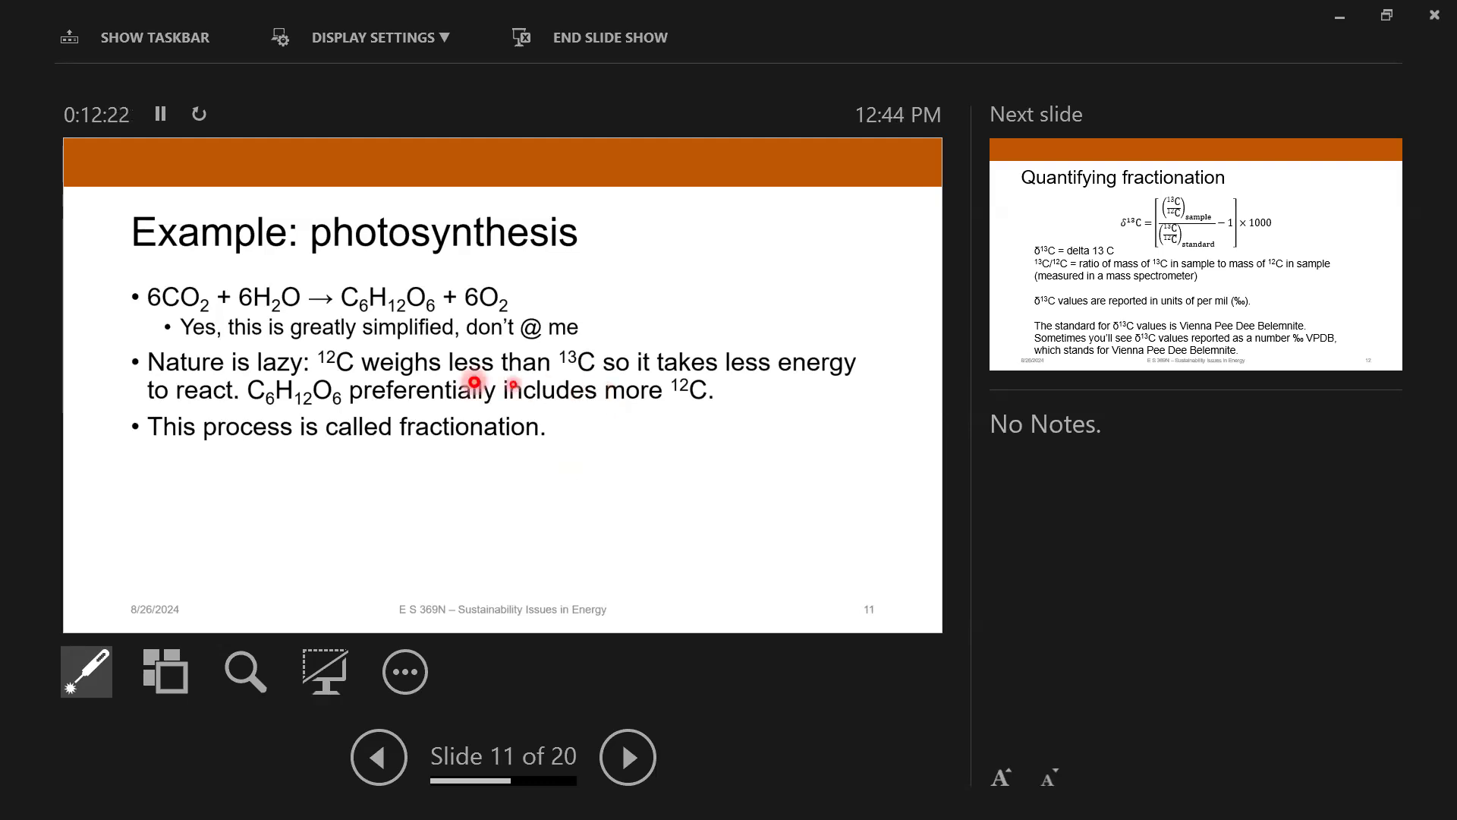
mouse_move(235, 272)
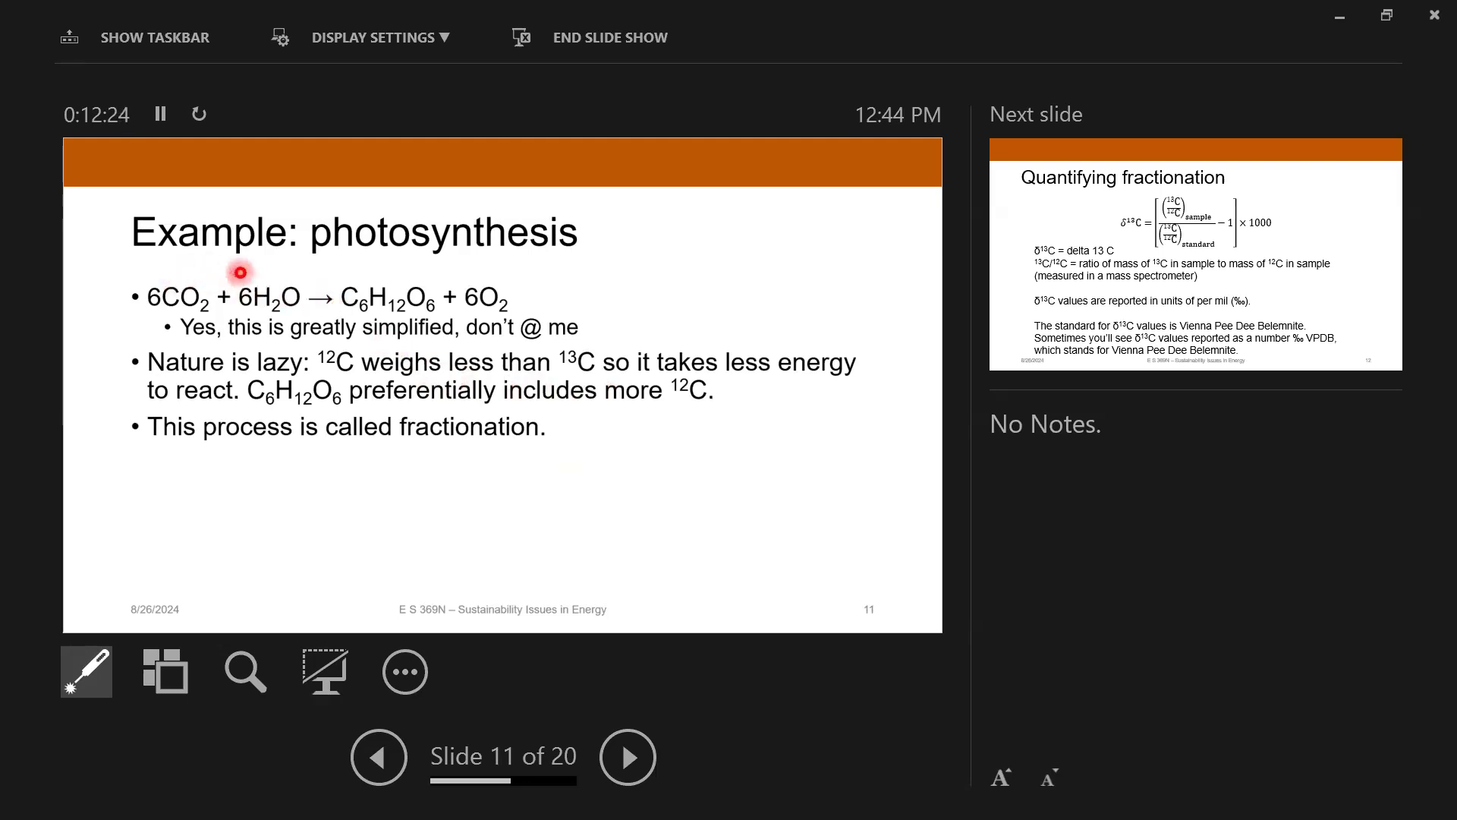
mouse_move(340, 298)
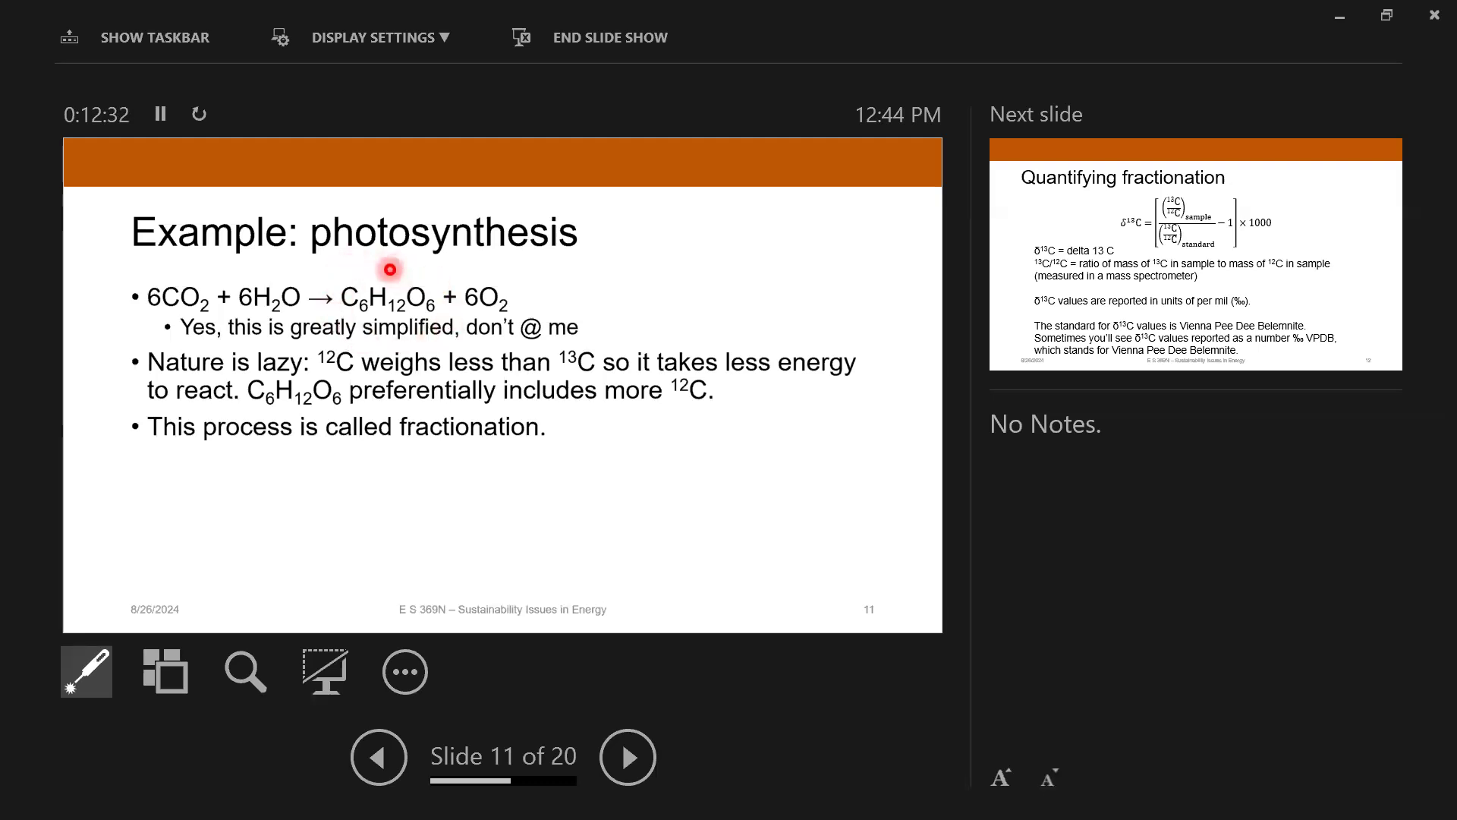
mouse_move(506, 272)
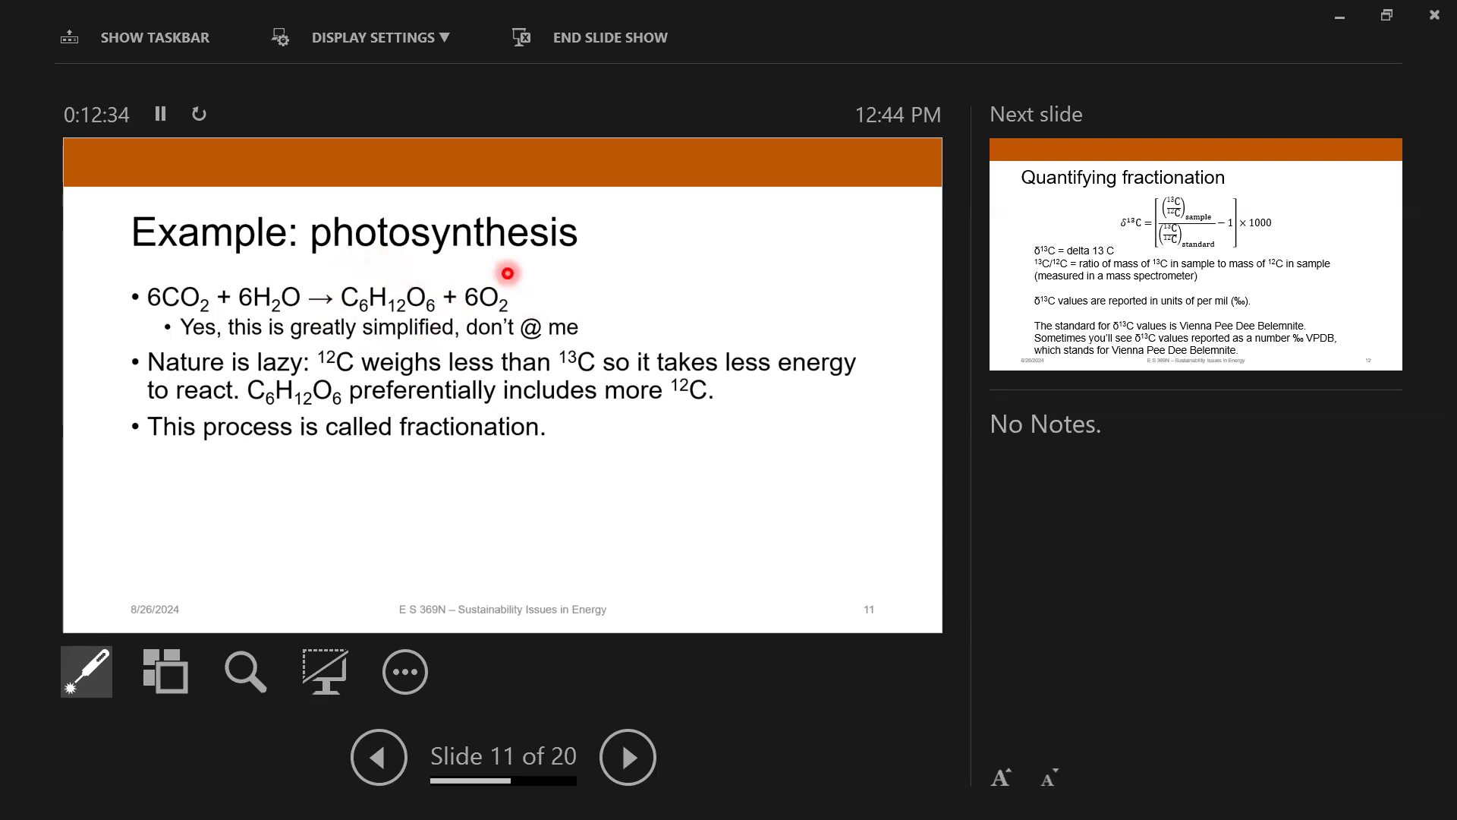
mouse_move(393, 270)
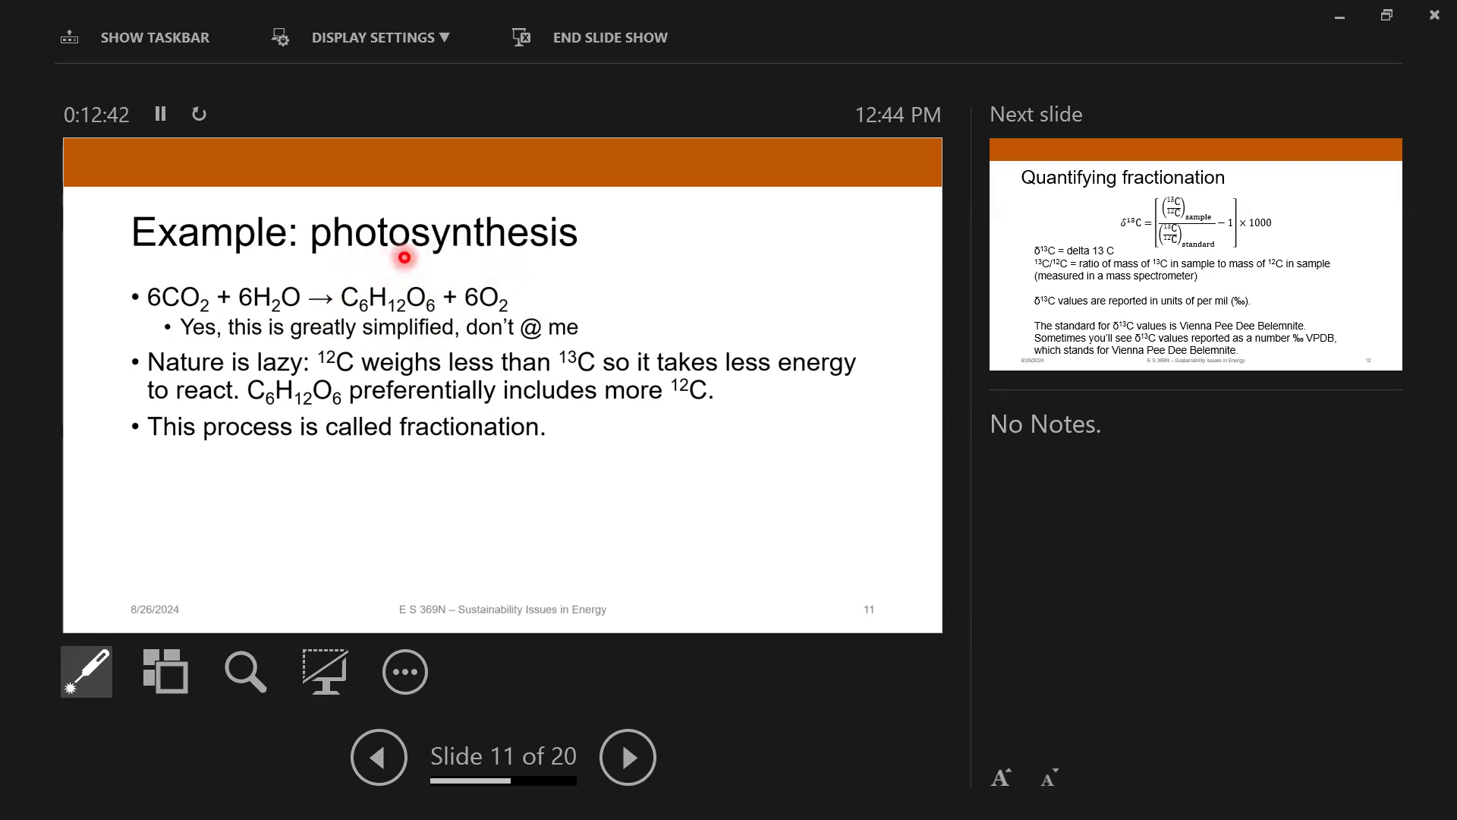
mouse_move(395, 278)
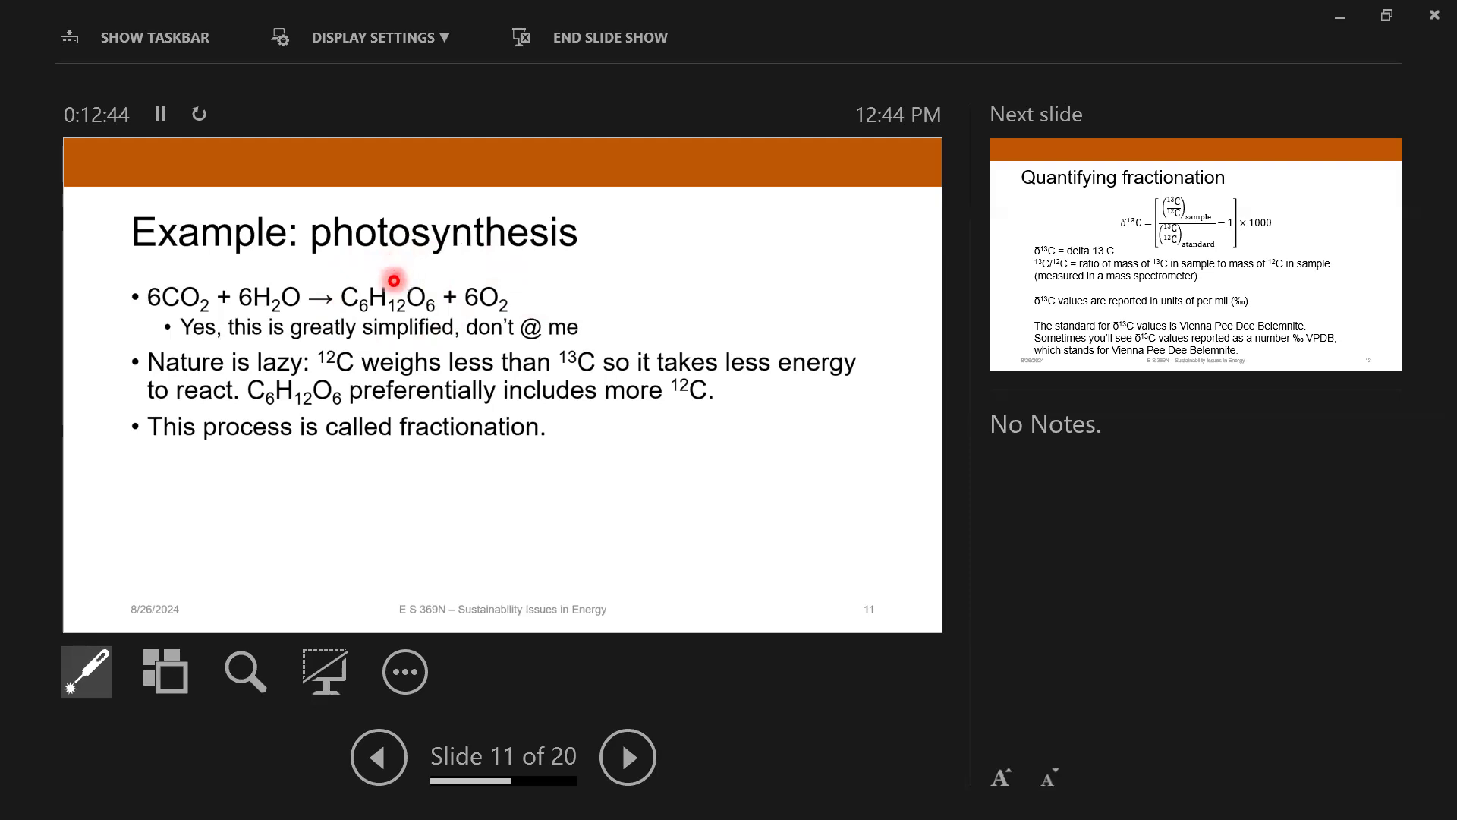
mouse_move(353, 331)
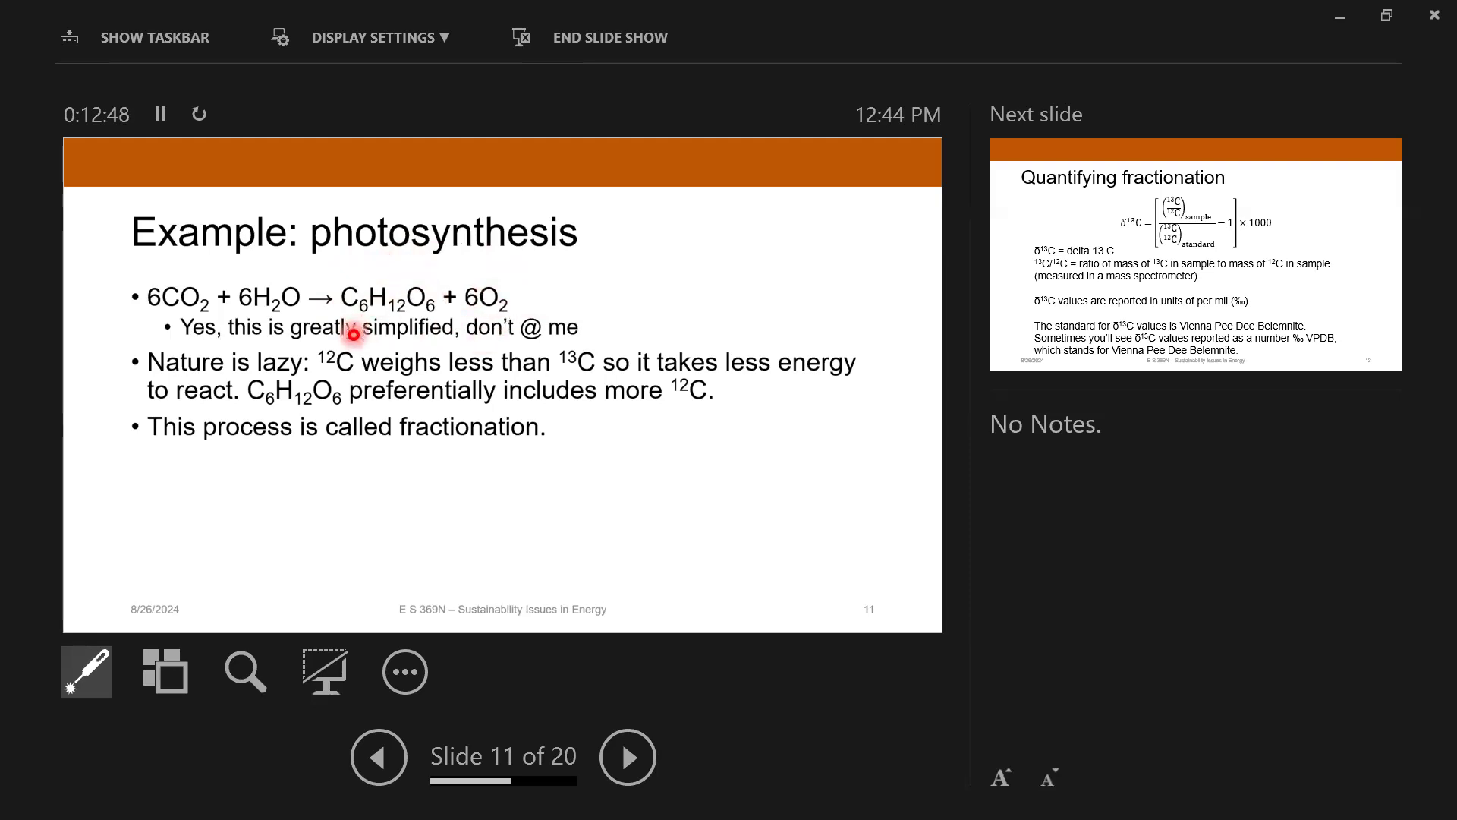
mouse_move(764, 283)
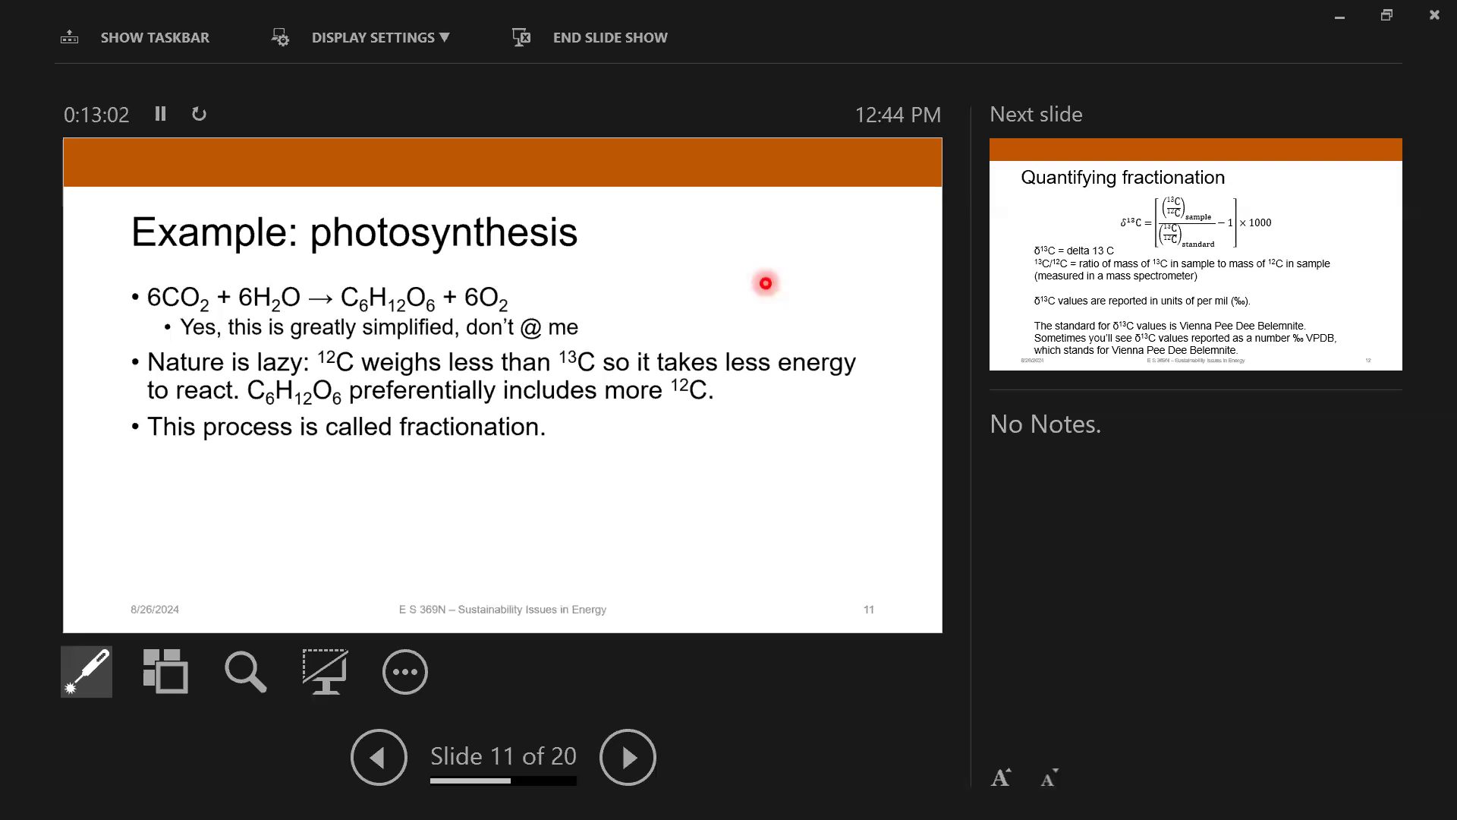
mouse_move(349, 265)
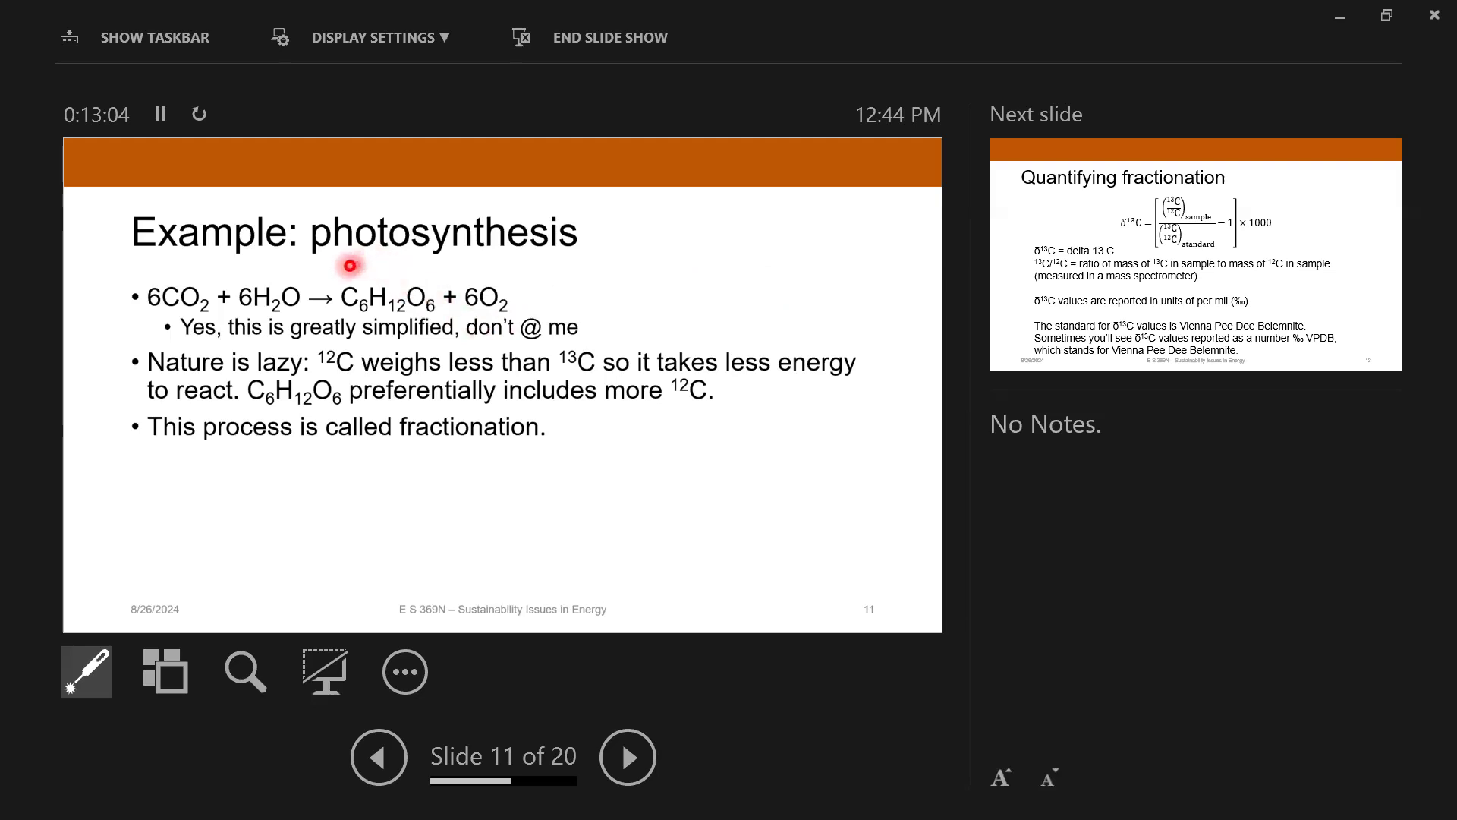
mouse_move(435, 321)
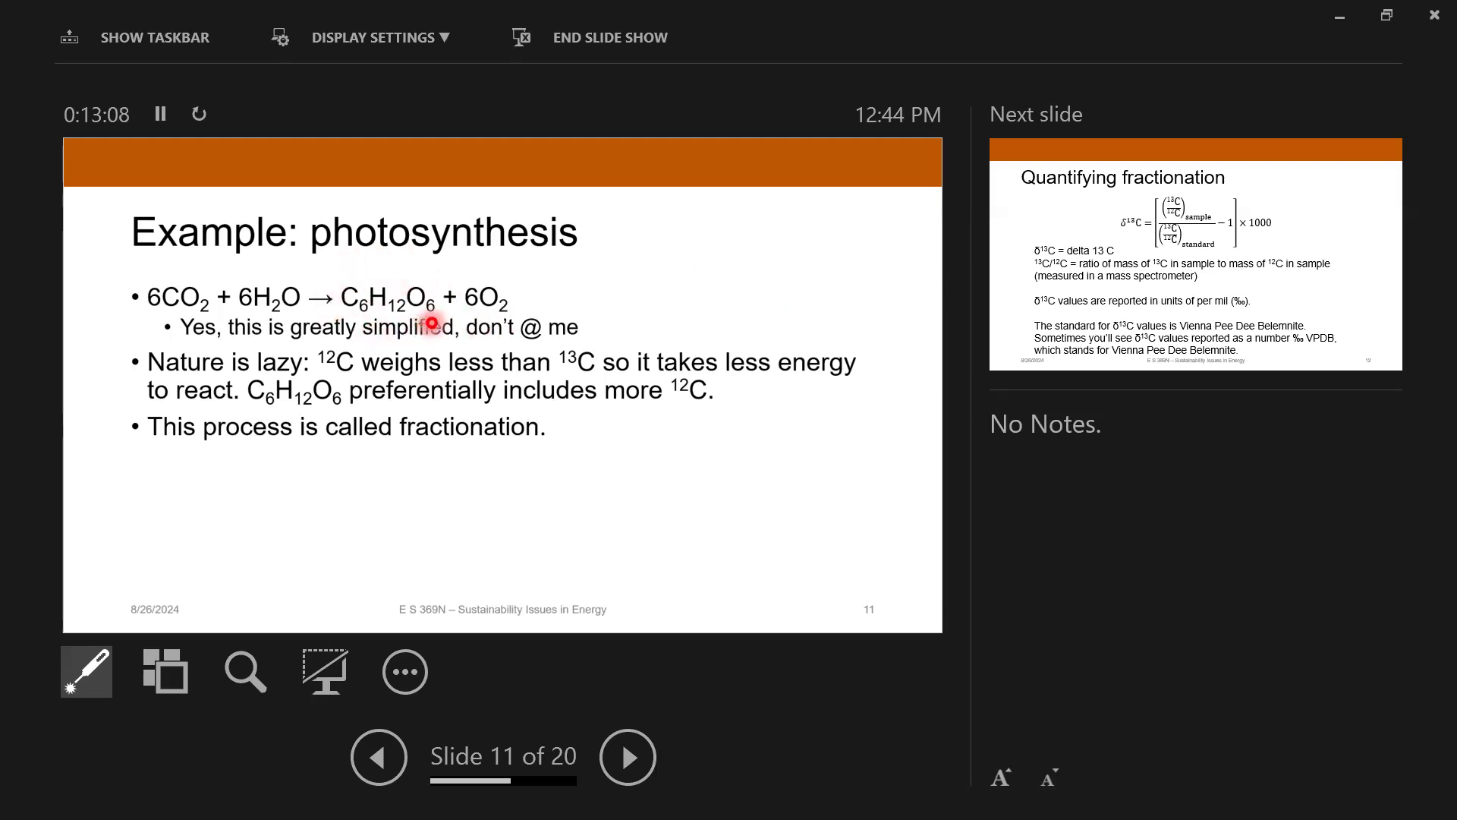
mouse_move(252, 276)
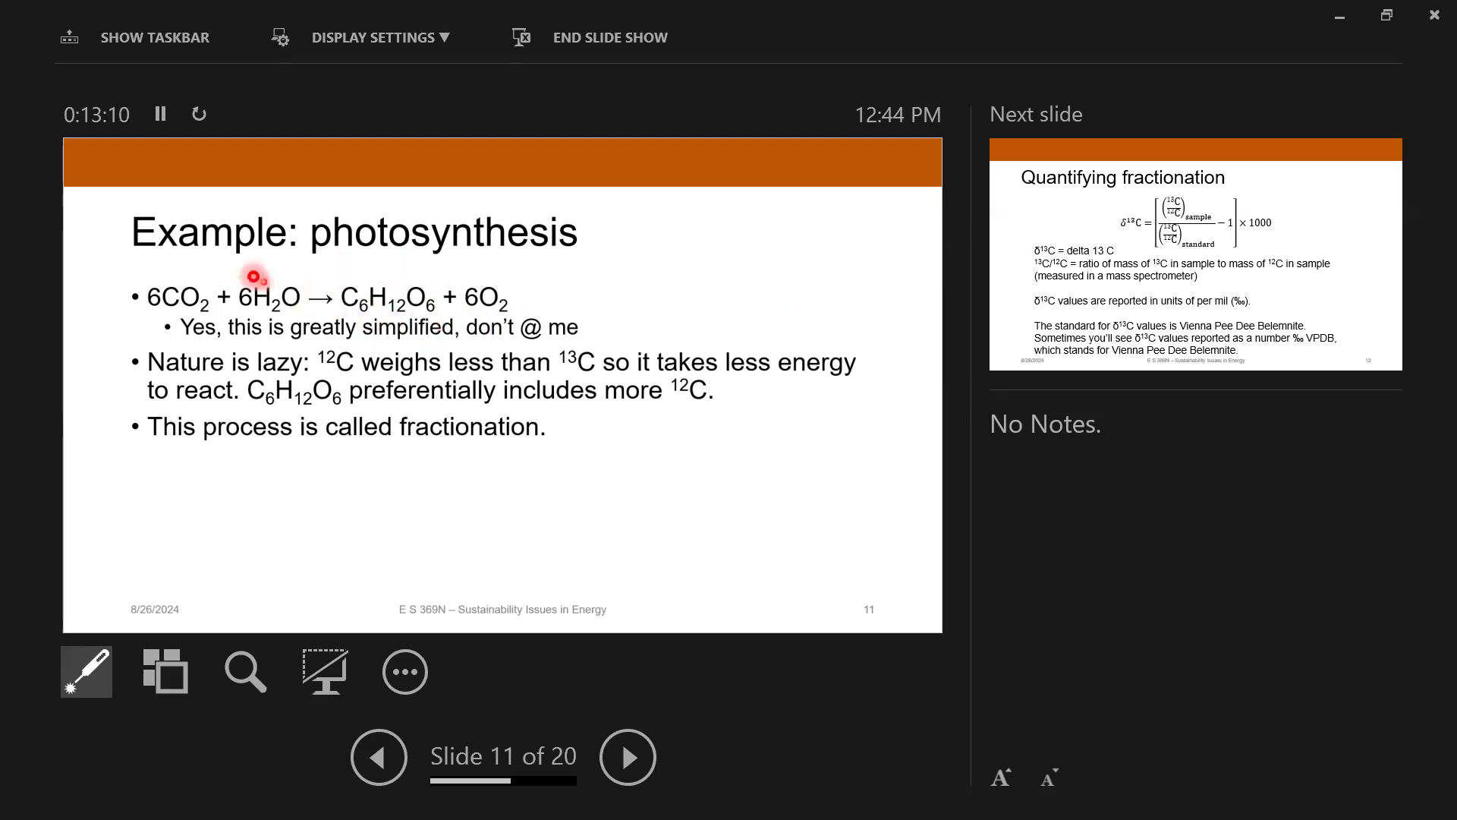
mouse_move(177, 258)
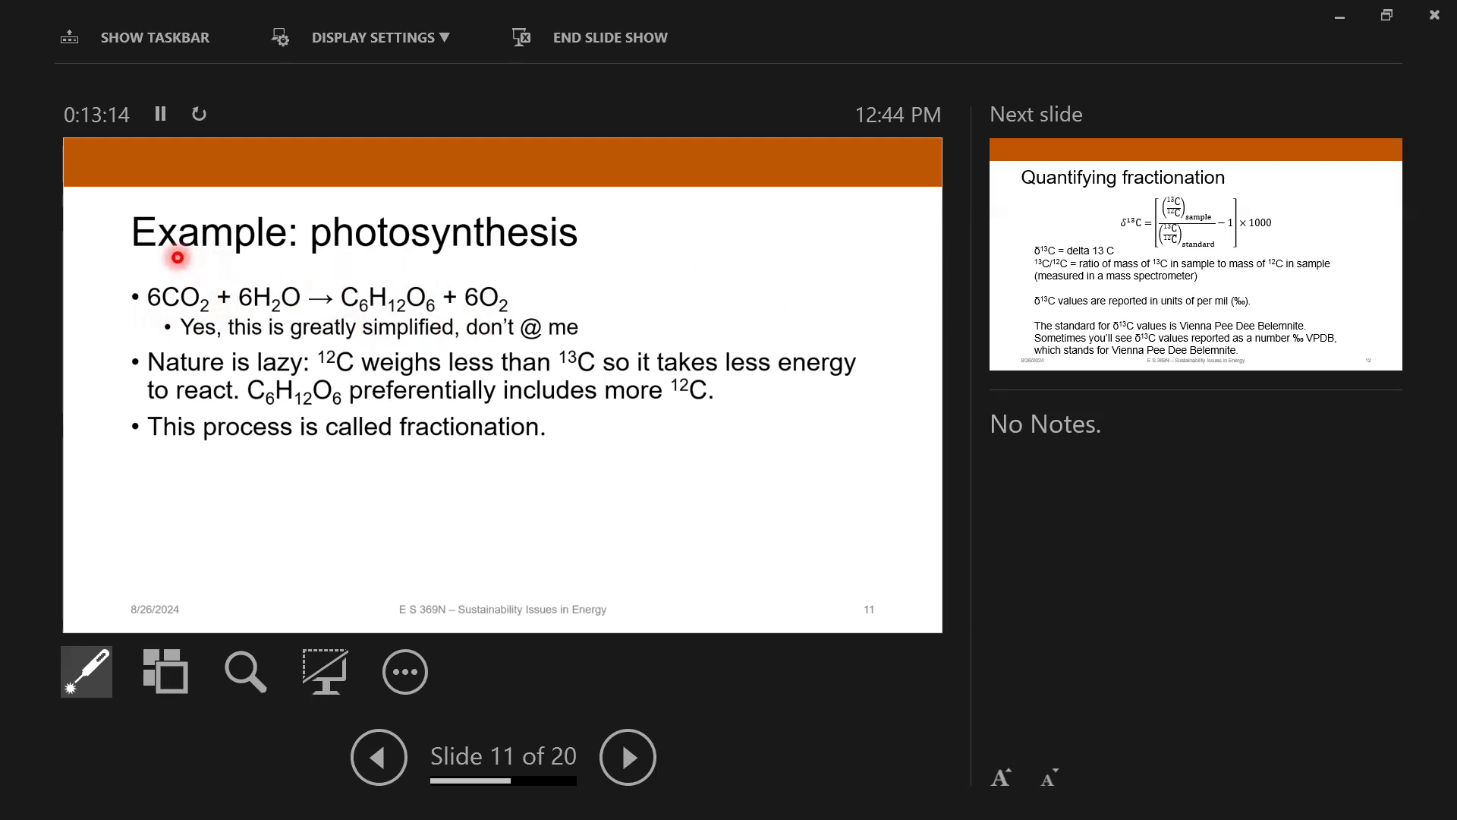
mouse_move(382, 488)
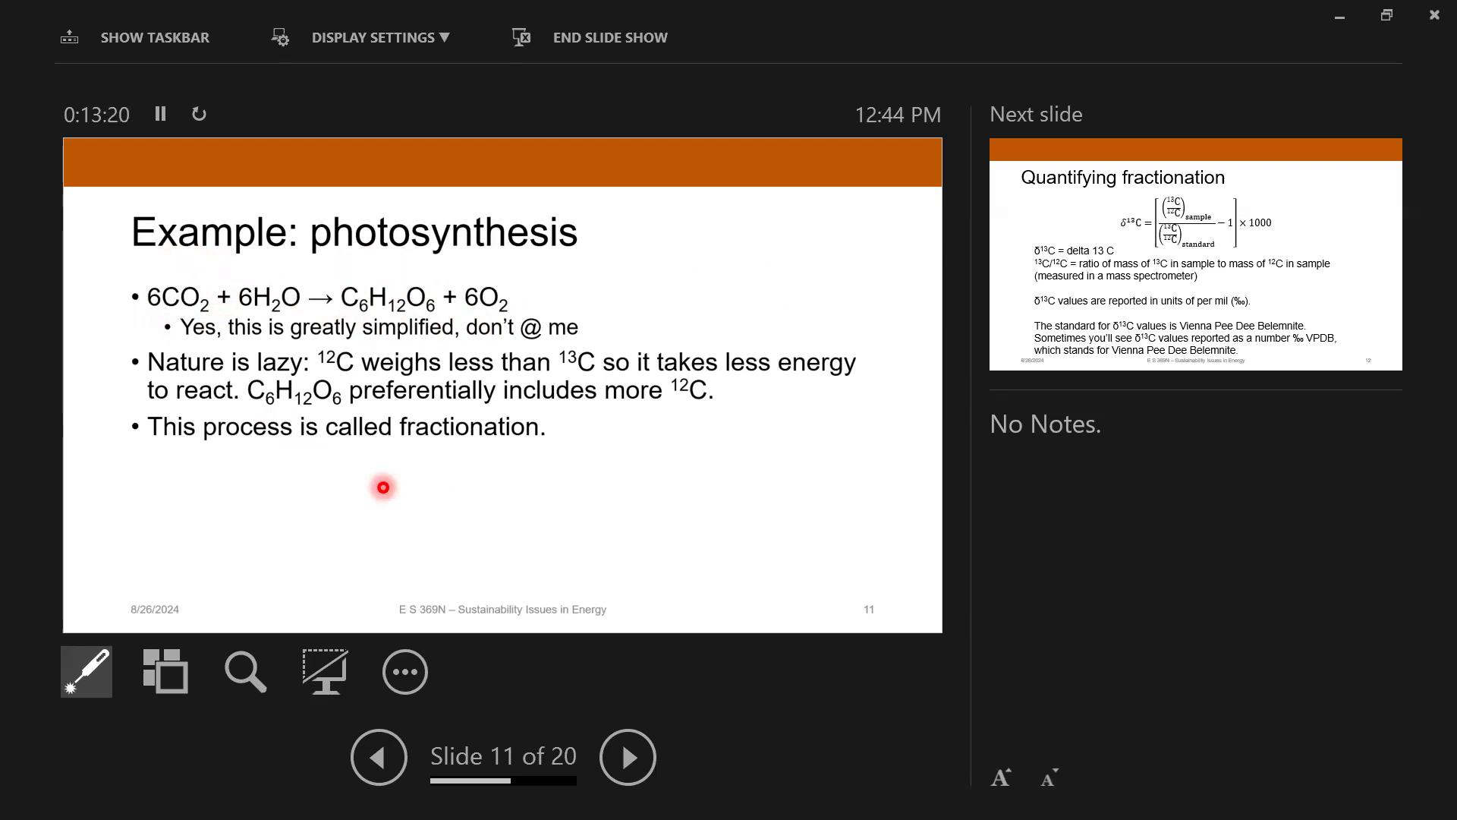
click(627, 756)
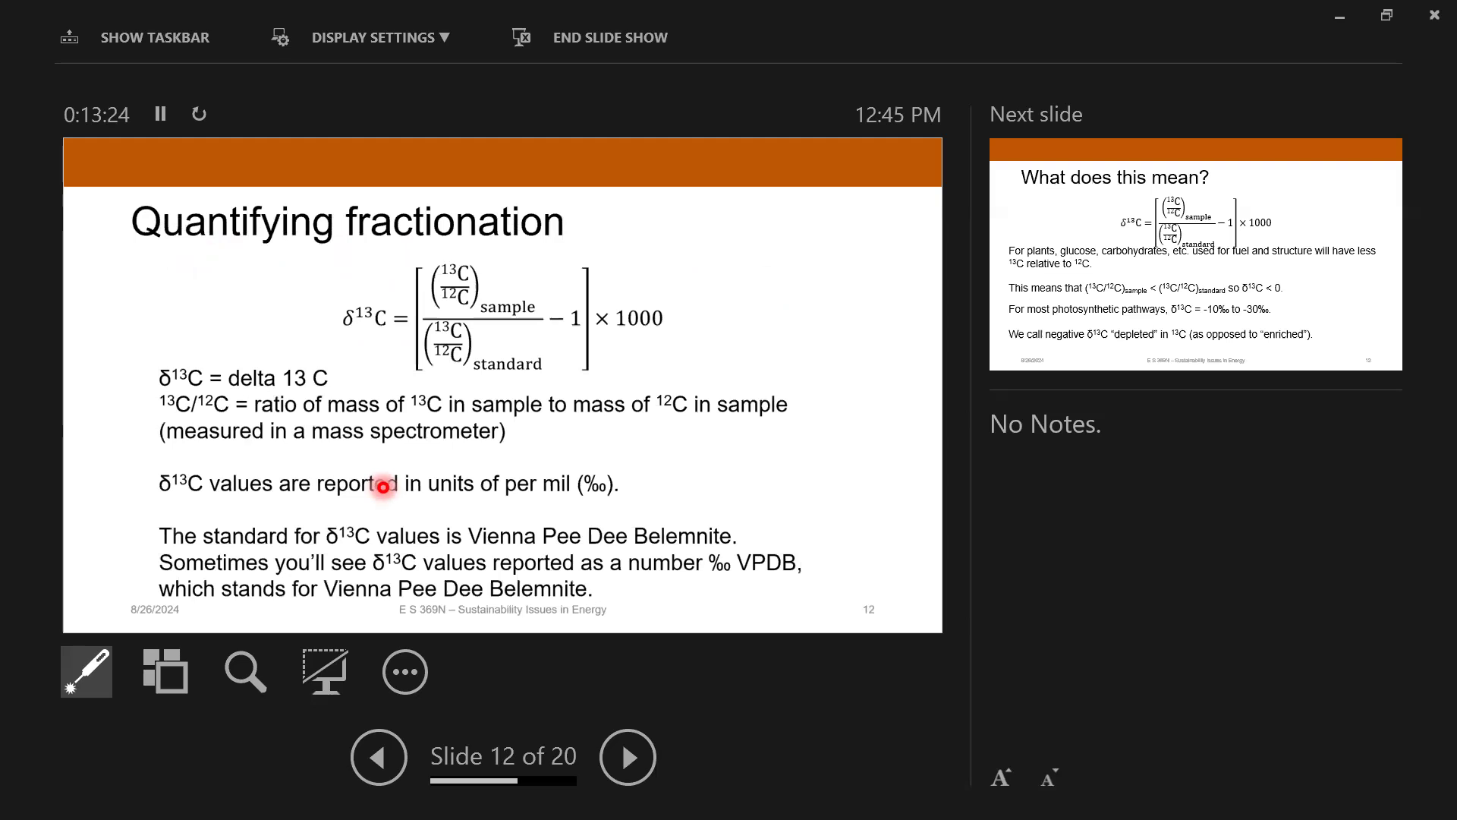
mouse_move(327, 350)
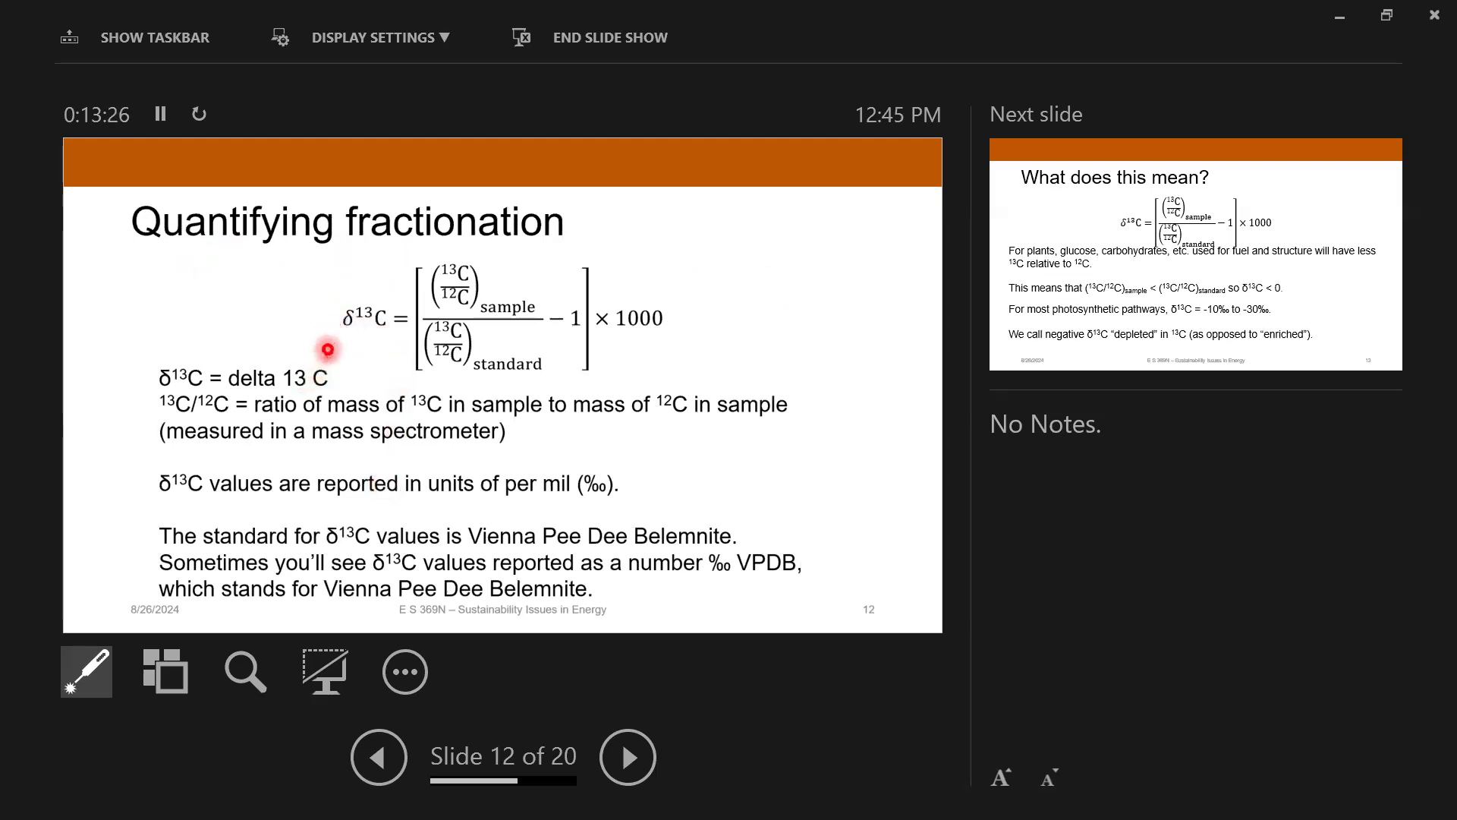
mouse_move(365, 327)
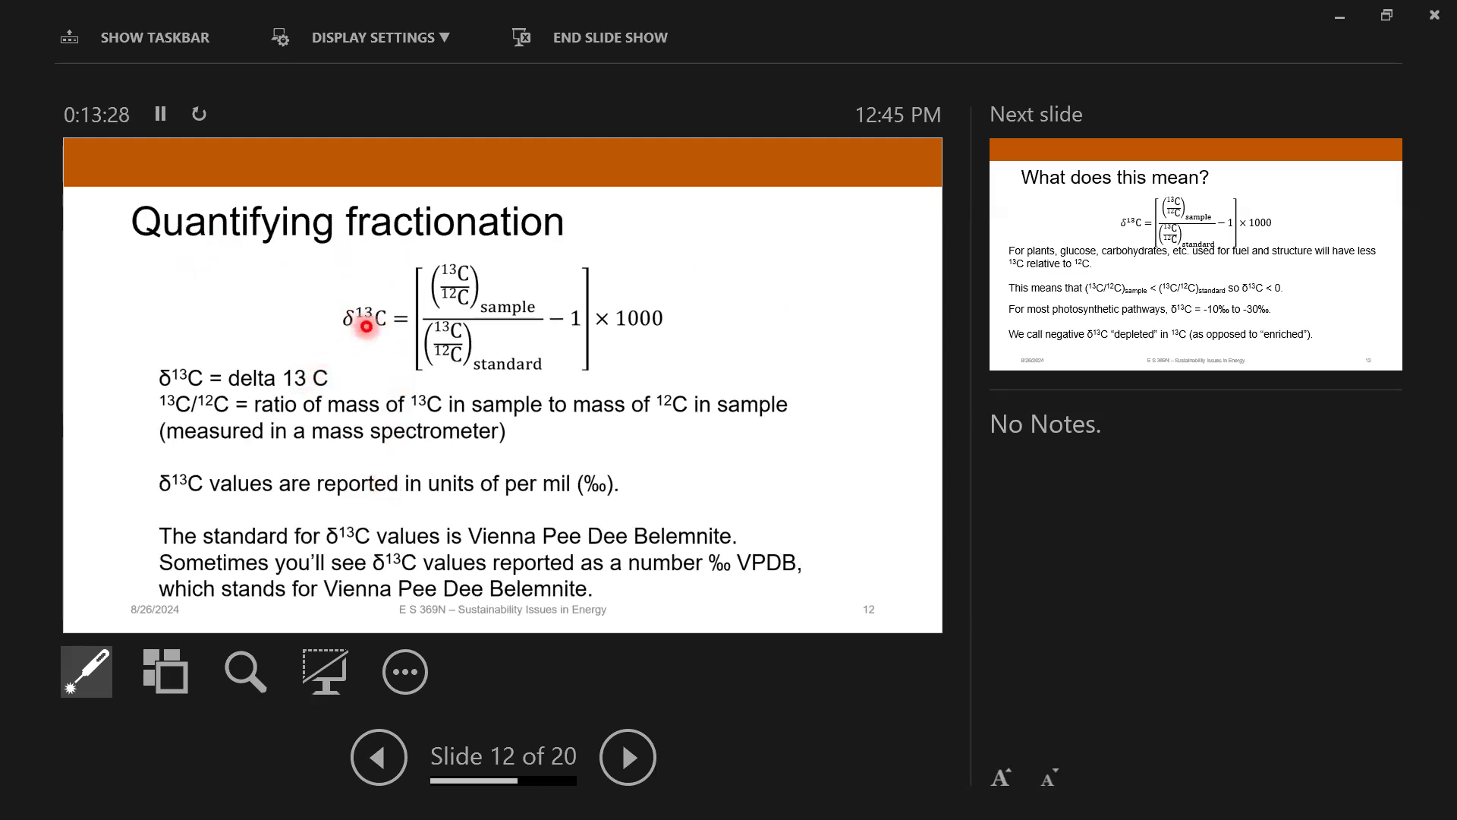
mouse_move(487, 342)
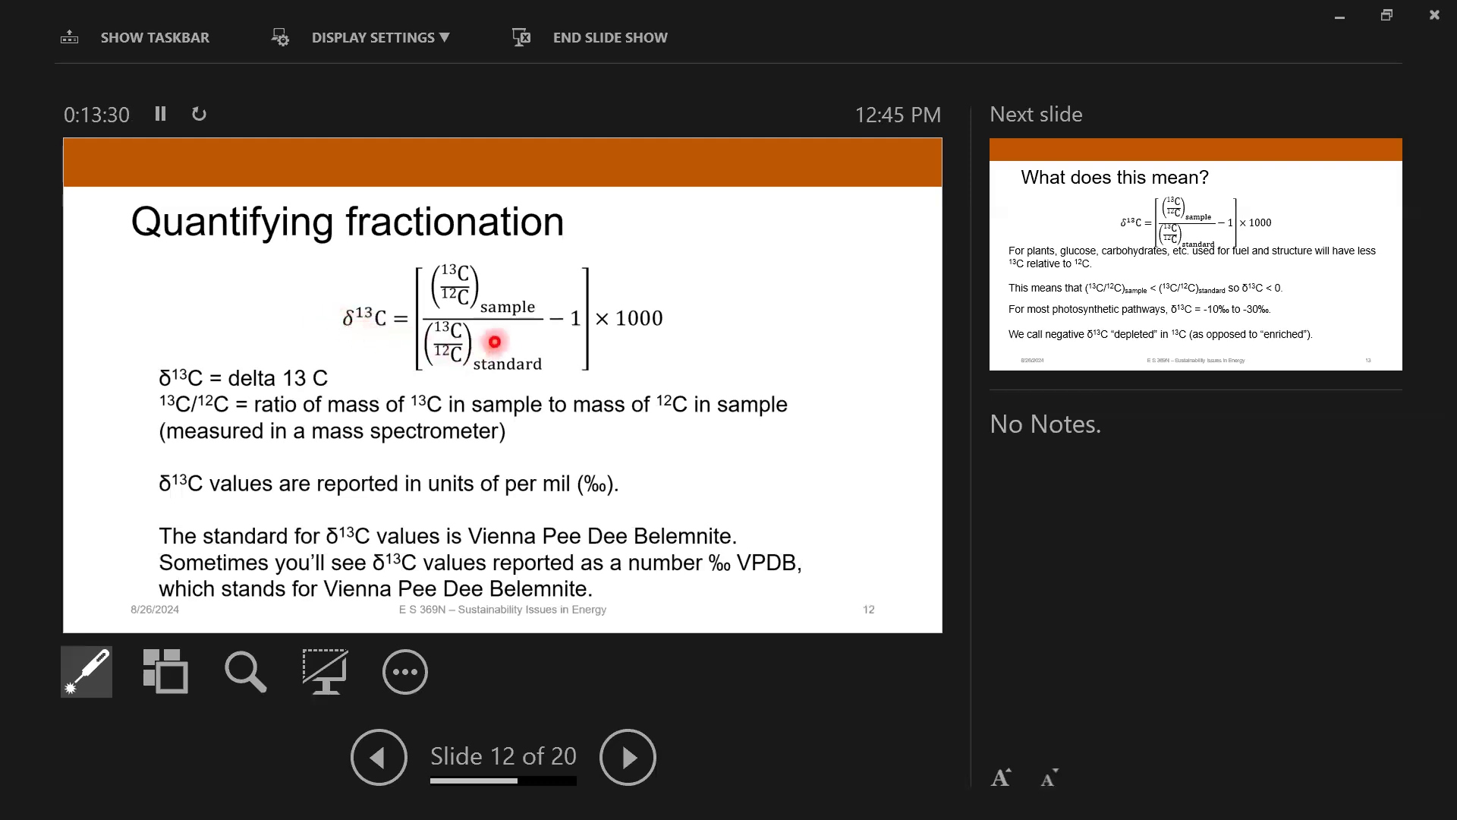
mouse_move(468, 241)
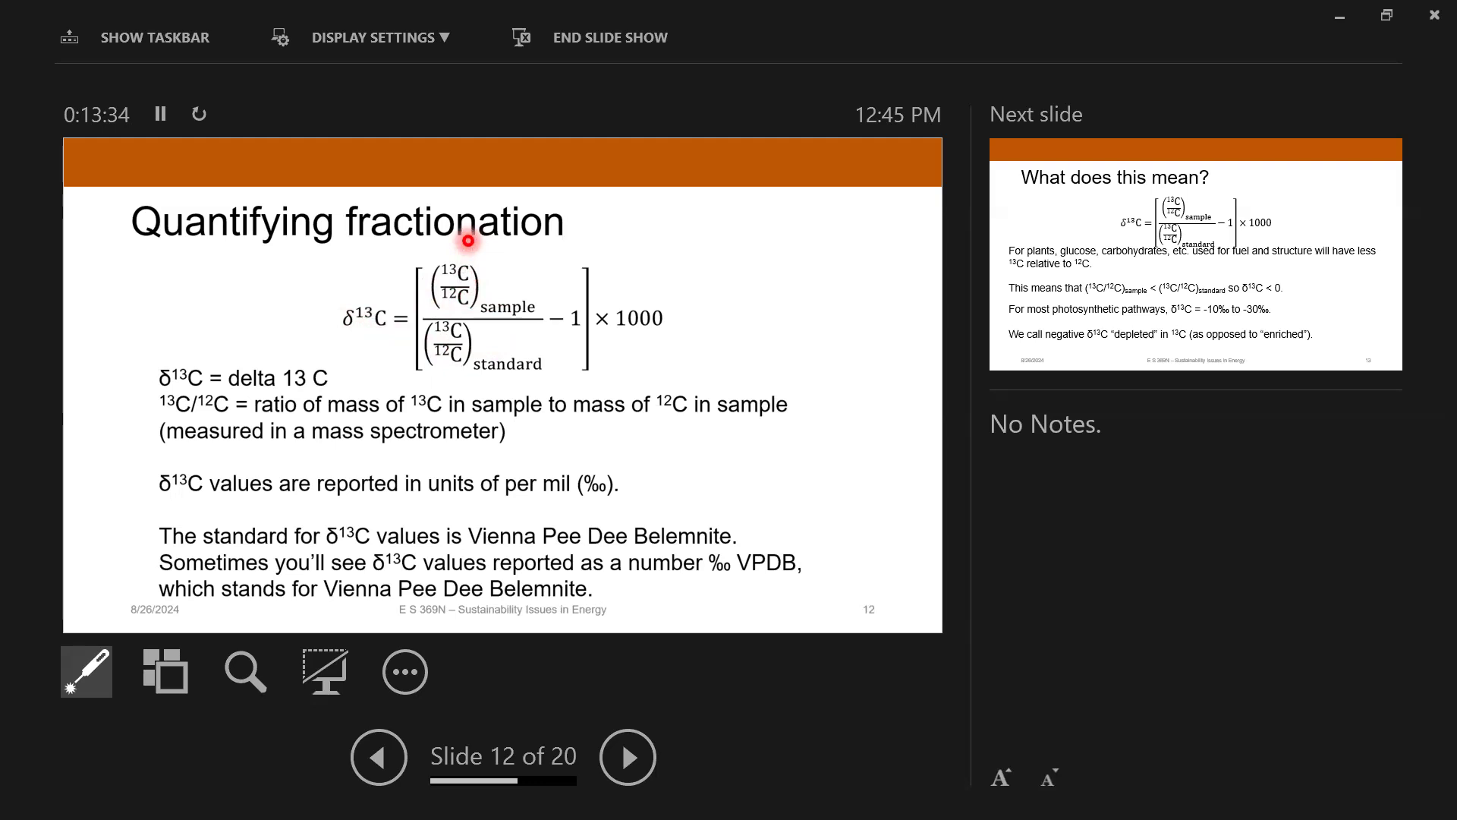
mouse_move(488, 347)
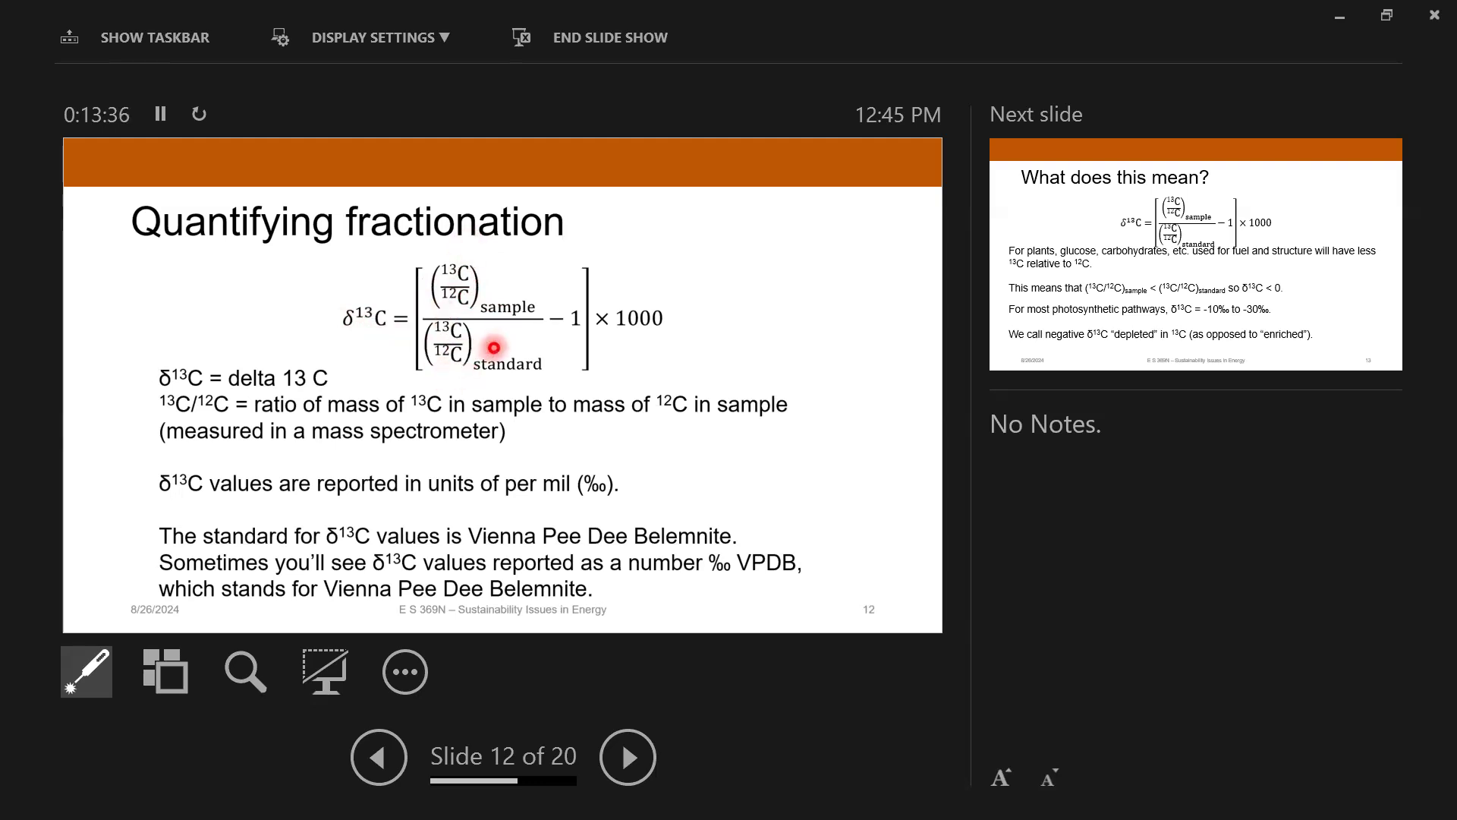
mouse_move(614, 307)
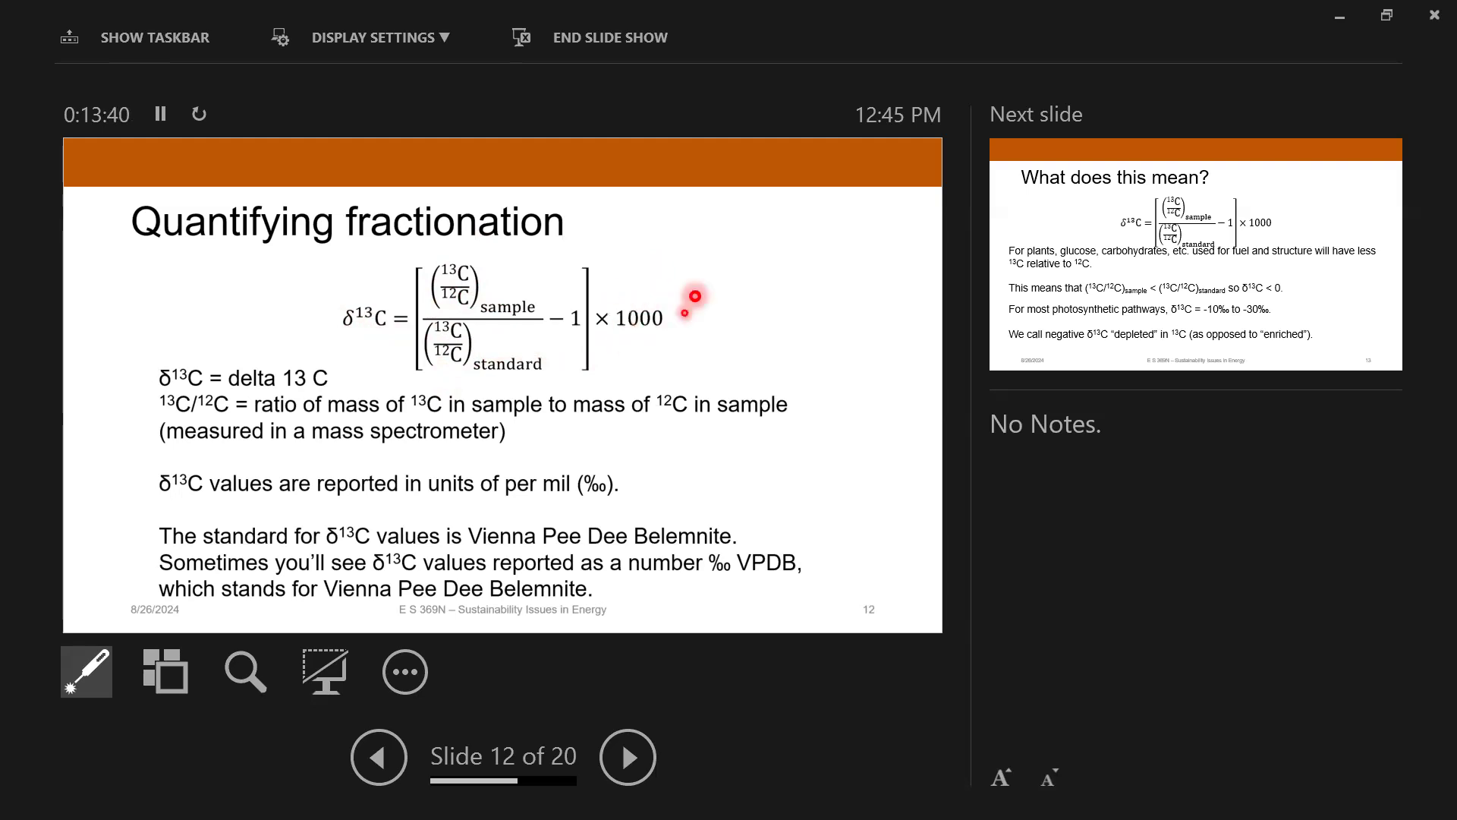
mouse_move(701, 277)
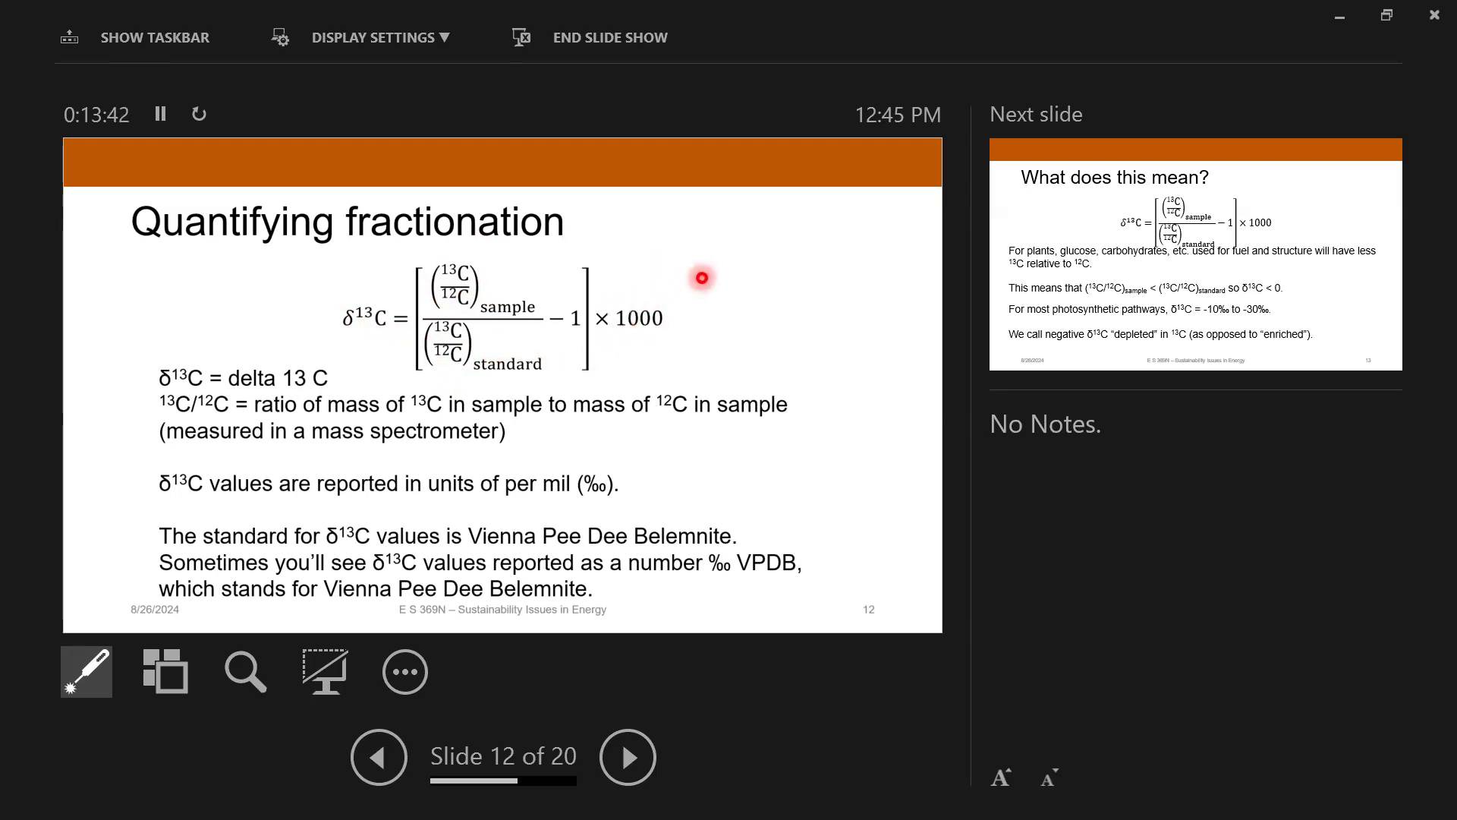
mouse_move(593, 495)
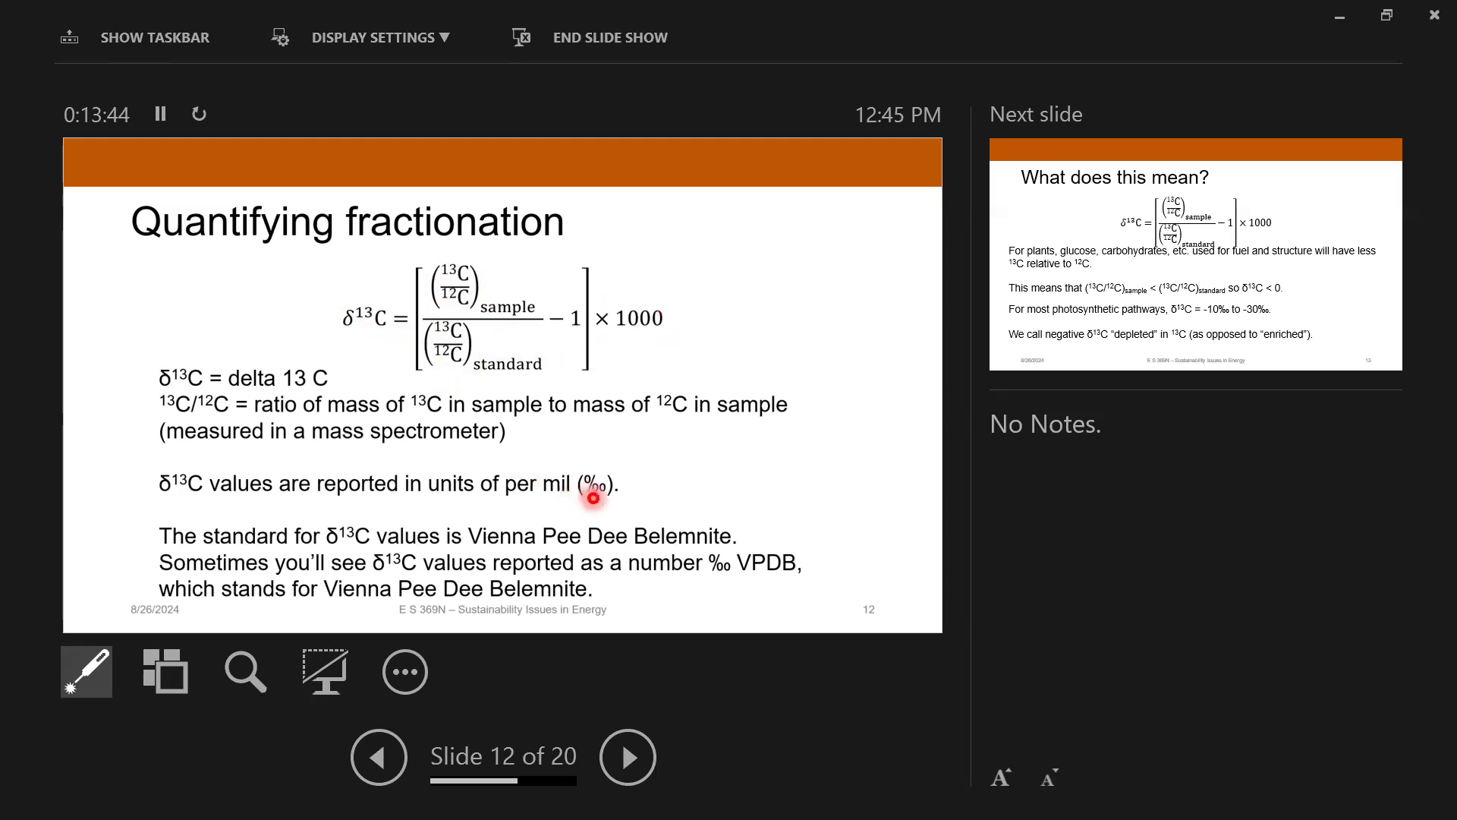
mouse_move(750, 476)
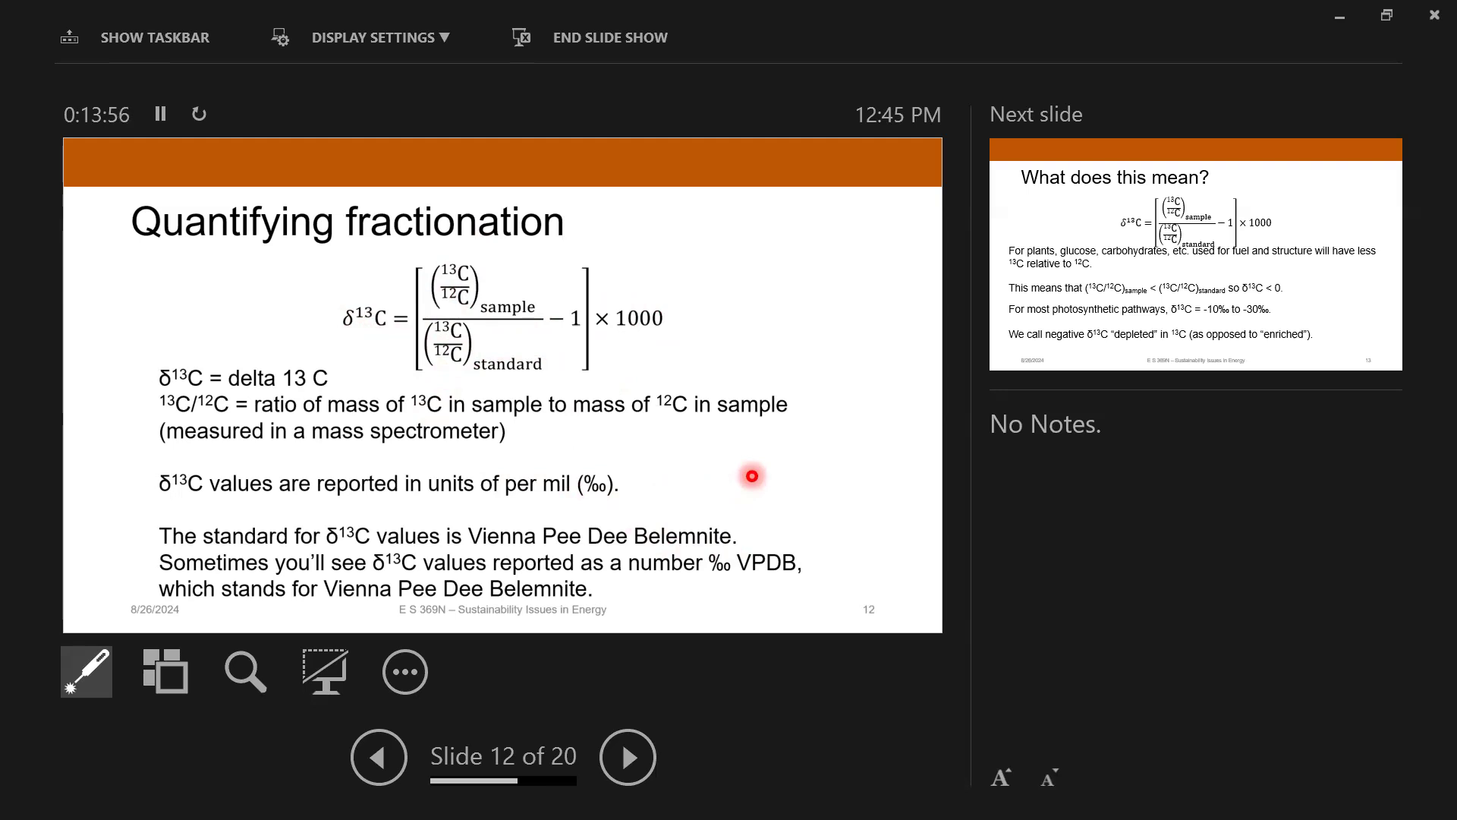
mouse_move(502, 359)
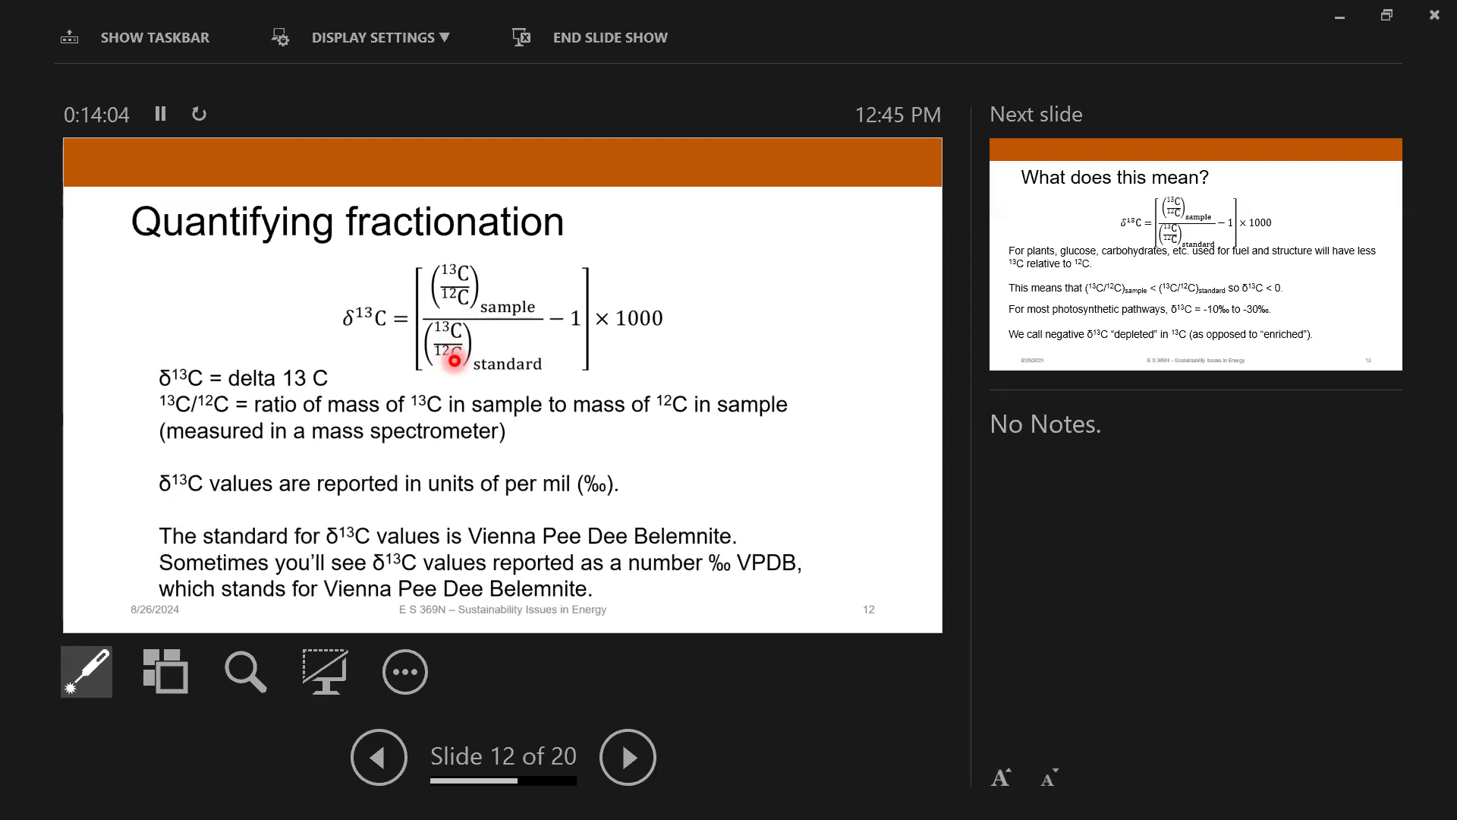
Step: Advance the show to slide 13, 'What does this mean?', on carbon-13 depletion
click(628, 754)
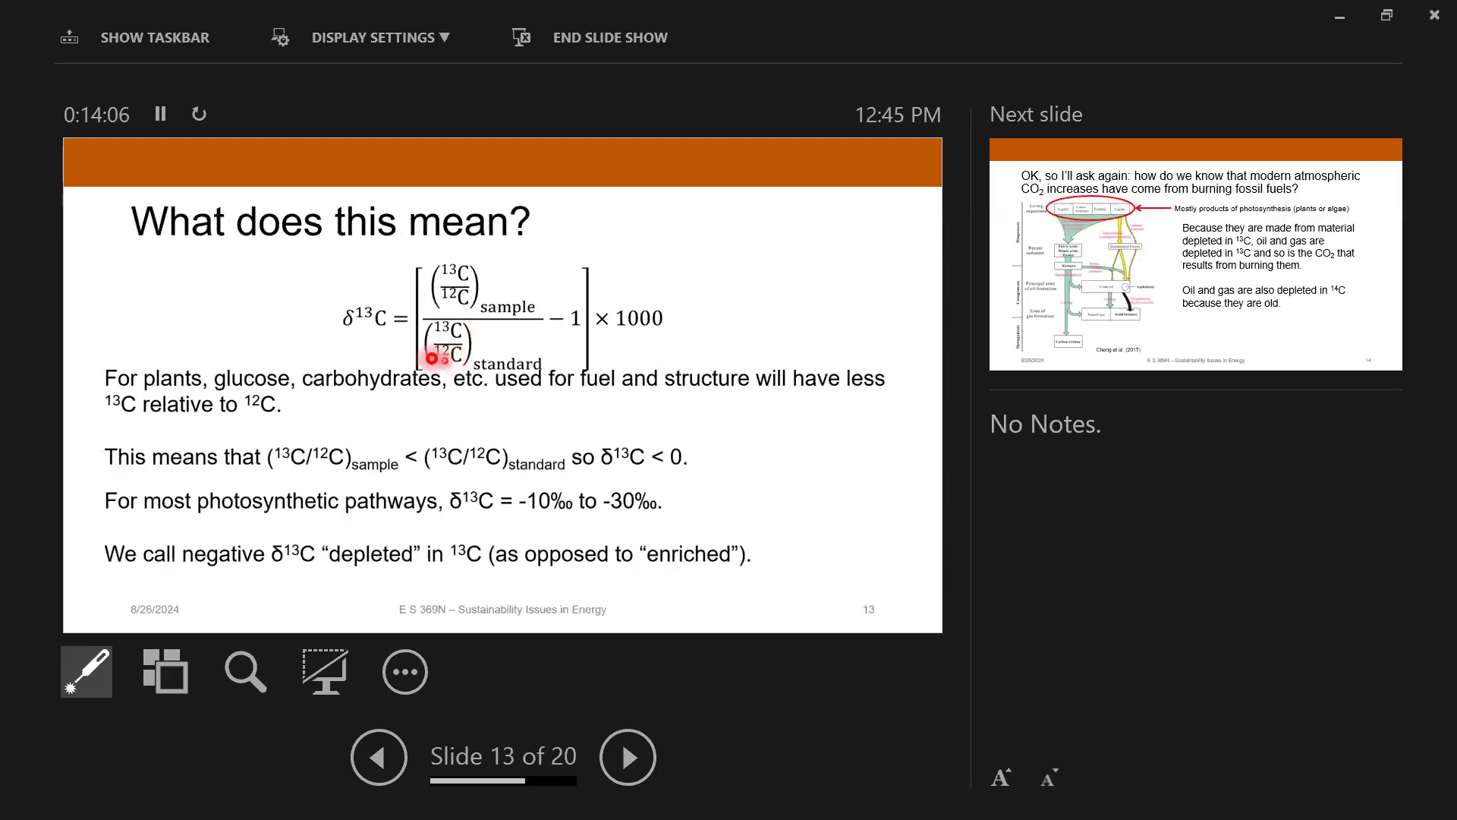
mouse_move(311, 281)
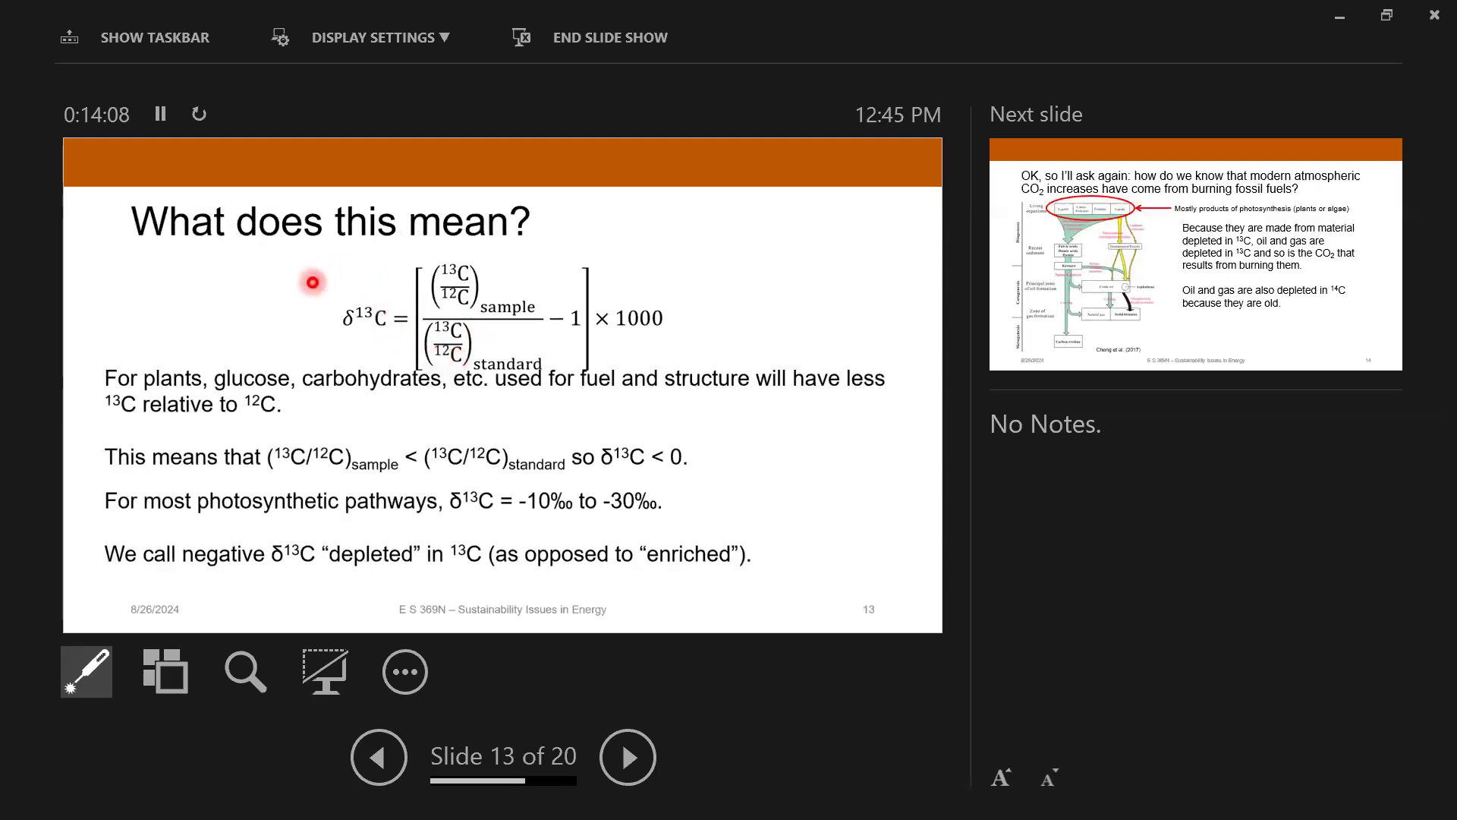
mouse_move(467, 297)
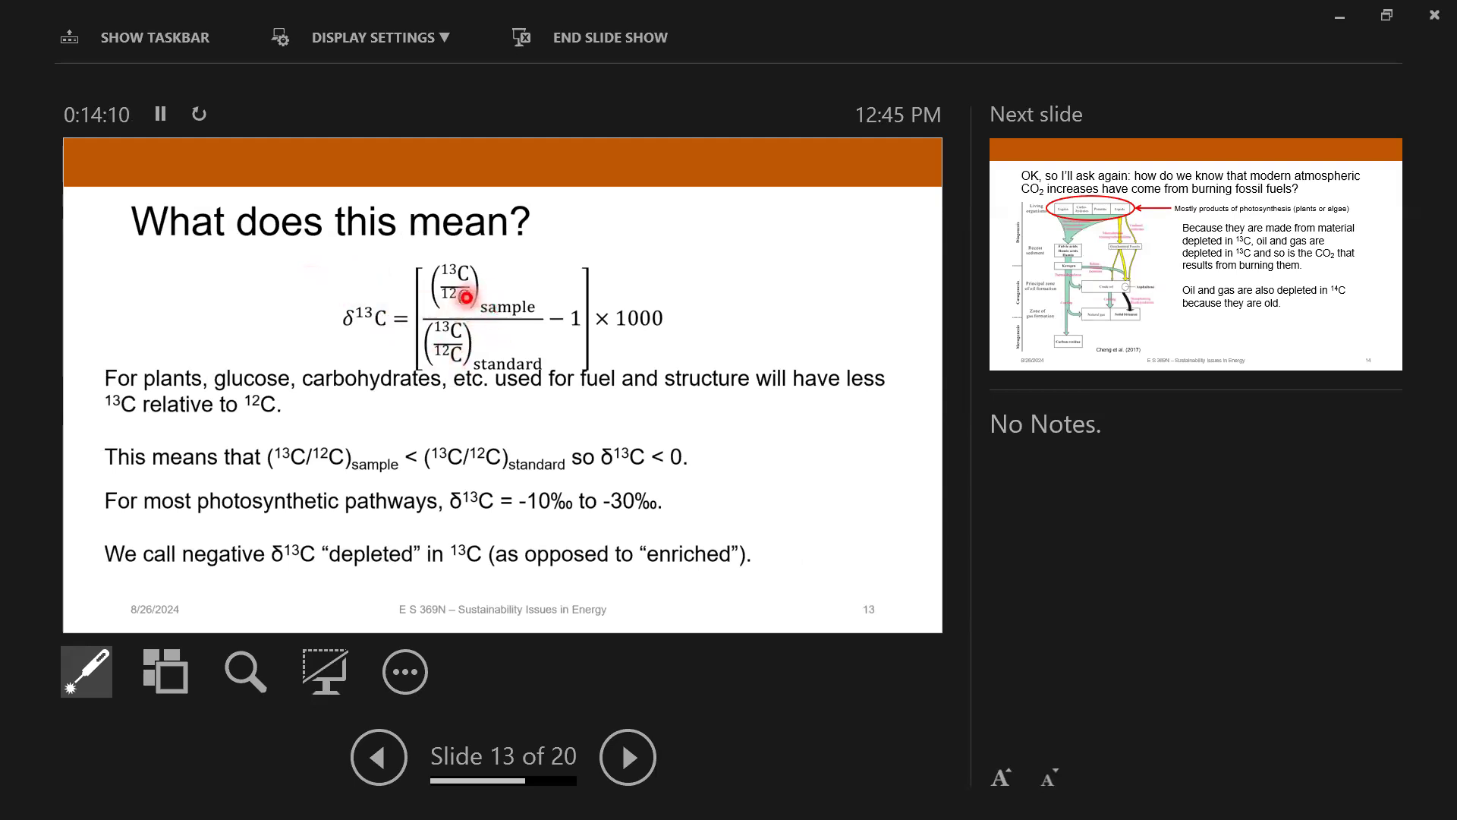
mouse_move(465, 258)
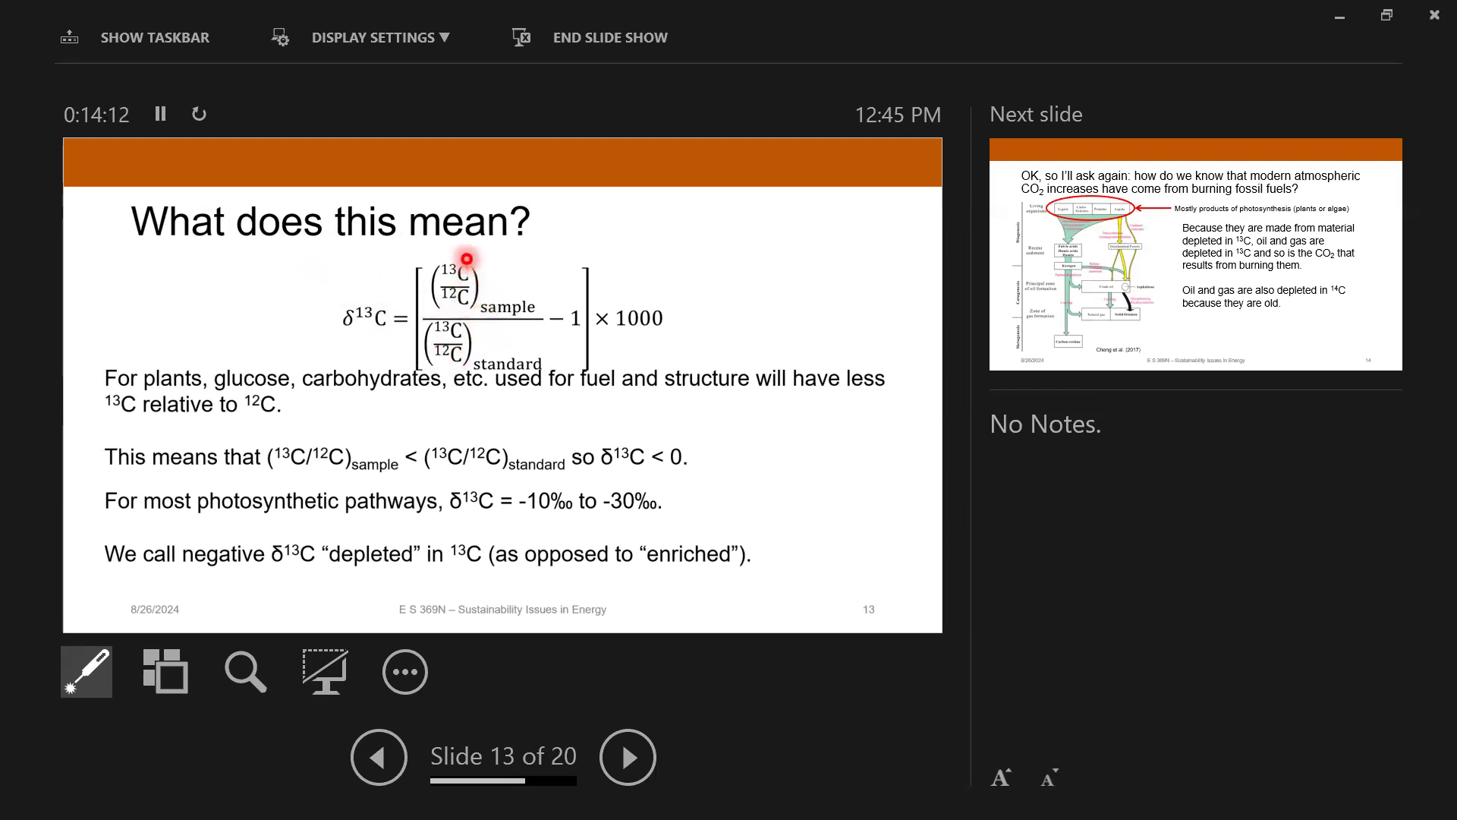
mouse_move(484, 342)
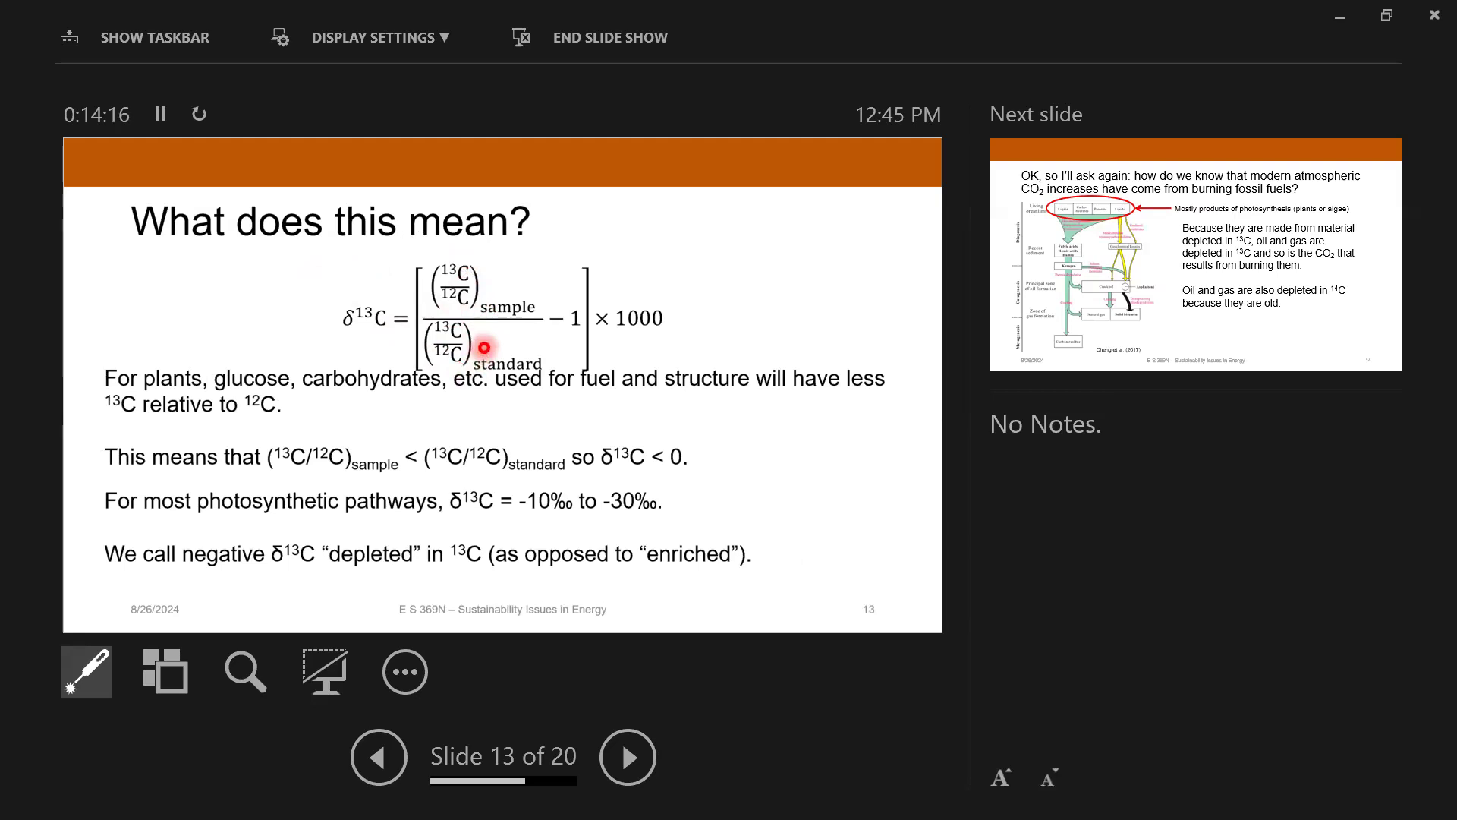
mouse_move(721, 428)
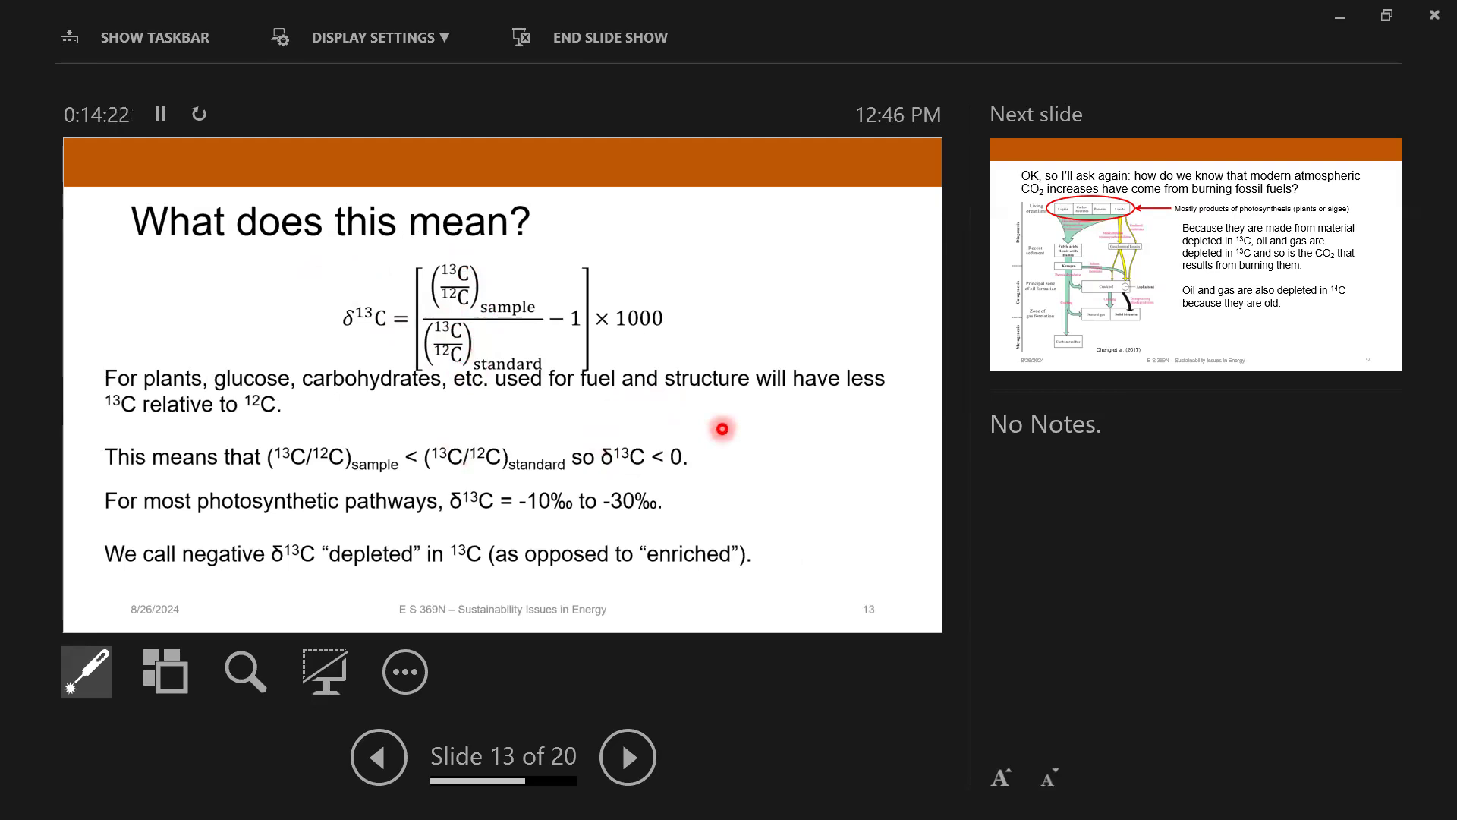
mouse_move(592, 459)
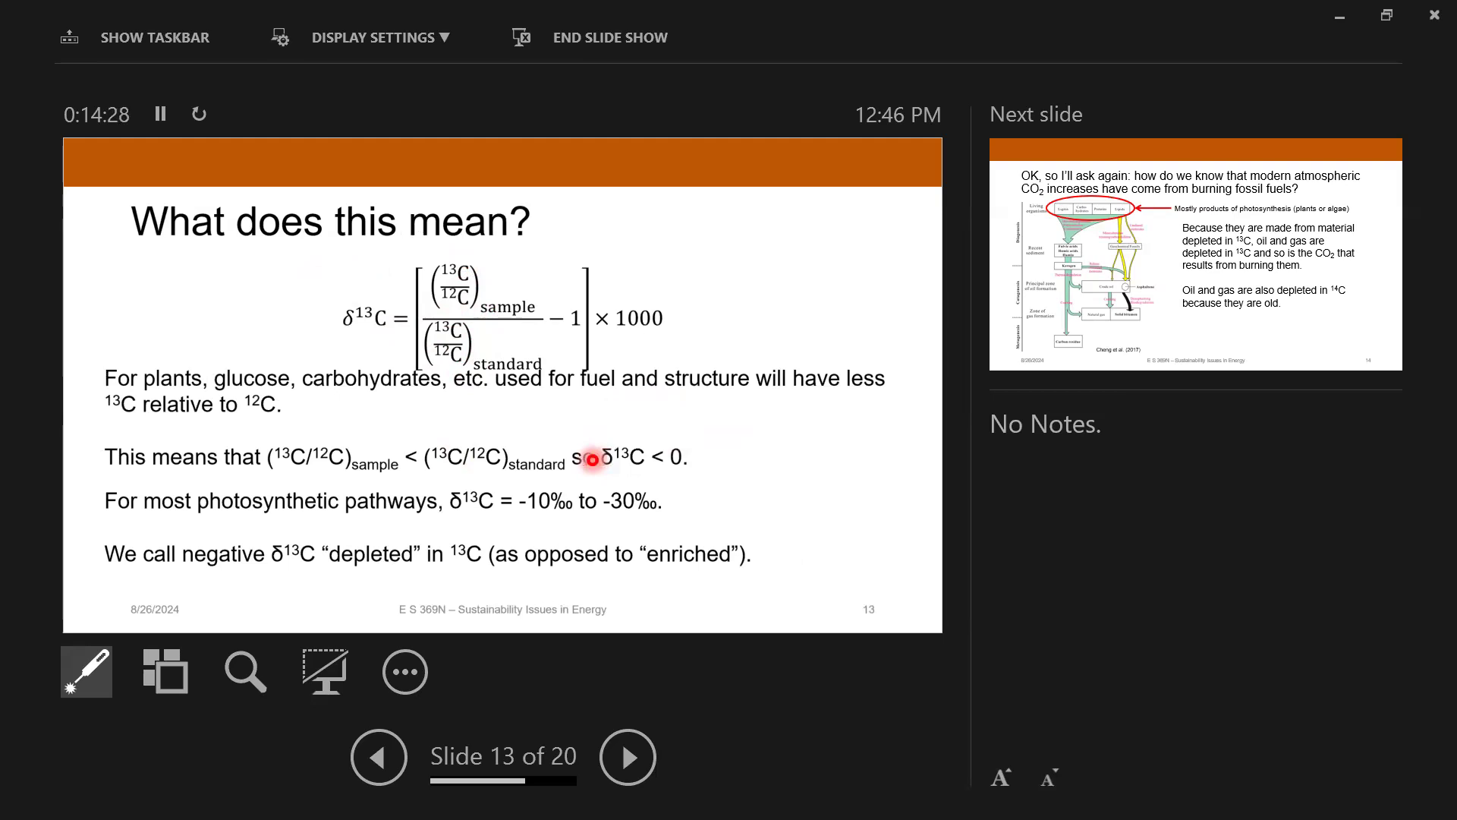
mouse_move(464, 464)
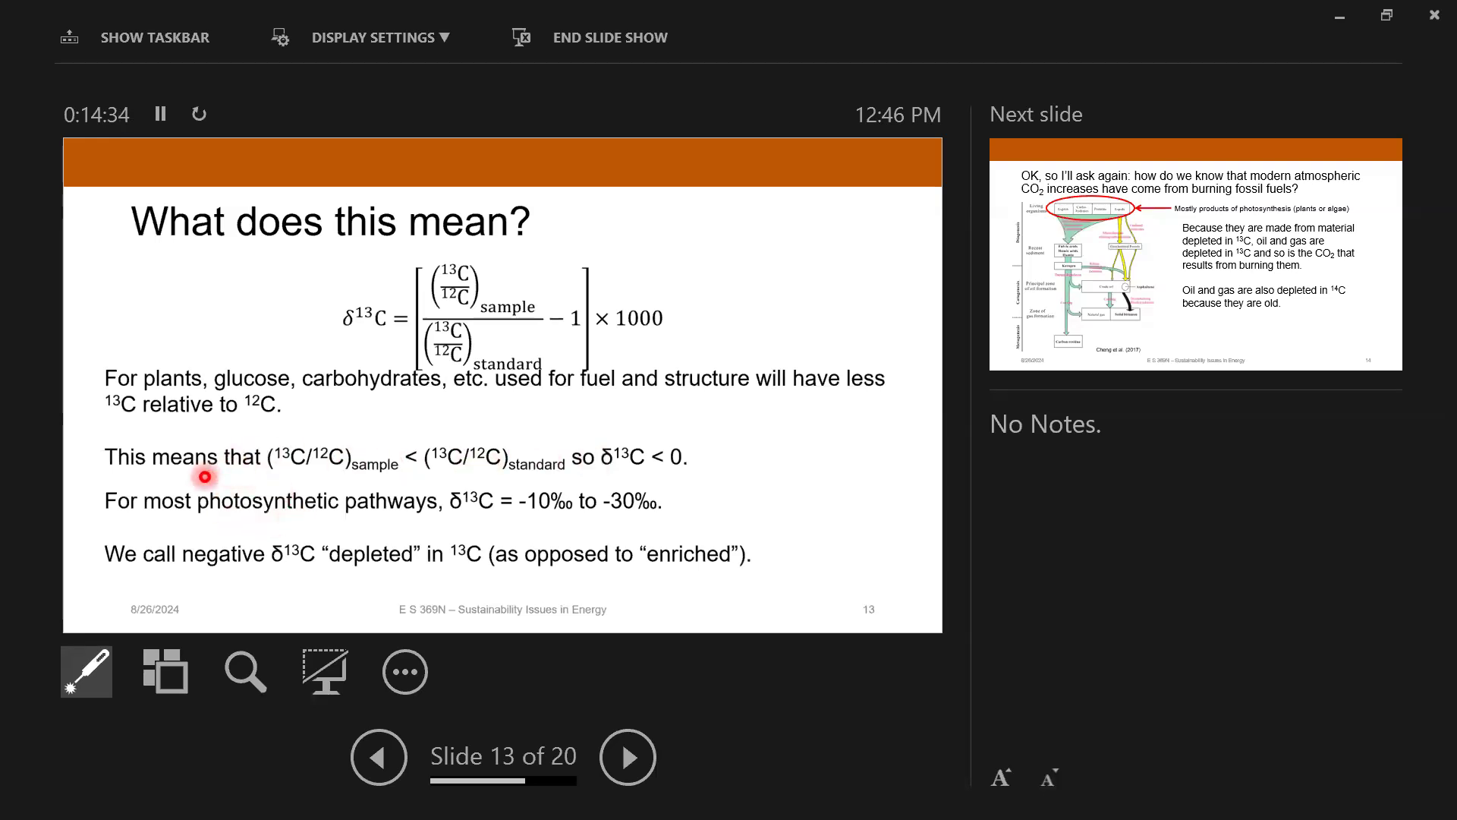
mouse_move(456, 492)
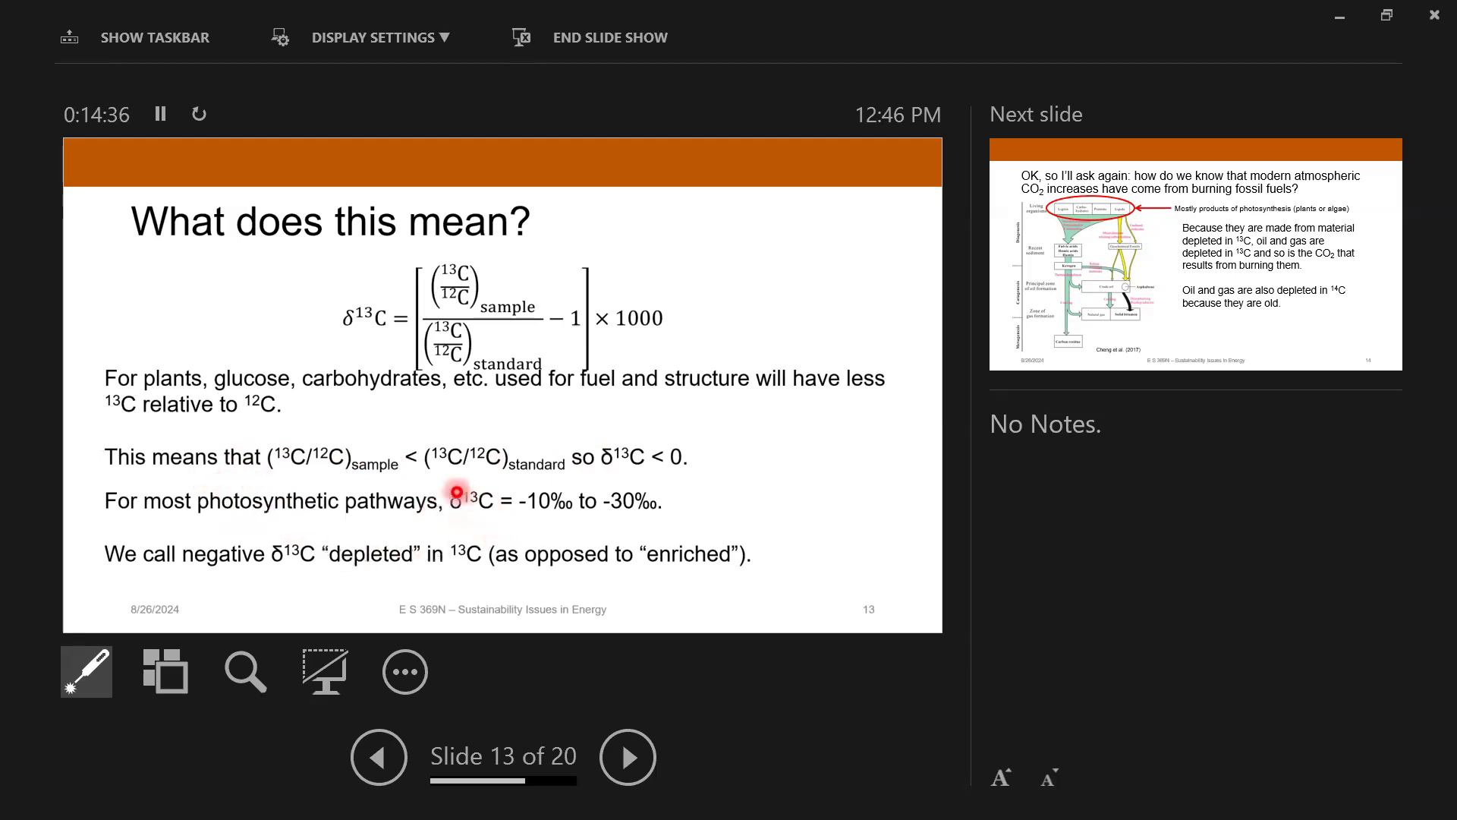
mouse_move(571, 517)
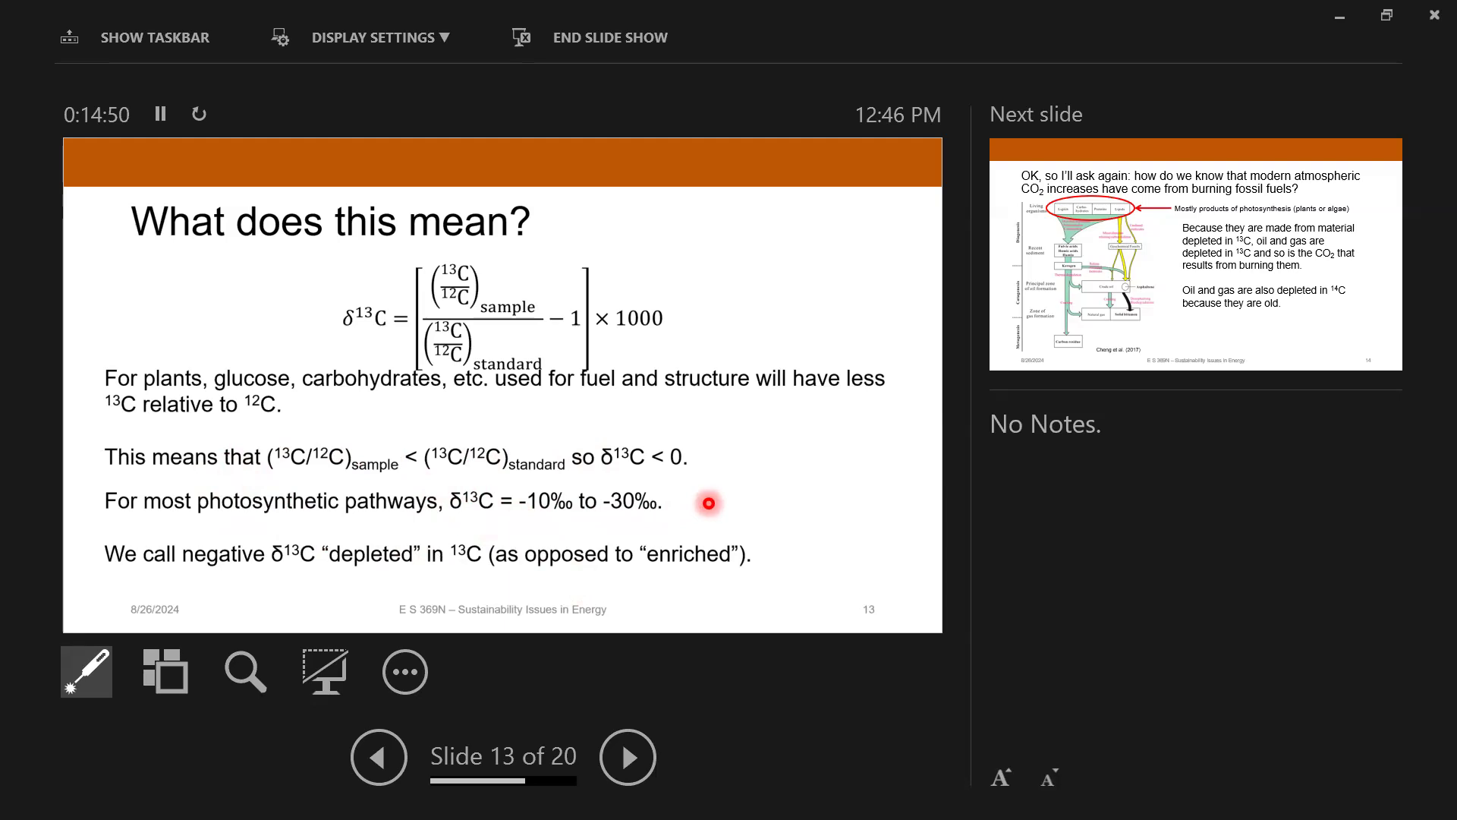
mouse_move(739, 500)
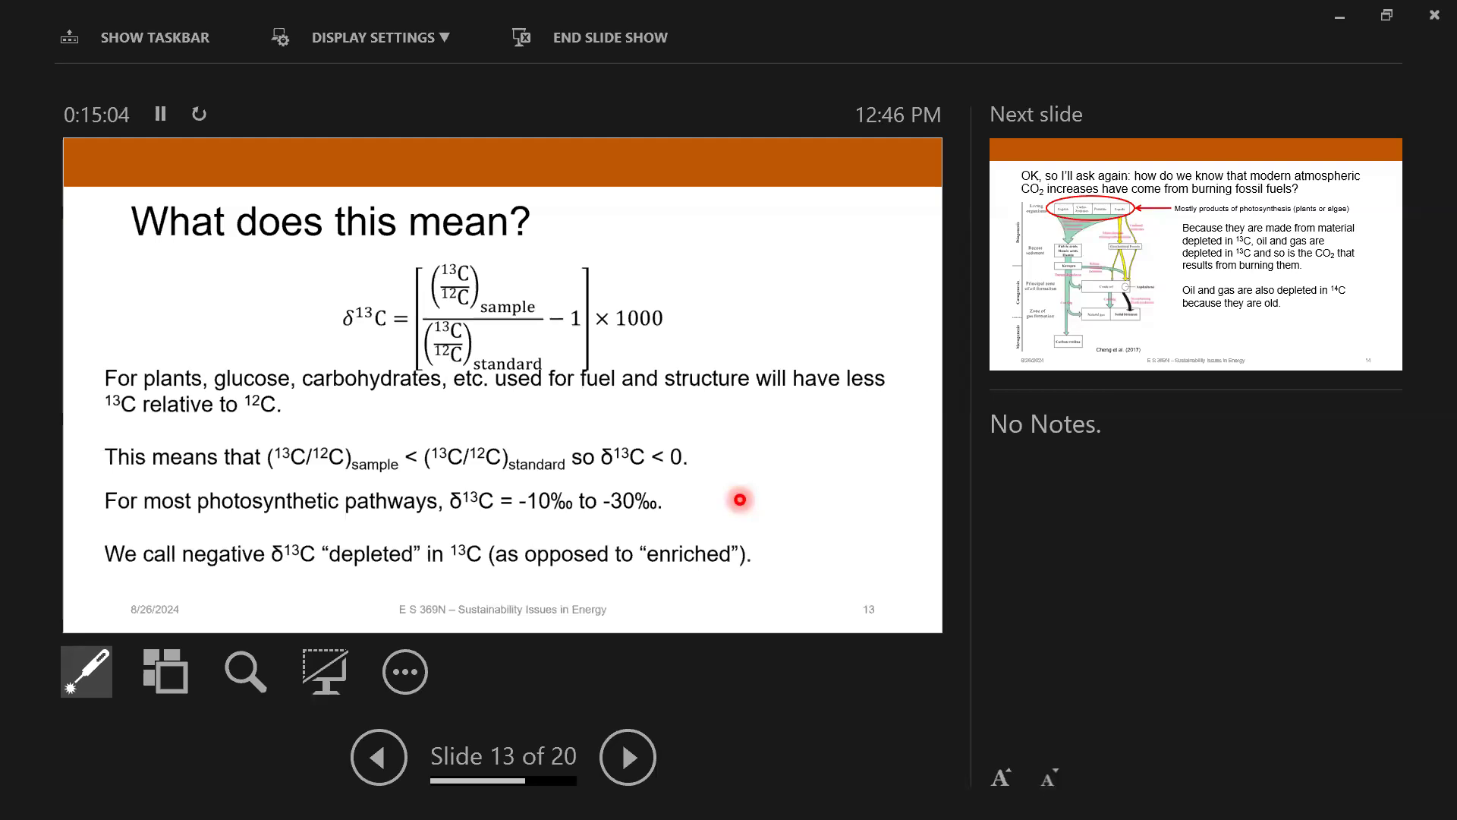
mouse_move(680, 496)
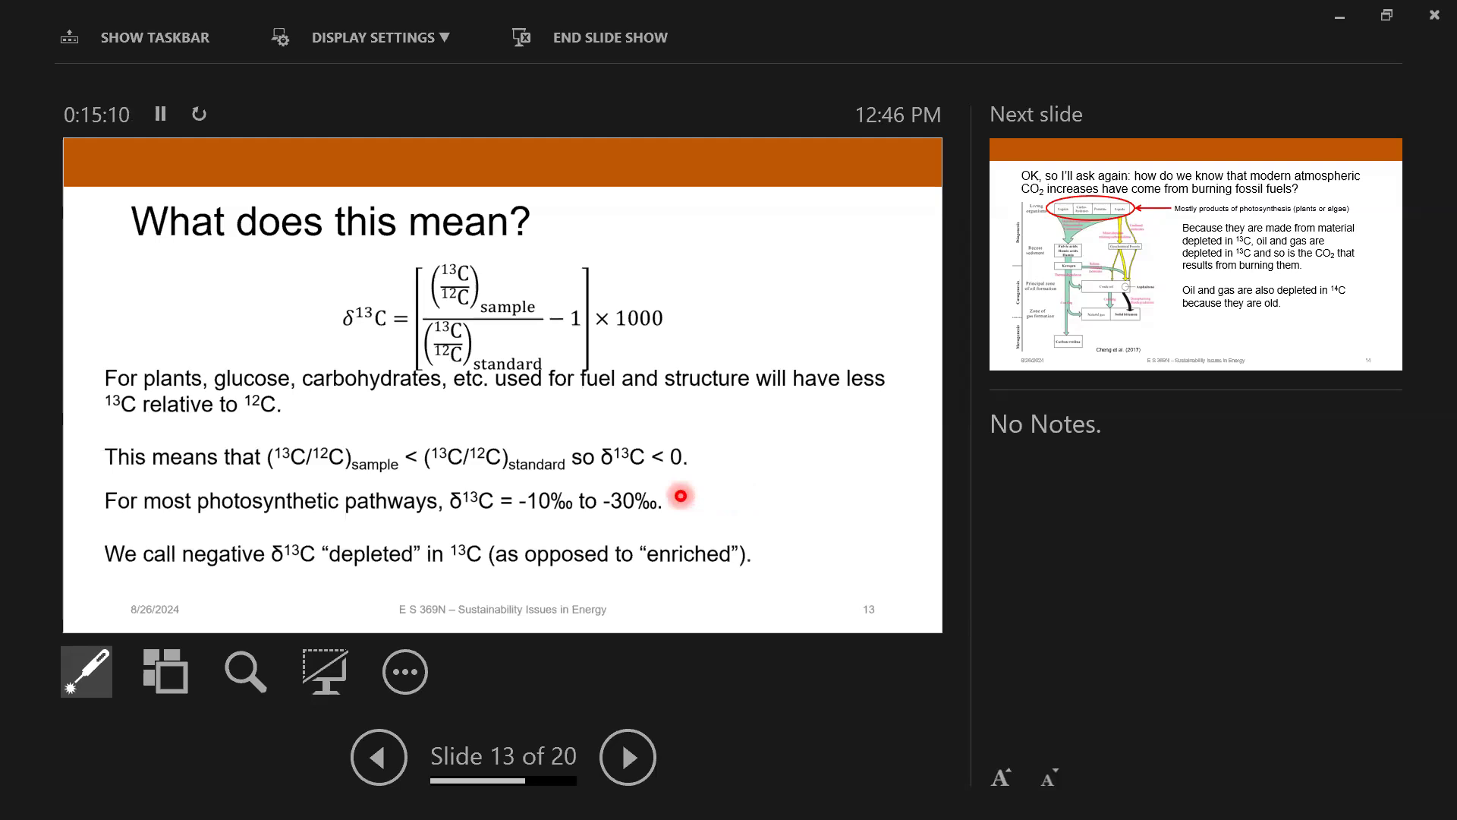
Step: Advance to slide 14, showing oil and gas are depleted in carbon-13 and carbon-14
click(627, 756)
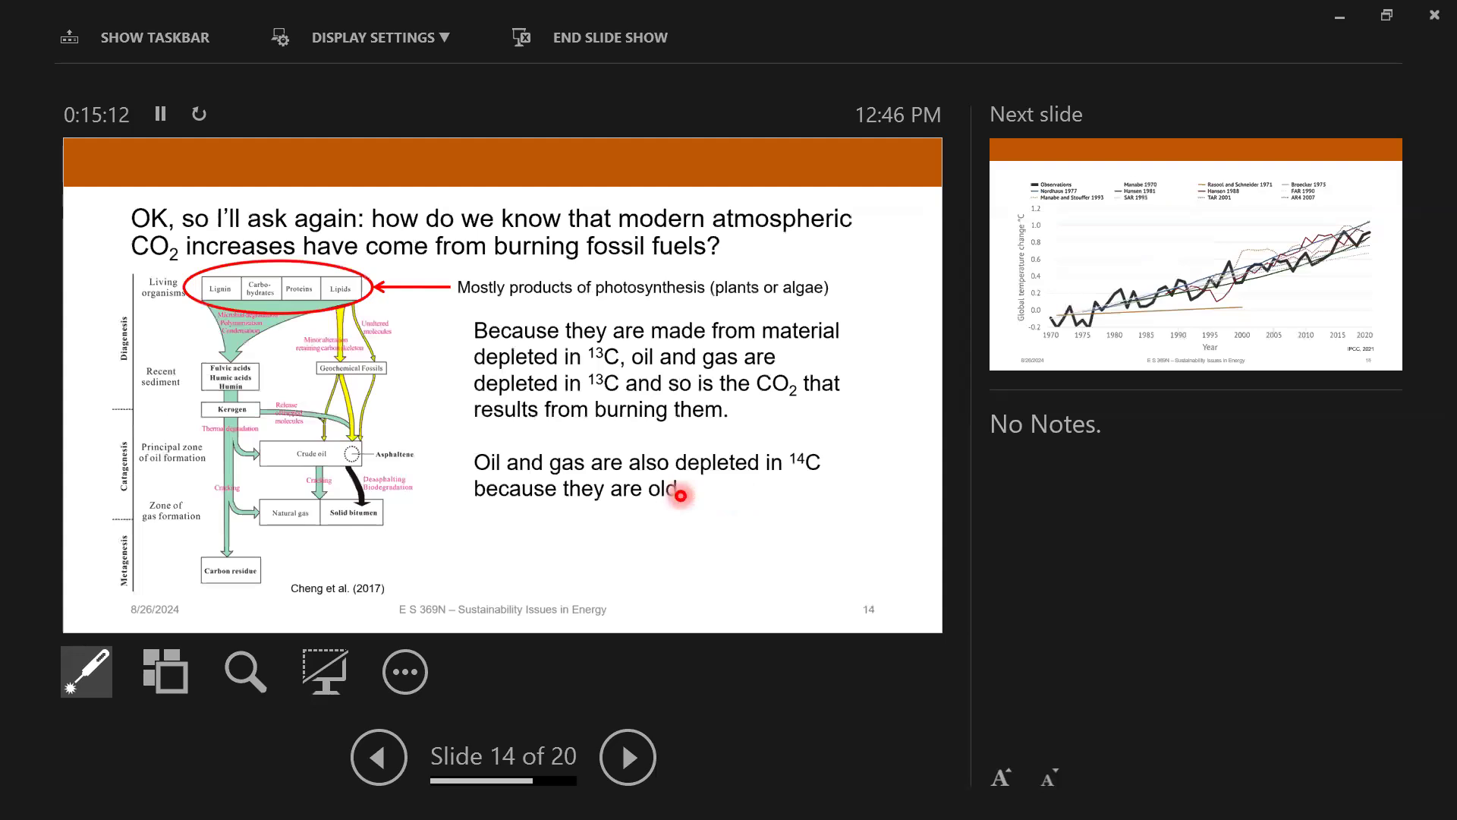
mouse_move(841, 295)
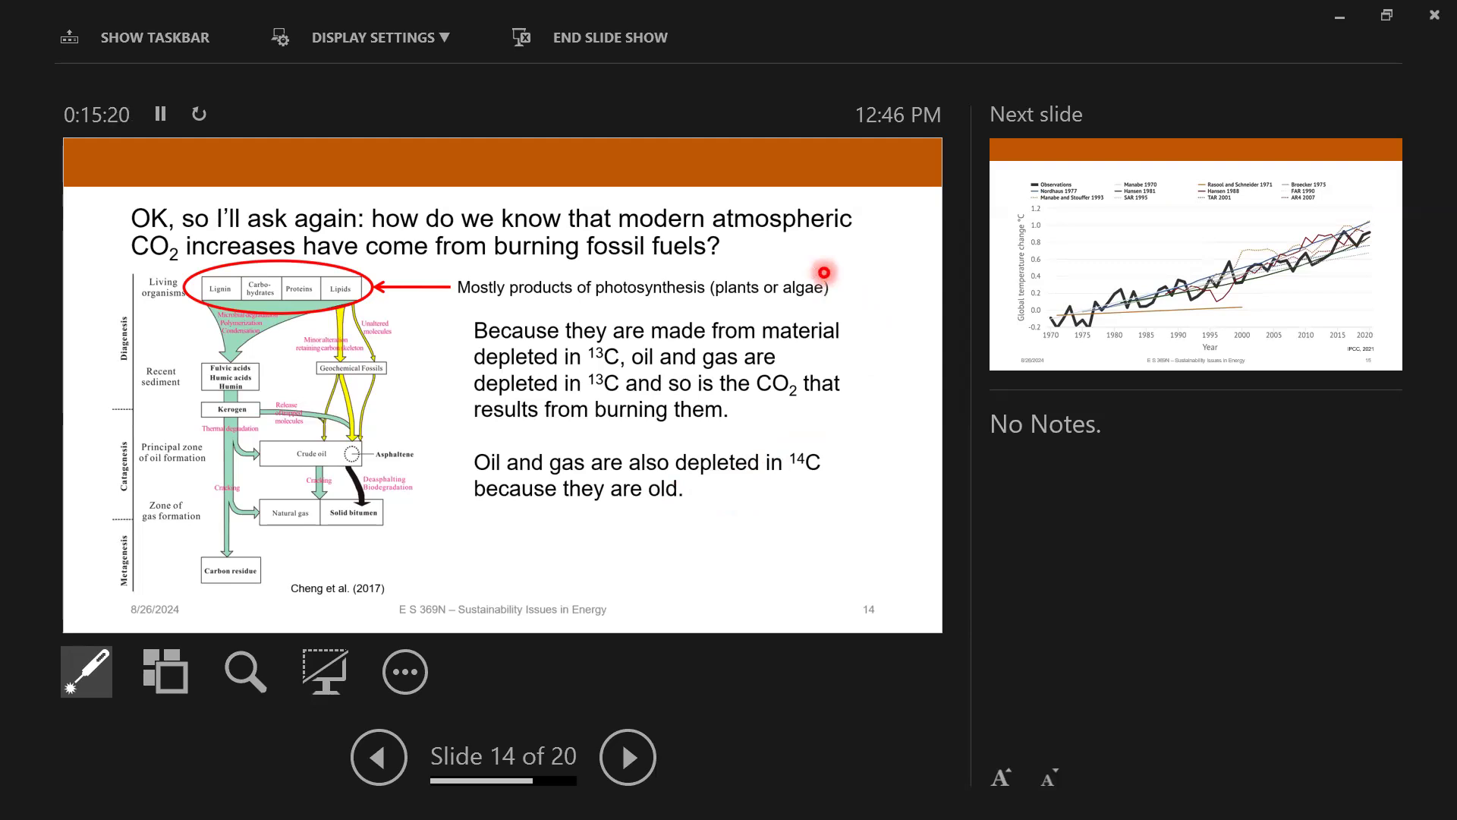
mouse_move(813, 256)
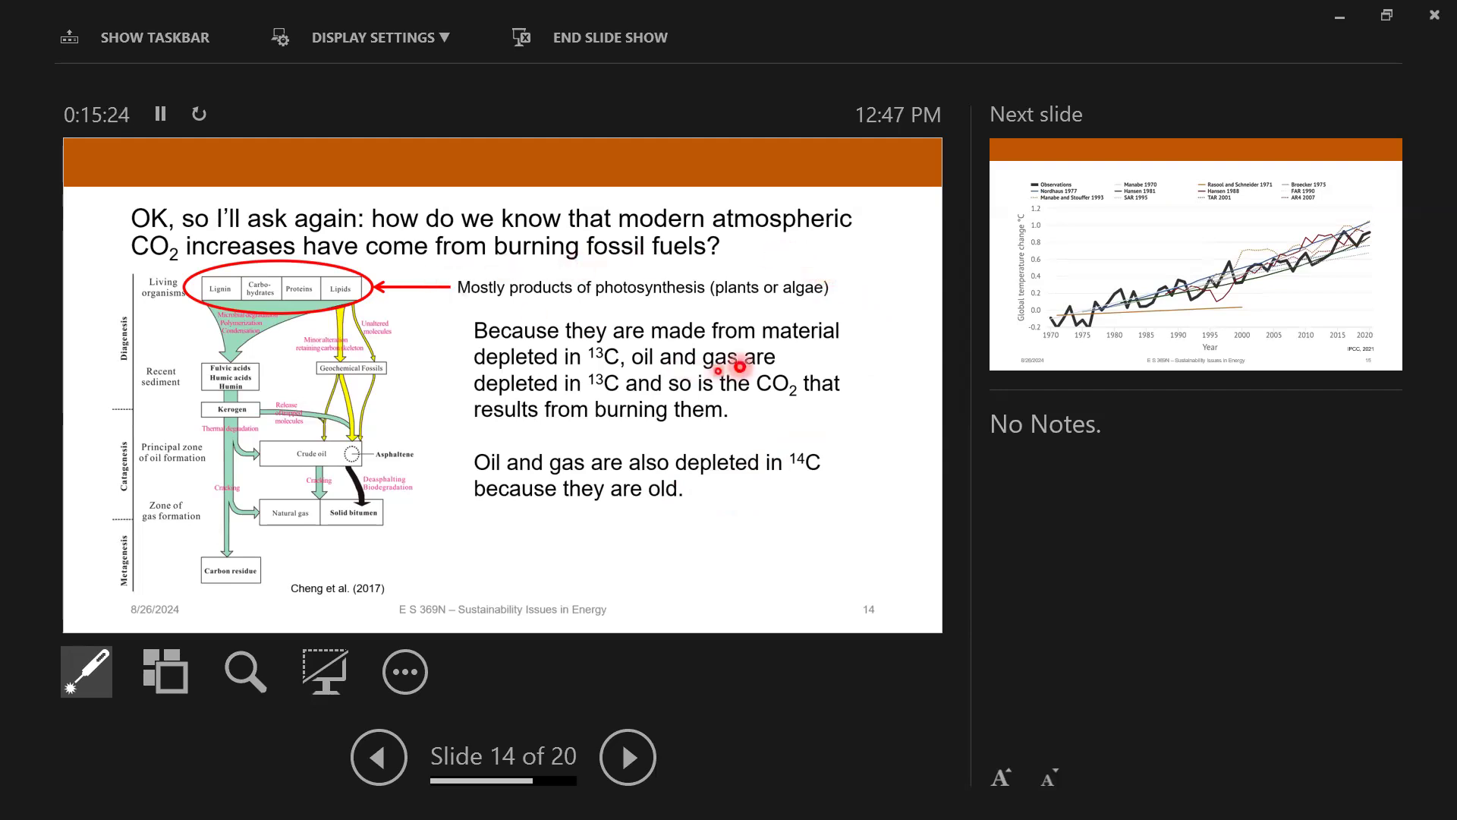
mouse_move(803, 303)
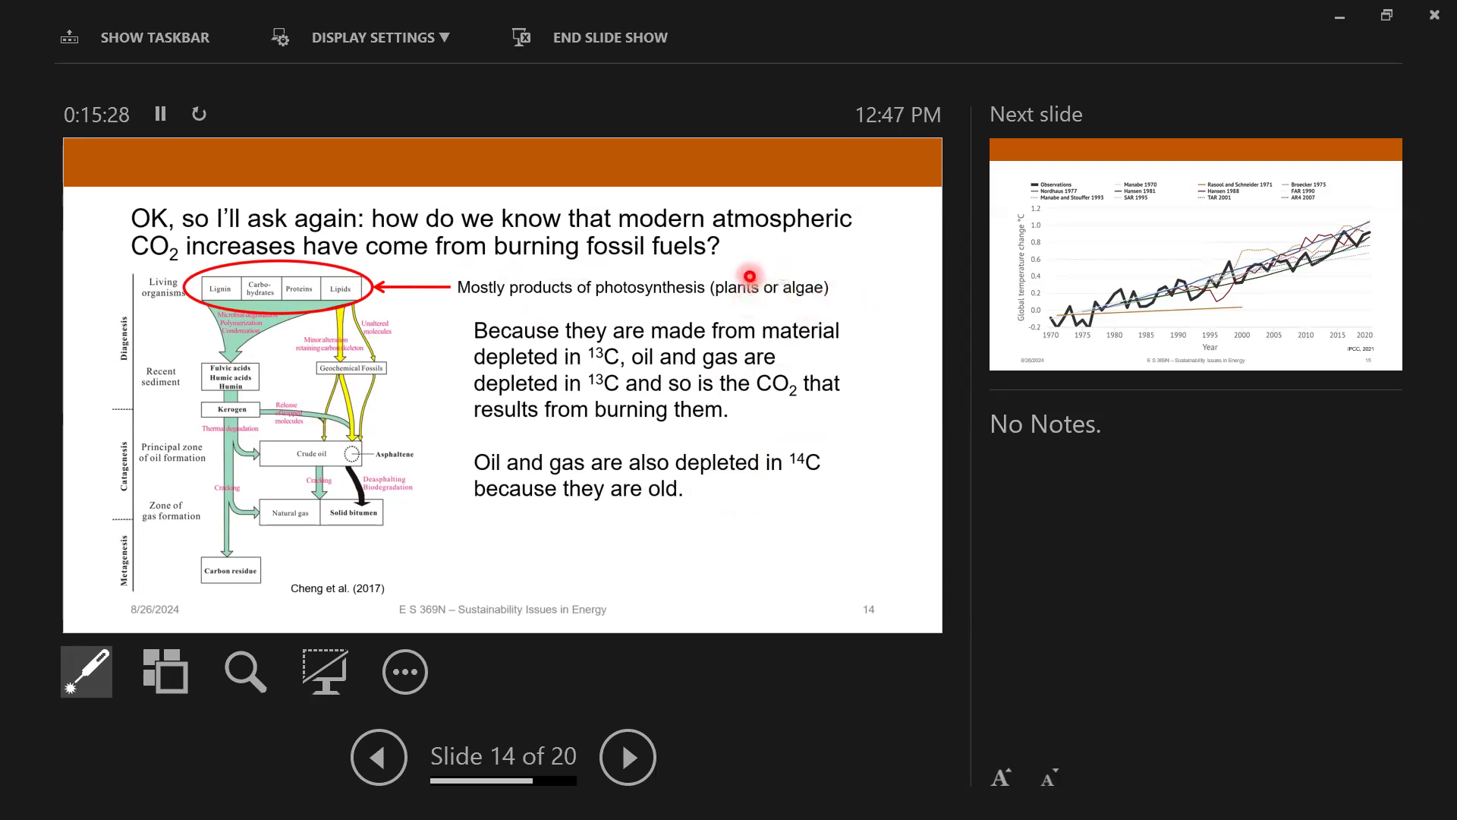
mouse_move(618, 357)
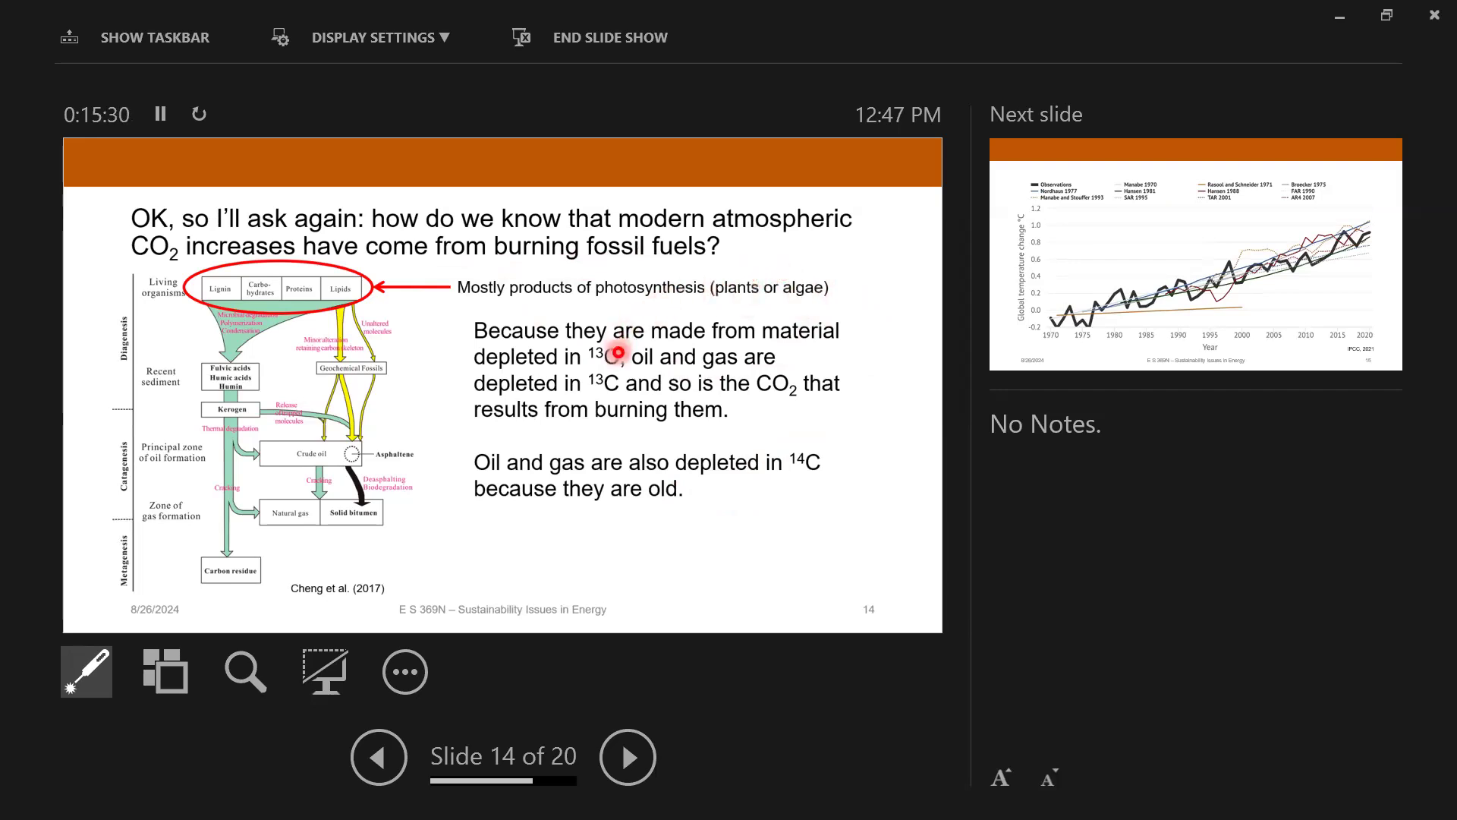
mouse_move(625, 409)
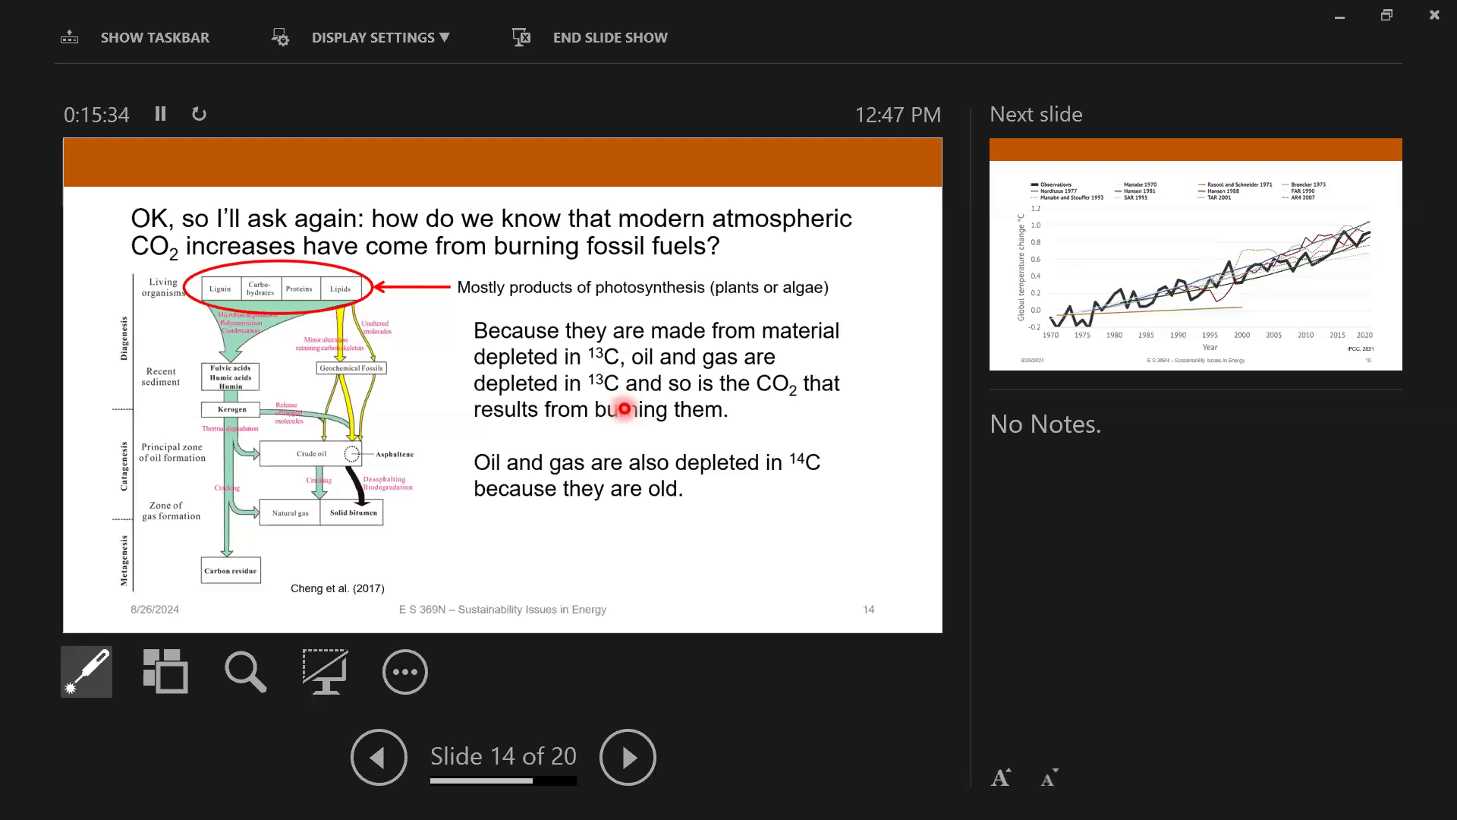
mouse_move(713, 439)
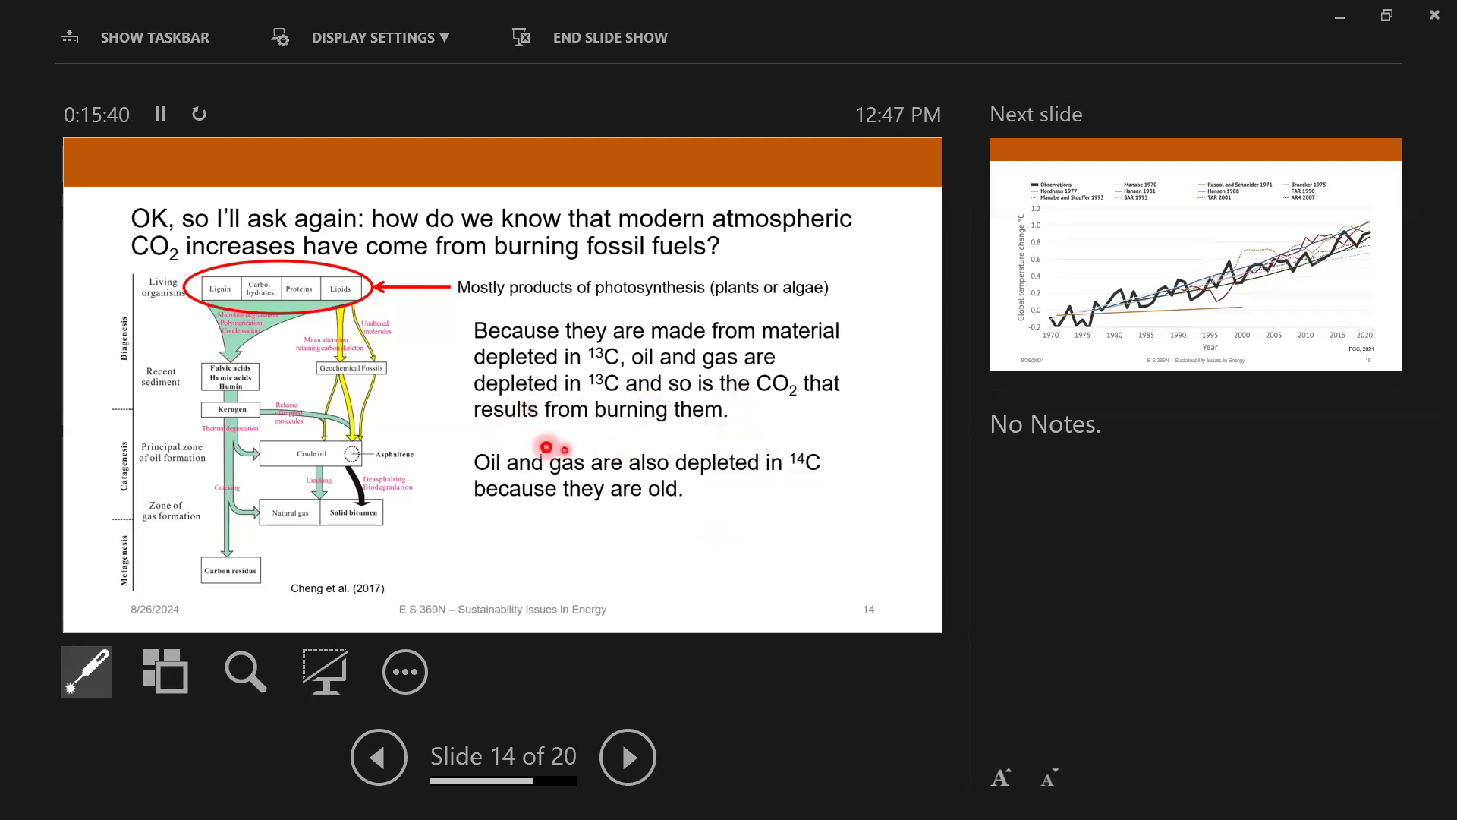
mouse_move(591, 493)
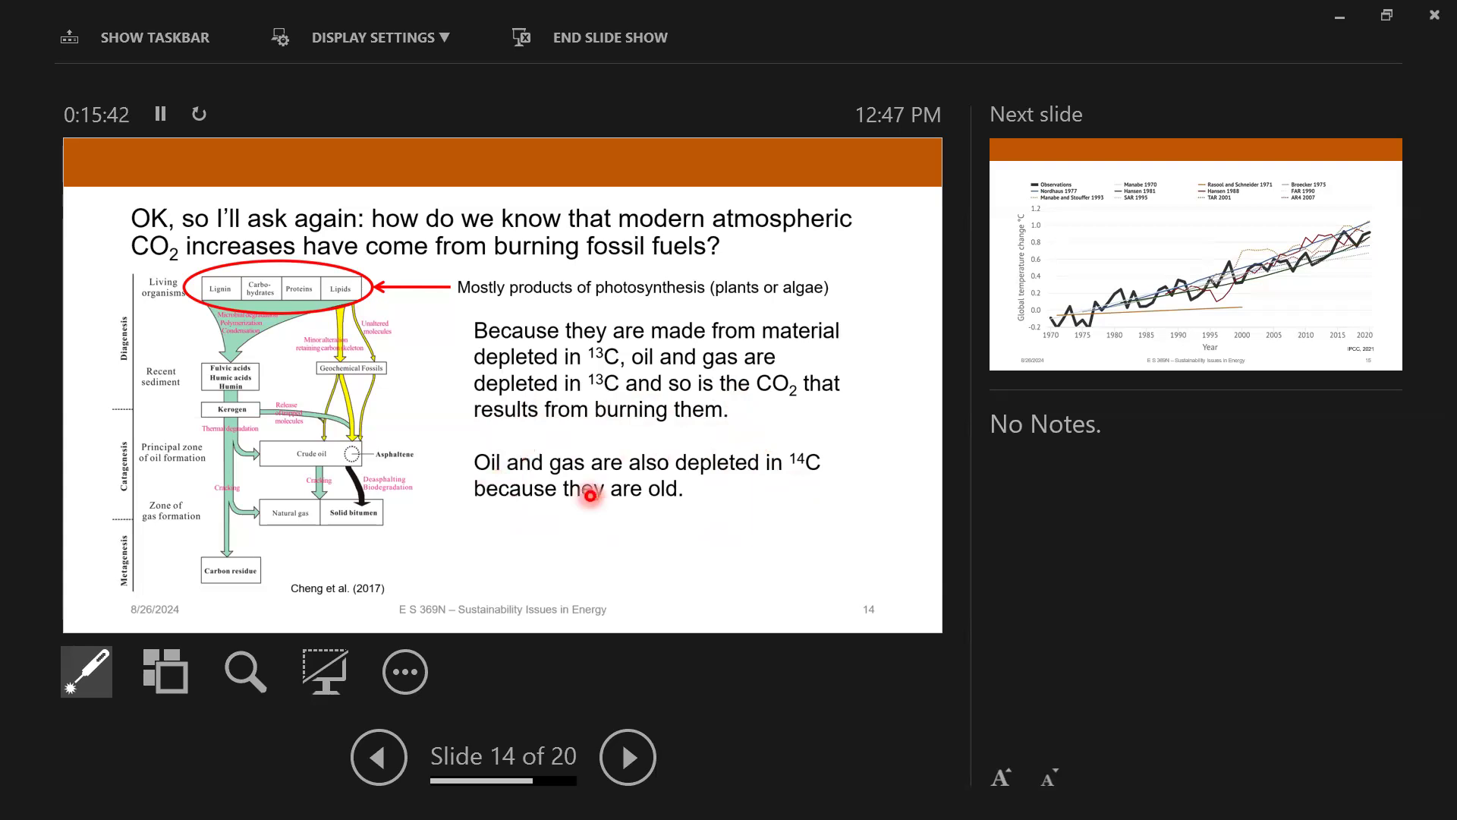
mouse_move(819, 411)
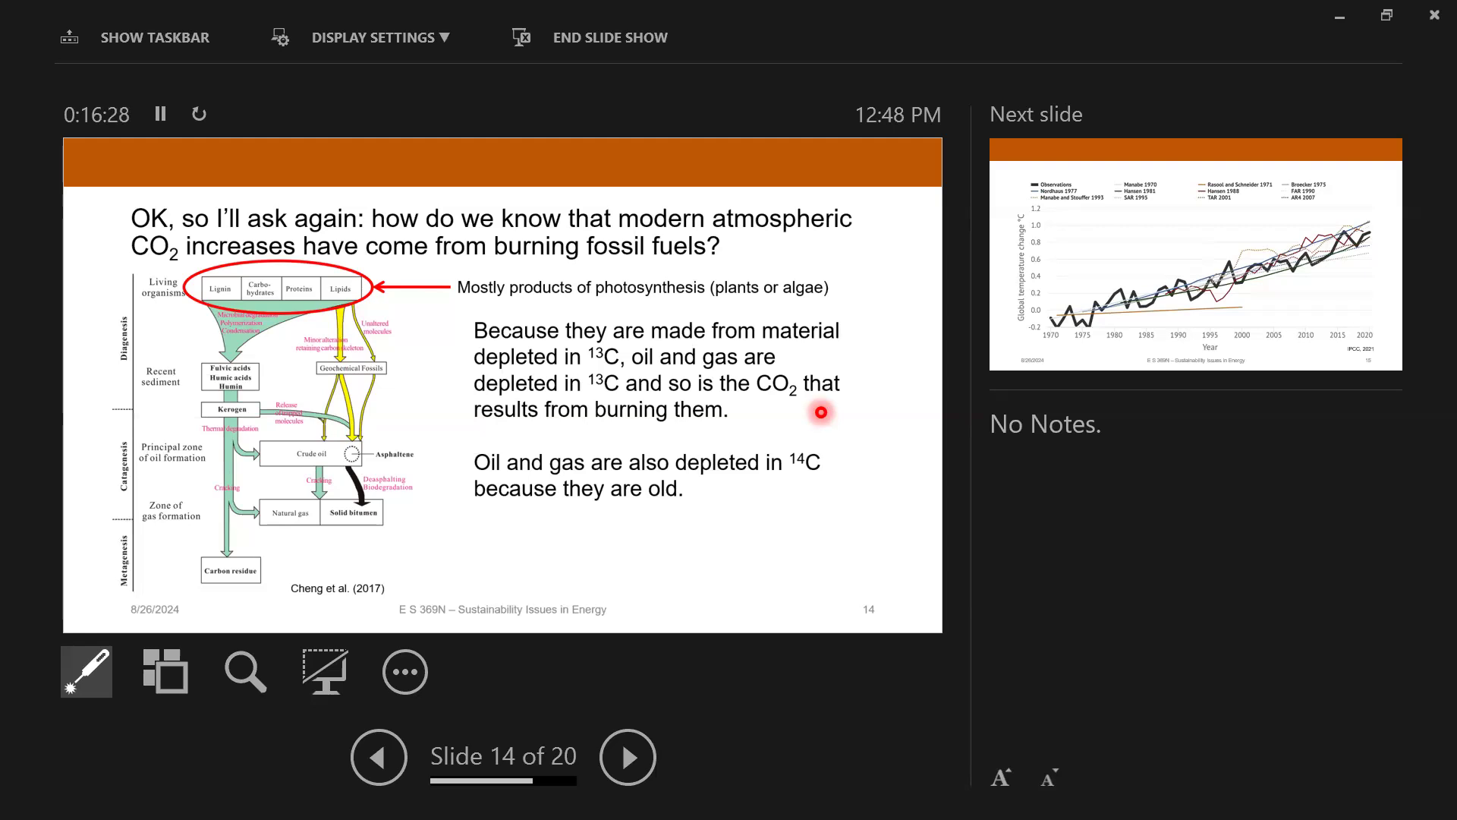
mouse_move(894, 413)
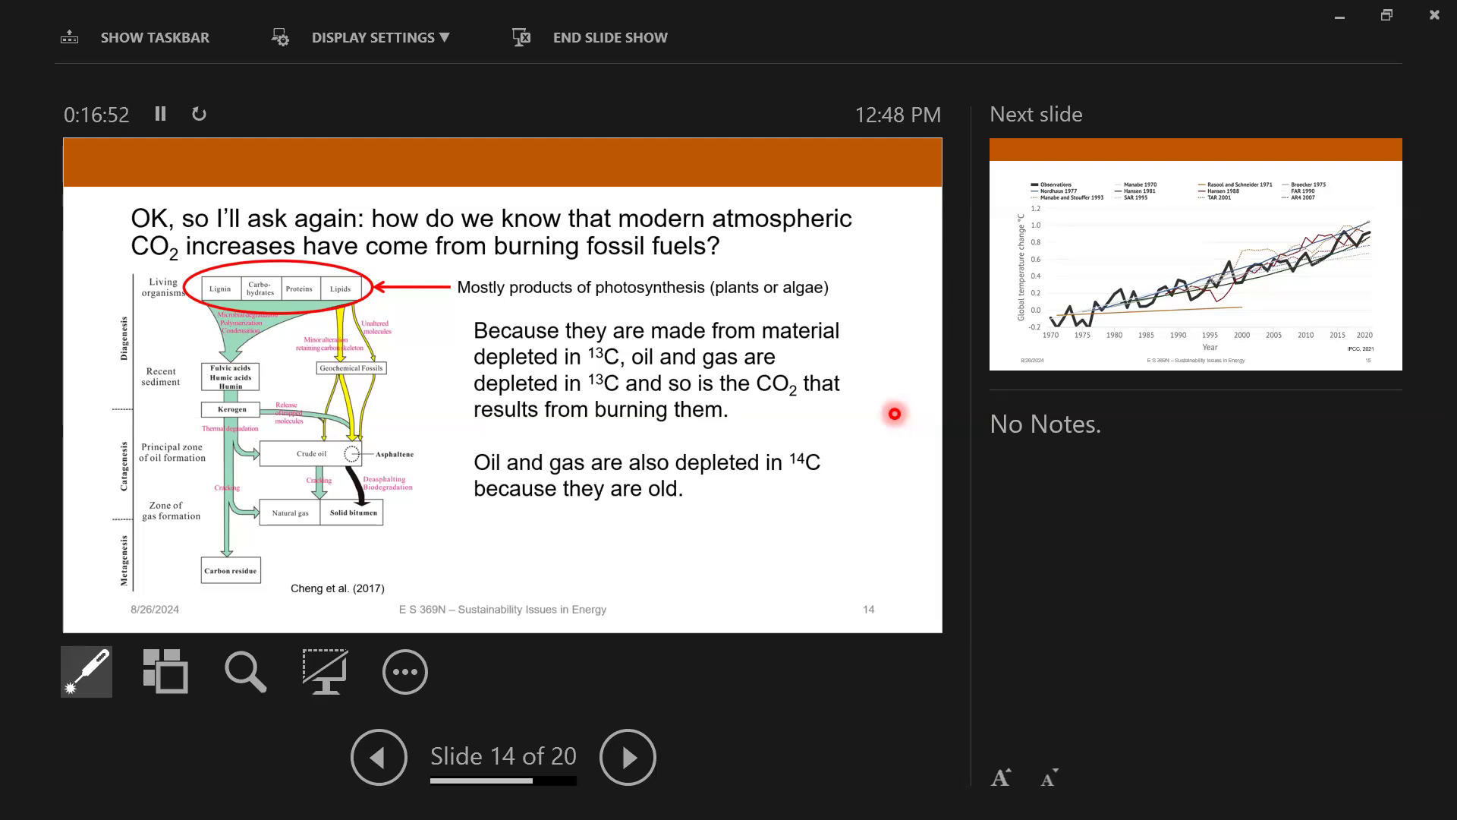
mouse_move(762, 215)
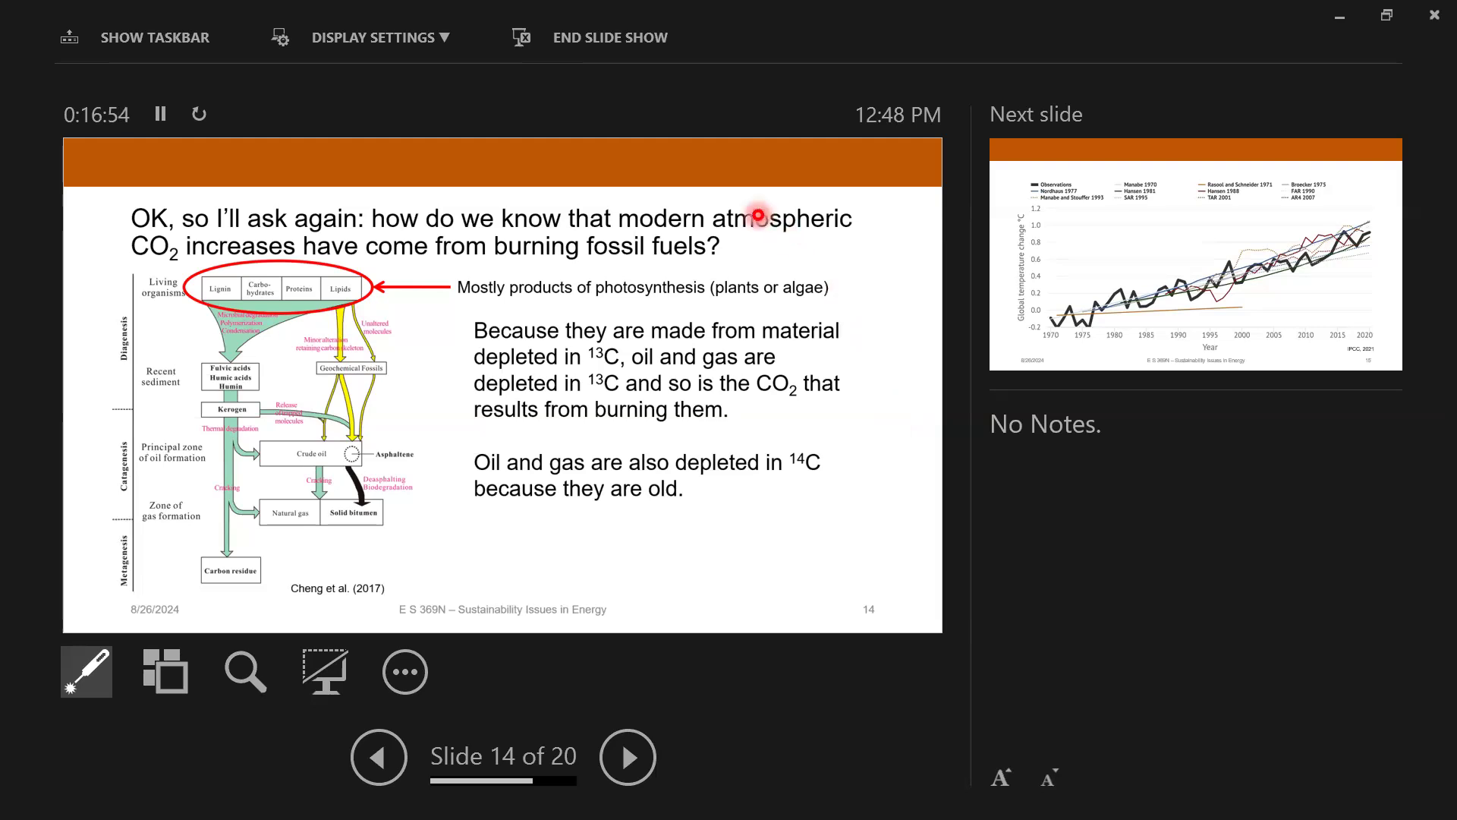